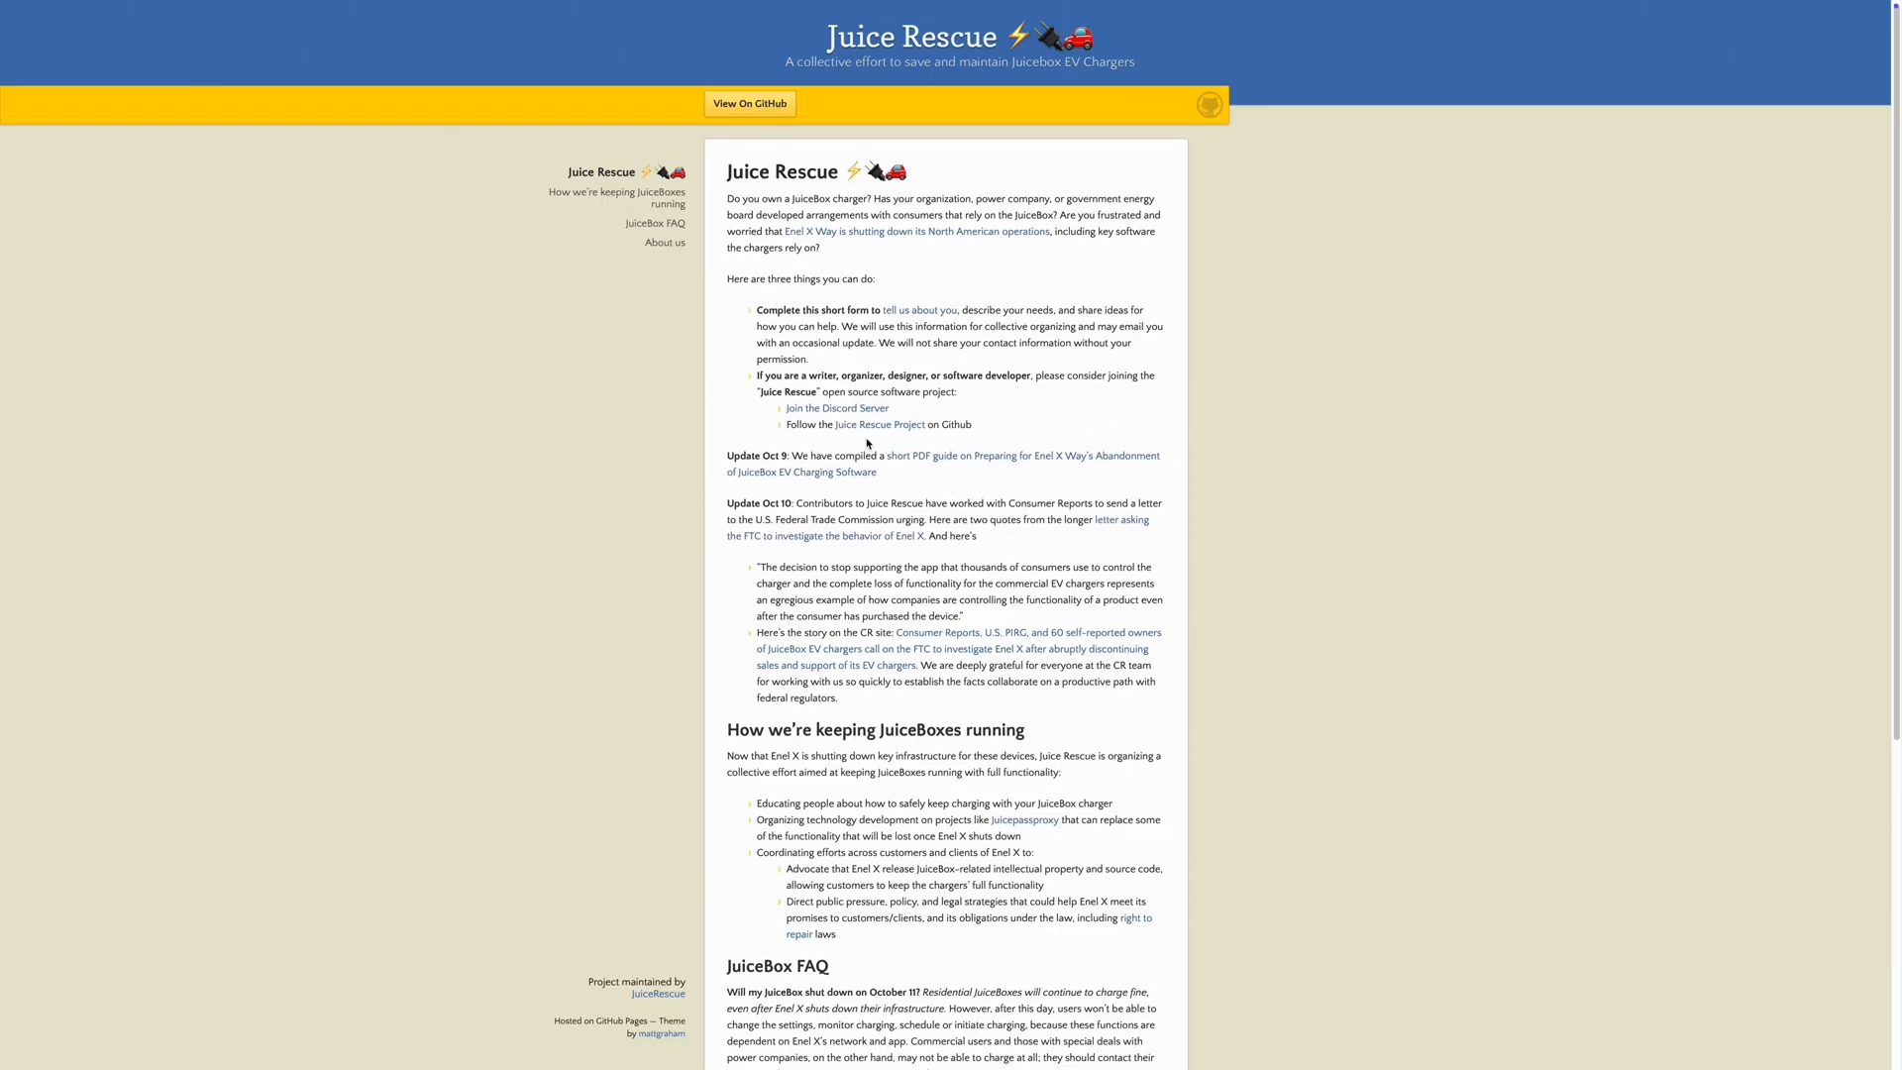
mouse_move(866, 432)
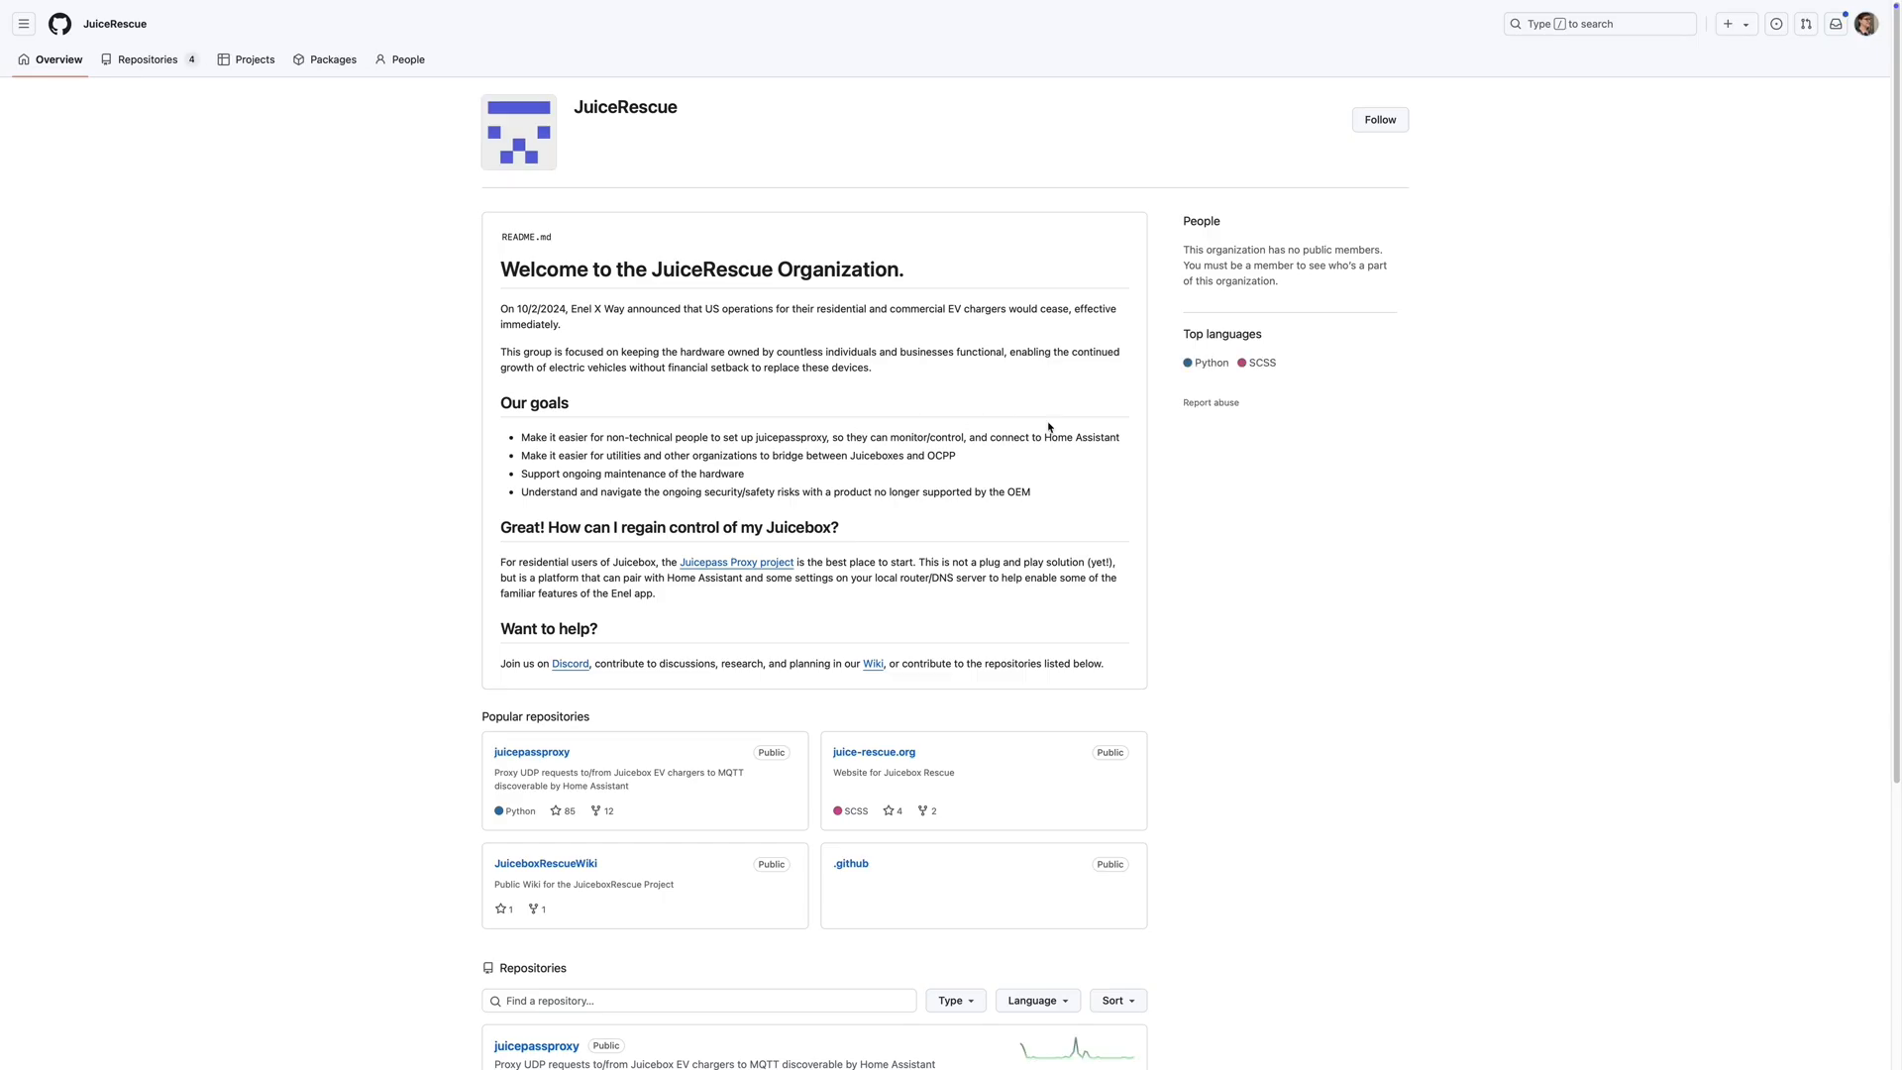
mouse_move(1523, 517)
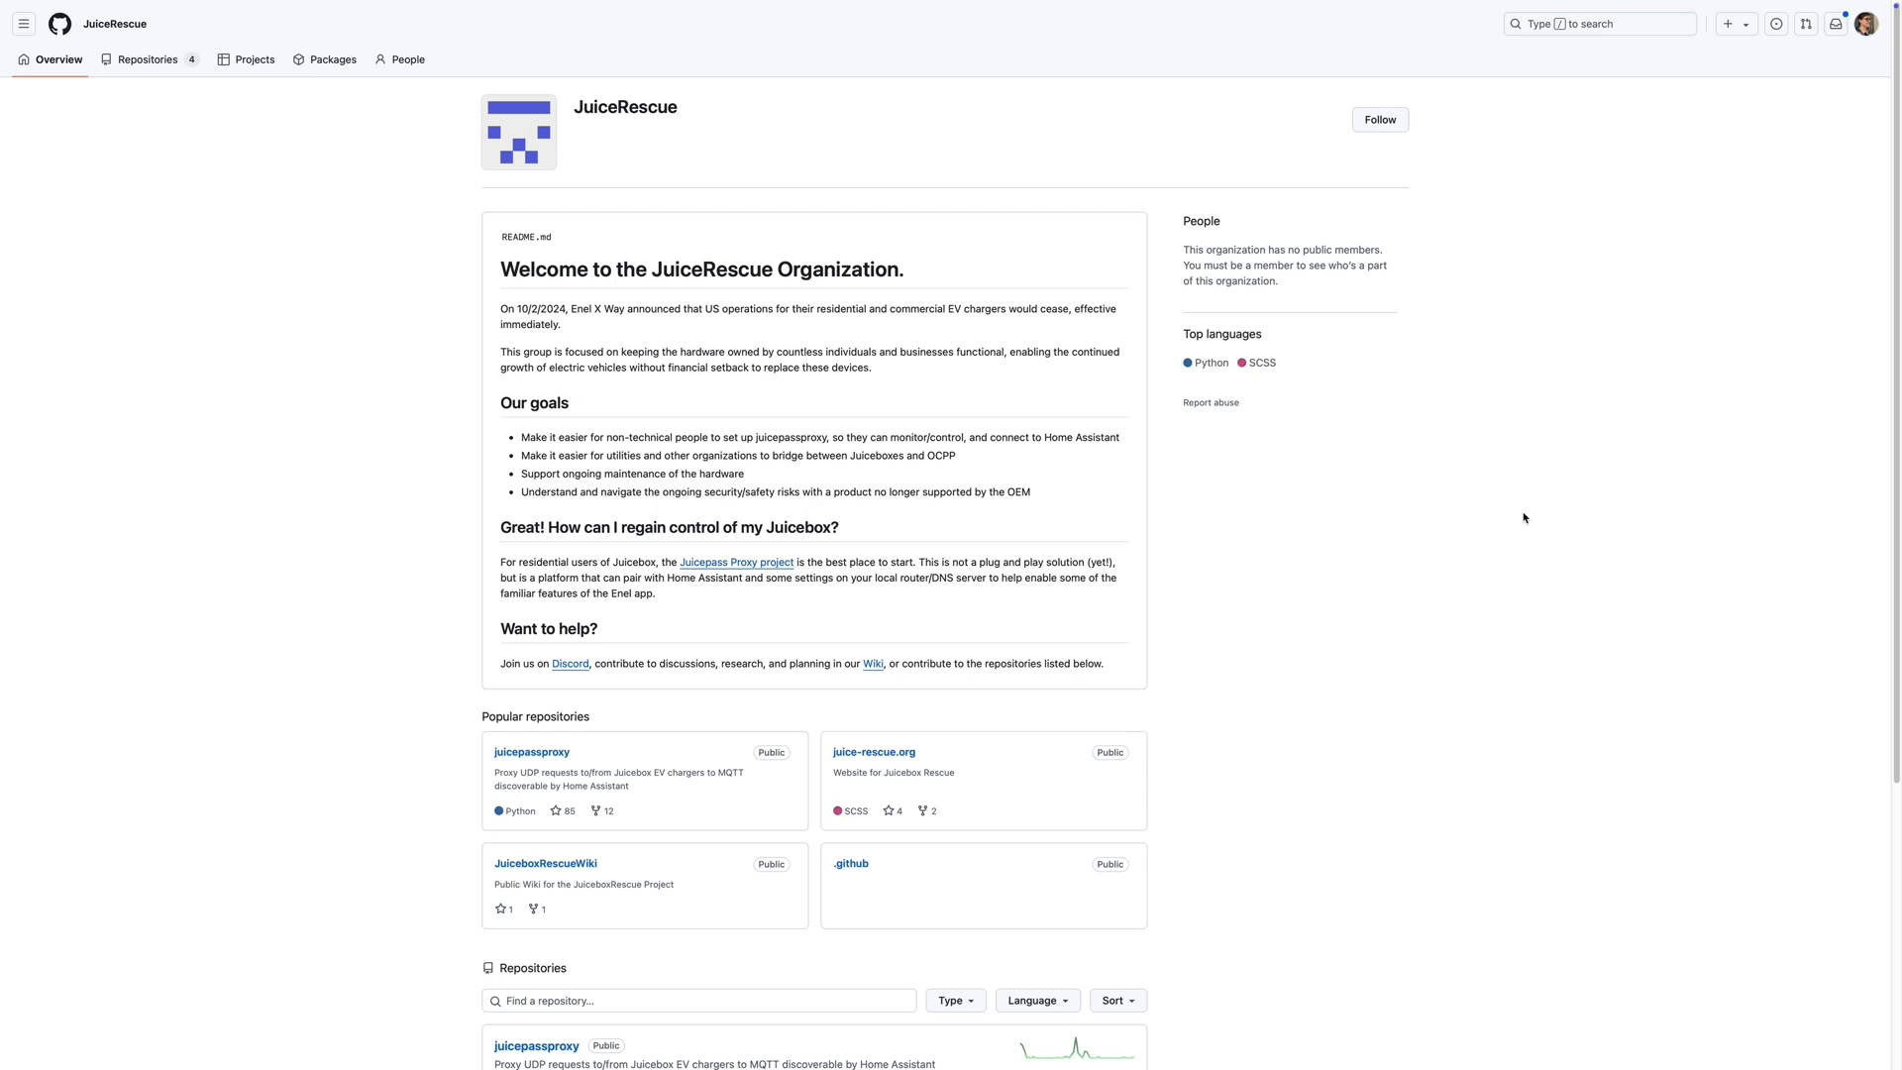
mouse_move(531, 753)
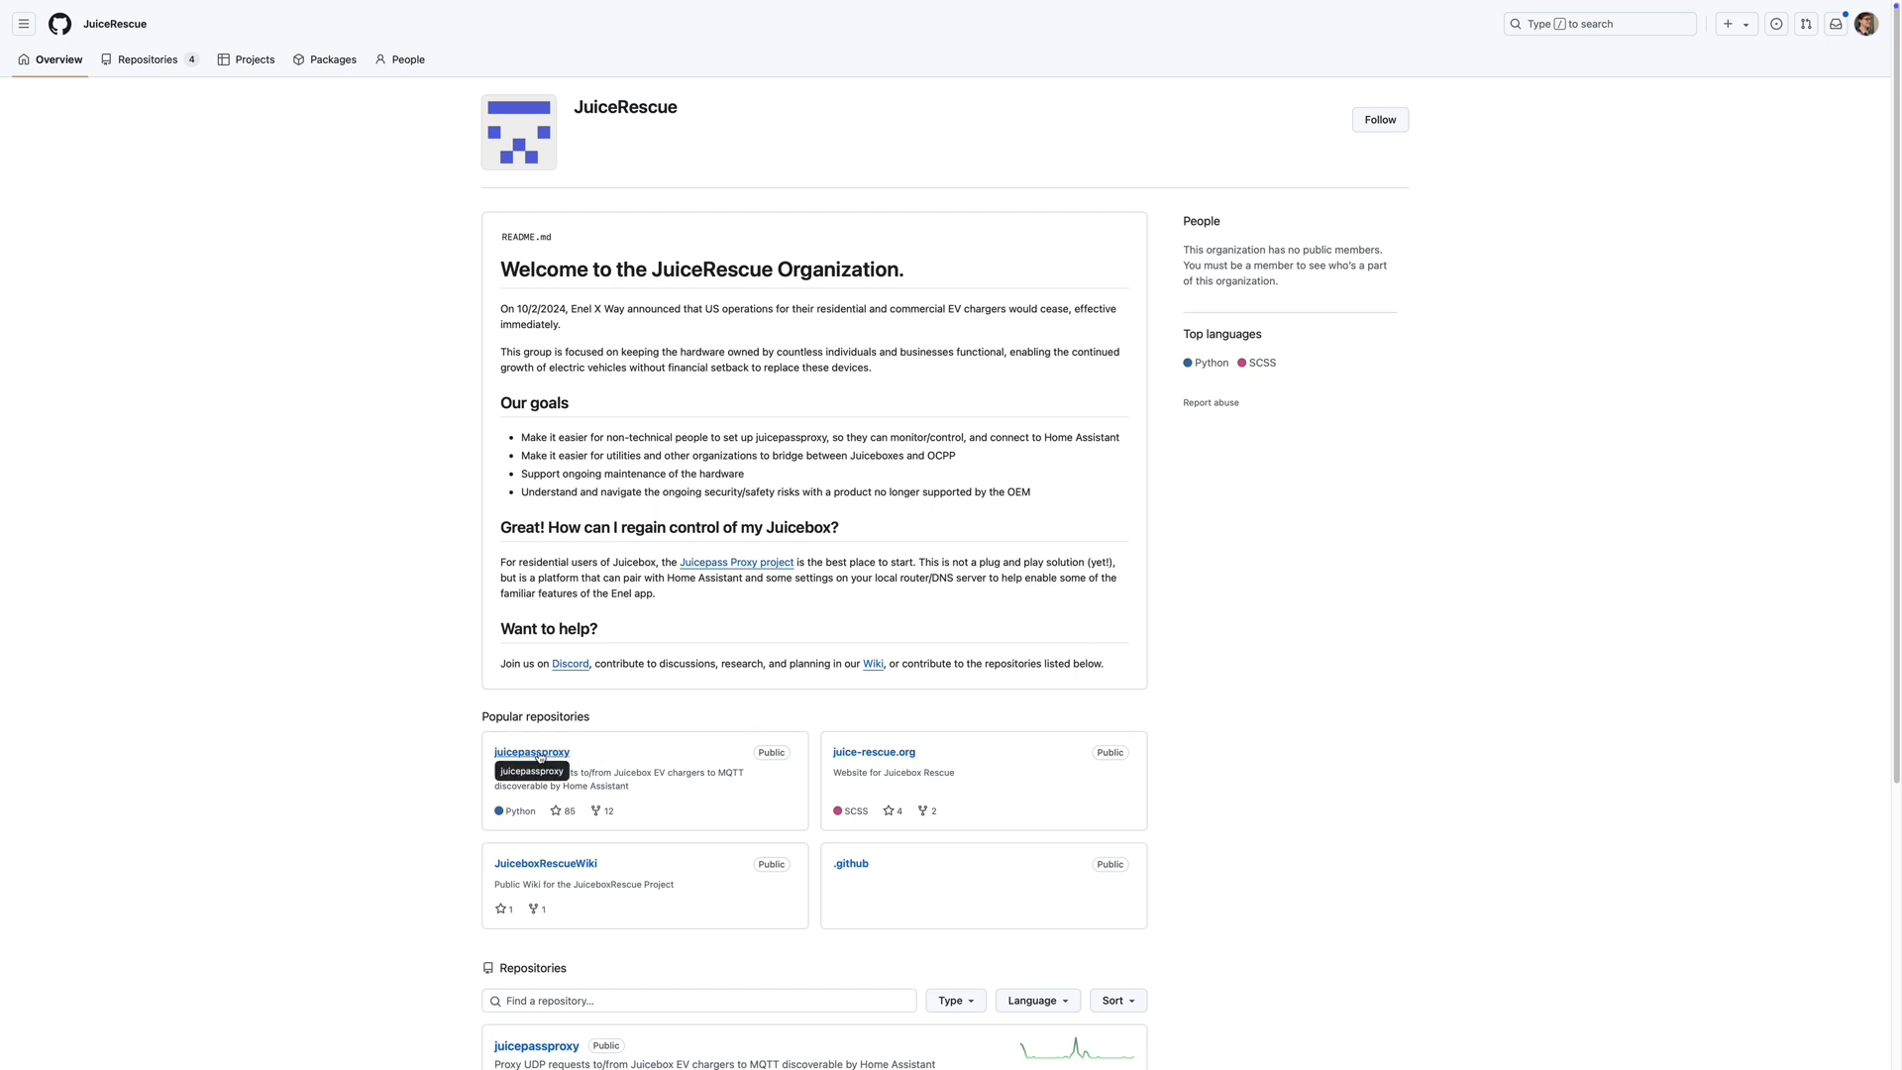
Step: View the juicepassproxy repository README down to its Docker Compose installation notes
left_click(531, 753)
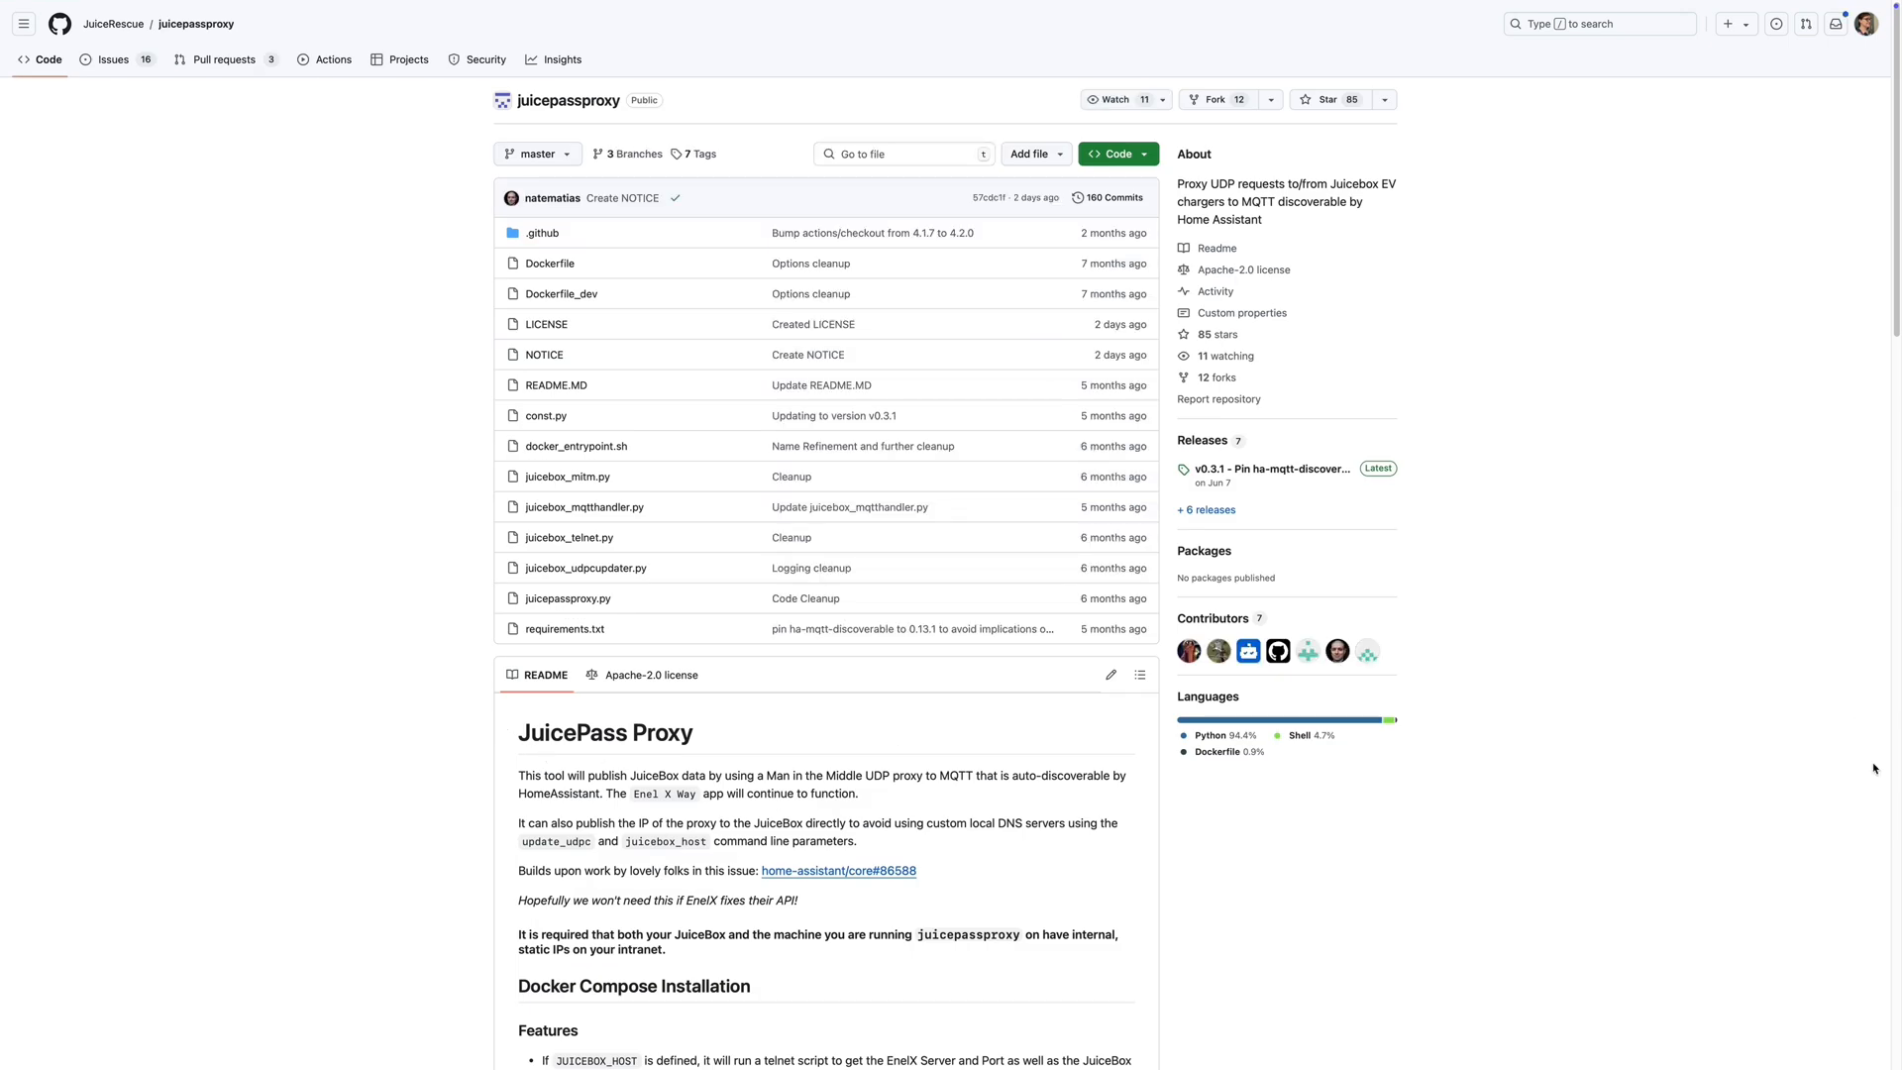
scroll("down", 3)
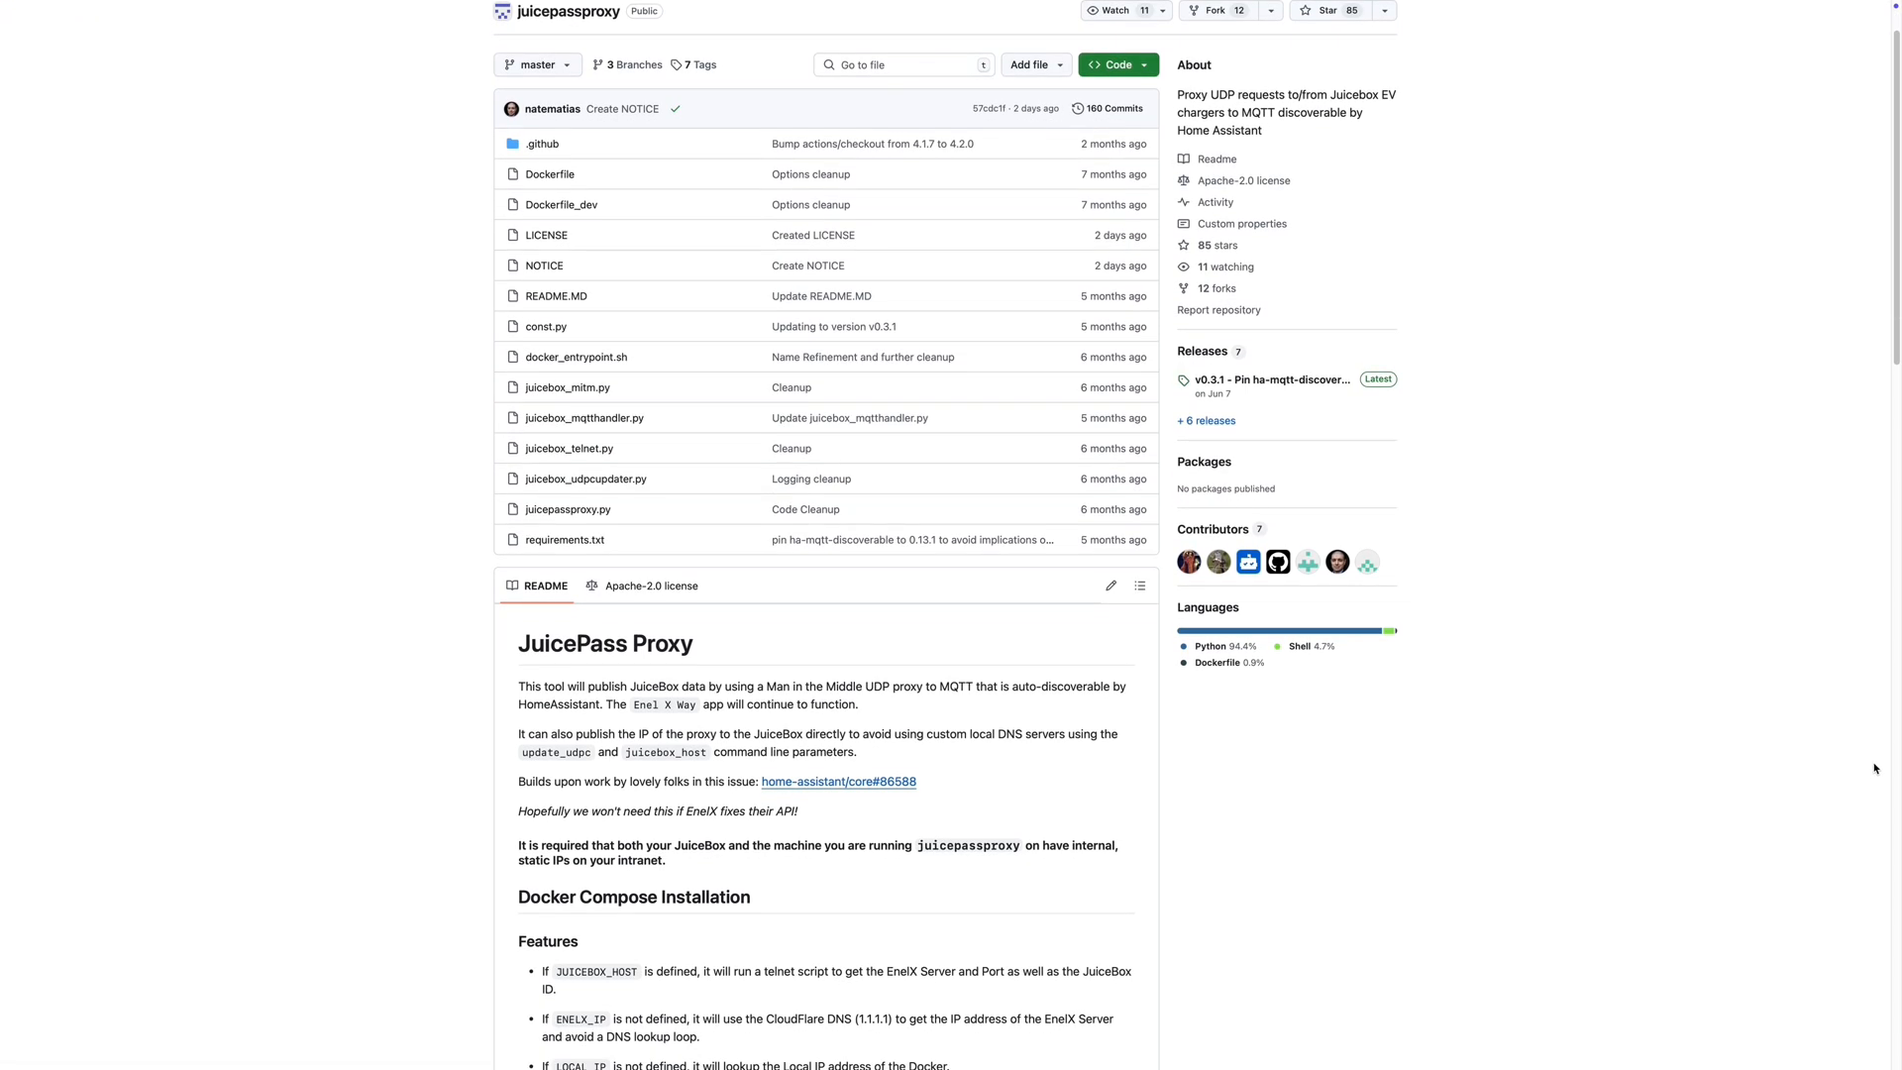
scroll("down", 3)
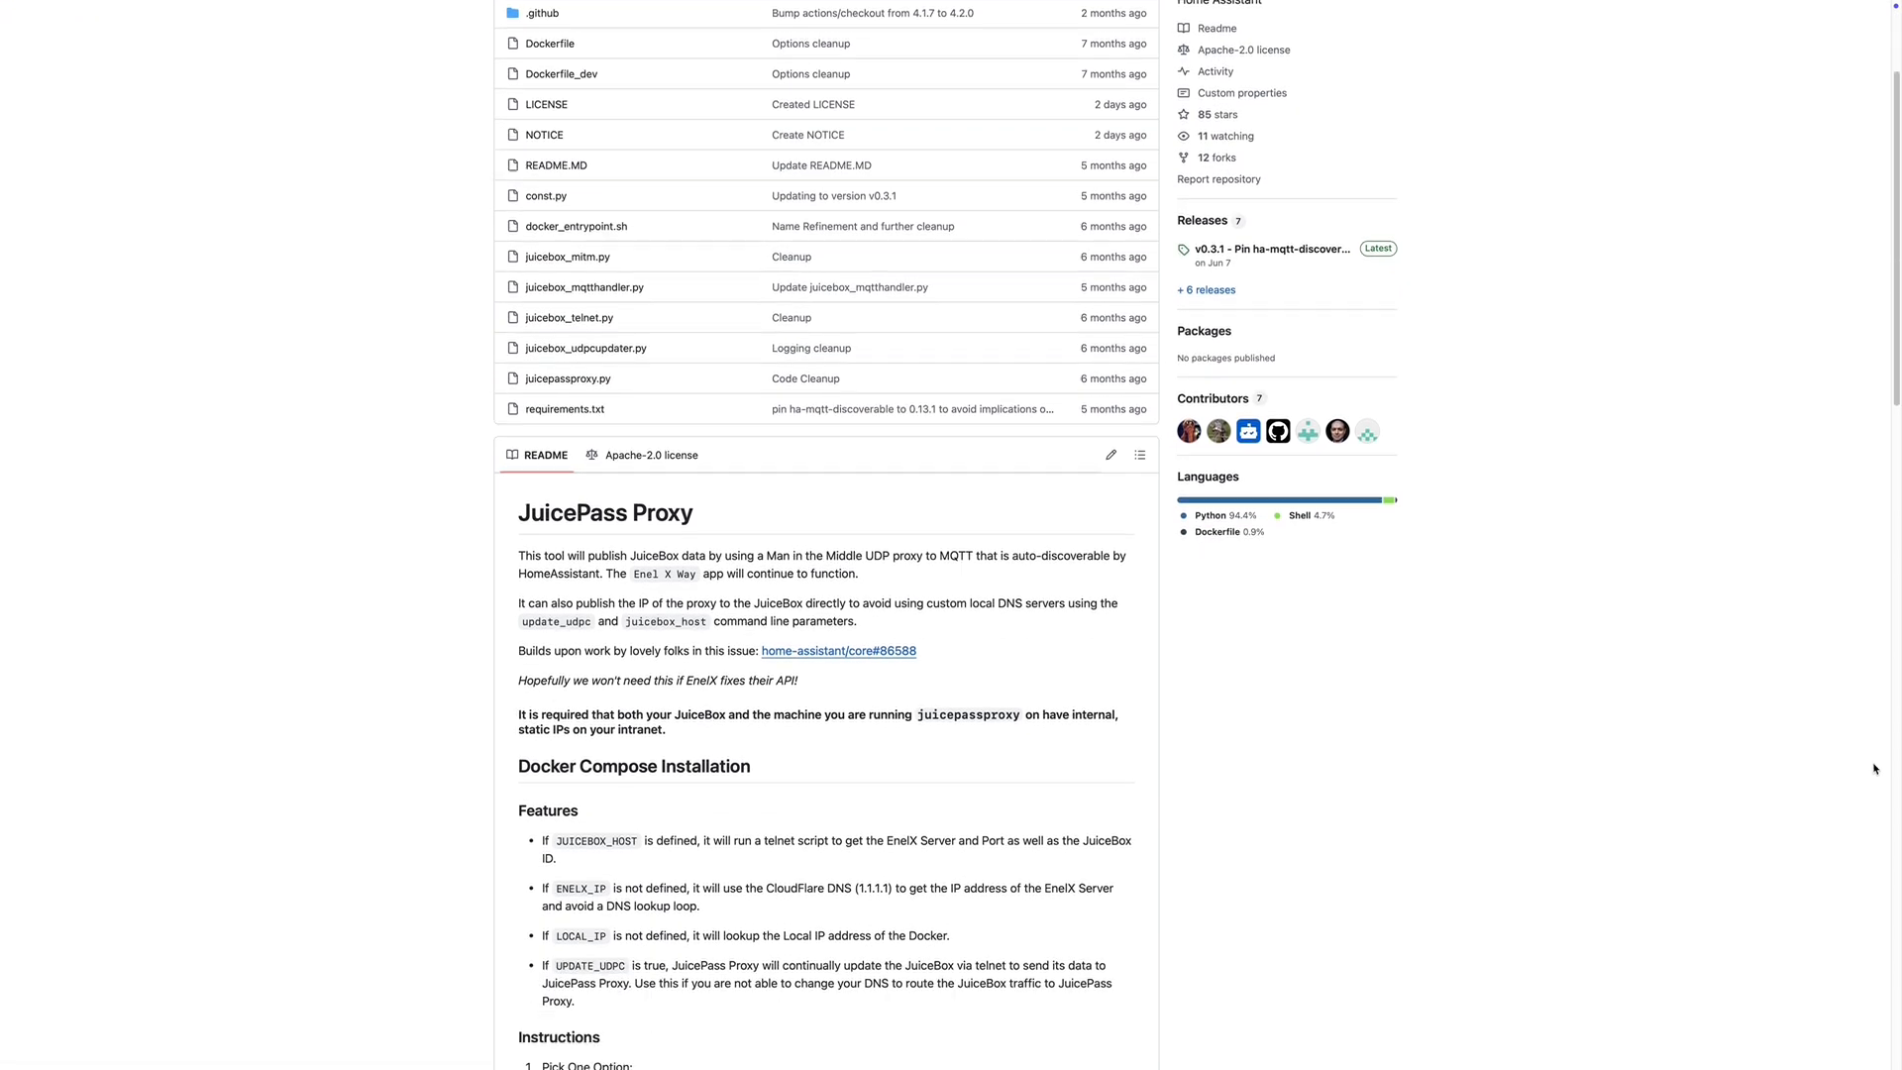
scroll("down", 3)
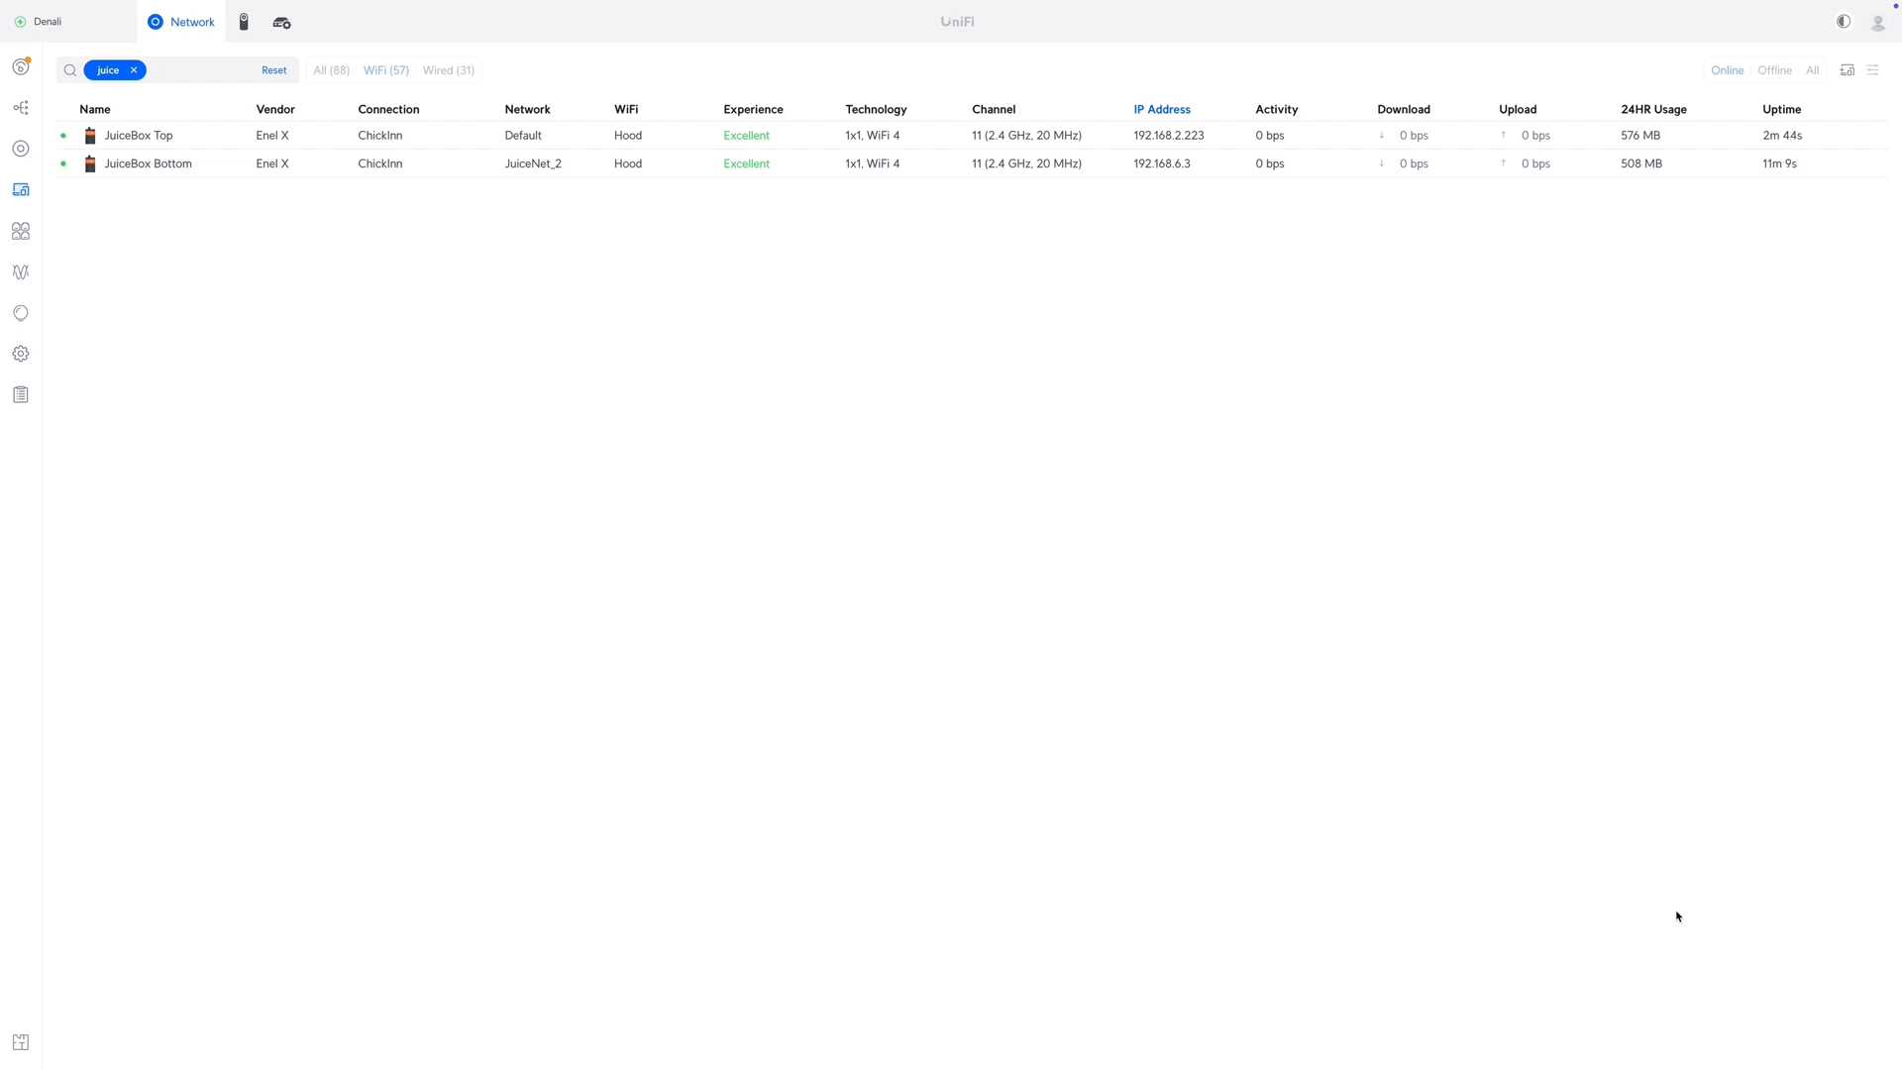
left_click(194, 69)
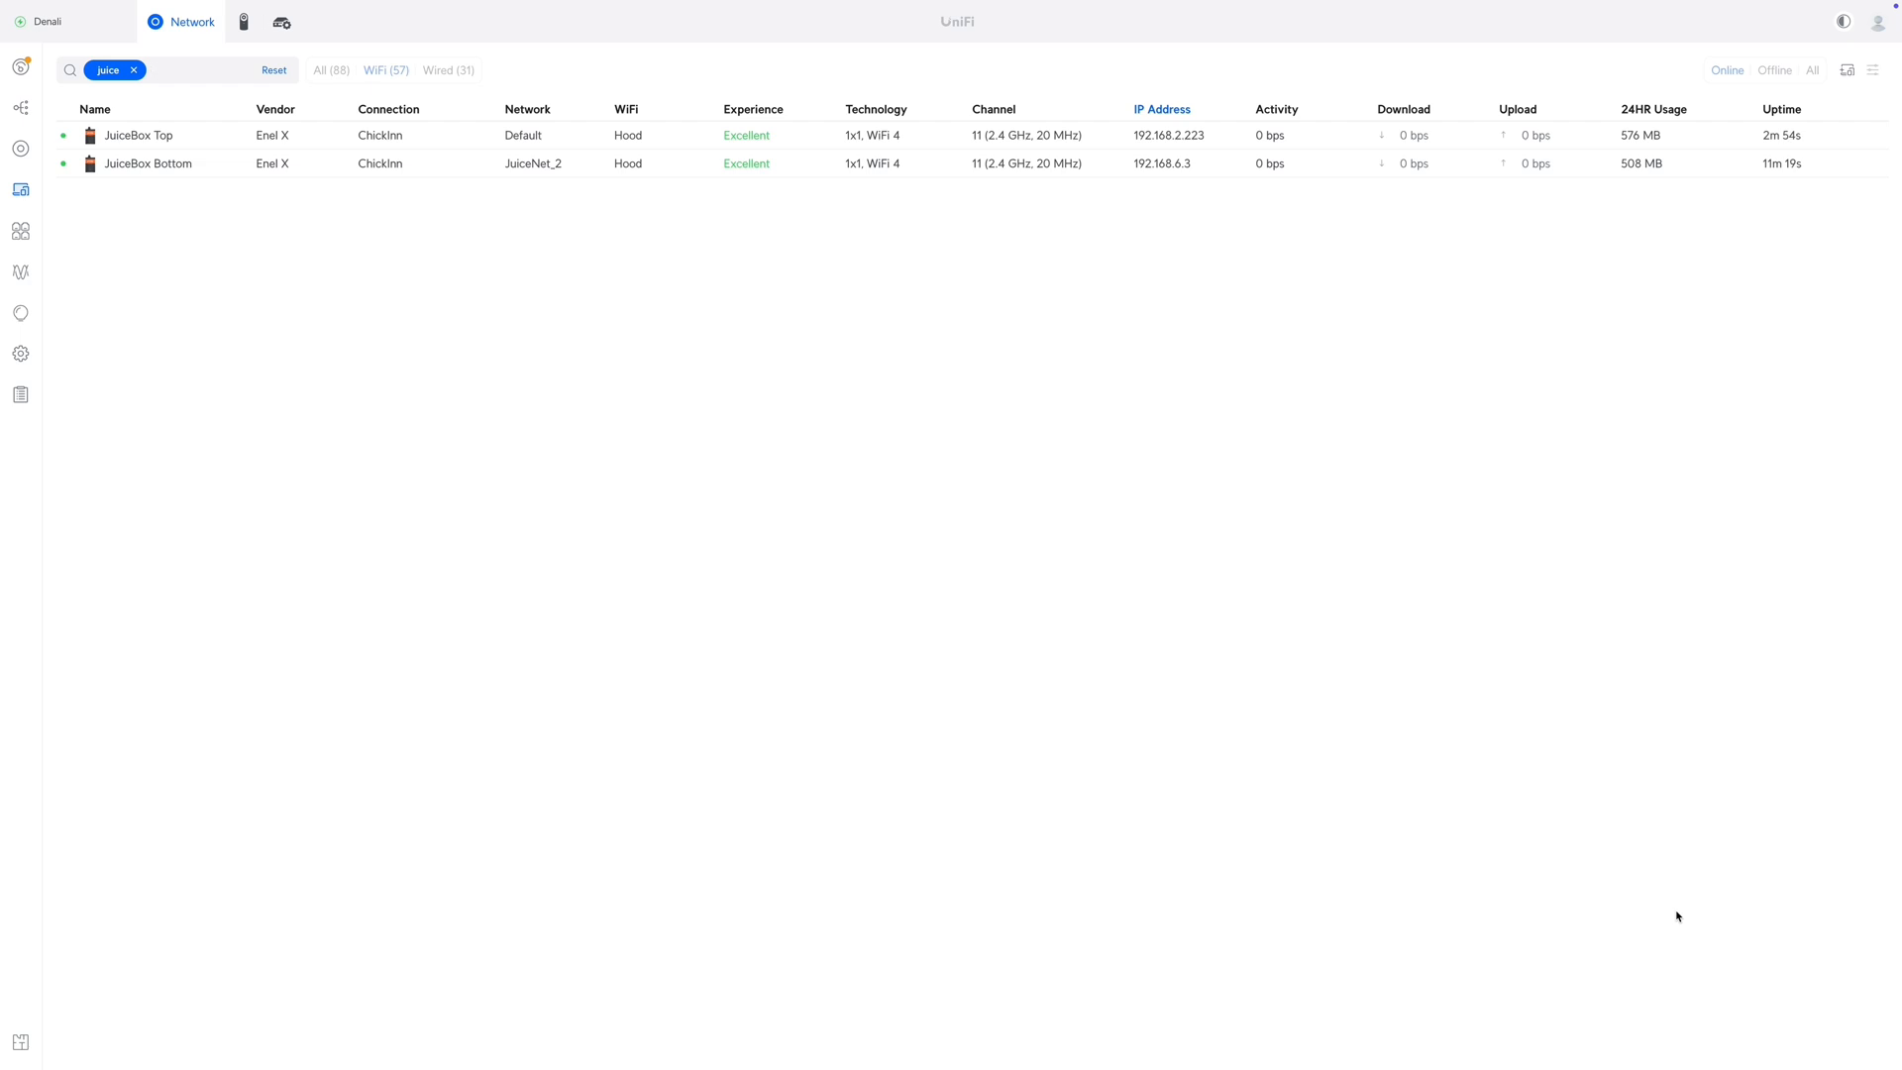
left_click(158, 69)
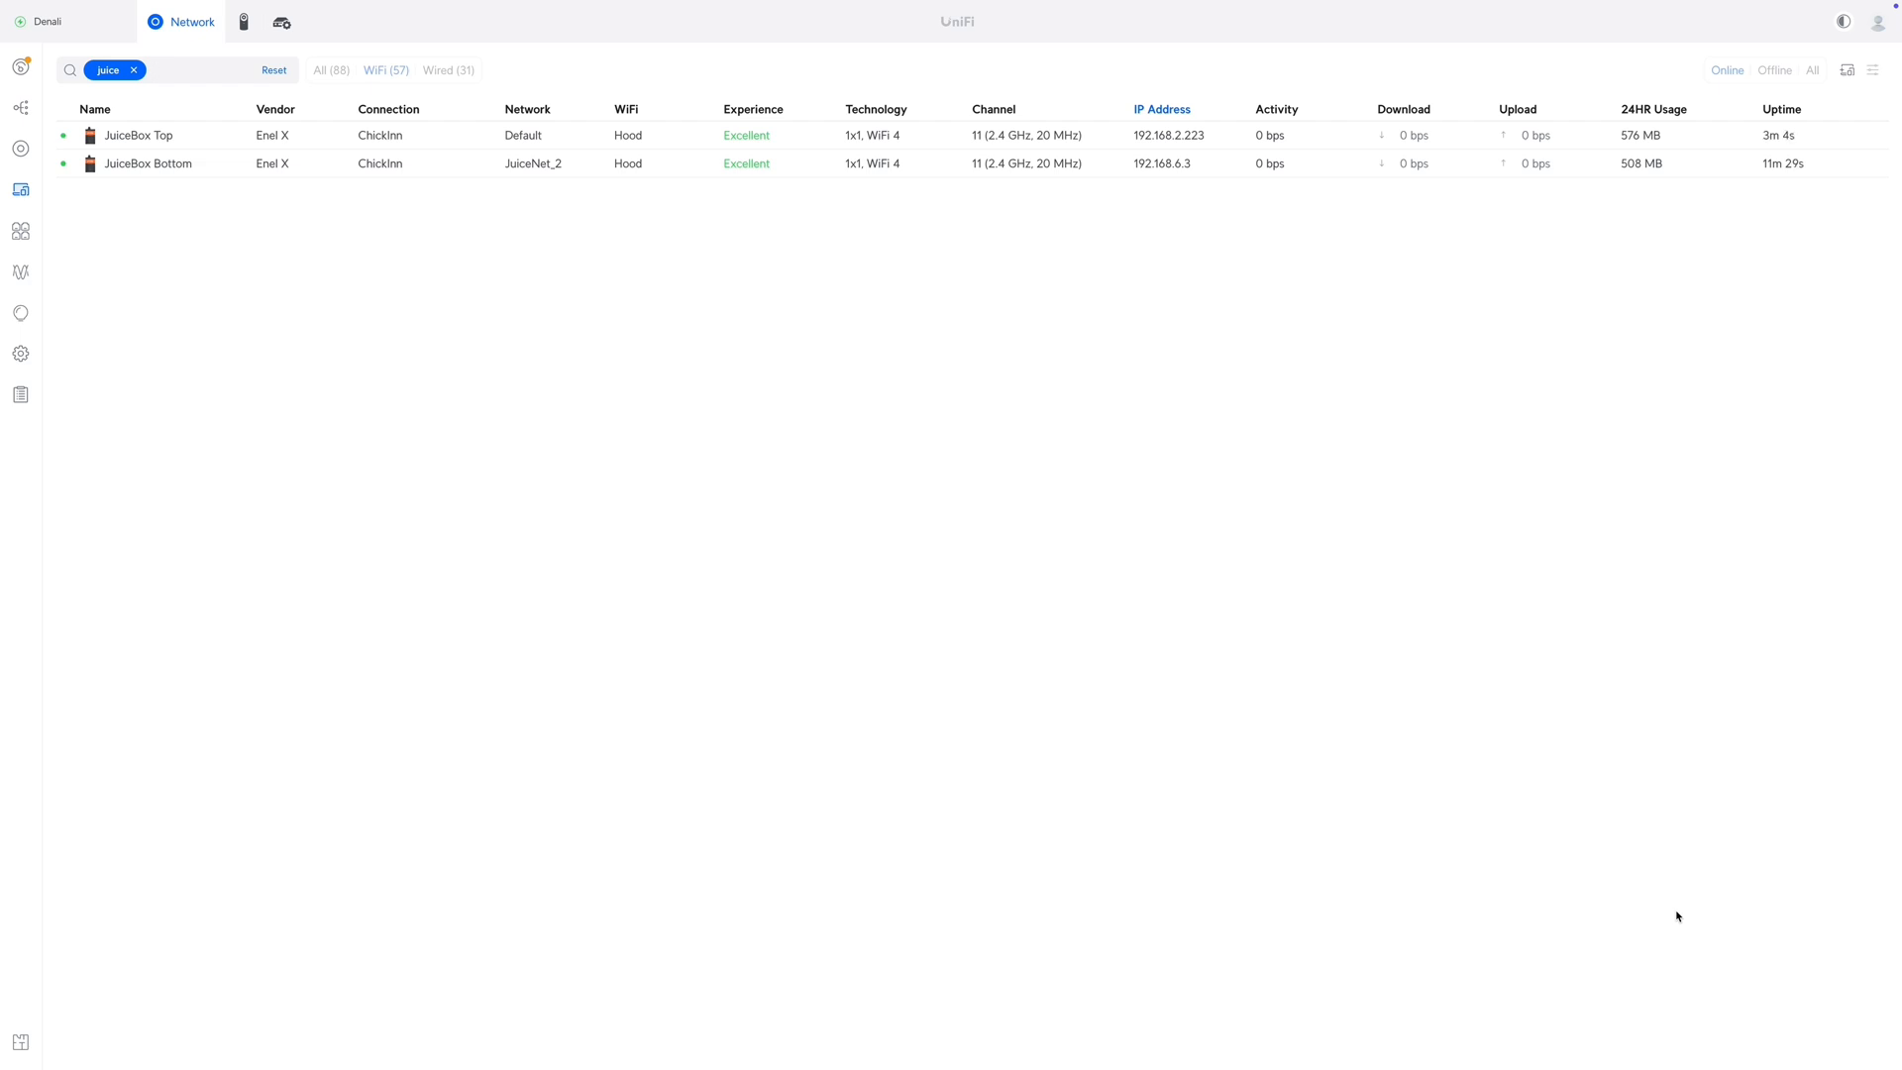
left_click(154, 69)
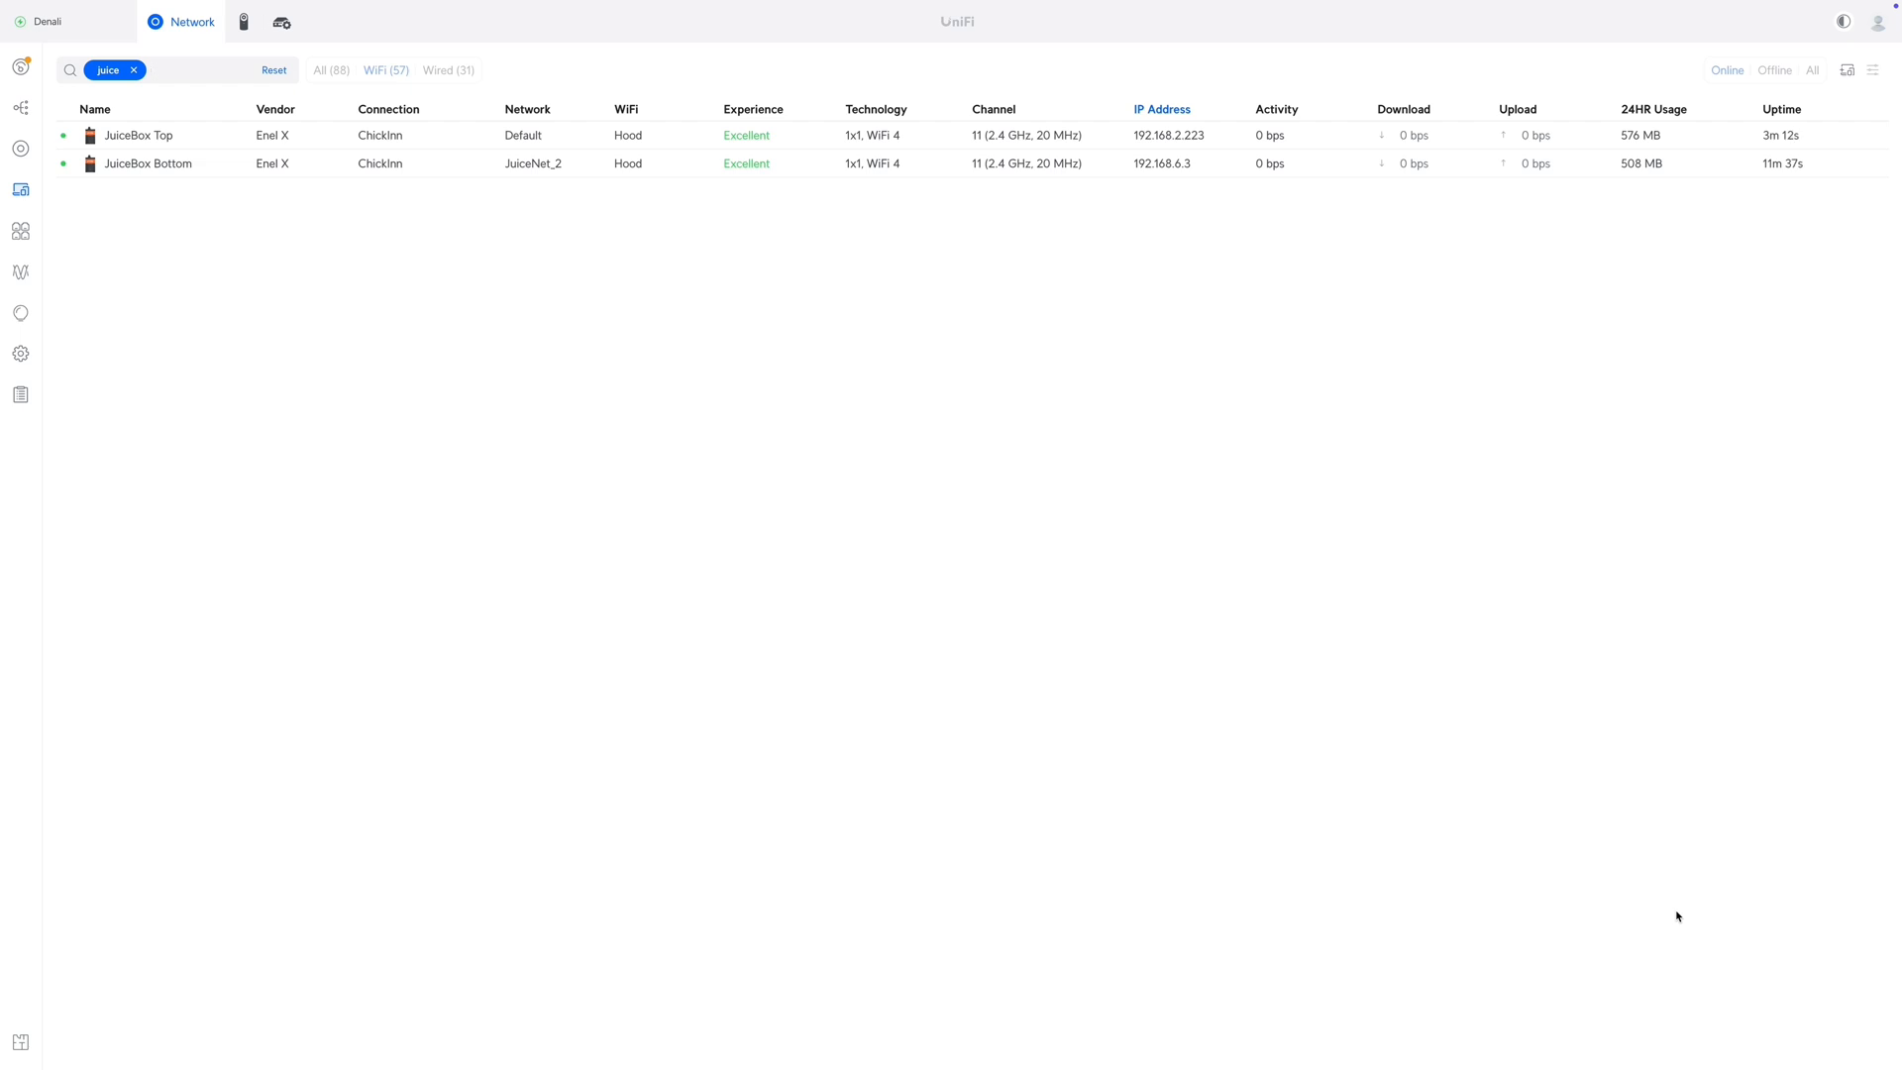
left_click(154, 69)
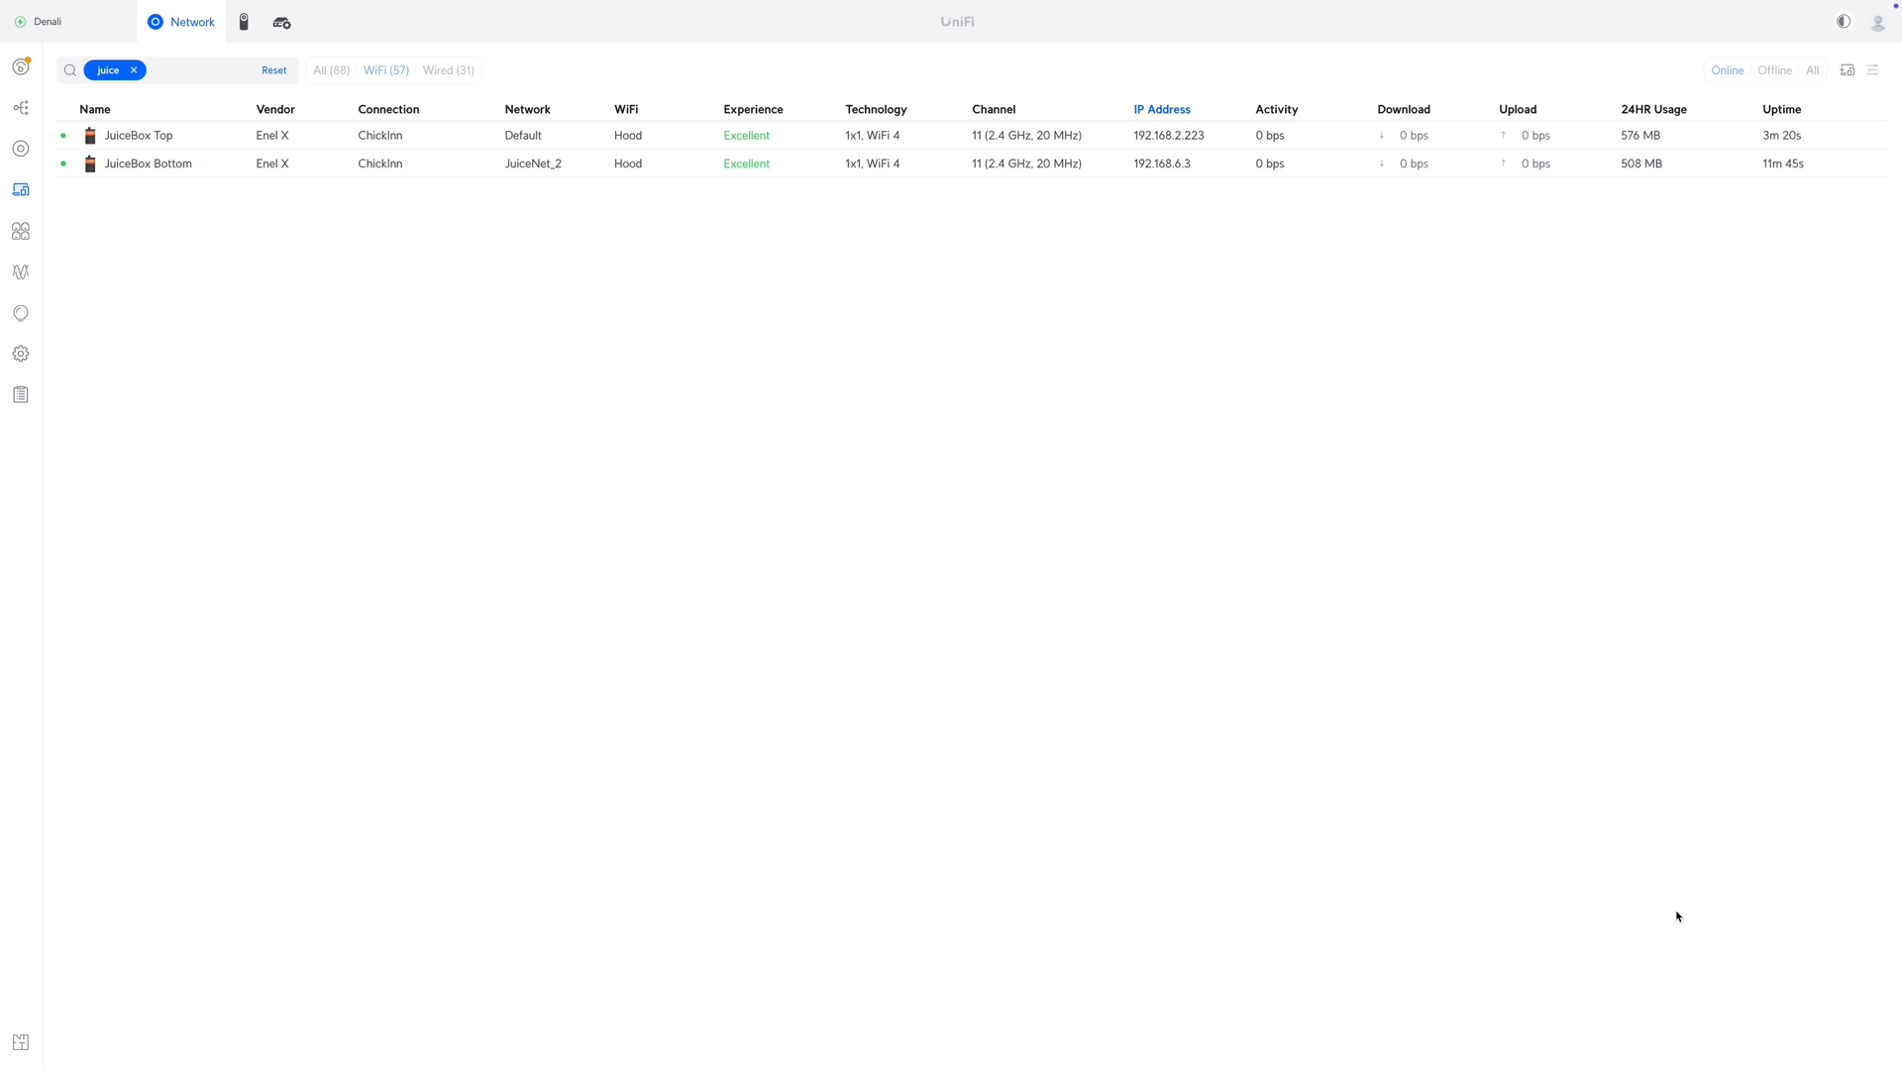
left_click(152, 69)
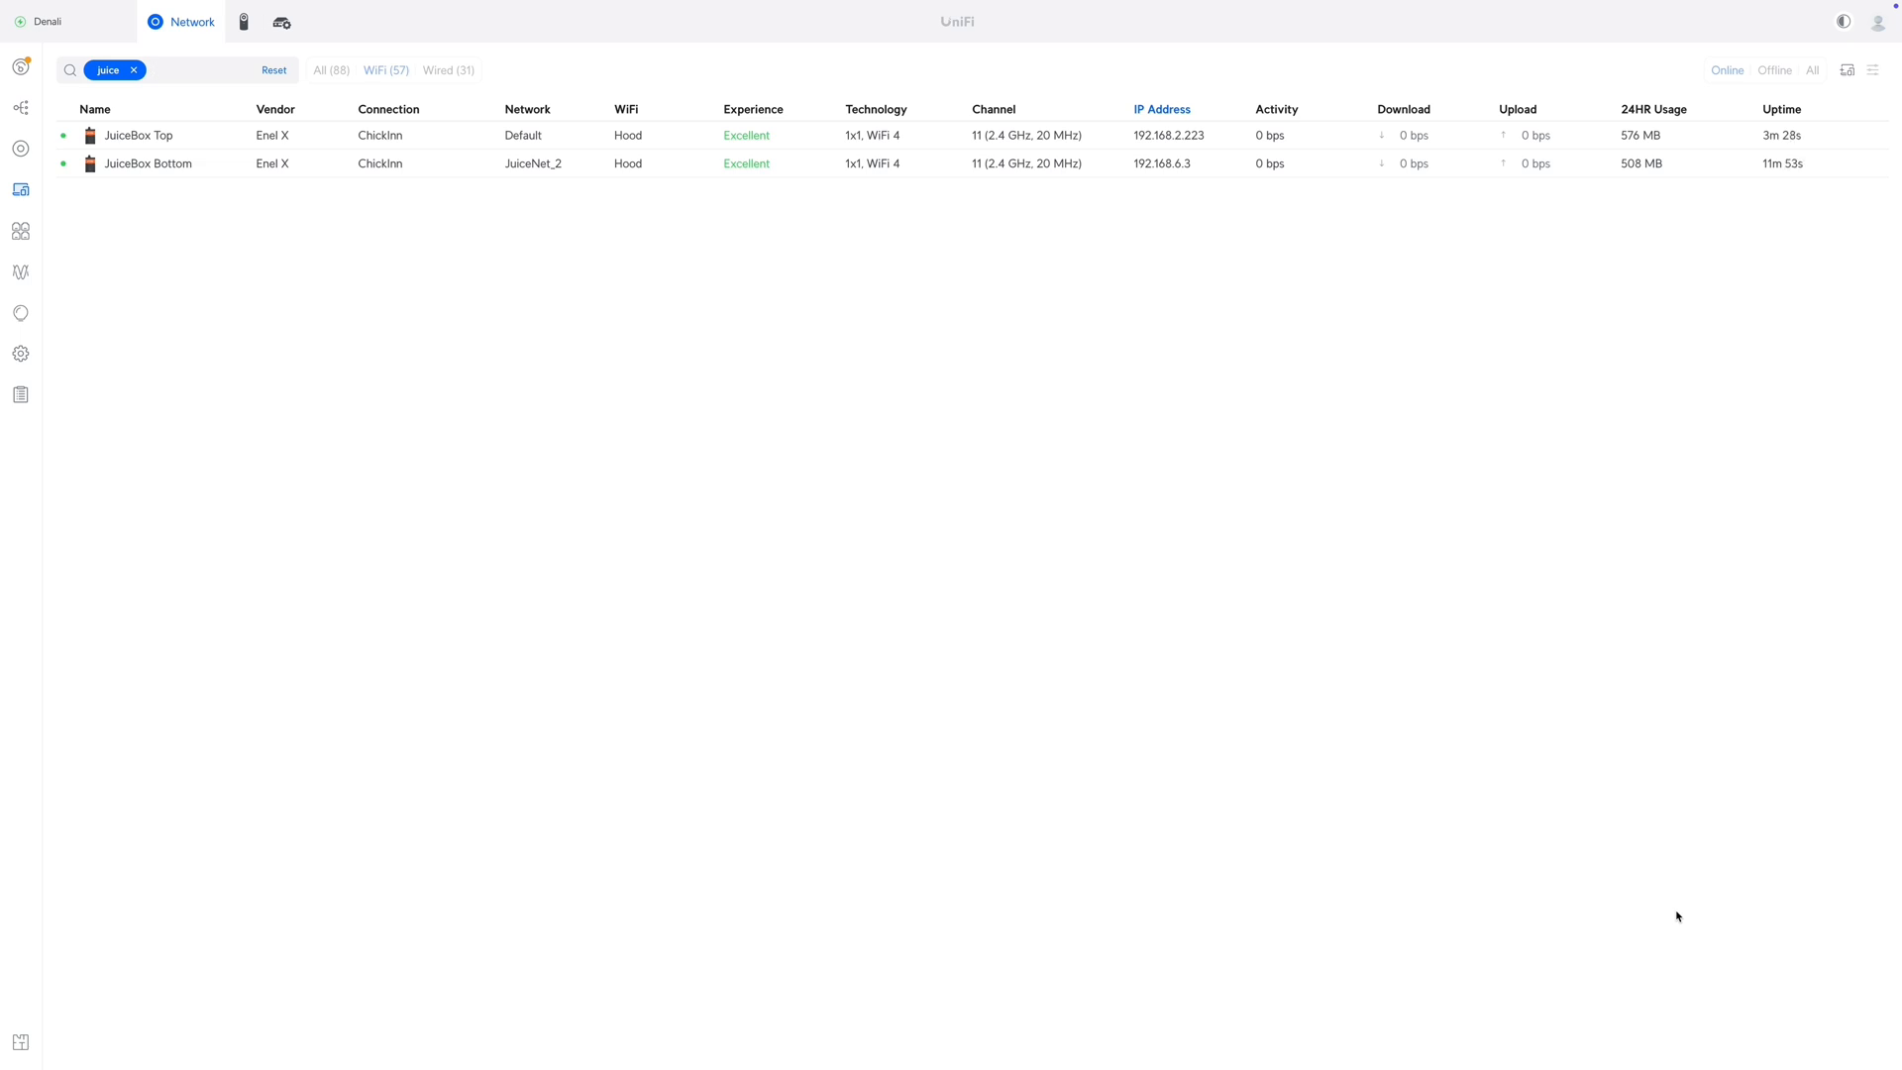
left_click(159, 69)
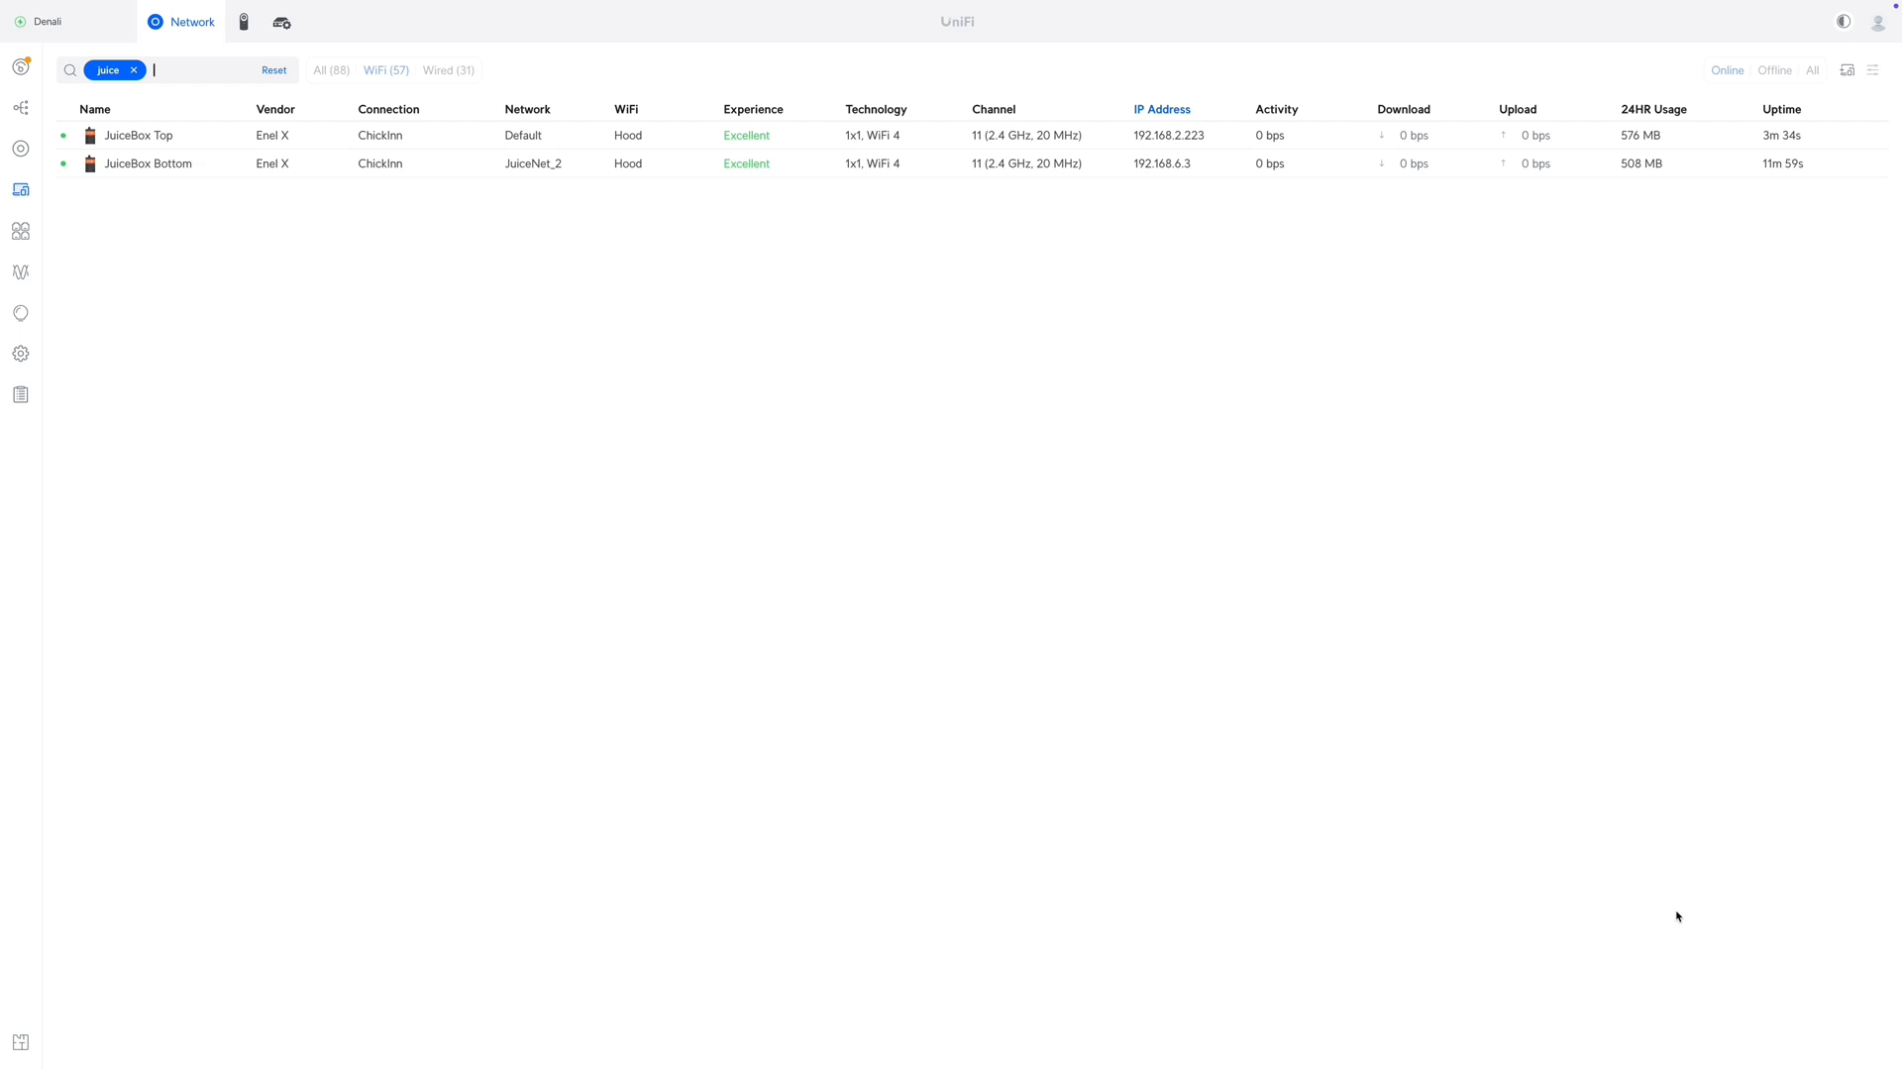
left_click(20, 353)
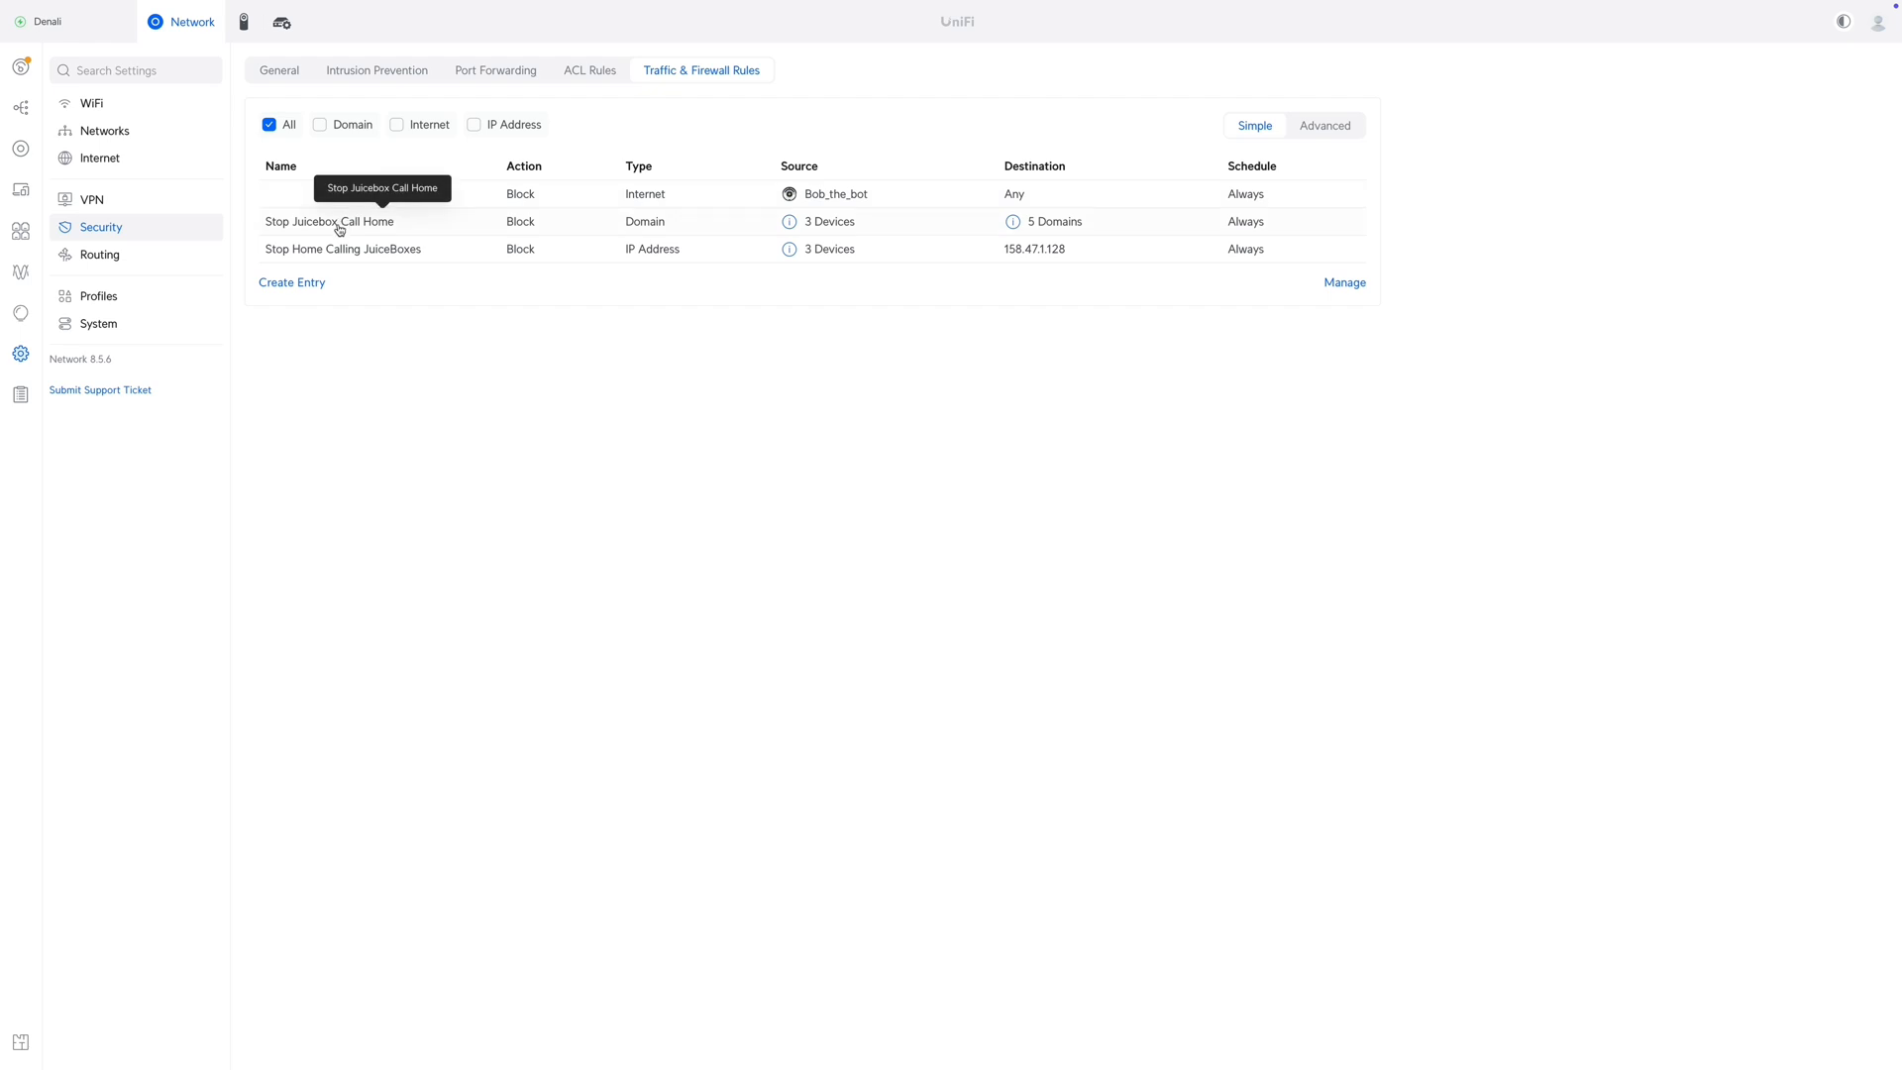
mouse_move(442, 226)
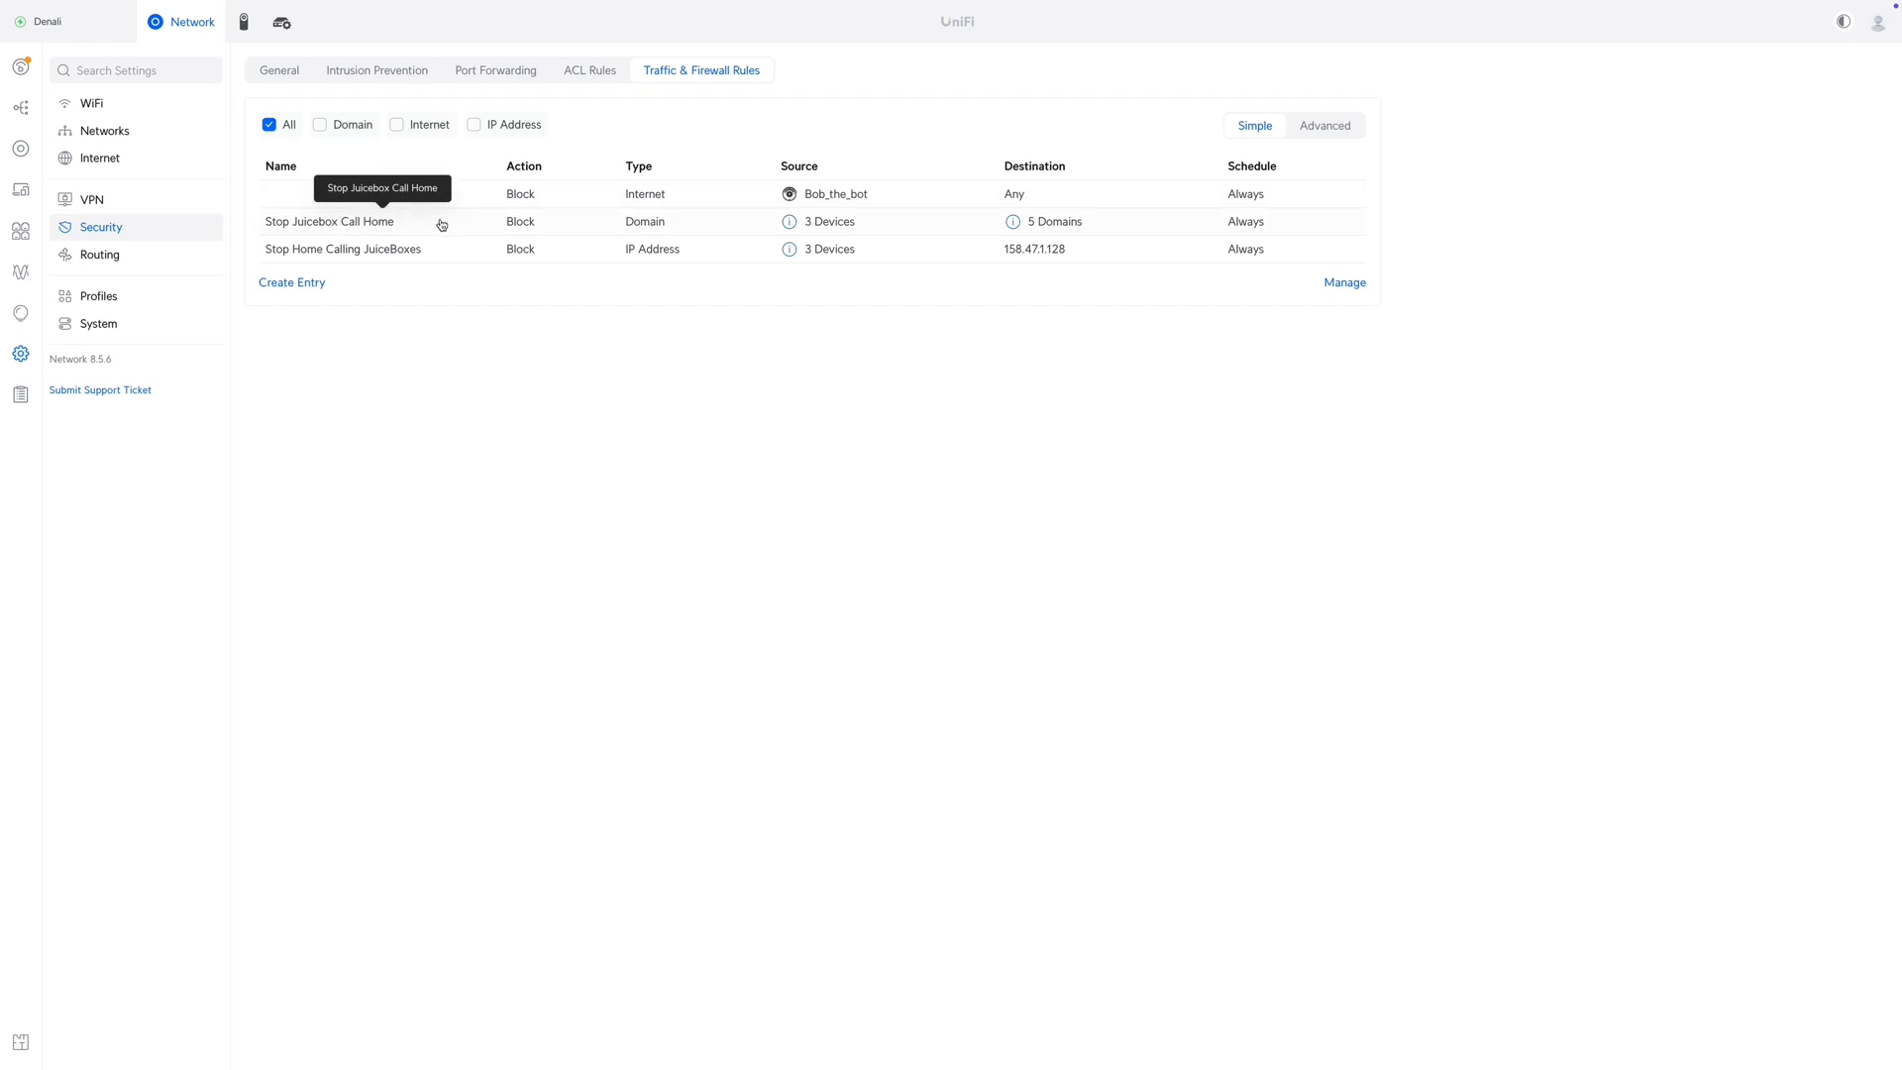
mouse_move(904, 260)
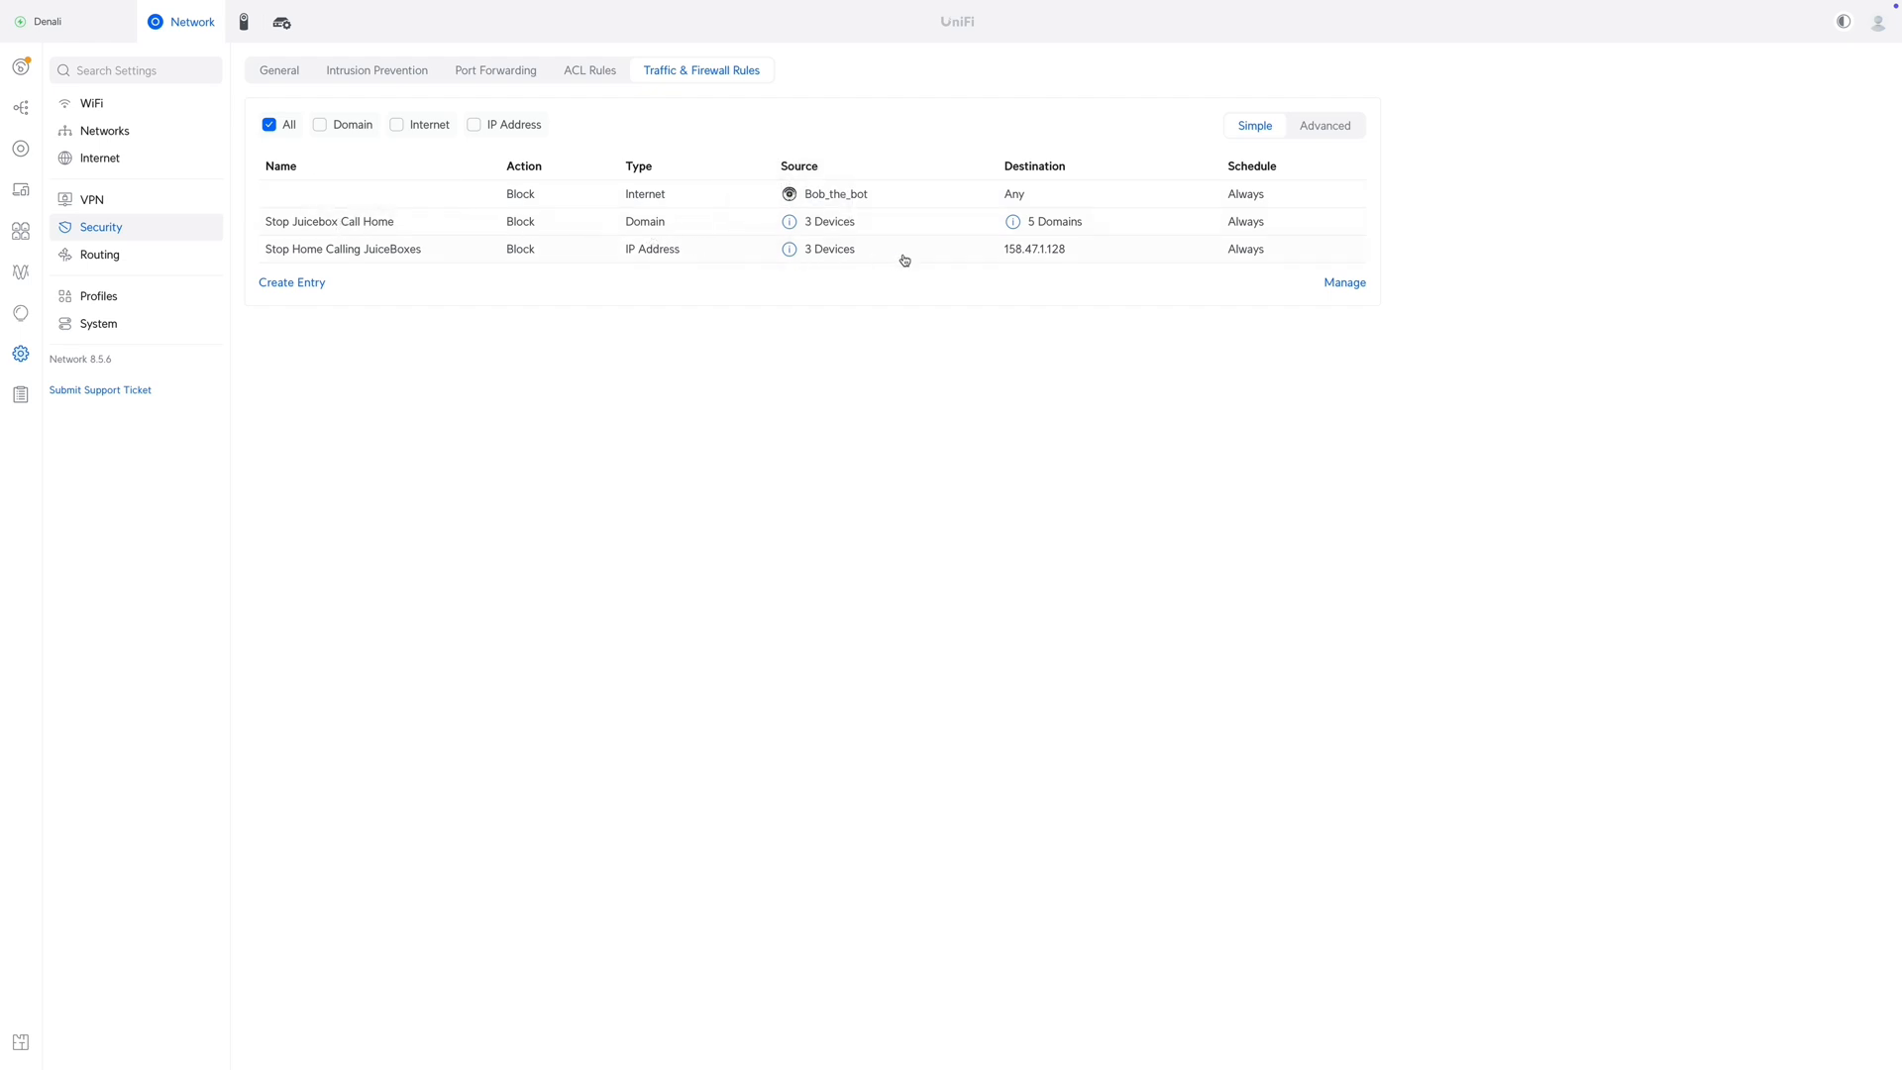
mouse_move(914, 240)
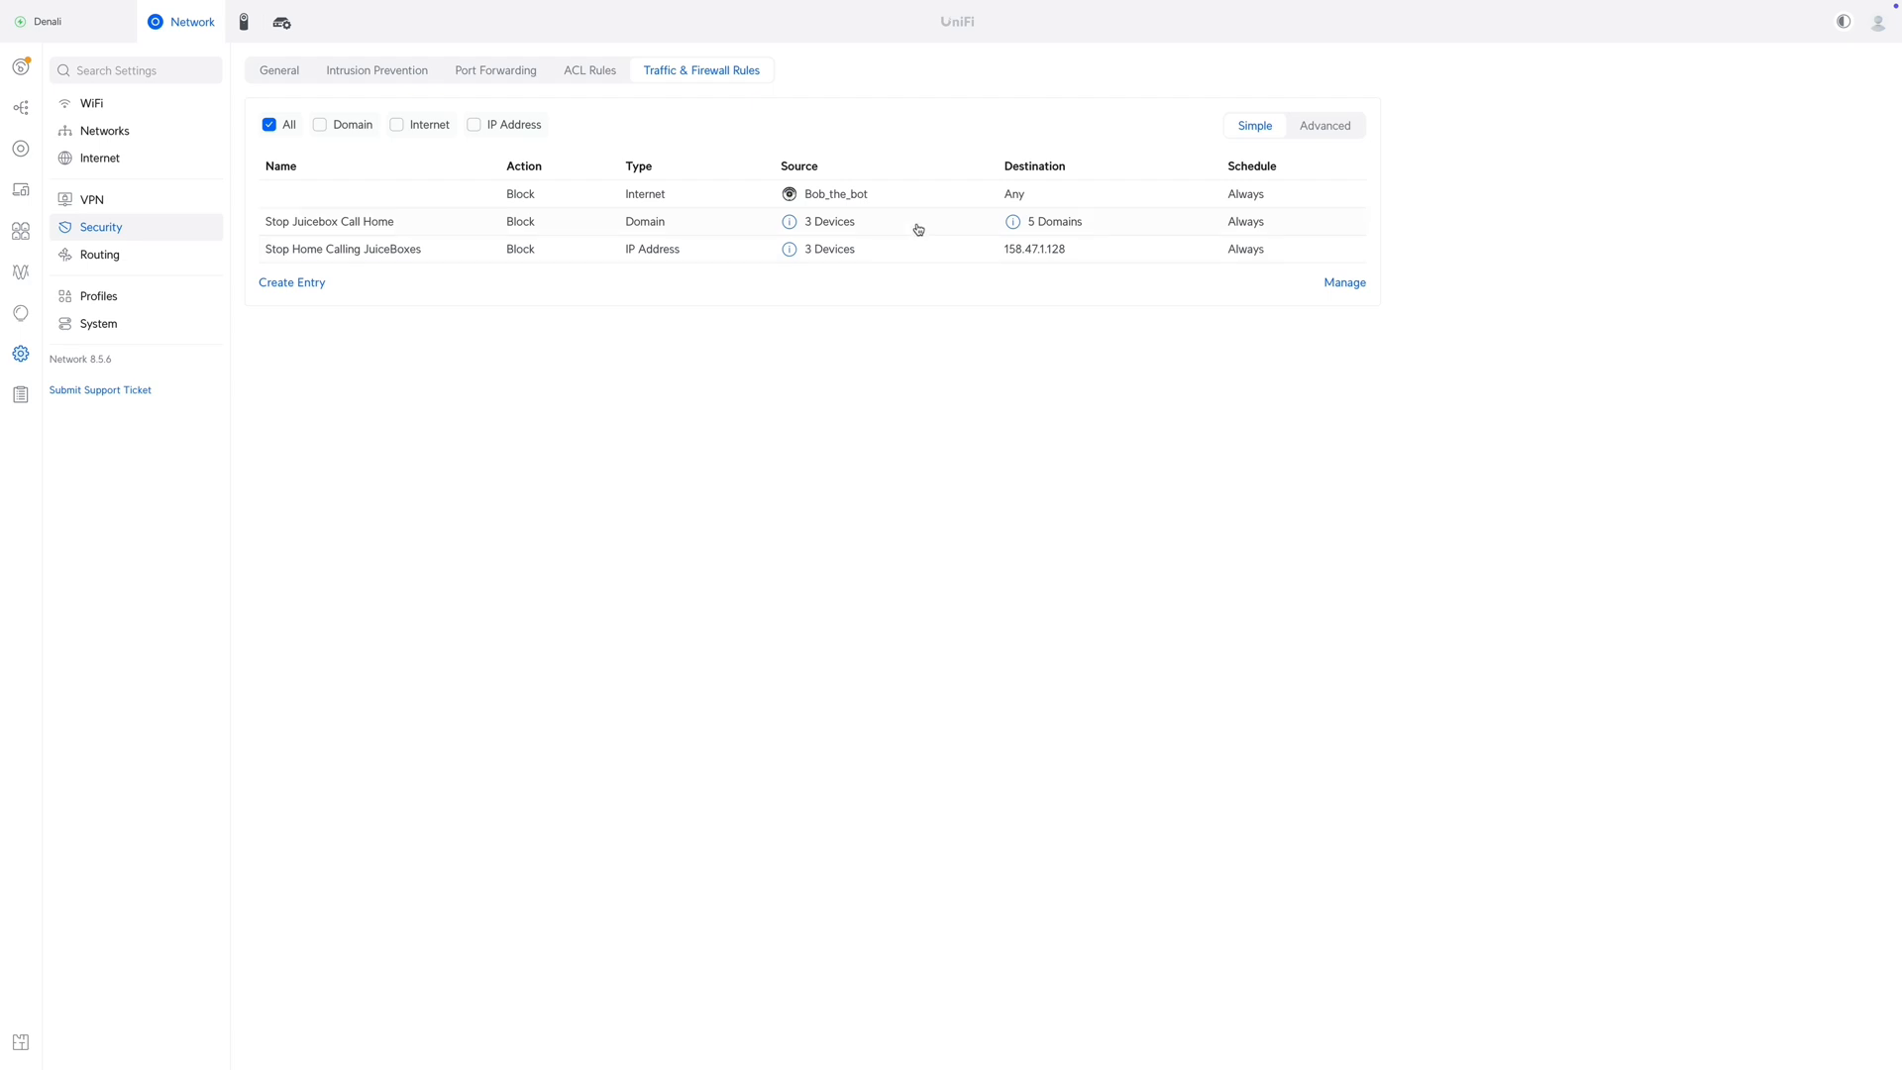
Step: Review the Stop Juicebox Call Home rule, then the Stop Home Calling JuiceBoxes rule blocking 158.47.1.128
left_click(329, 220)
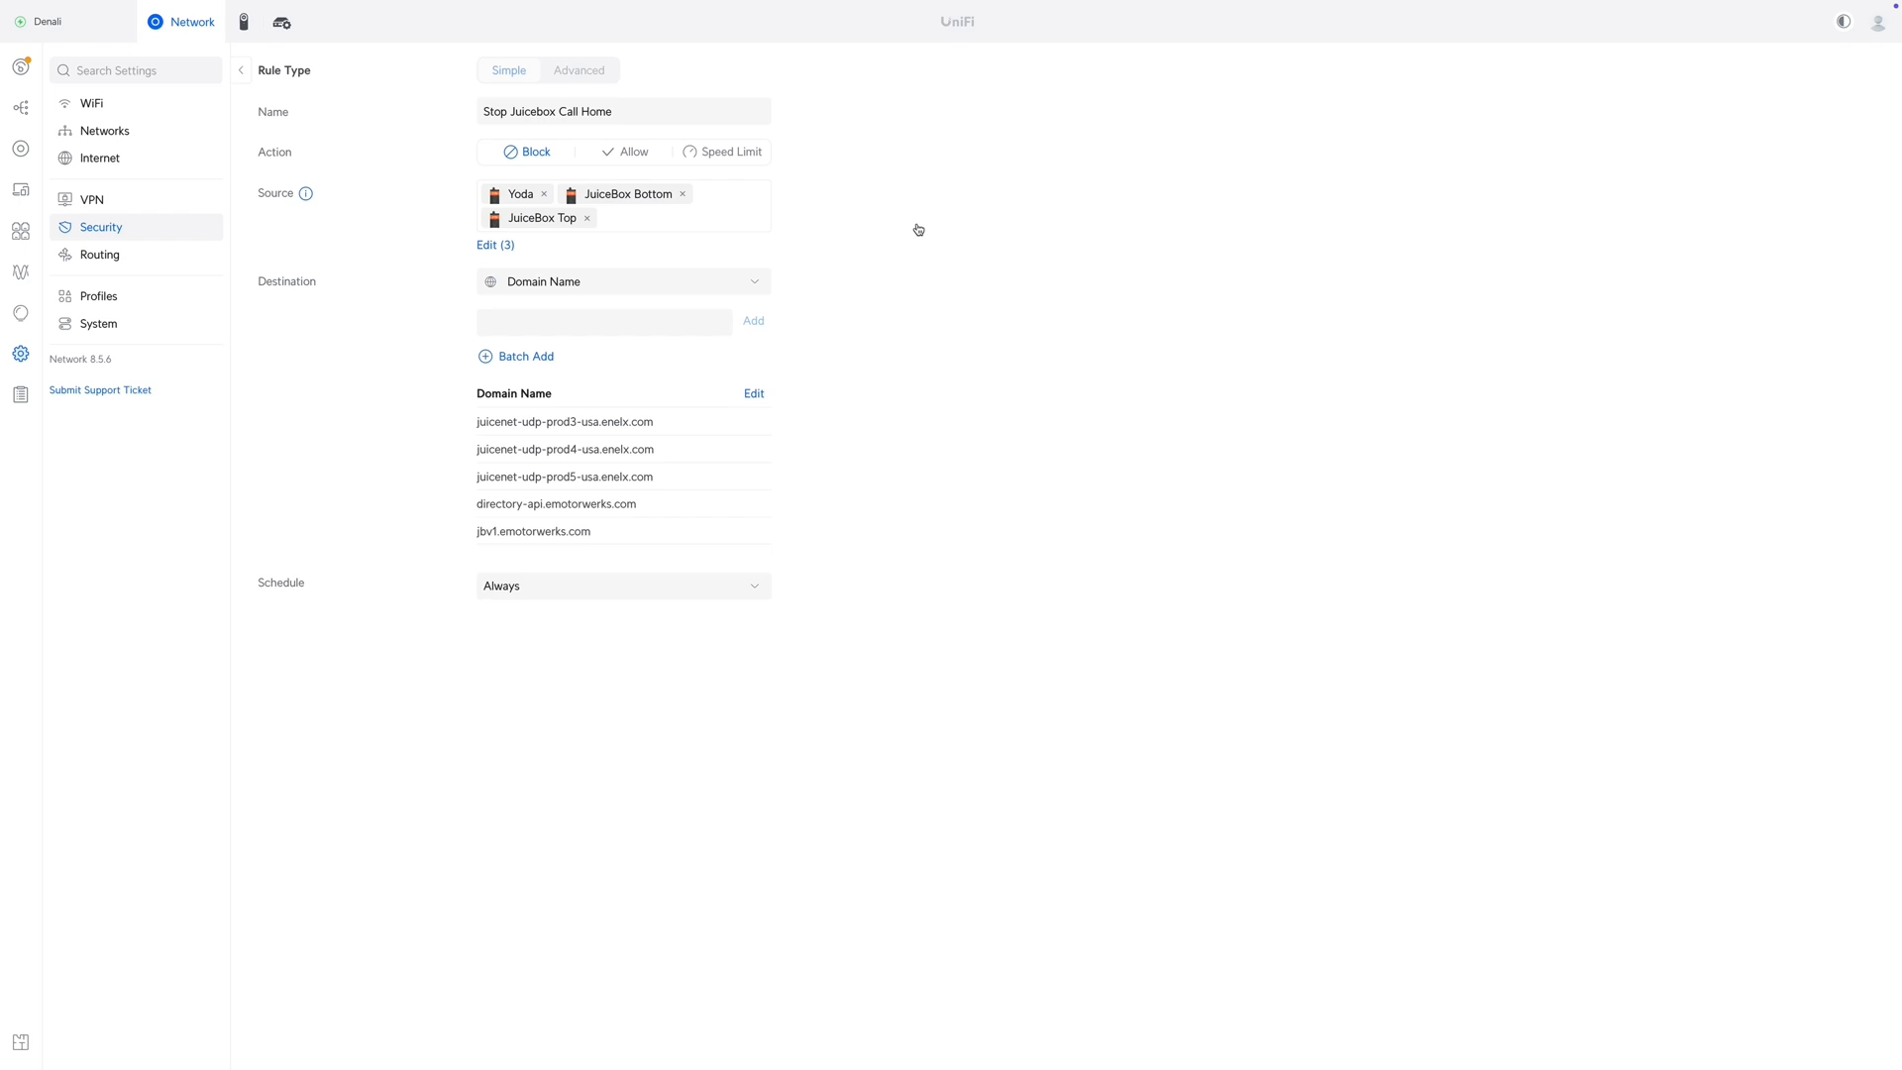
mouse_move(446, 244)
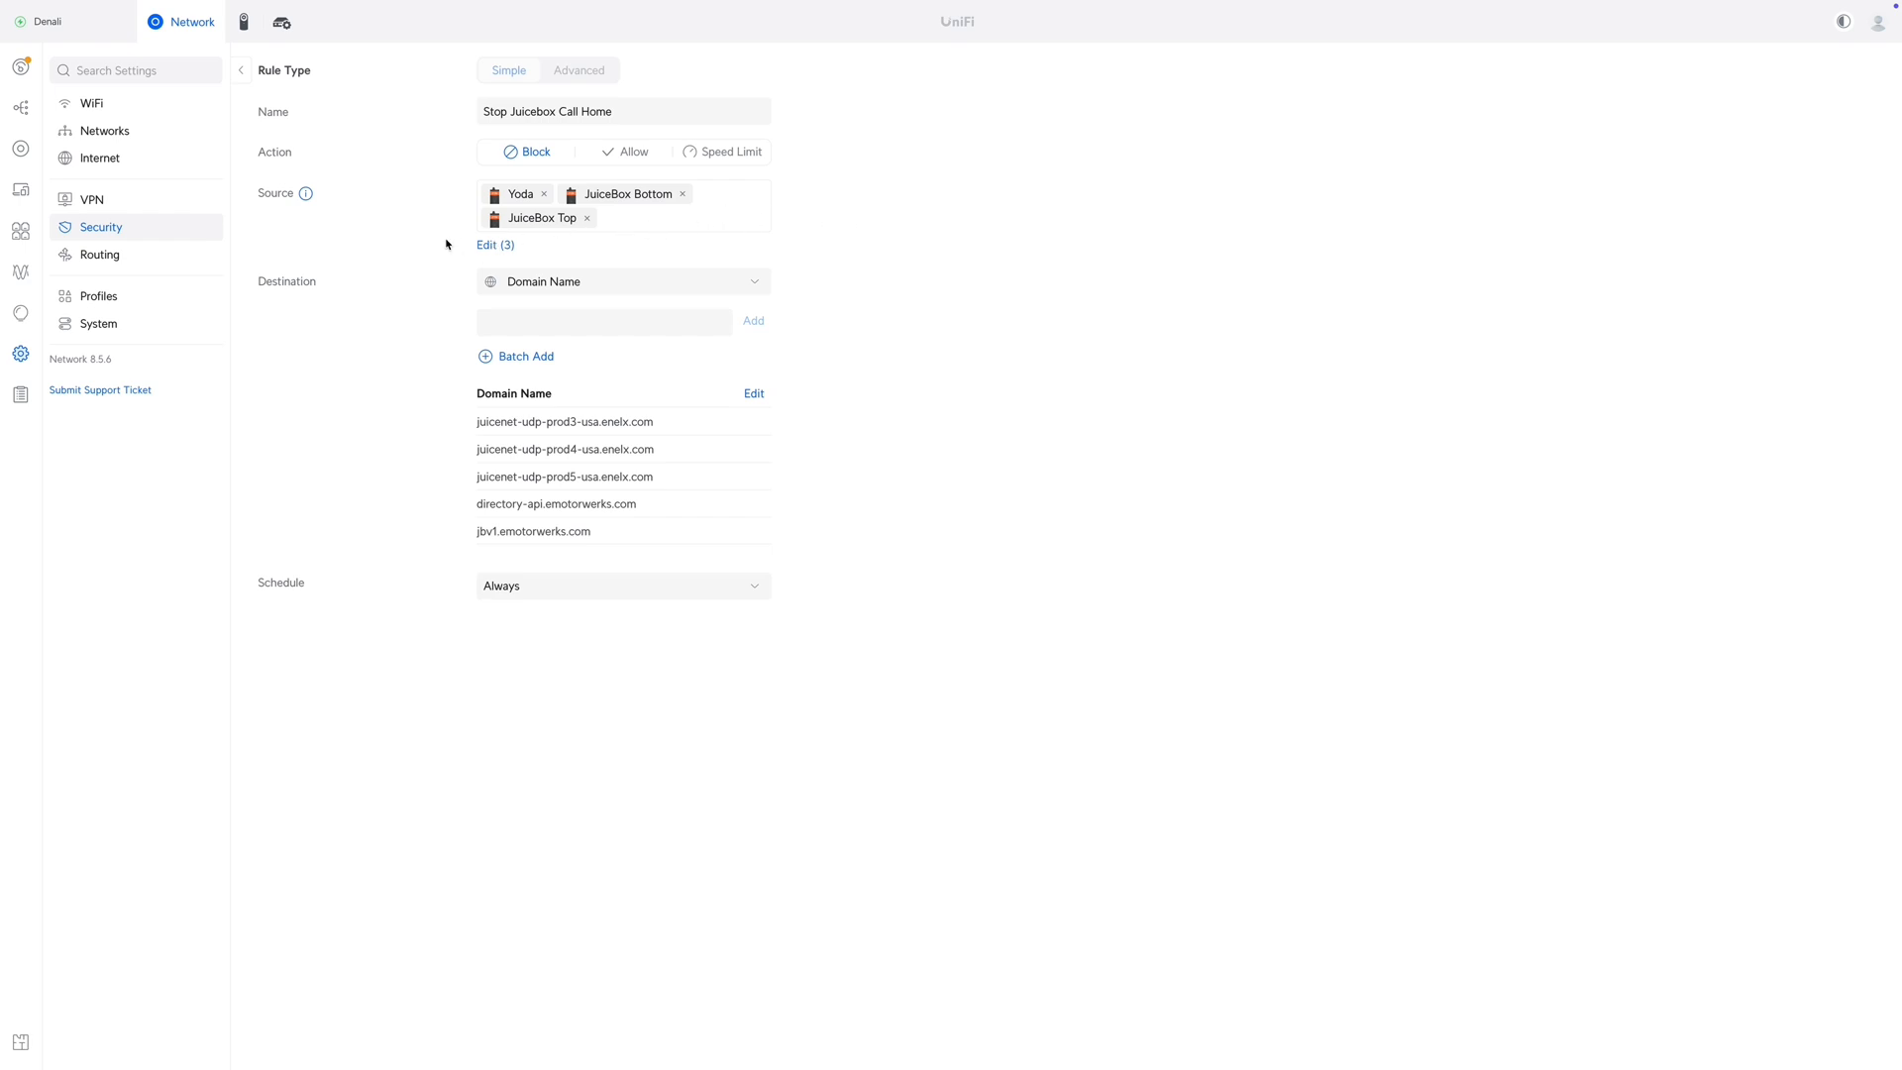
mouse_move(228, 196)
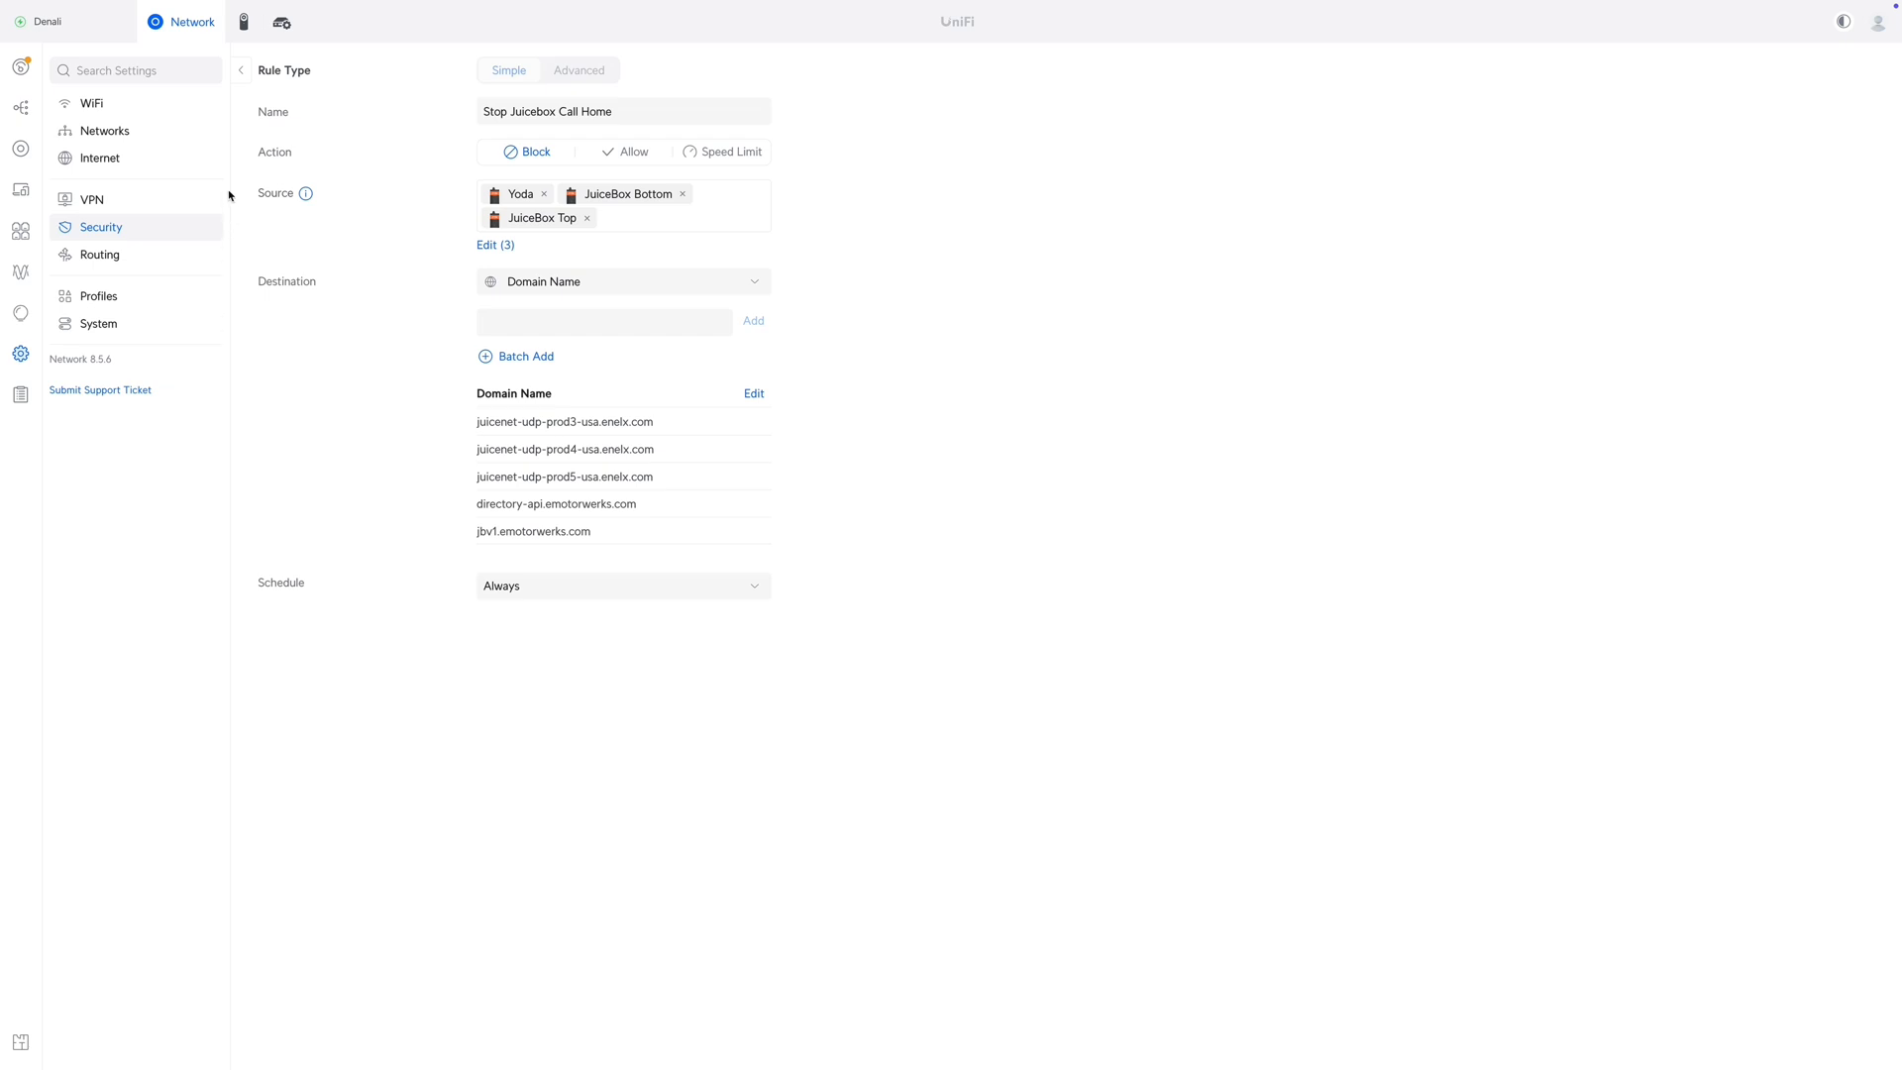
mouse_move(252, 155)
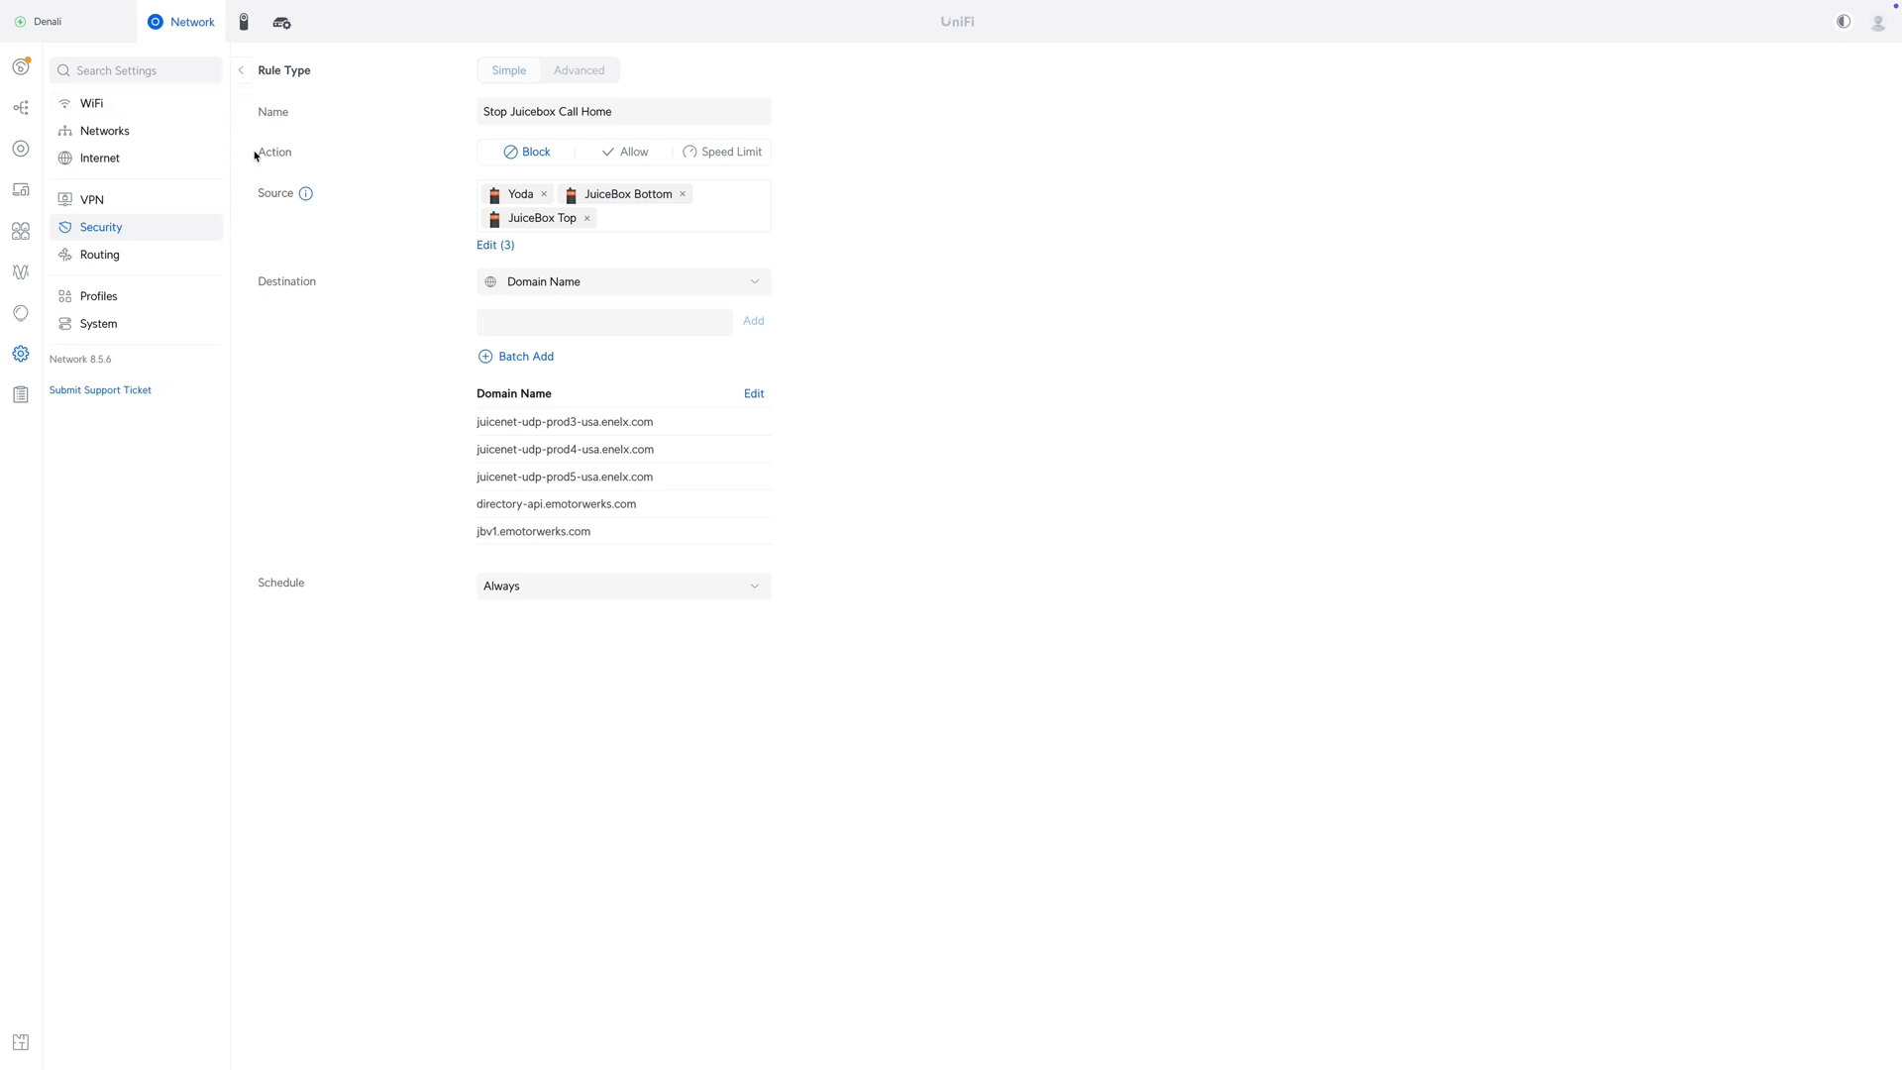
mouse_move(684, 731)
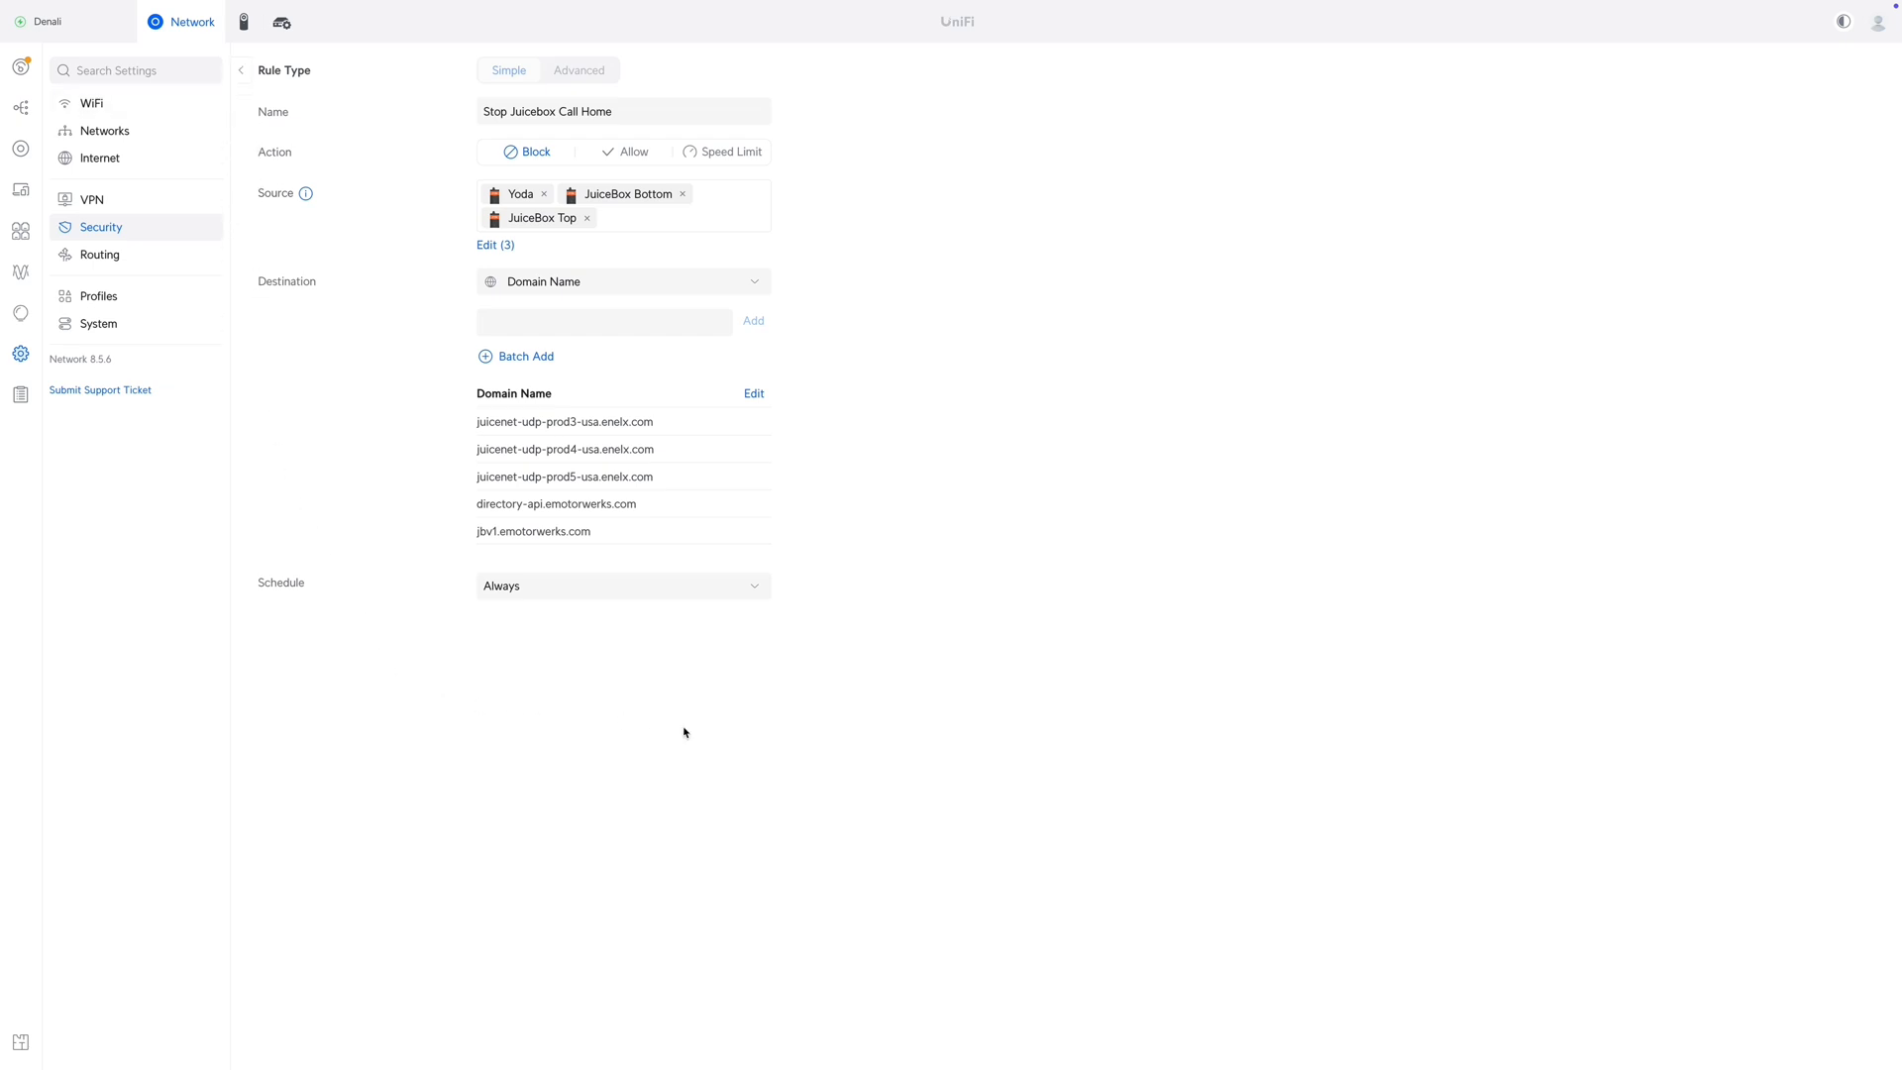
mouse_move(1148, 639)
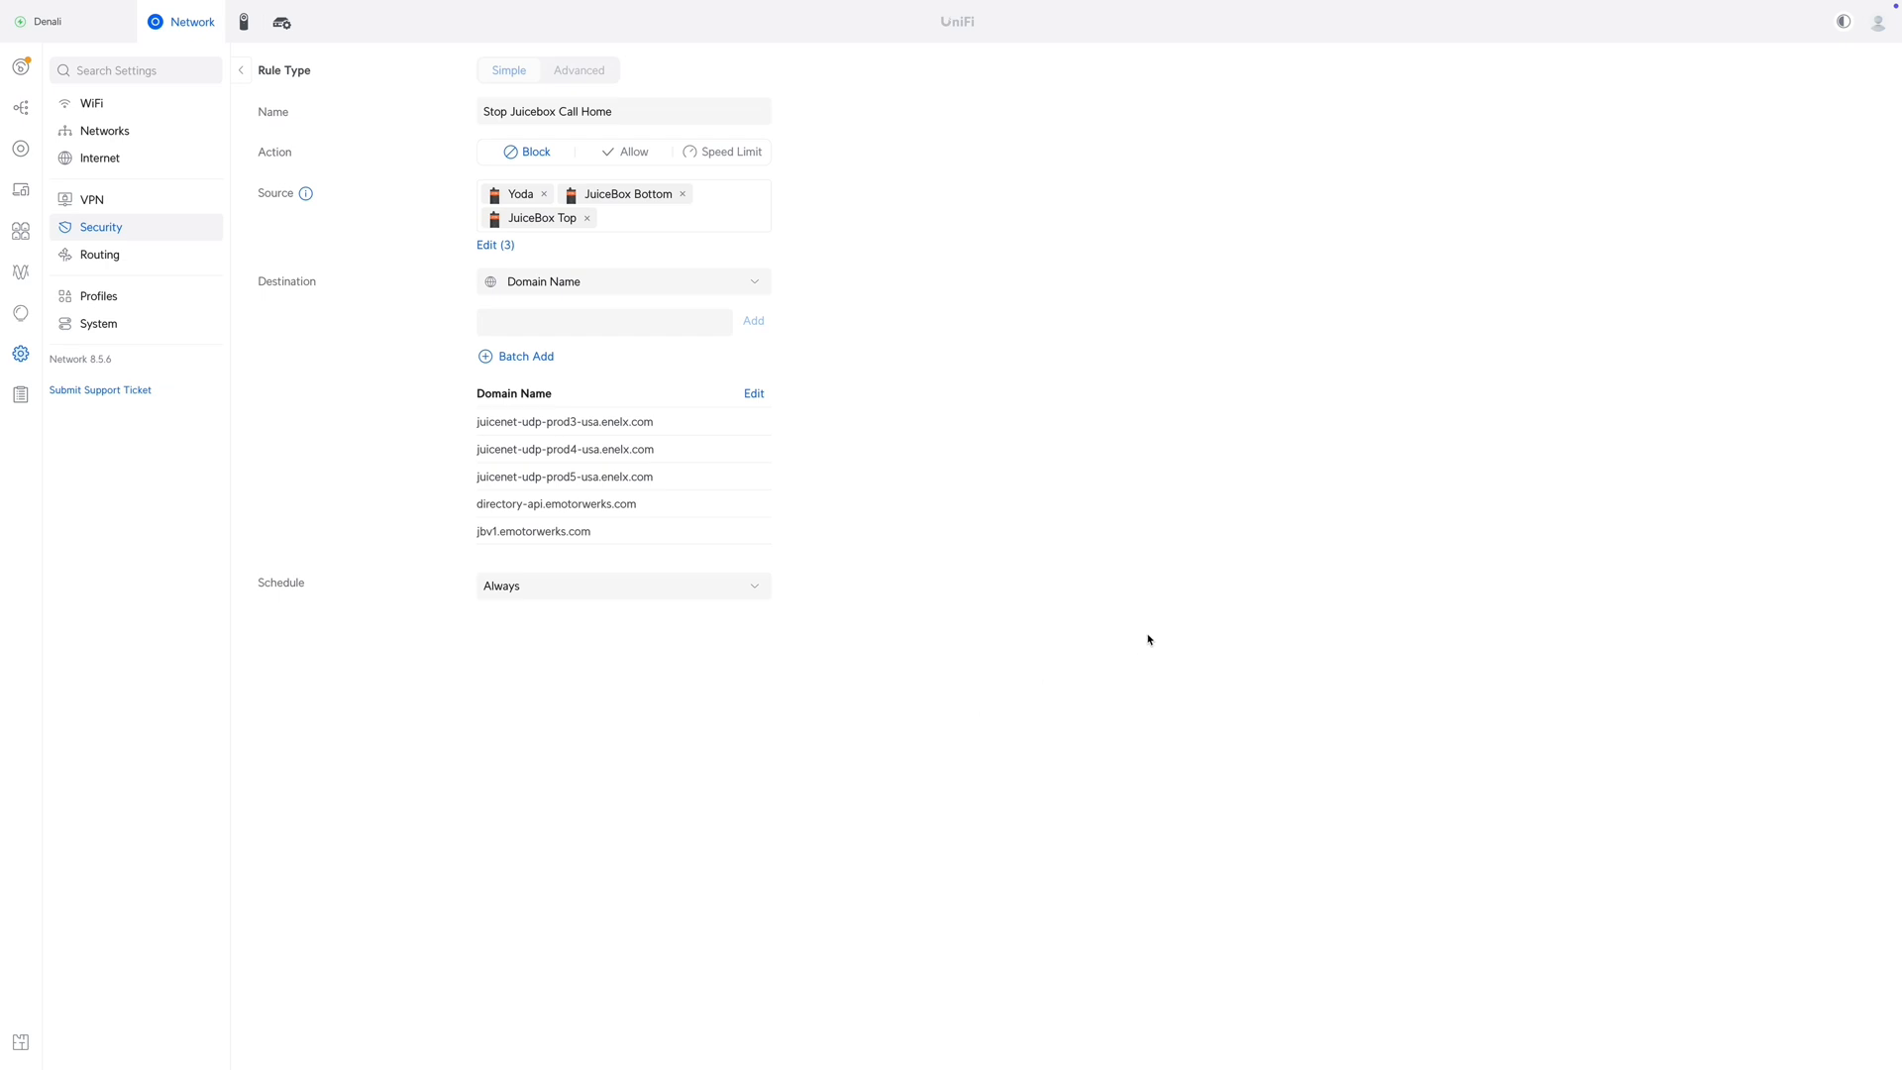
mouse_move(1262, 333)
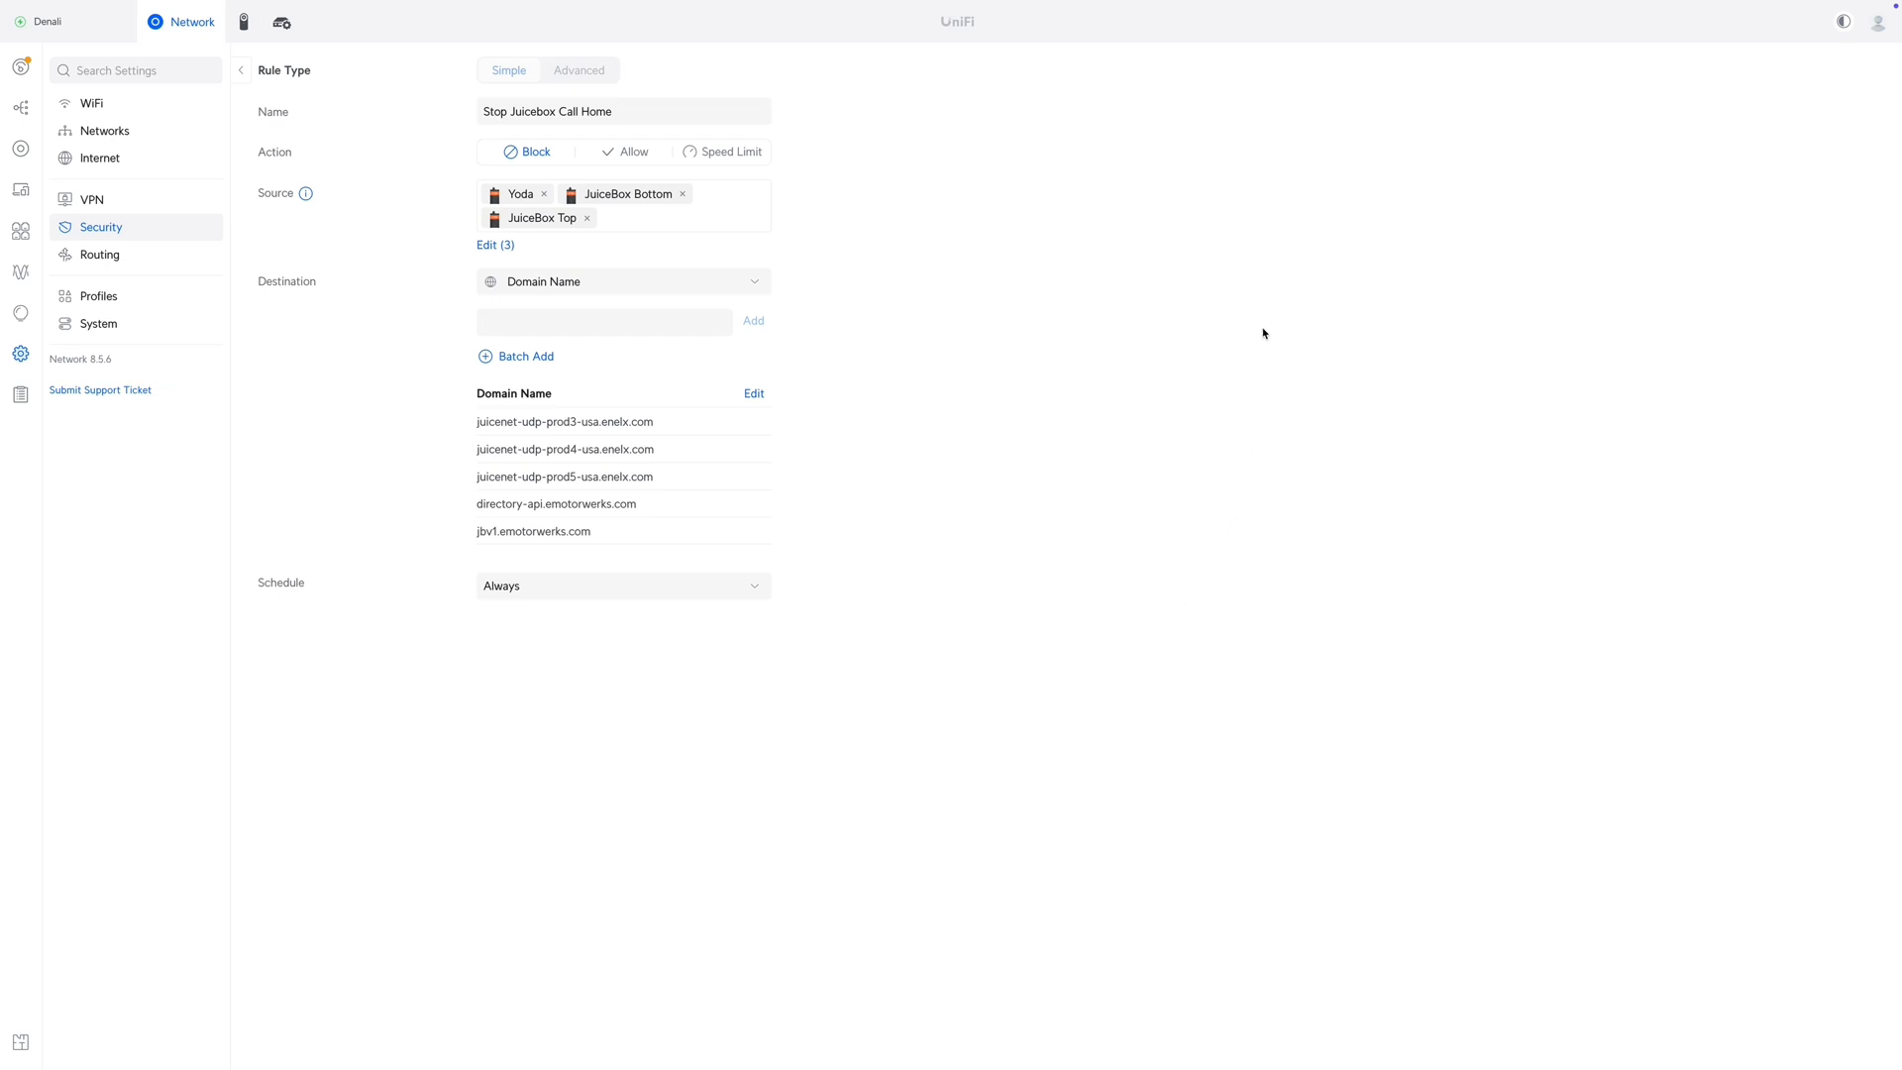
mouse_move(228, 69)
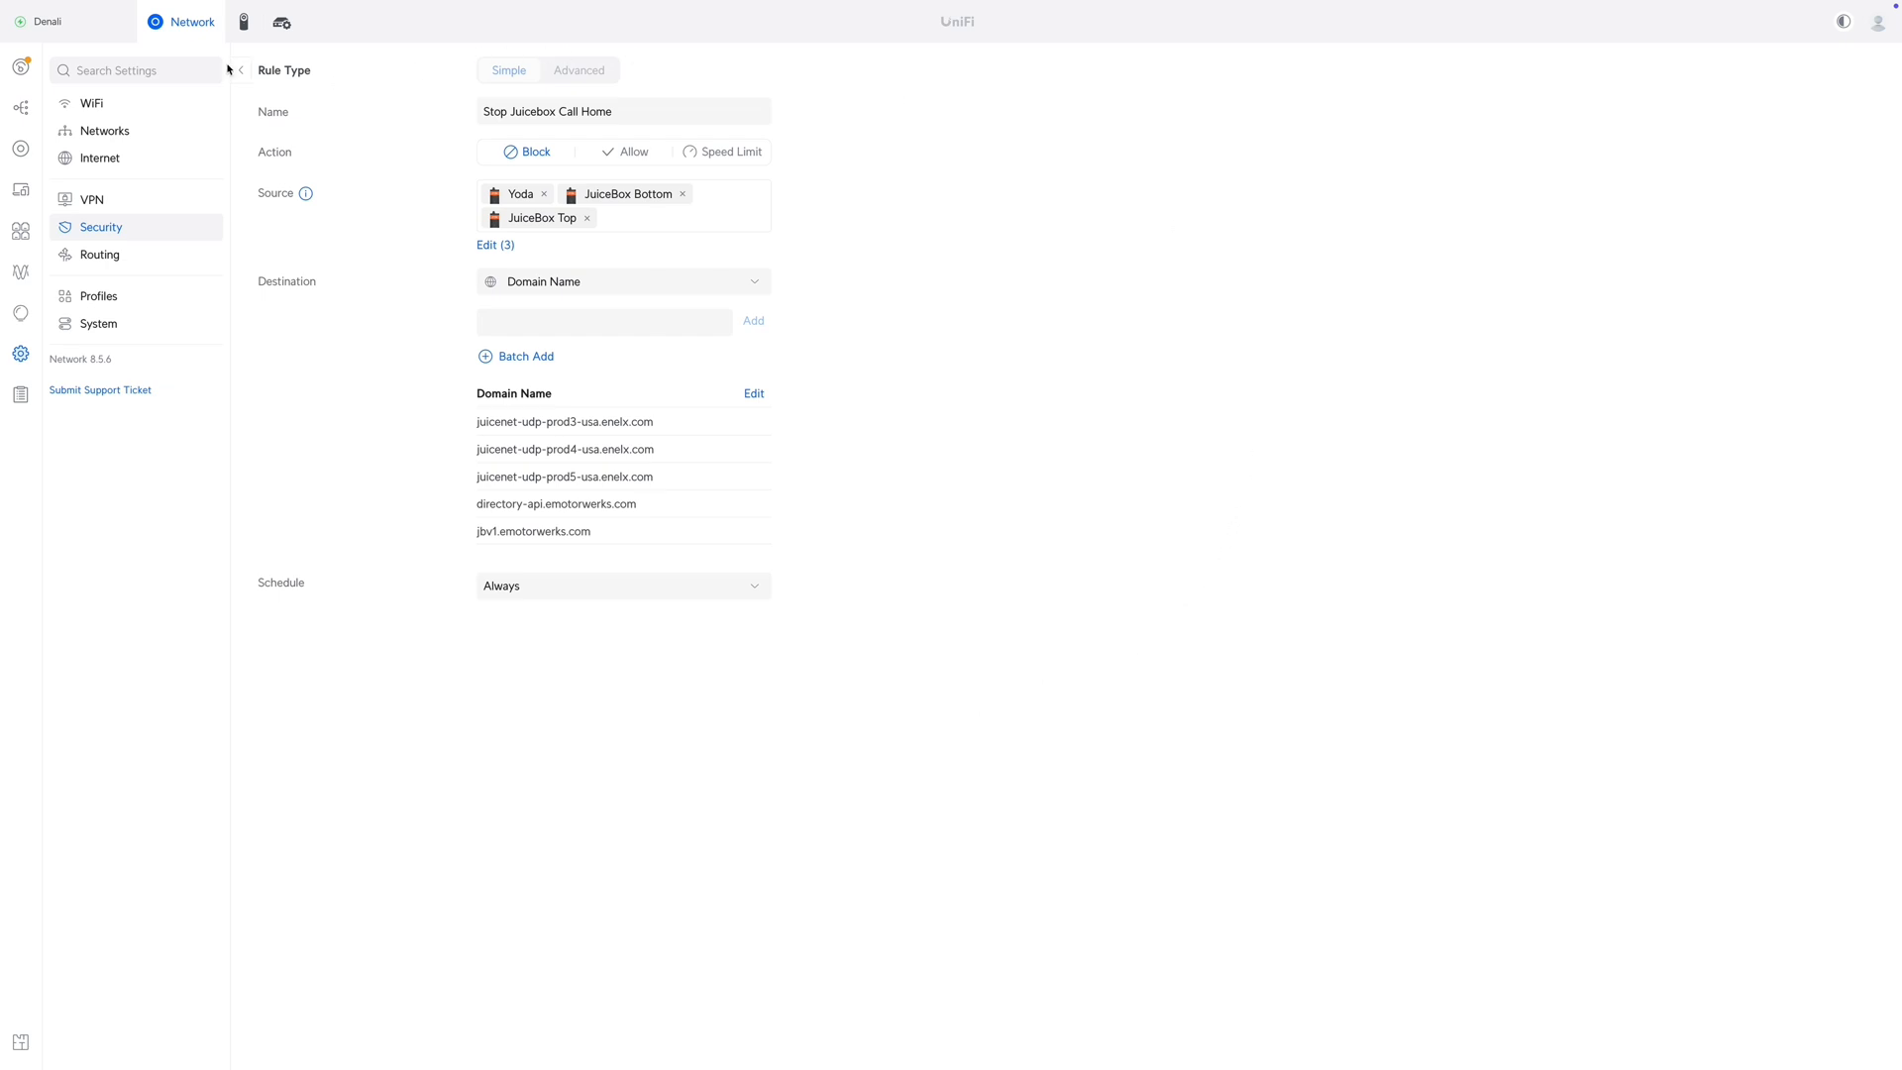
left_click(240, 69)
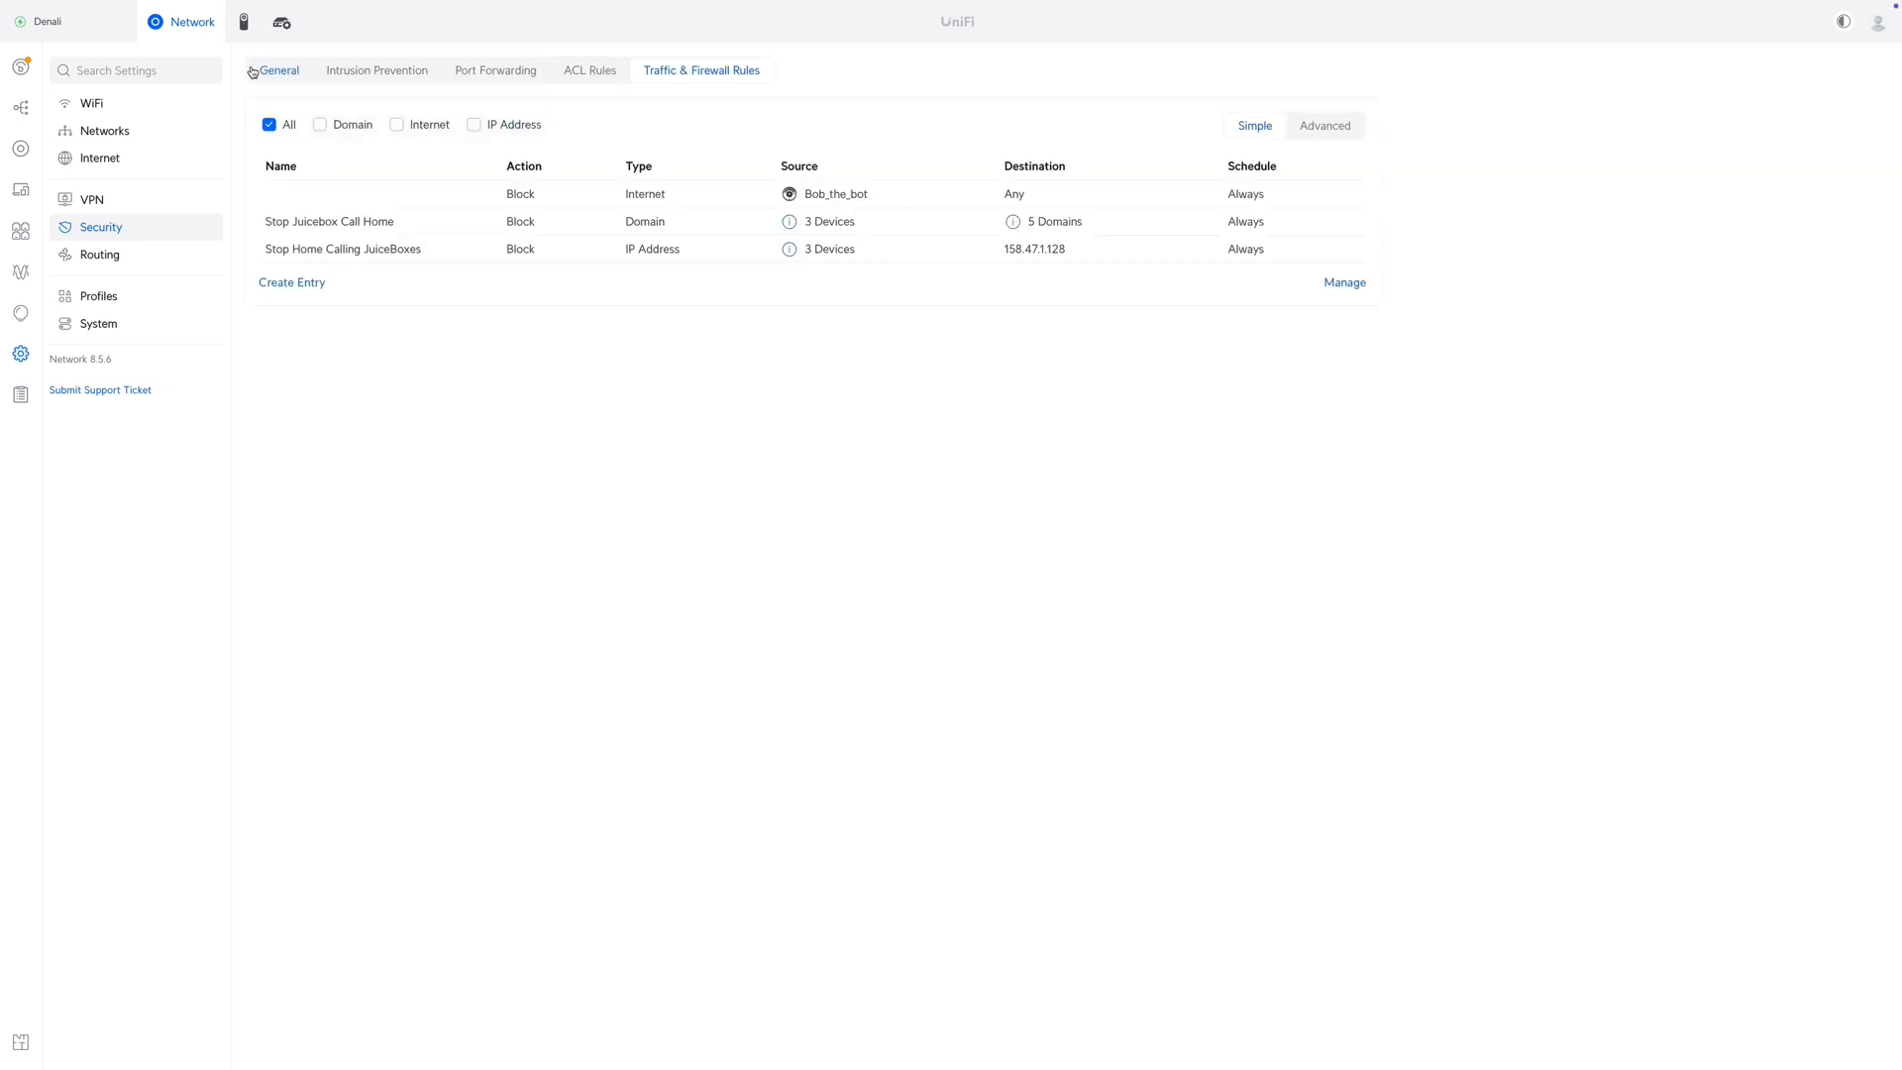
mouse_move(533, 249)
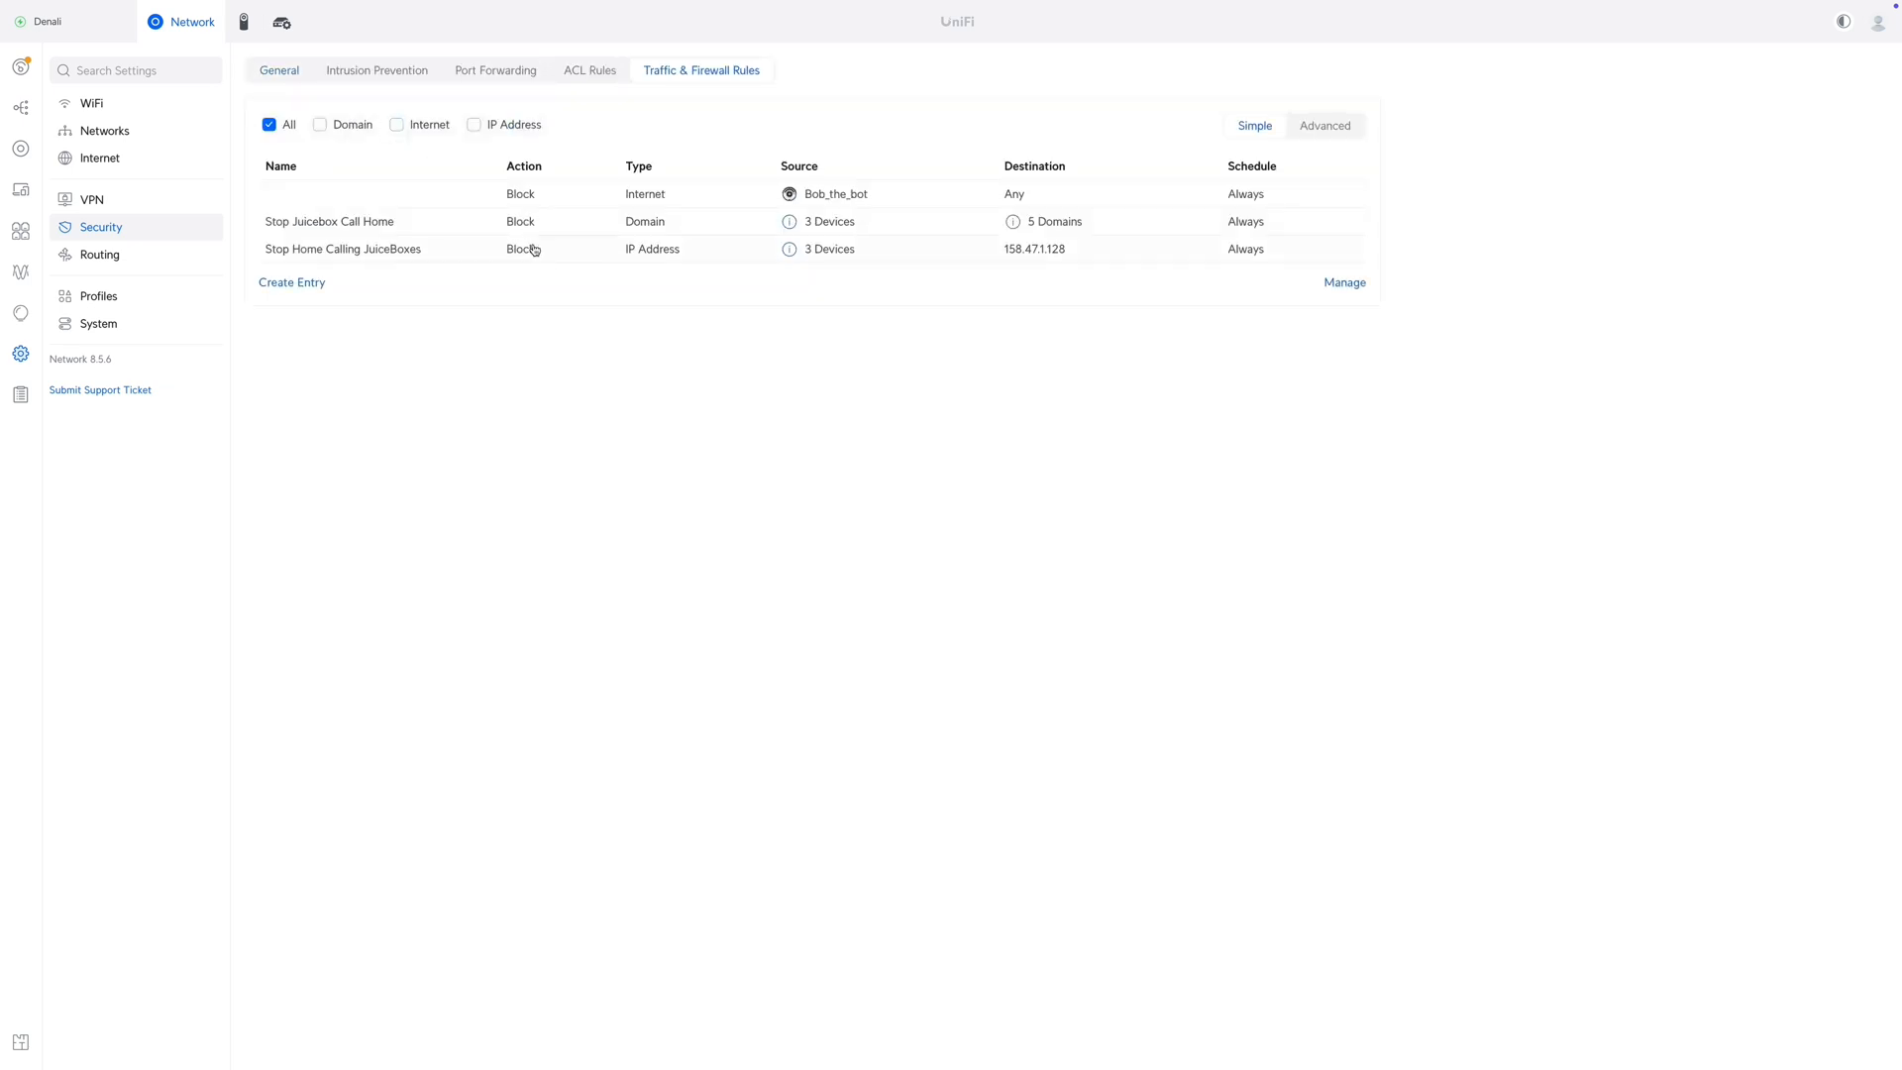
left_click(343, 249)
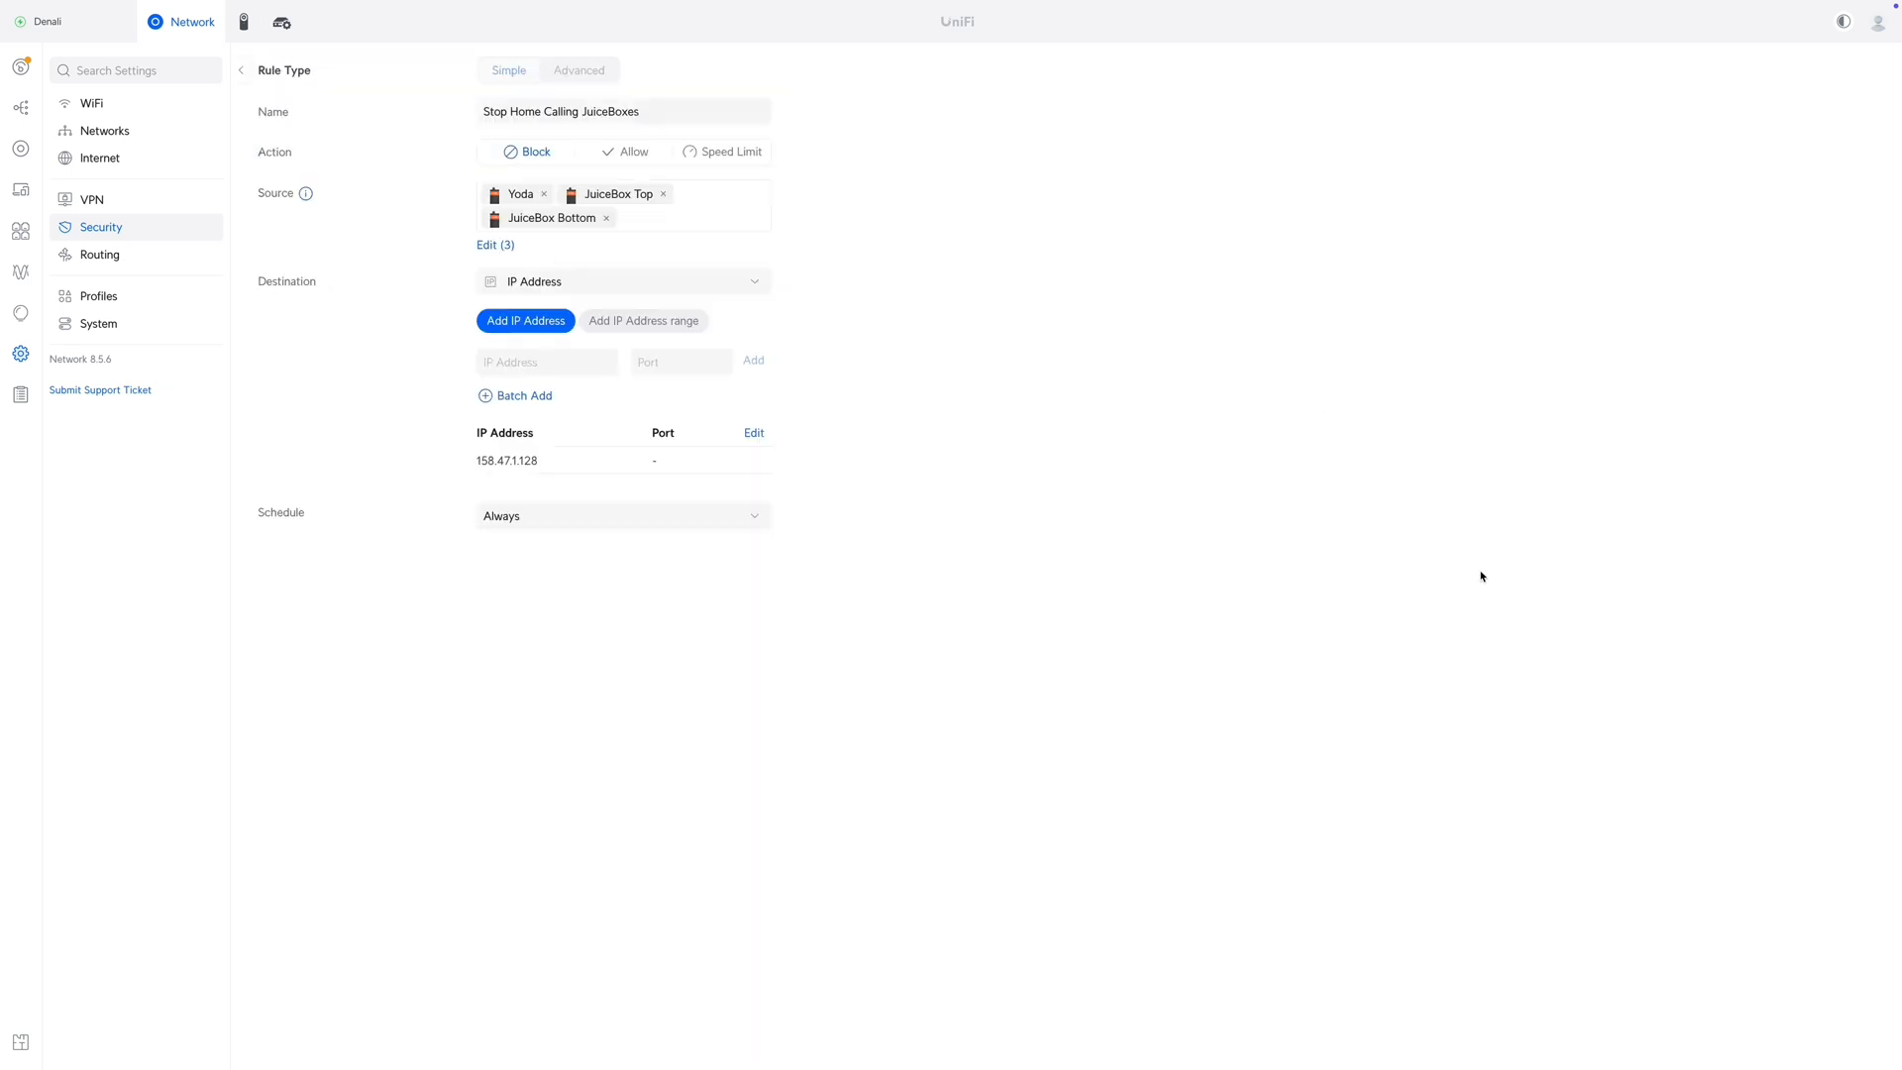
mouse_move(1472, 721)
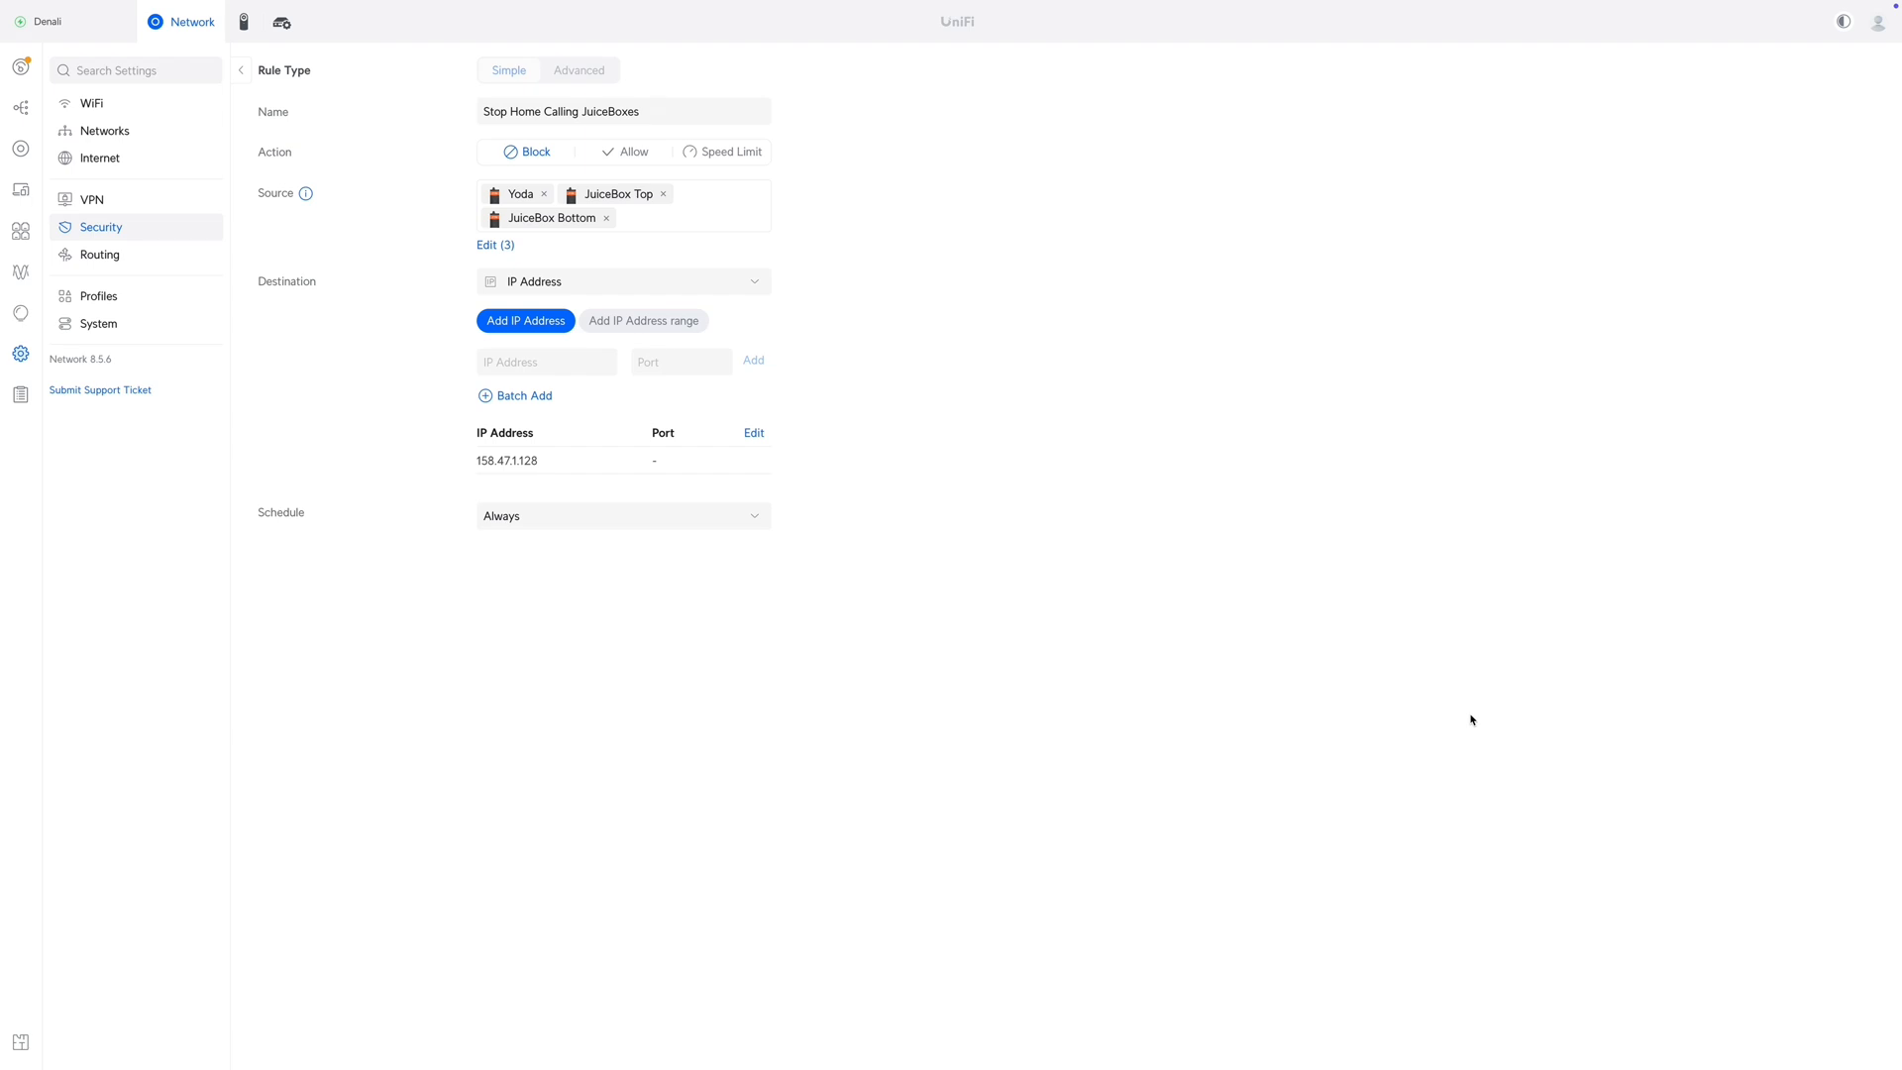
mouse_move(393, 111)
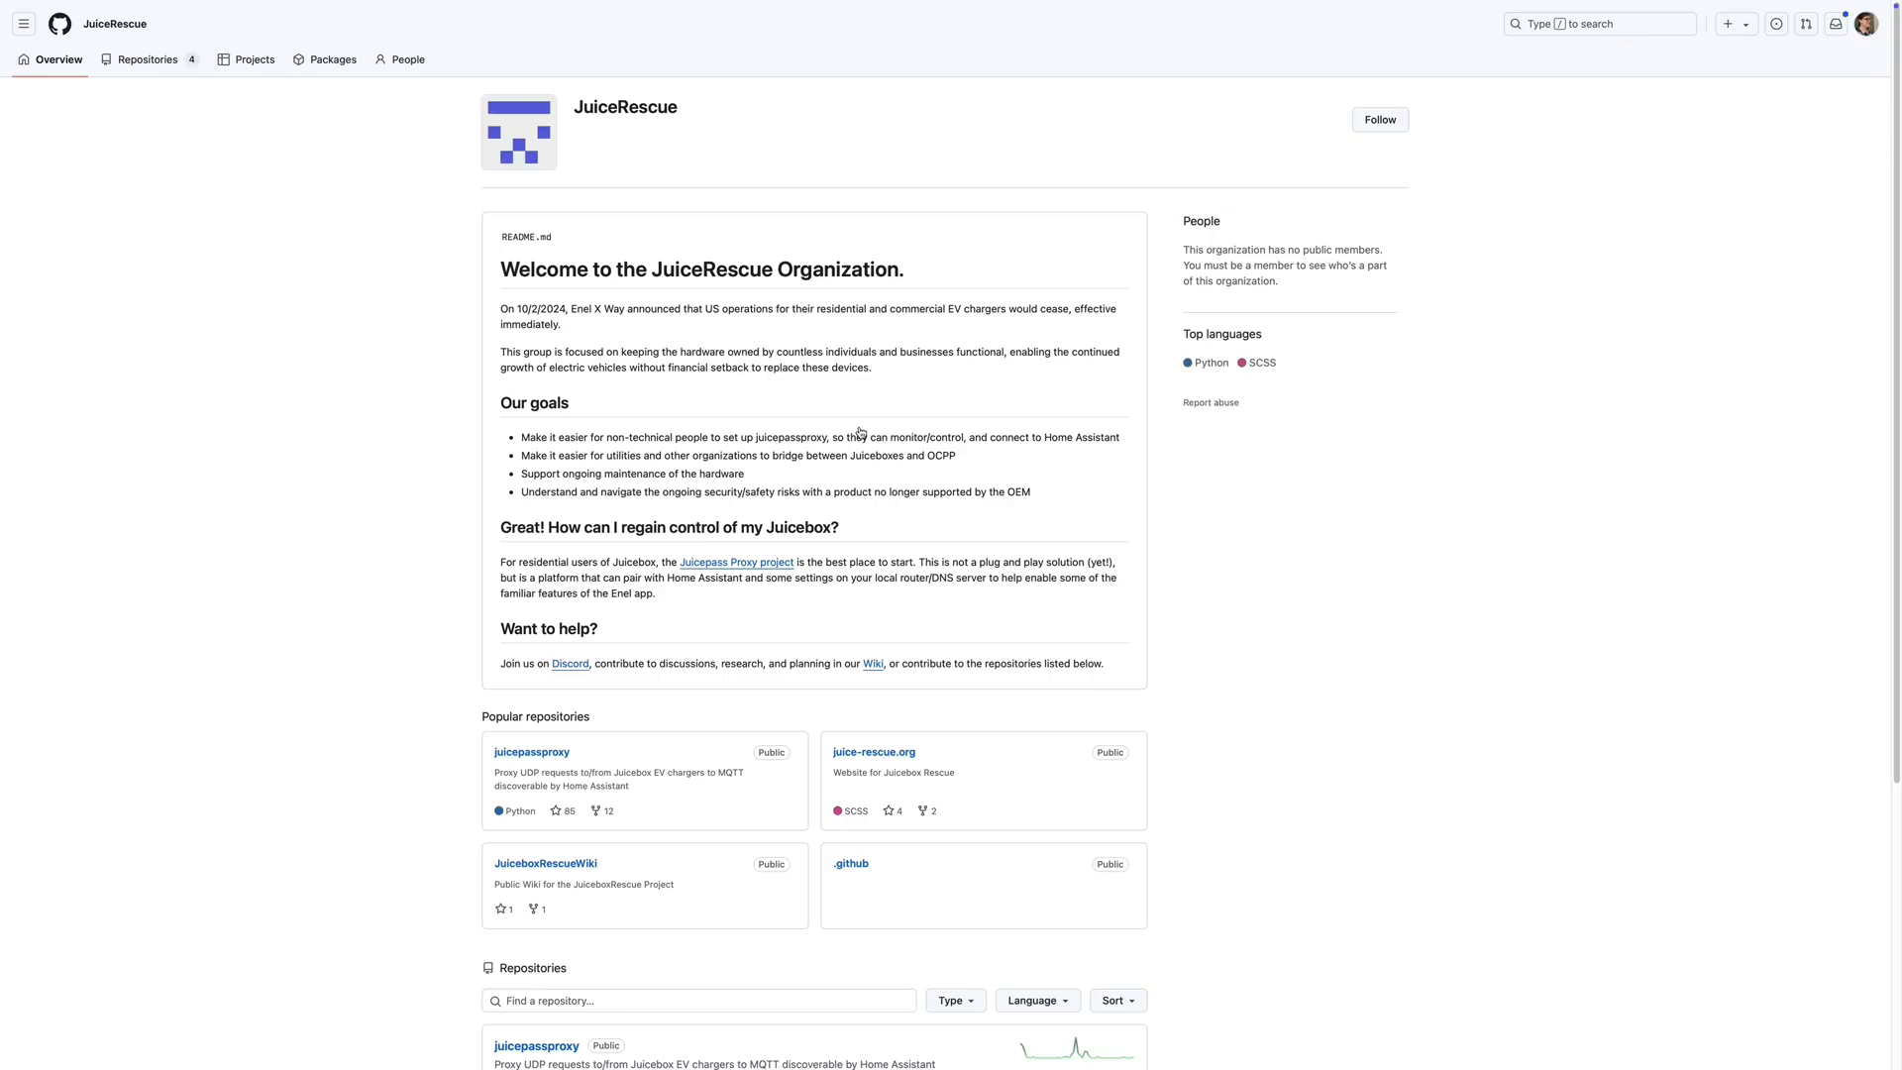
mouse_move(1524, 517)
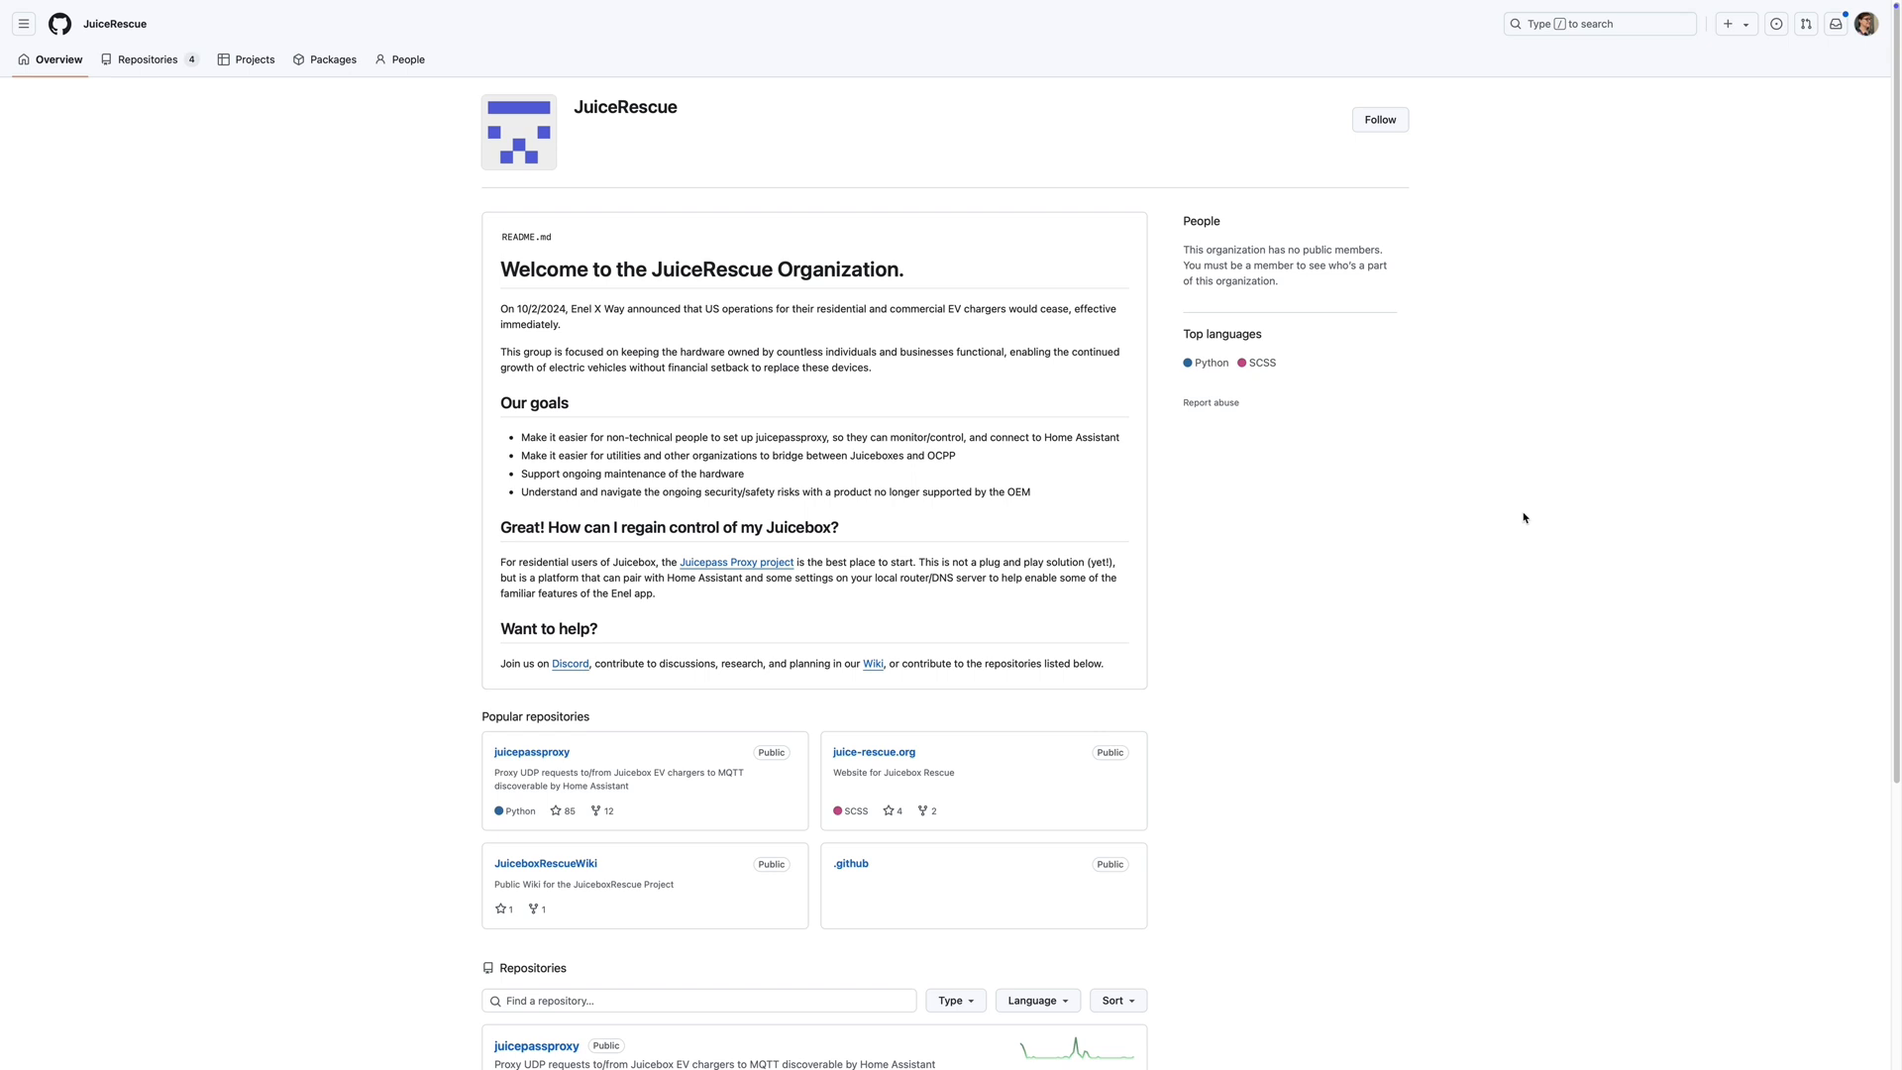
mouse_move(674, 761)
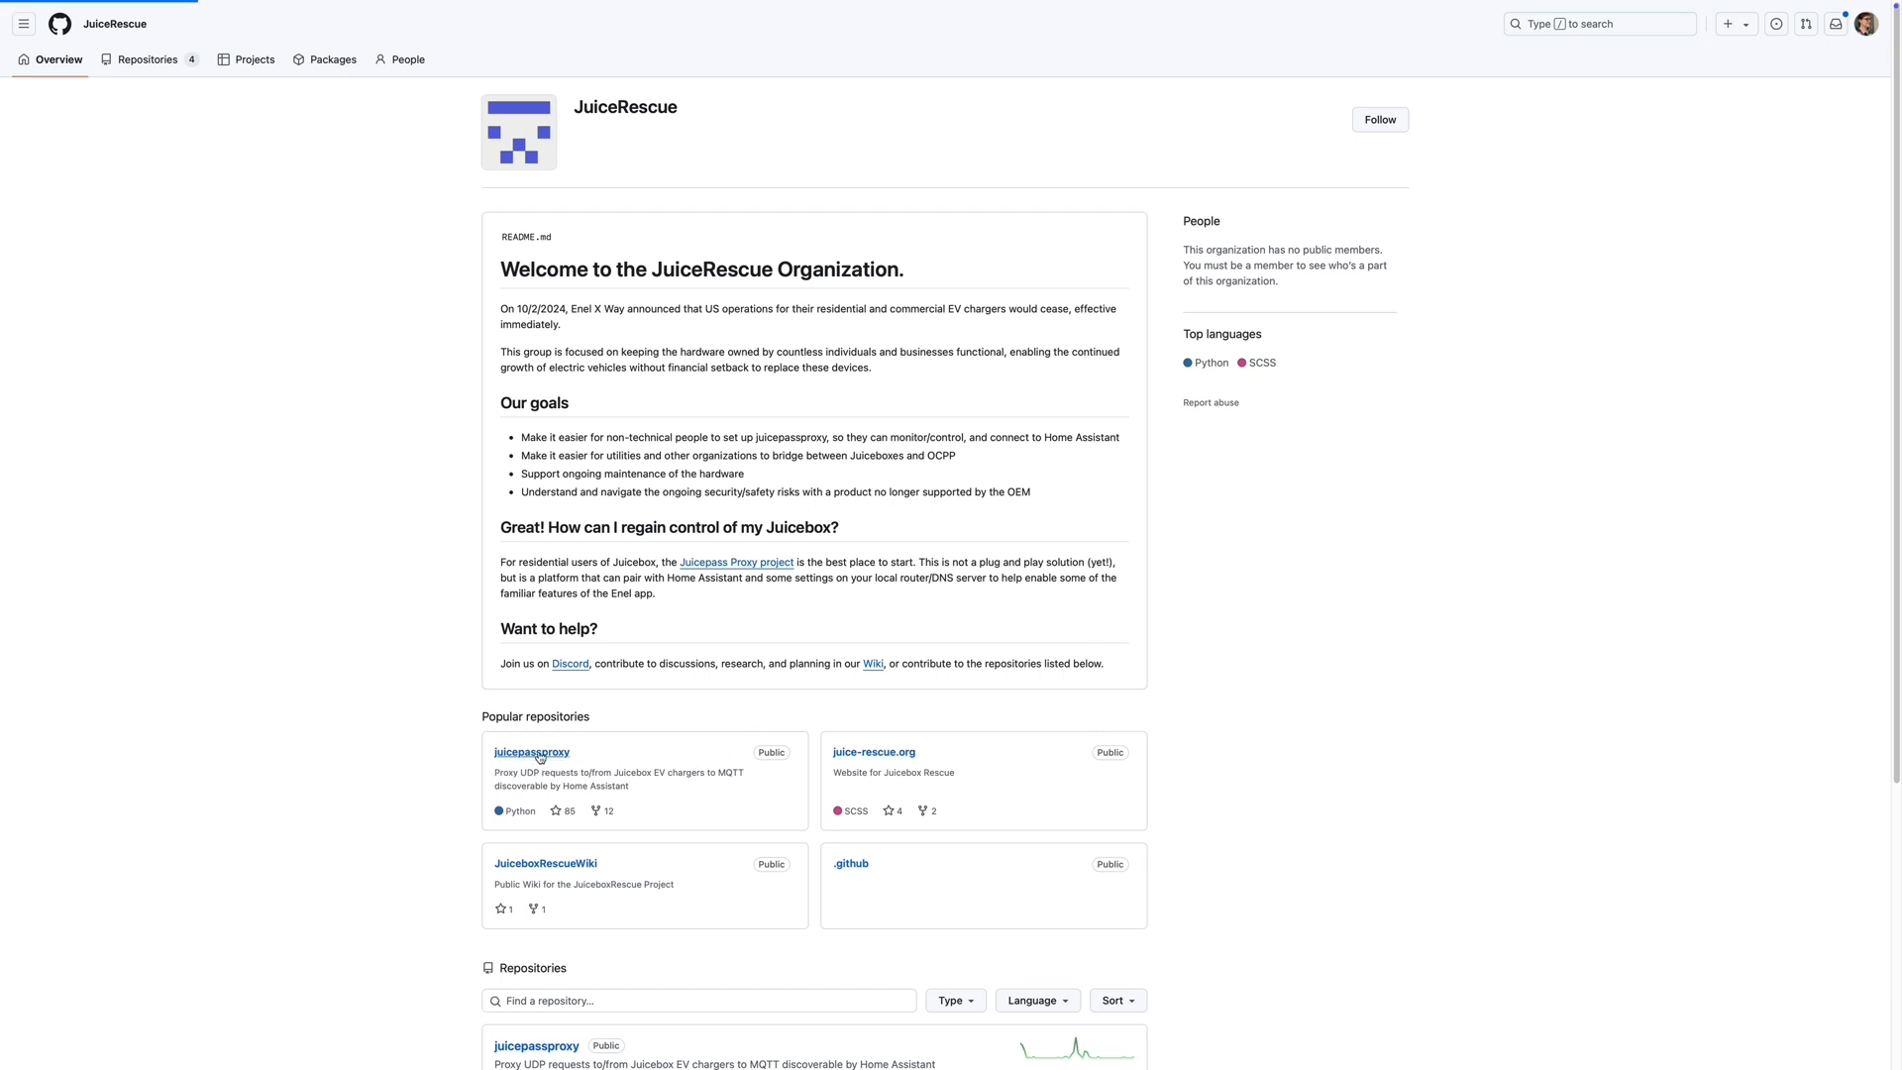
Step: Browse the juicepassproxy repository's file list and JuicePass Proxy readme
left_click(531, 751)
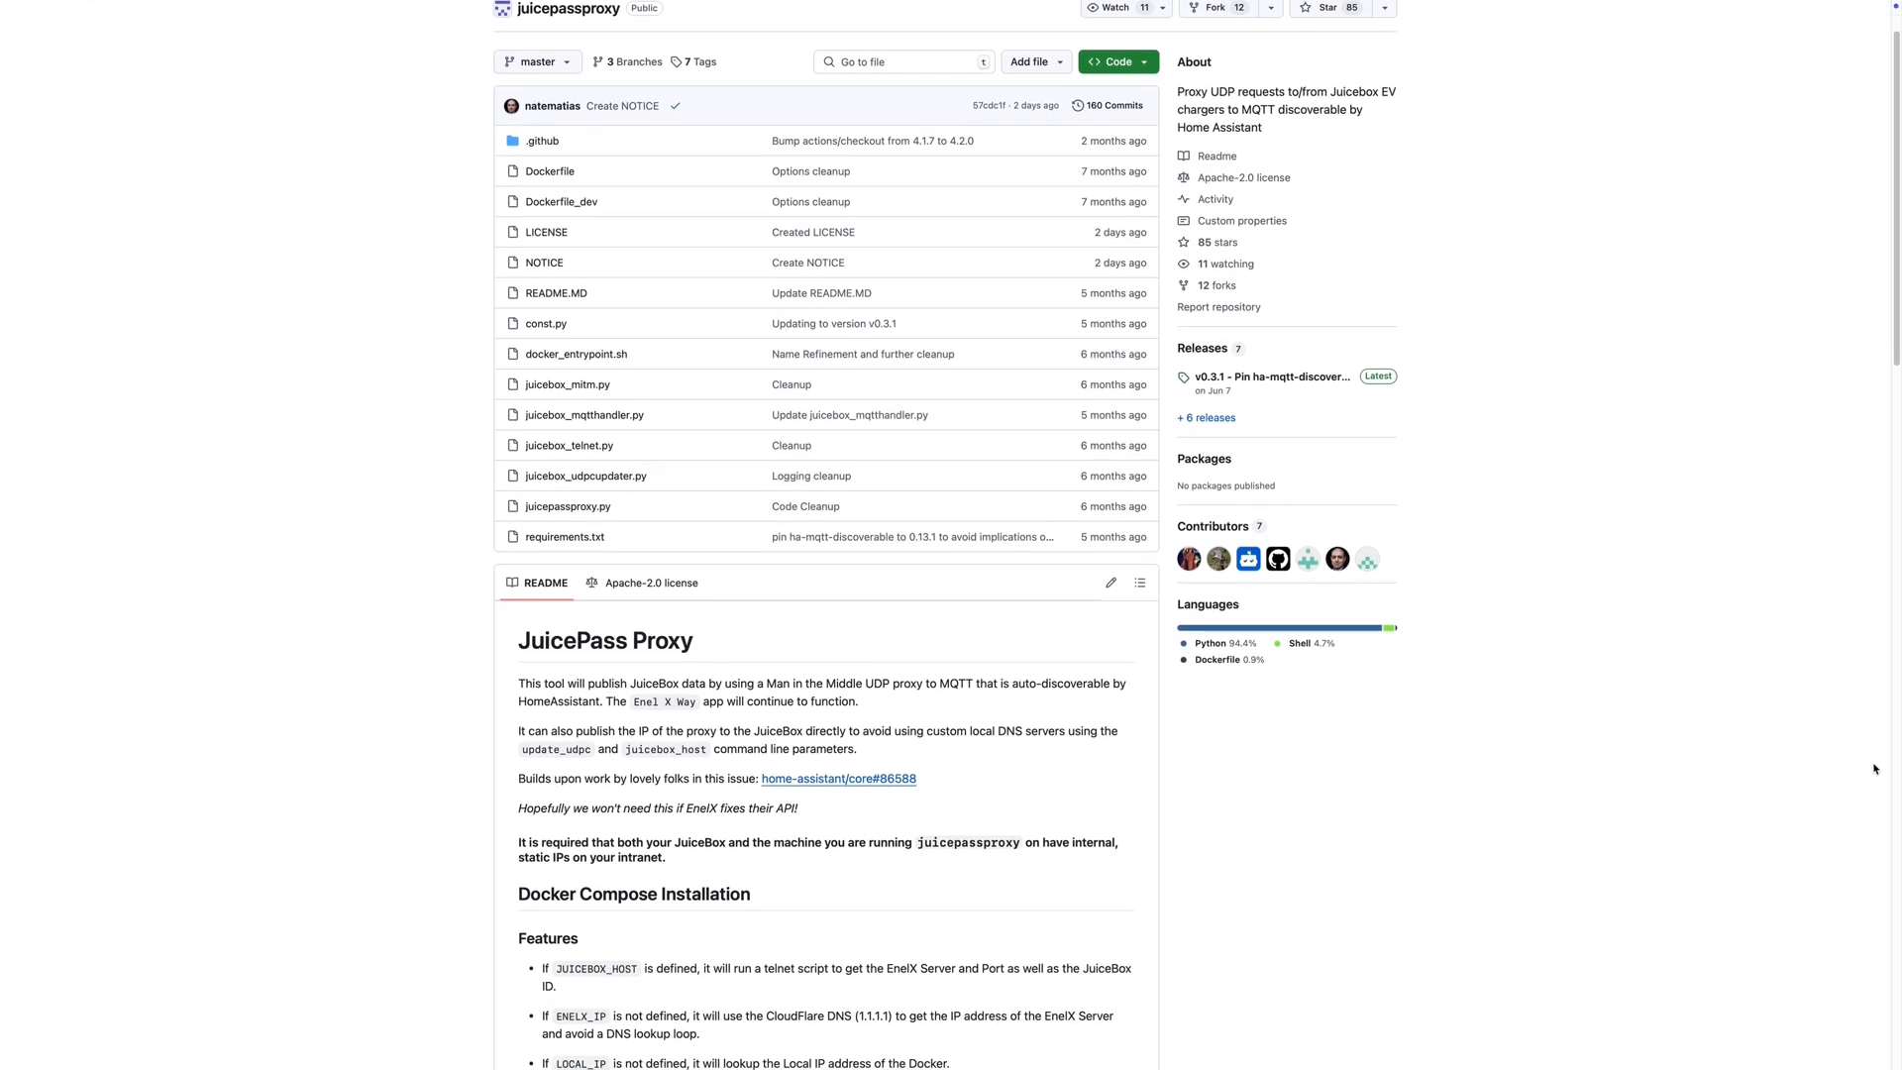
scroll("down", 3)
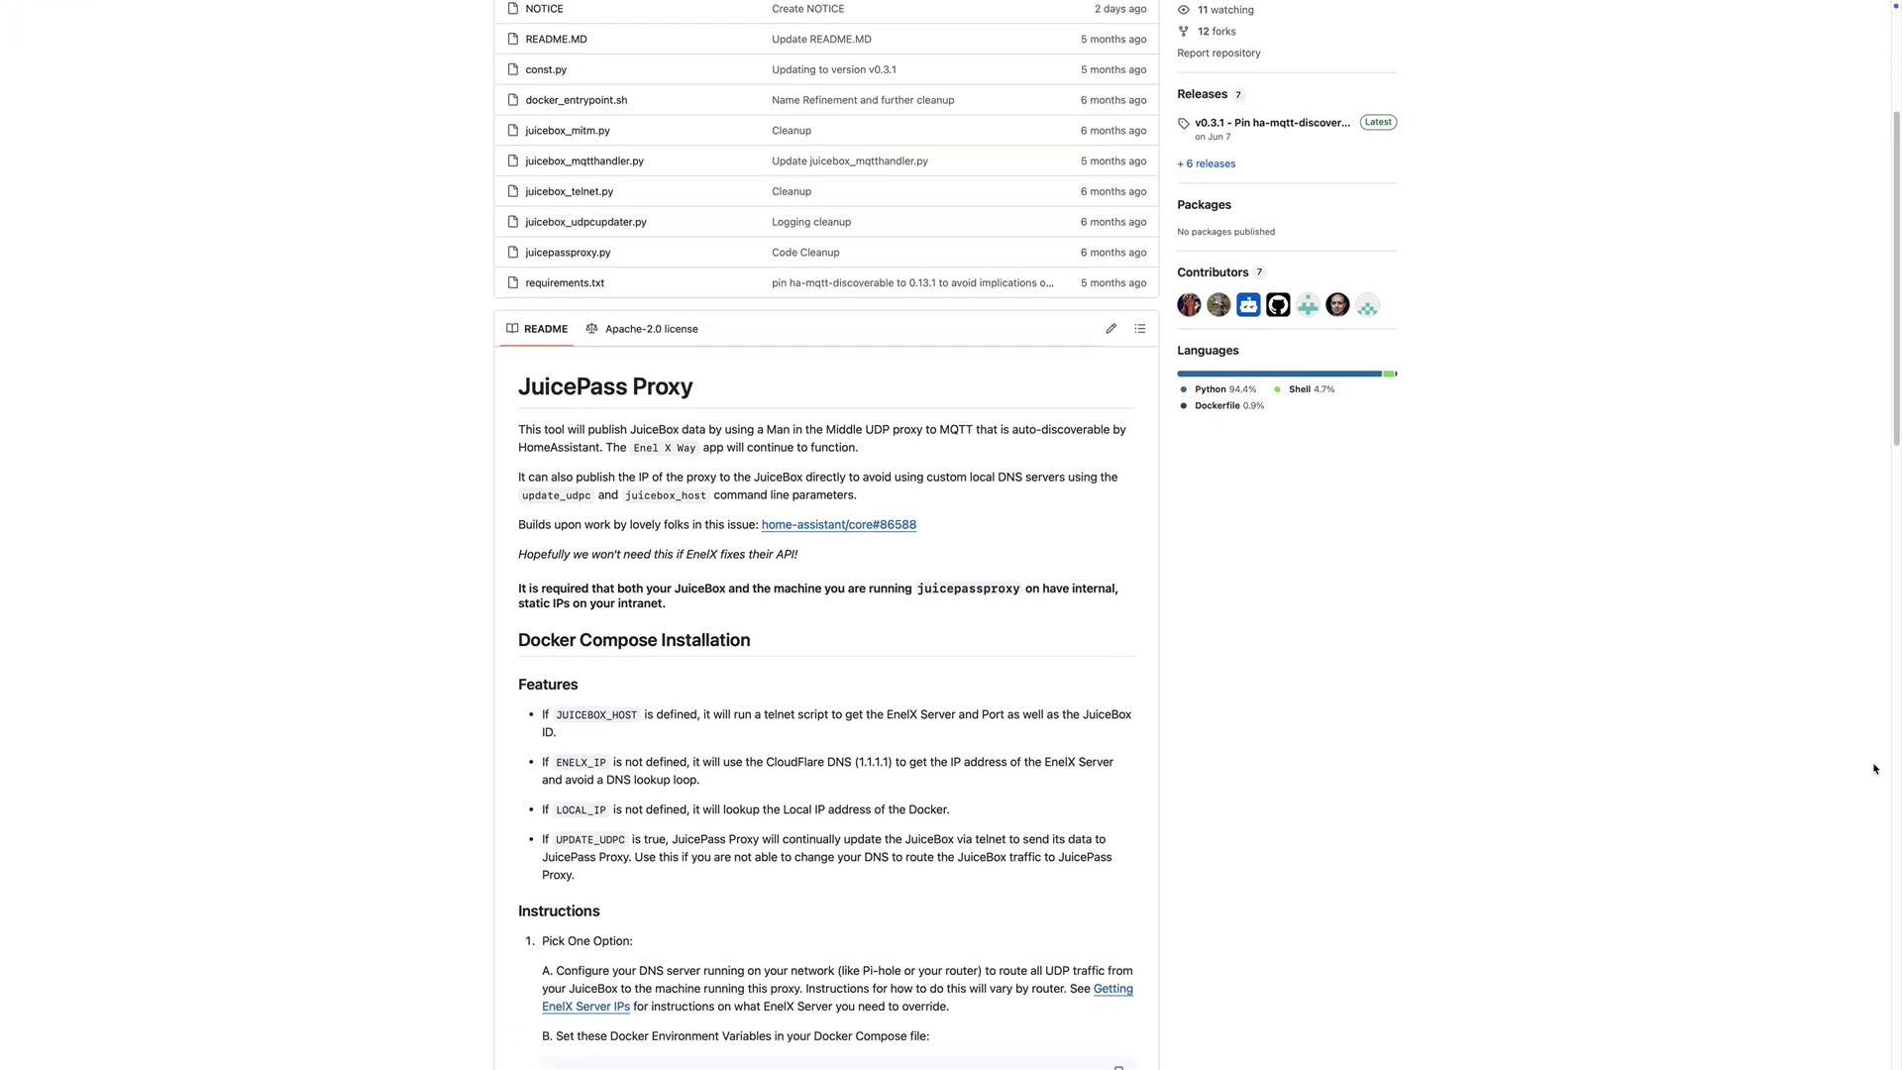
scroll("down", 3)
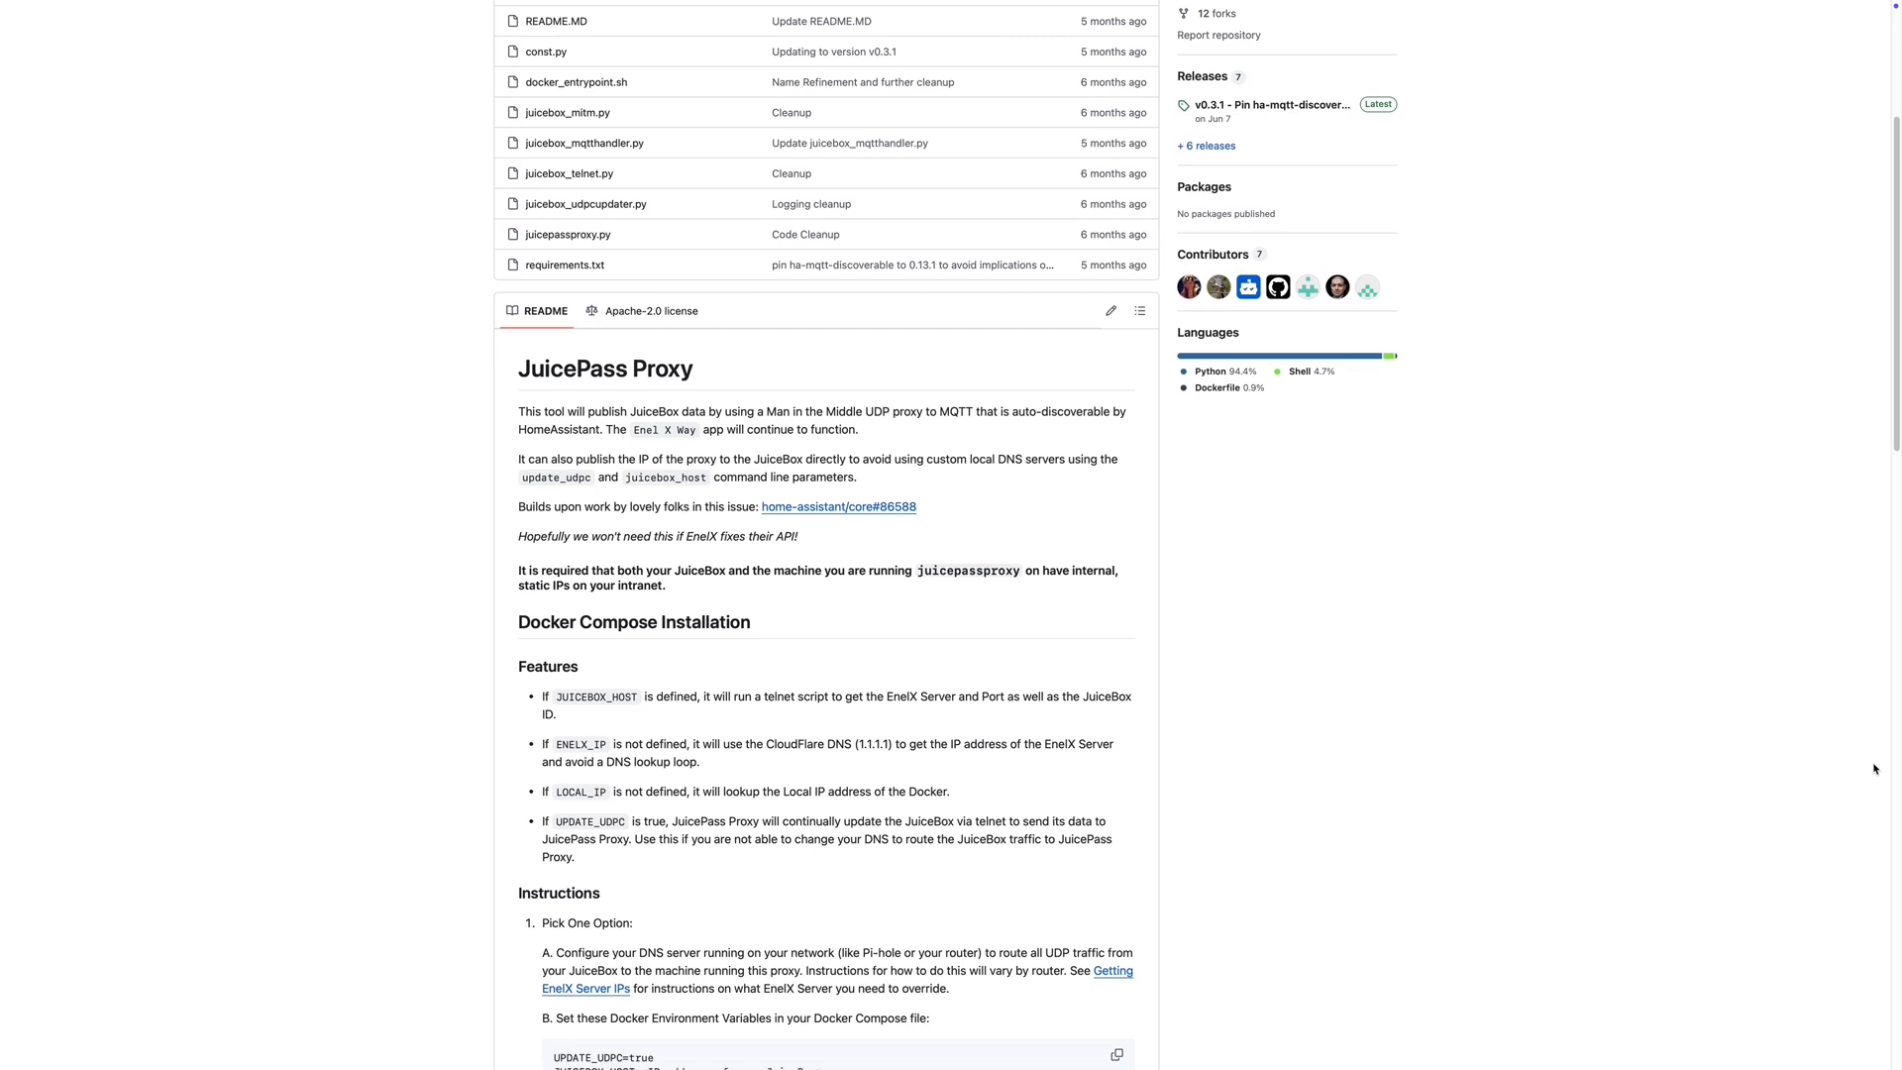
scroll("down", 3)
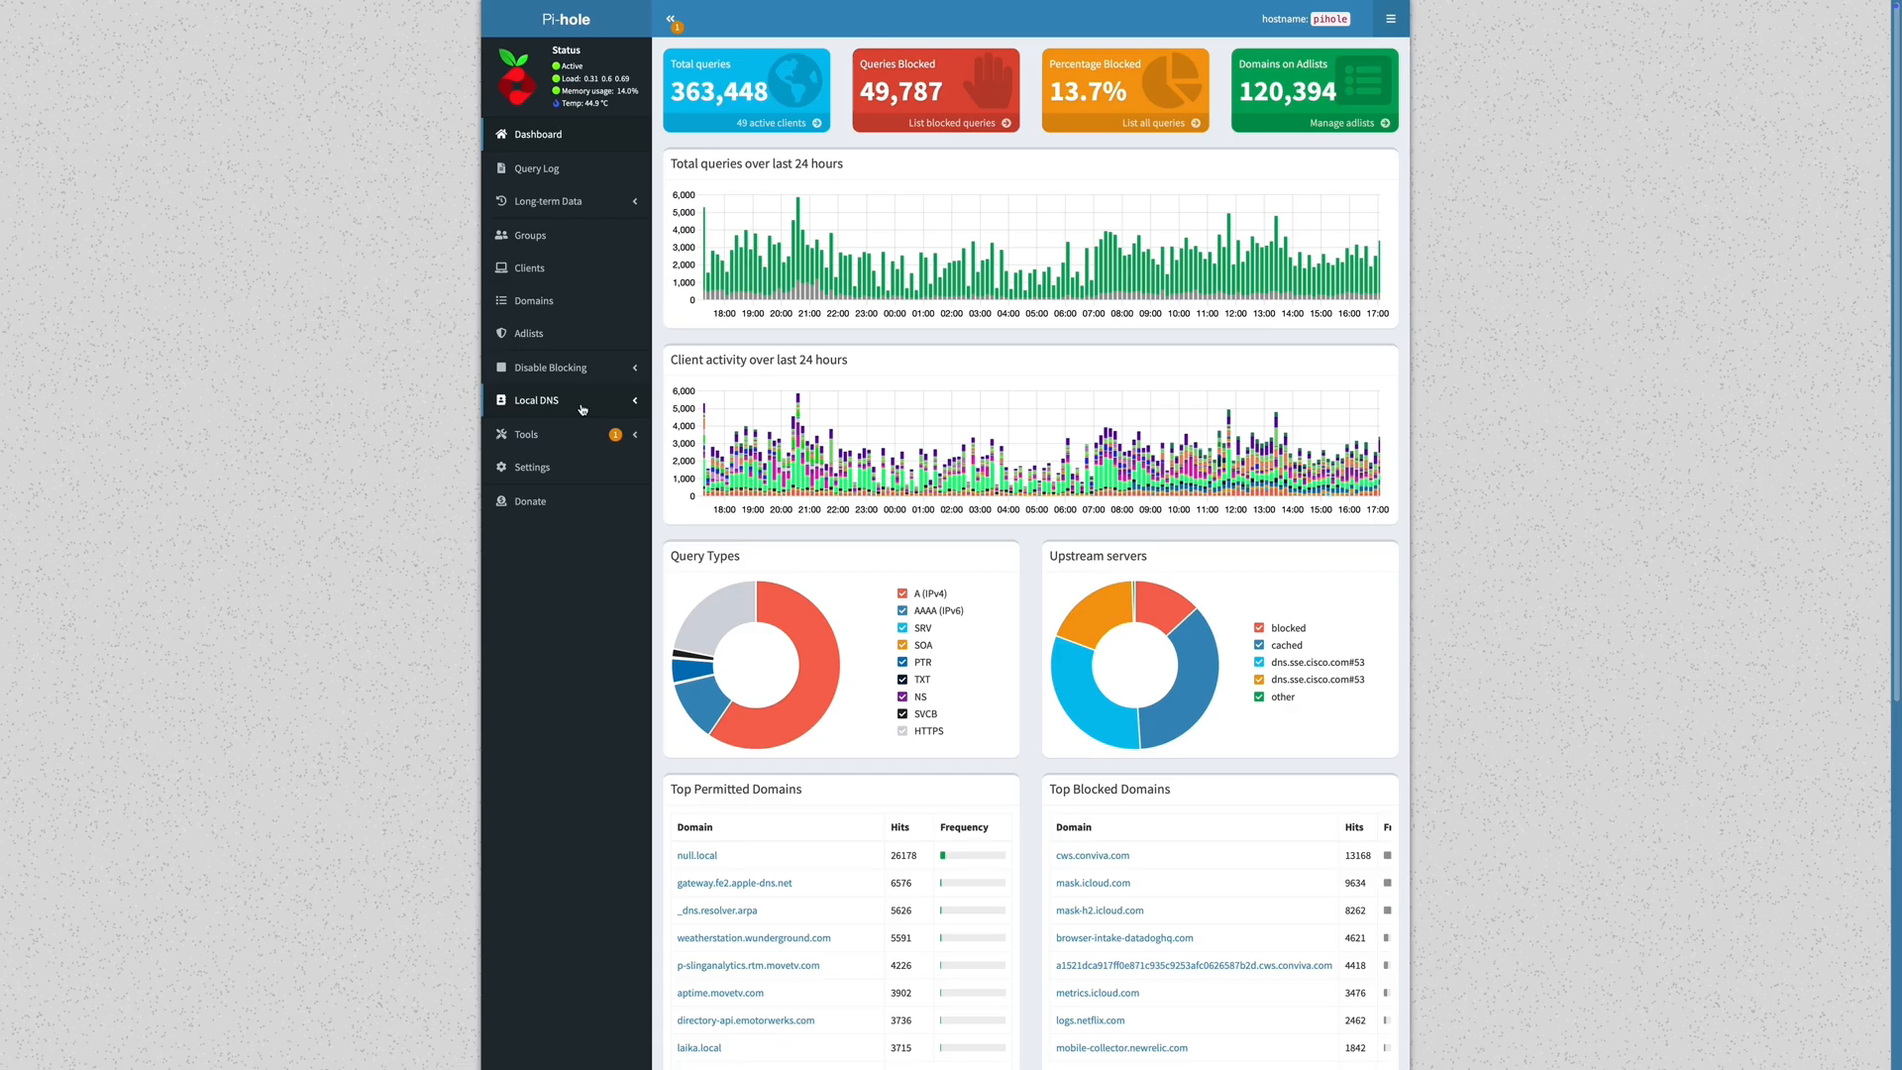
Step: Show Pi-hole's Local DNS Records pointing the EnelX and emotorwerks domains to 192.168.2.200
left_click(533, 400)
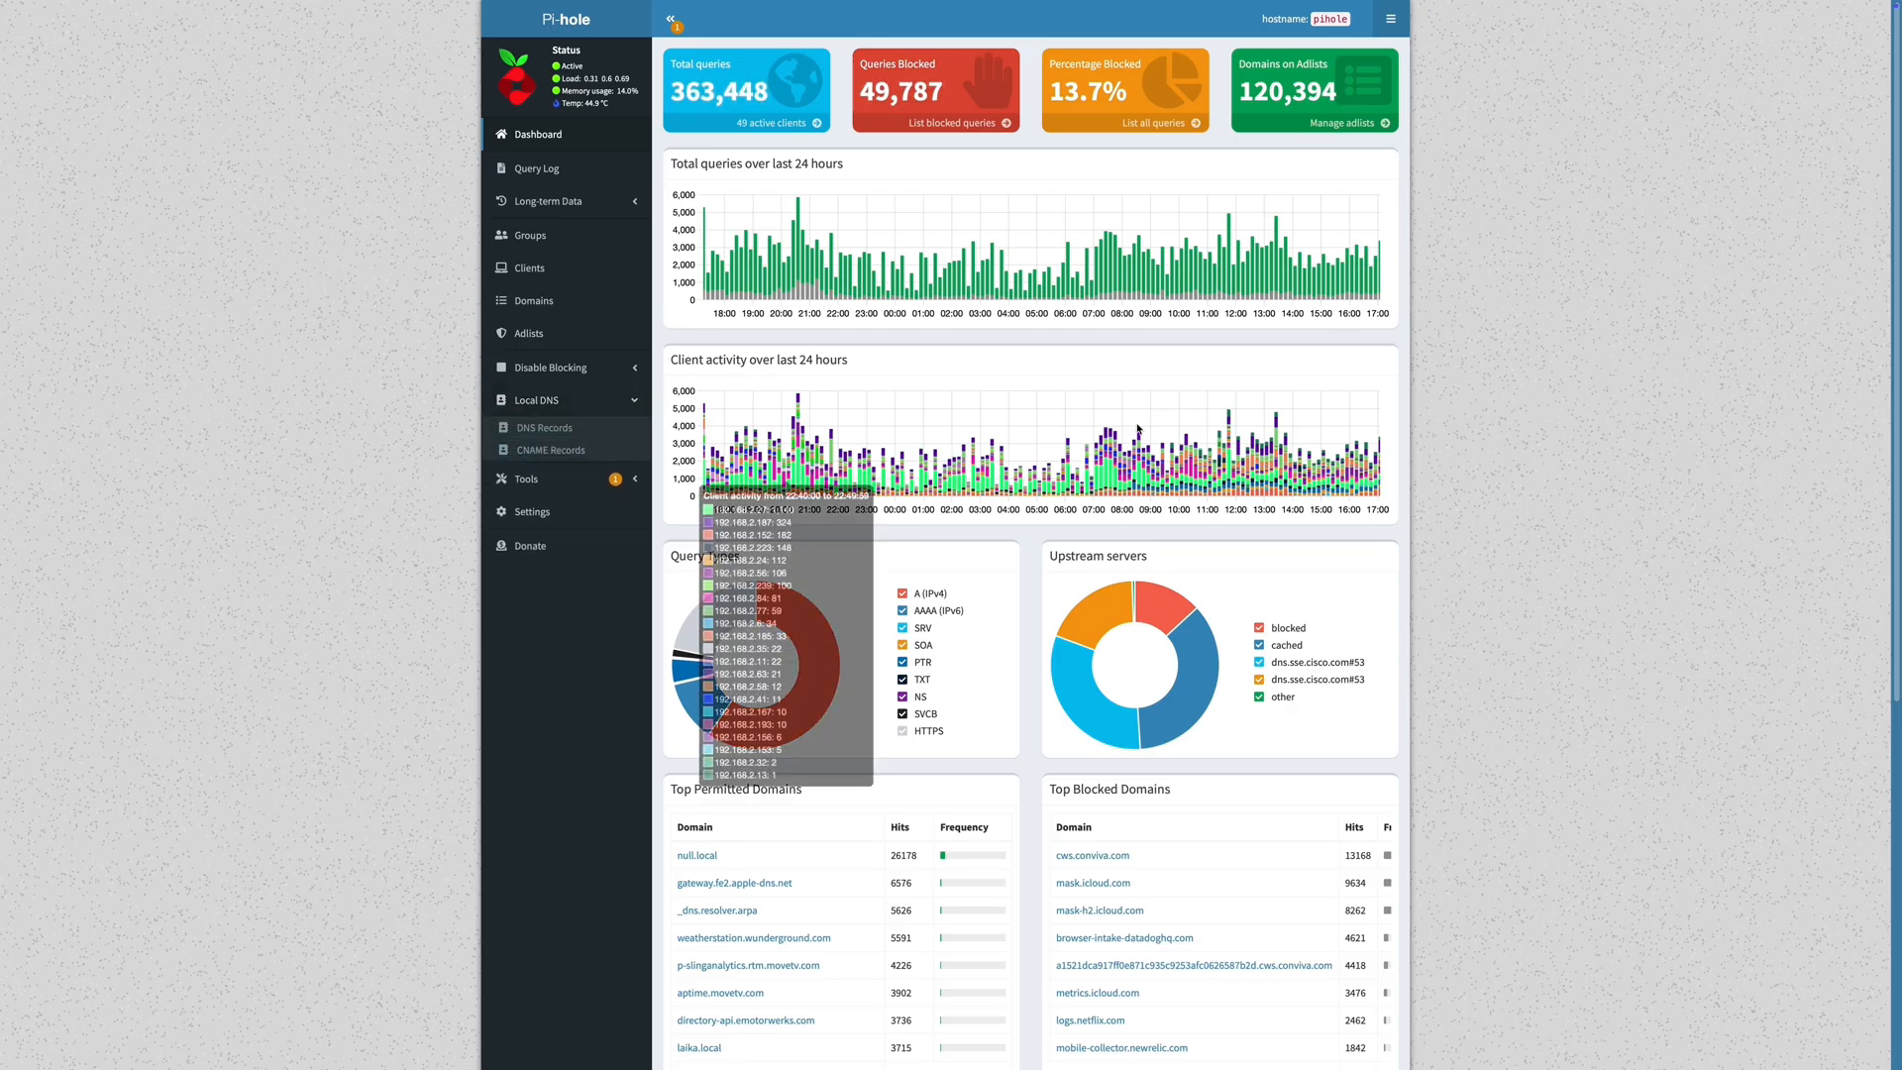
mouse_move(1153, 434)
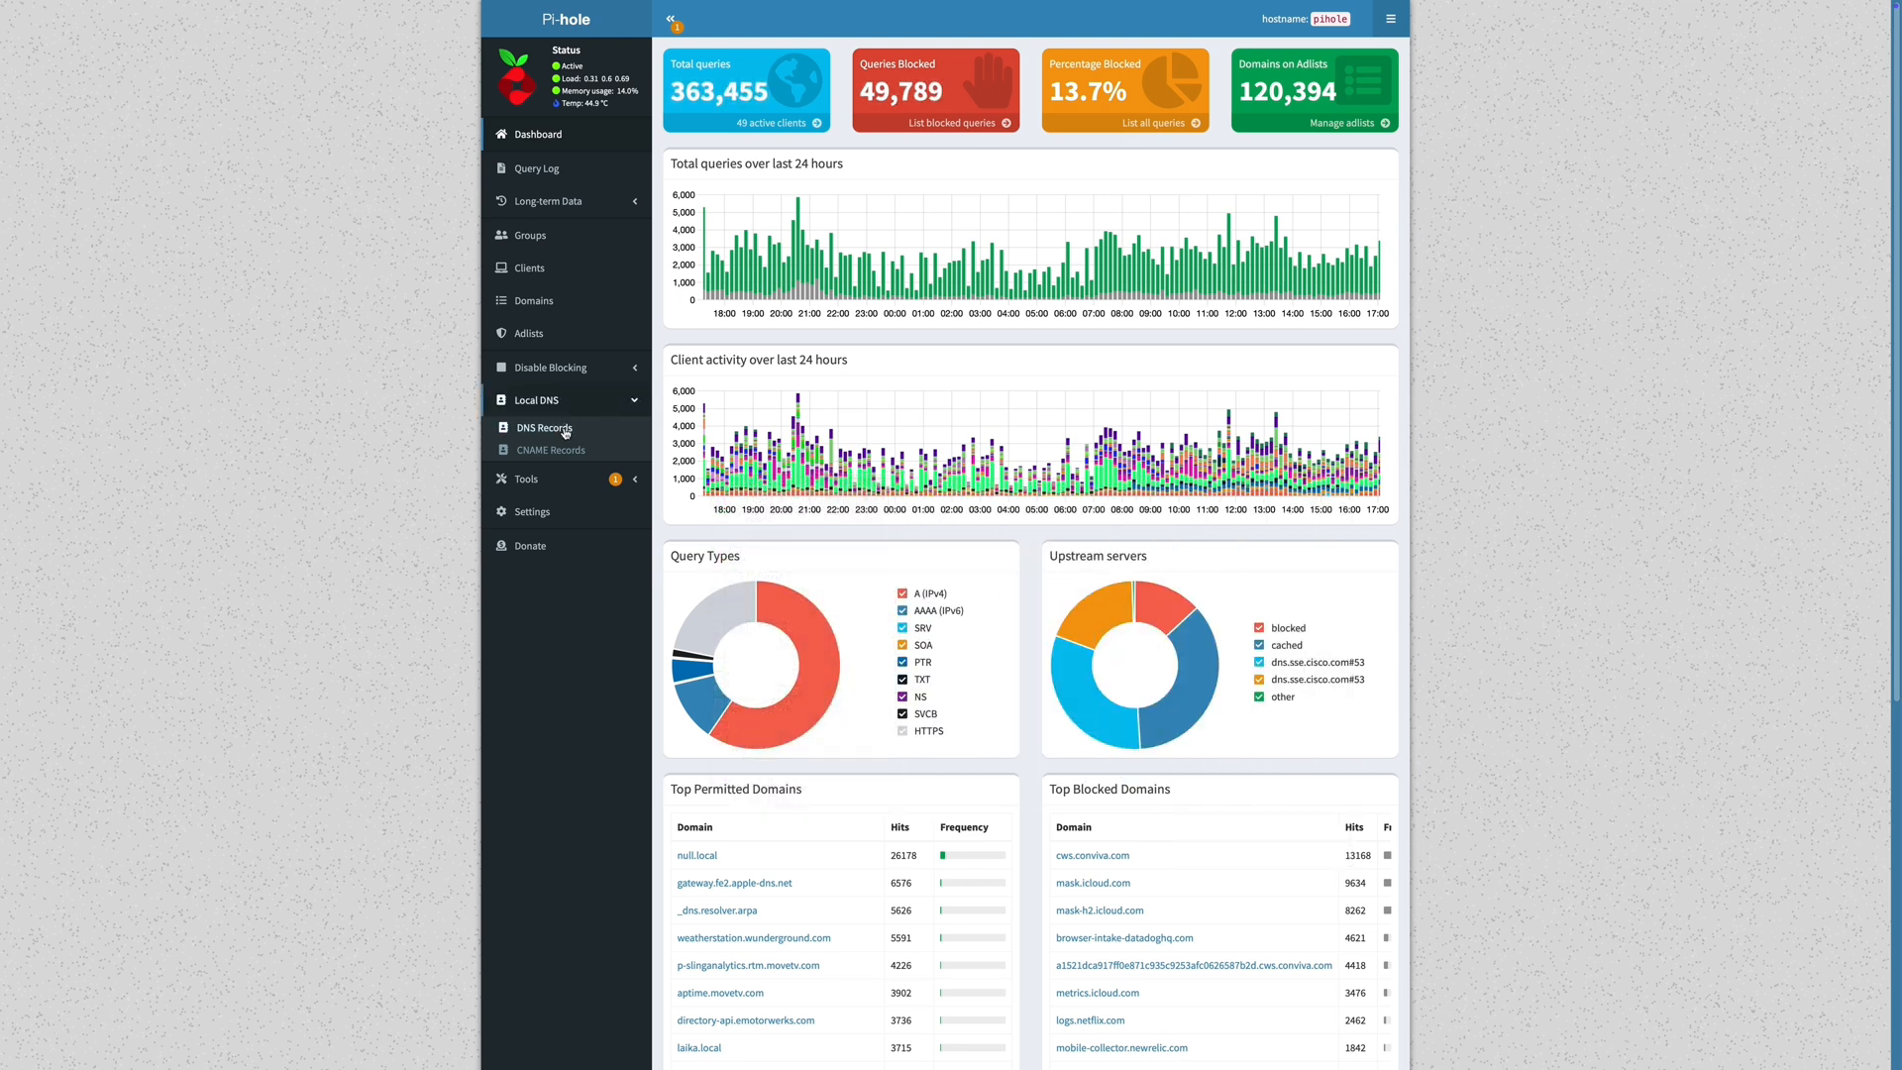
left_click(545, 428)
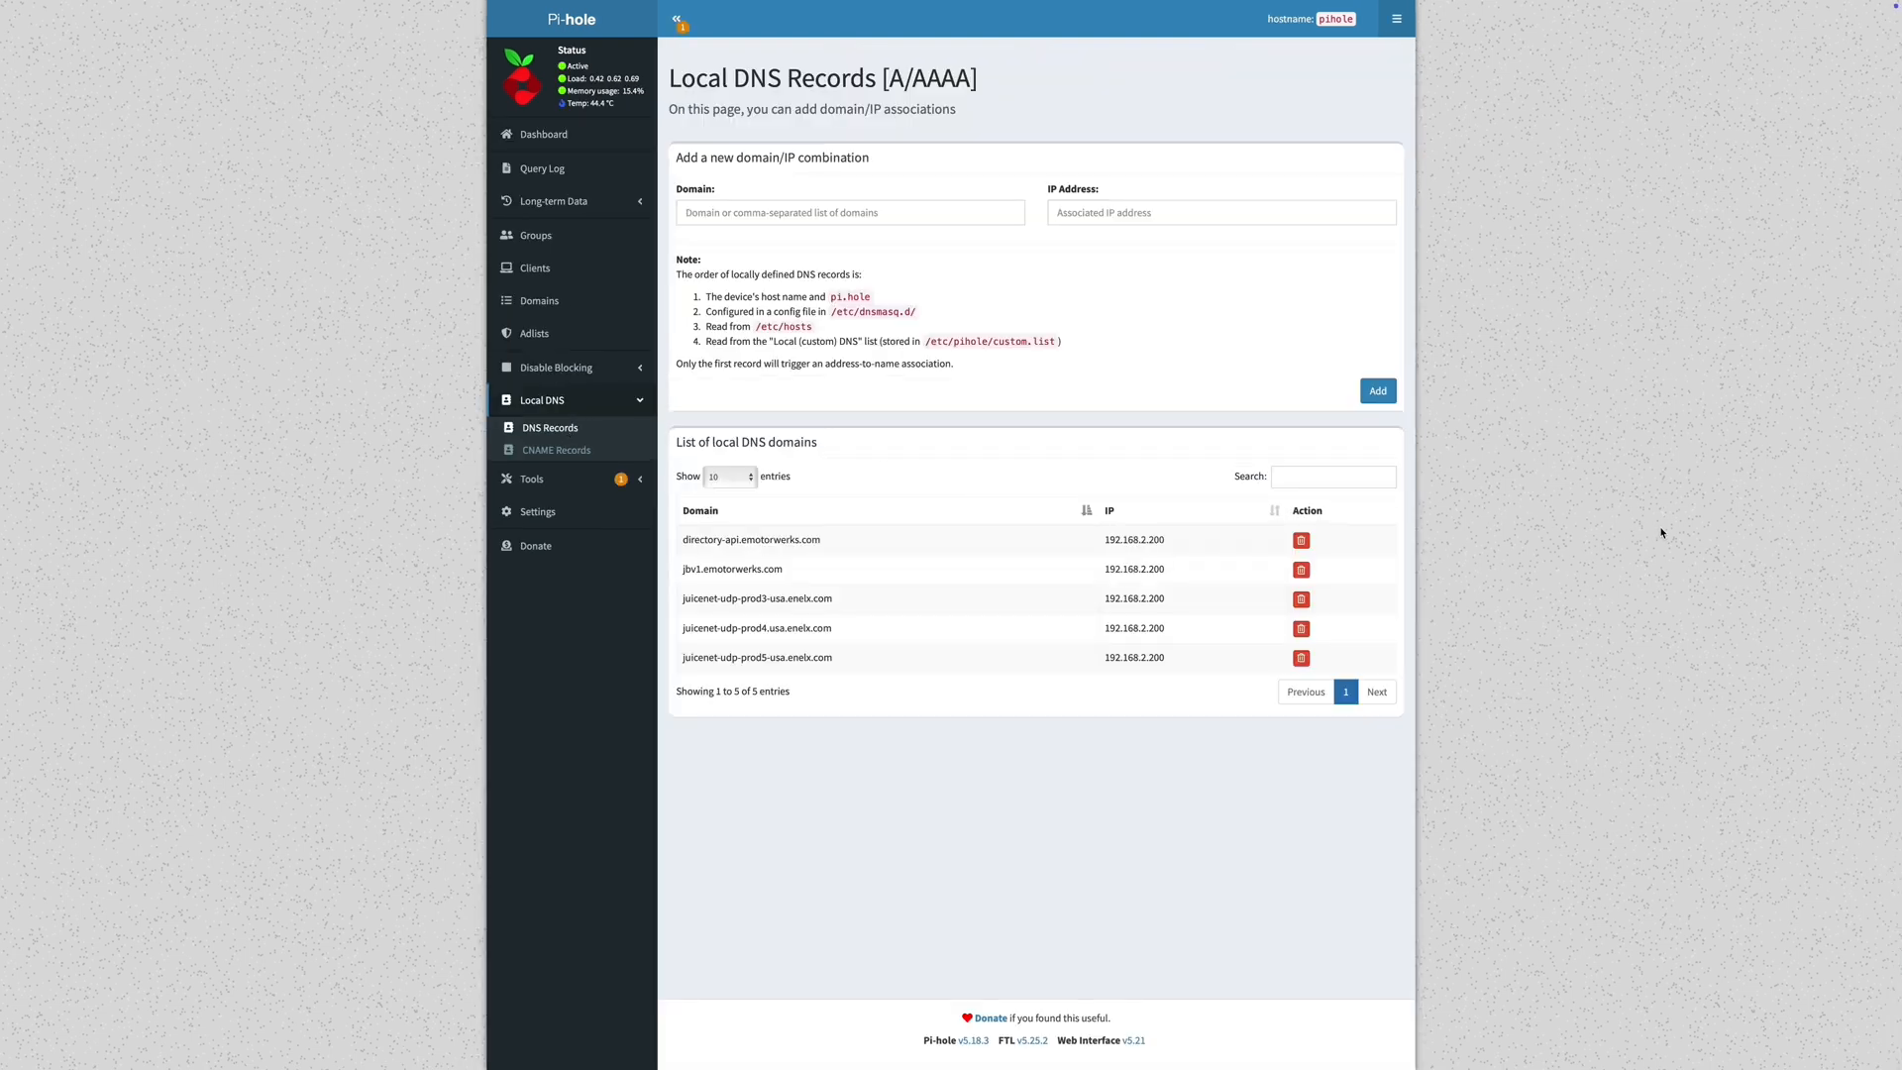
mouse_move(1781, 537)
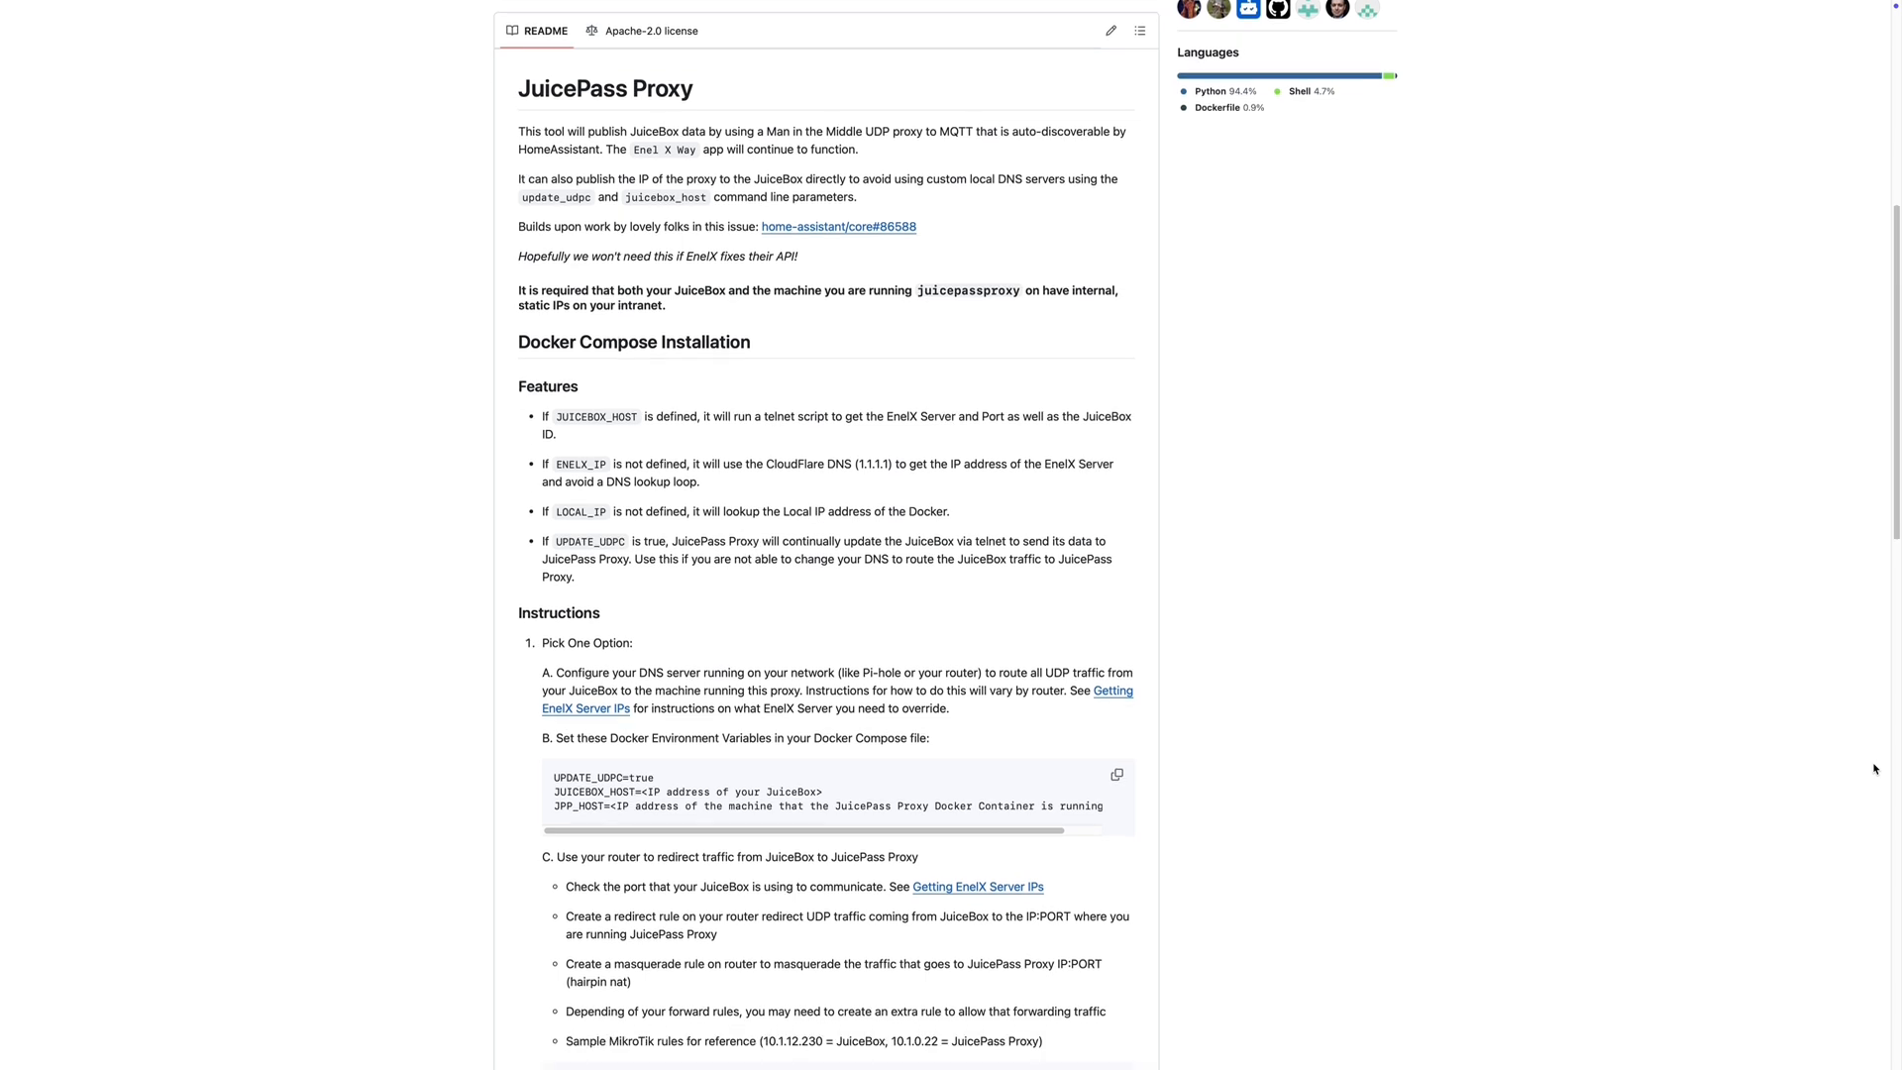
scroll("down", 3)
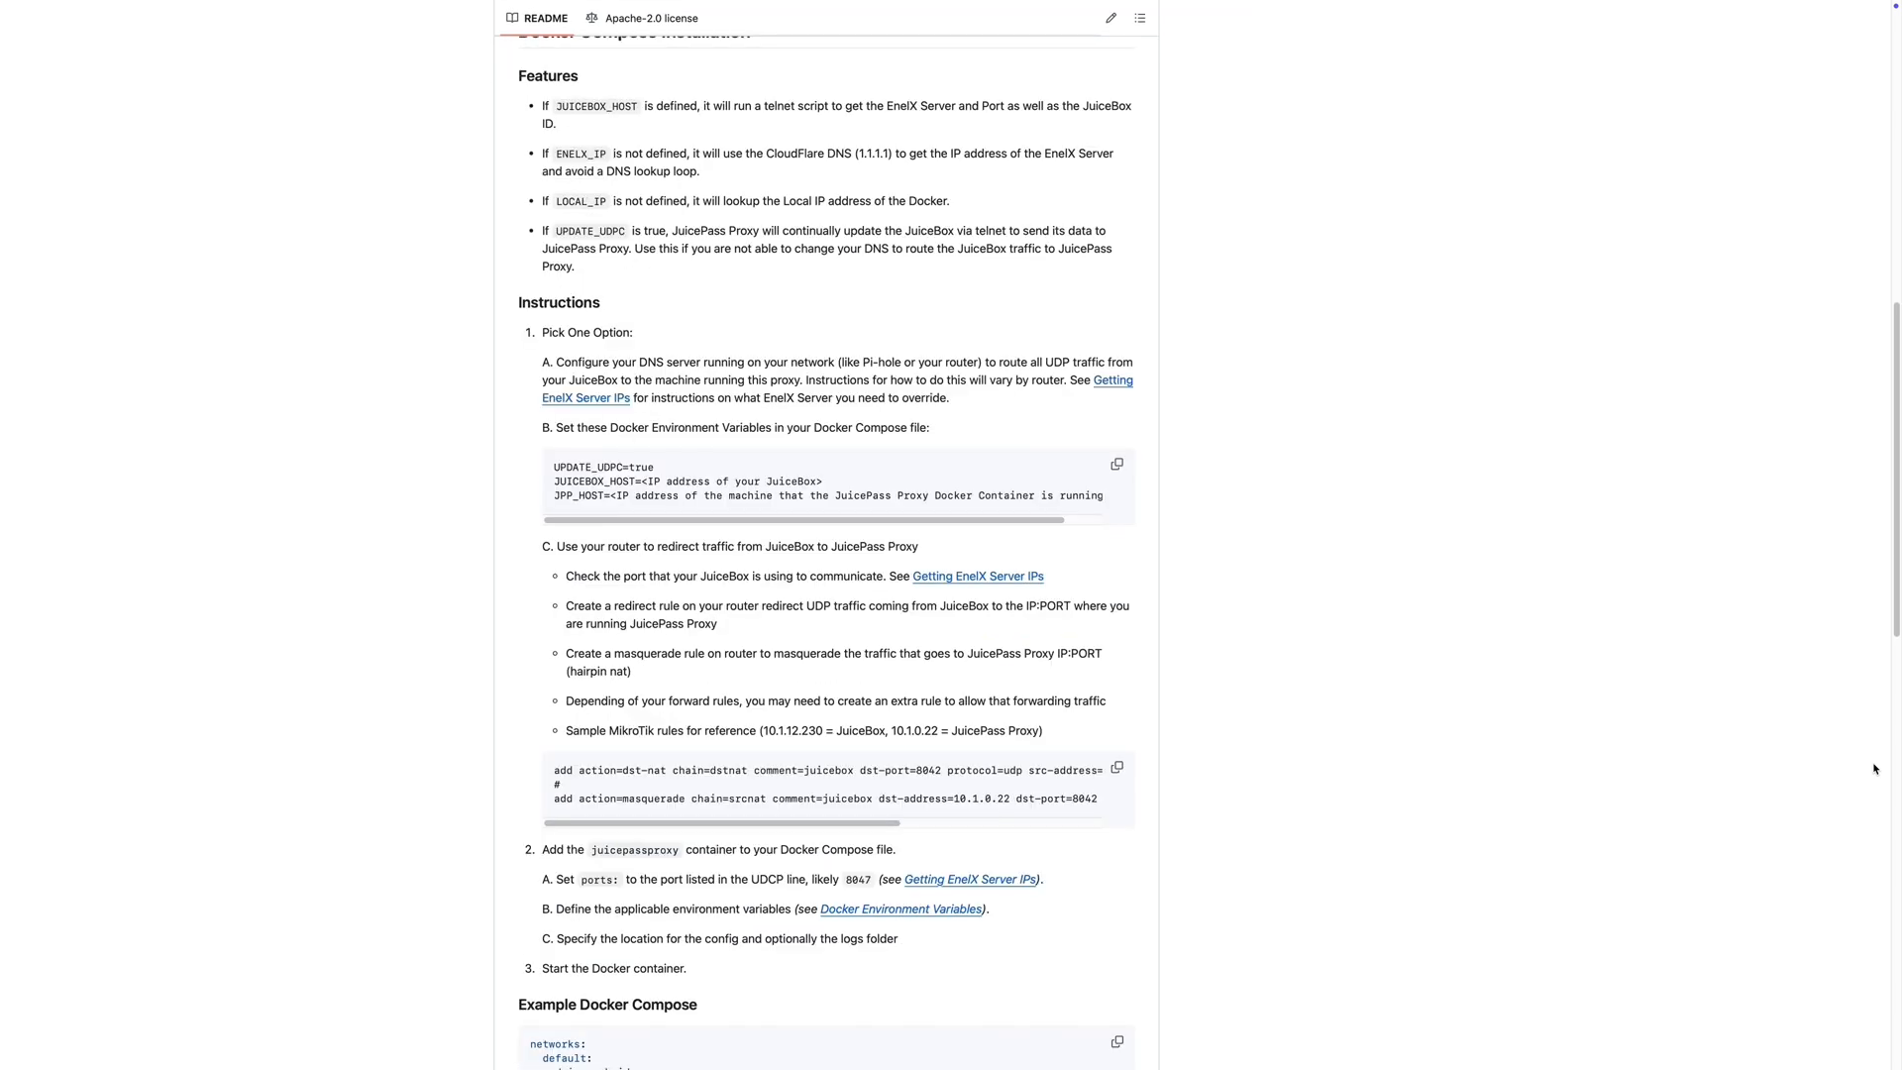
scroll("down", 3)
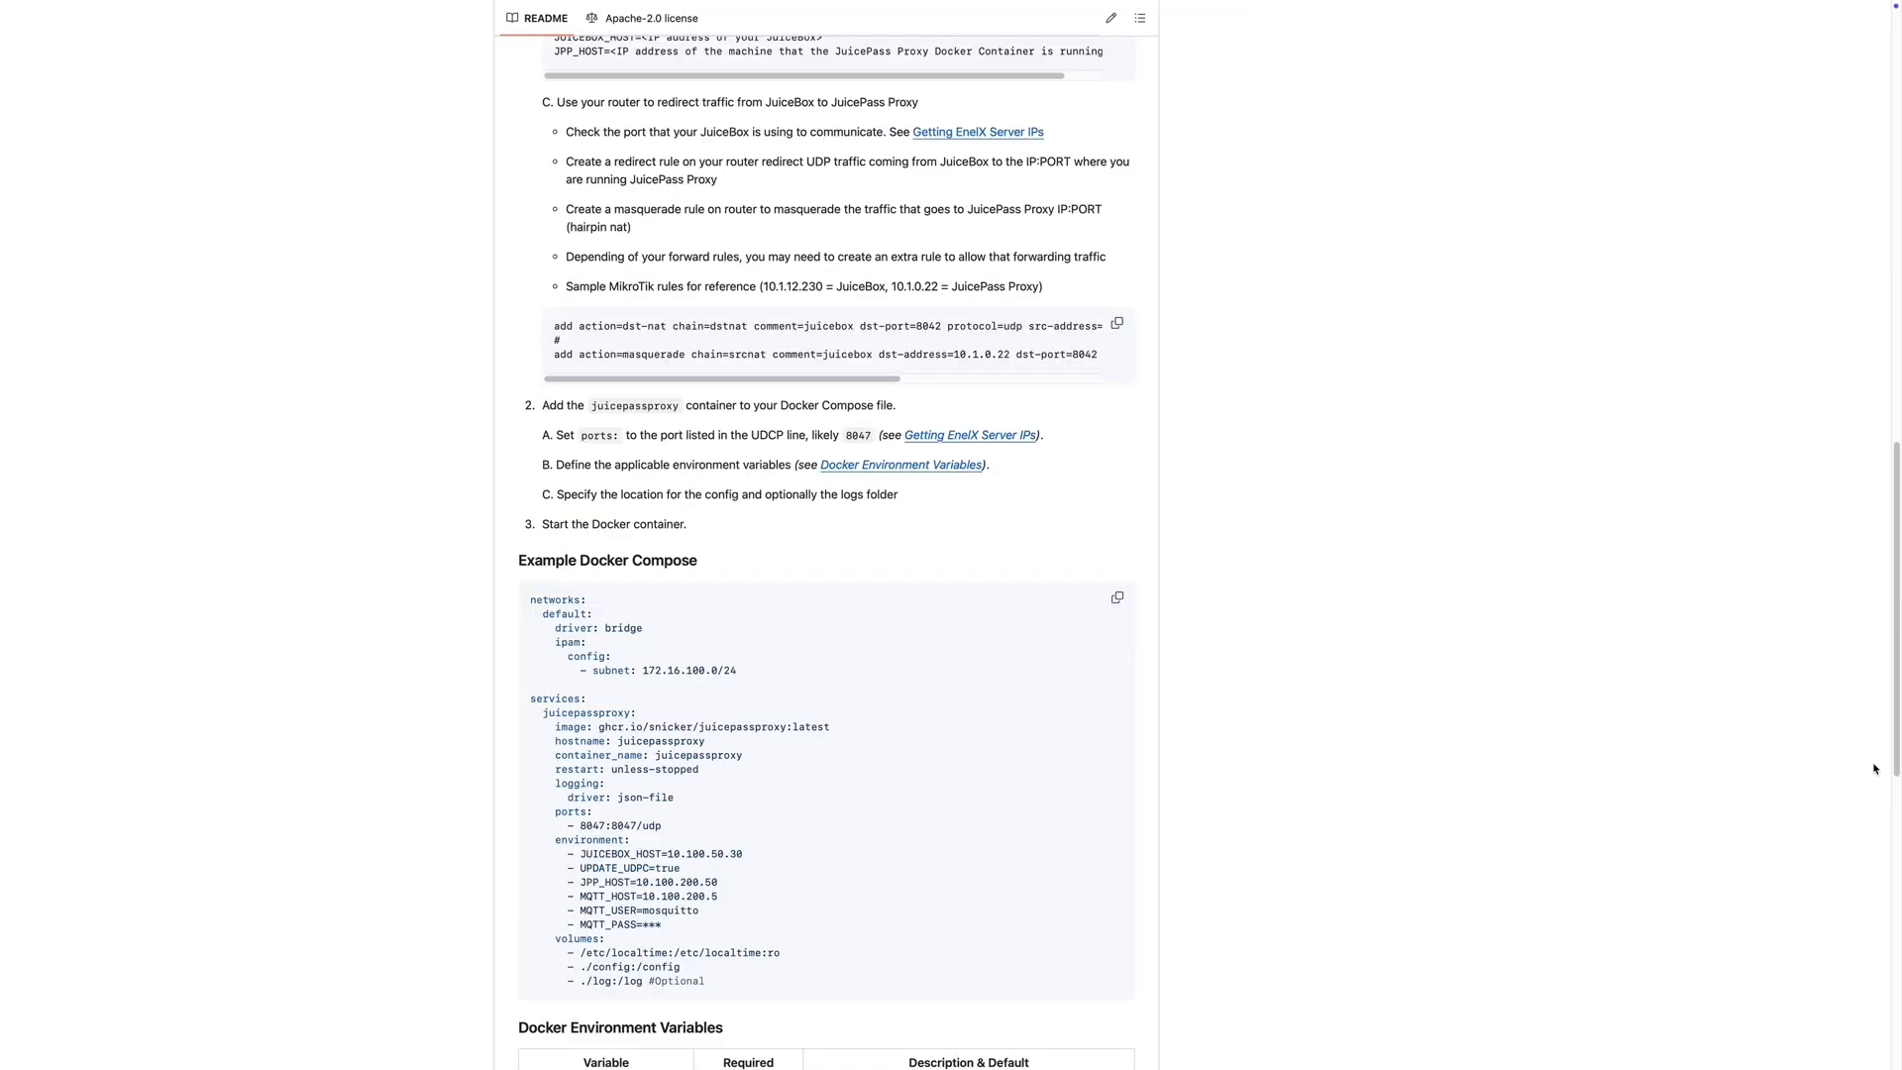
scroll("down", 3)
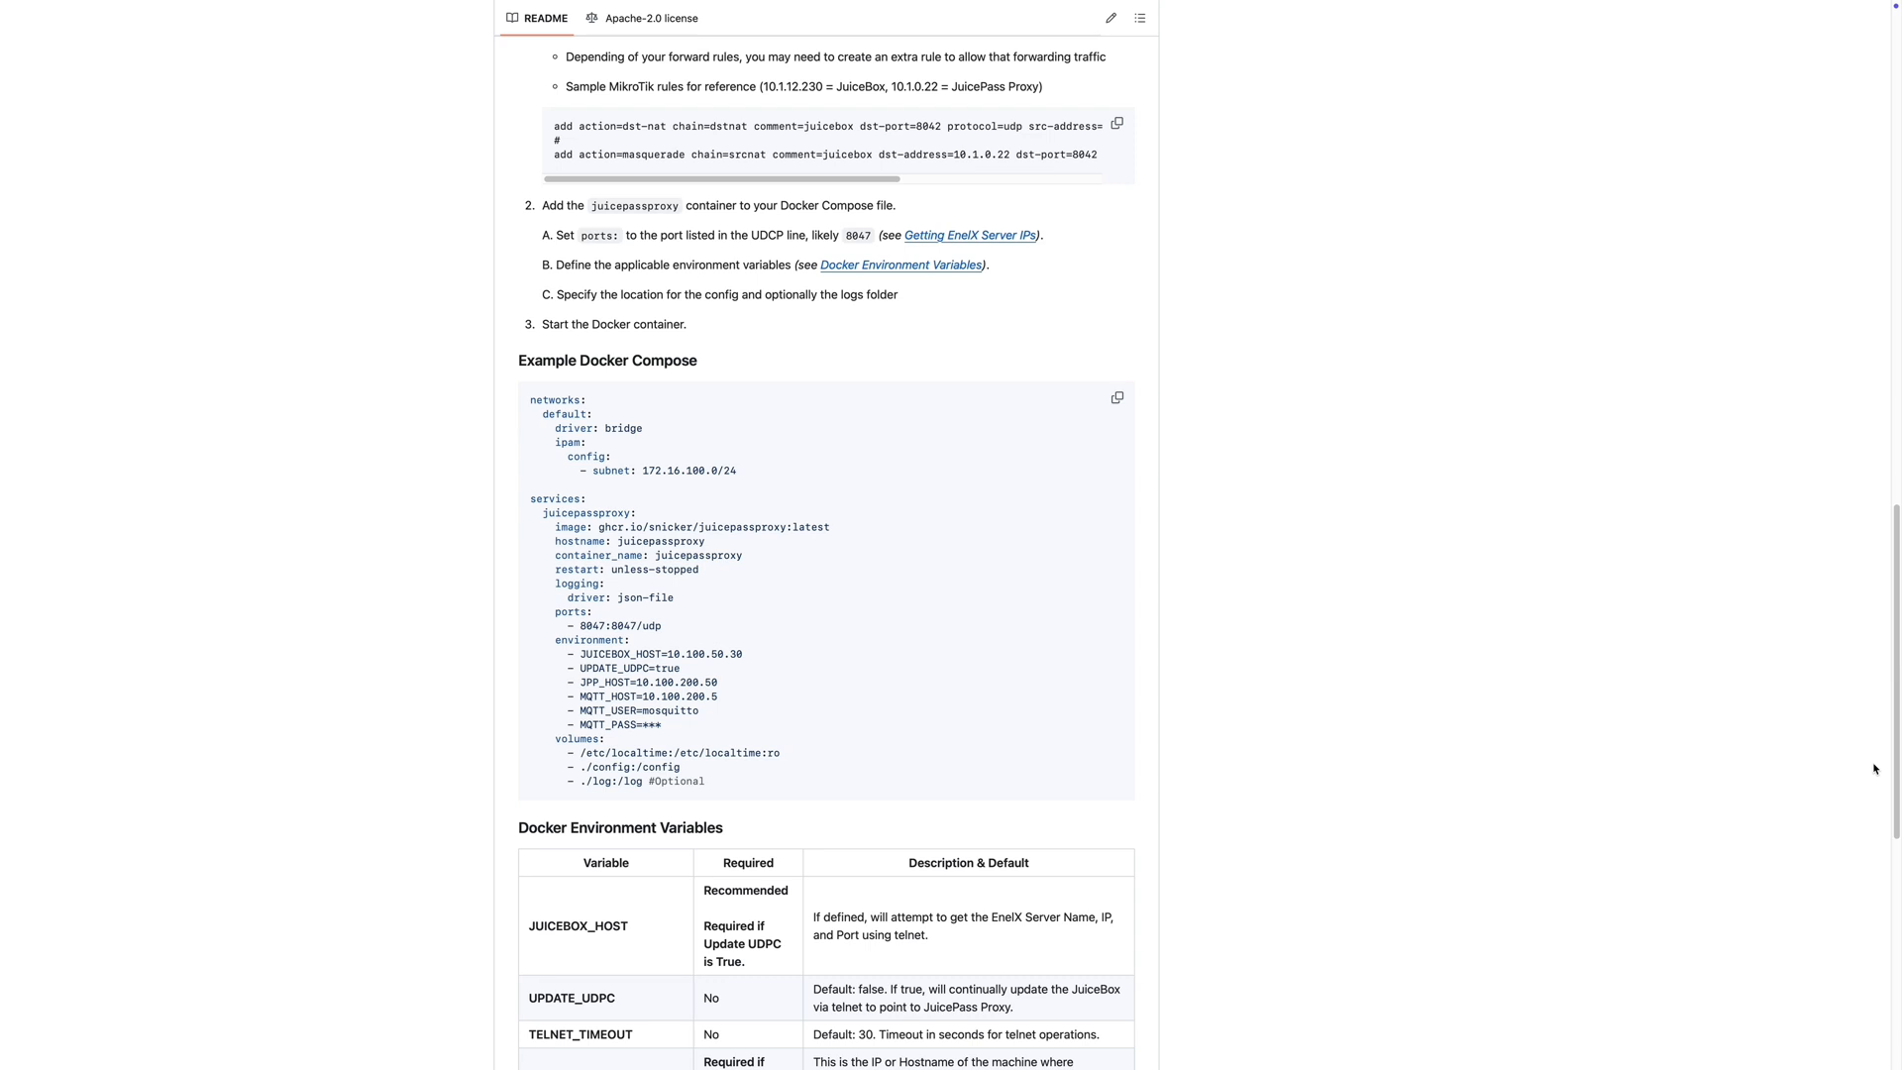
scroll("down", 3)
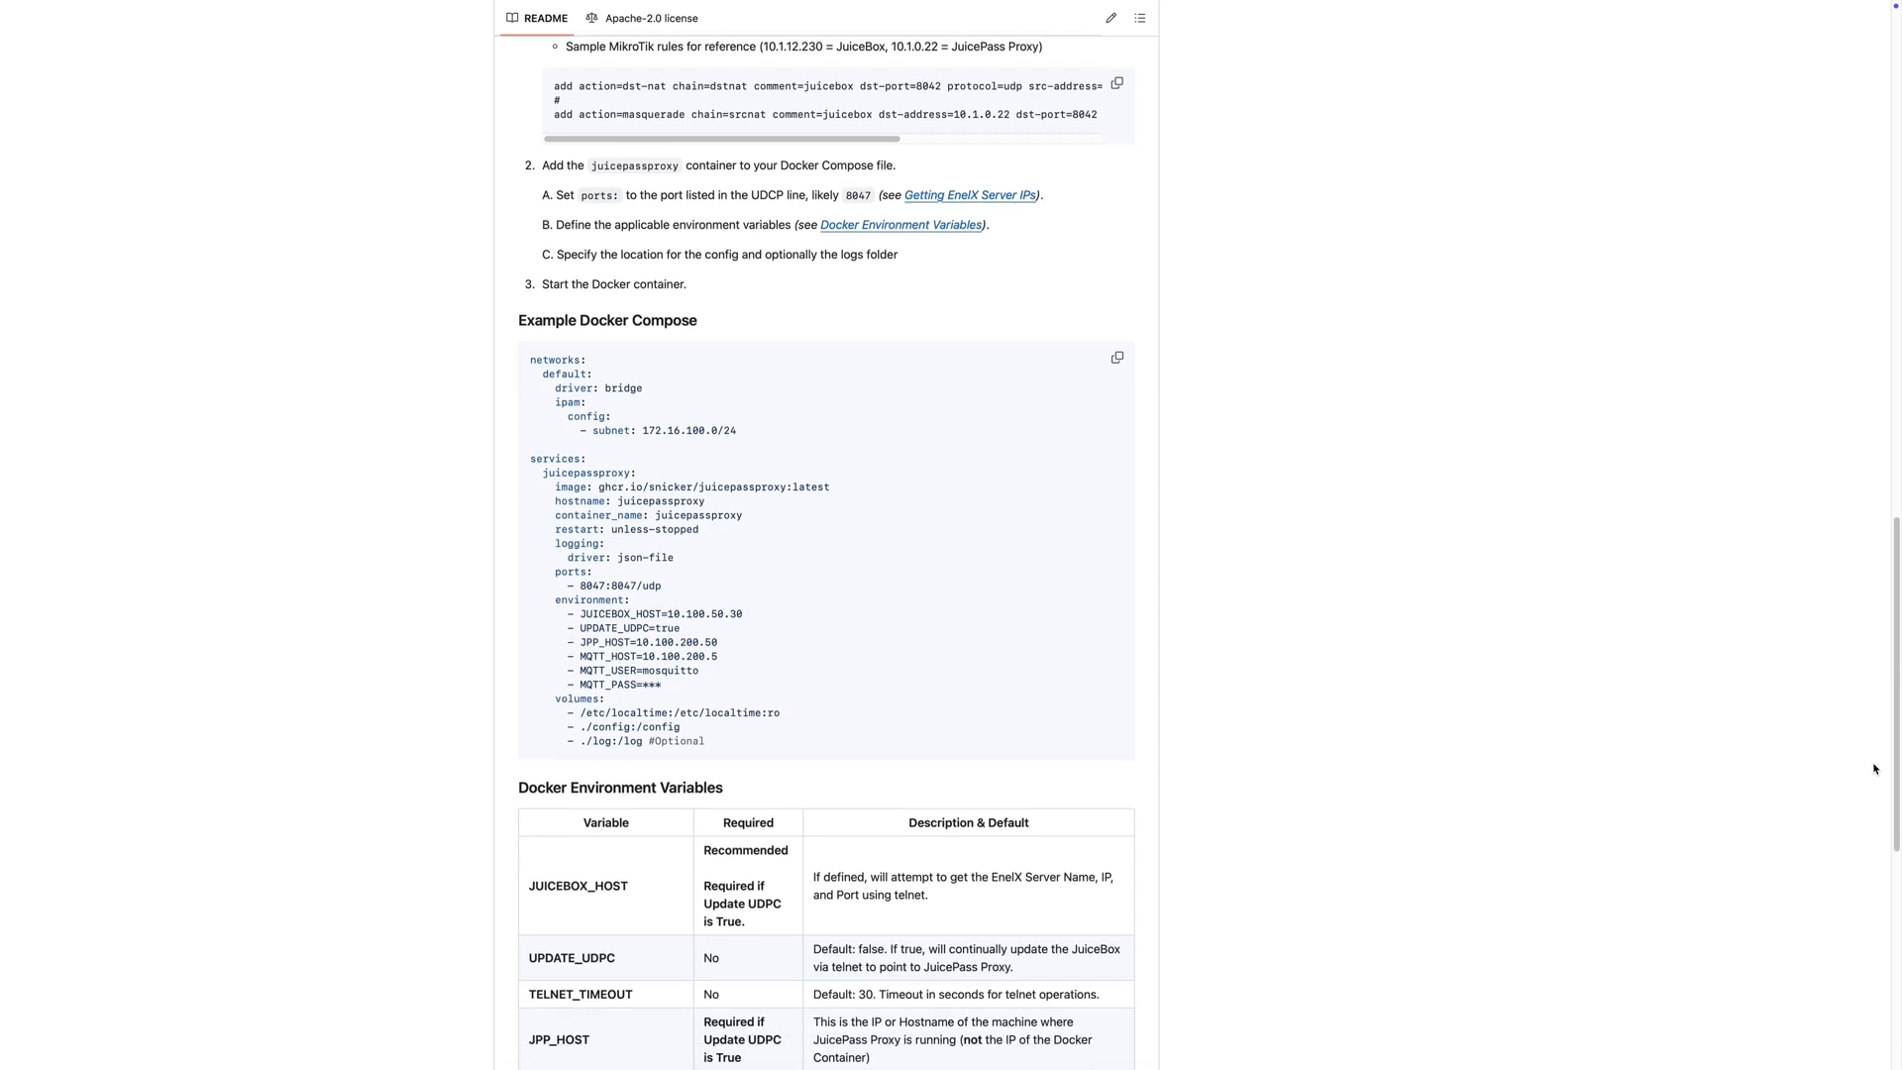
scroll("down", 3)
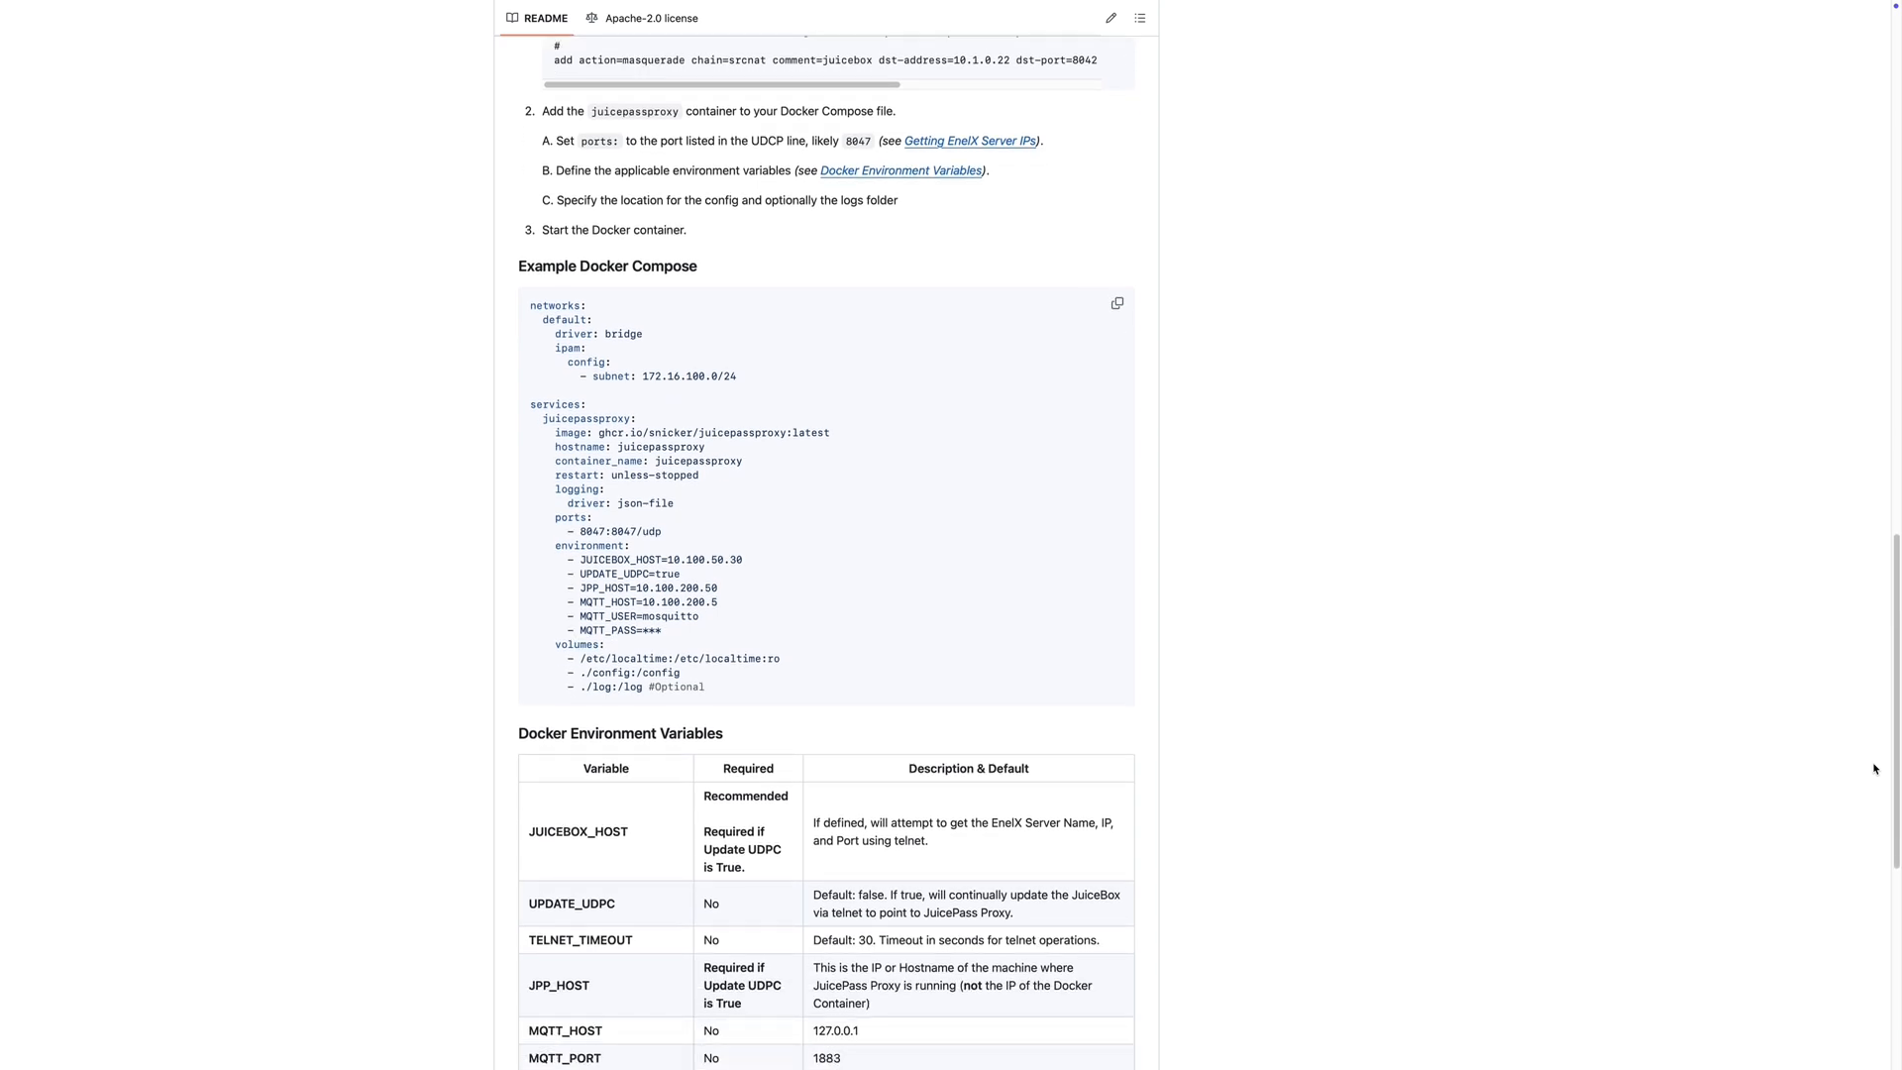
scroll("down", 3)
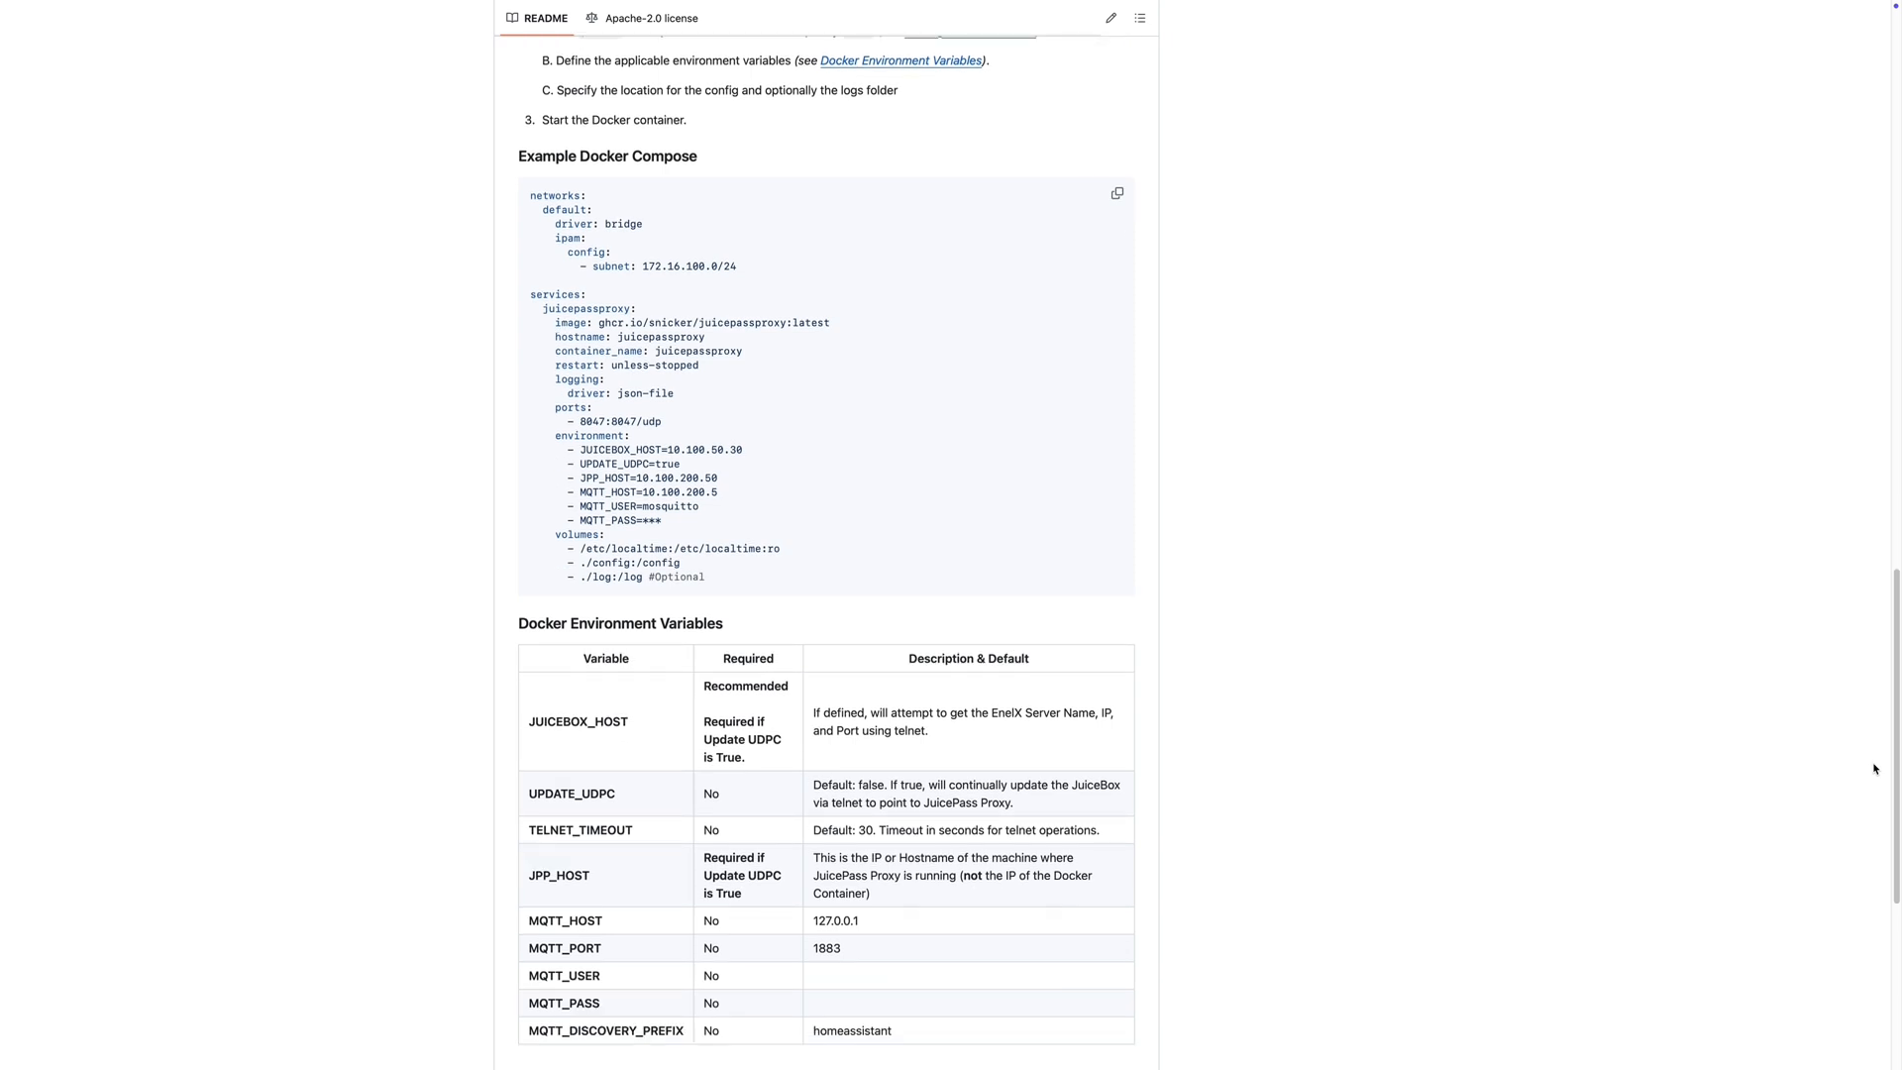
scroll("down", 3)
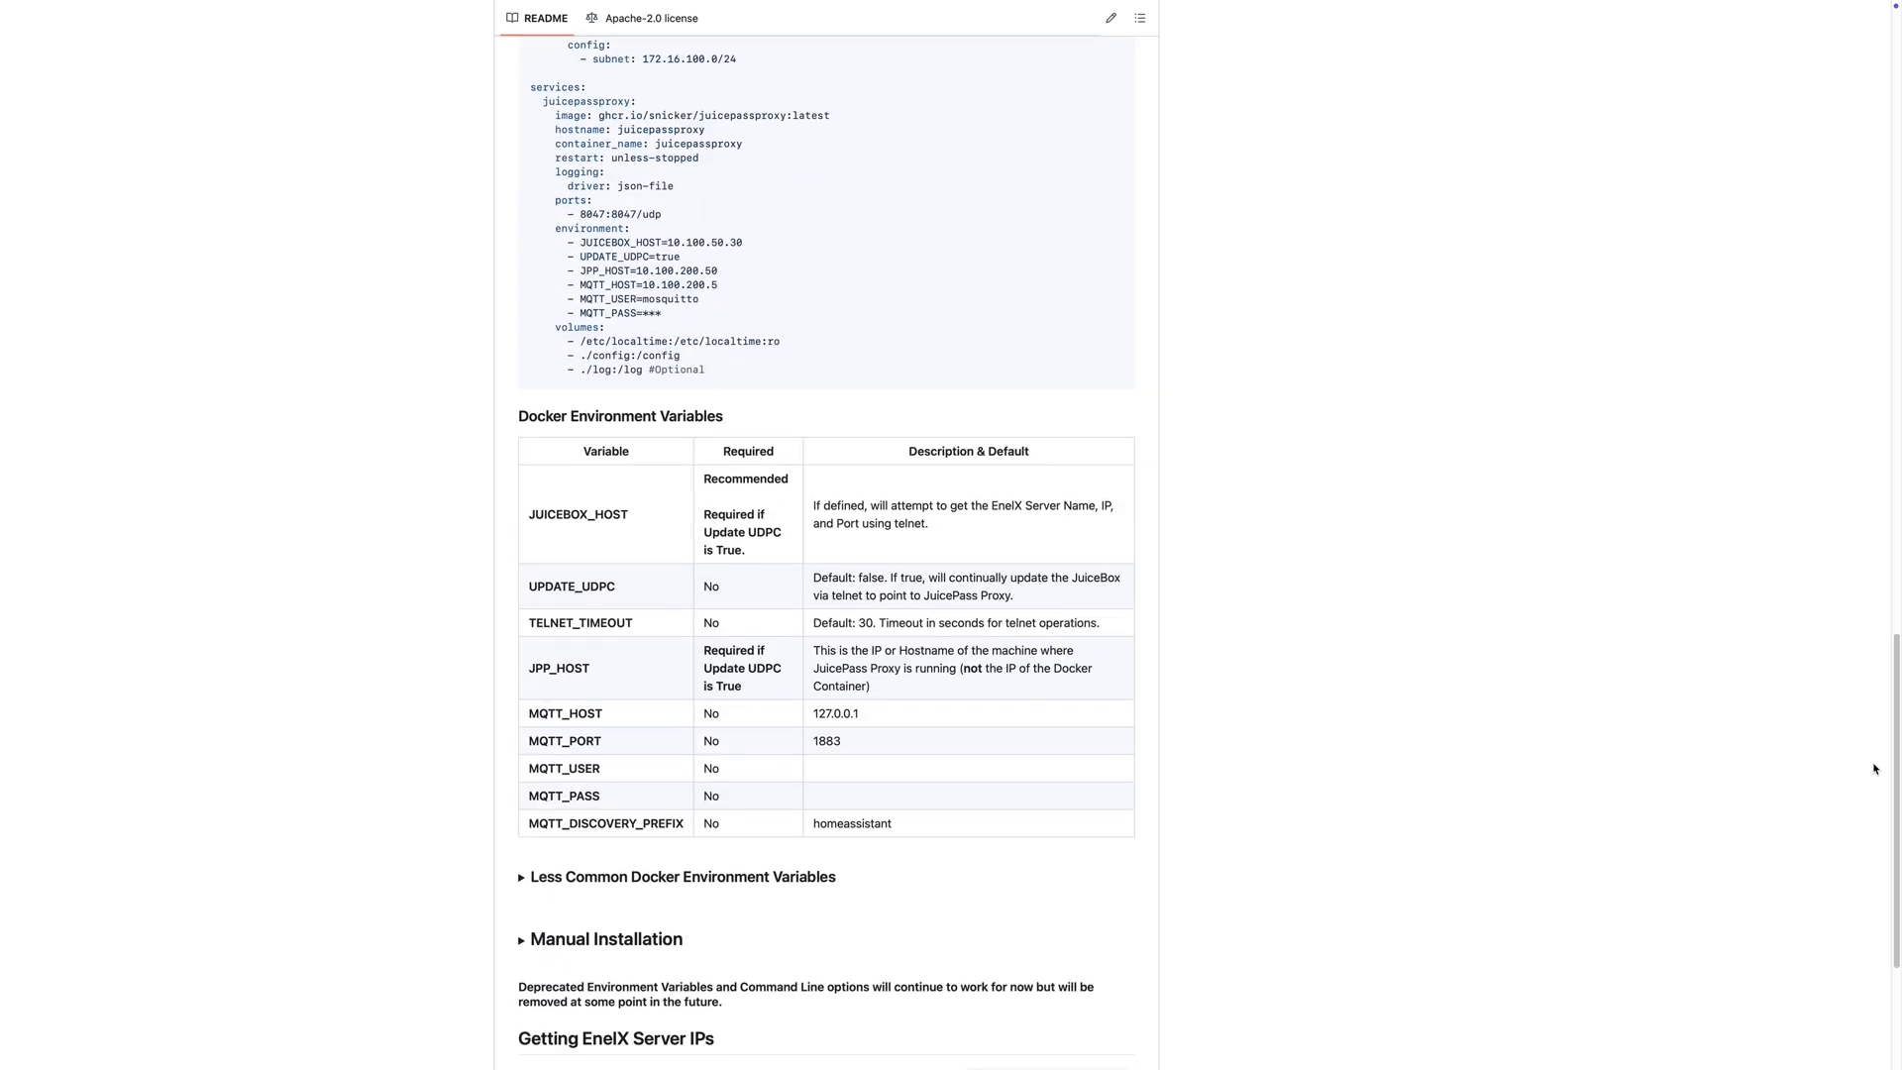
scroll("down", 3)
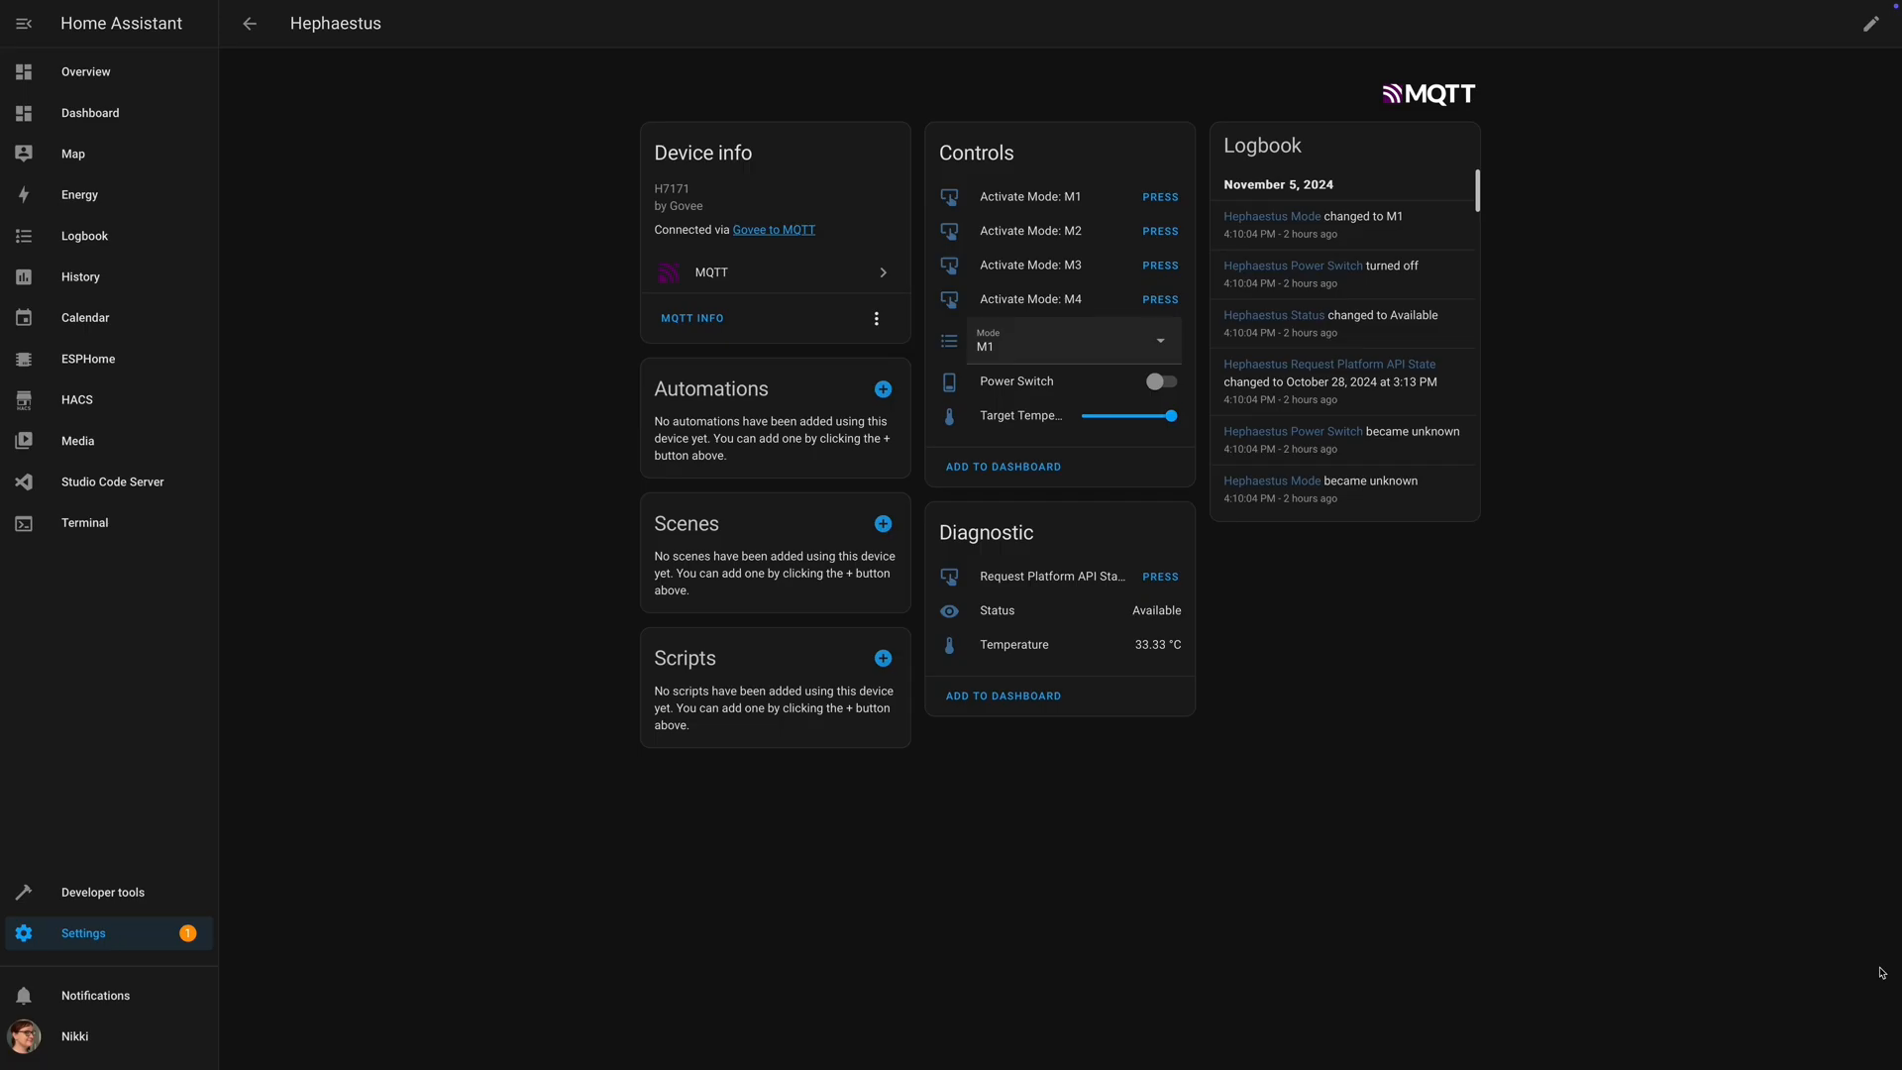
mouse_move(283, 48)
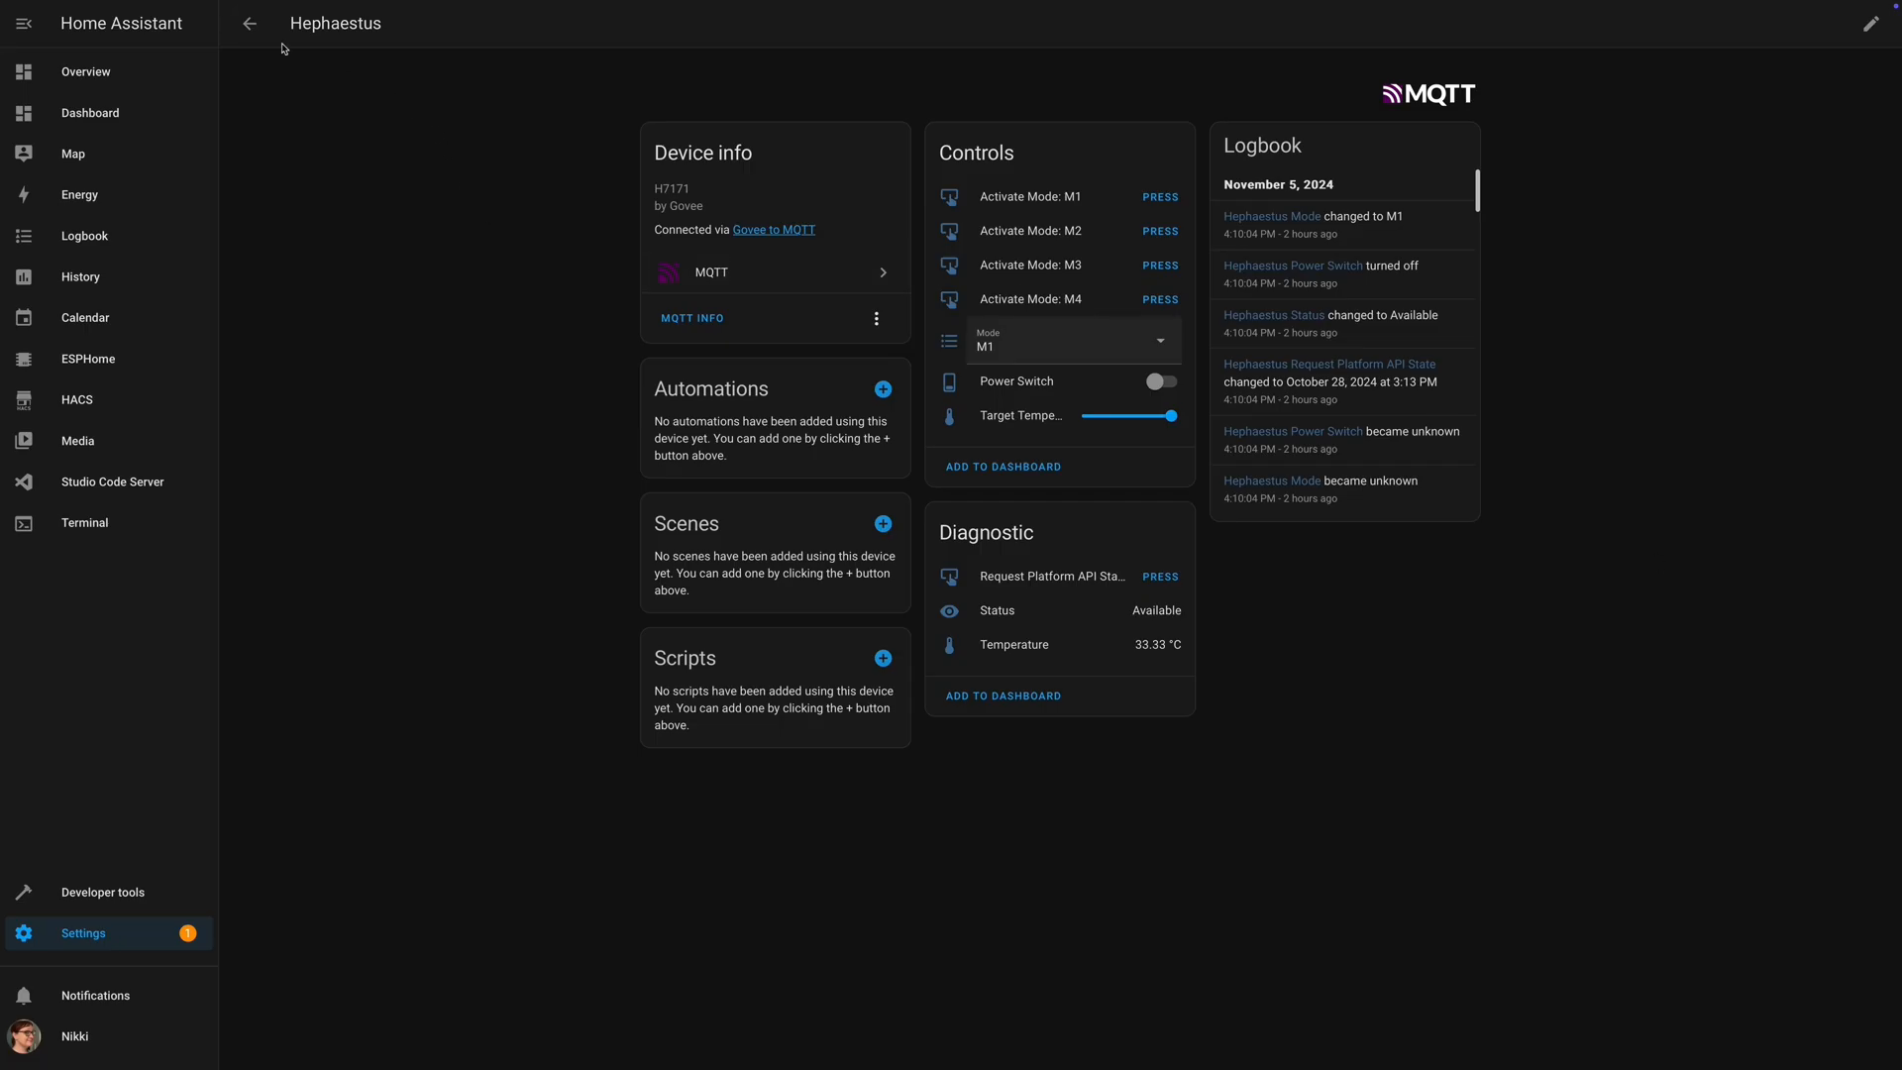
Step: Reach the Mosquitto broker add-on page via Settings > Add-ons
left_click(250, 24)
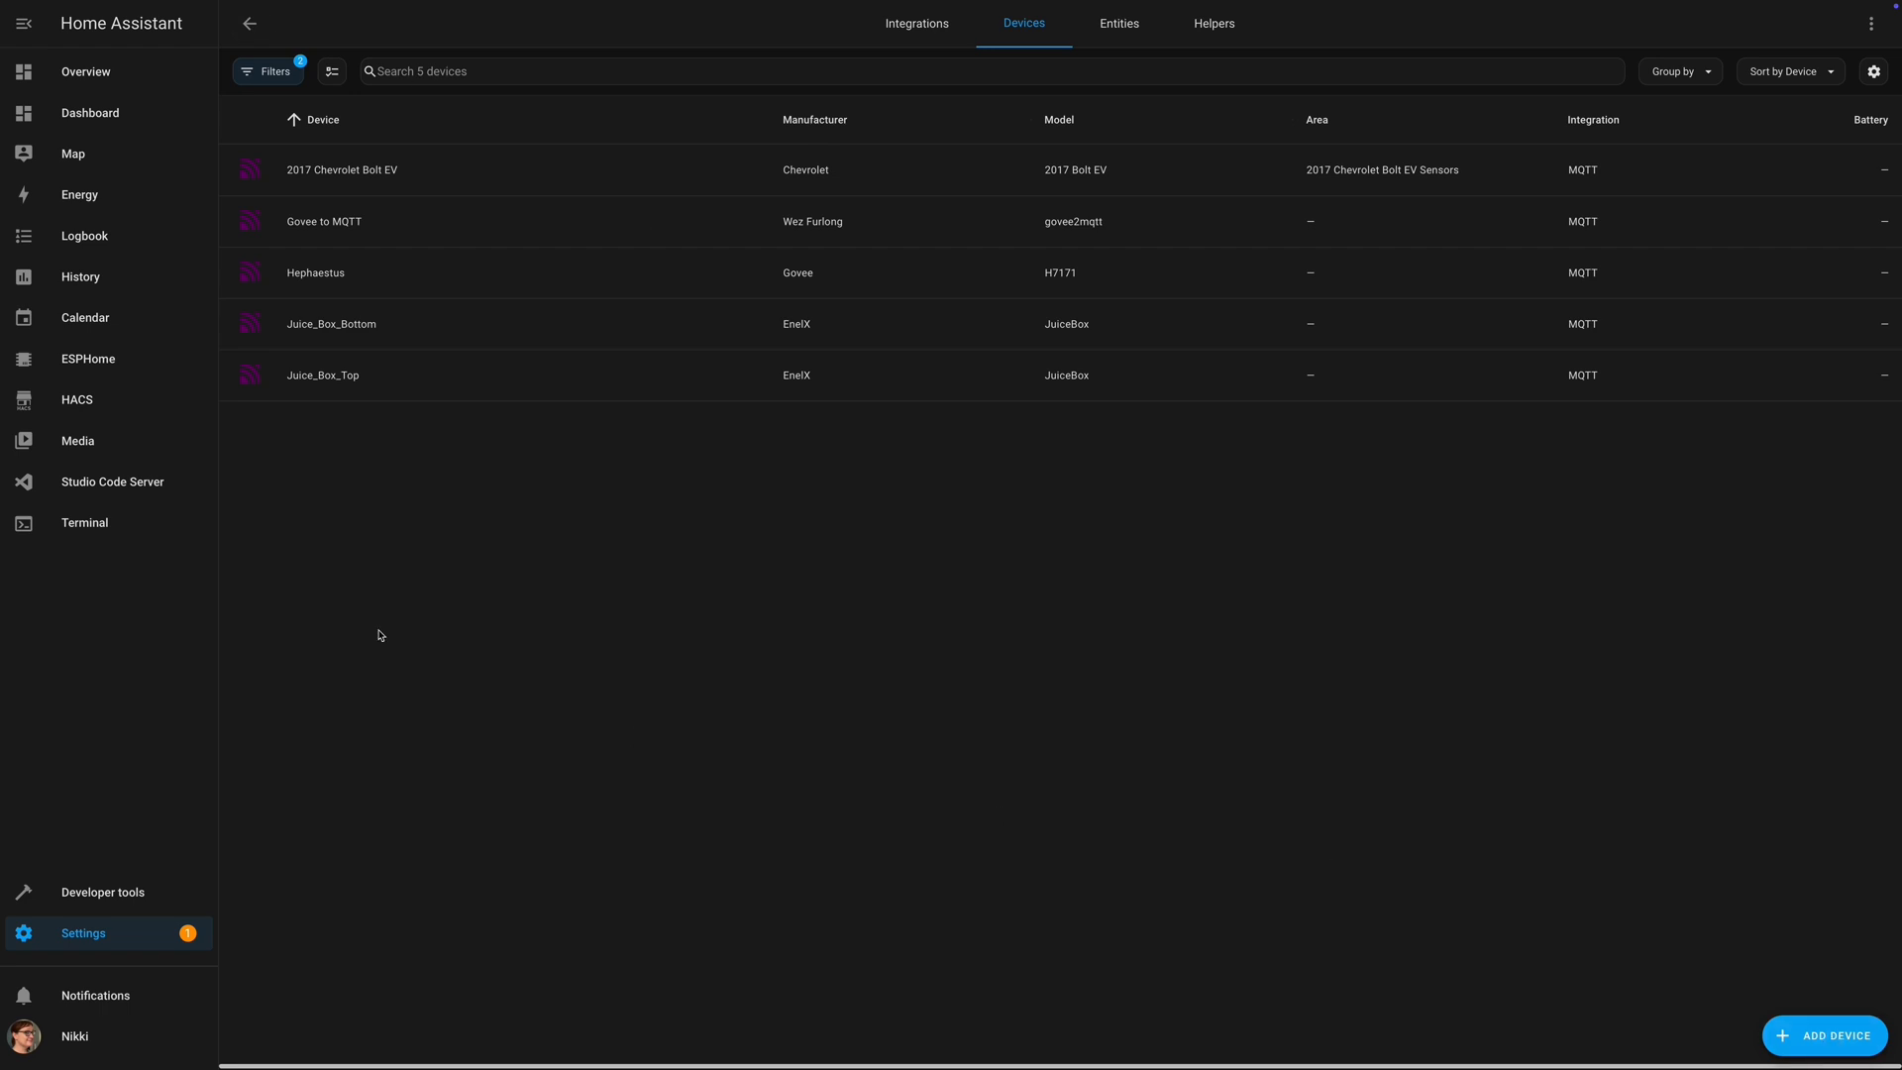
left_click(111, 481)
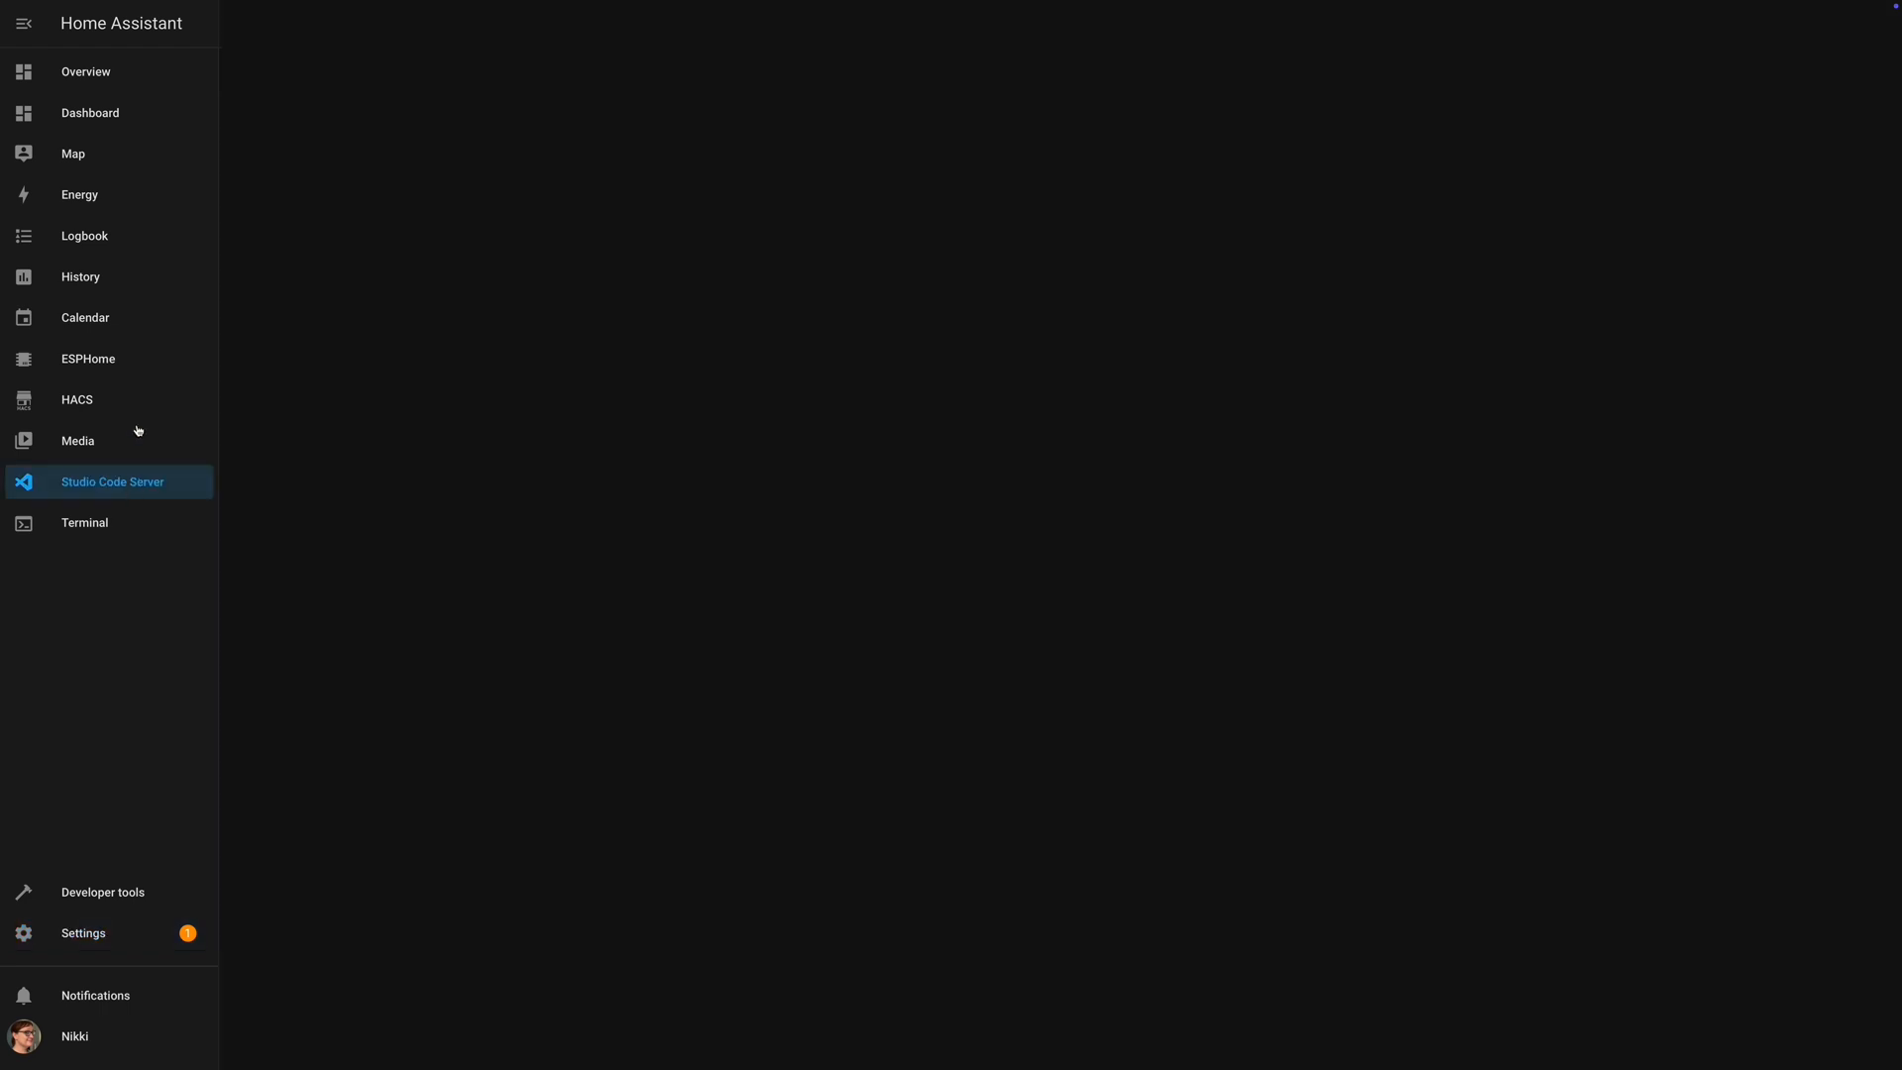
left_click(111, 481)
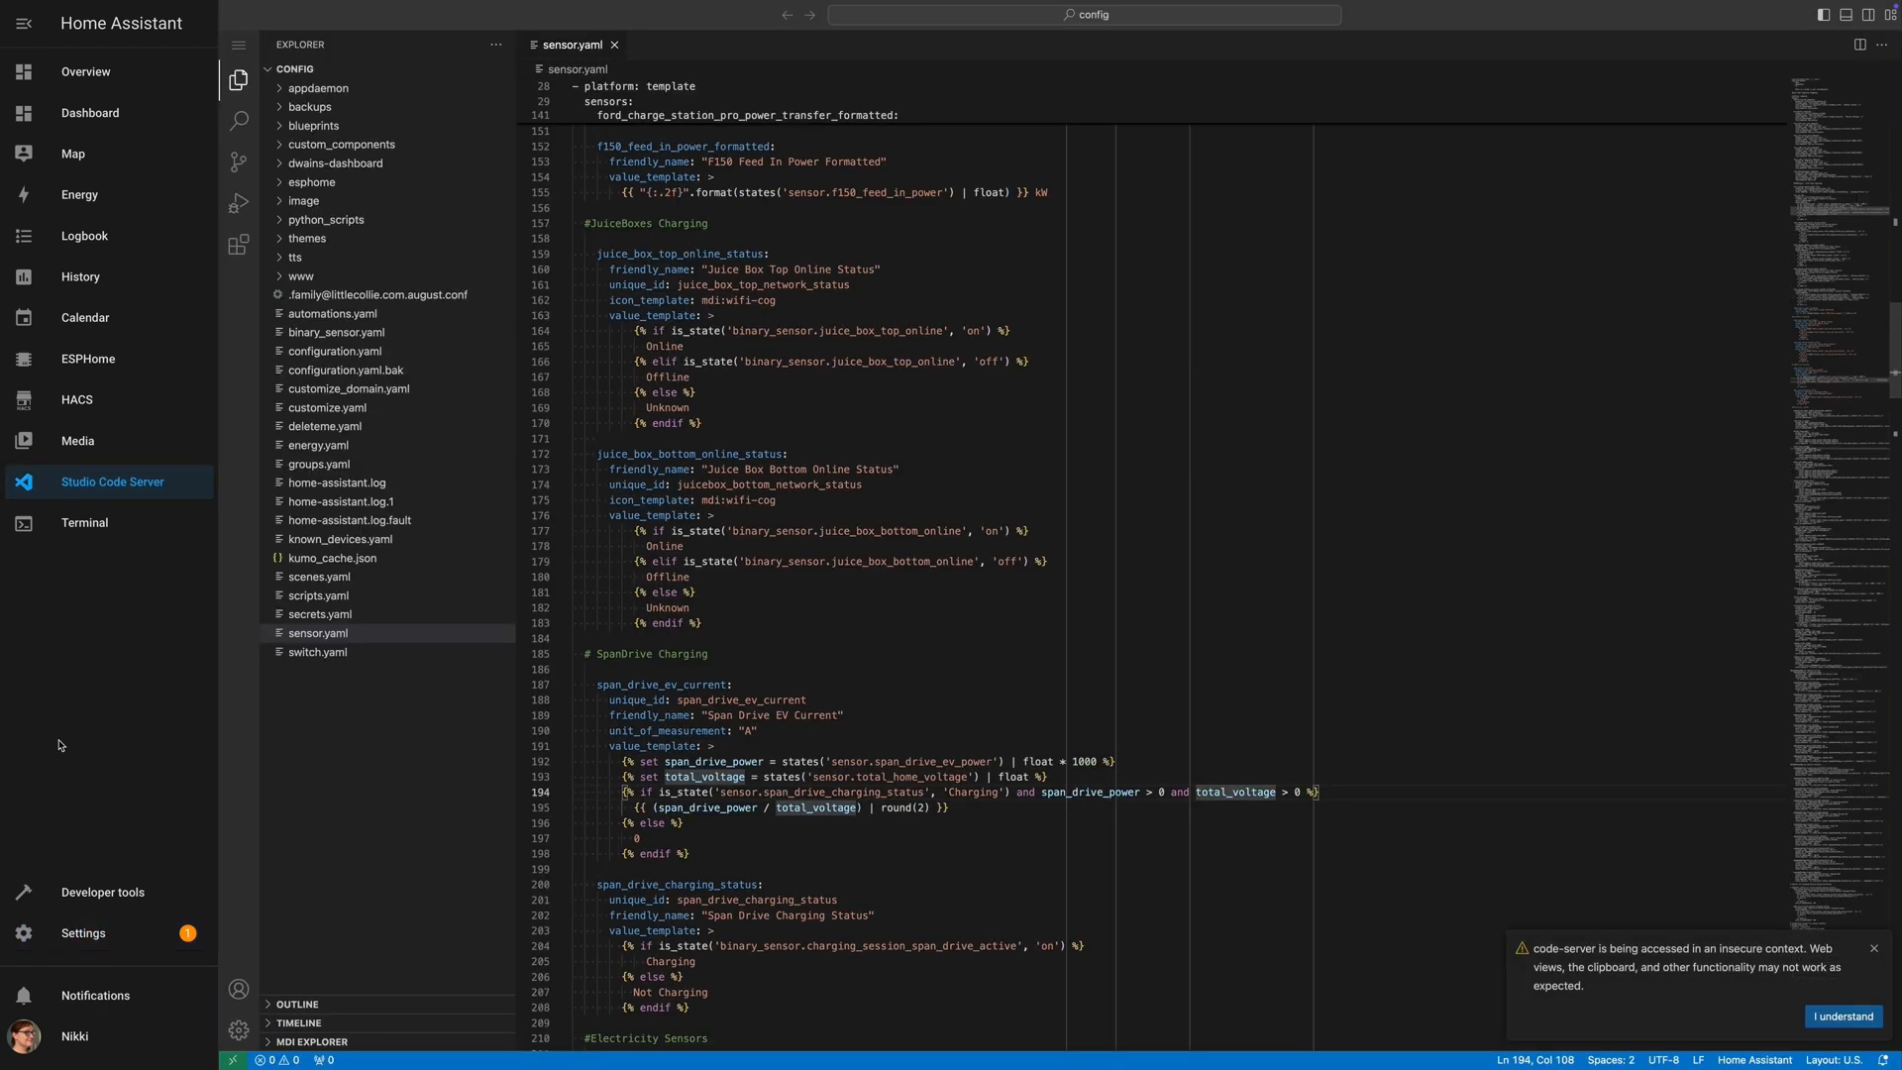
left_click(83, 933)
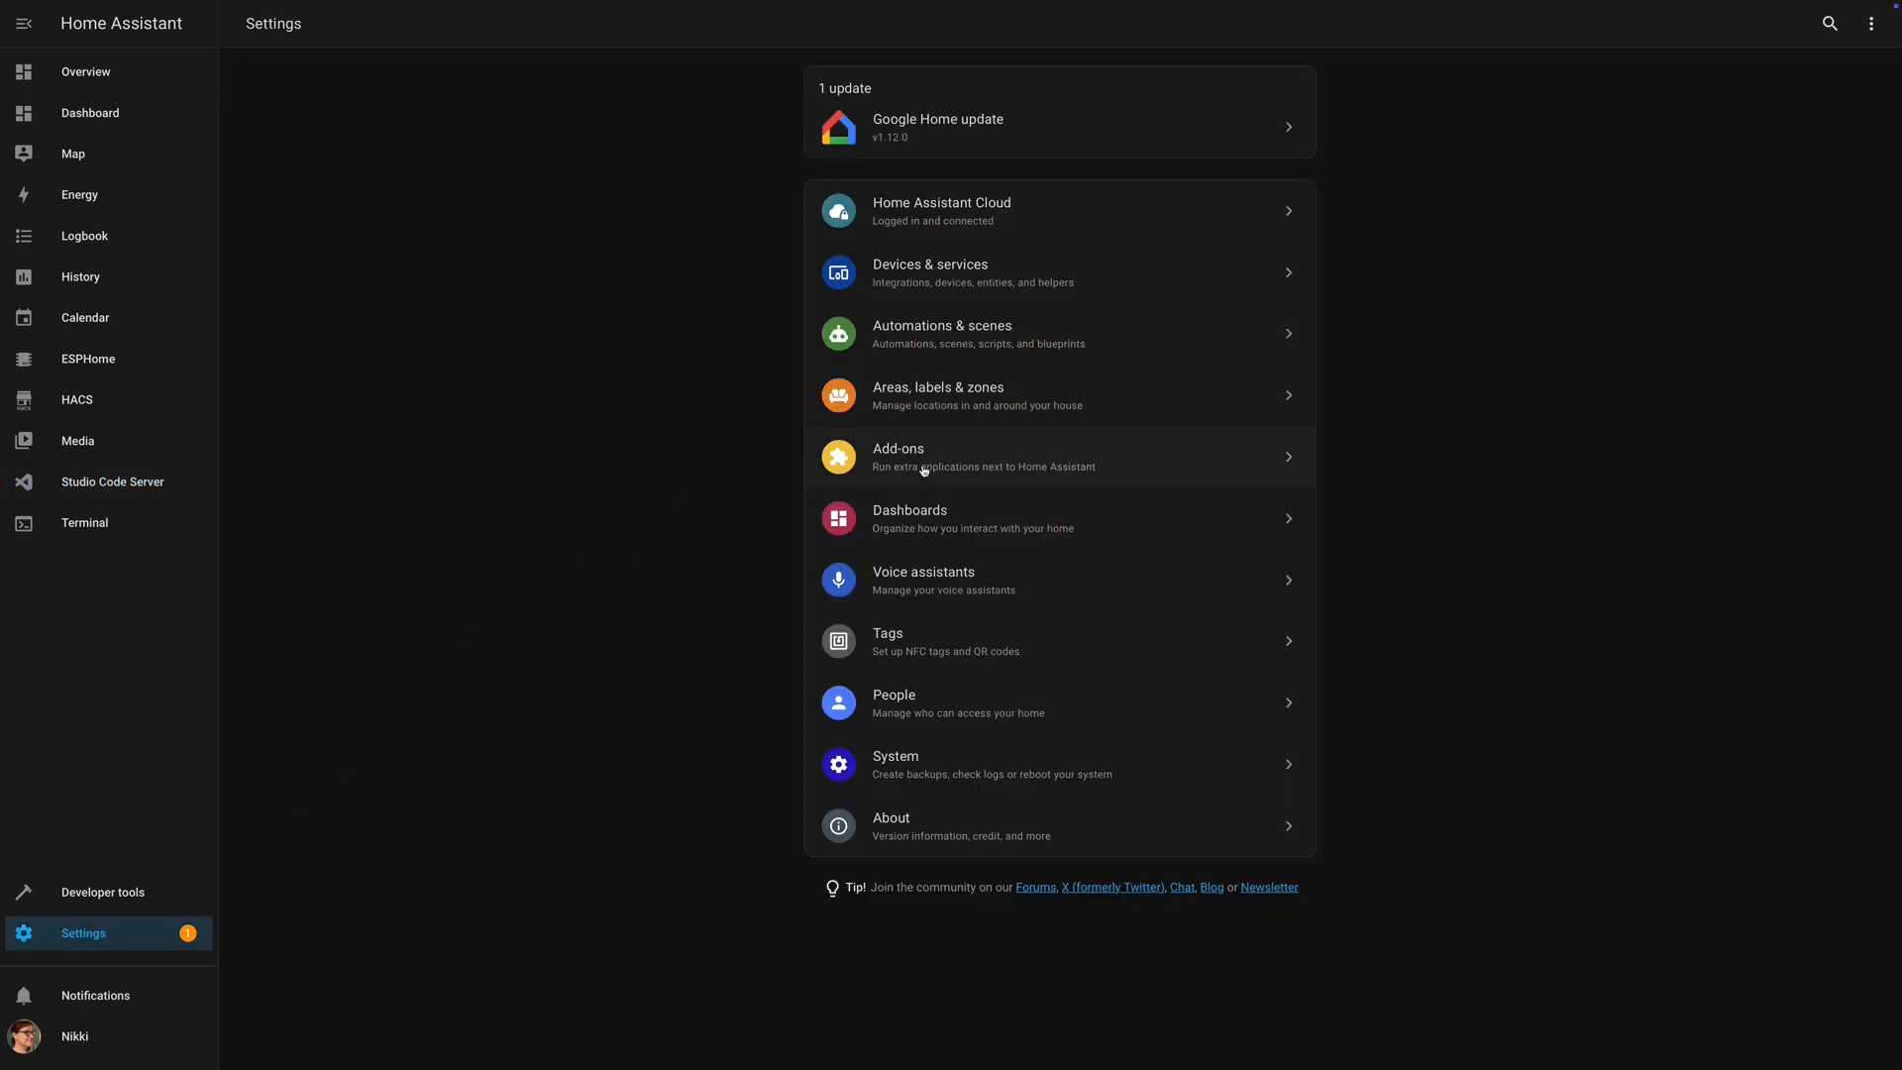
left_click(898, 458)
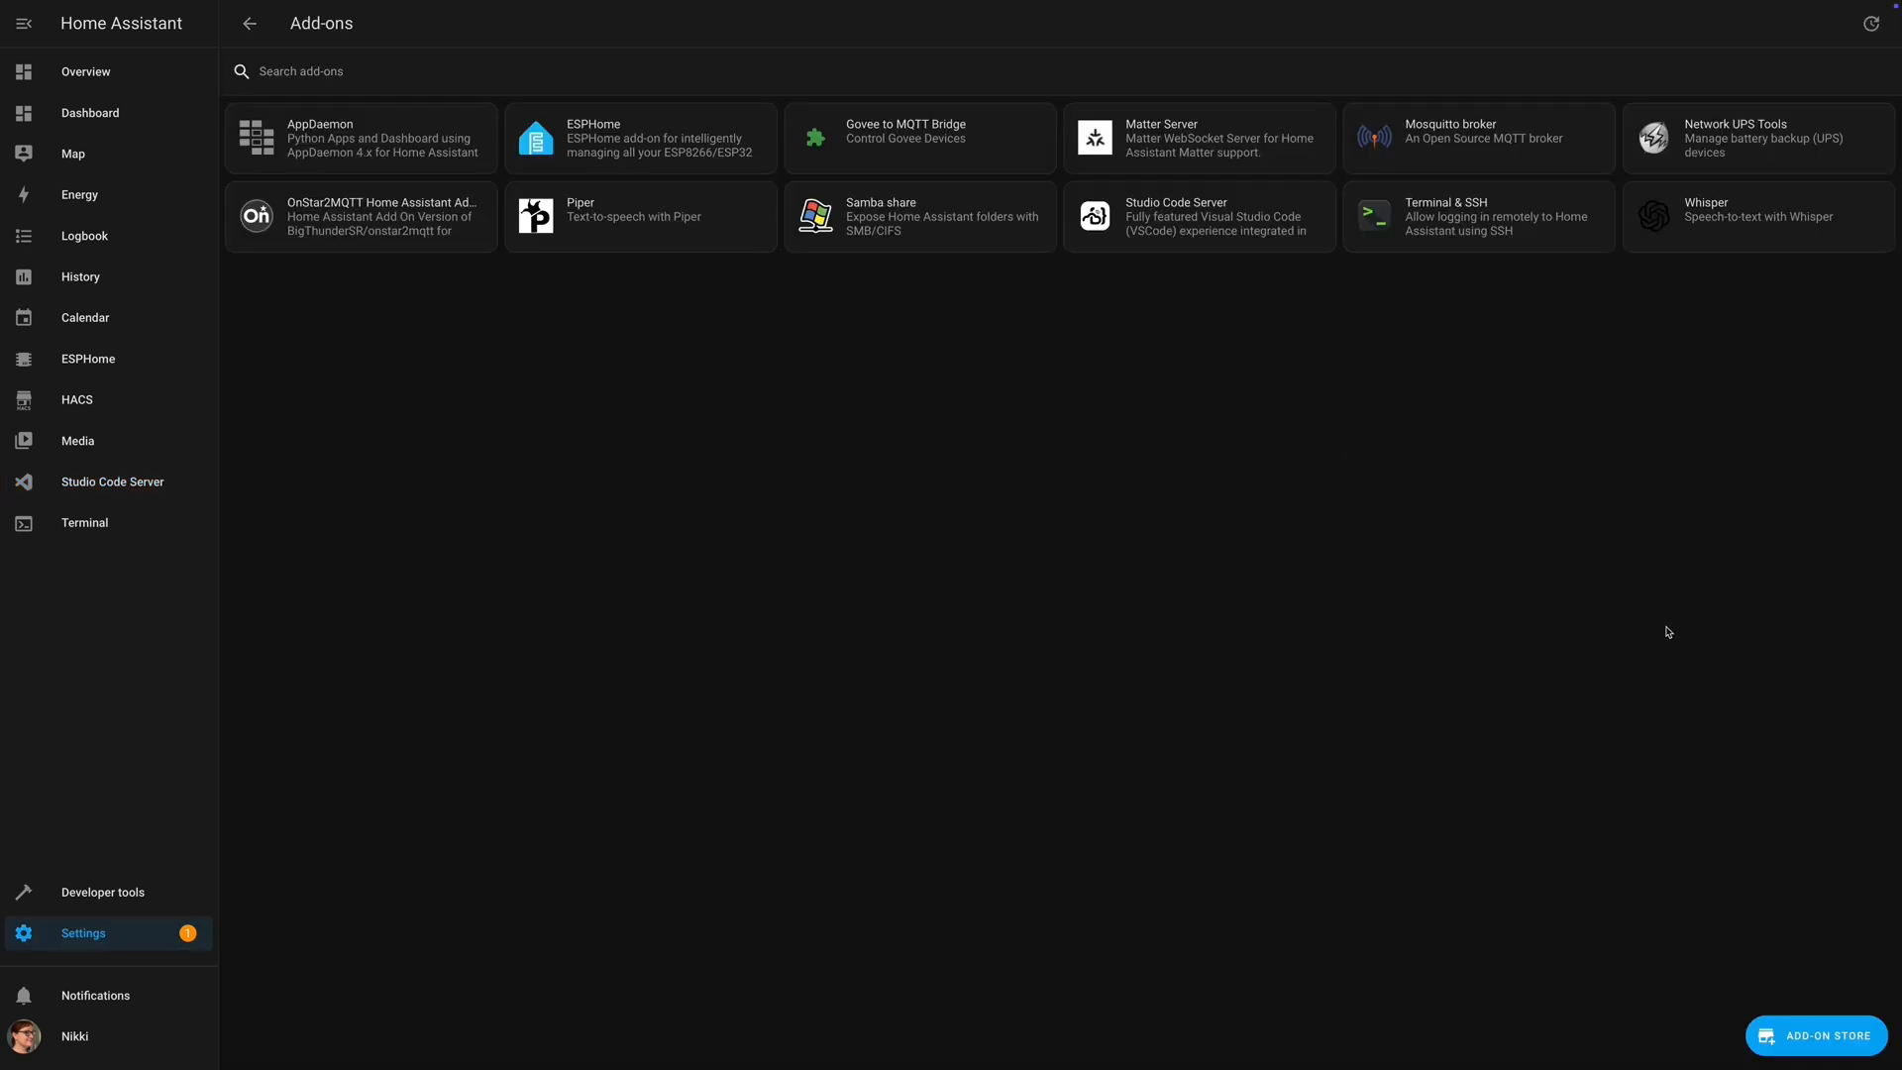
mouse_move(1668, 589)
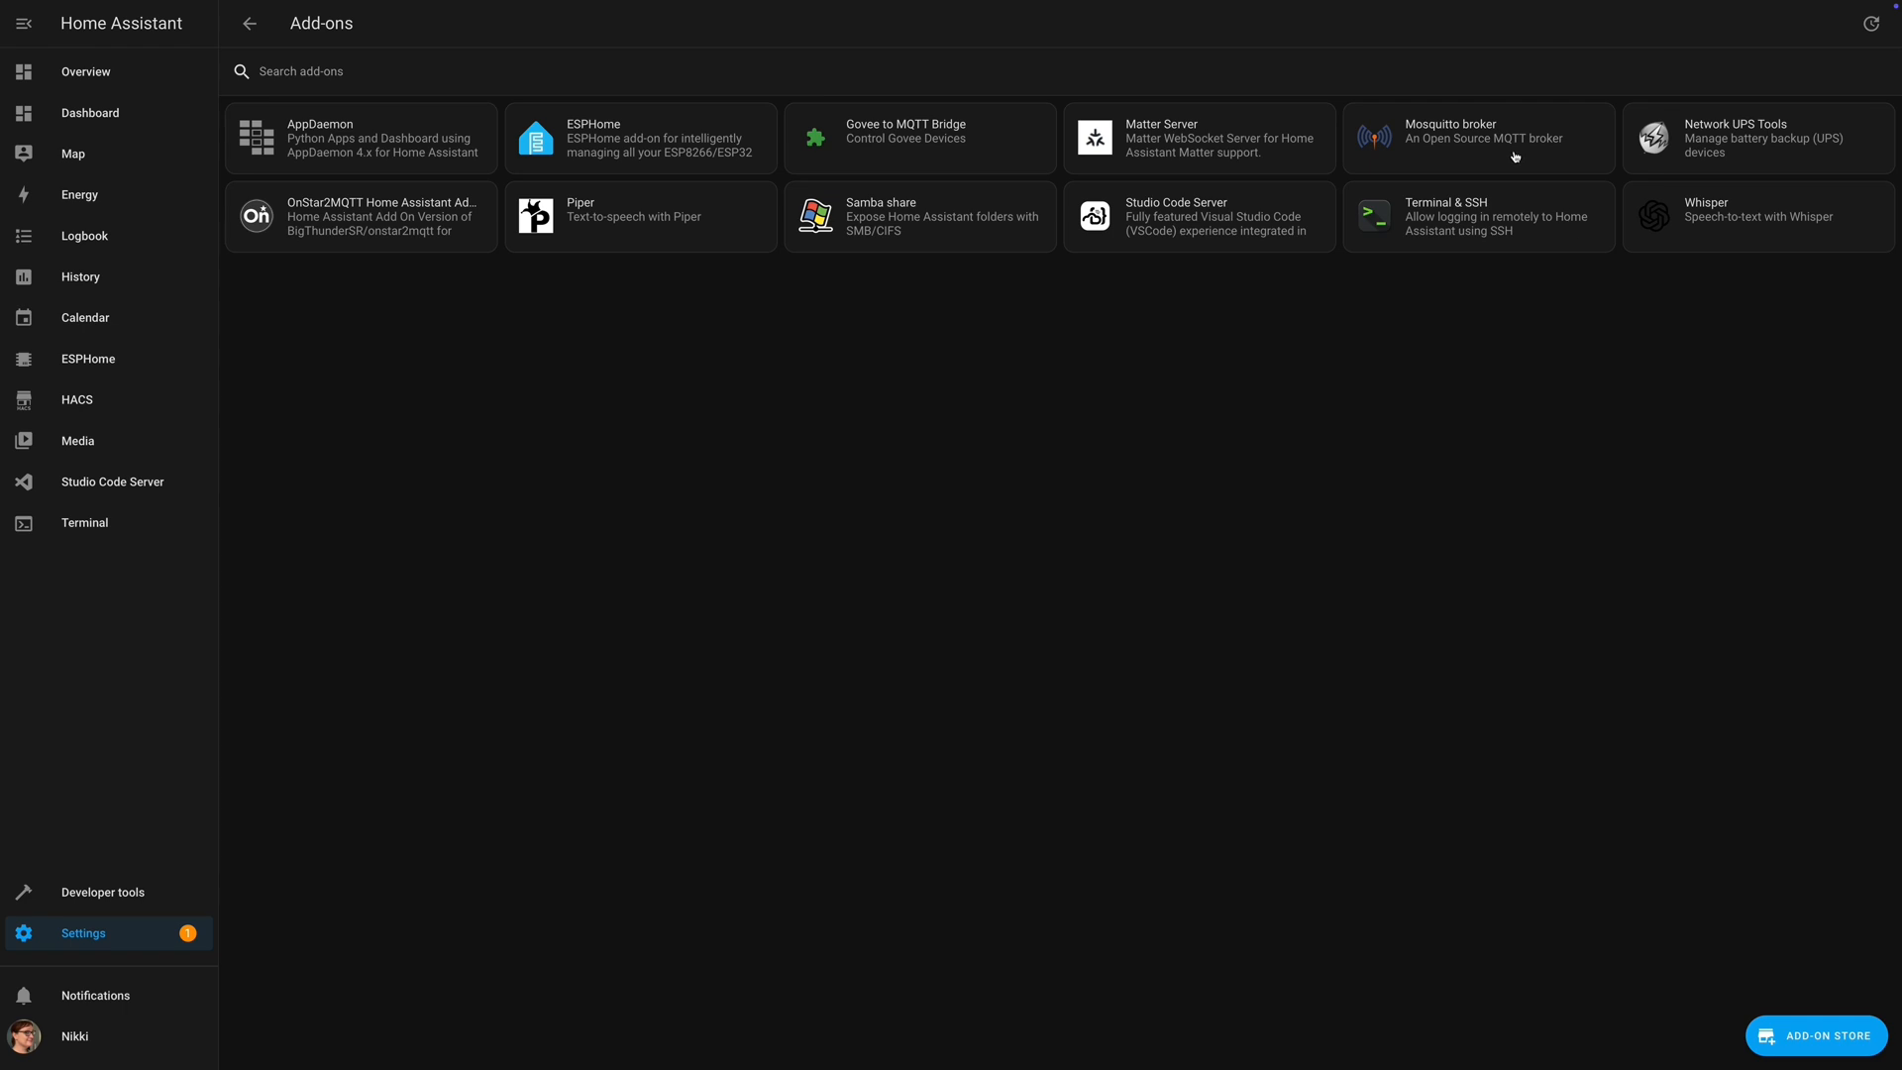
left_click(1448, 137)
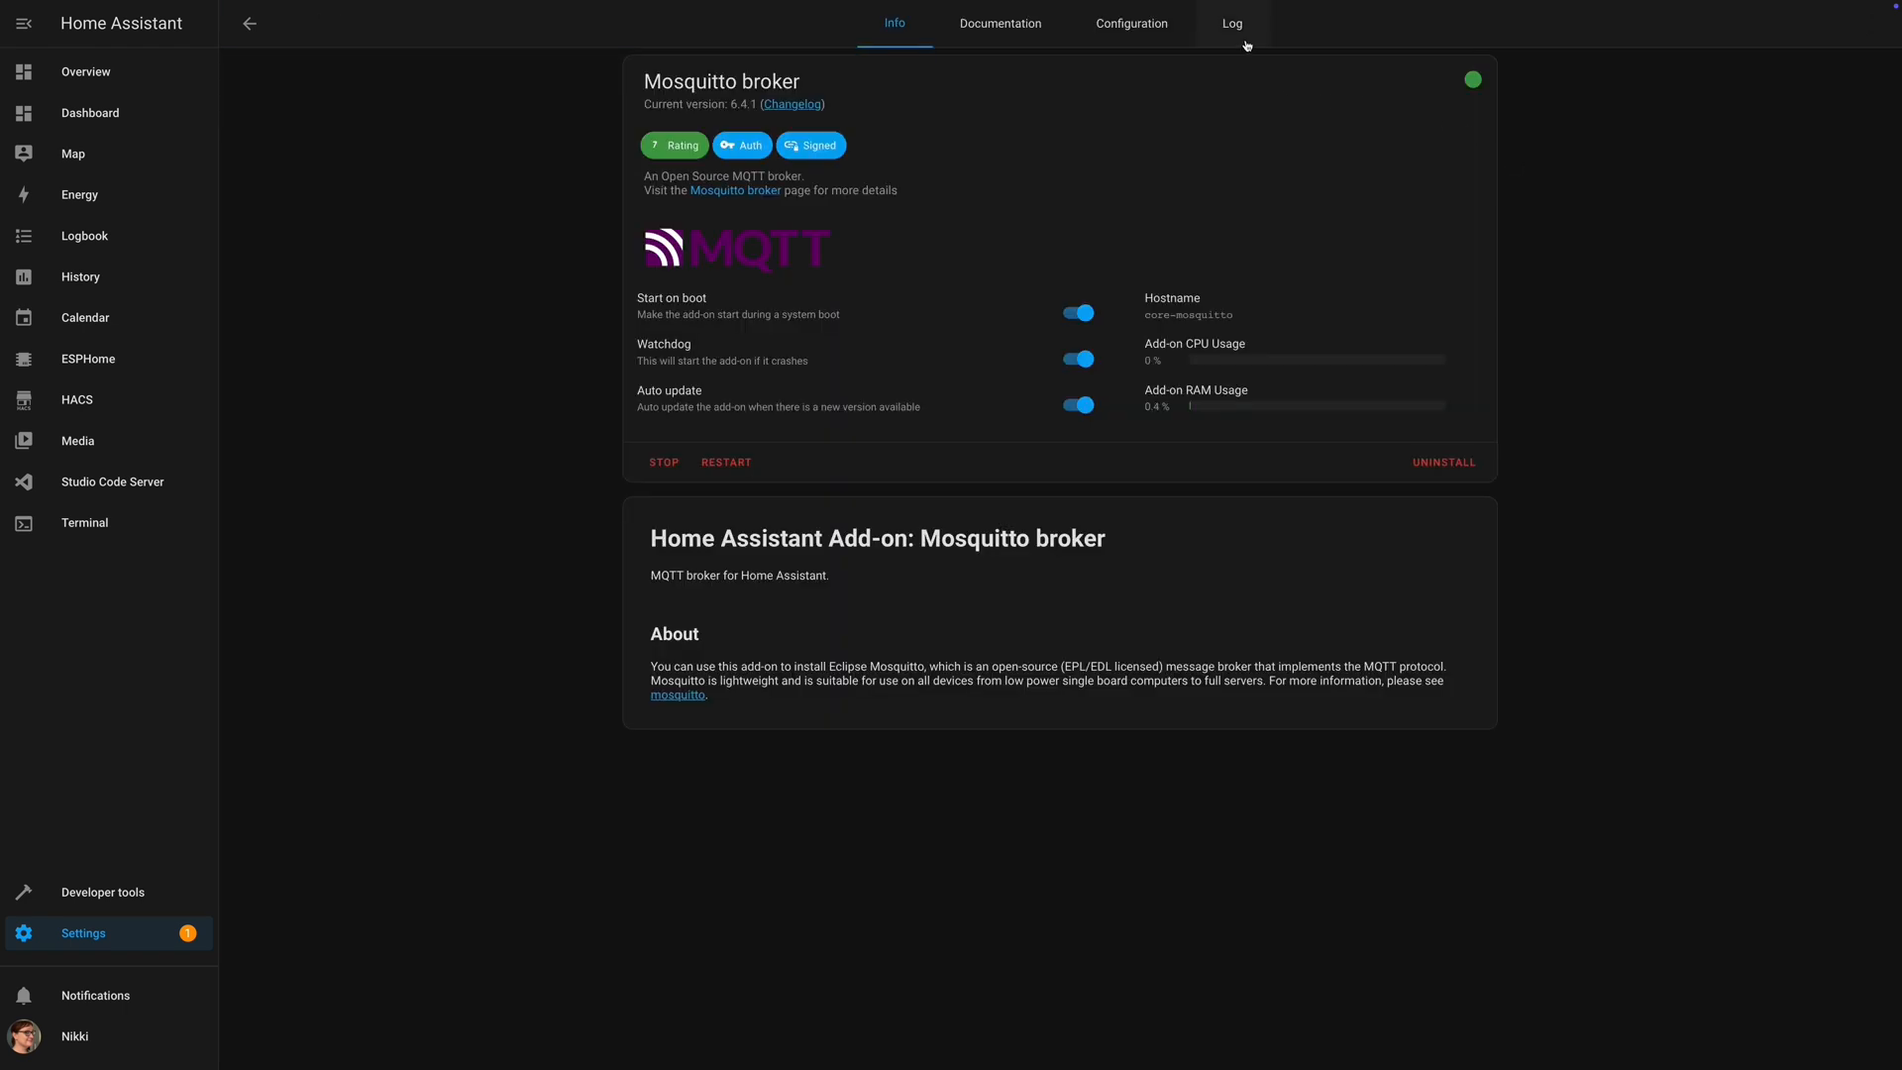
left_click(1230, 23)
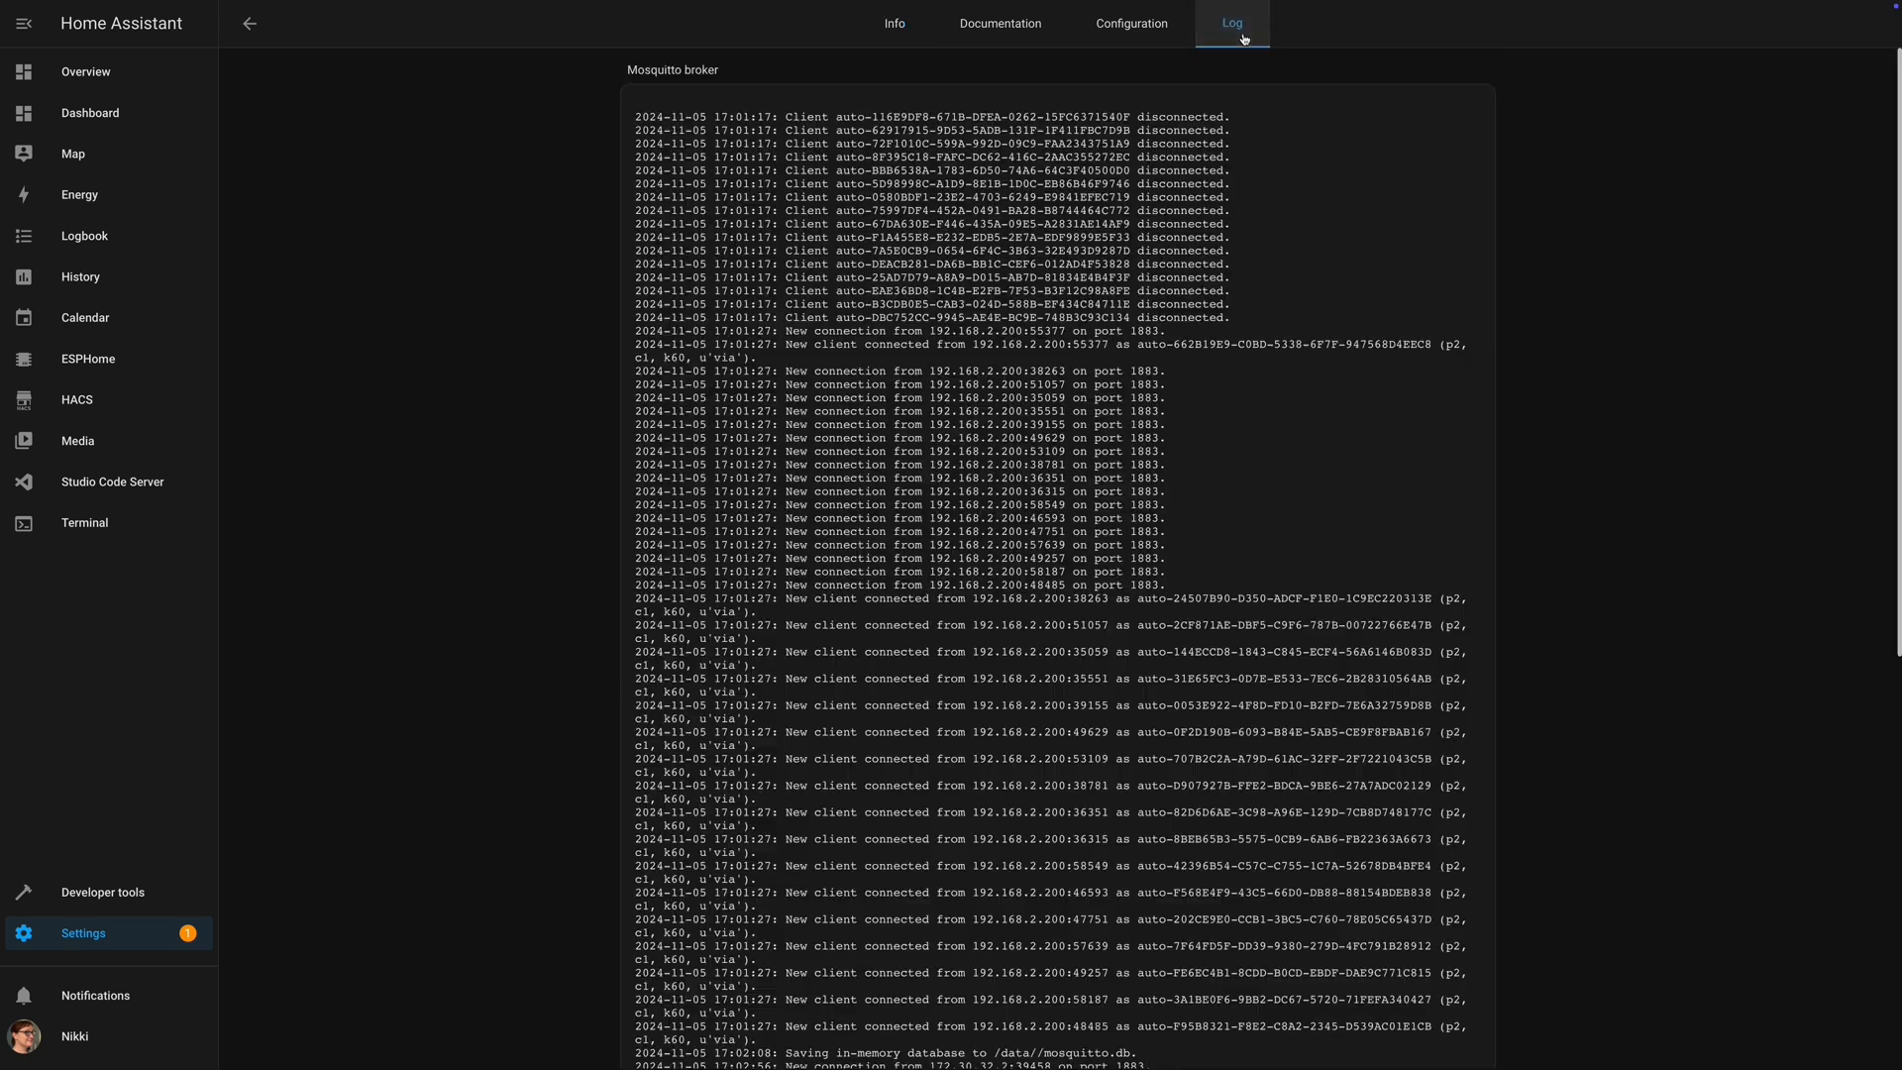
mouse_move(1747, 614)
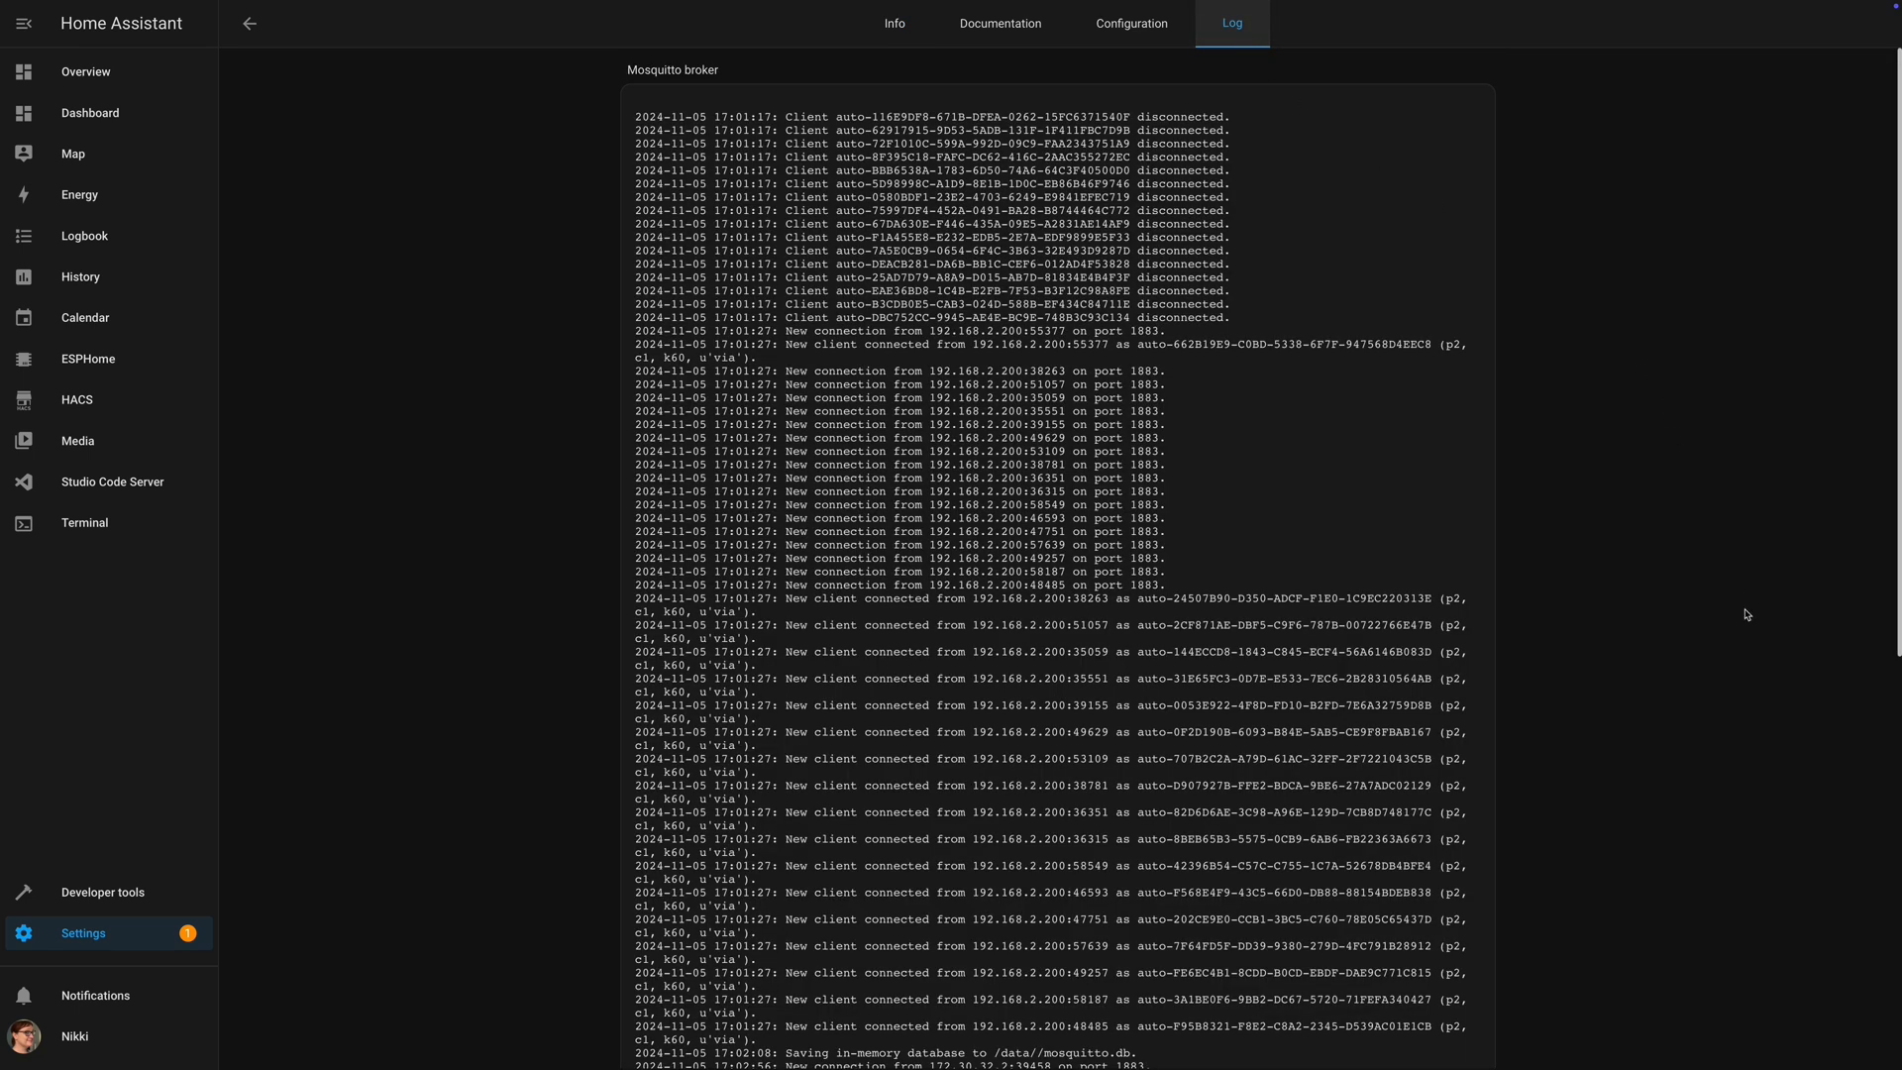
scroll("down", 3)
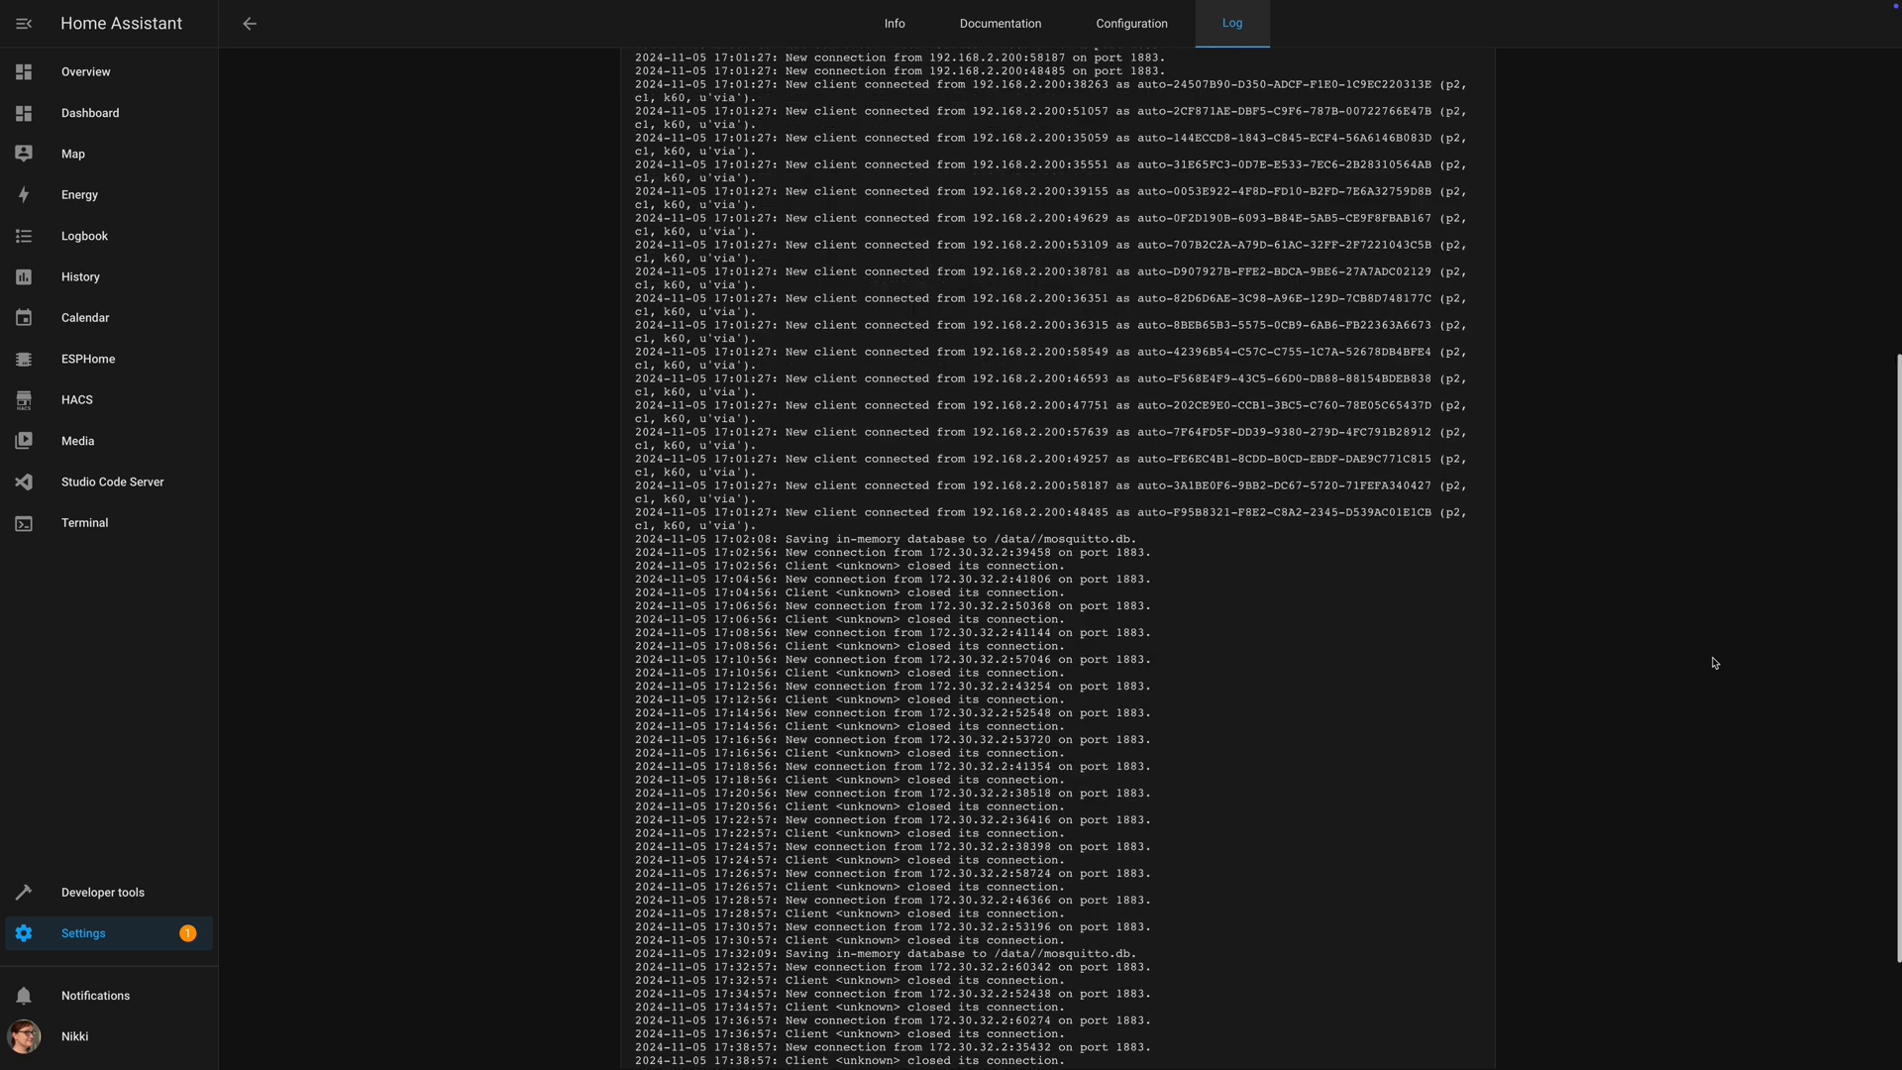
scroll("down", 3)
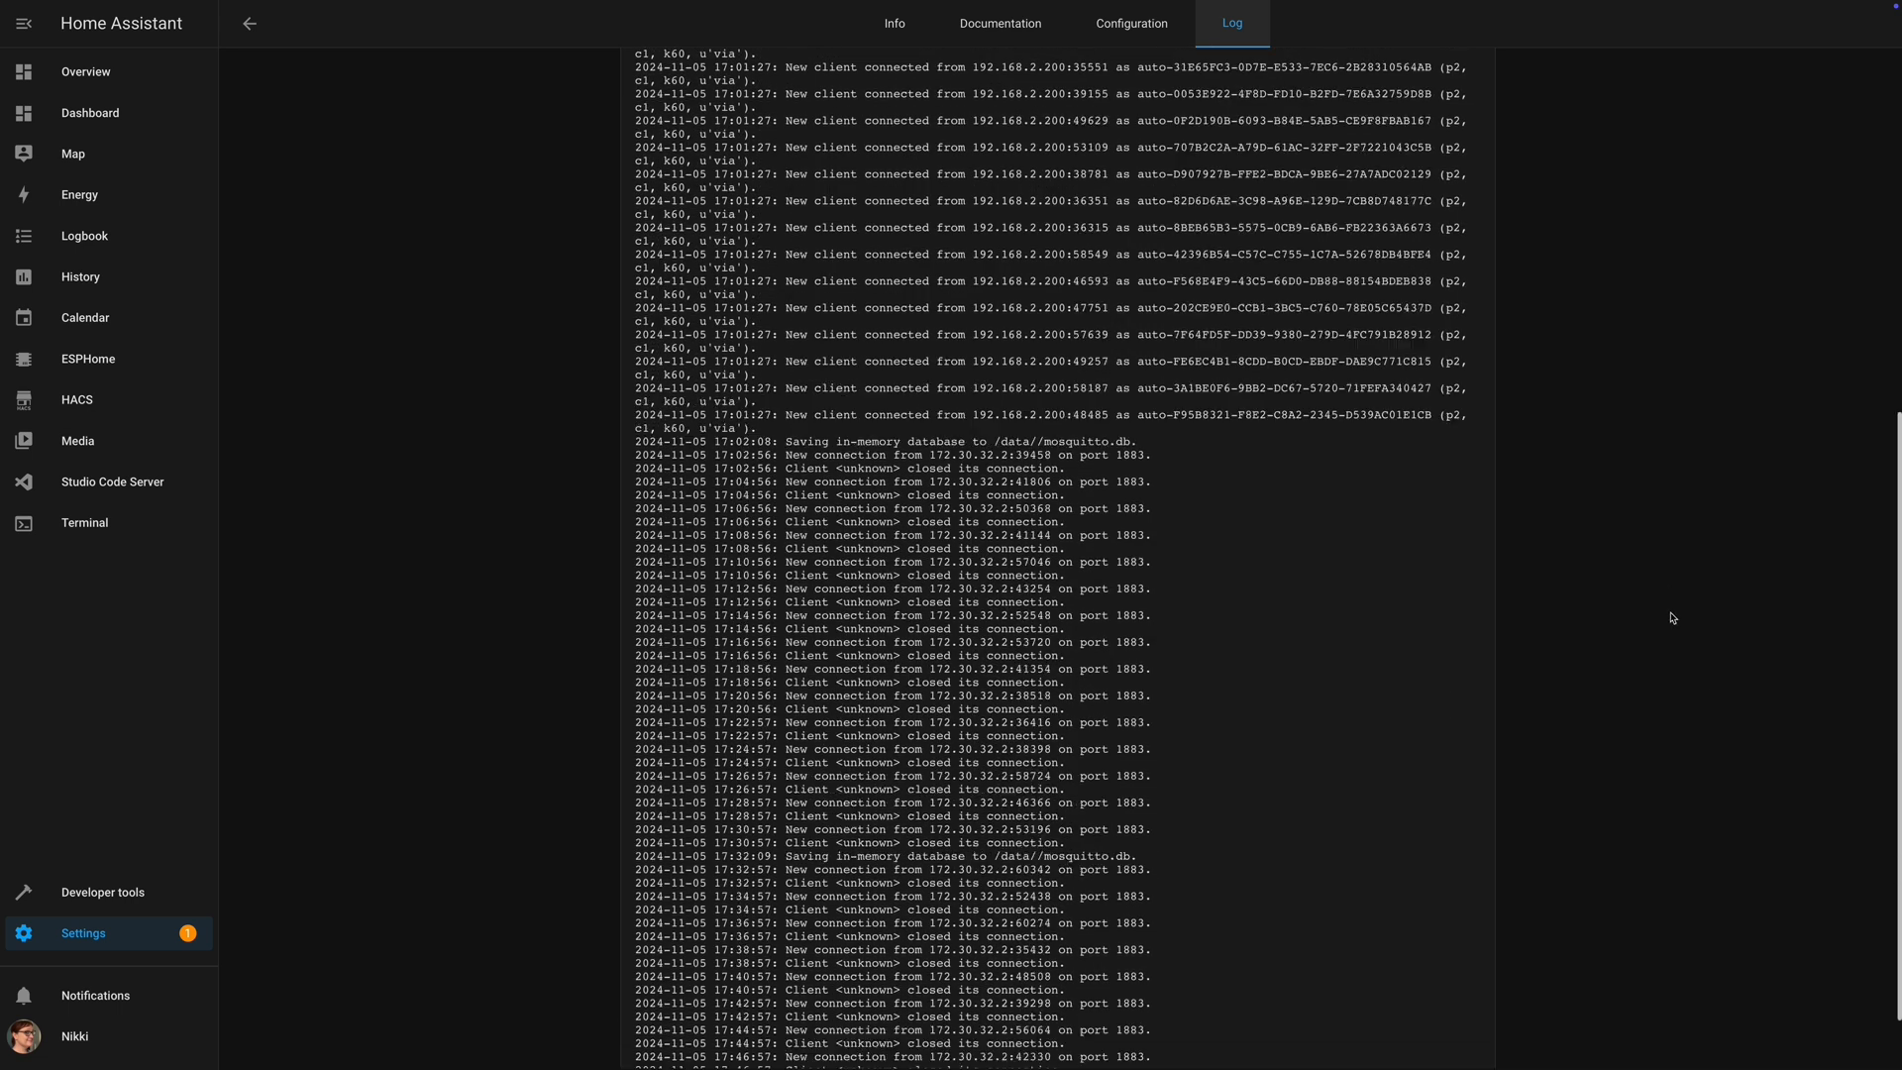
scroll("up", 3)
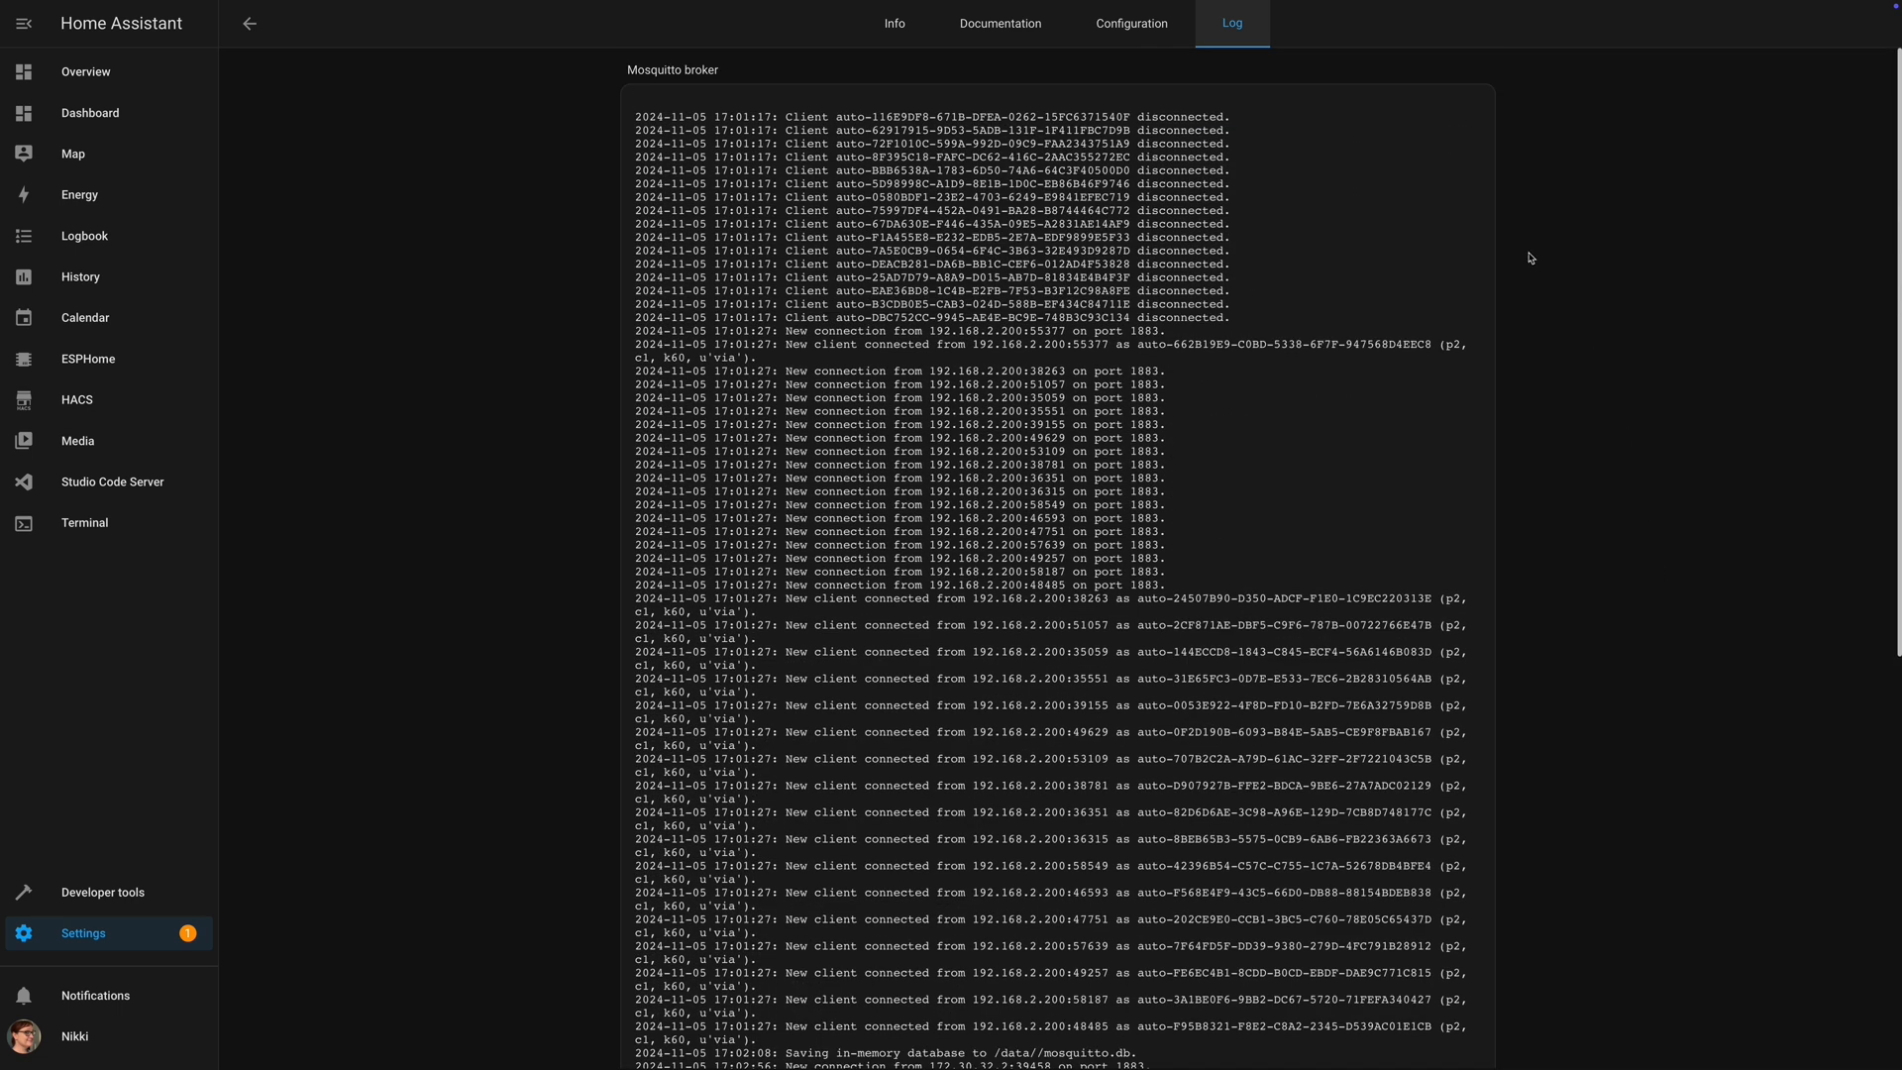
left_click(999, 24)
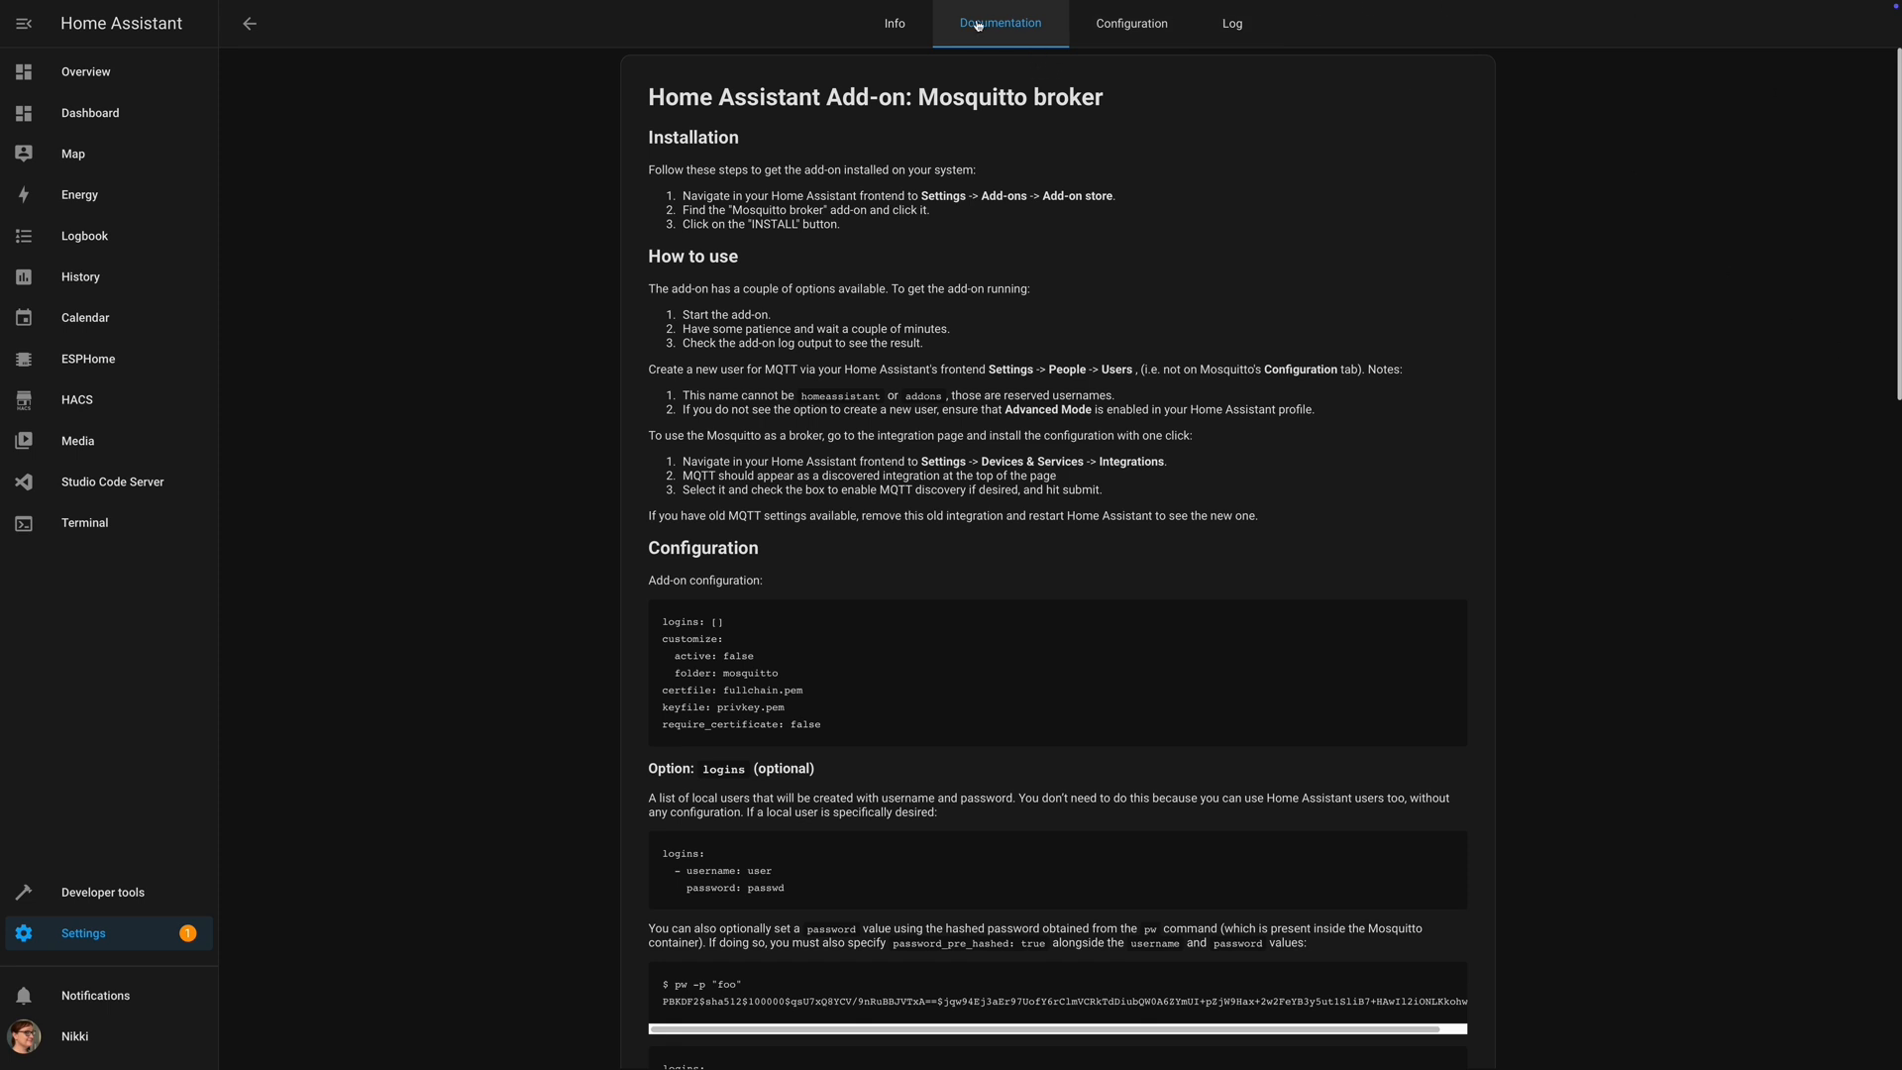
left_click(894, 23)
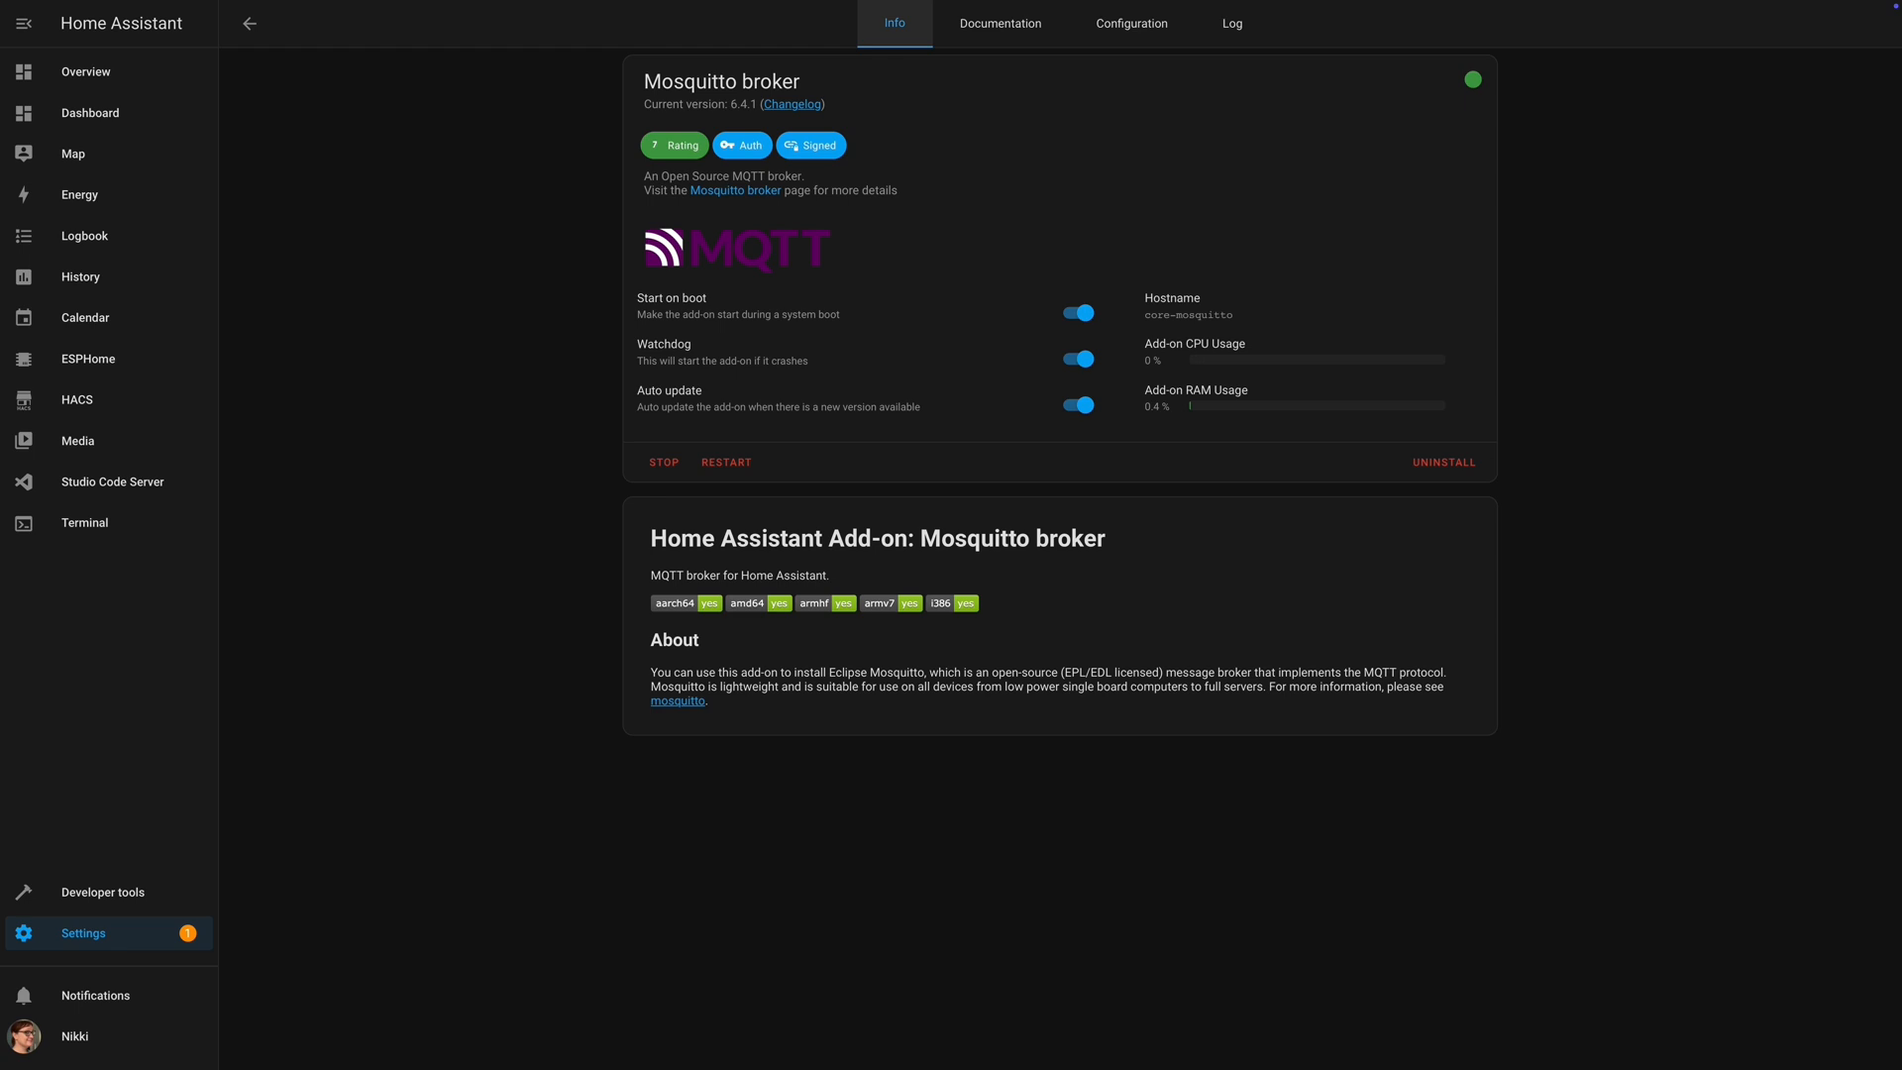
mouse_move(418, 141)
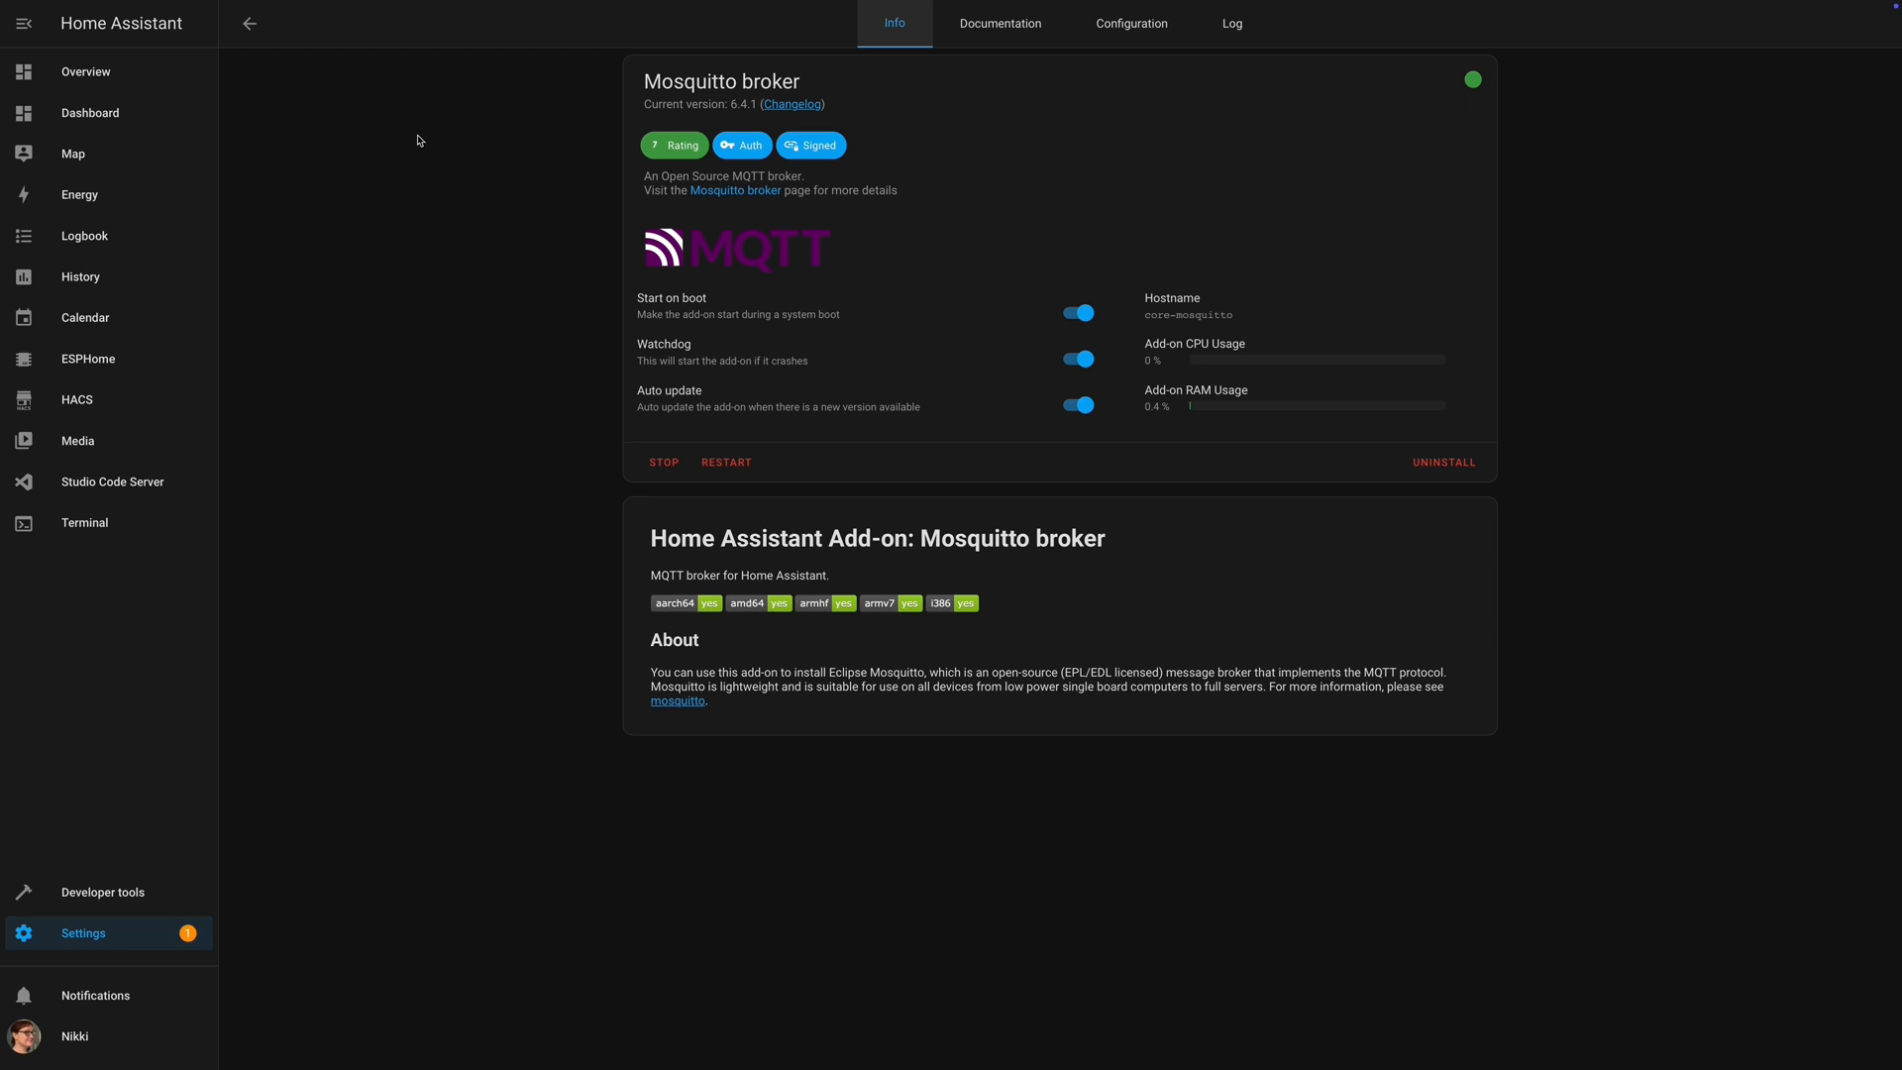
left_click(89, 113)
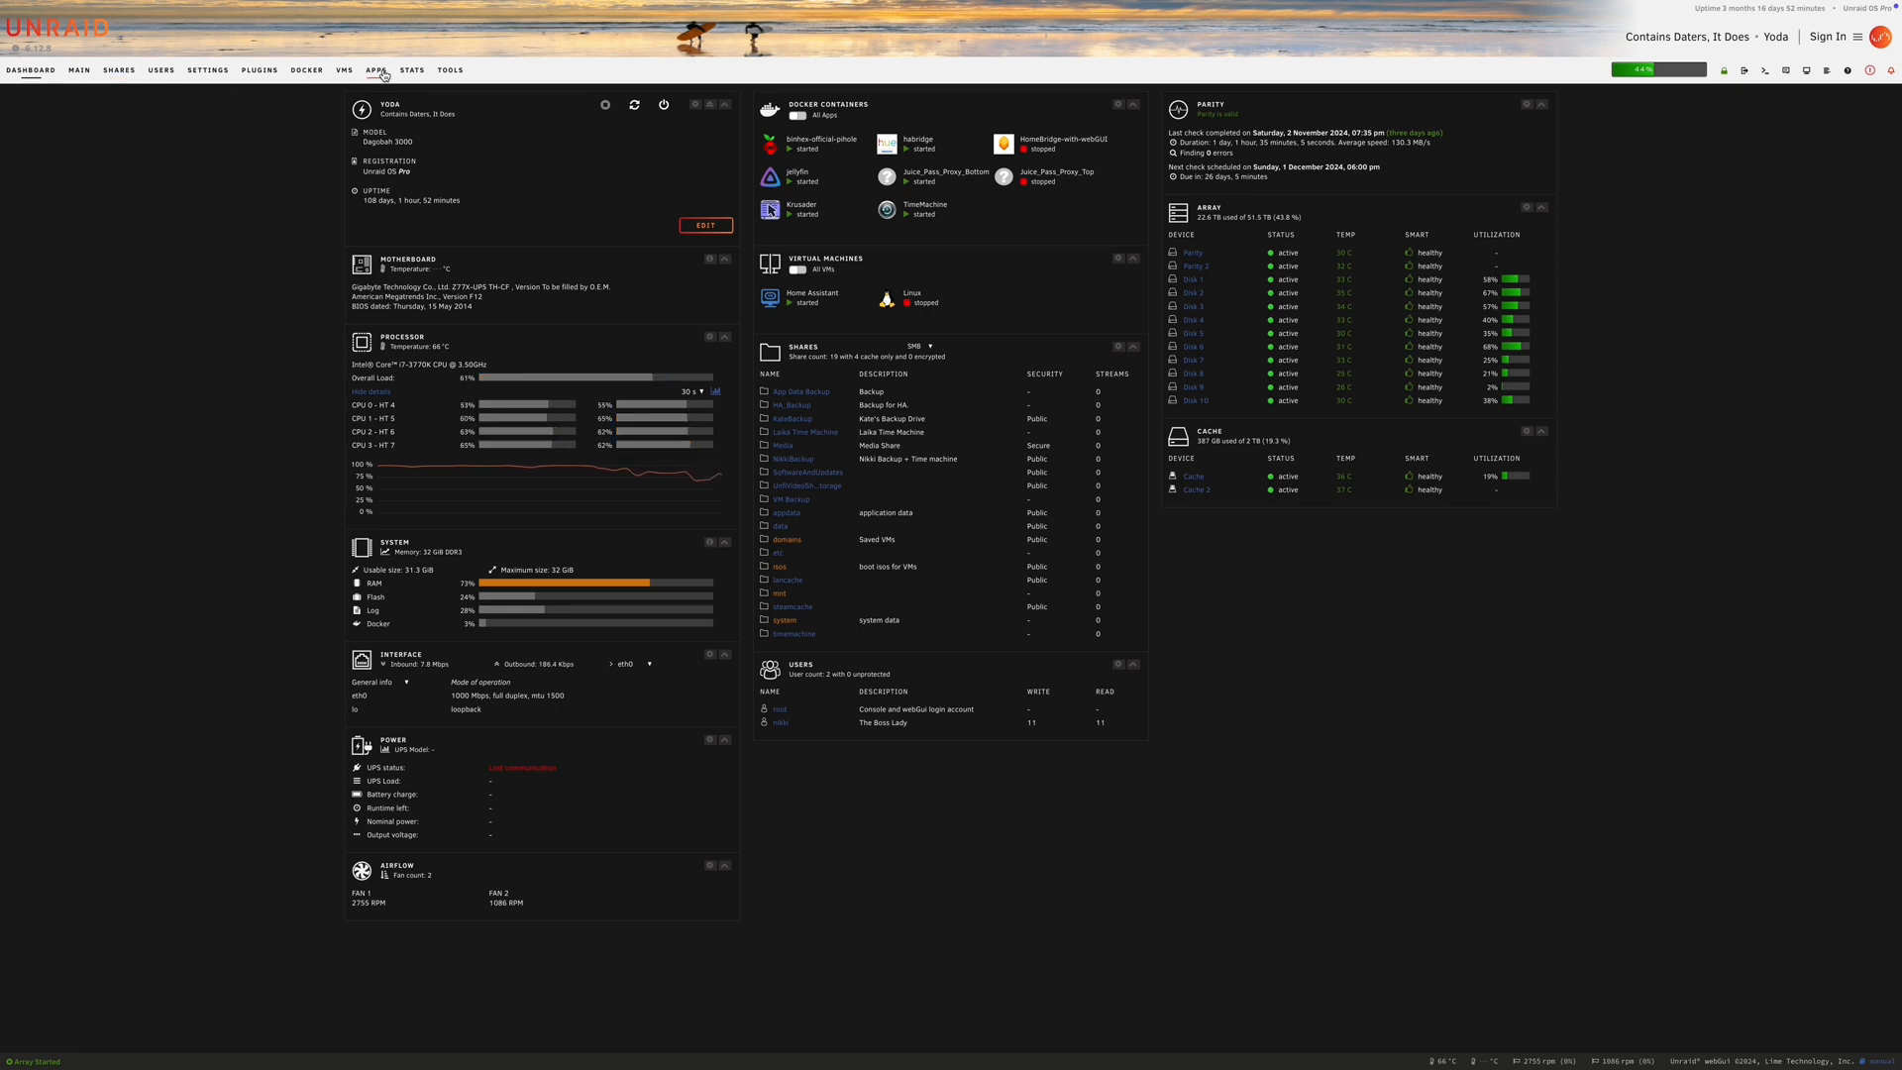
Step: Search the Unraid community app store for 'juice' to find Juicepass2mqtt
left_click(376, 69)
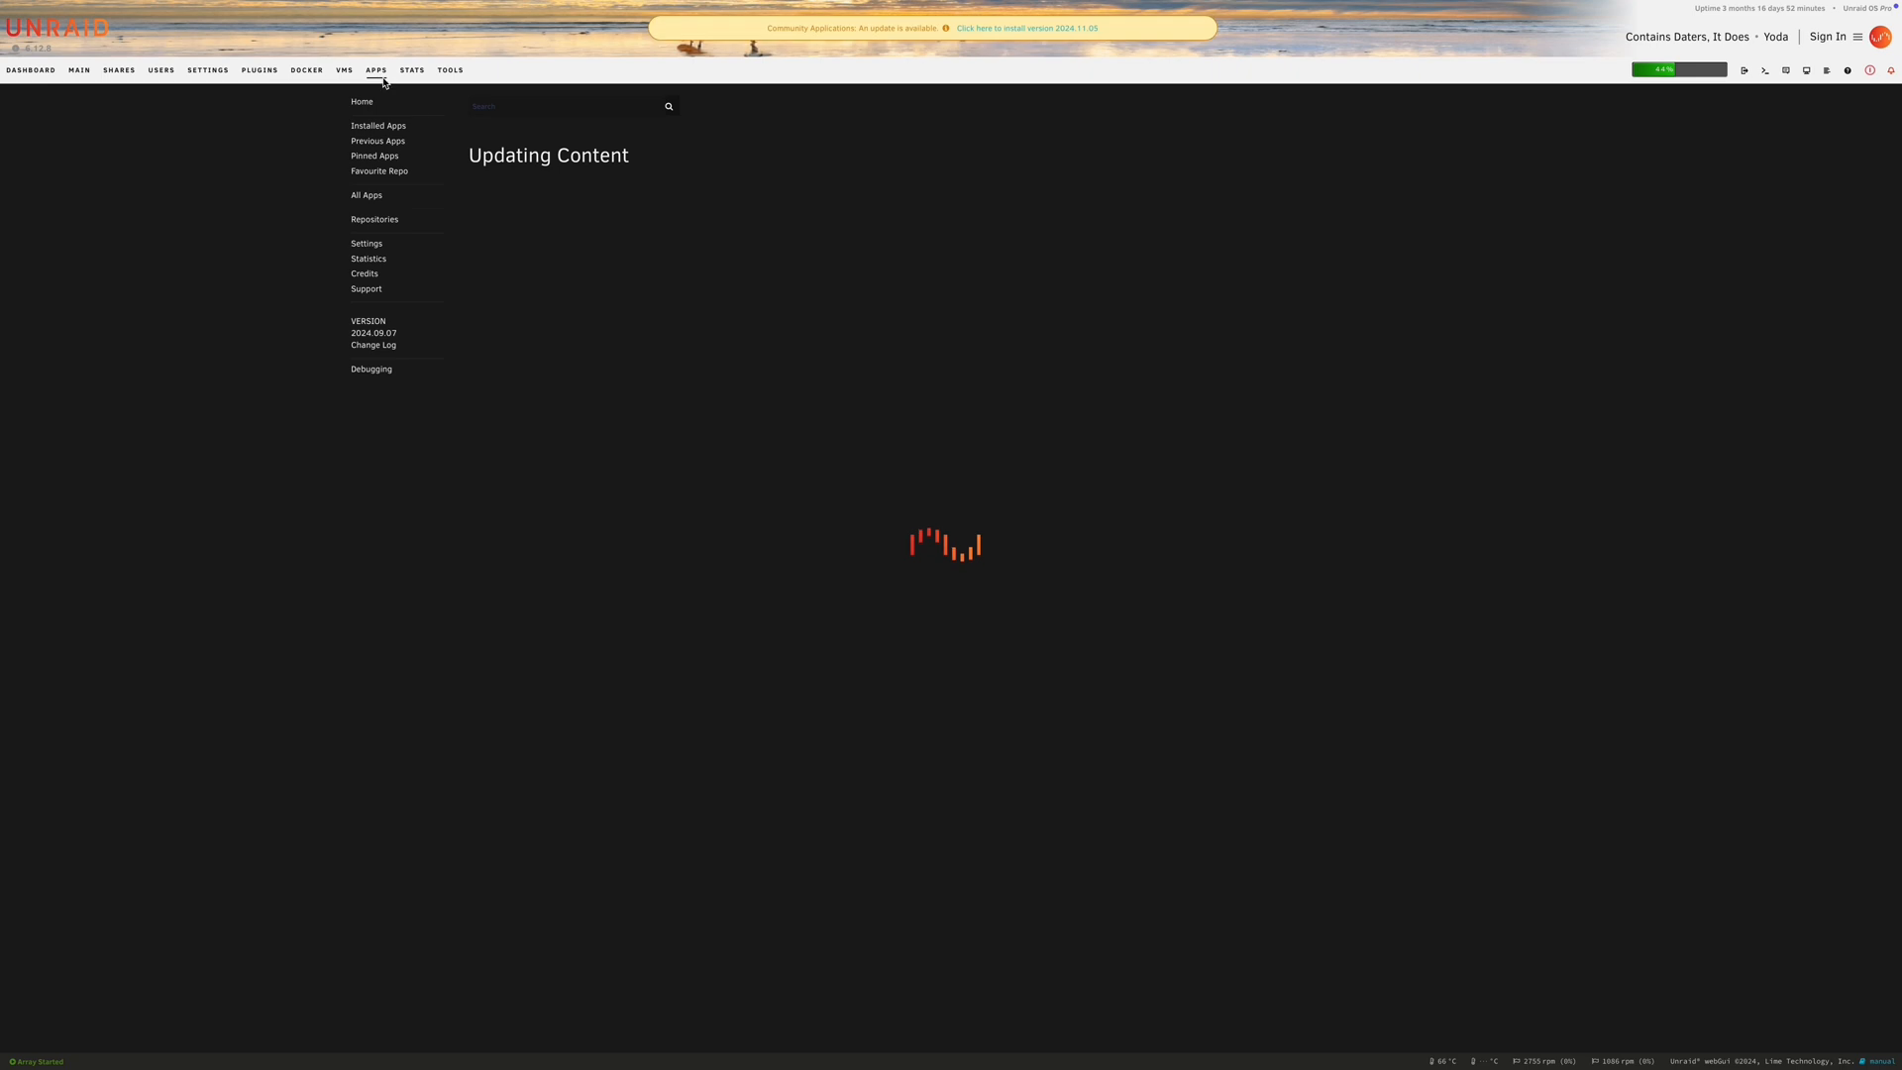
mouse_move(553, 114)
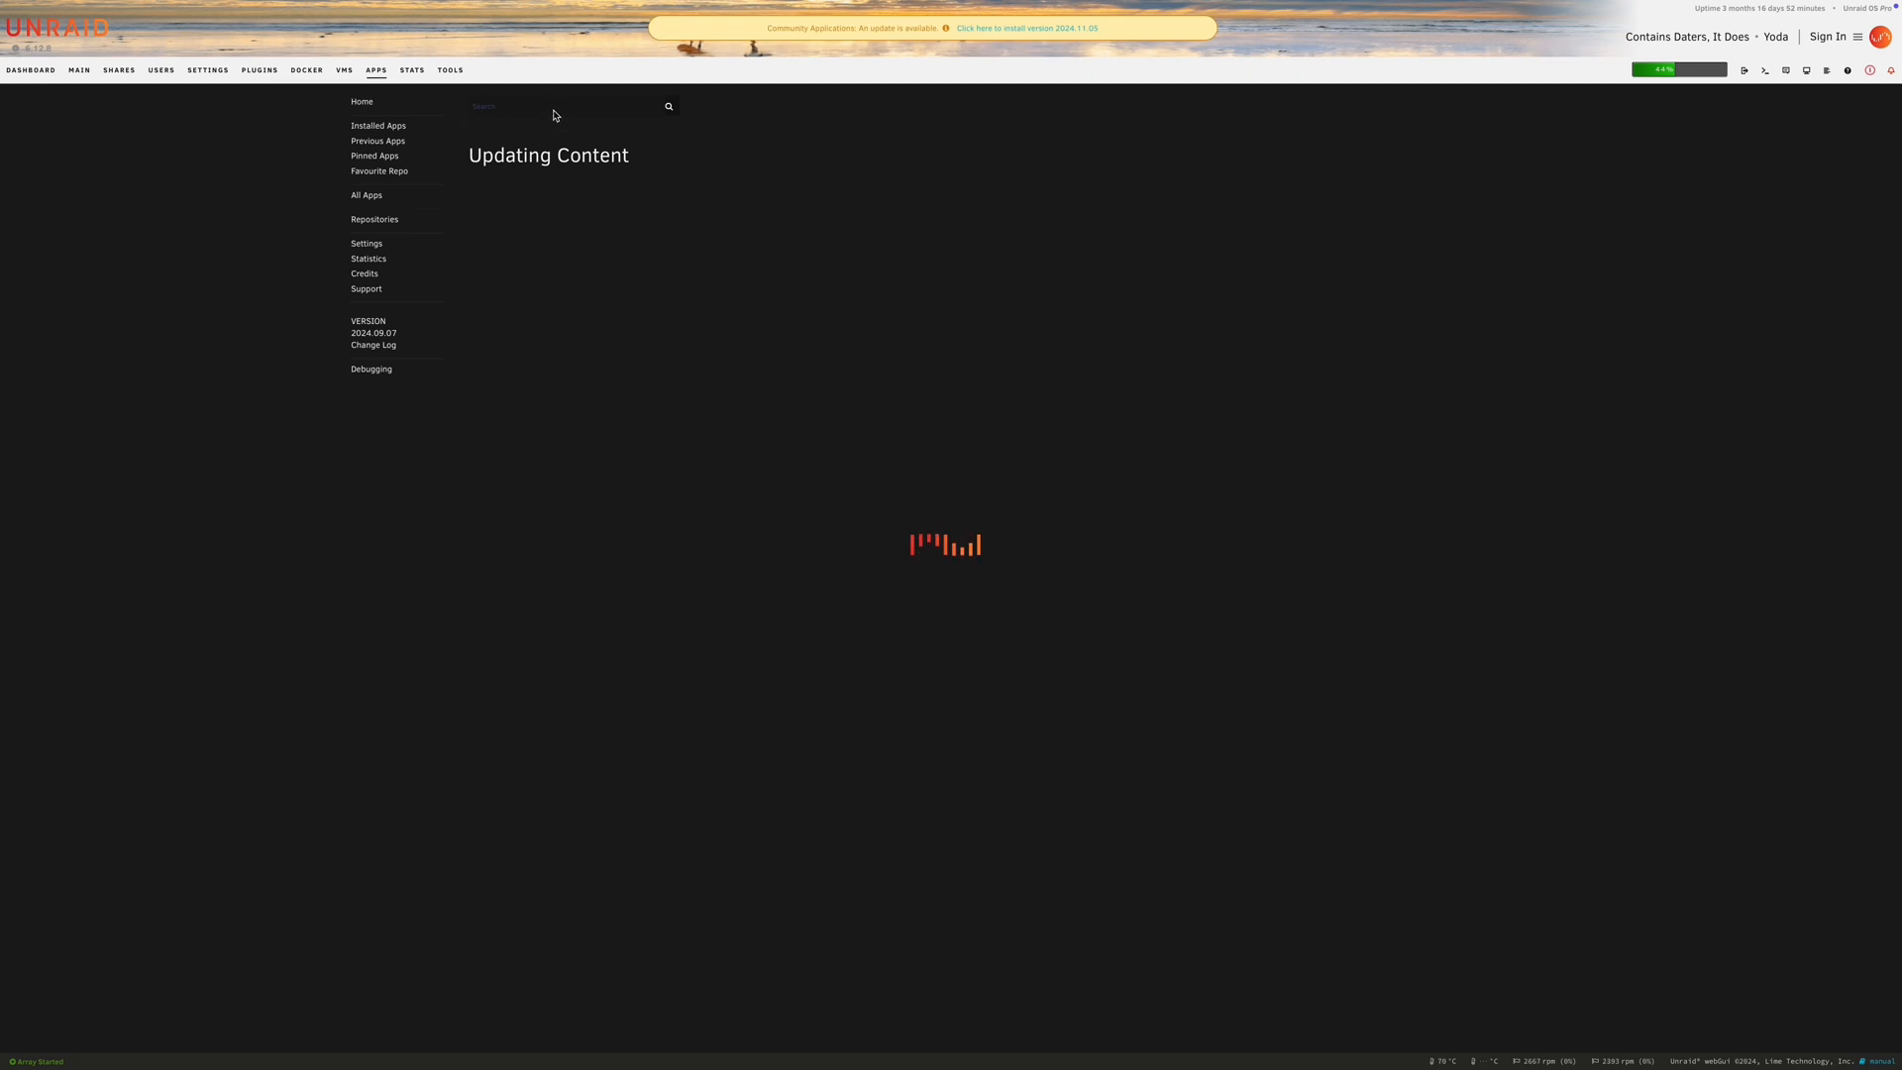
mouse_move(499, 113)
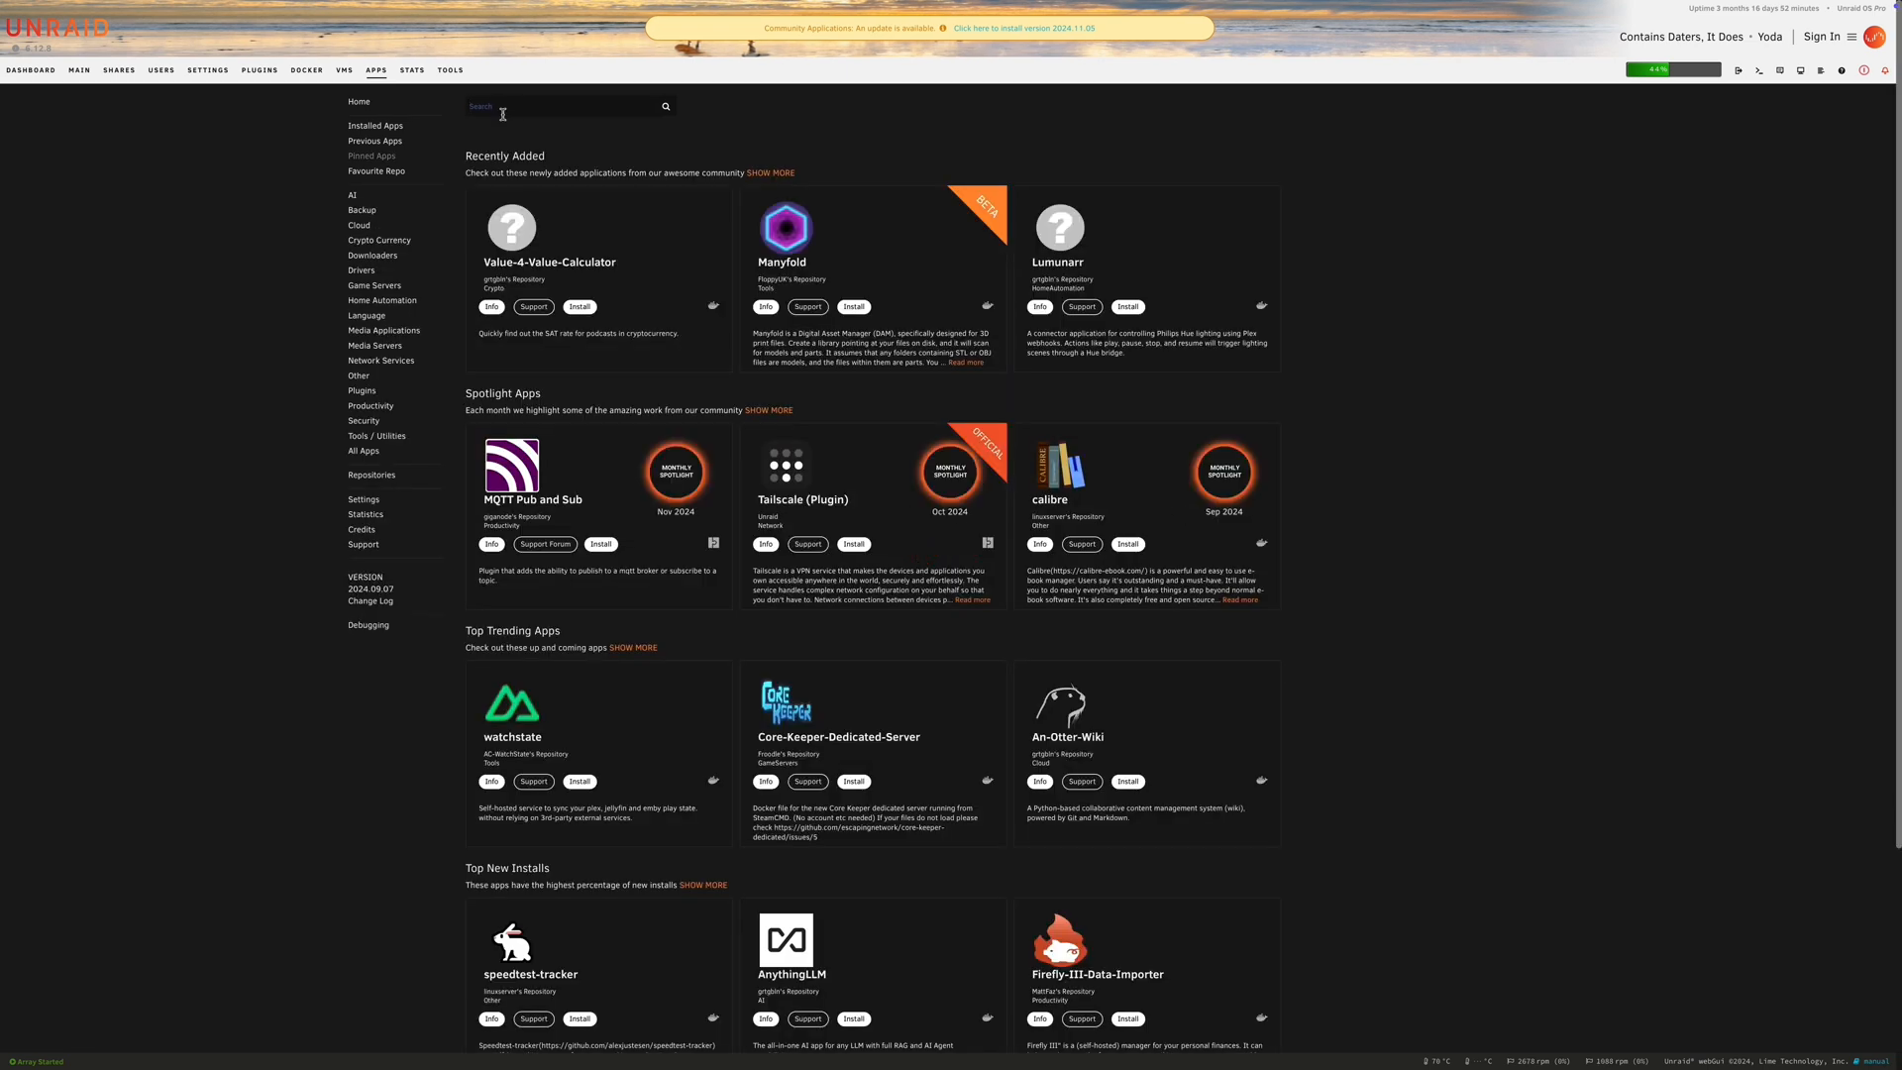
type("juicepass2mqtt")
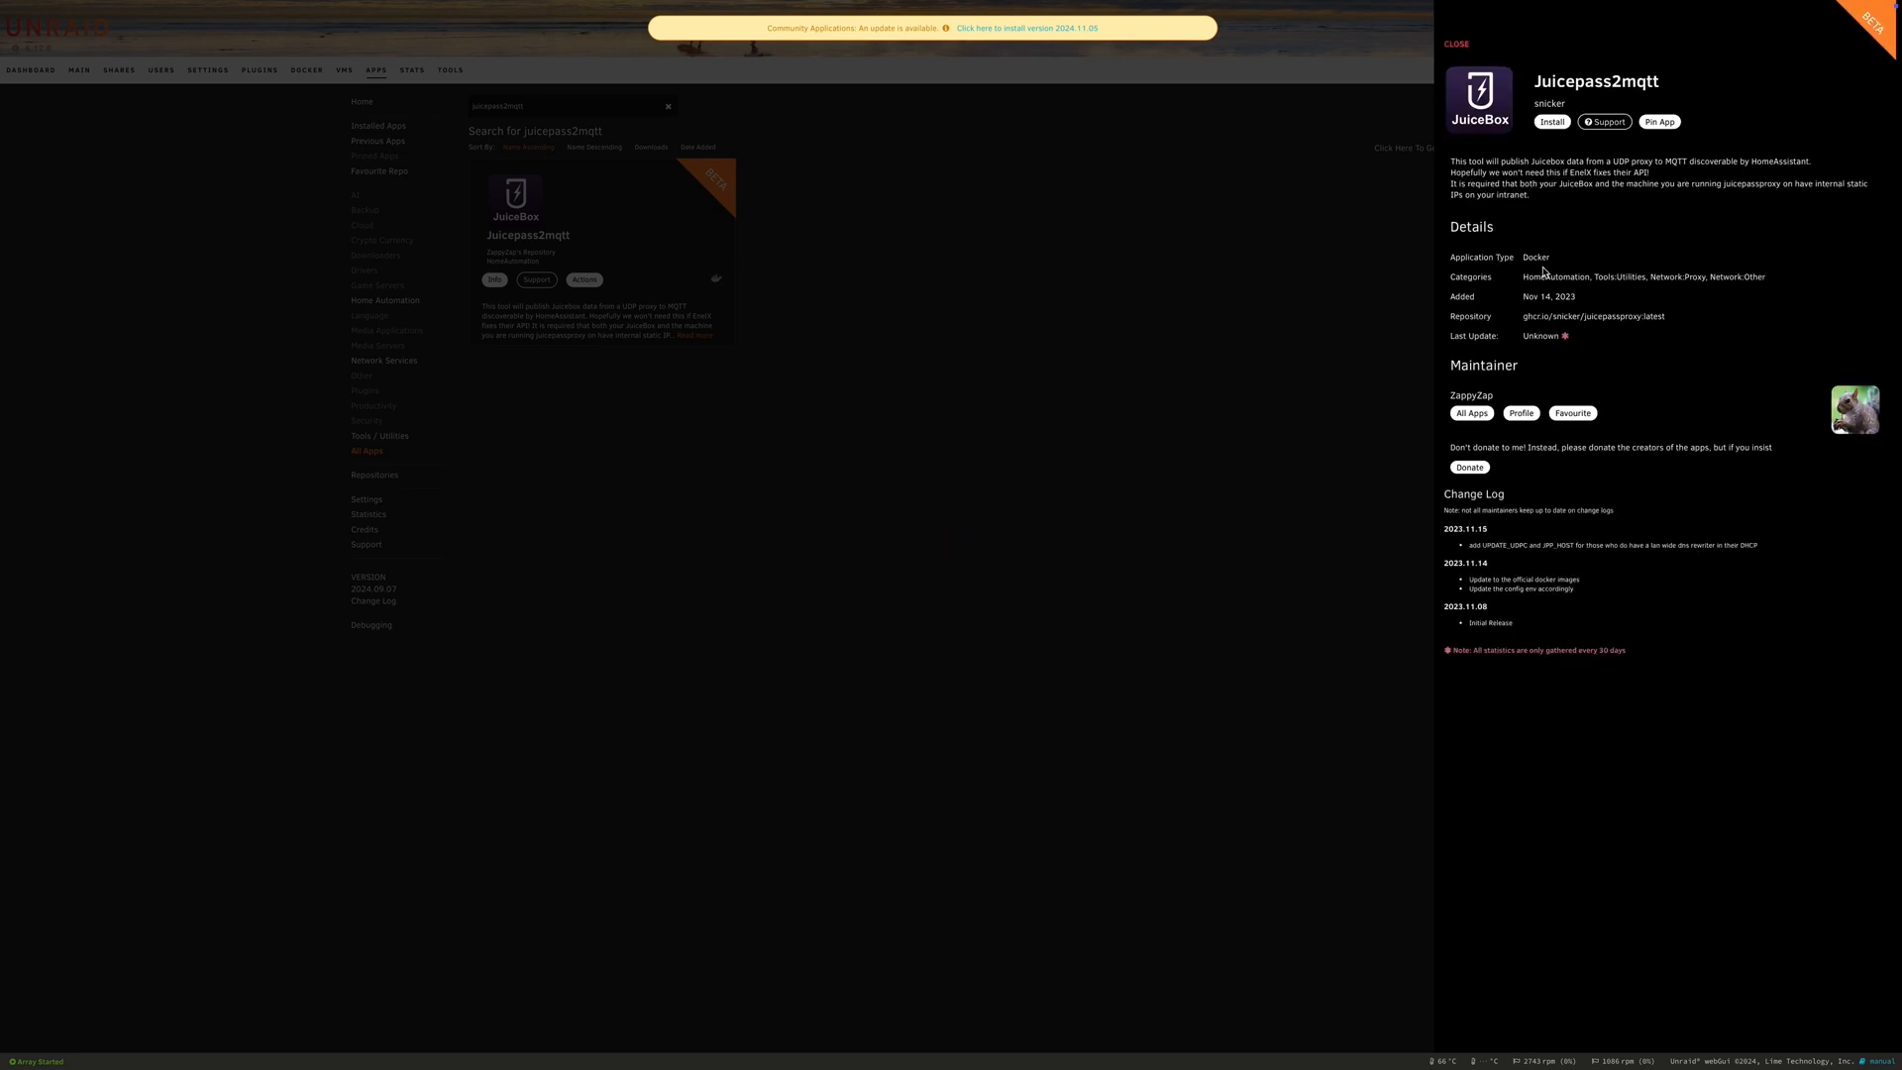
Step: Start a Juicepass2mqtt container using the juicepassproxy:latest repository with host networking
left_click(1549, 121)
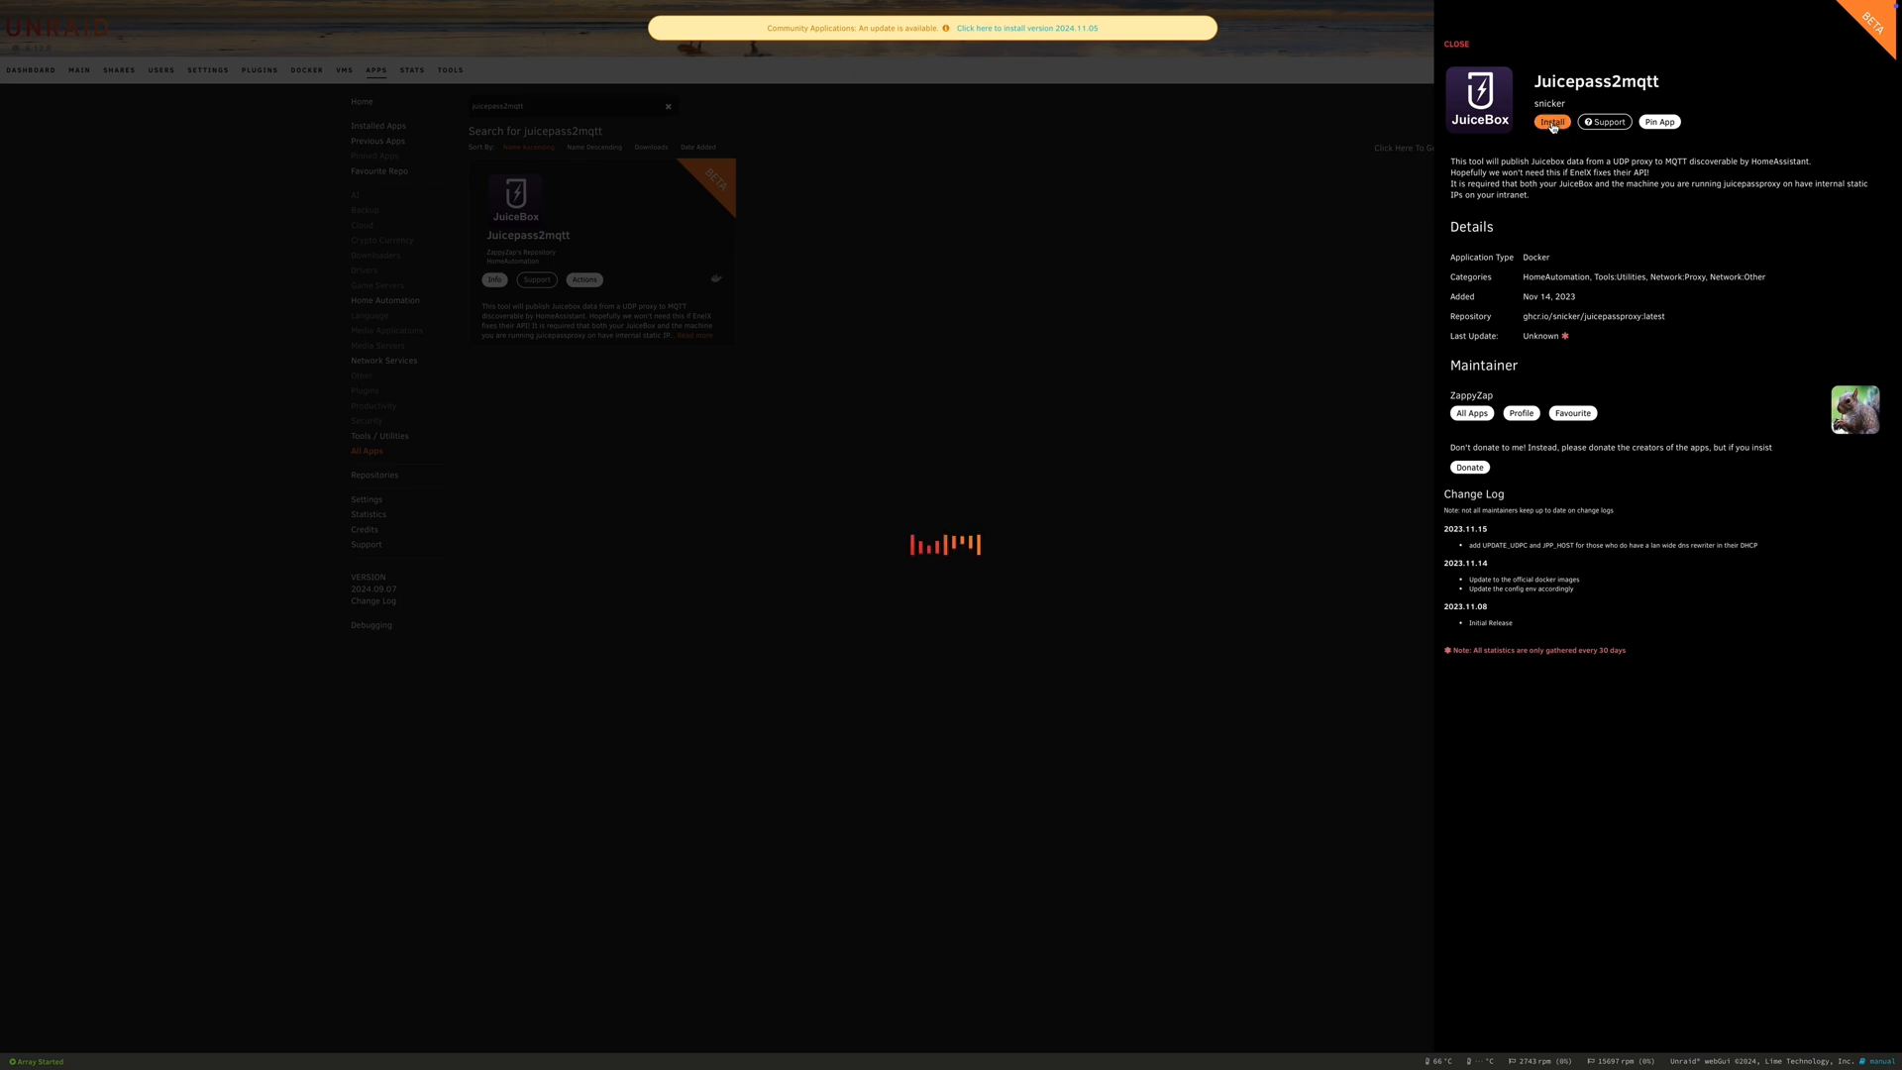
left_click(1549, 121)
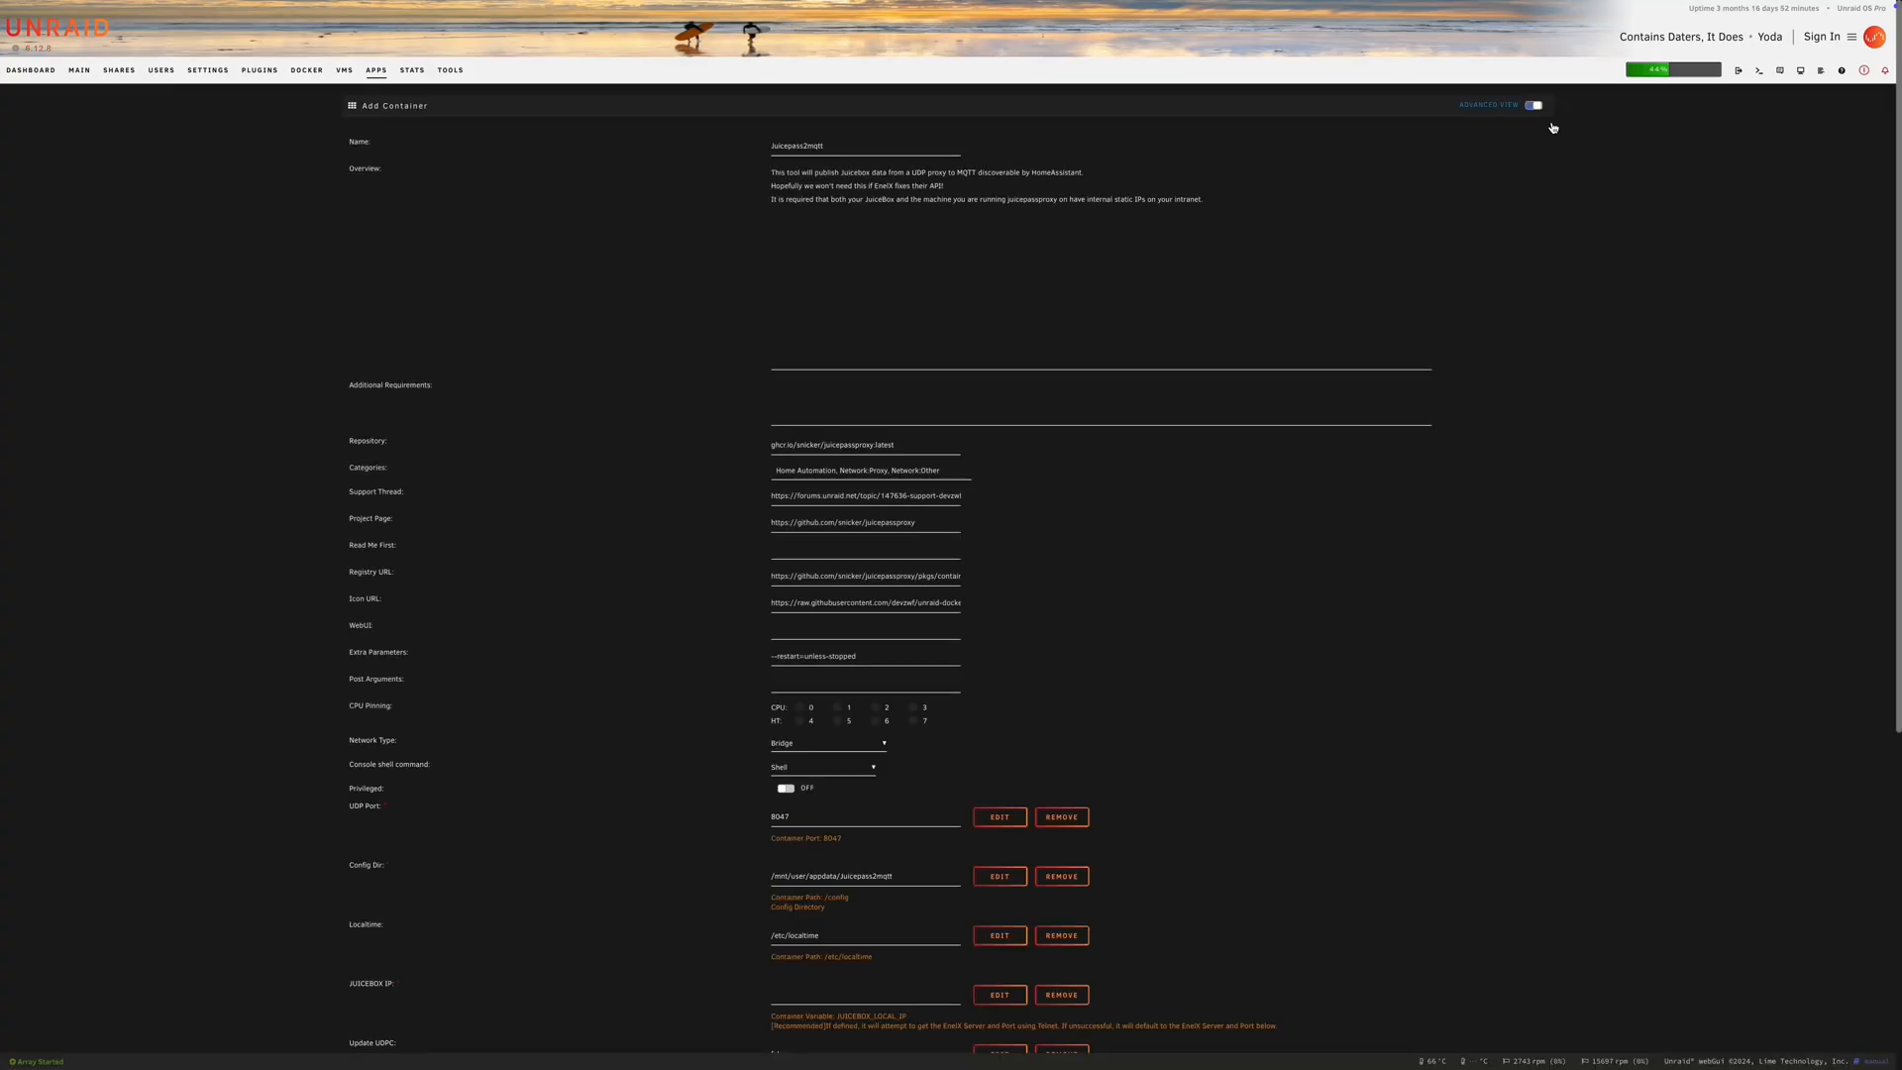
mouse_move(888, 483)
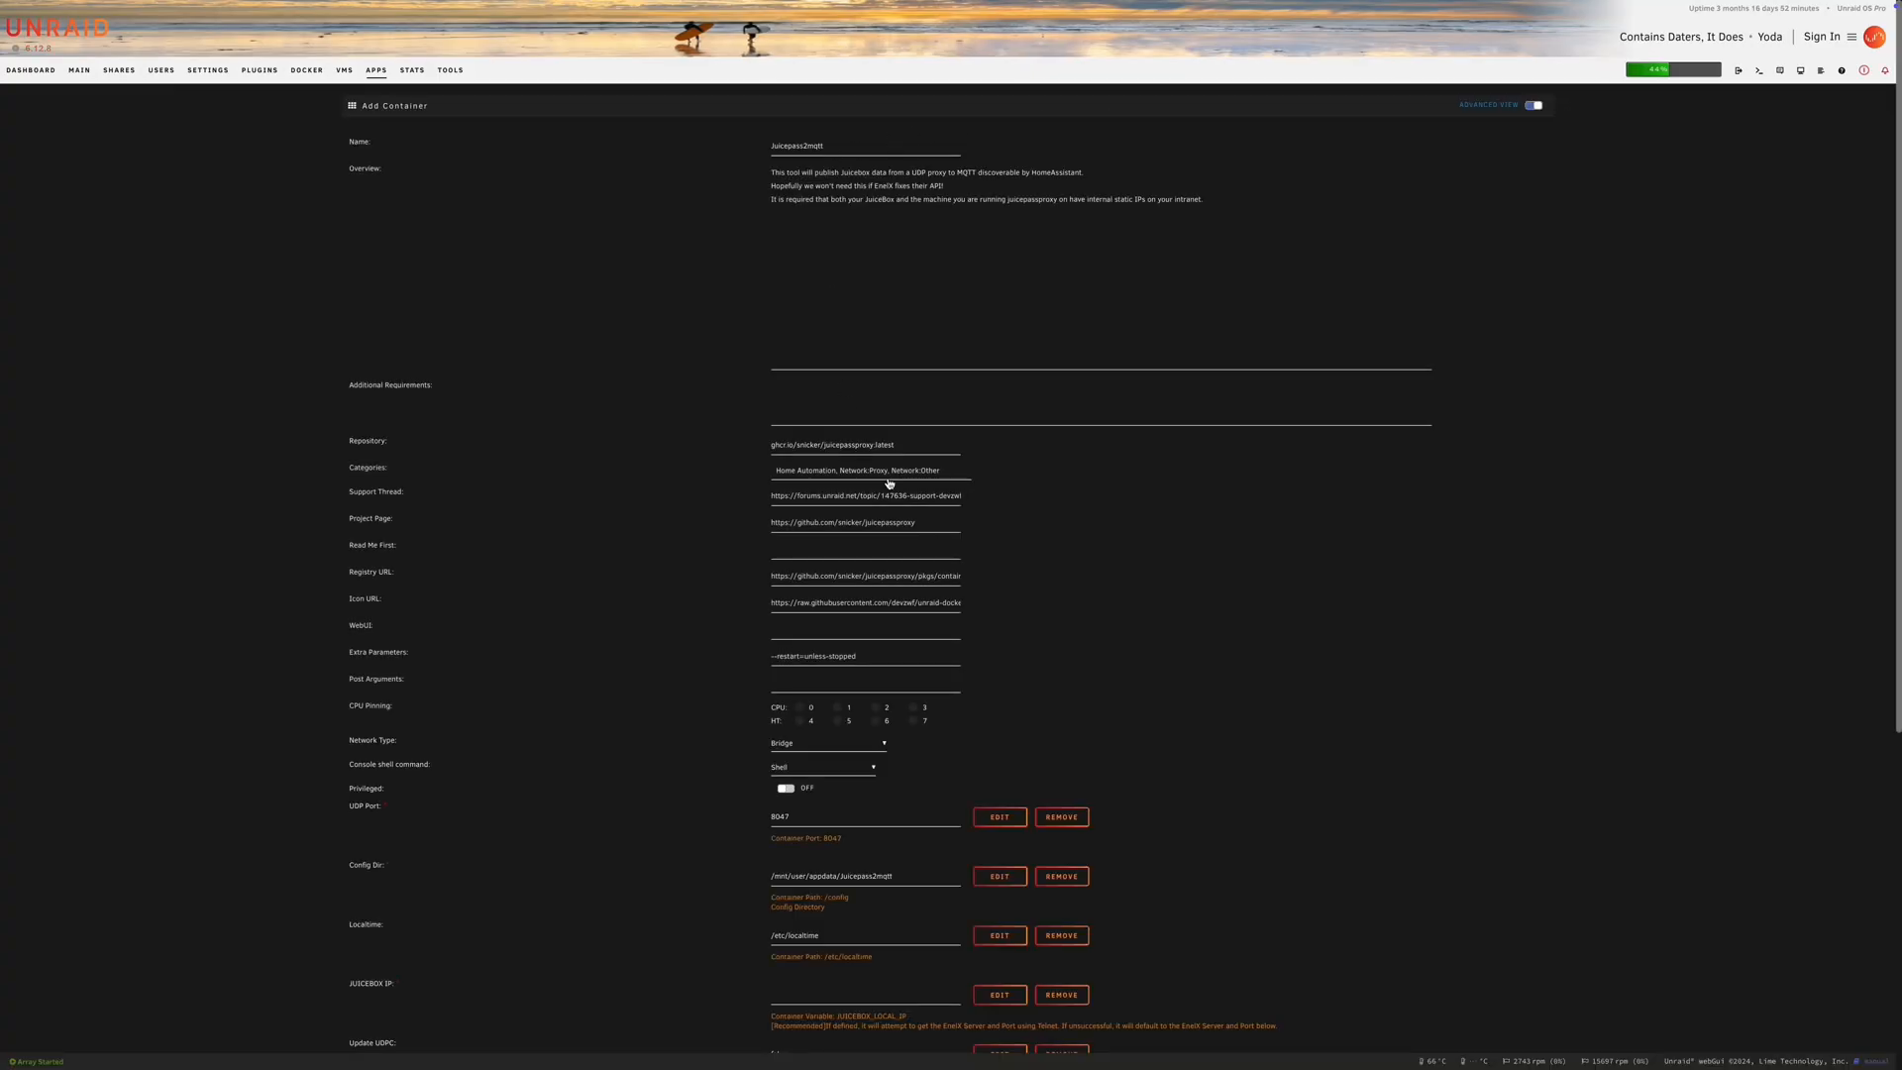
triple_click(866, 444)
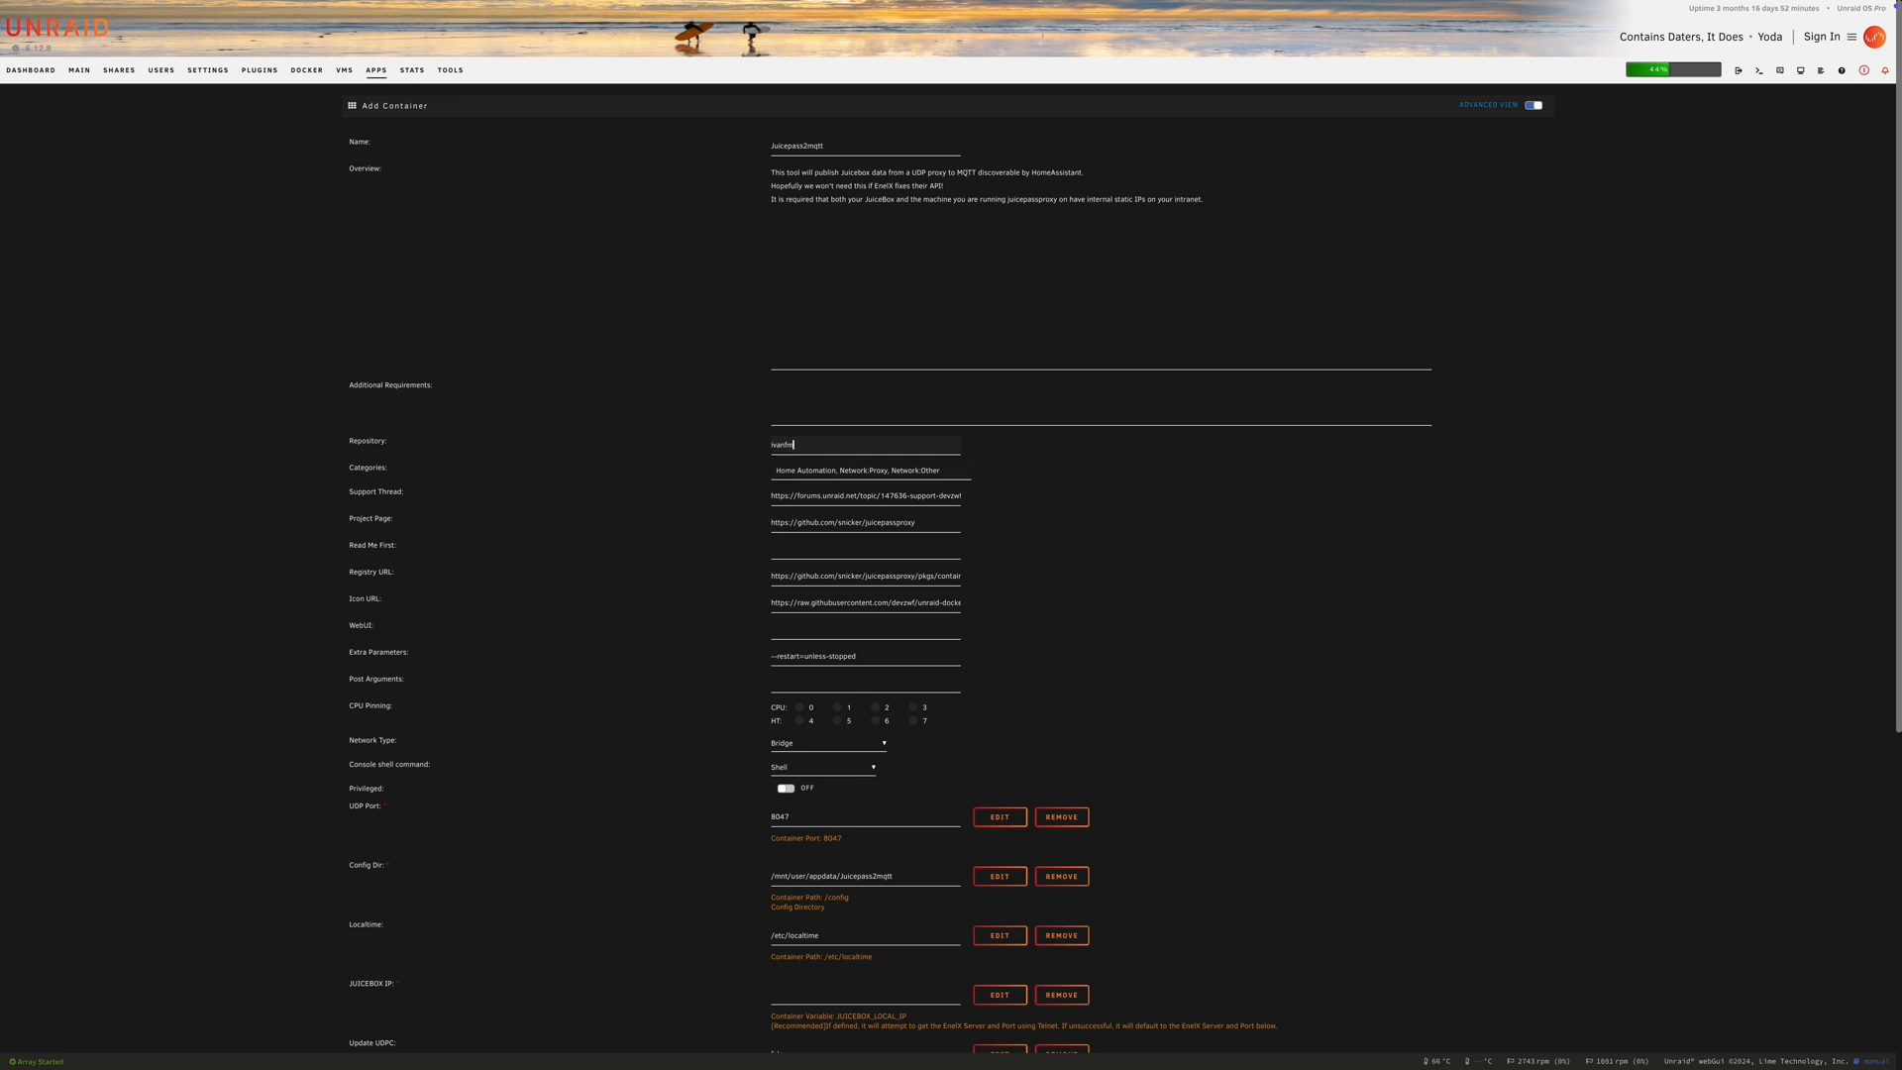
type("/juicepasspor")
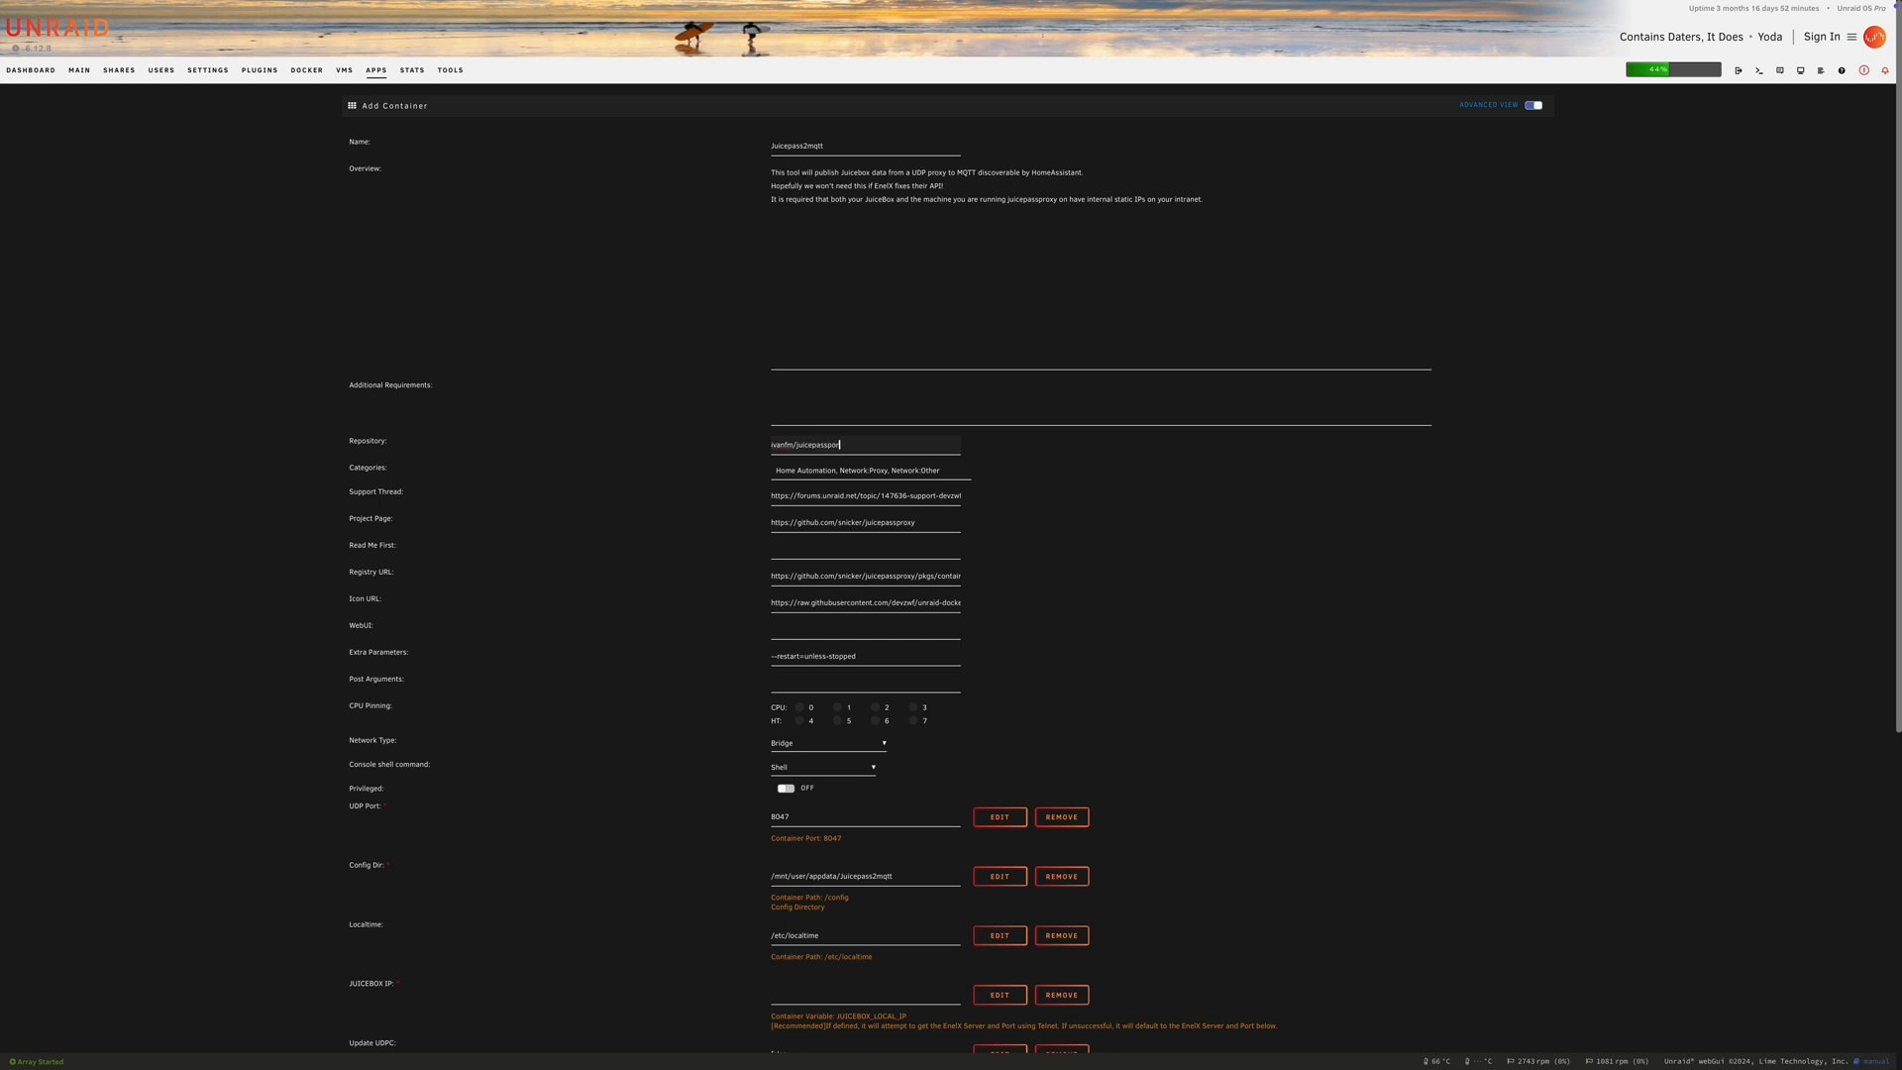
type("xy")
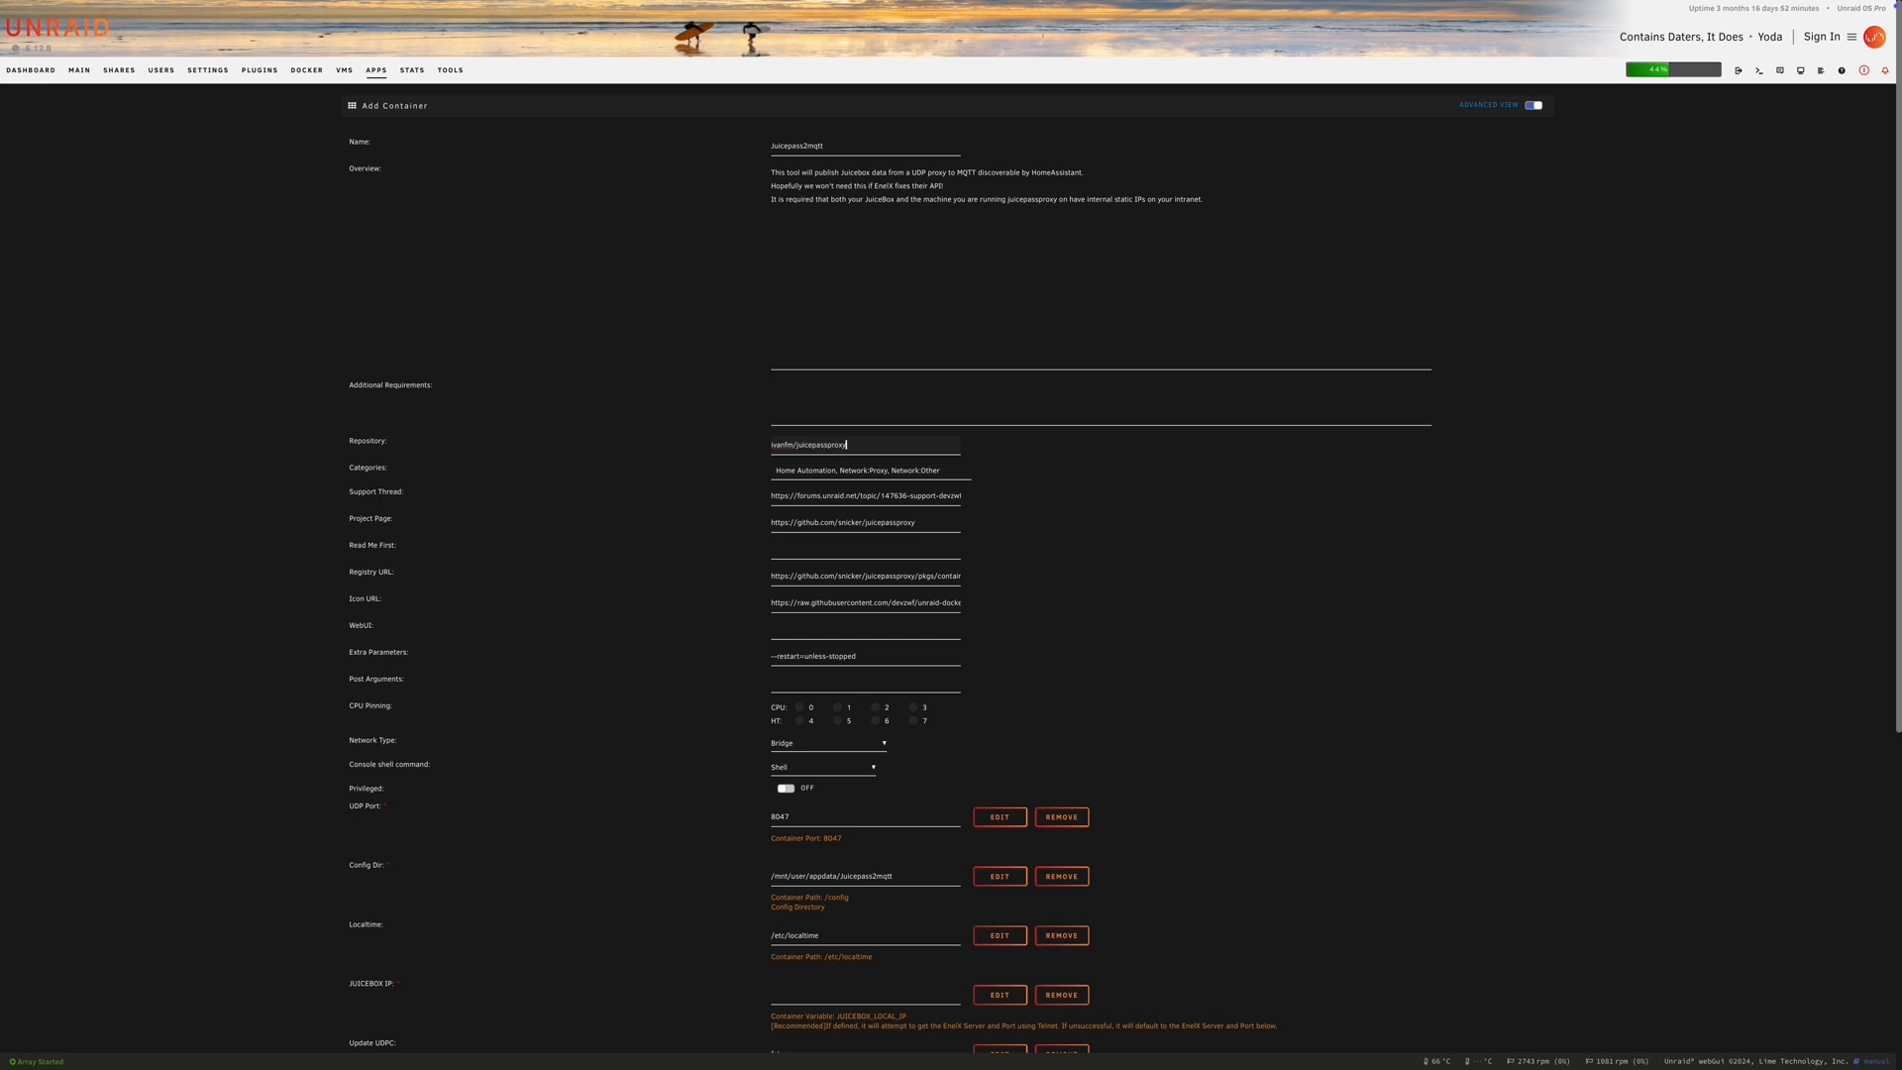
type(":latest")
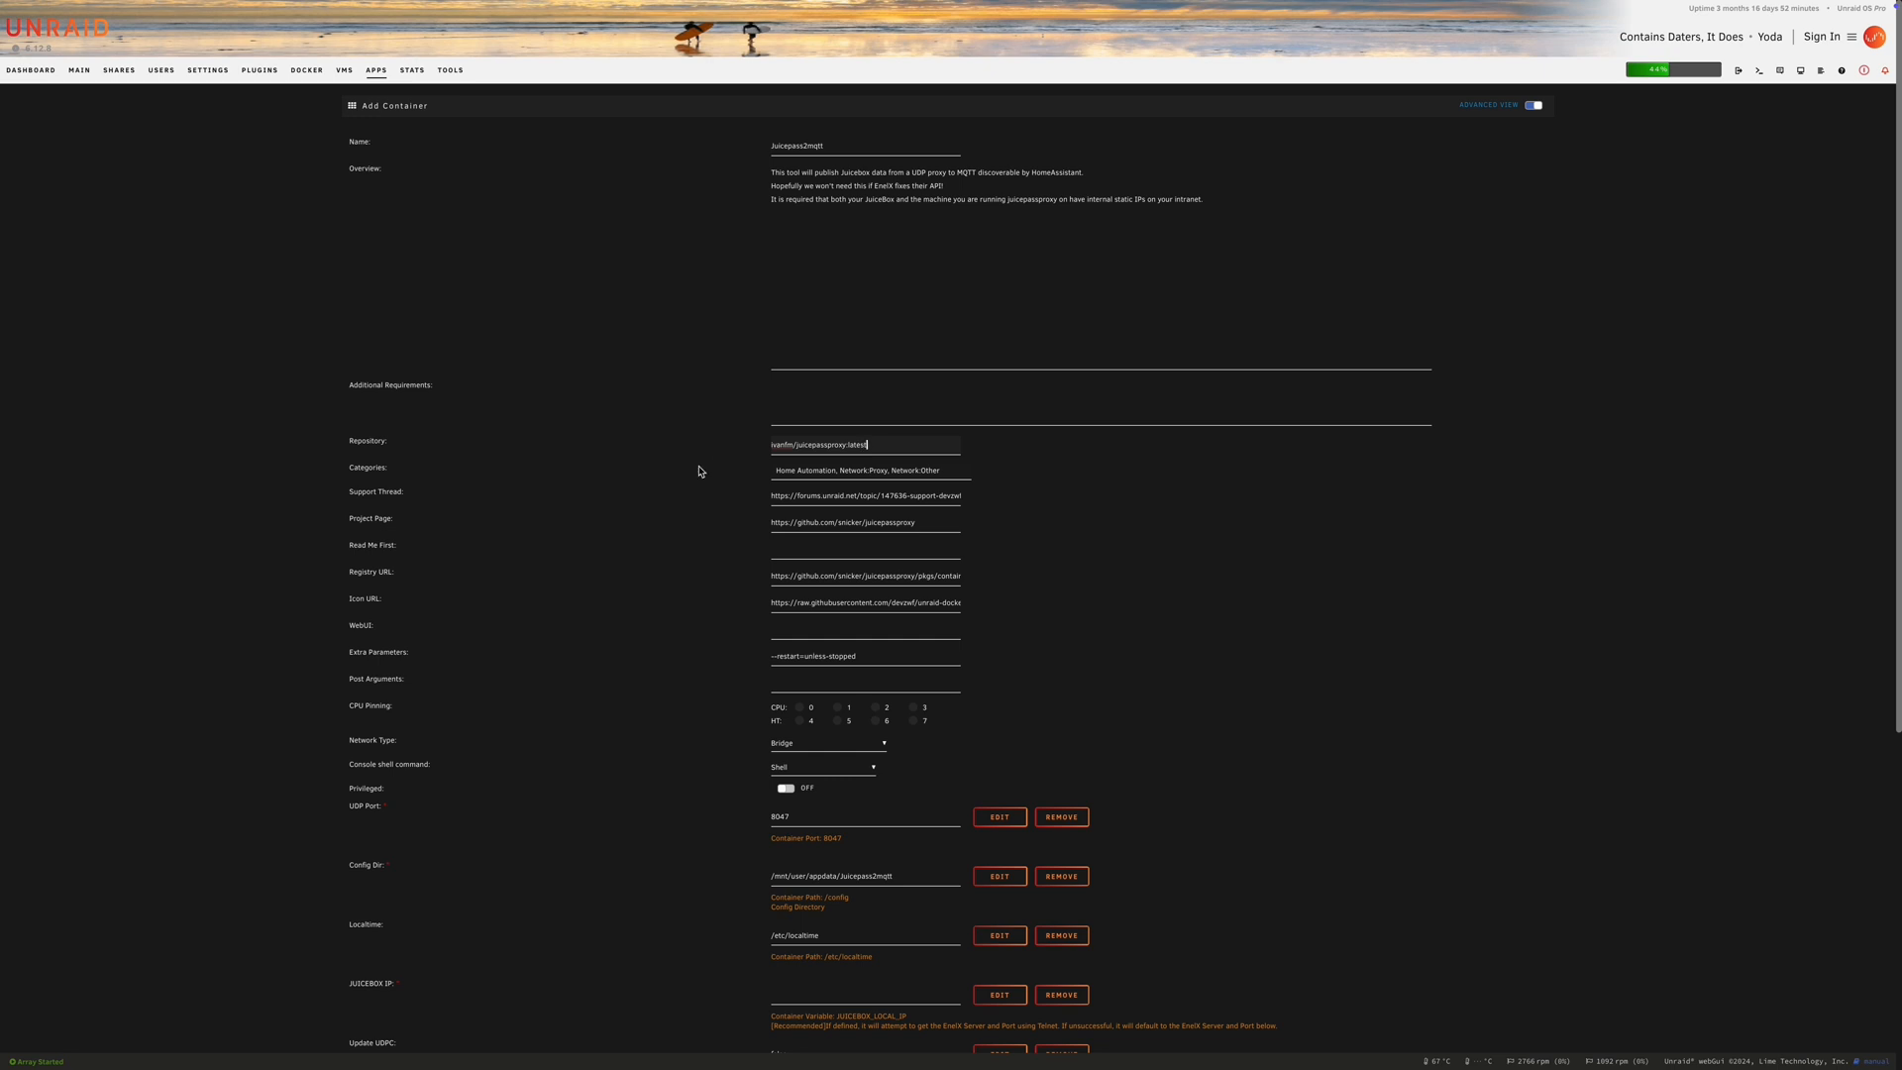
scroll("down", 3)
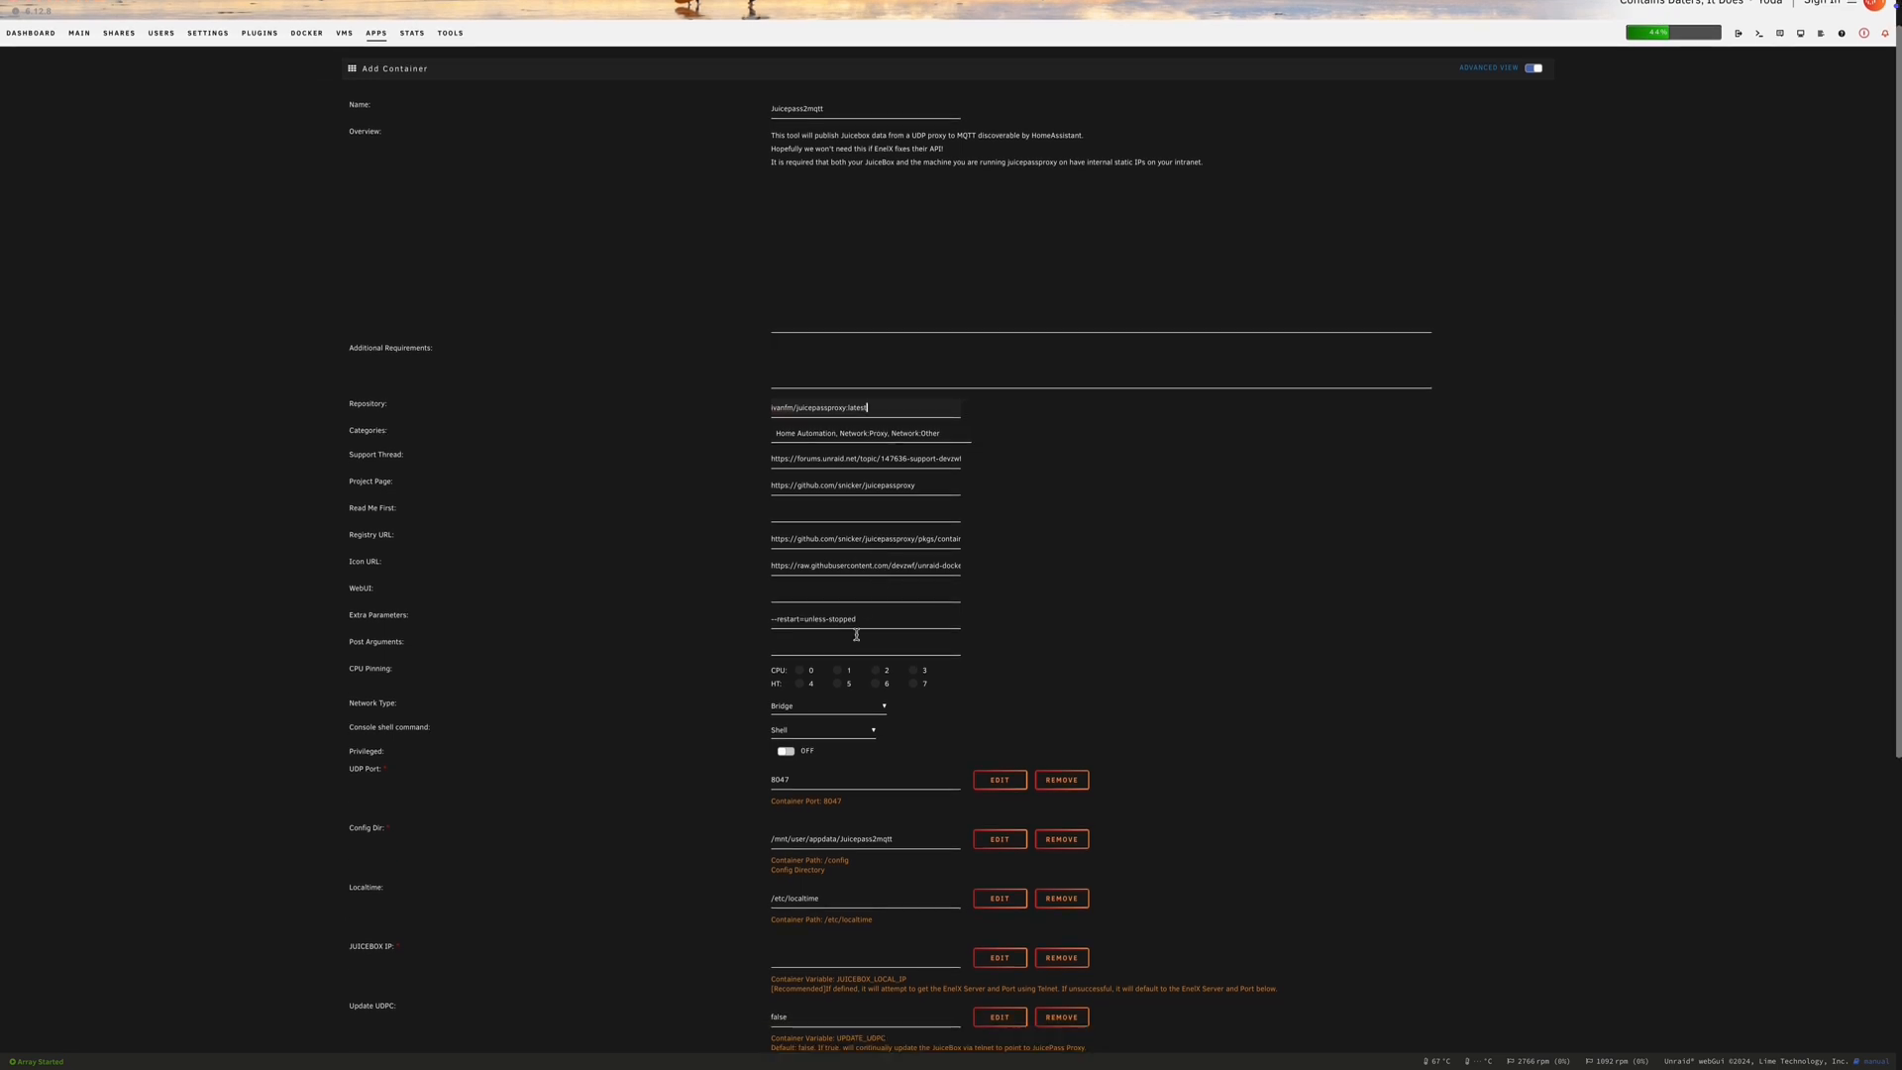
left_click(828, 705)
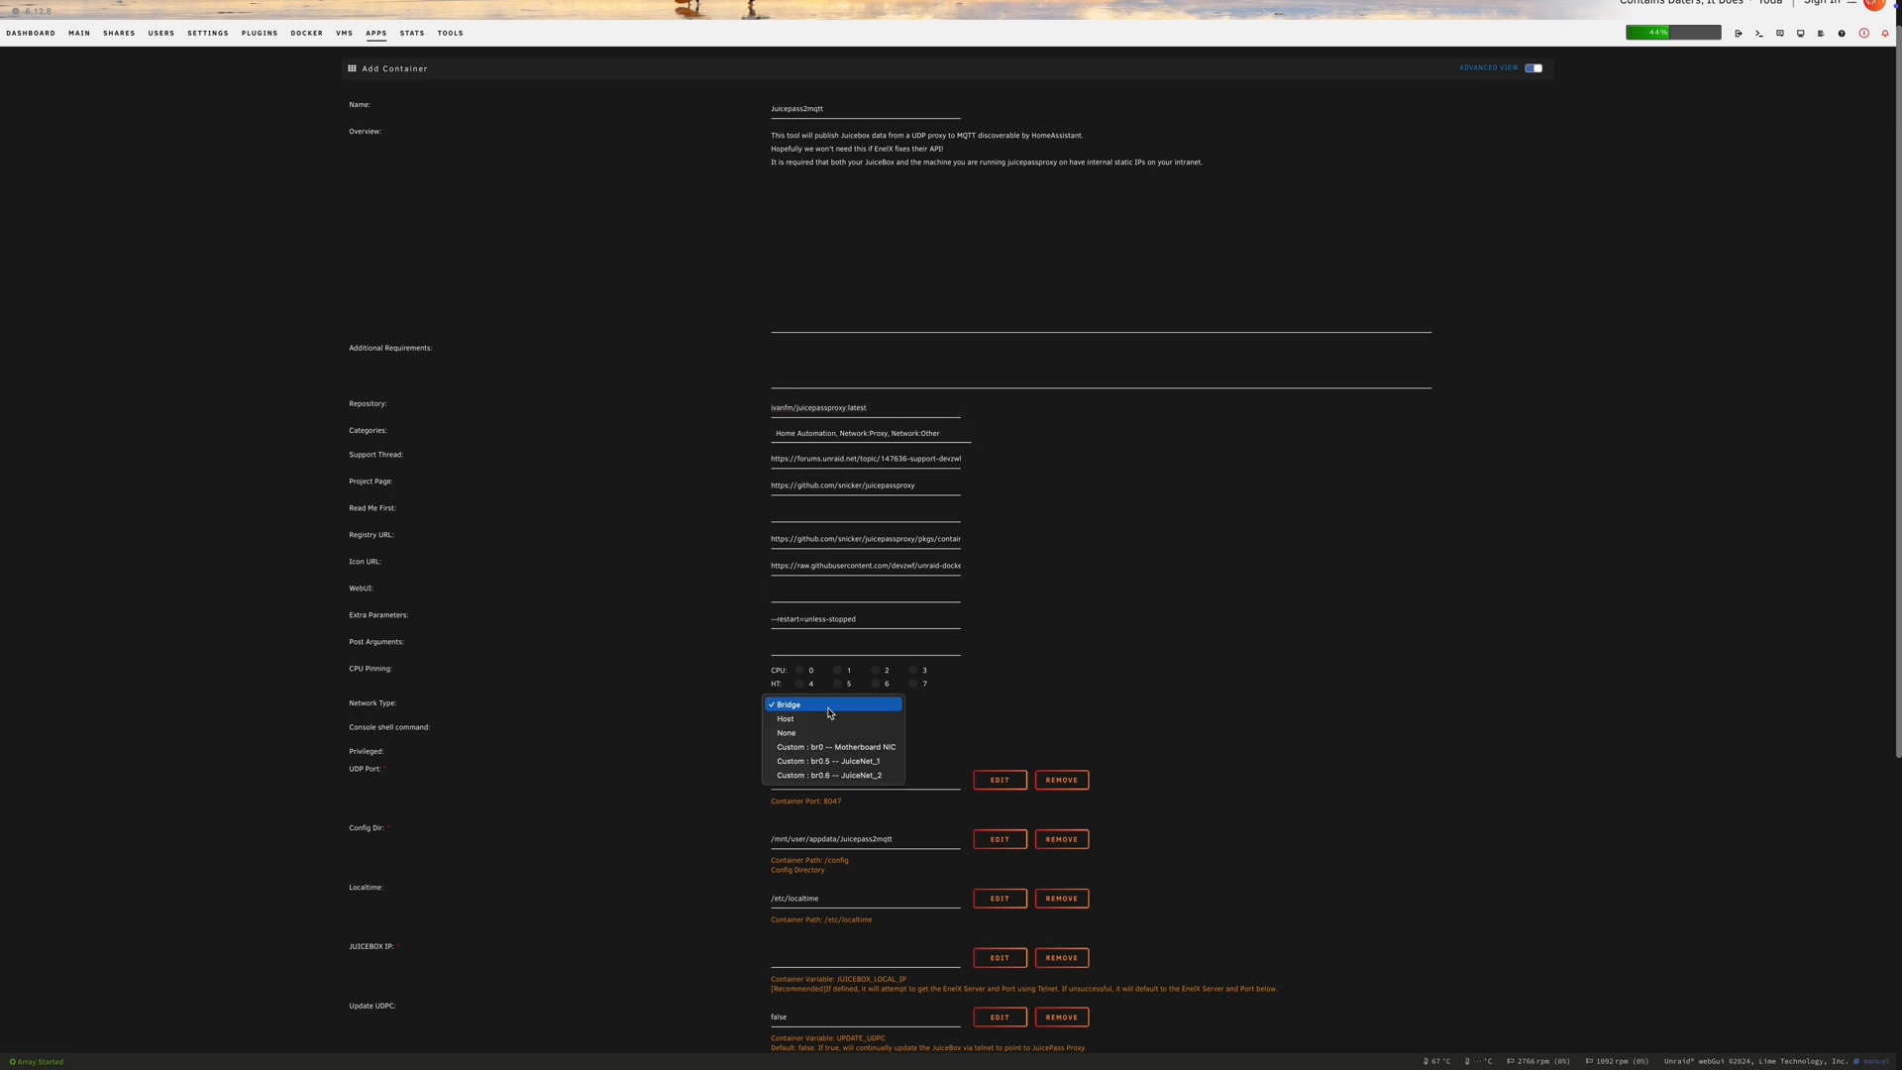
left_click(786, 706)
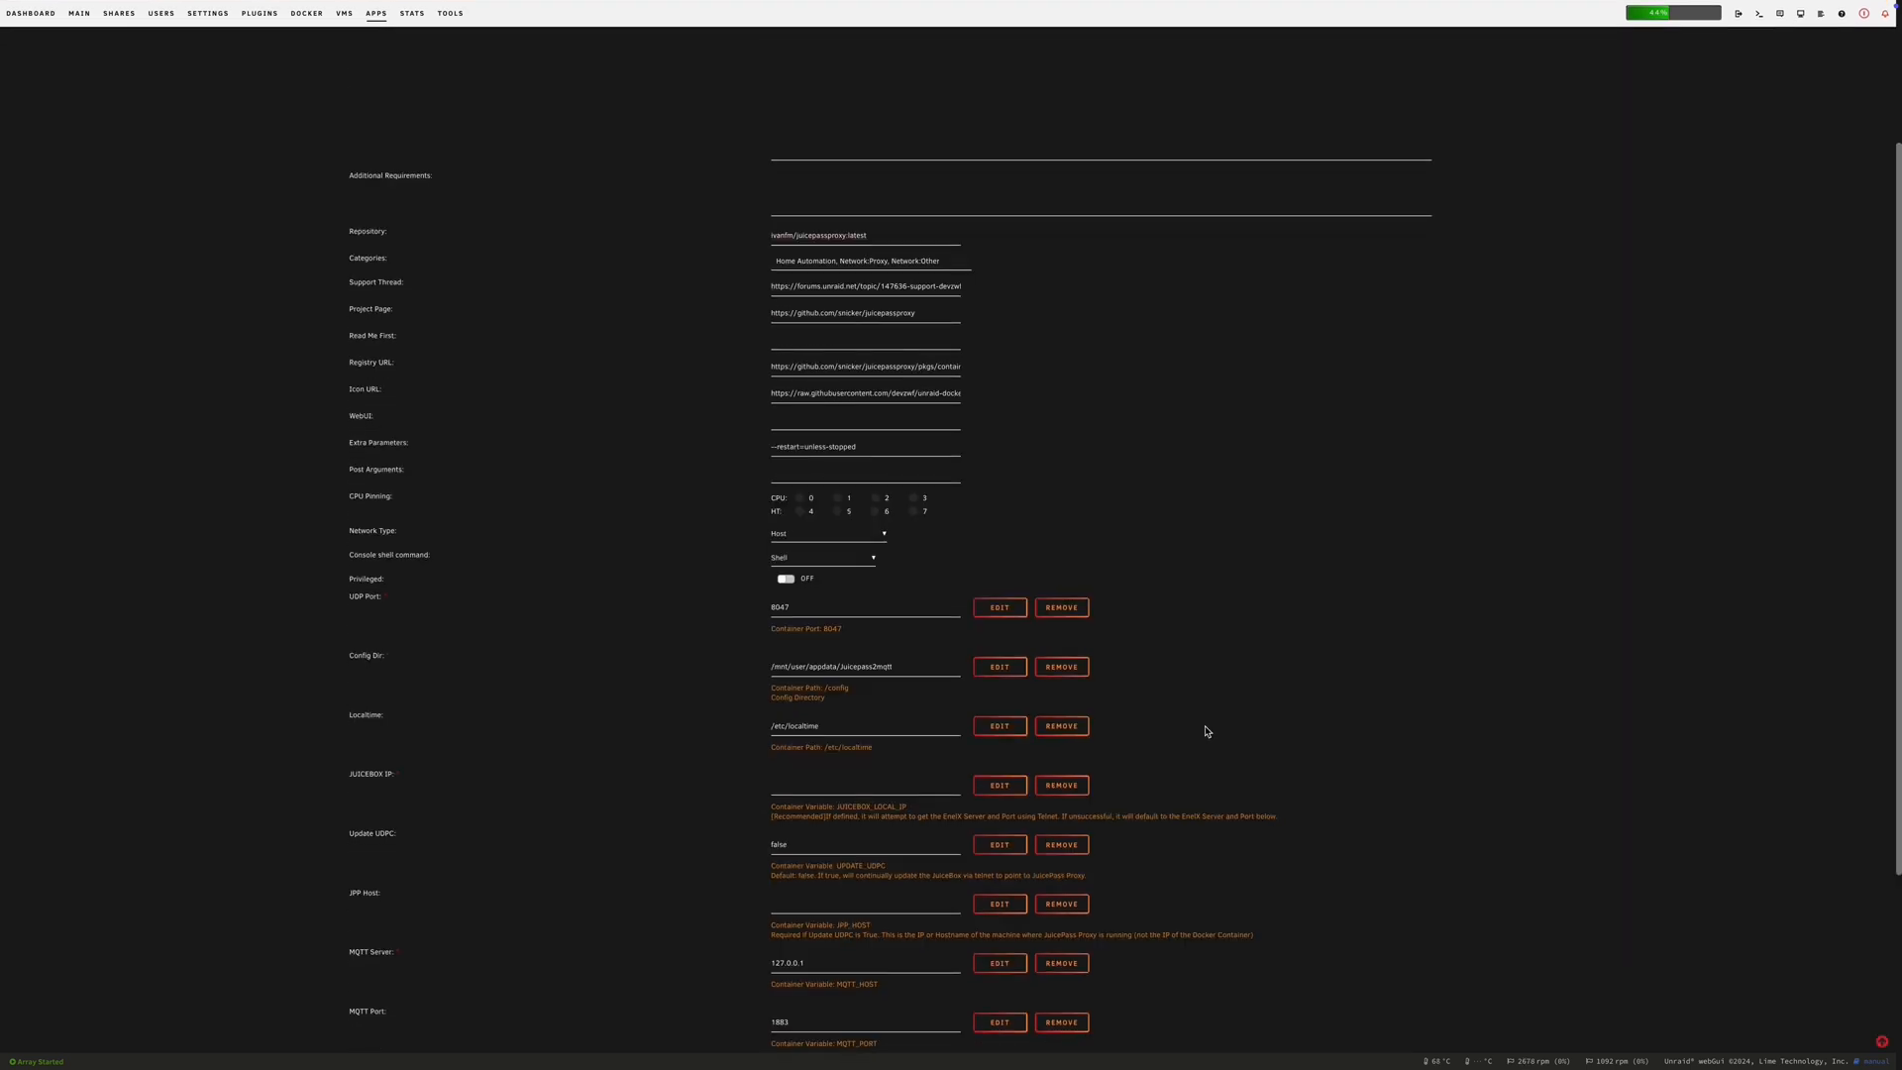
Step: Enter JuiceBox IP 192.168.2.223 and JPP host 192.168.2.200
scroll("down", 3)
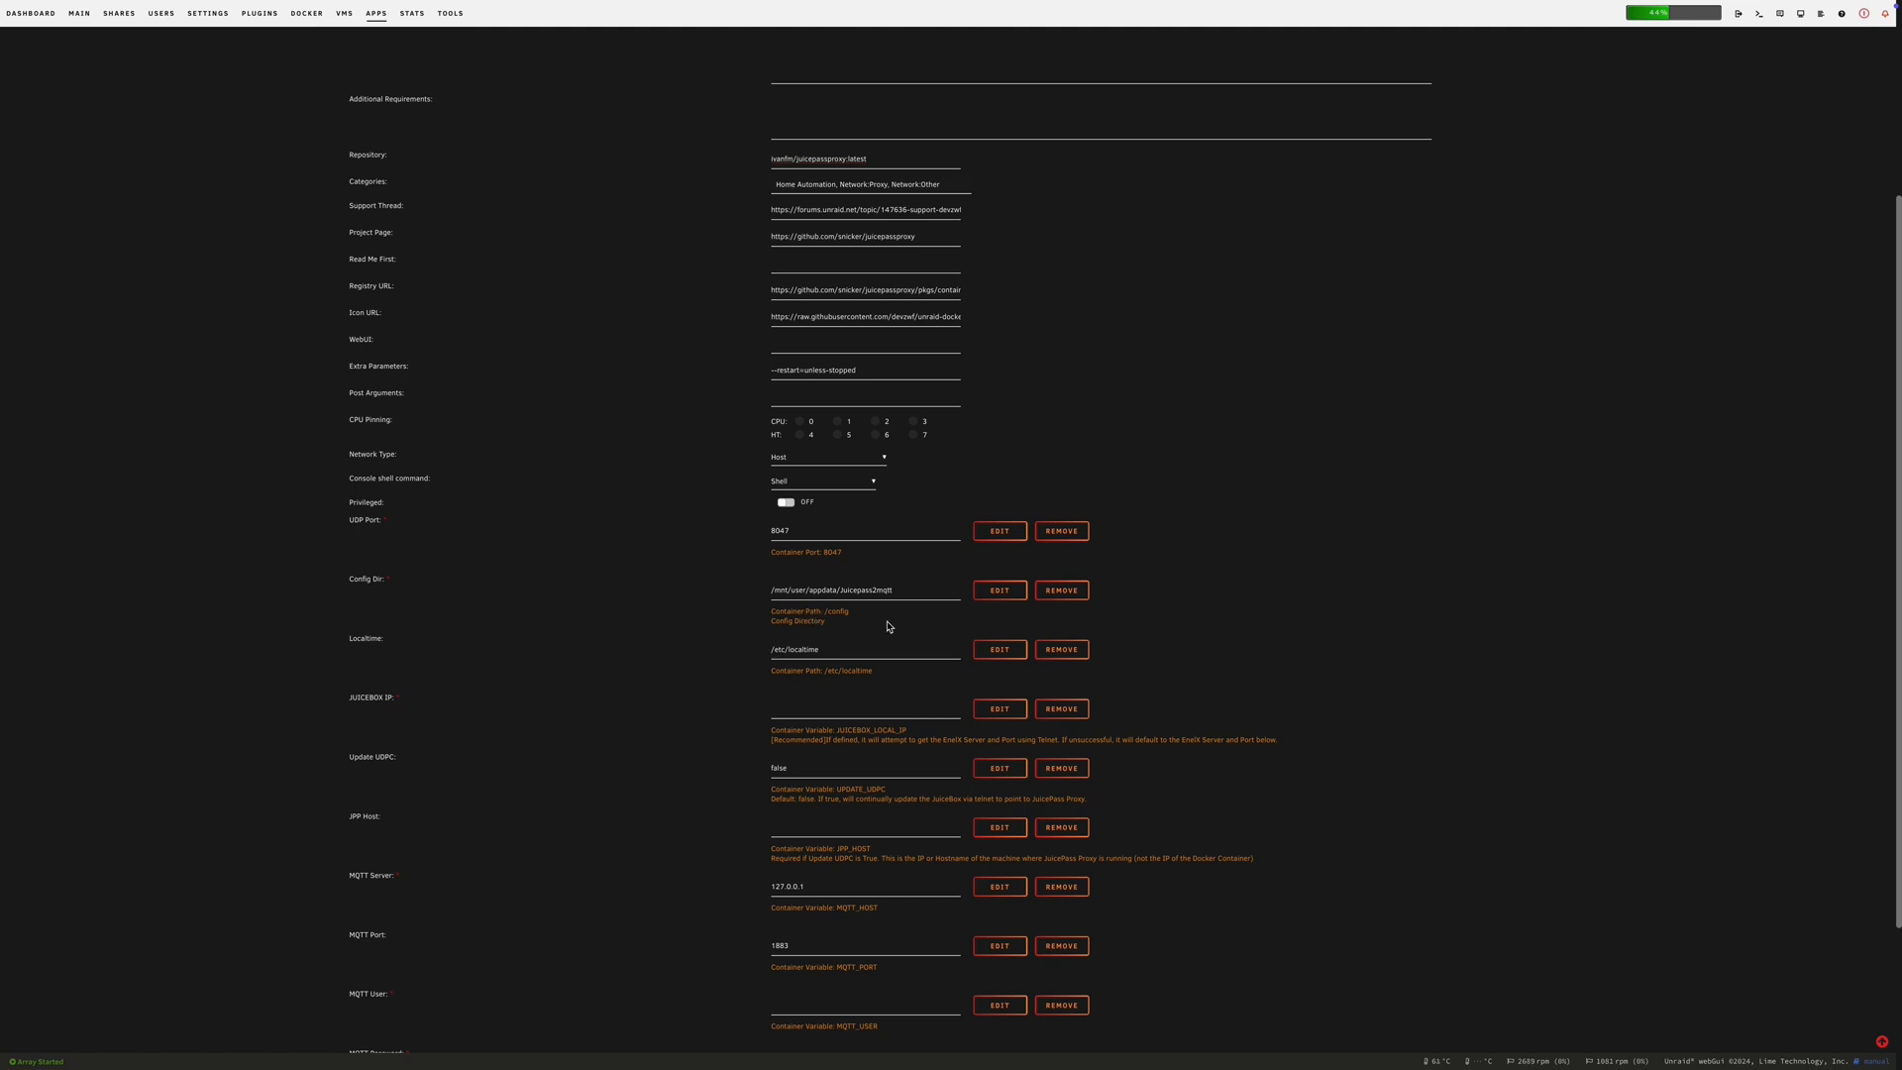
scroll("down", 3)
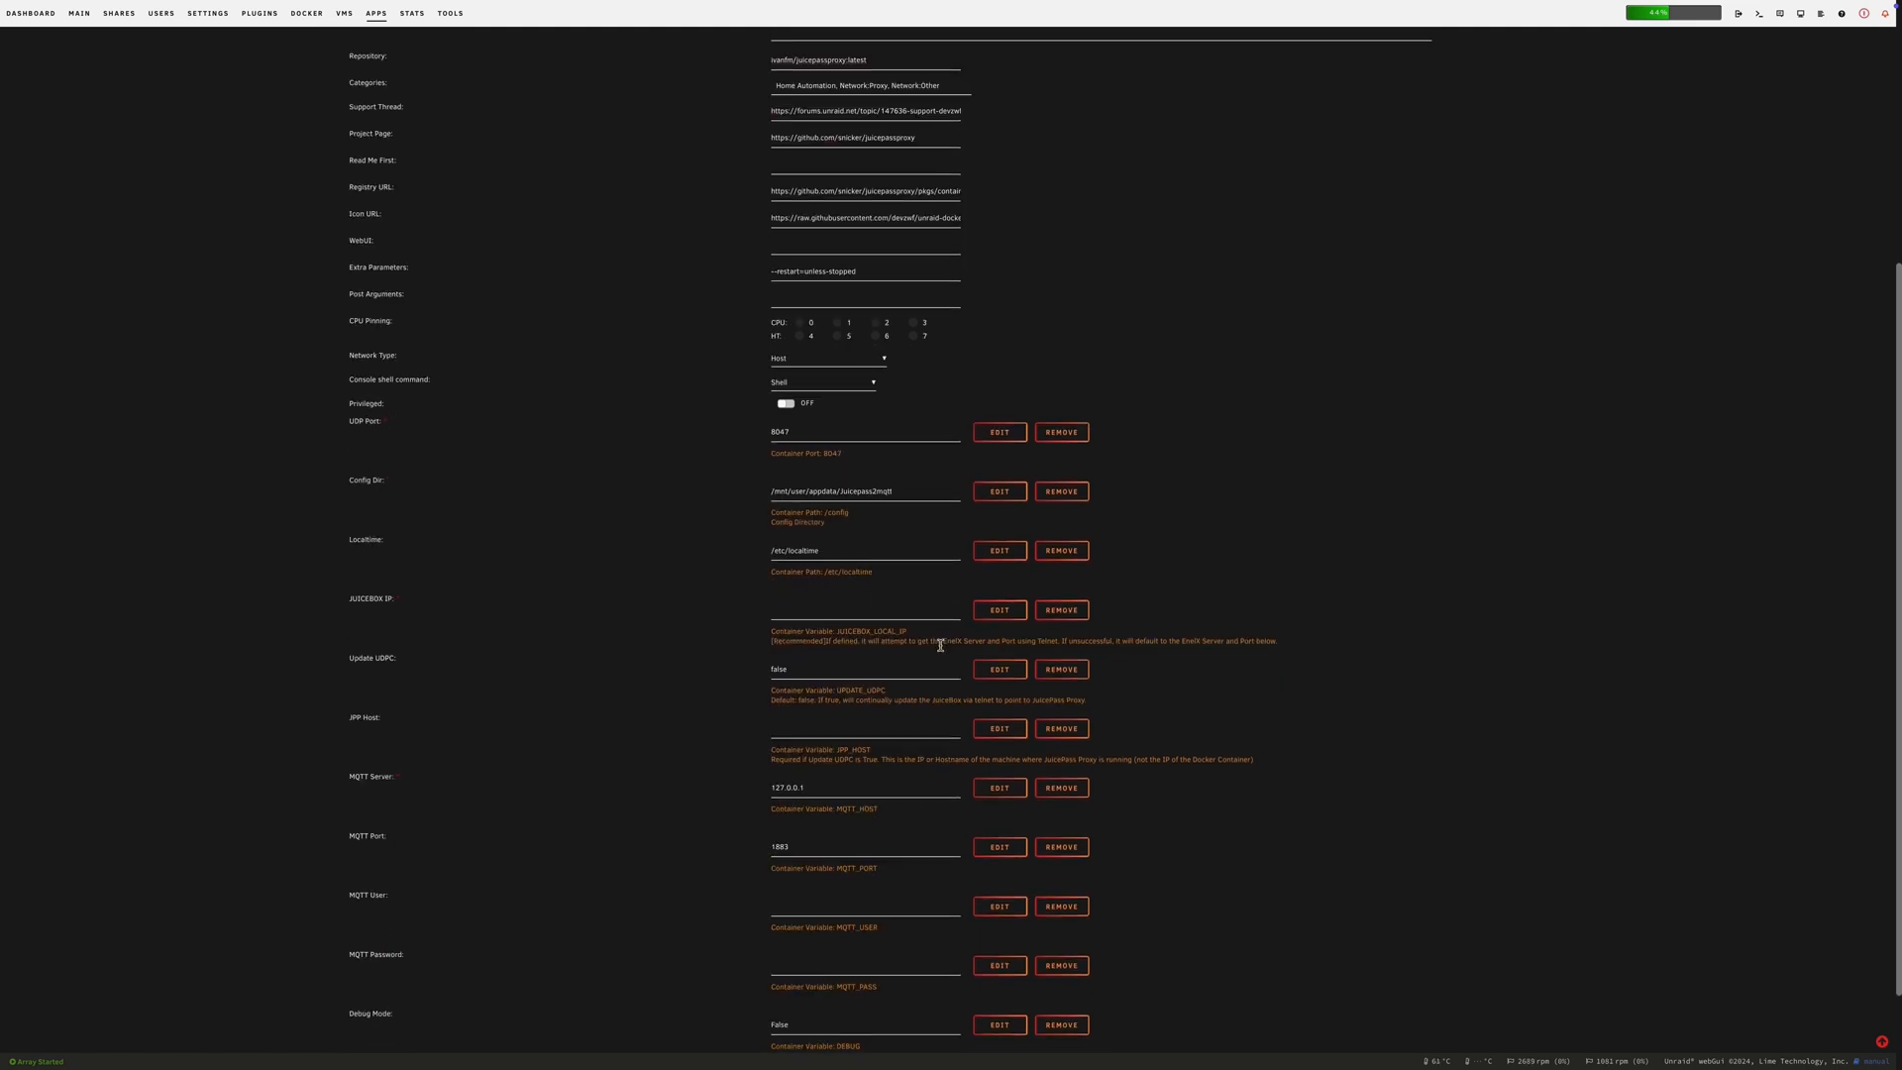
scroll("down", 3)
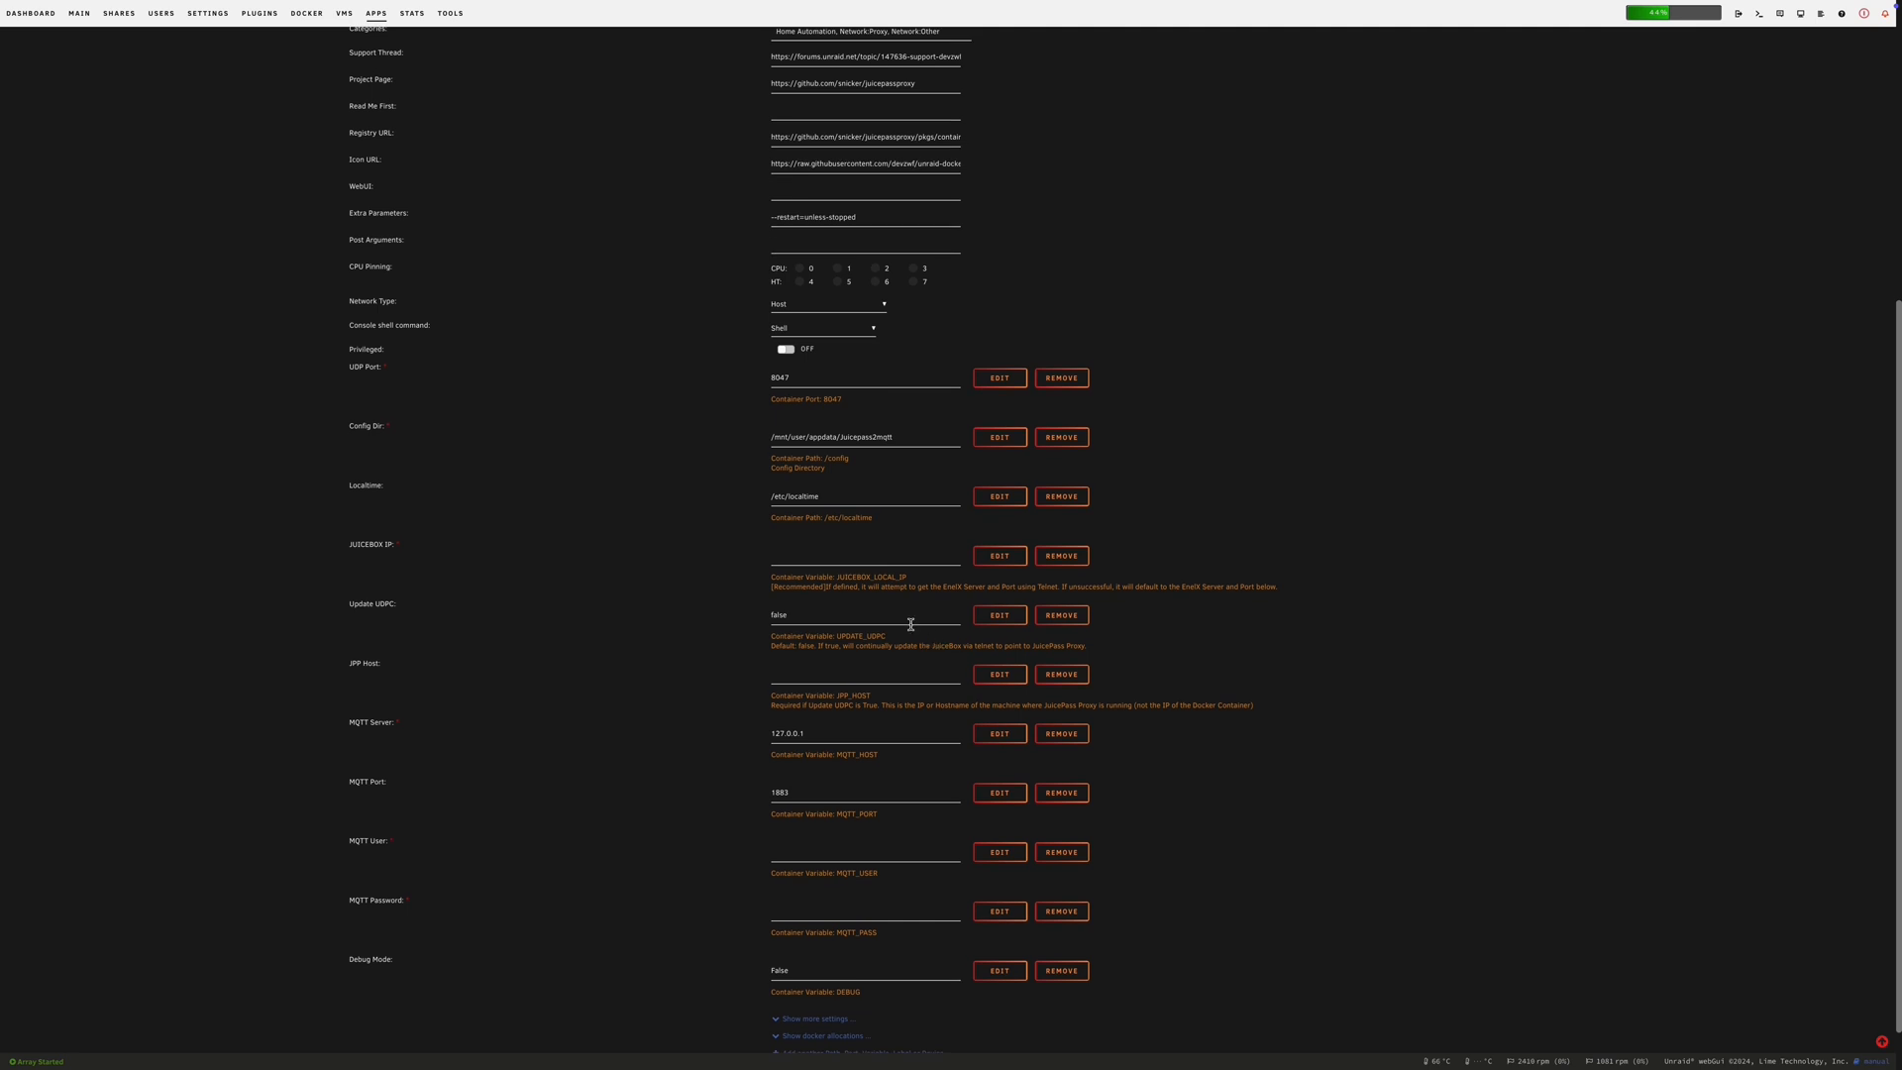
mouse_move(890, 733)
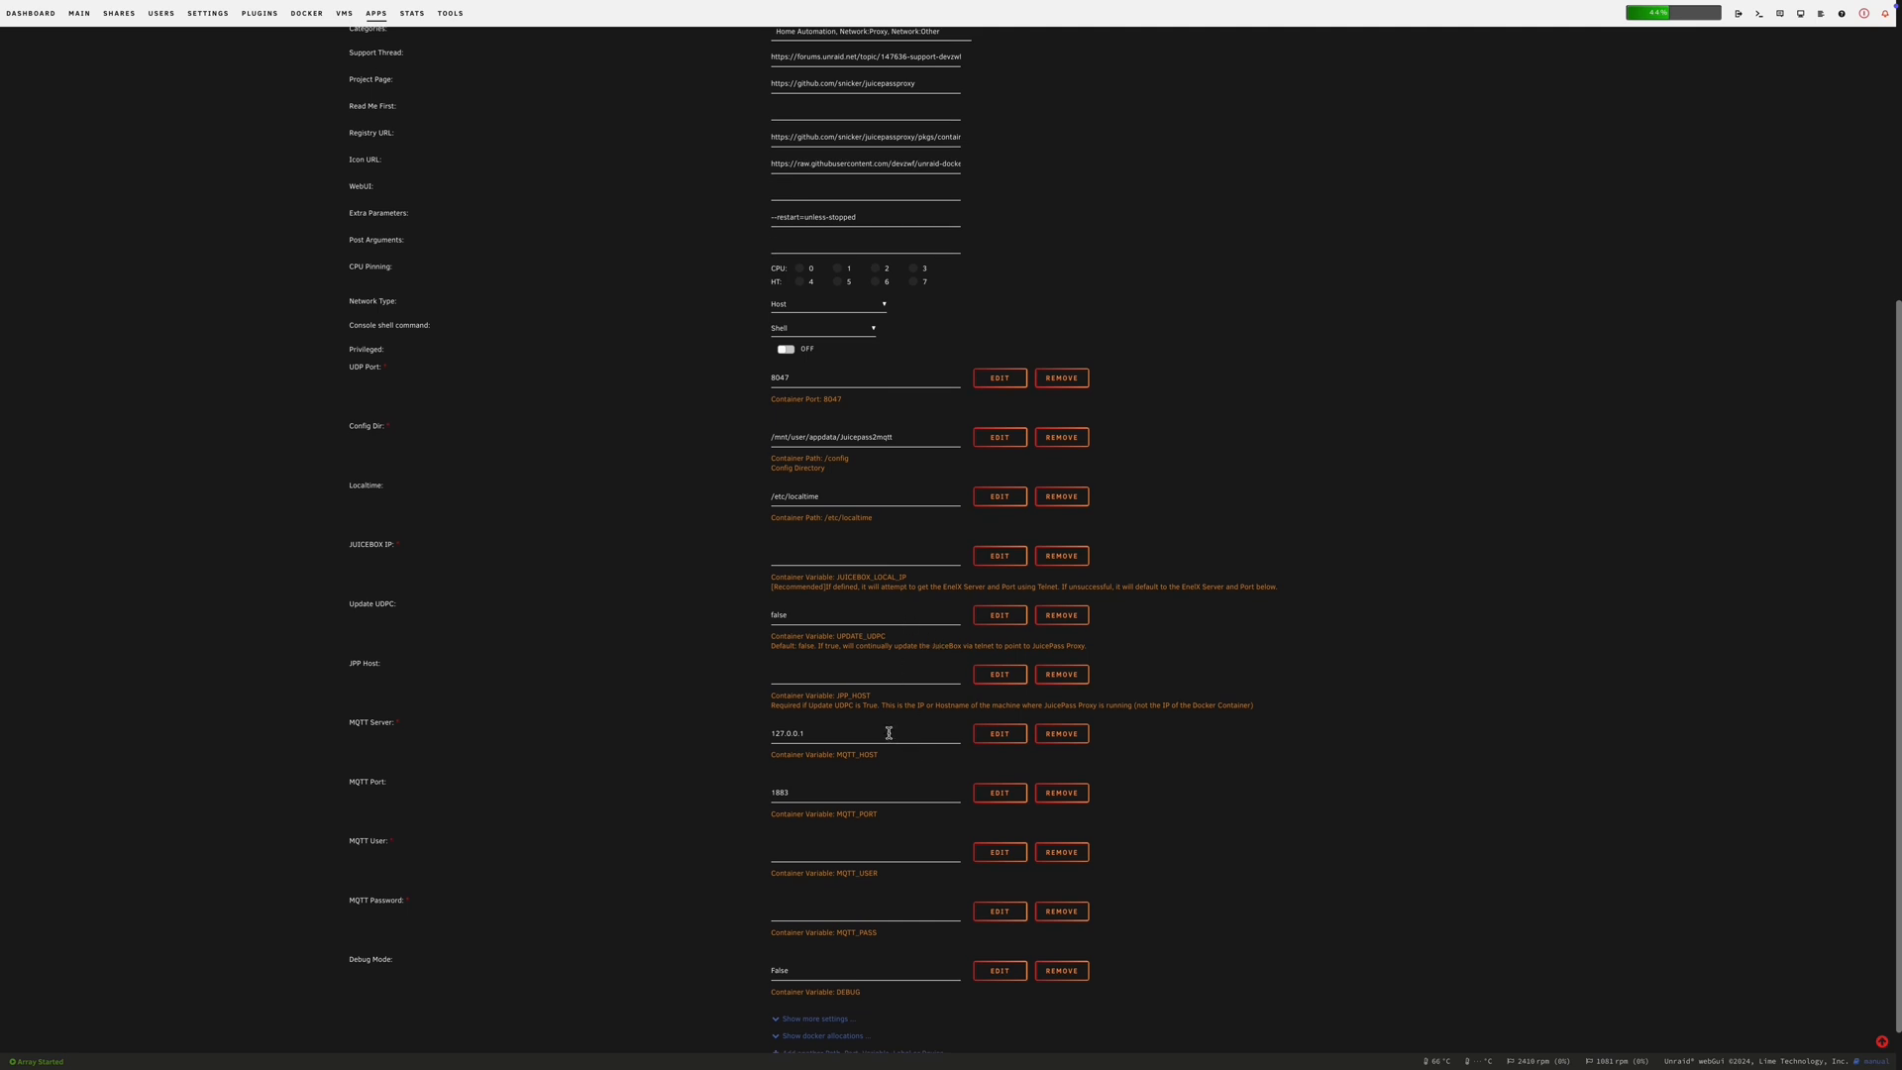
mouse_move(896, 559)
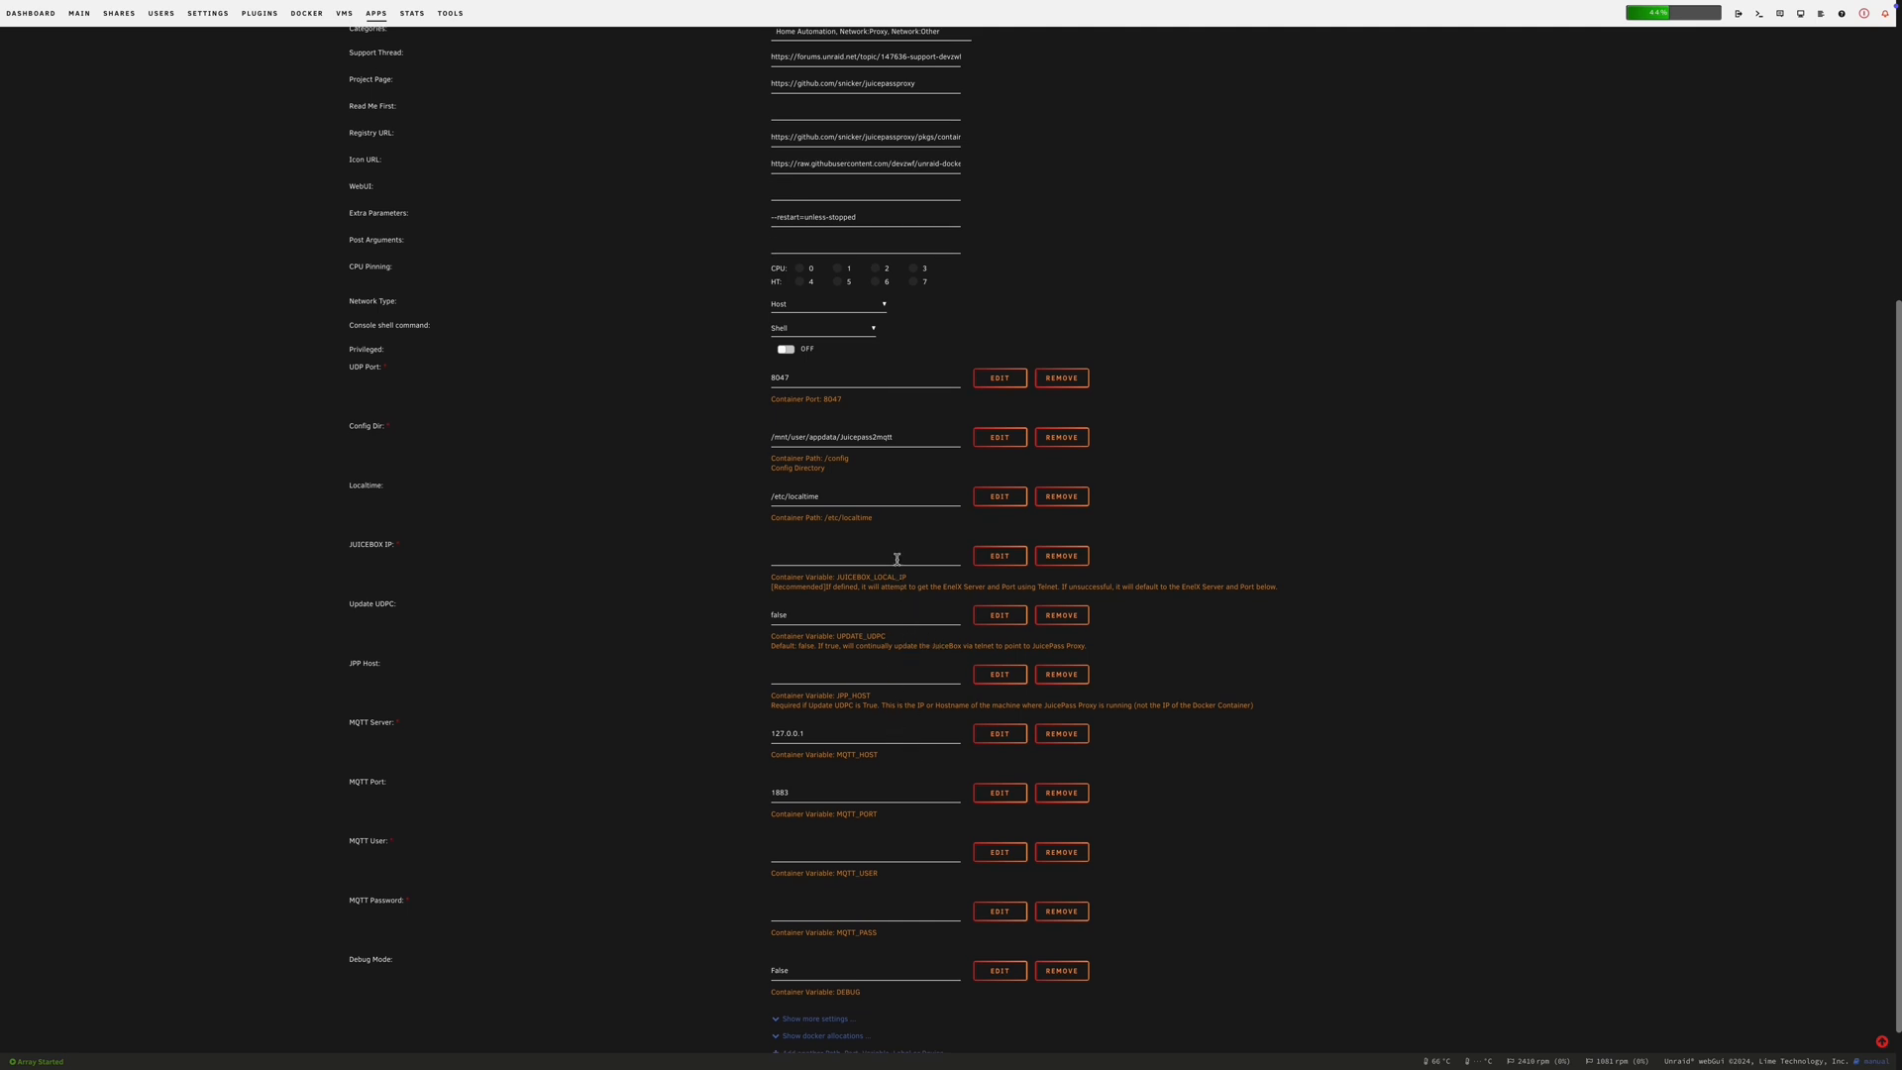
type("192.168.2.223")
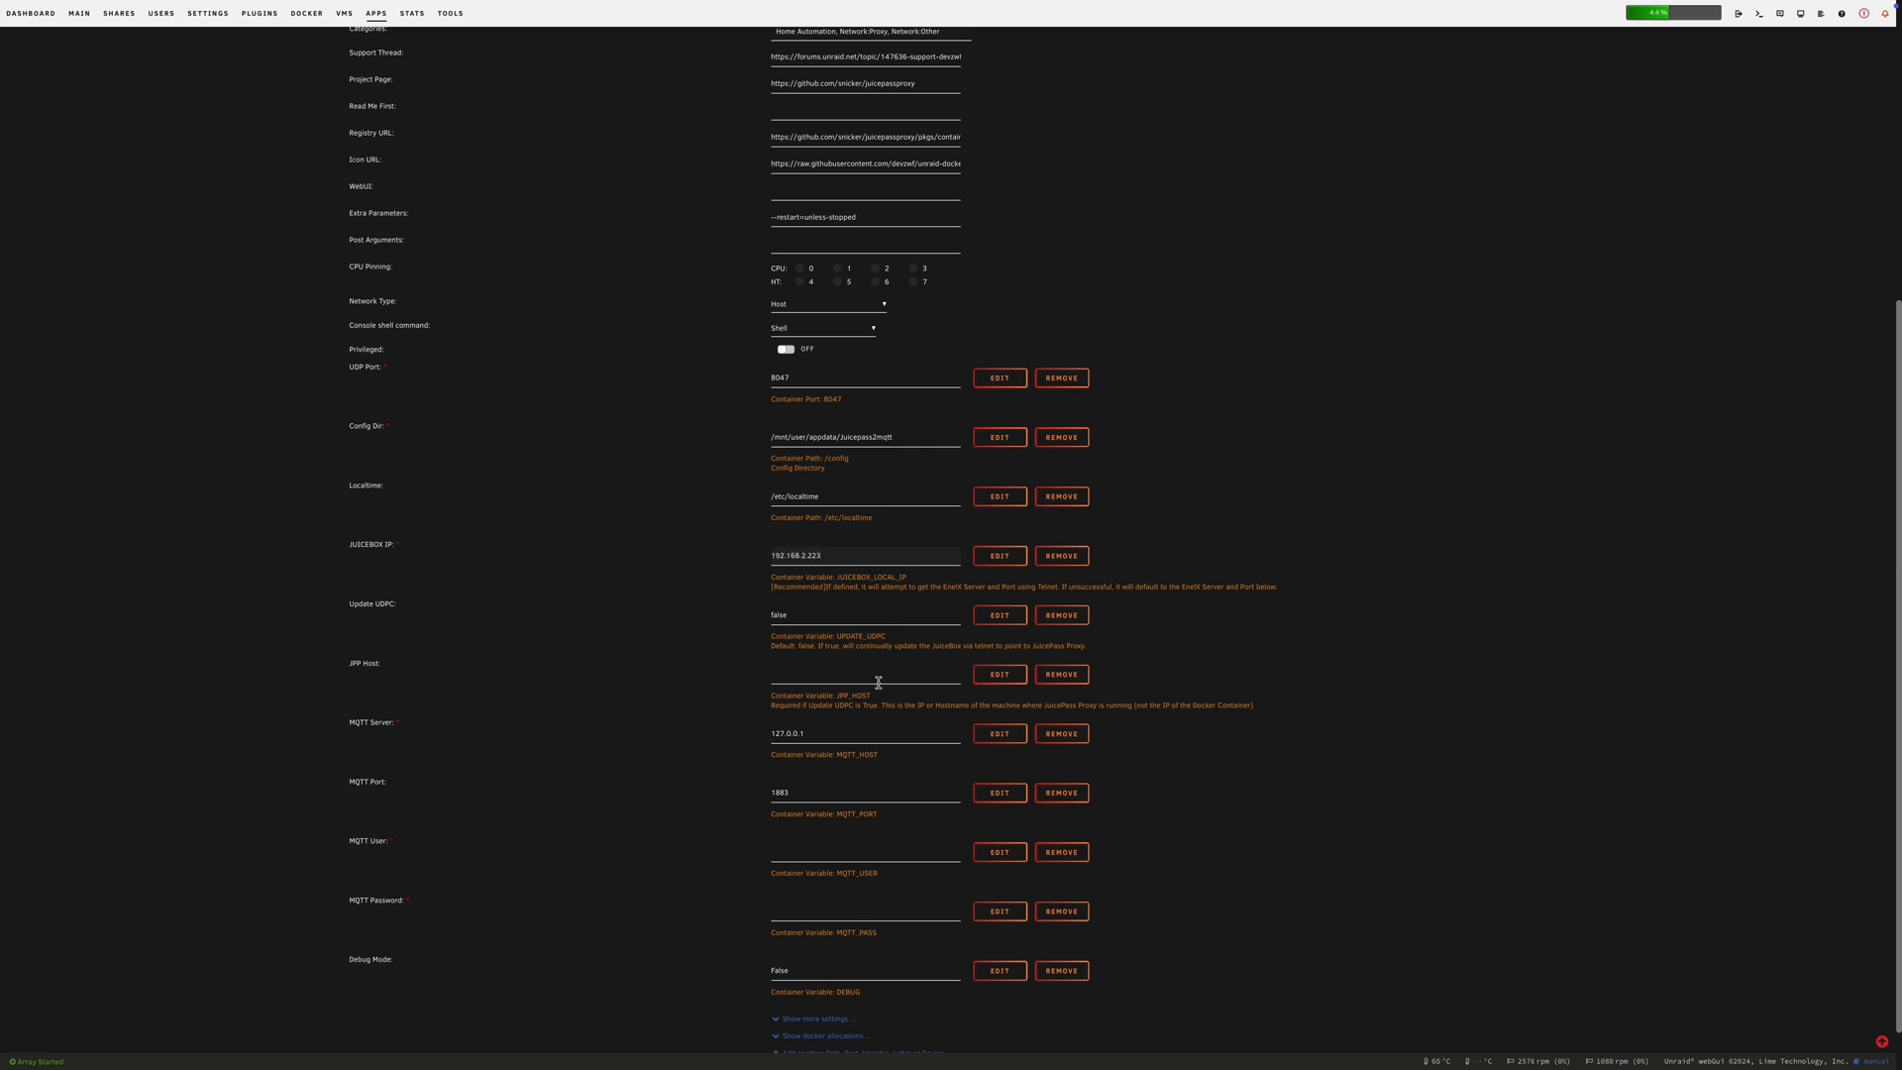
type("192.168.2.200")
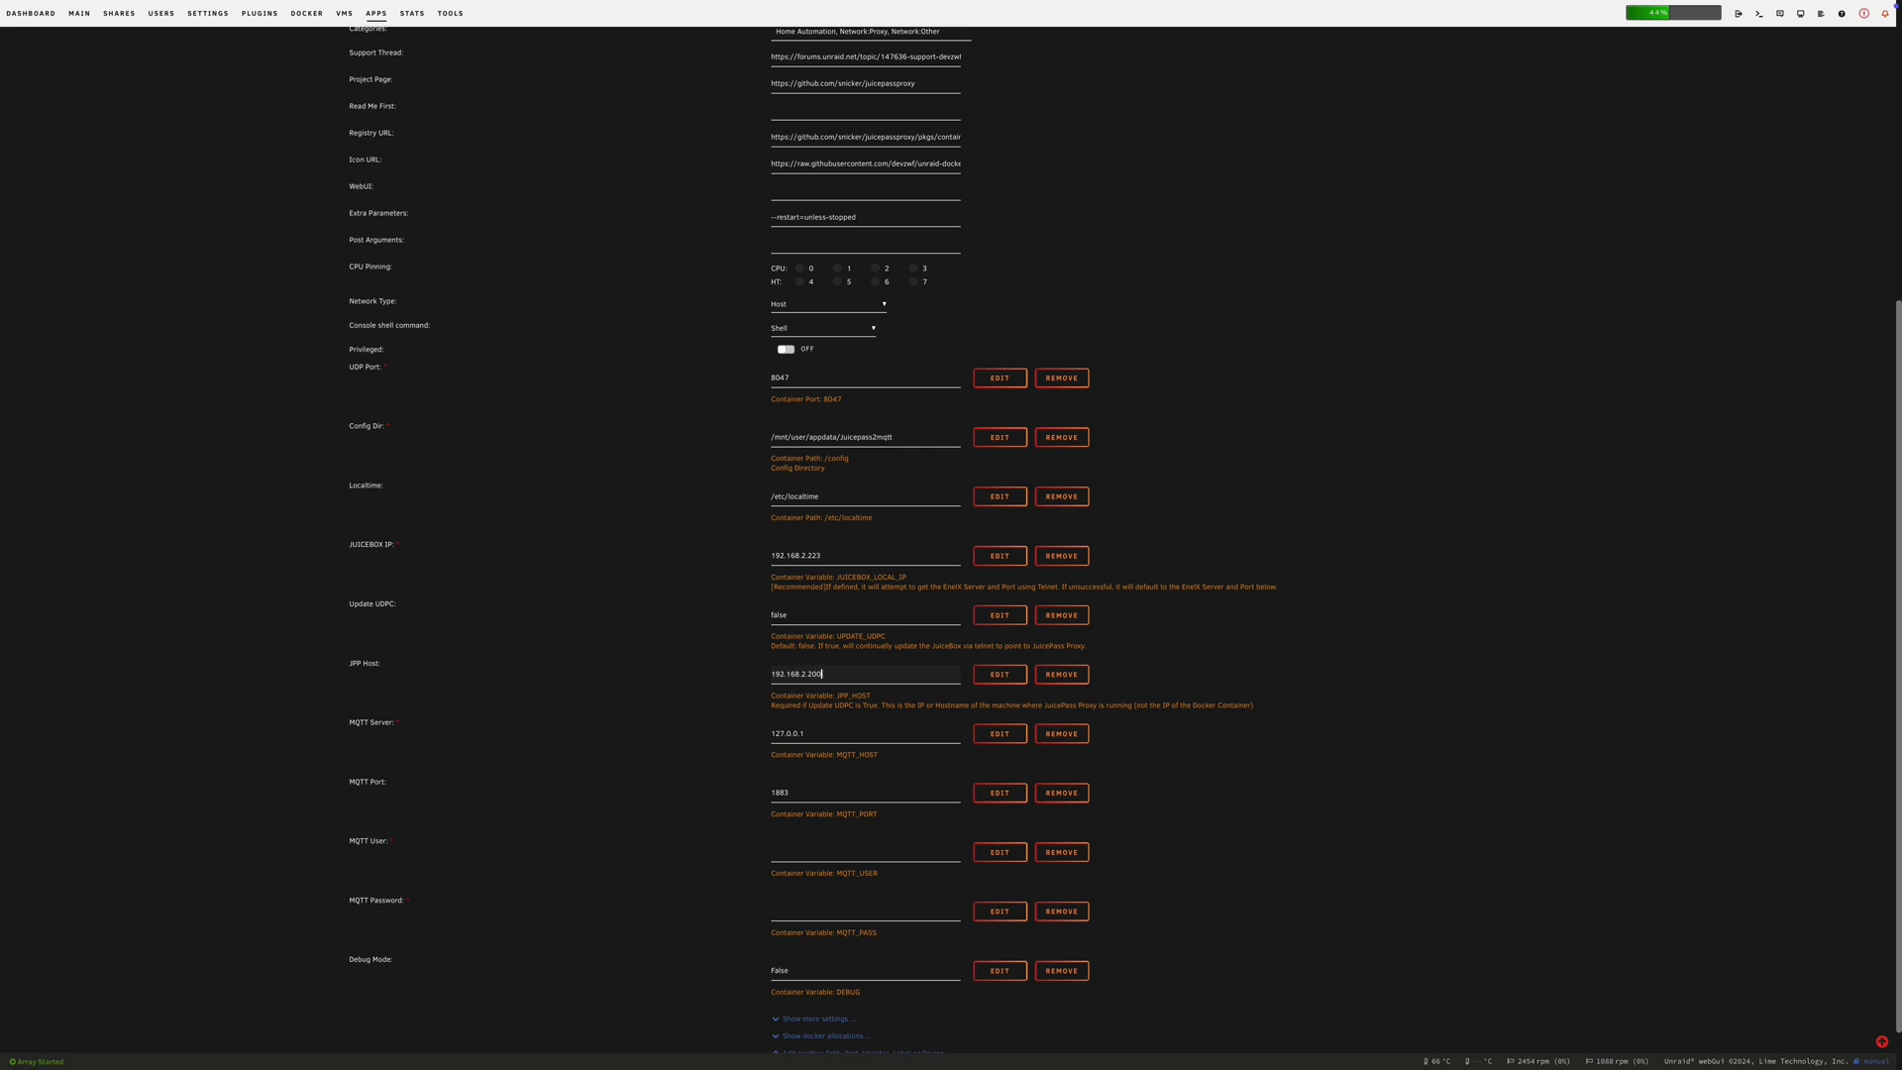
Step: Set MQTT server 192.168.2.24 and MQTT user 'user', ready for the password
left_click(863, 733)
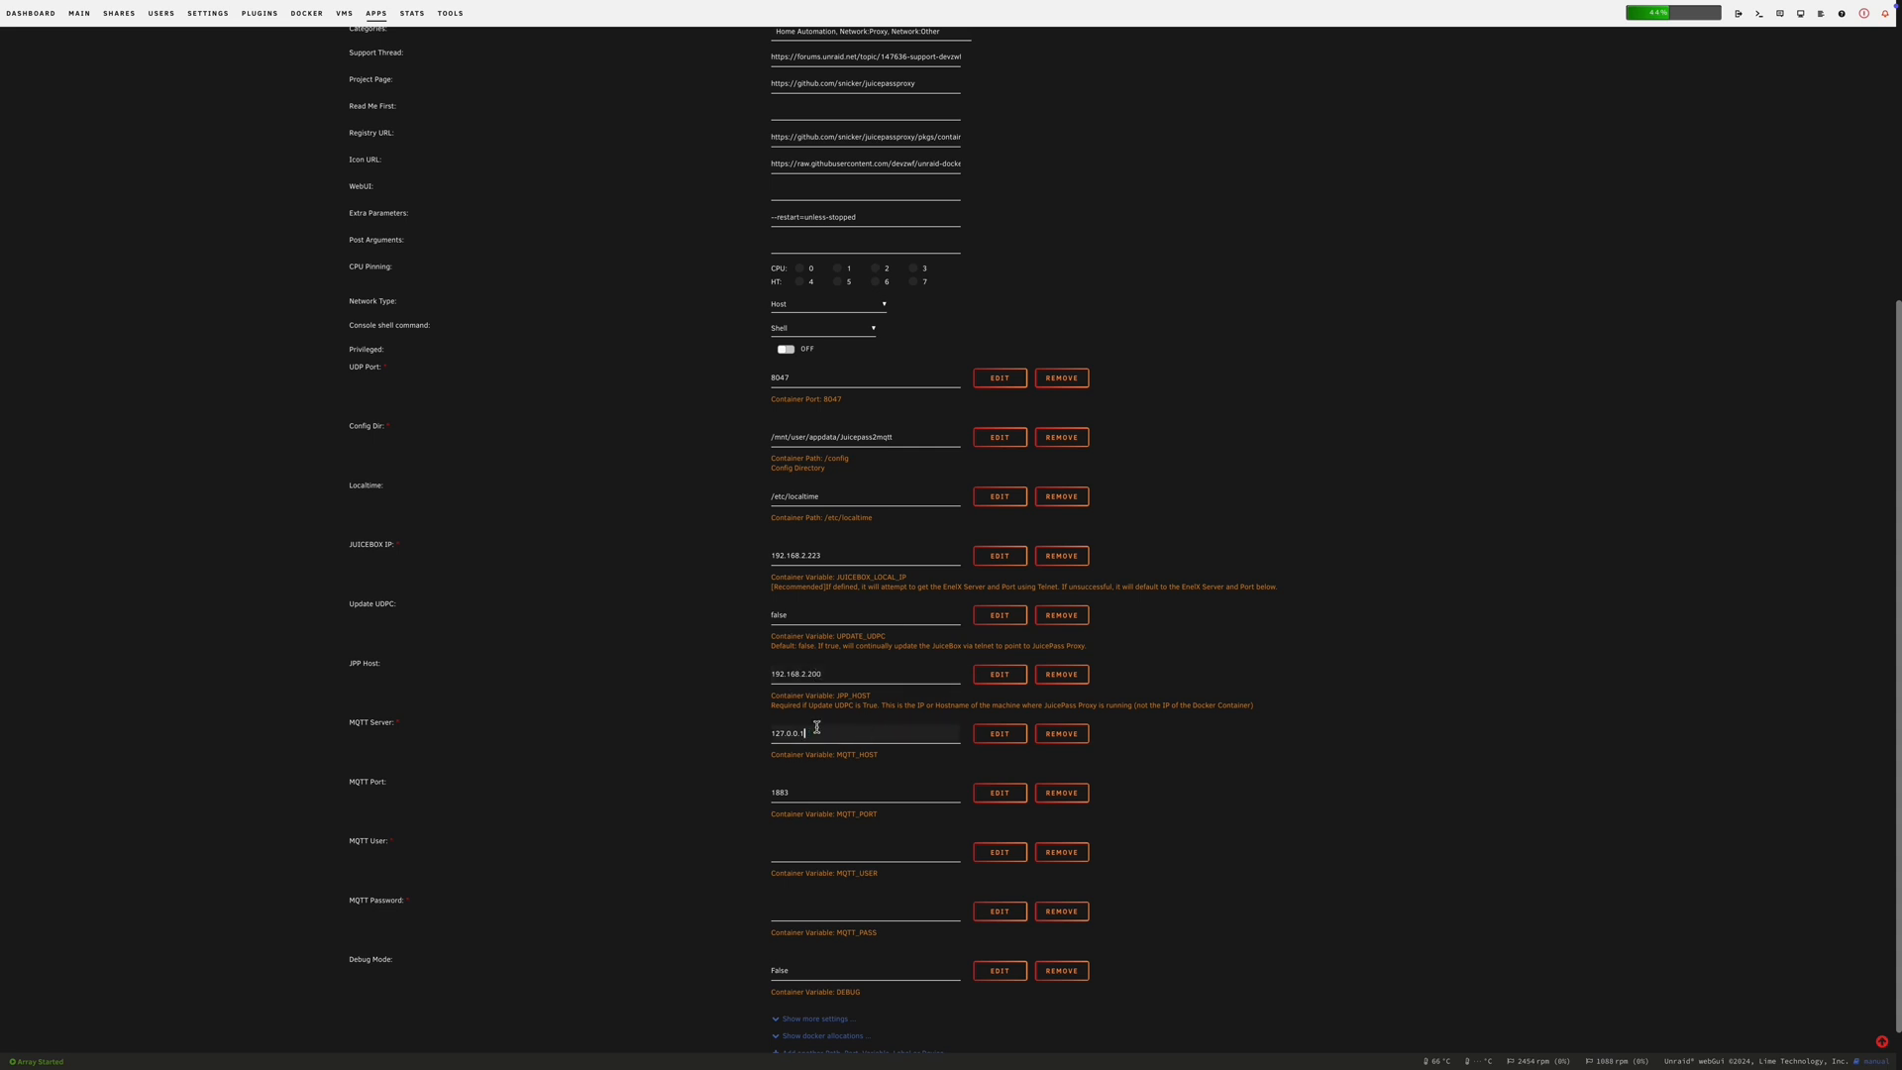
triple_click(800, 733)
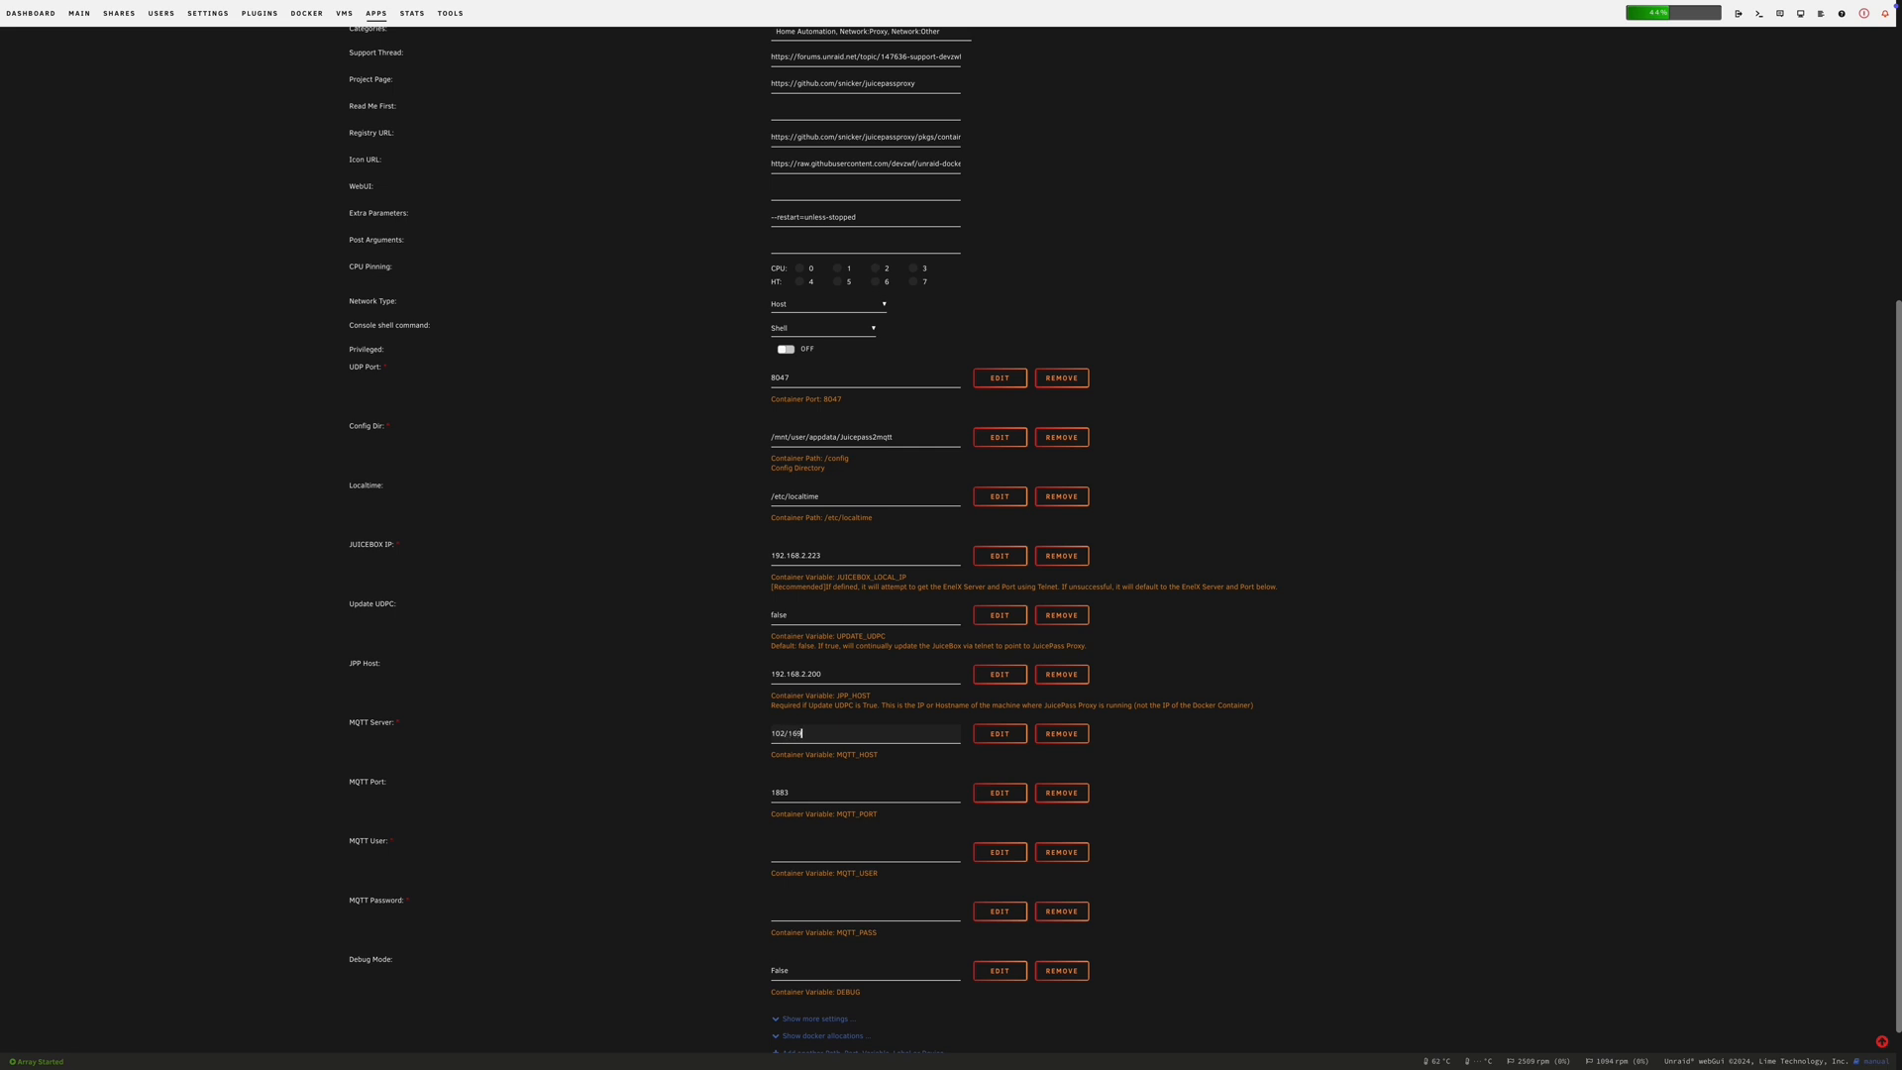
key("BackSpace")
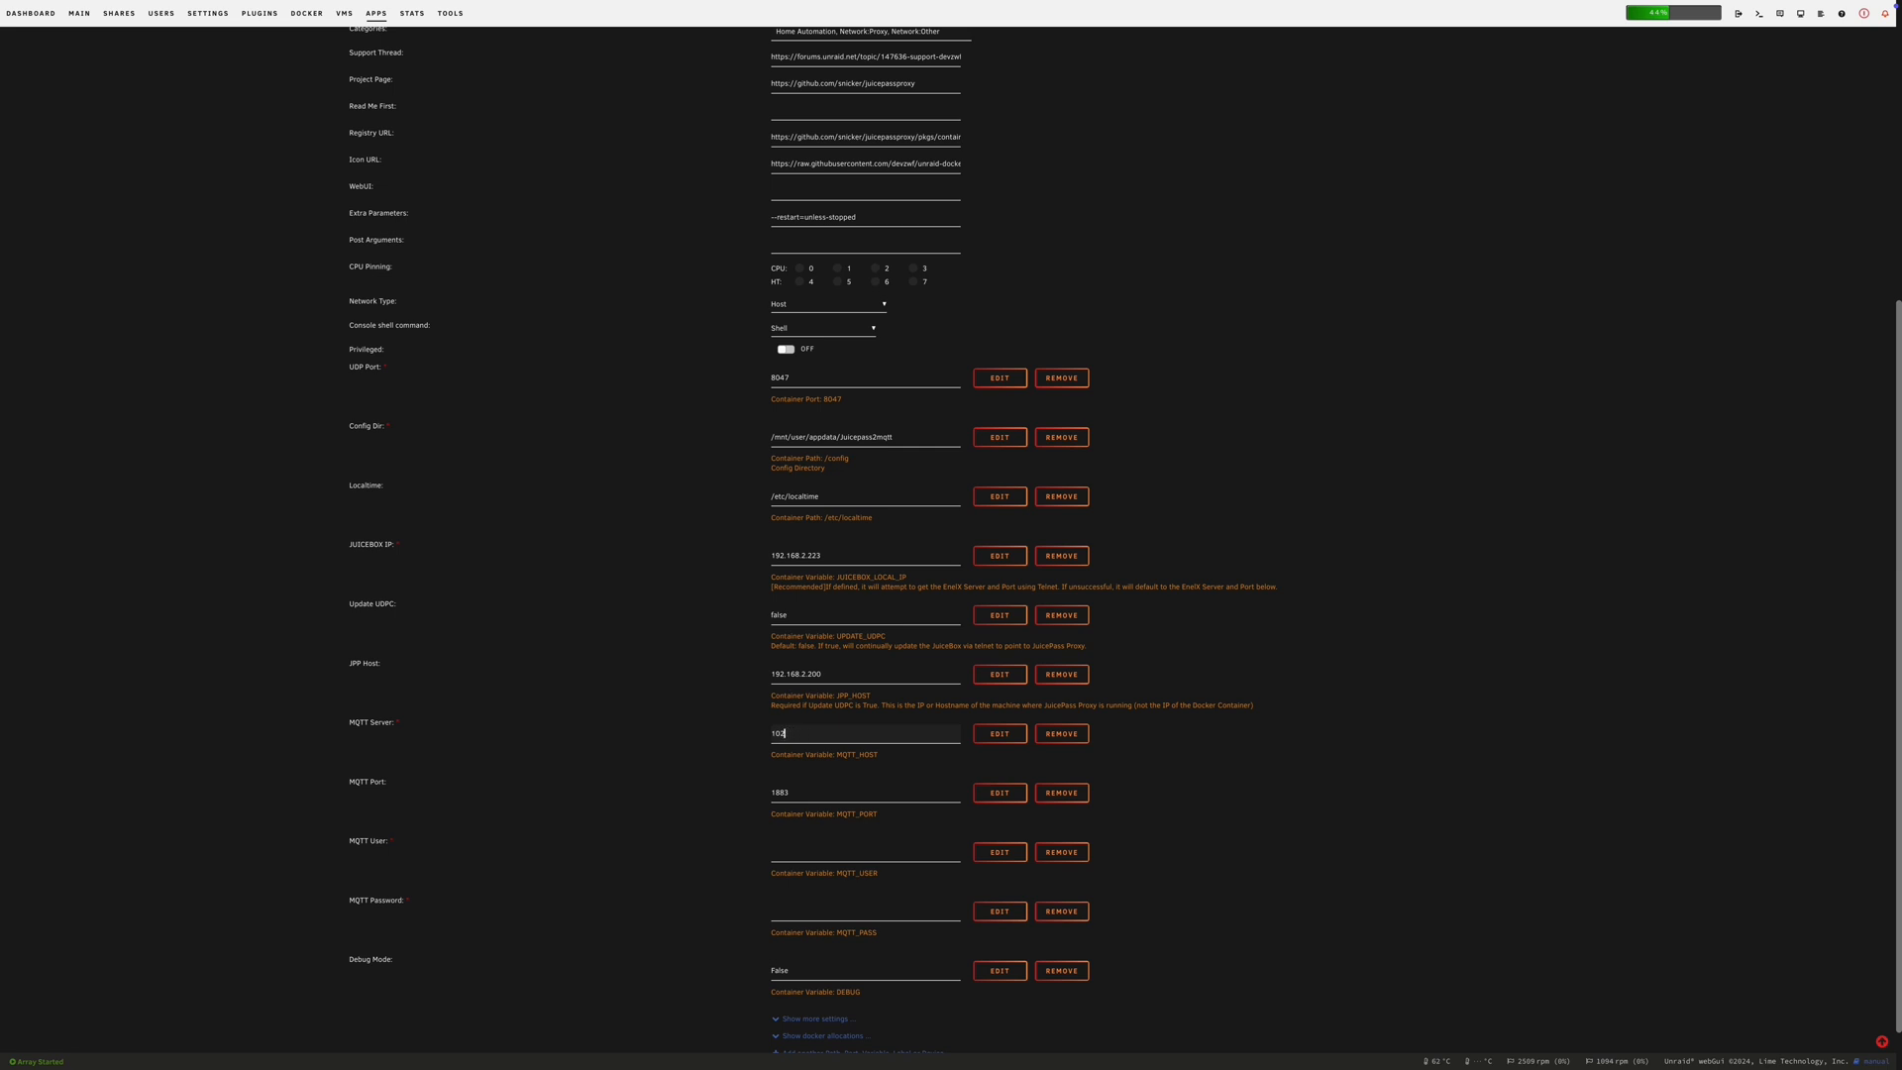
type("192.168.2.24")
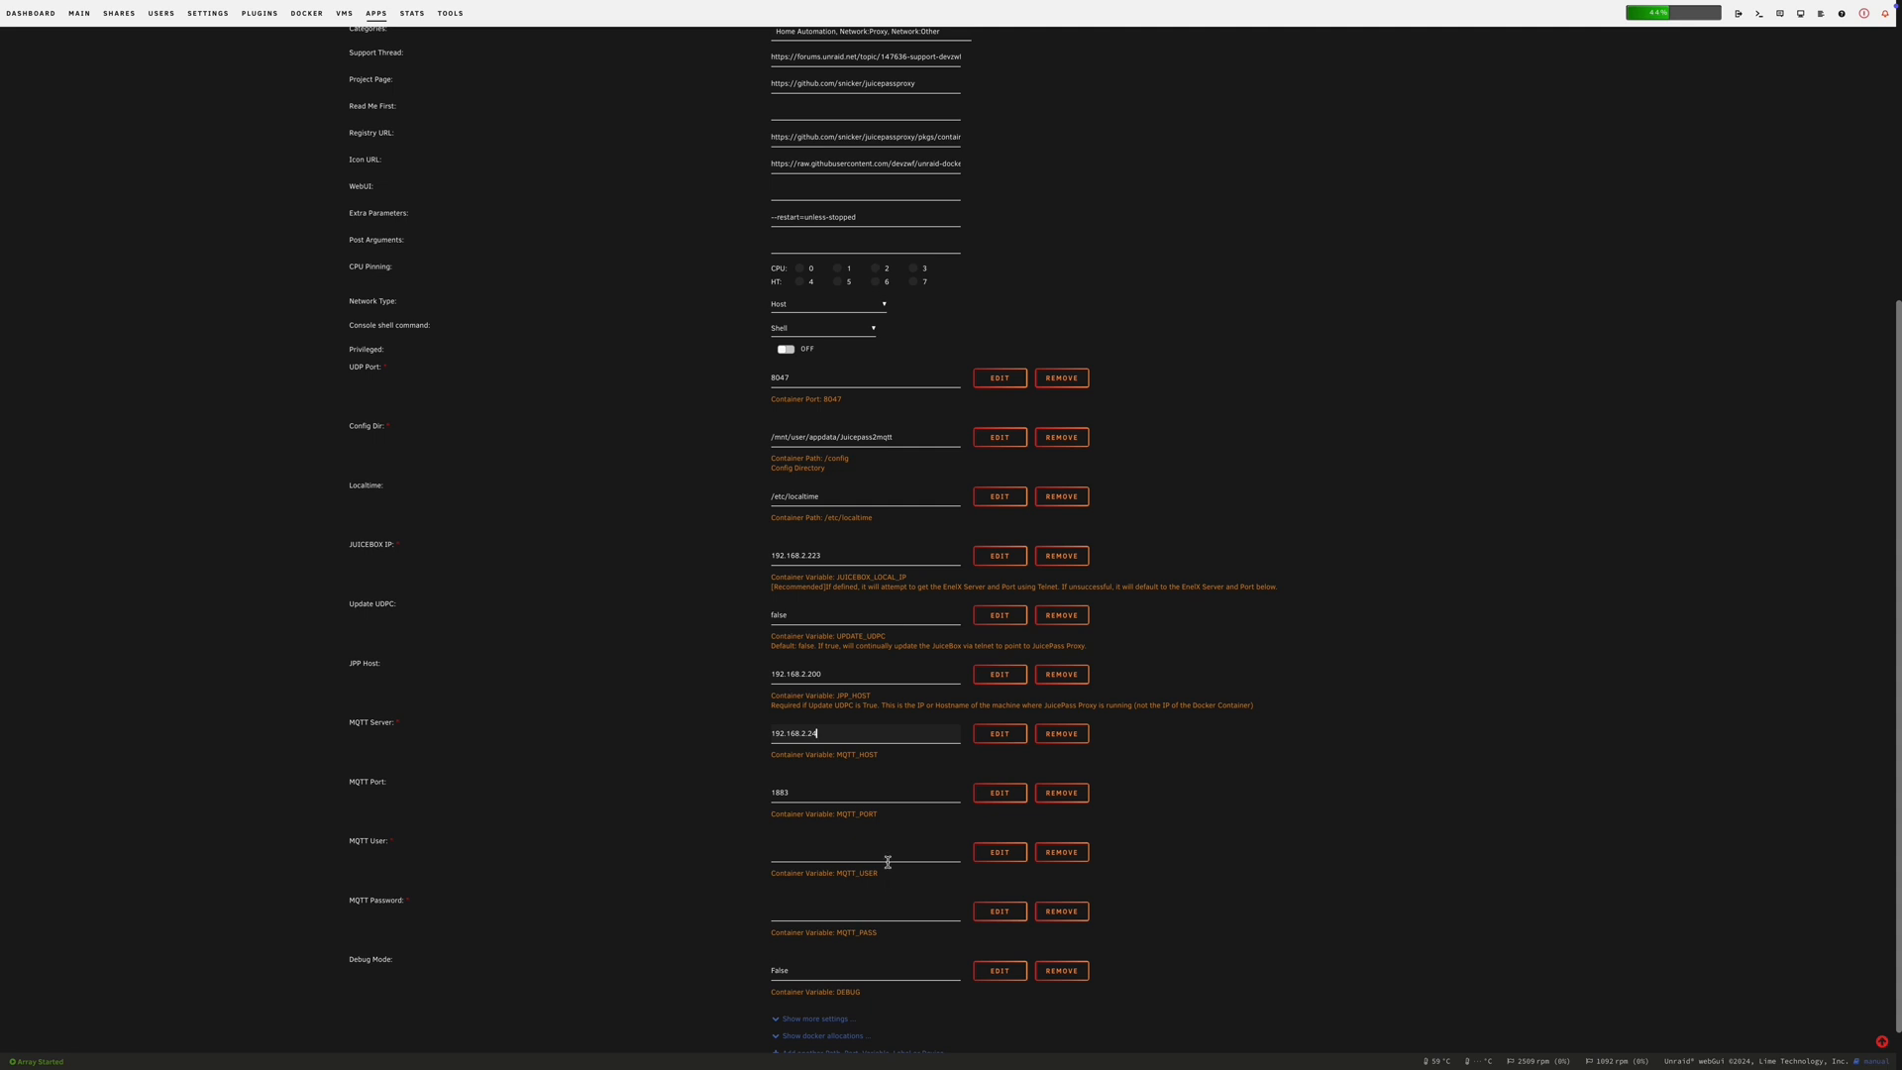
type("user")
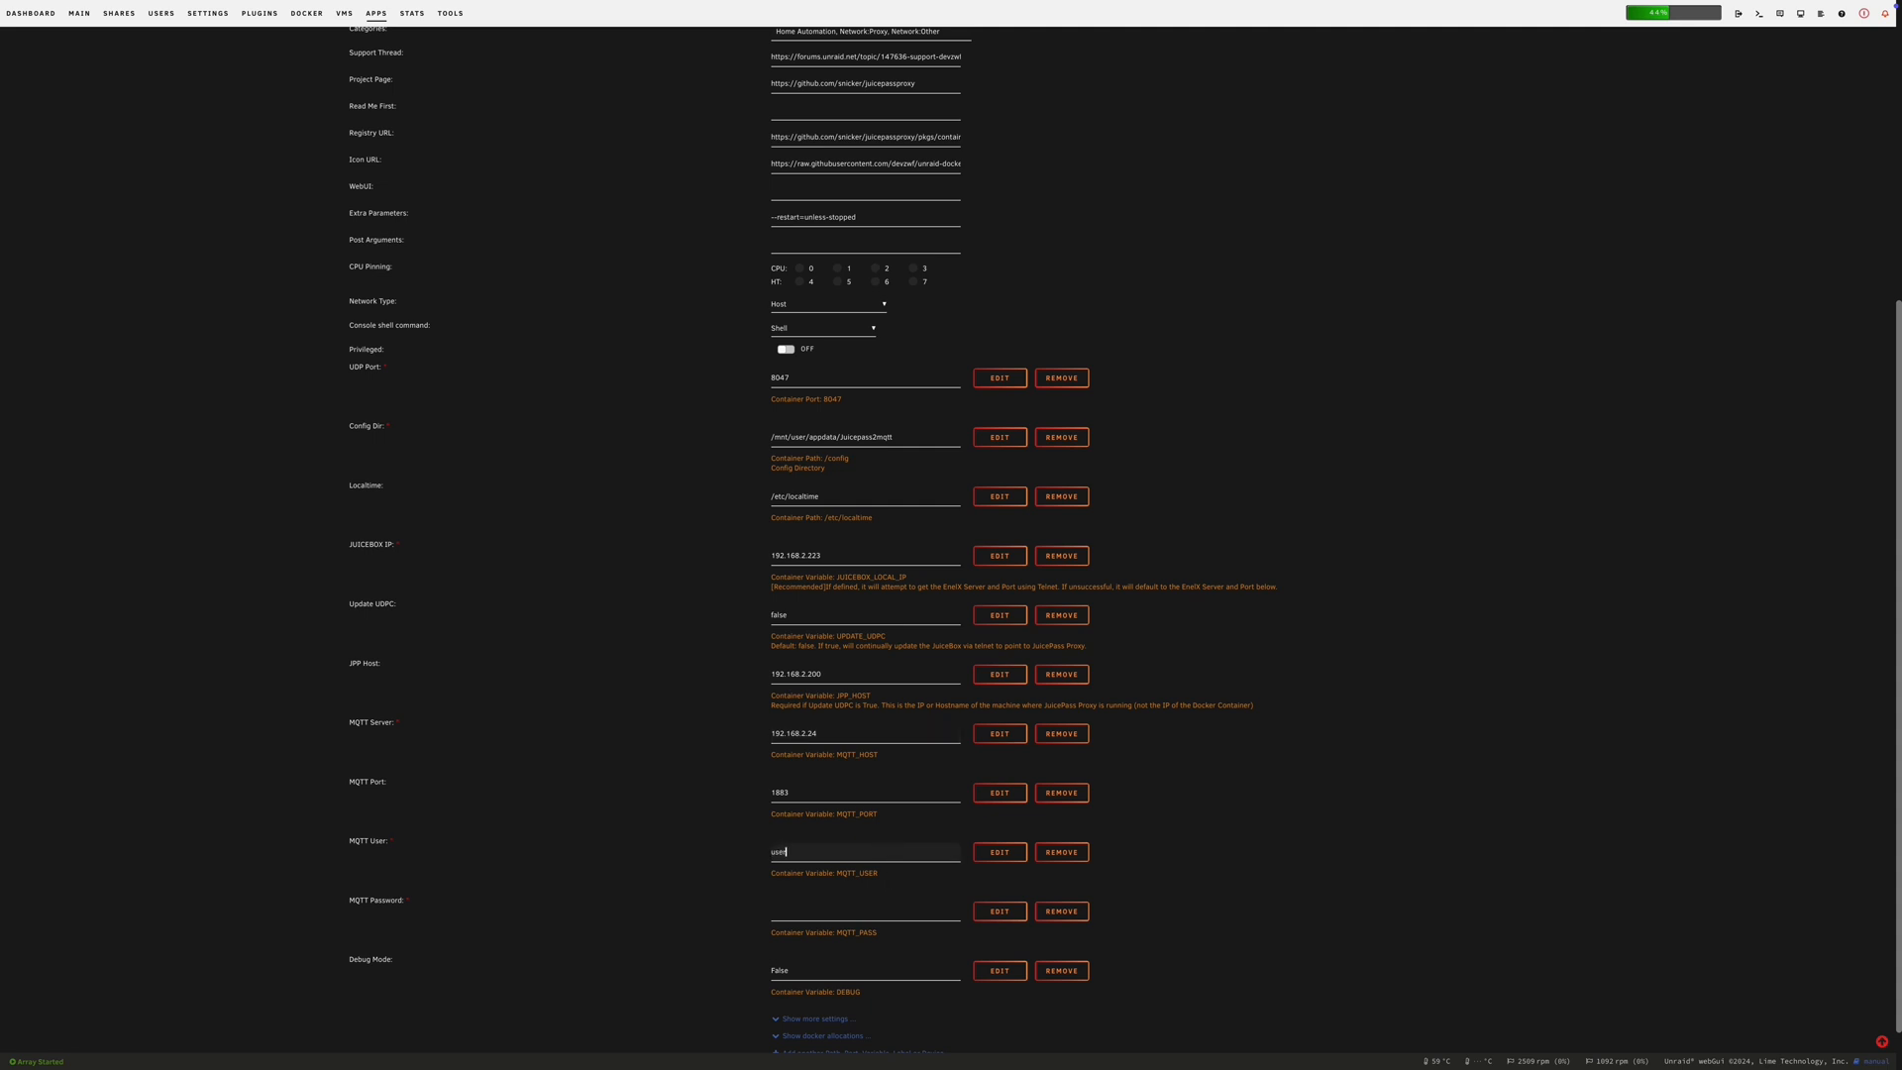
left_click(864, 912)
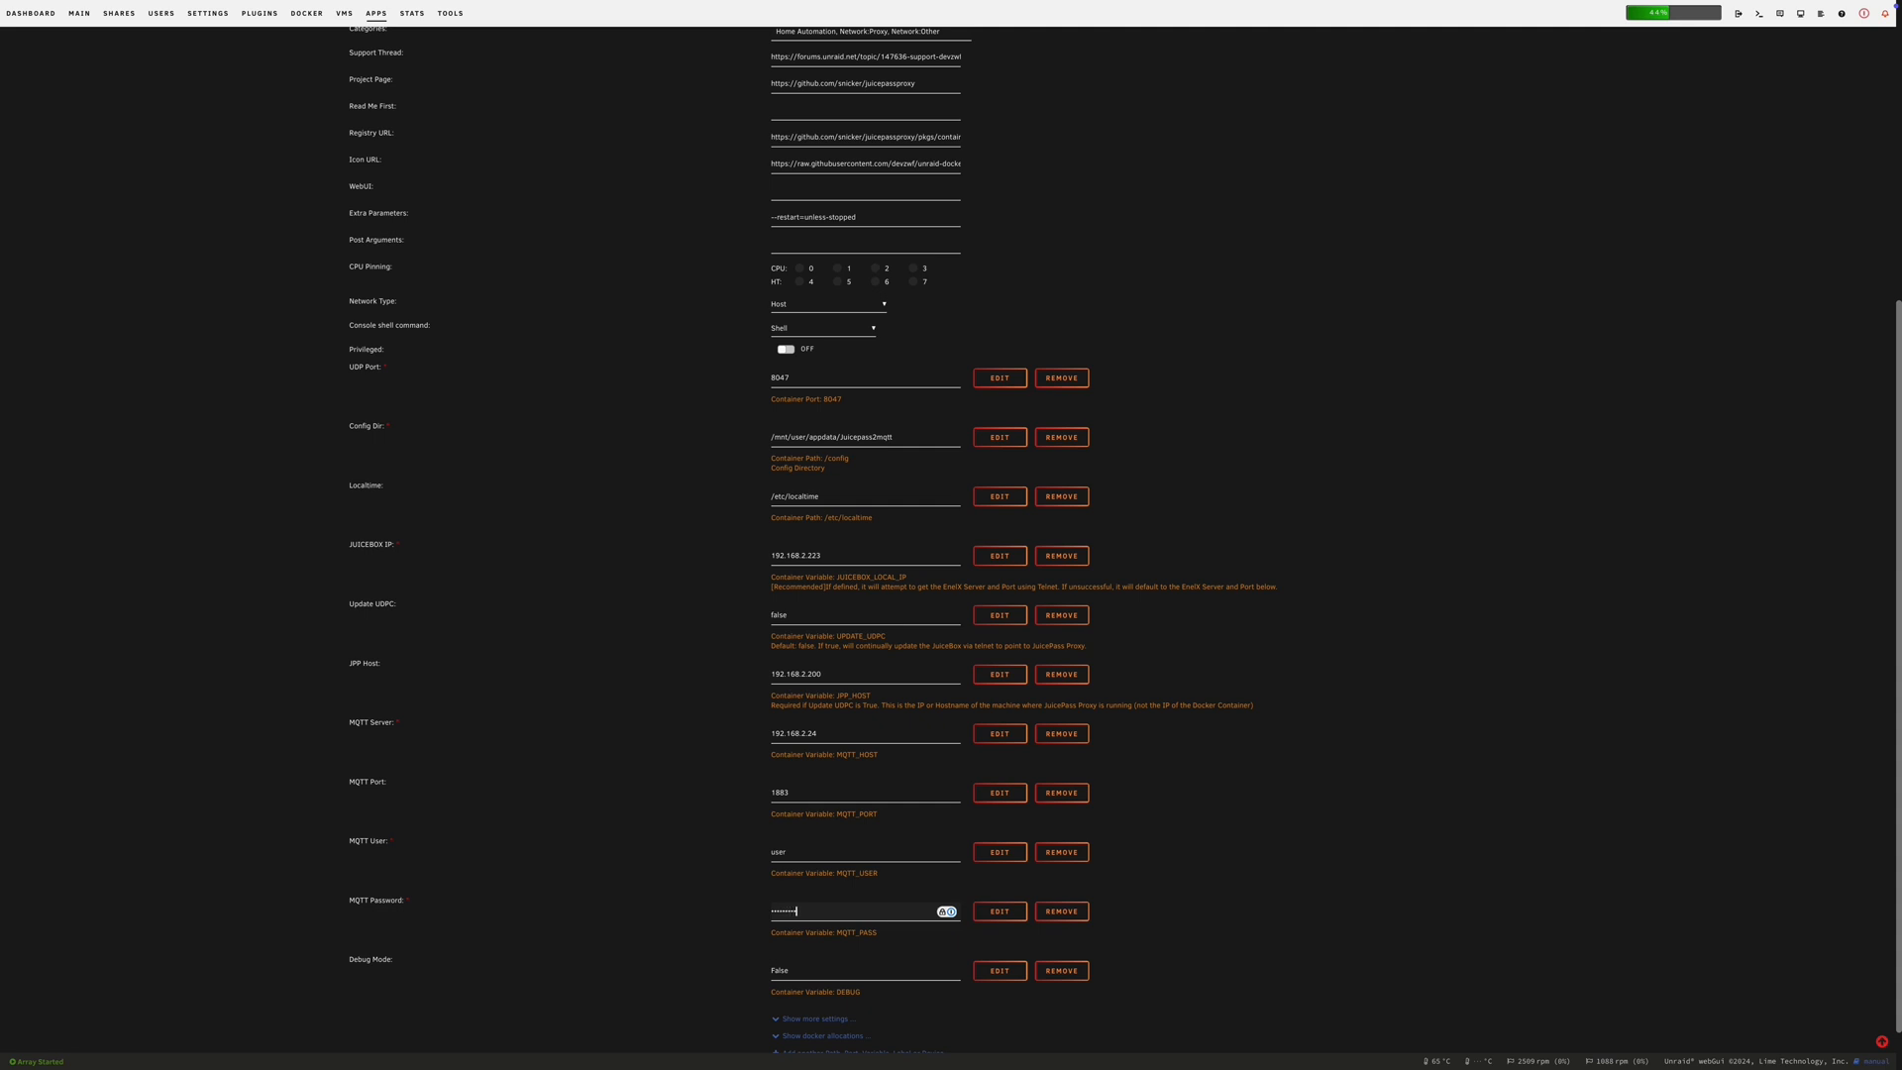
scroll("down", 3)
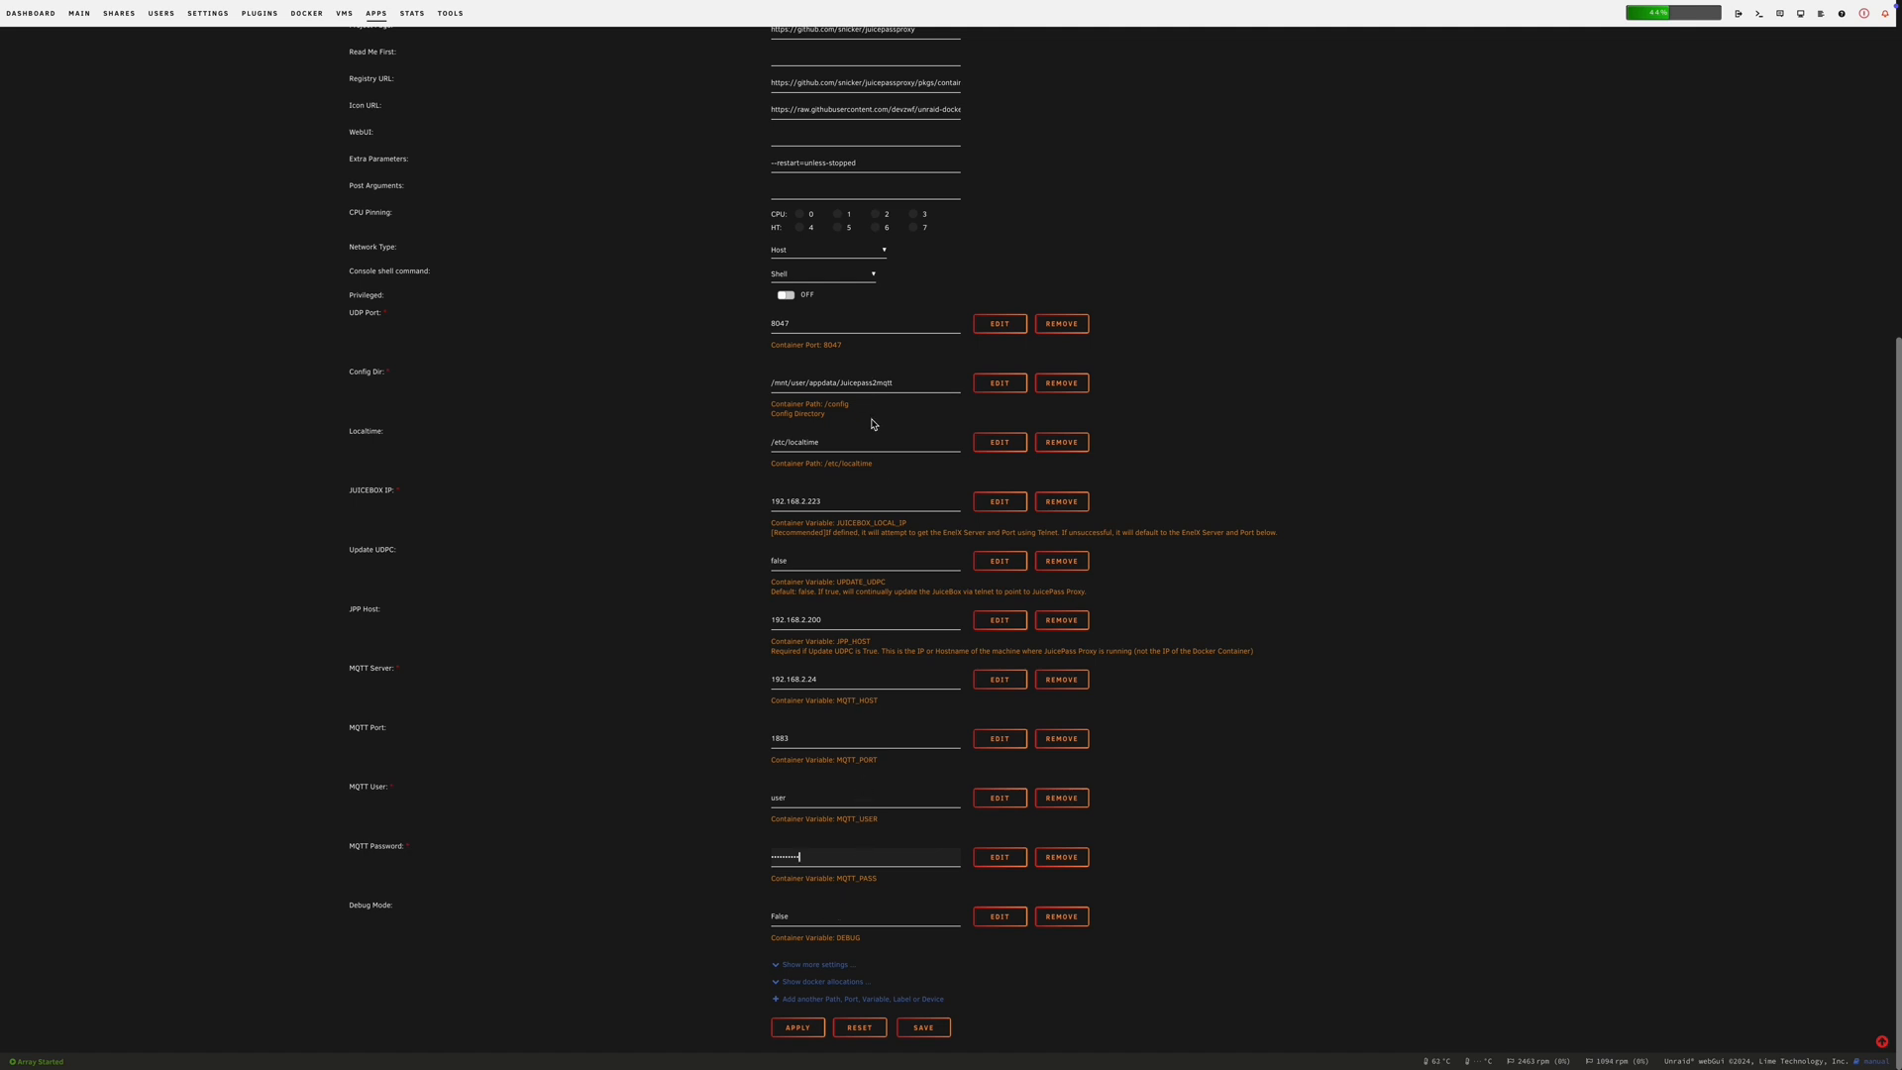
mouse_move(893, 836)
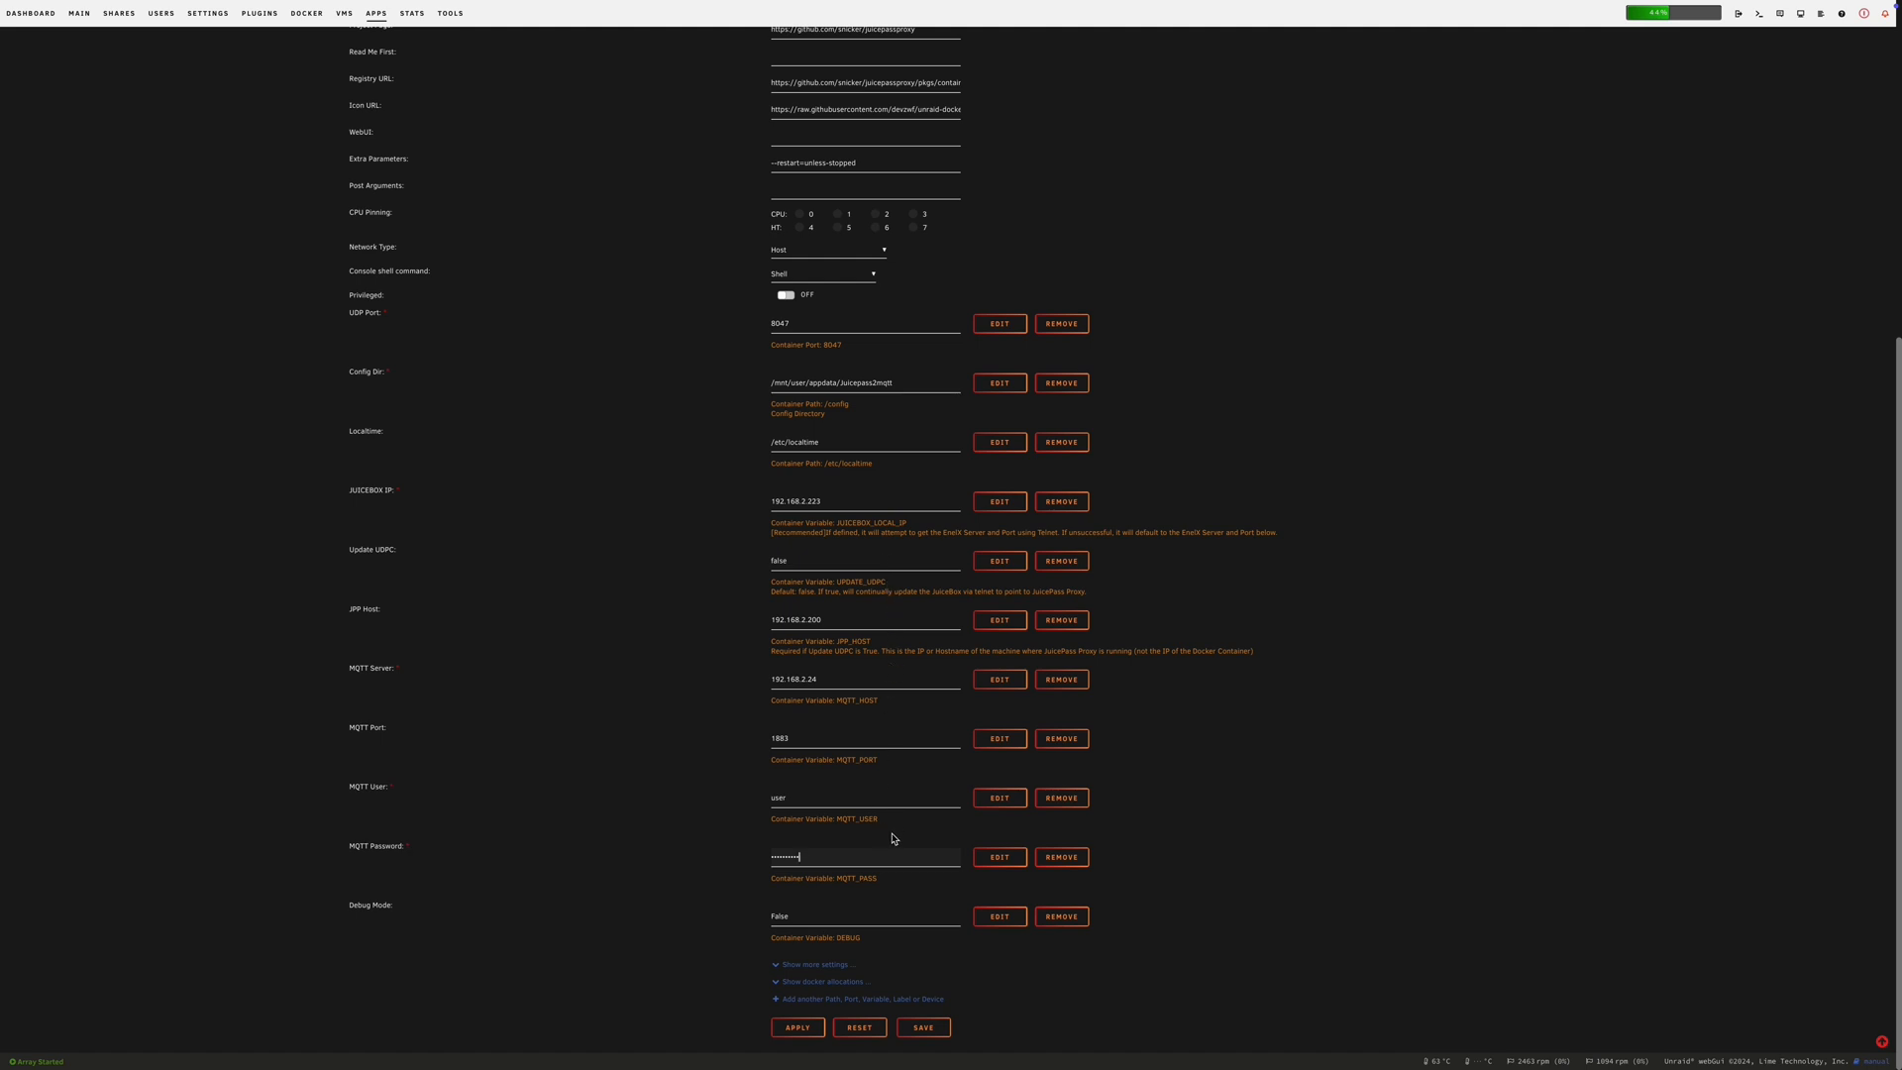
mouse_move(903, 416)
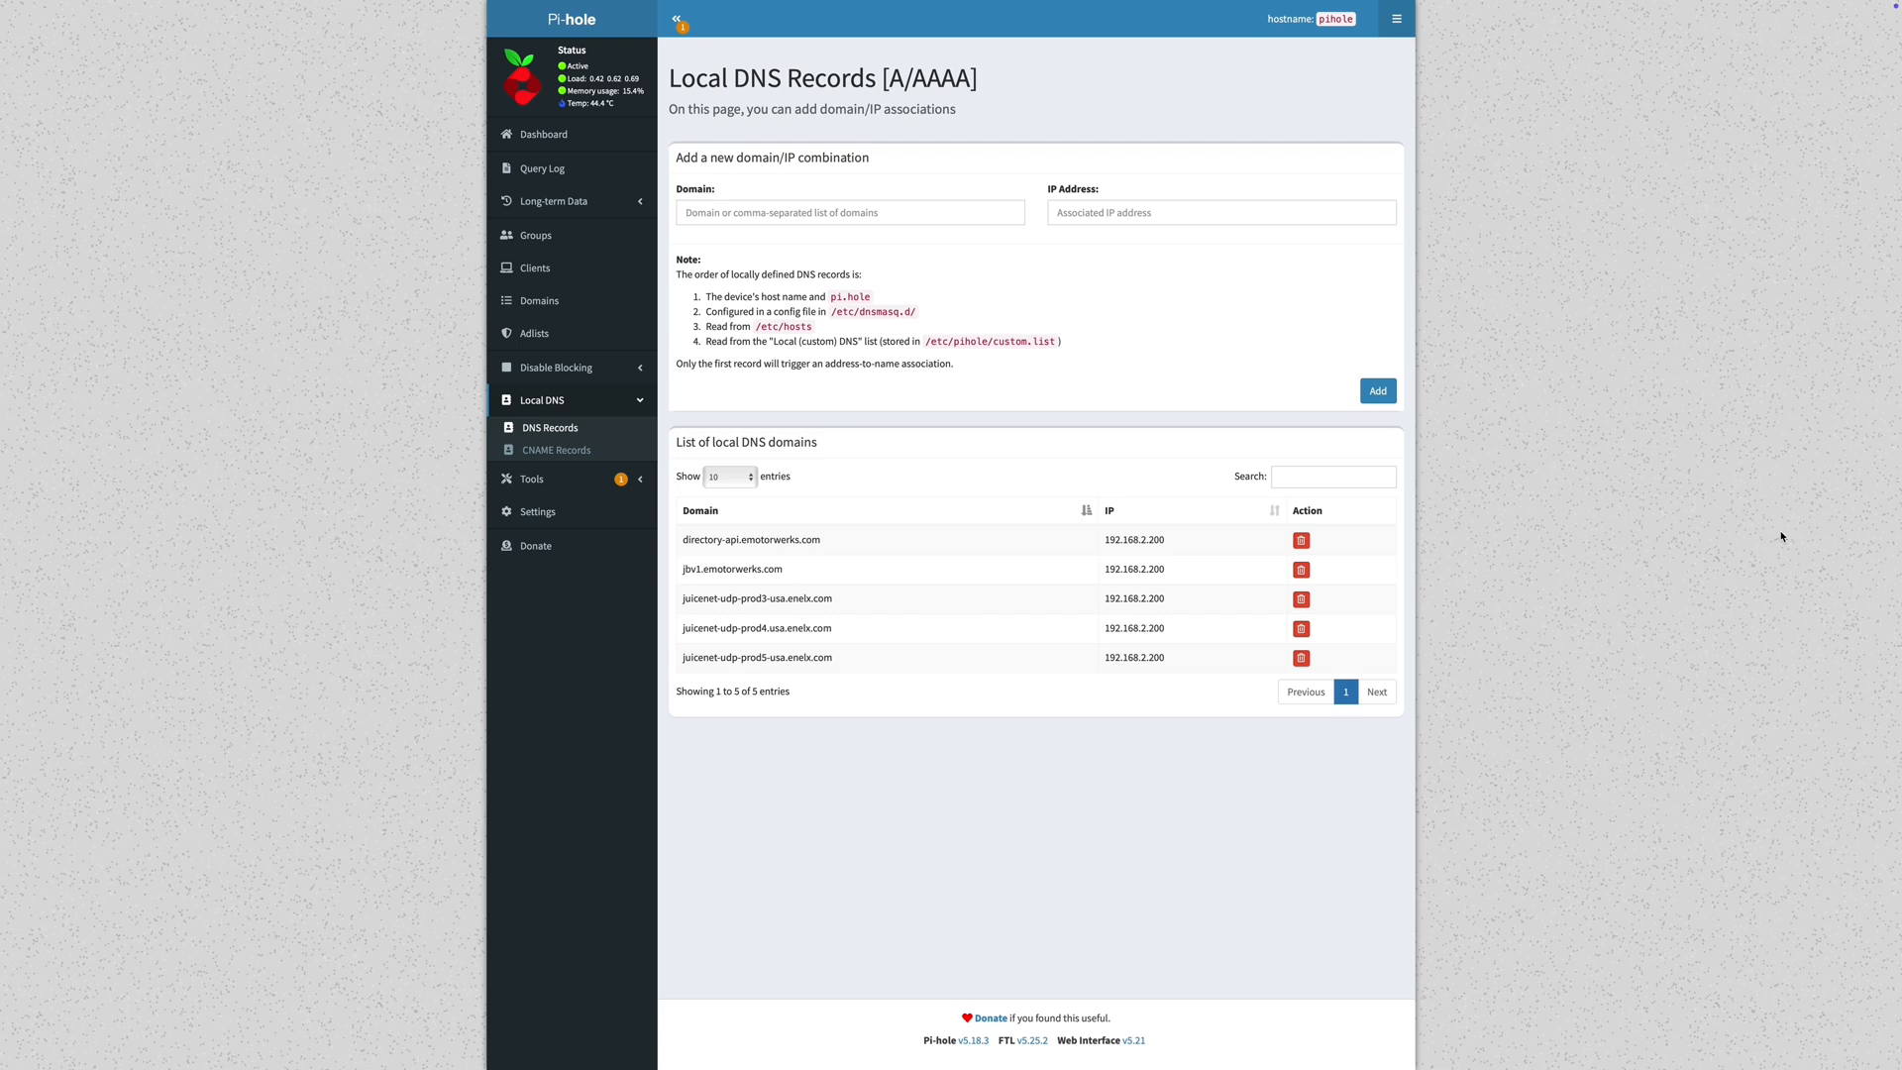
mouse_move(1319, 6)
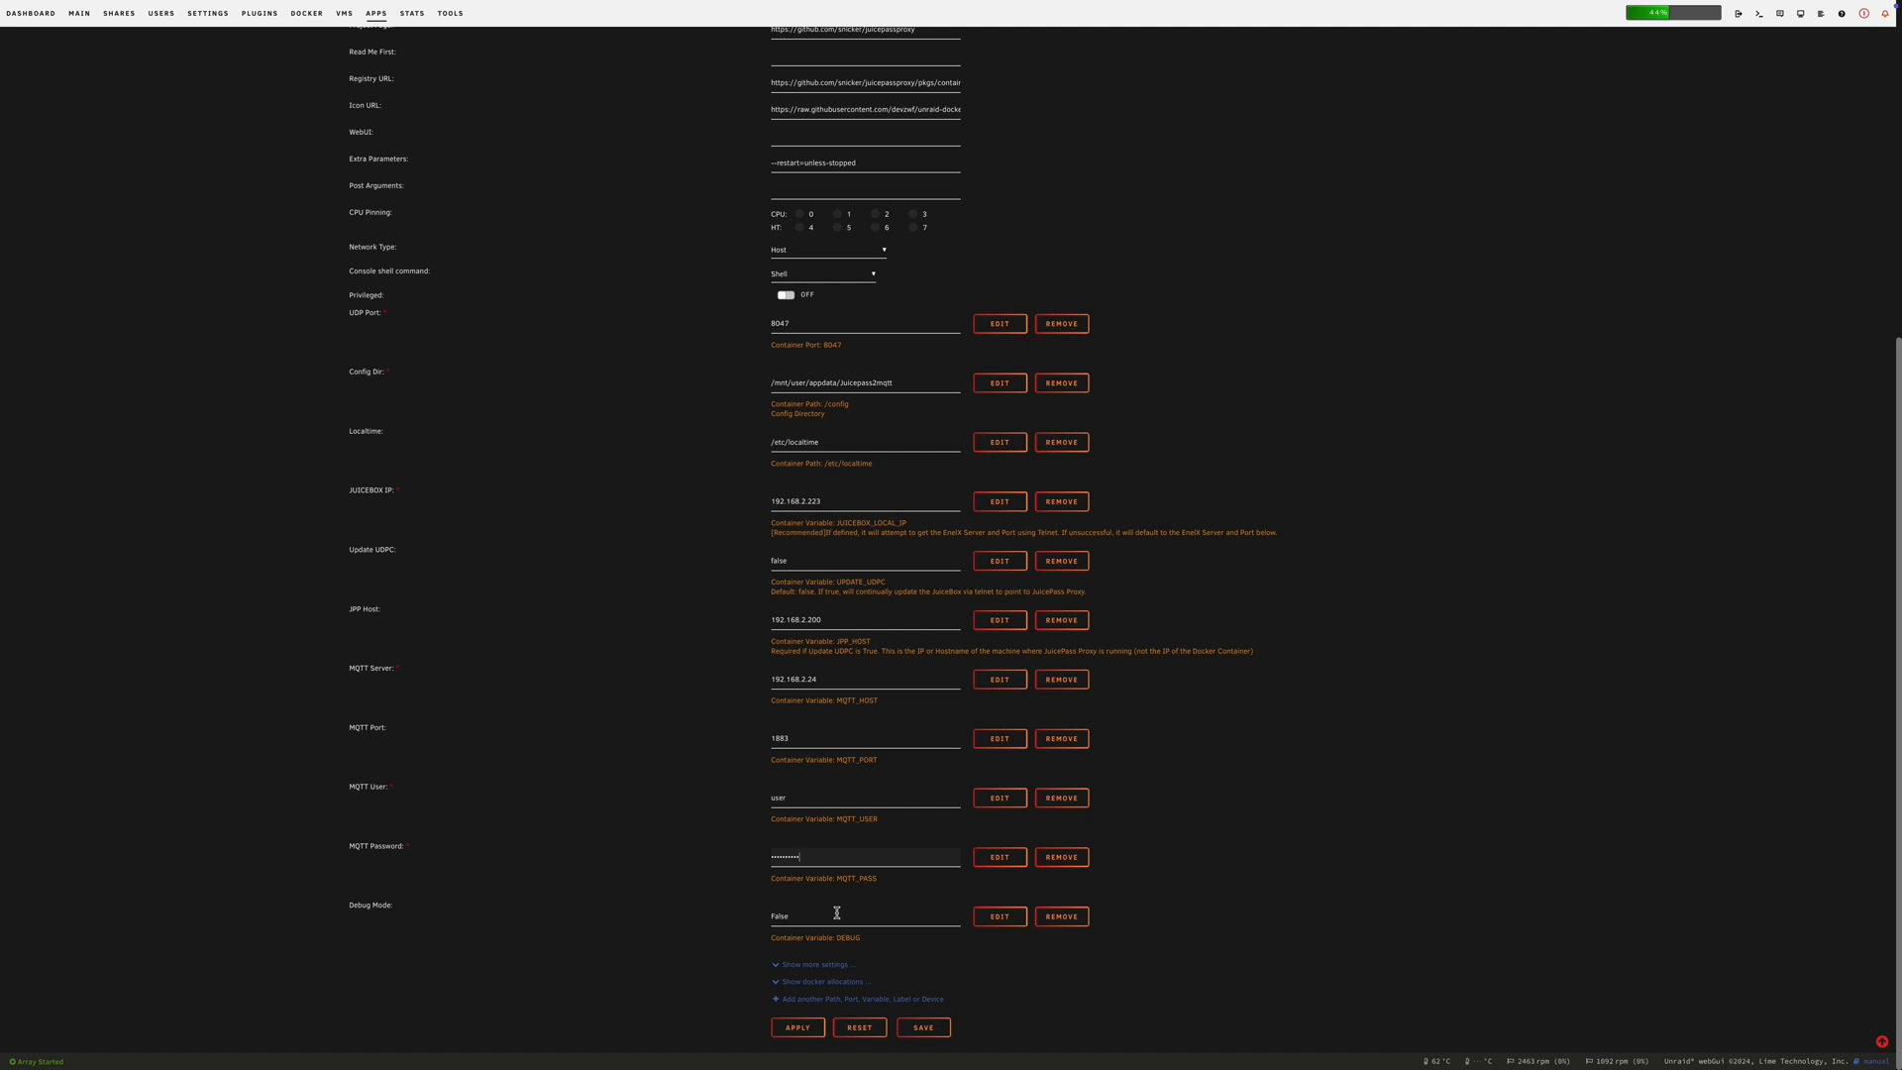
mouse_move(872, 617)
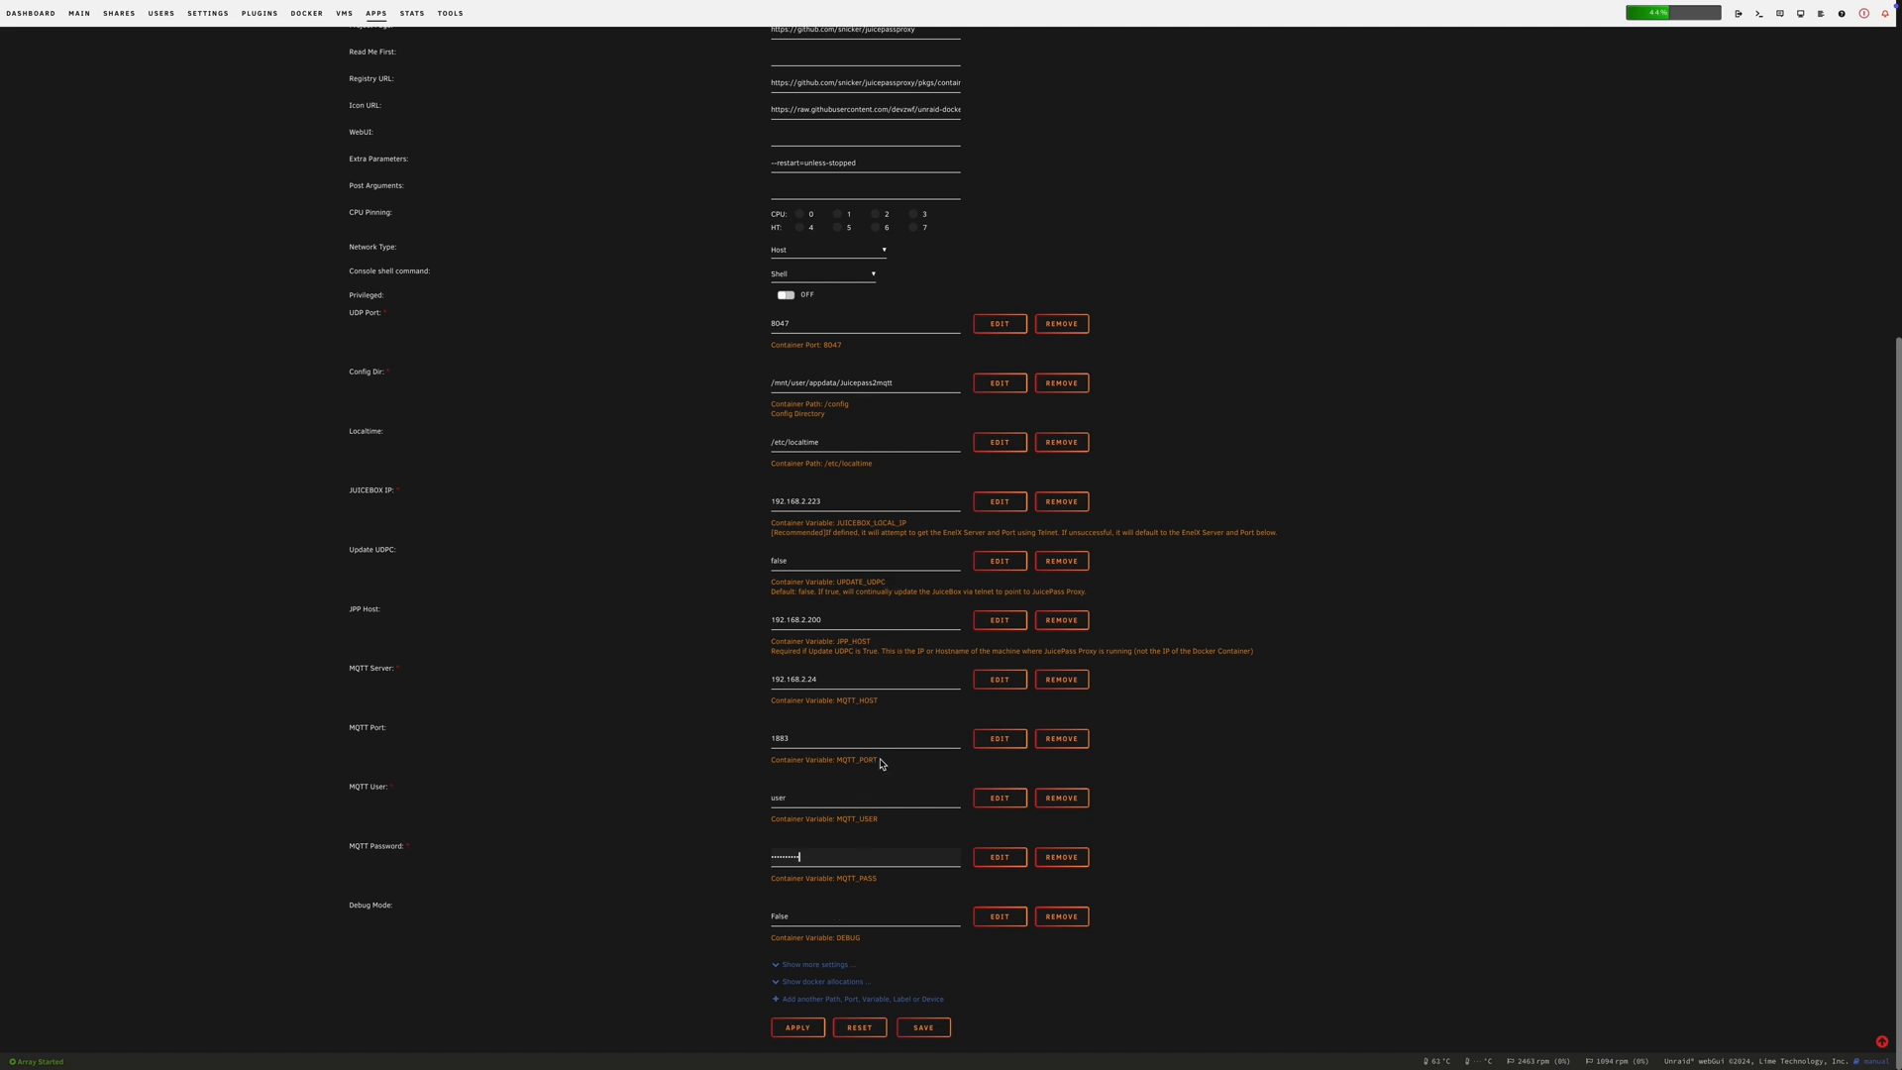
mouse_move(898, 487)
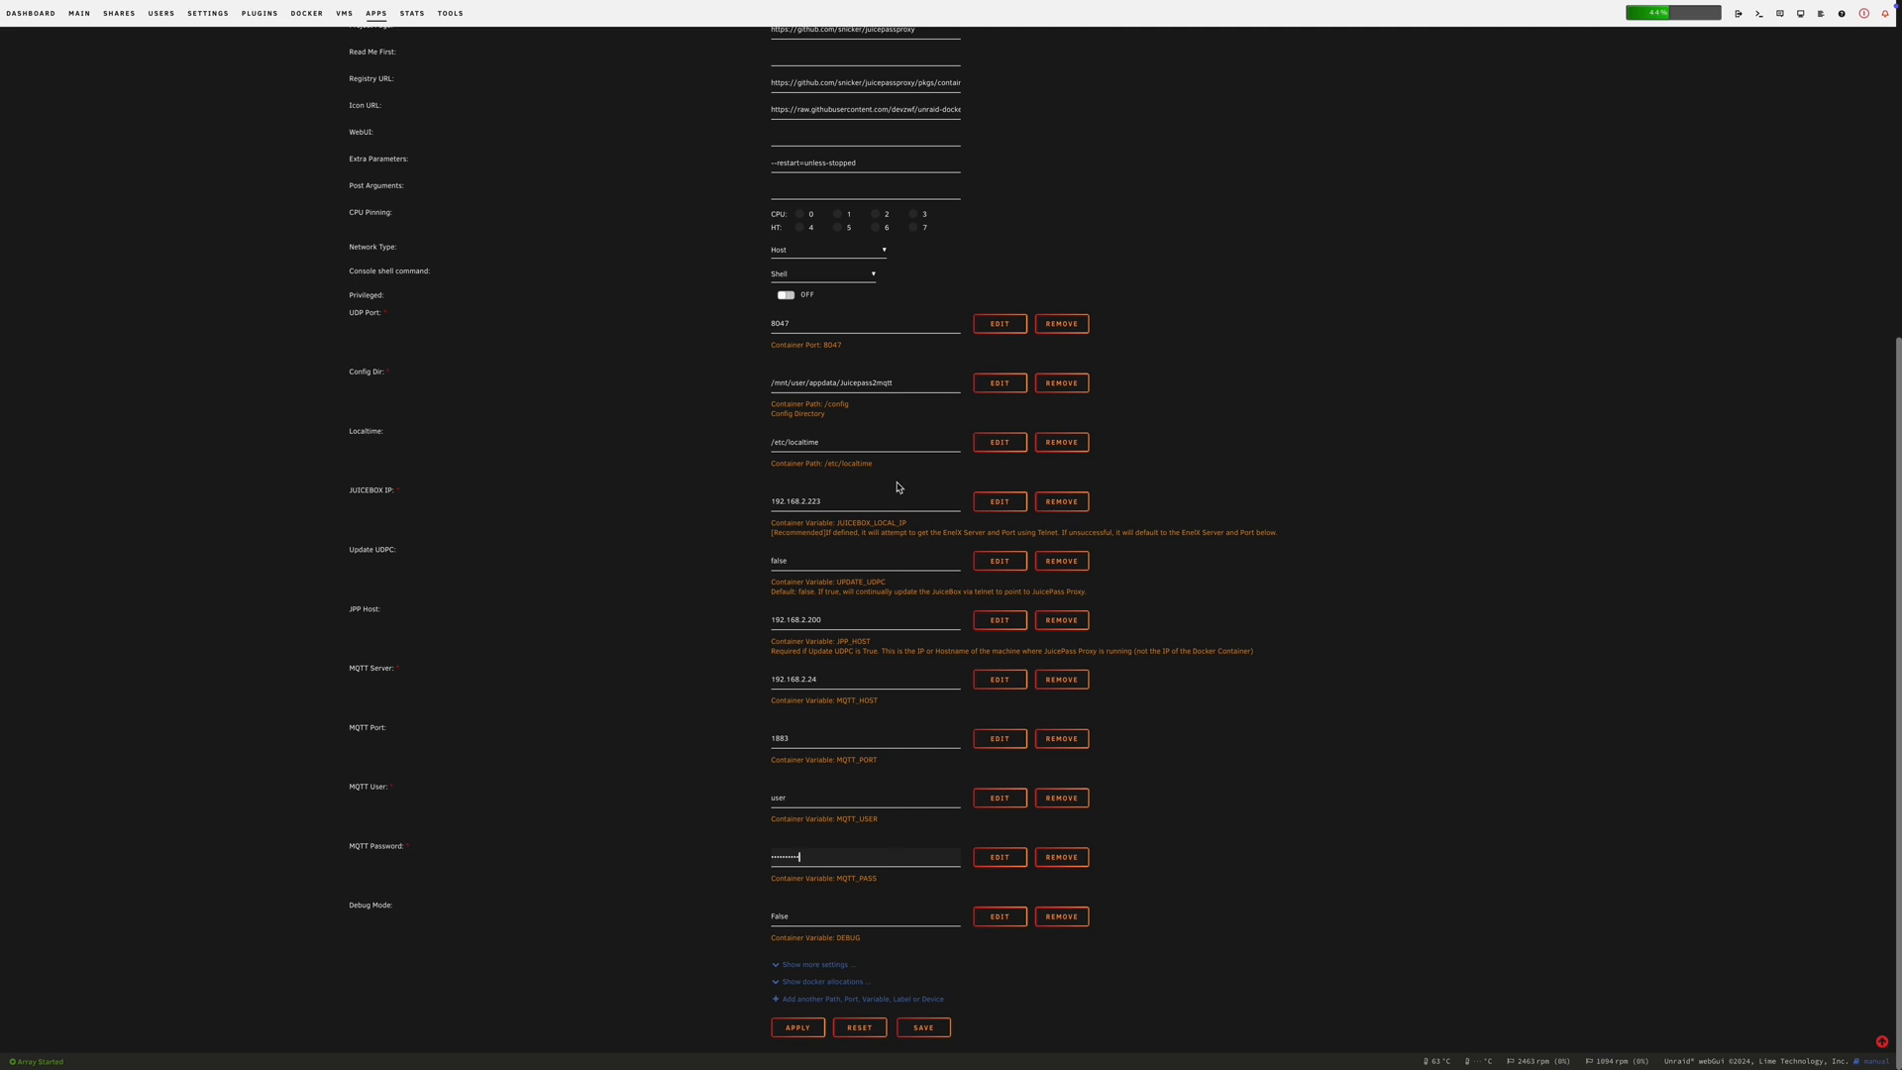
mouse_move(937, 787)
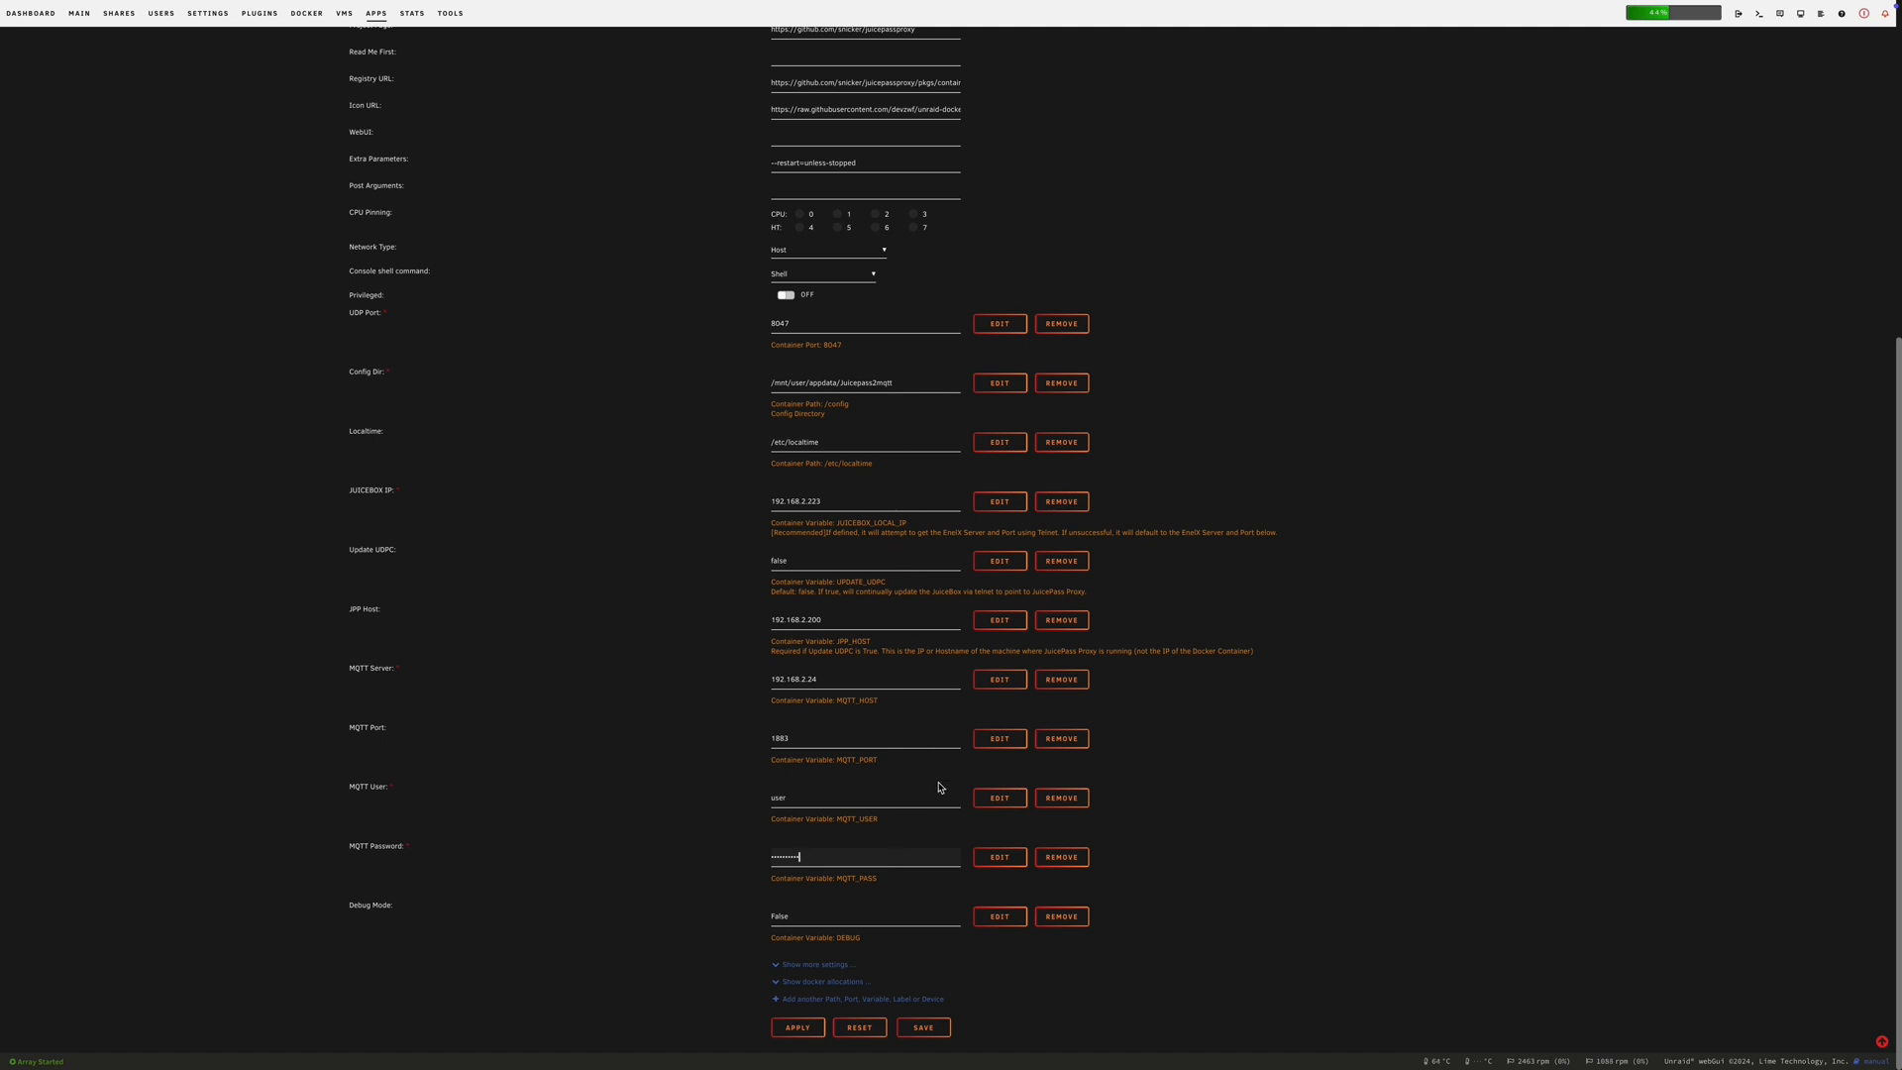
mouse_move(914, 961)
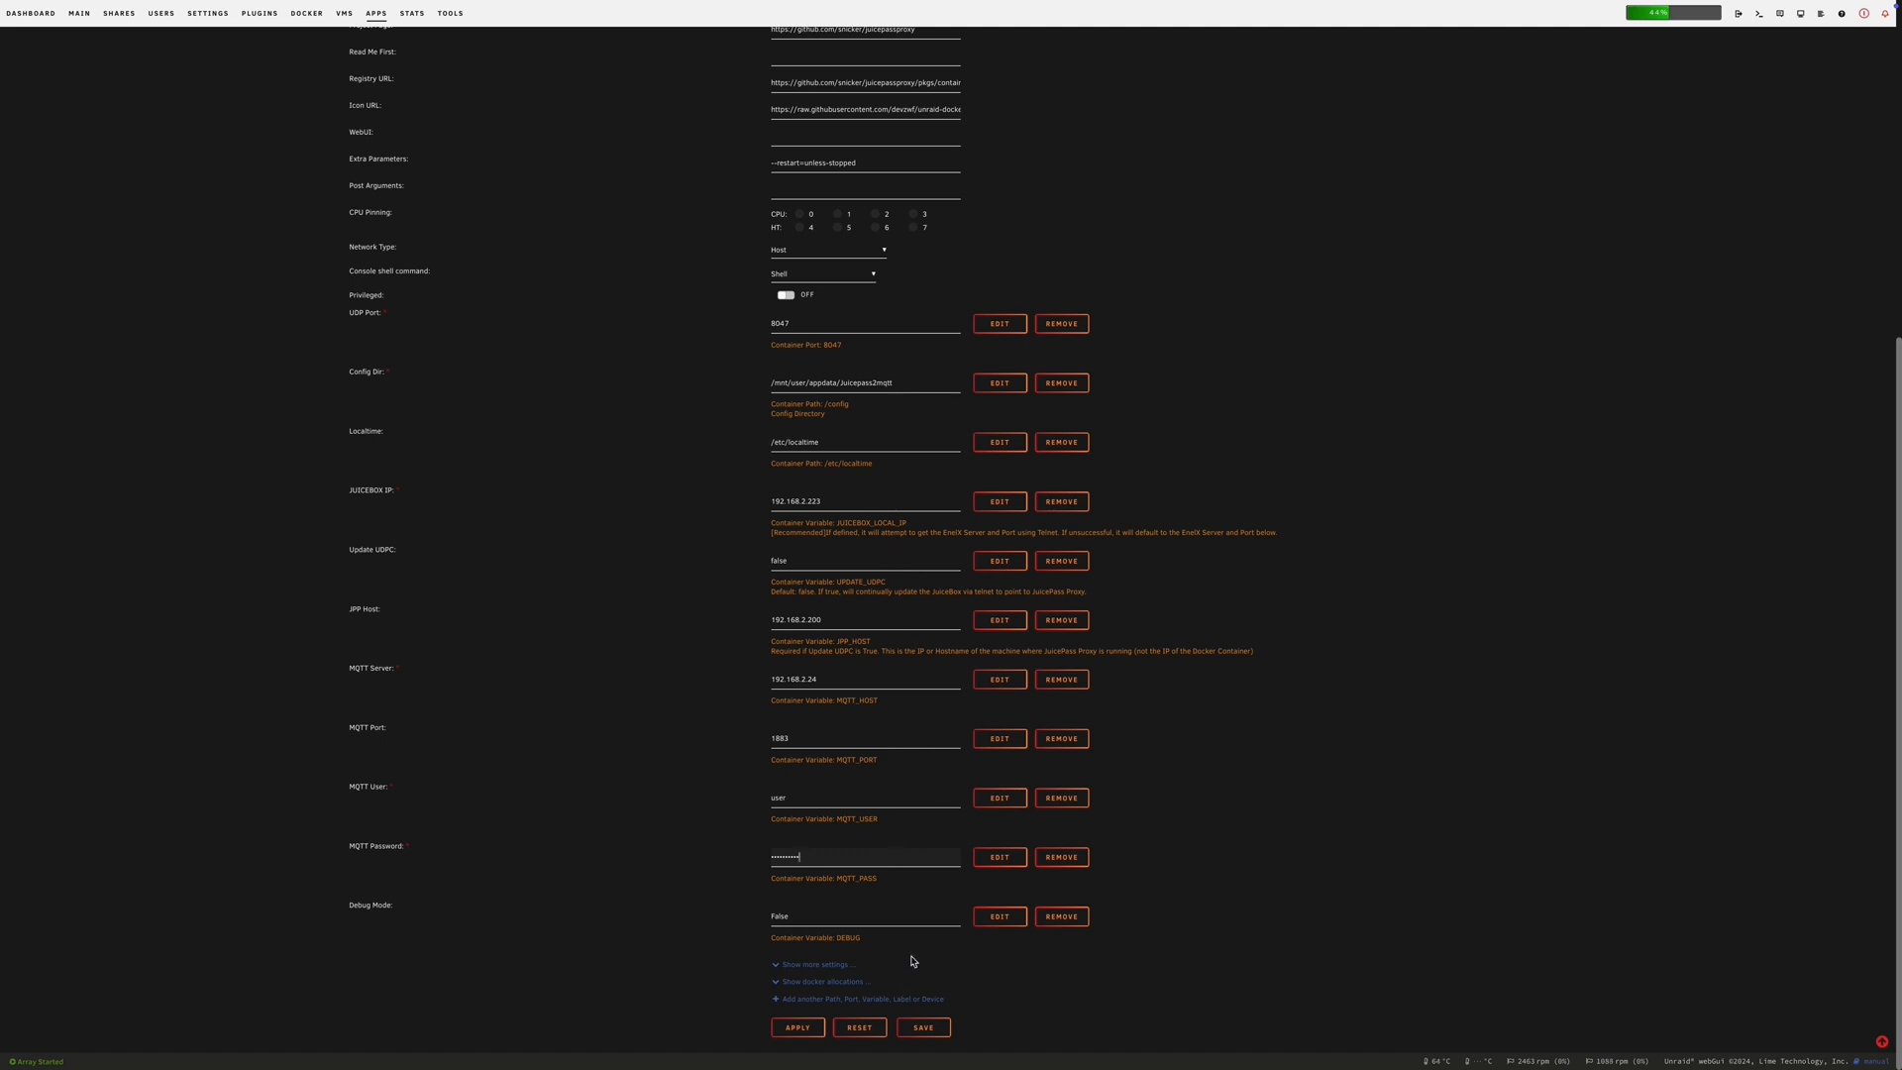
mouse_move(1660, 727)
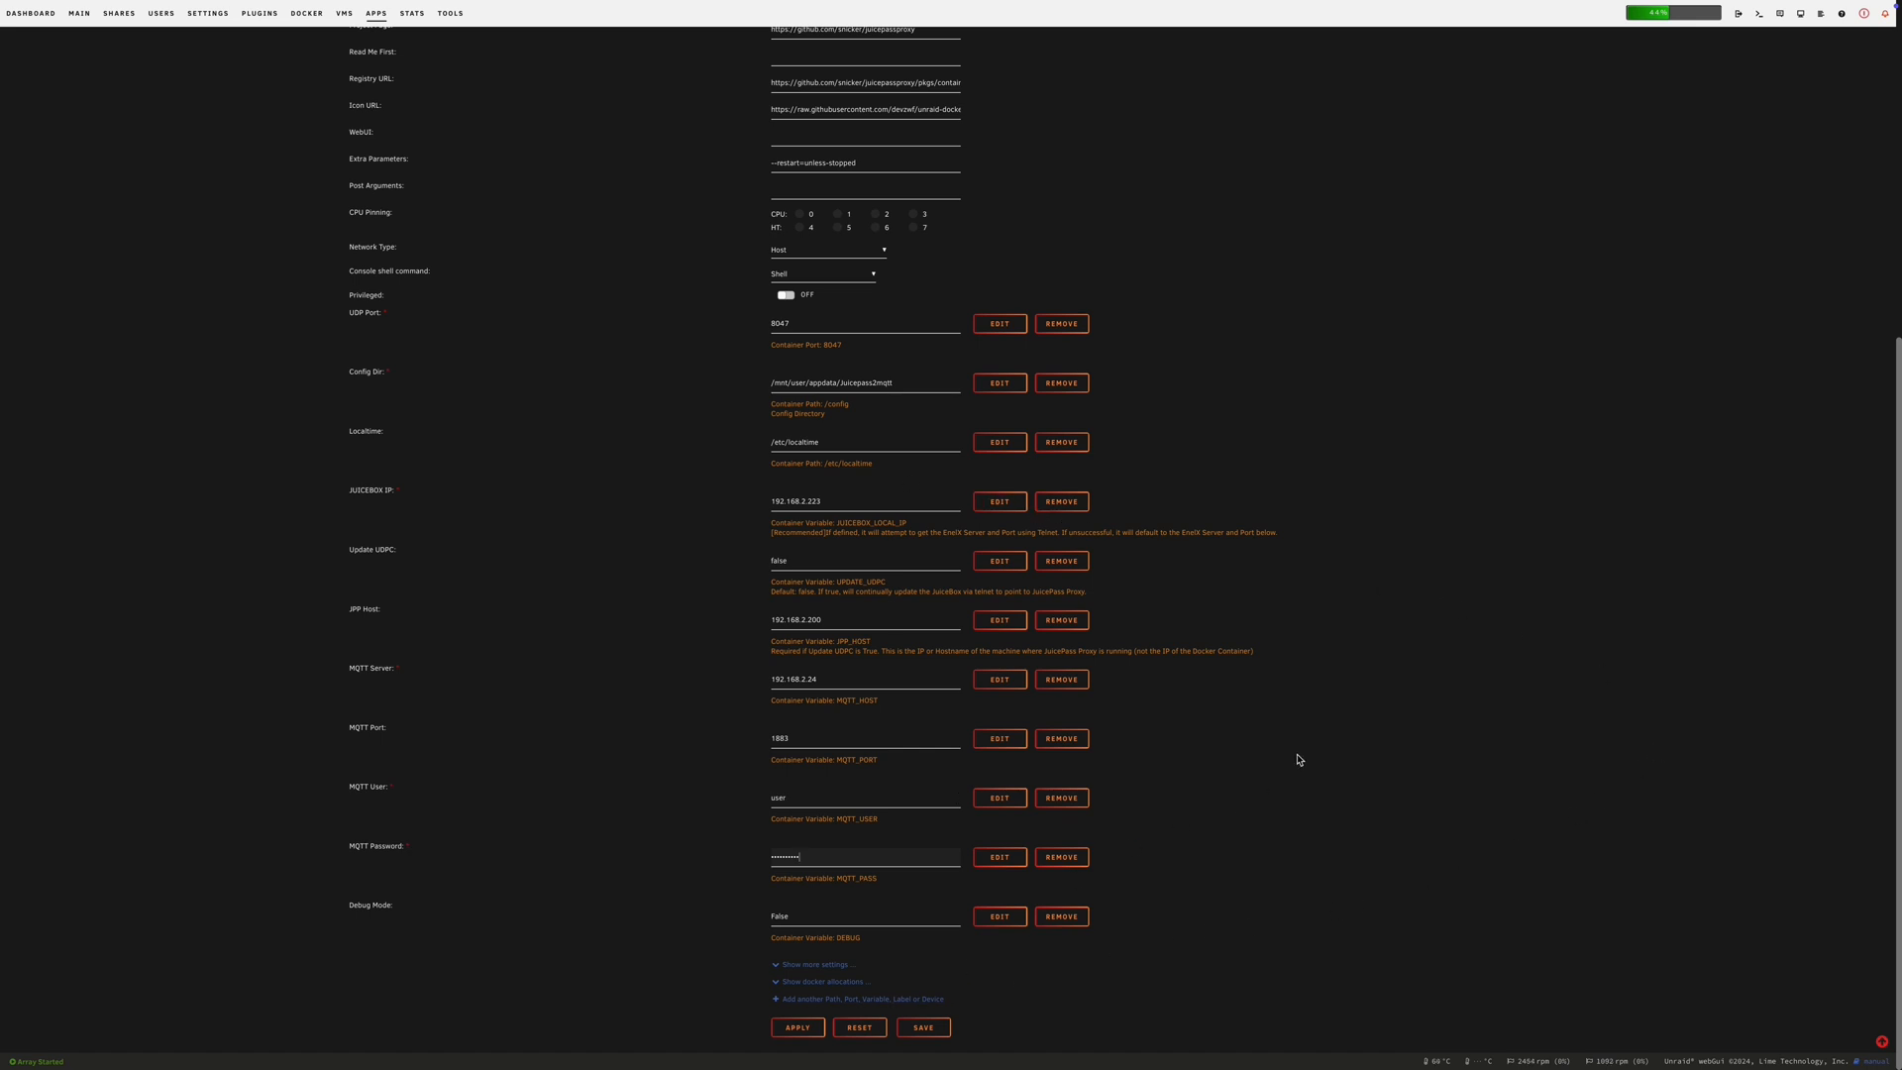
Step: Bring up the actions menu for the new JuicePass Proxy container in the Docker list
scroll("up", 3)
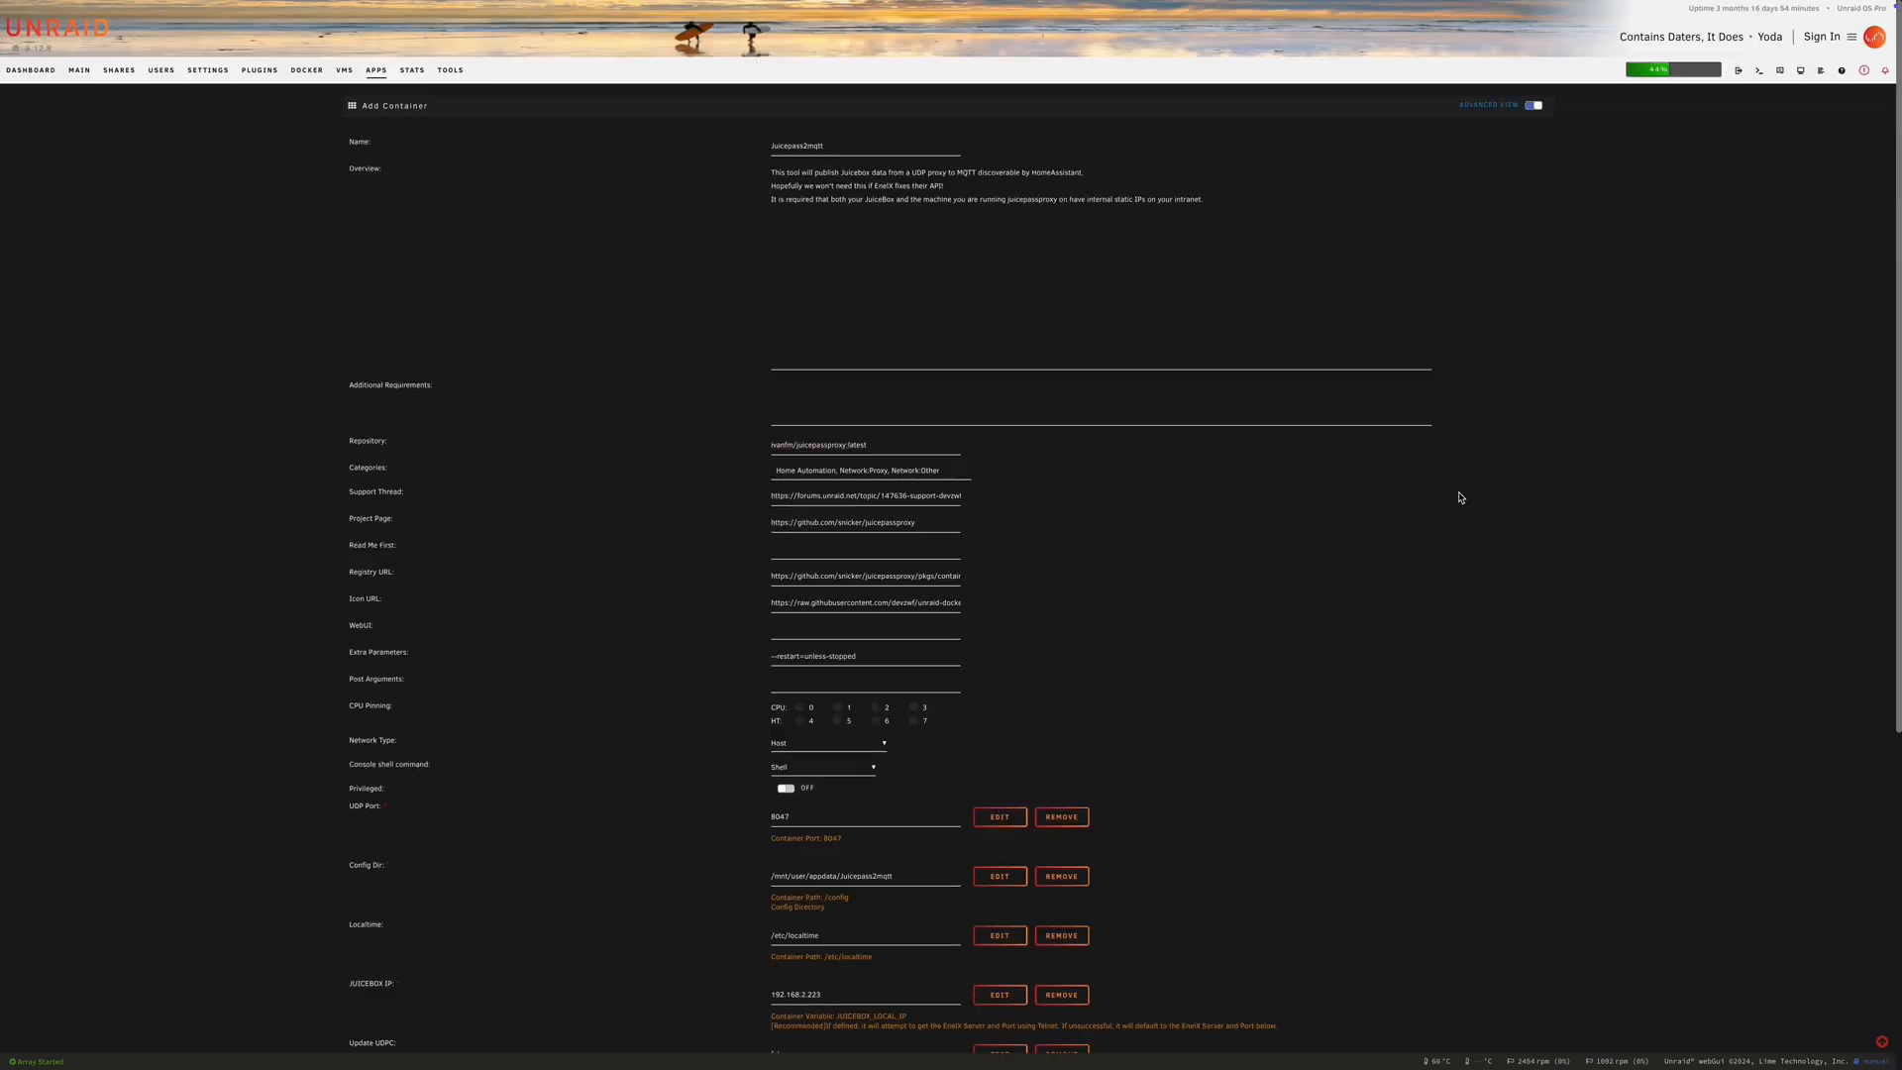
left_click(307, 70)
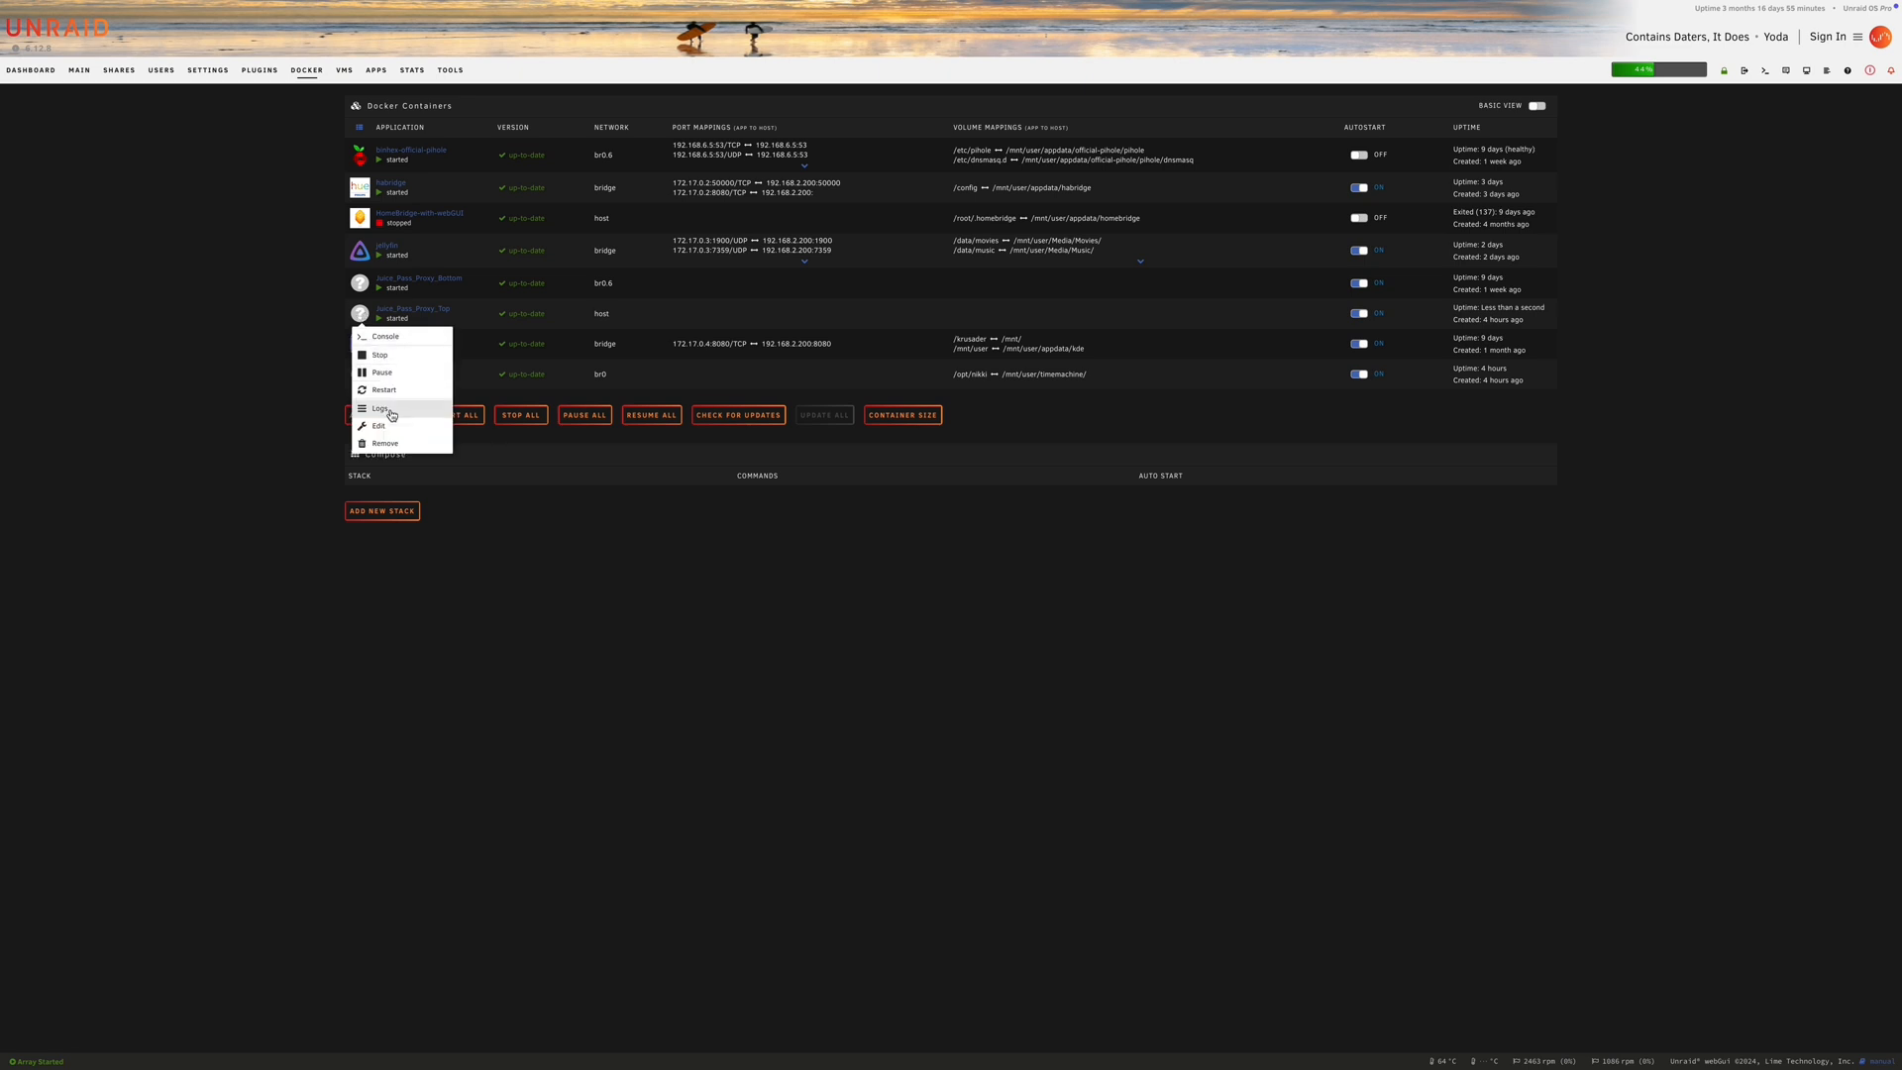
Step: Read the proxy log showing Juice_Box_Top connecting to 192.168.2.223 and publishing MQTT discovery topics
left_click(383, 408)
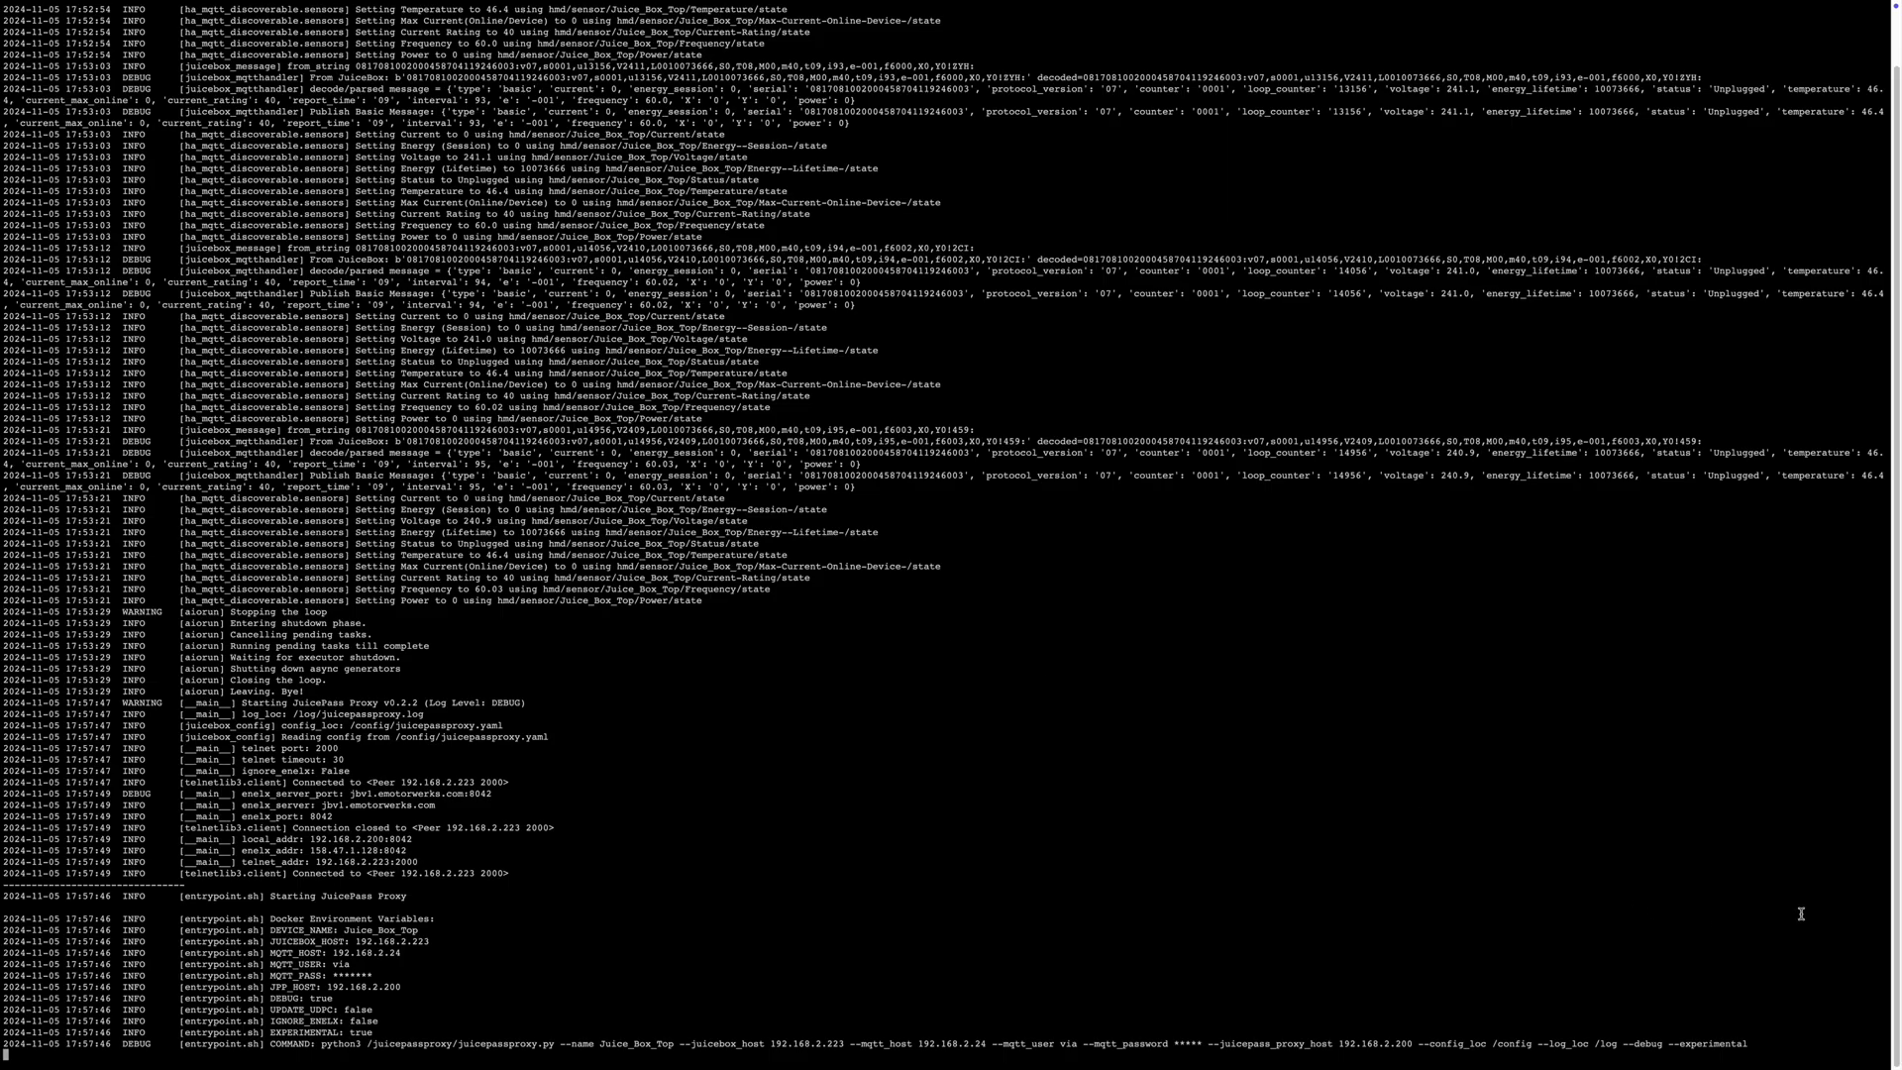
scroll("down", 3)
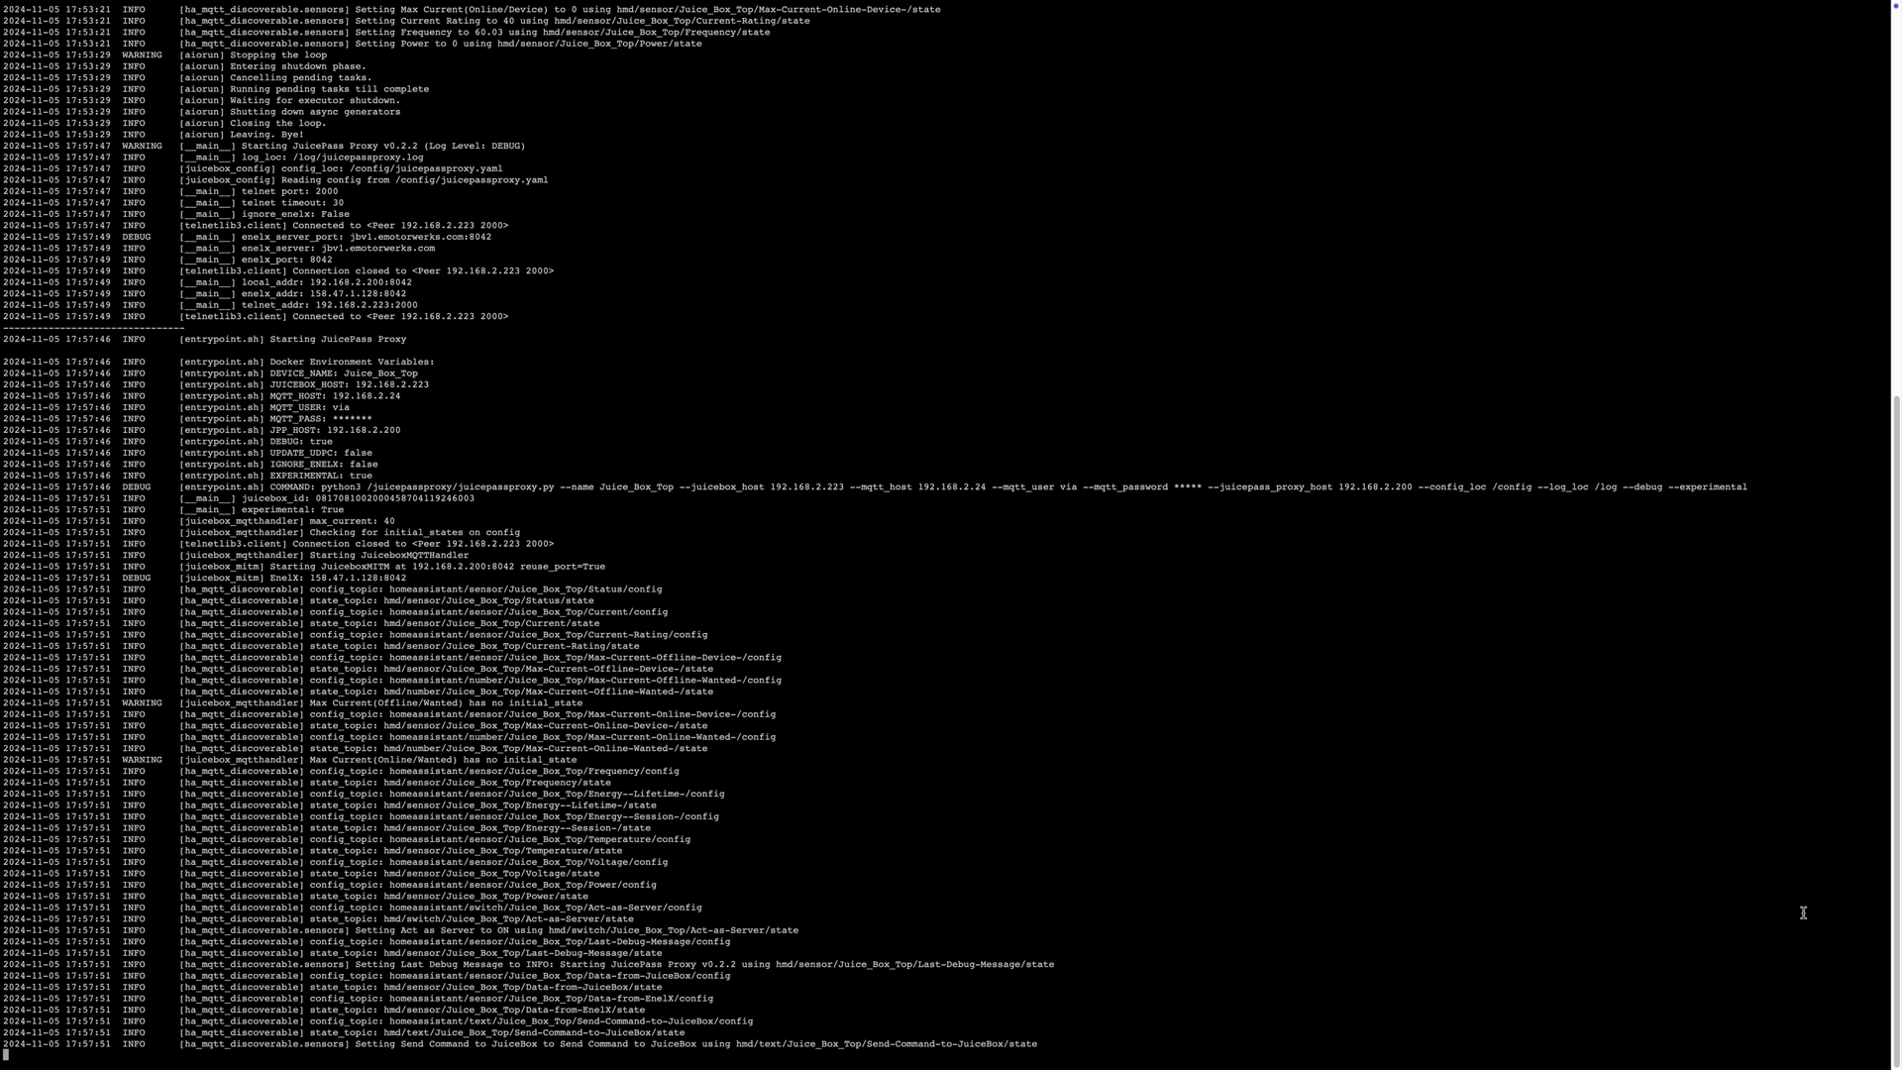
scroll("down", 3)
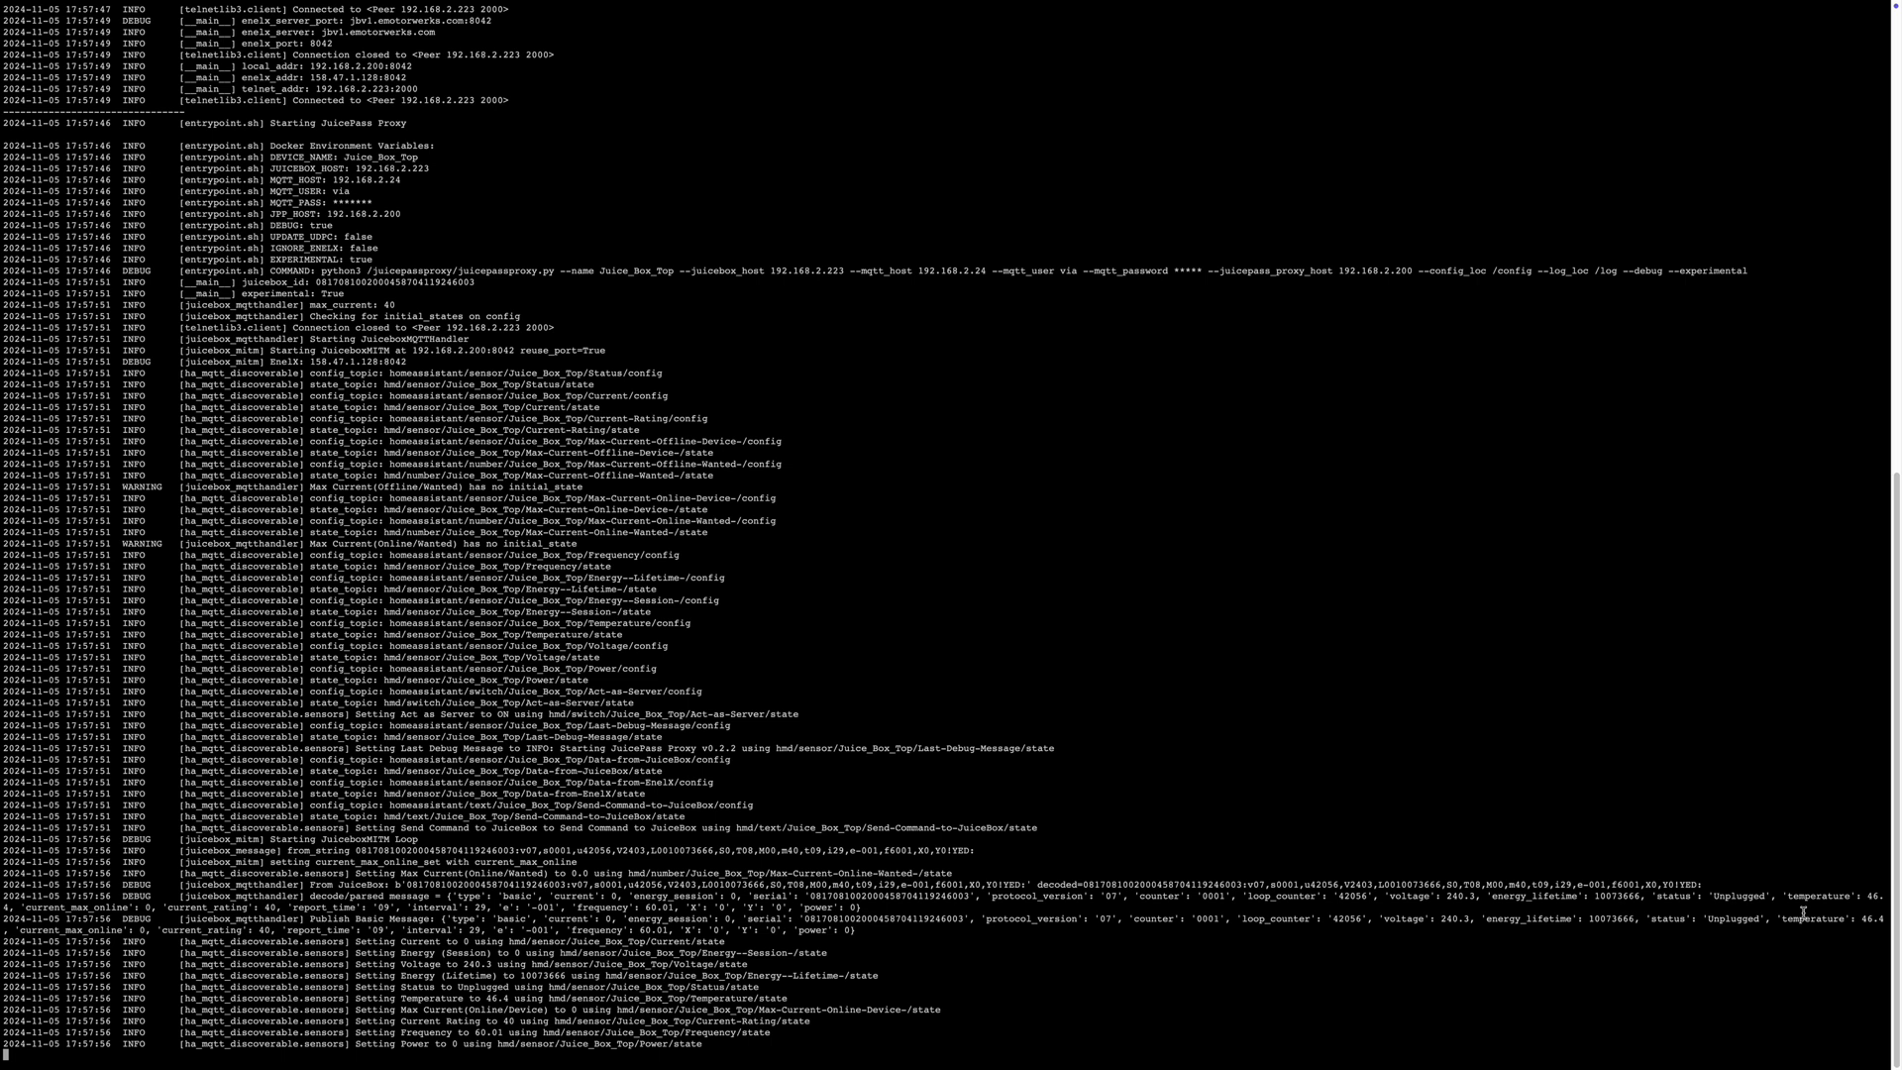
scroll("down", 3)
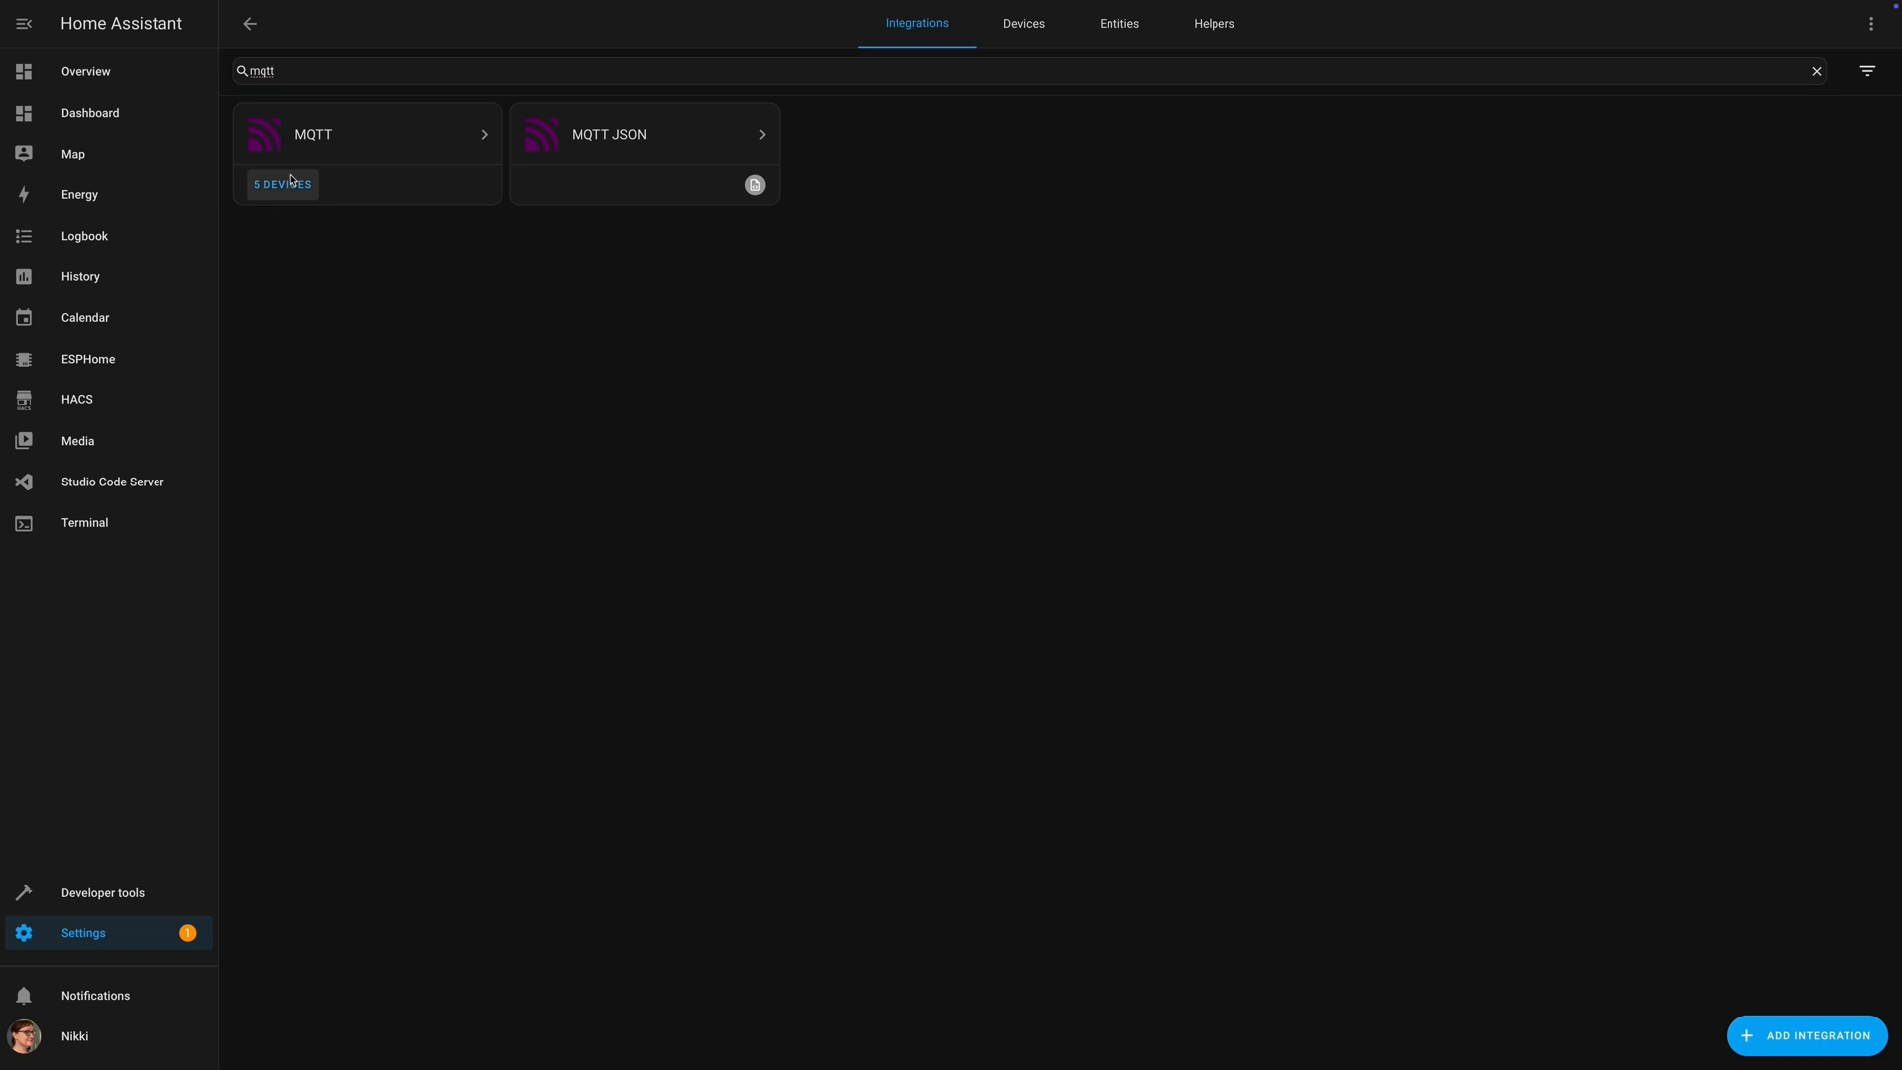
Step: Open the Juice_Box_Top device page from the Devices list
left_click(282, 184)
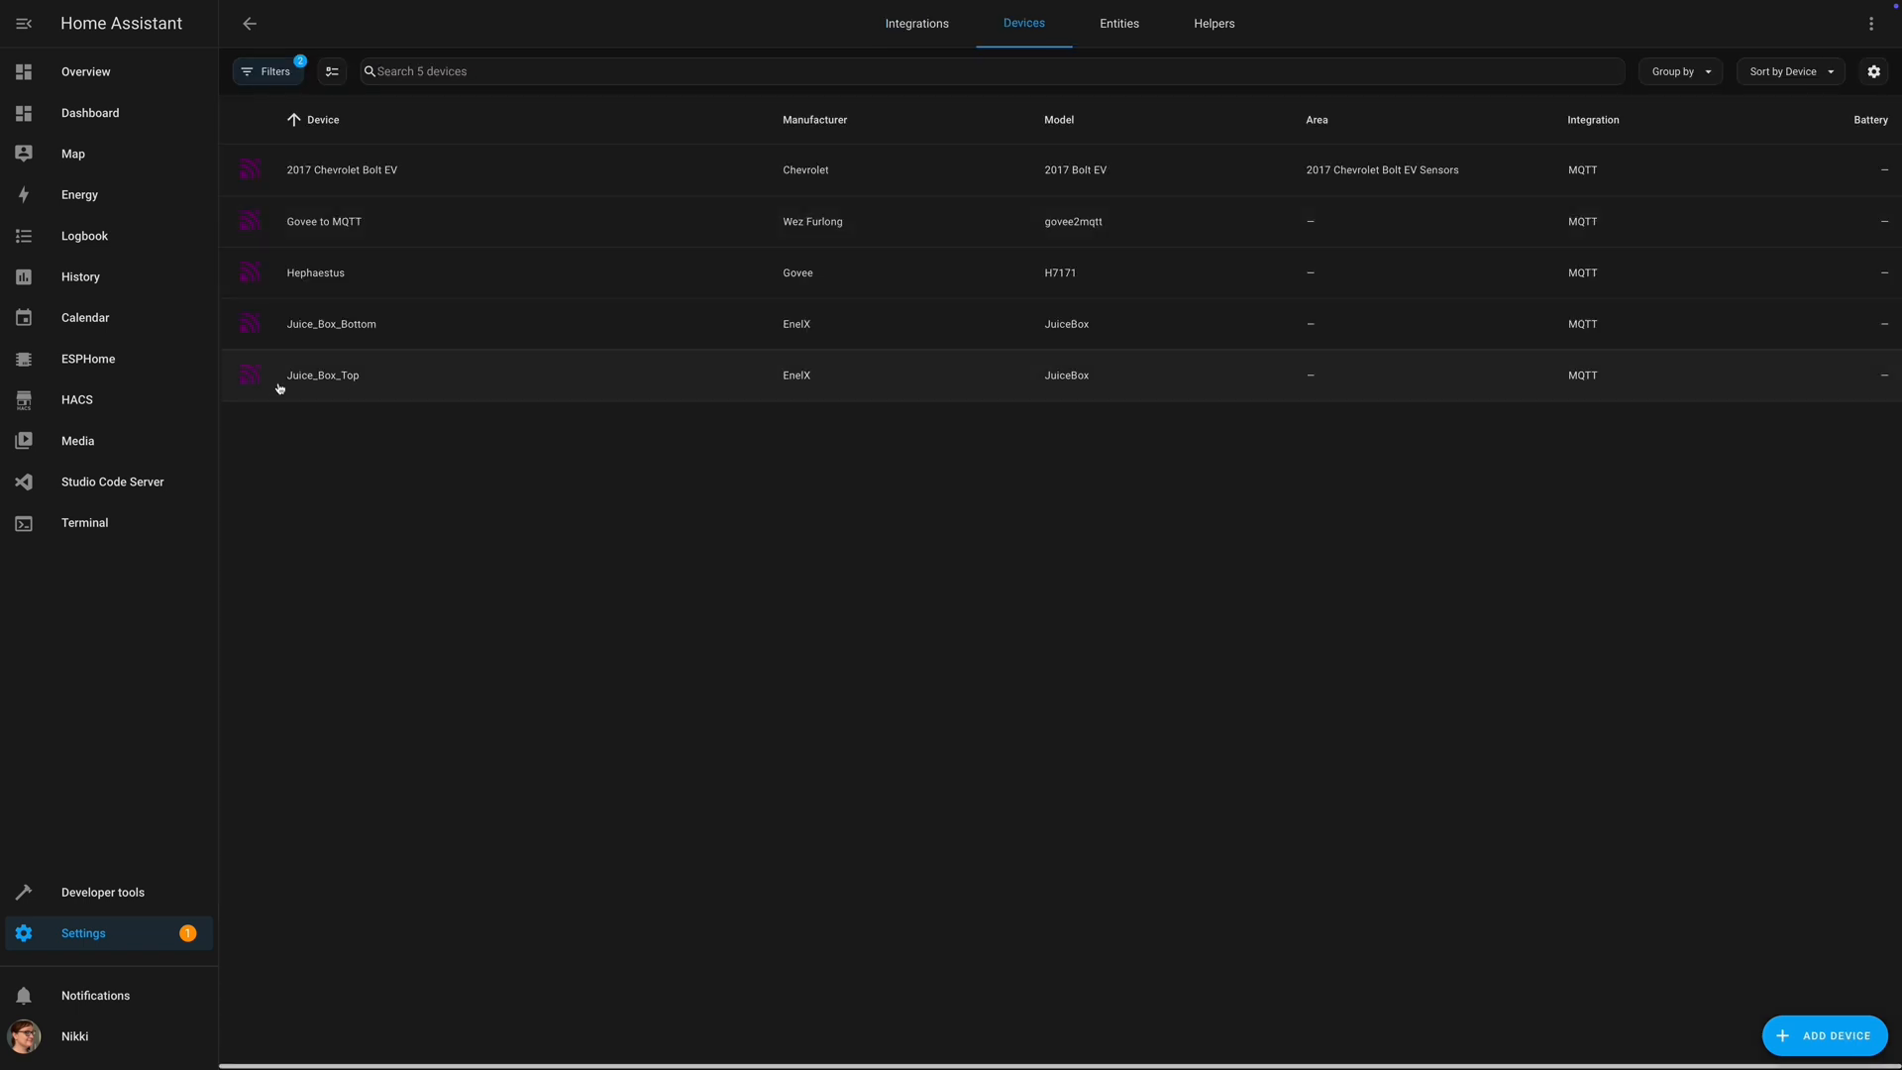
left_click(323, 374)
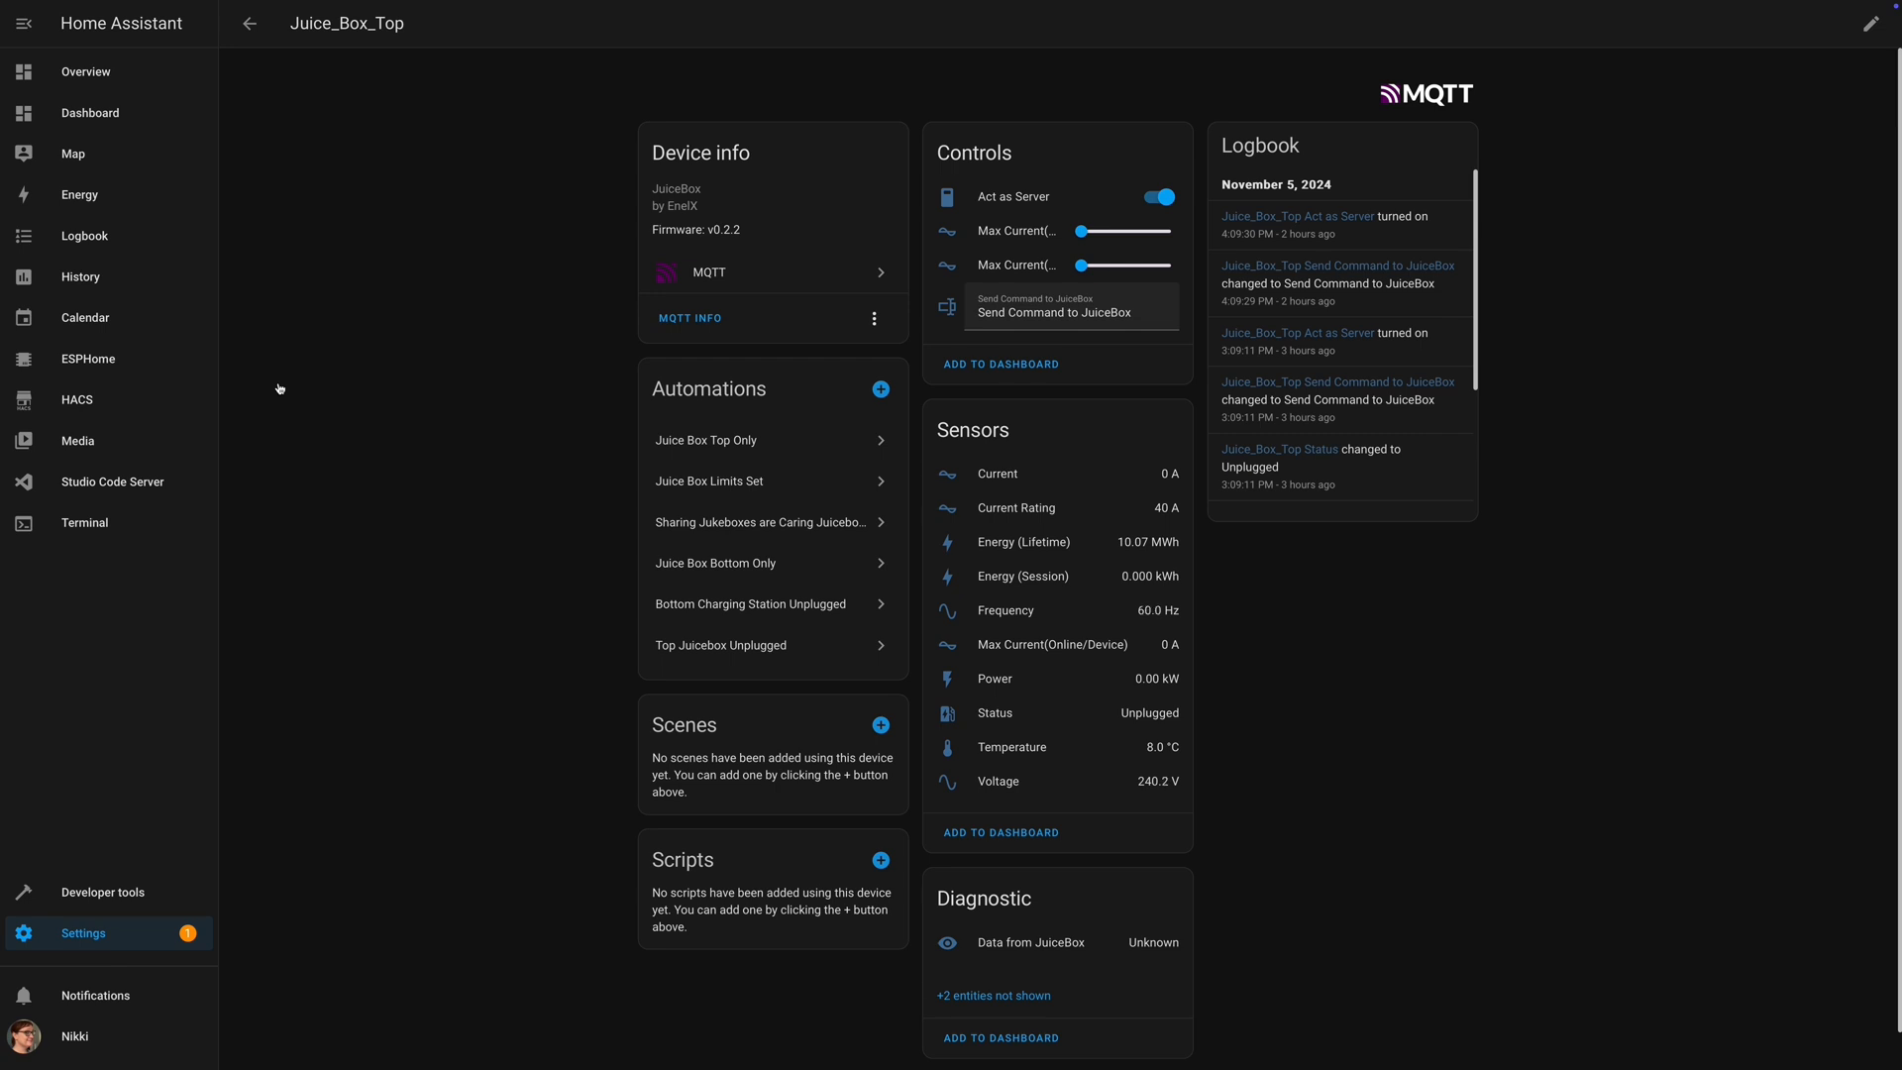
mouse_move(360, 8)
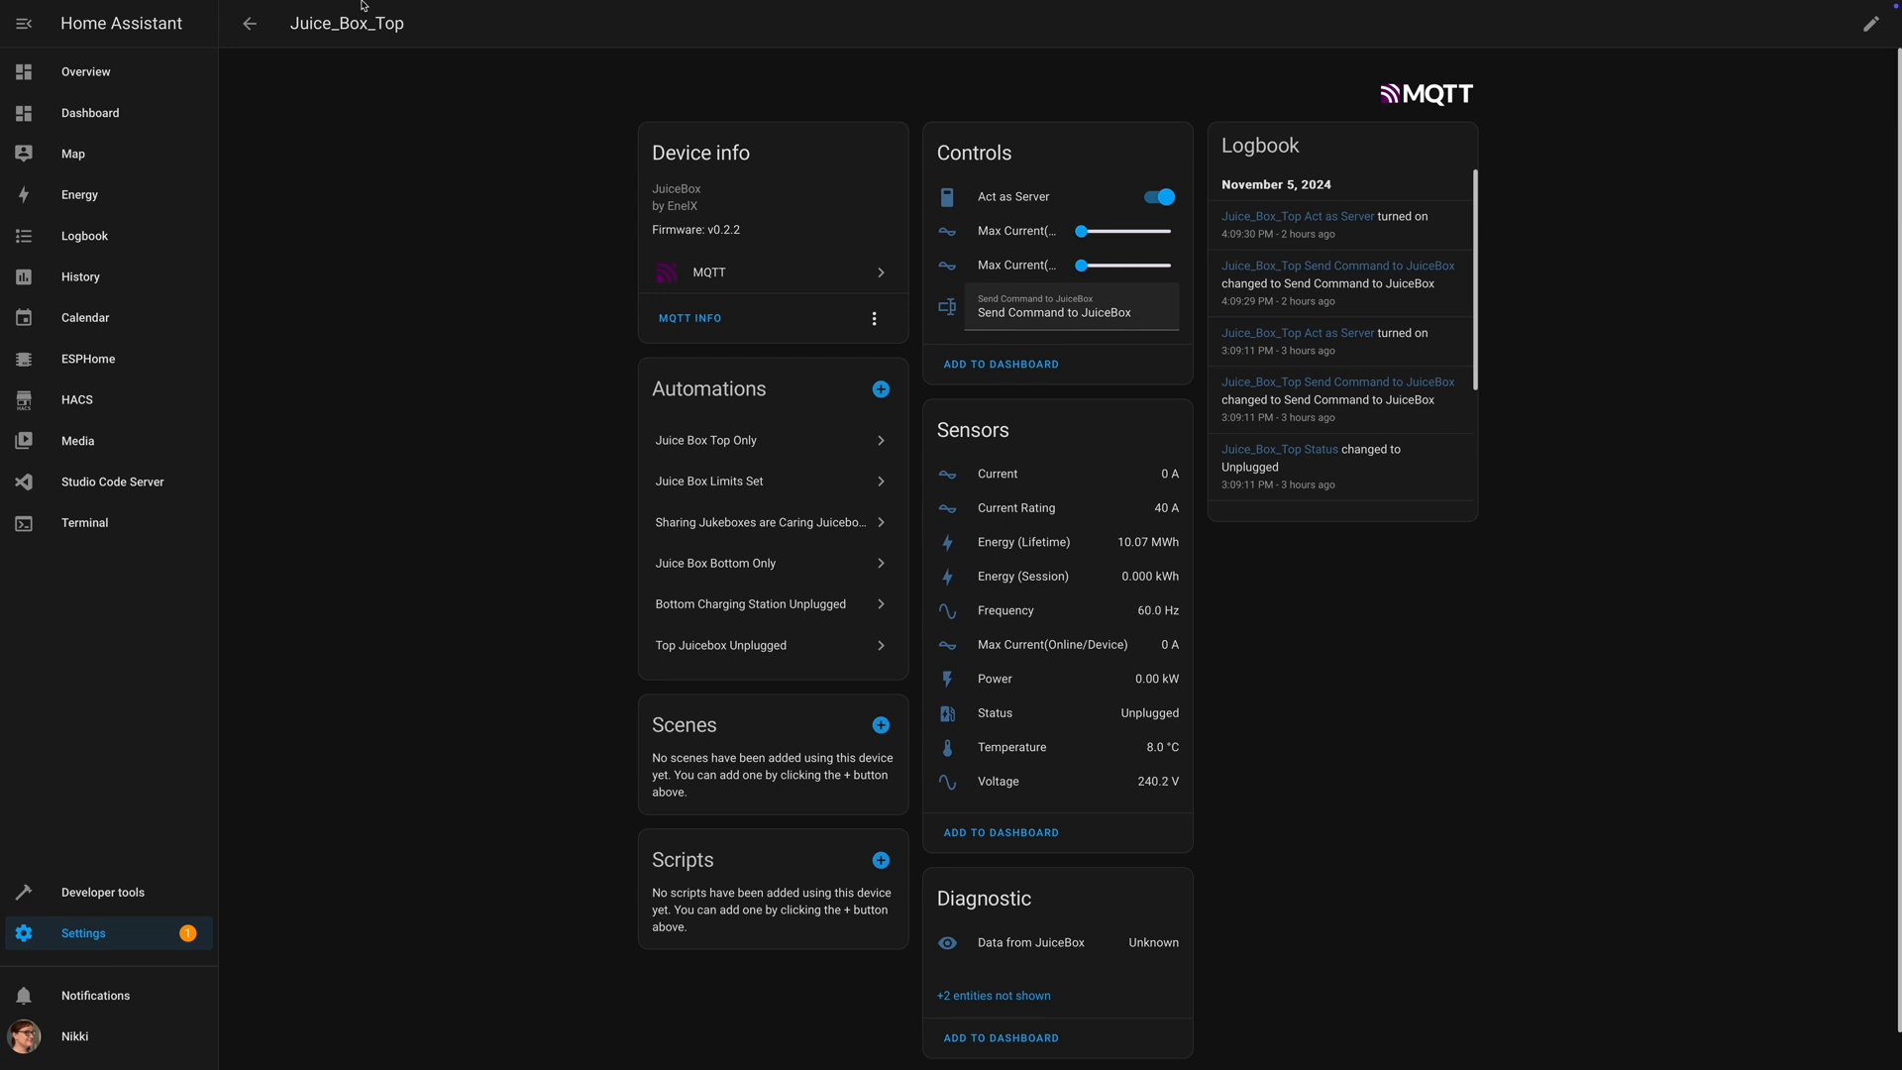
mouse_move(247, 23)
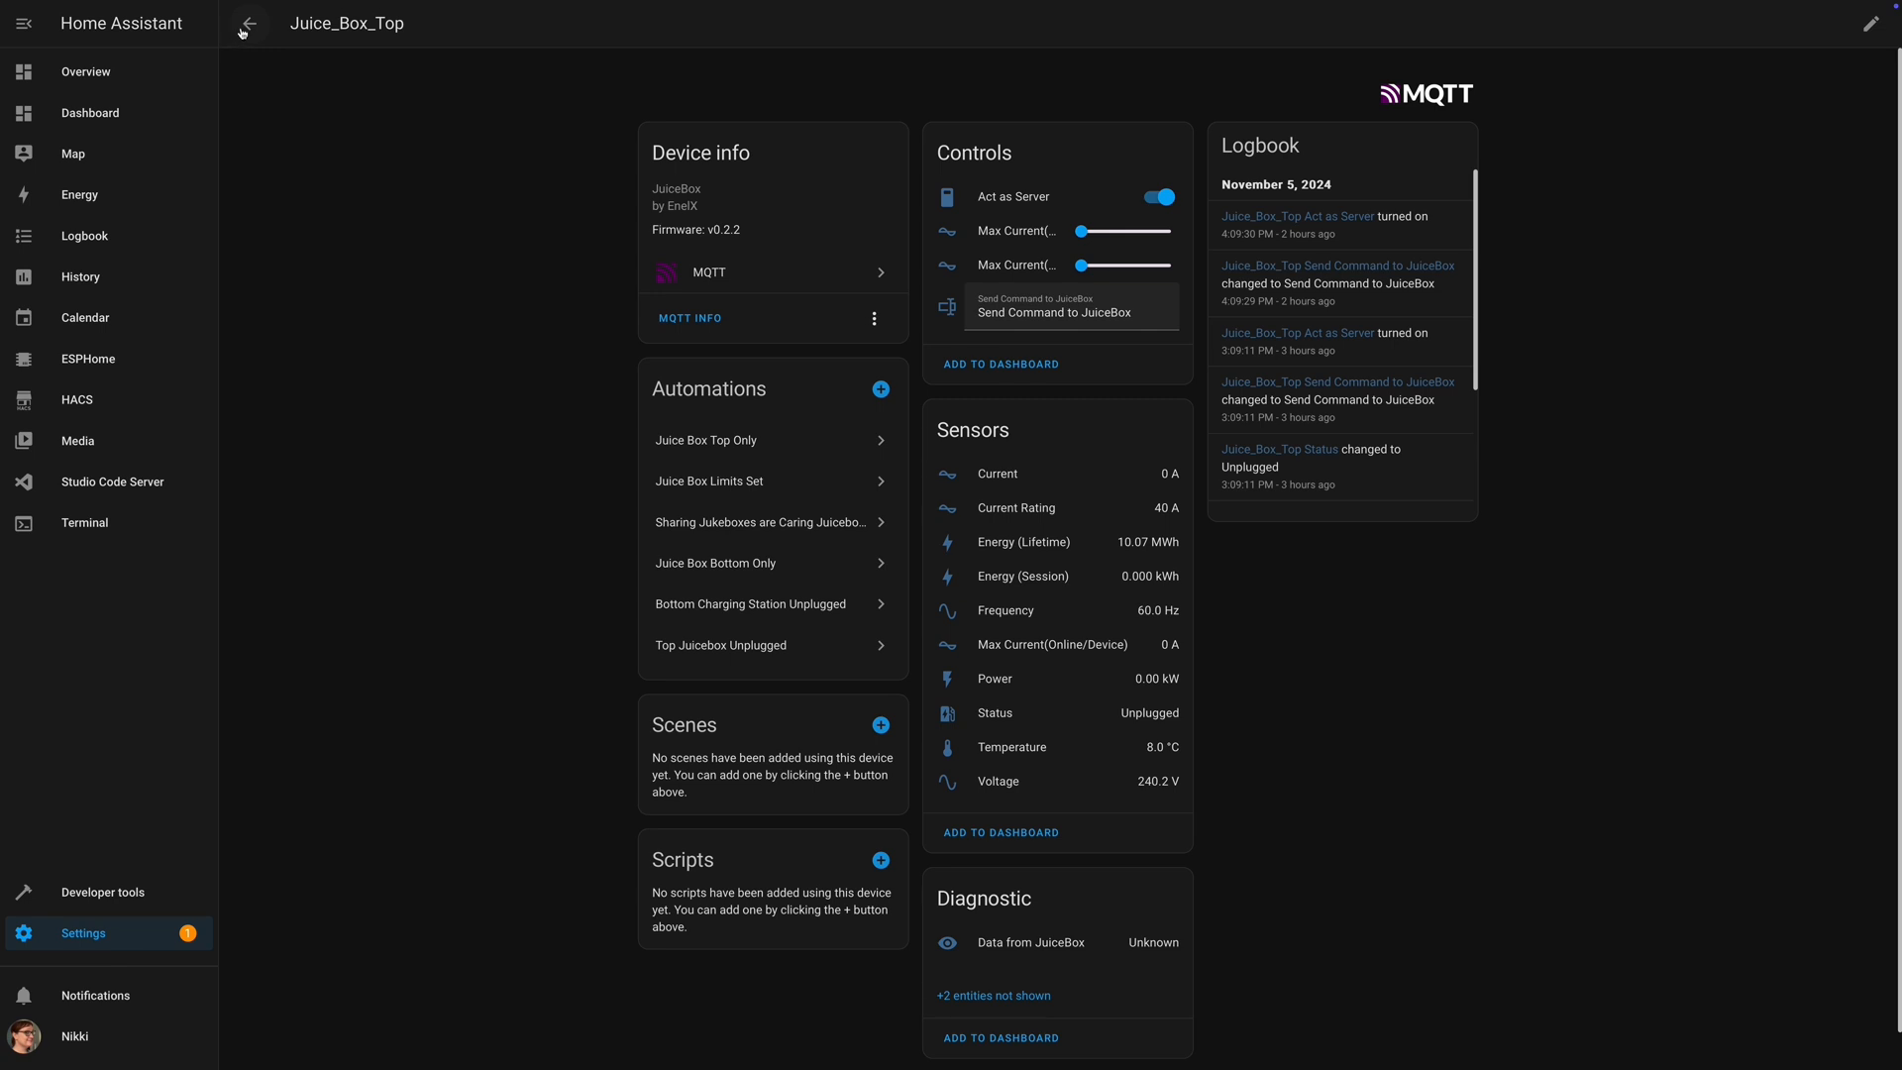
mouse_move(1078, 252)
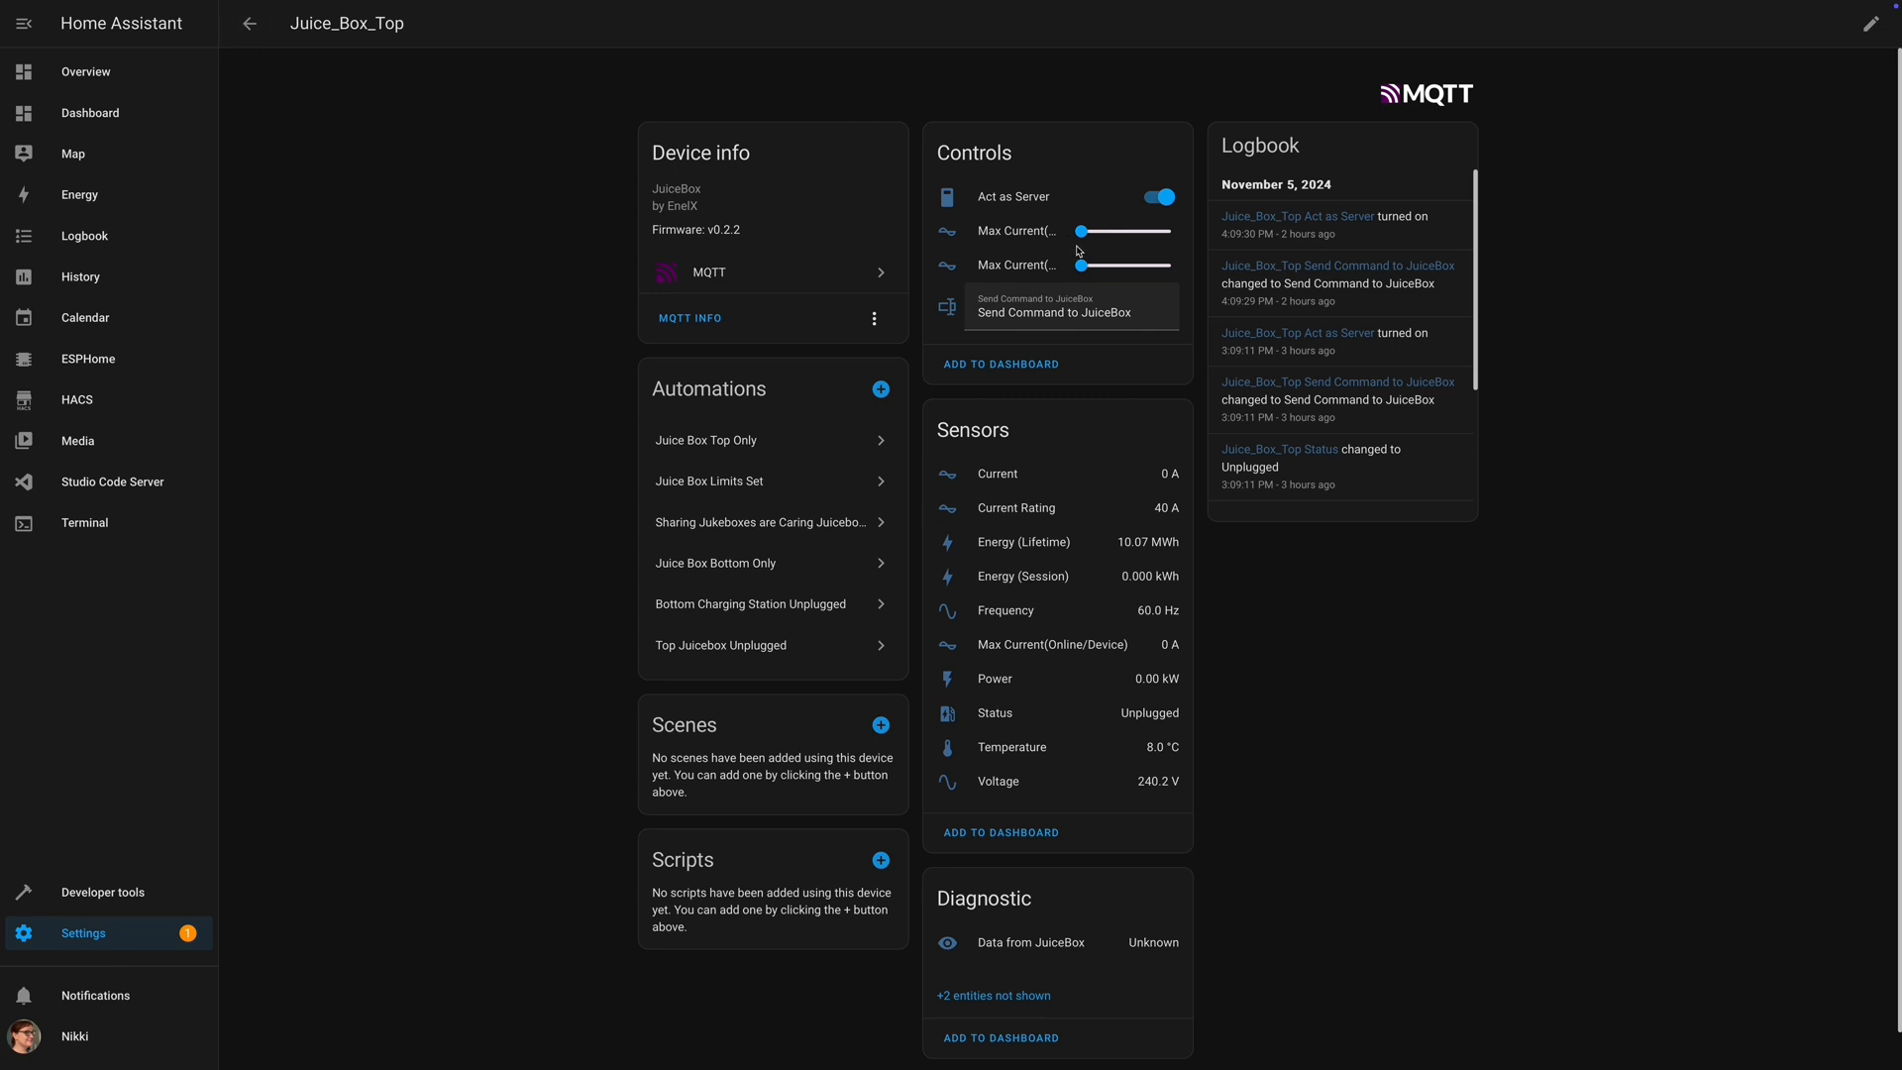
mouse_move(1145, 287)
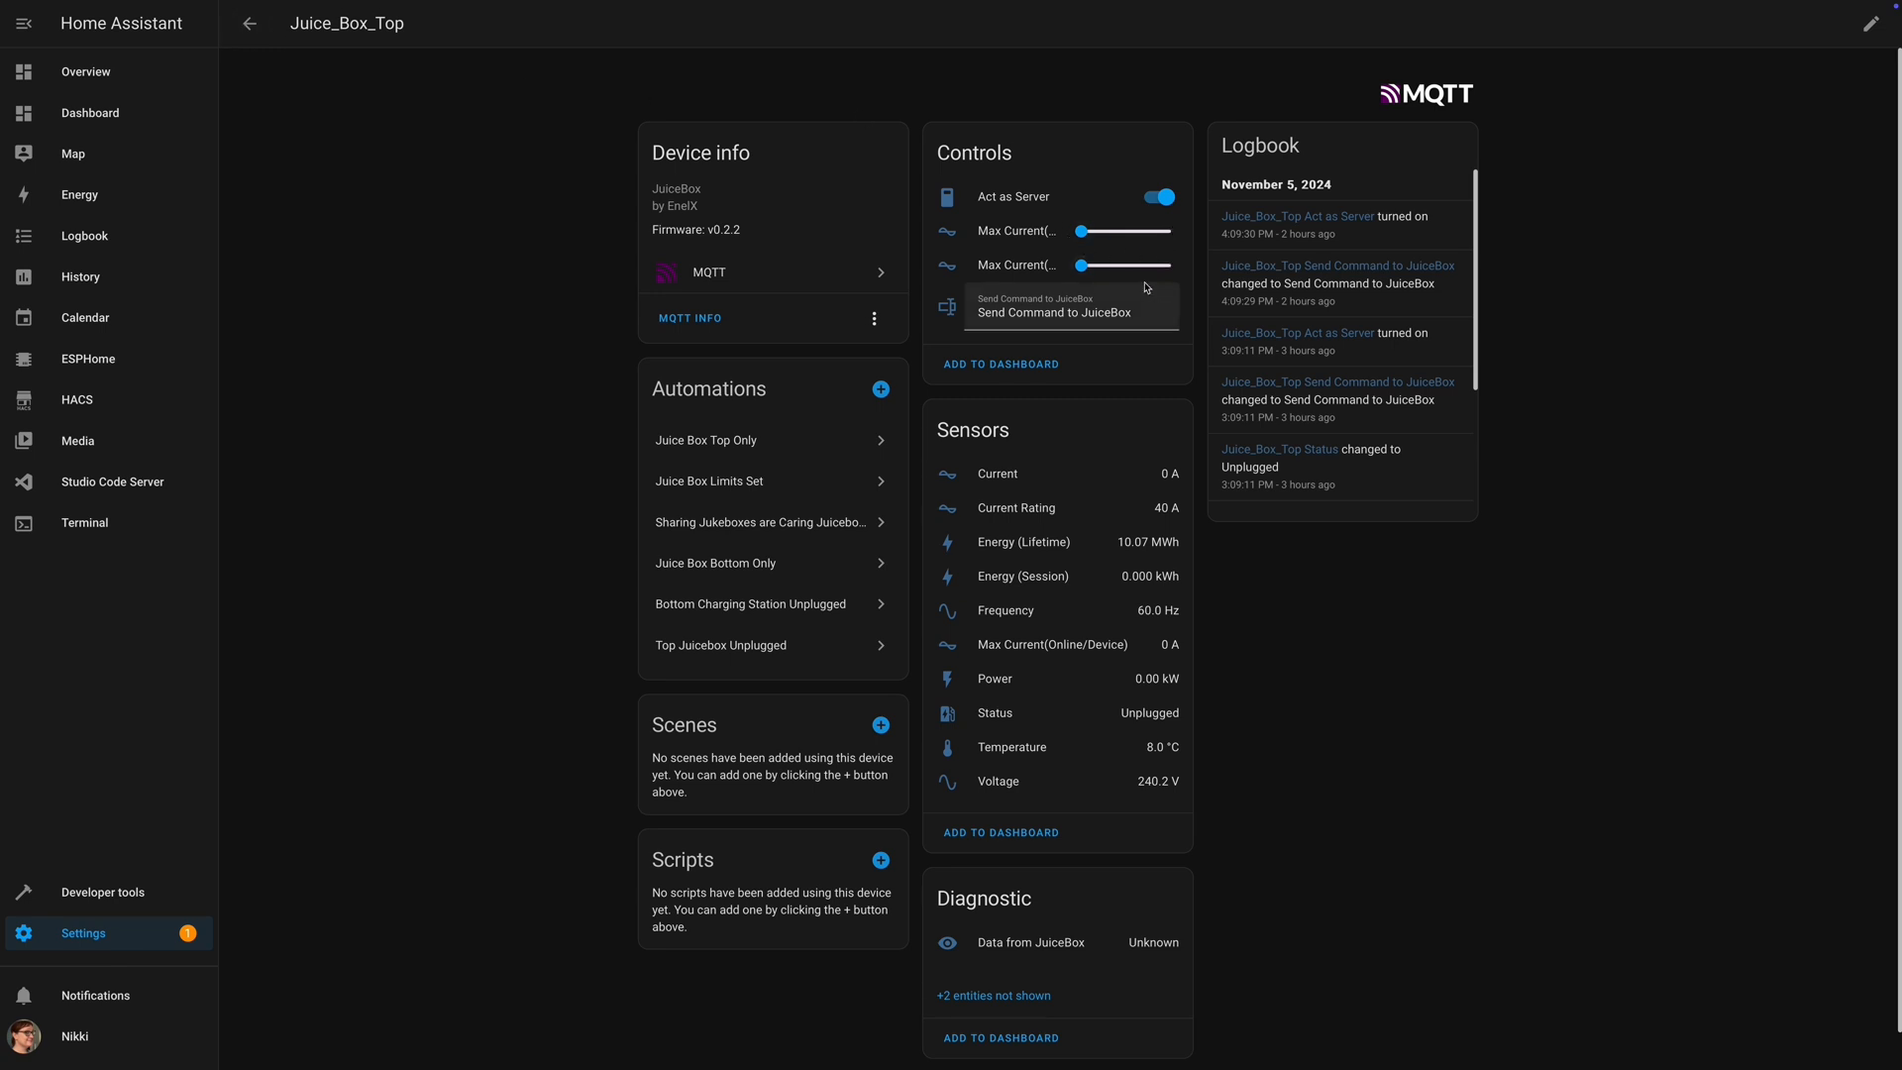
Step: Review Juice_Box_Bottom's offline and online Max Current histories, both steady at 40 A, and keep its slider at 40 A
left_click(249, 23)
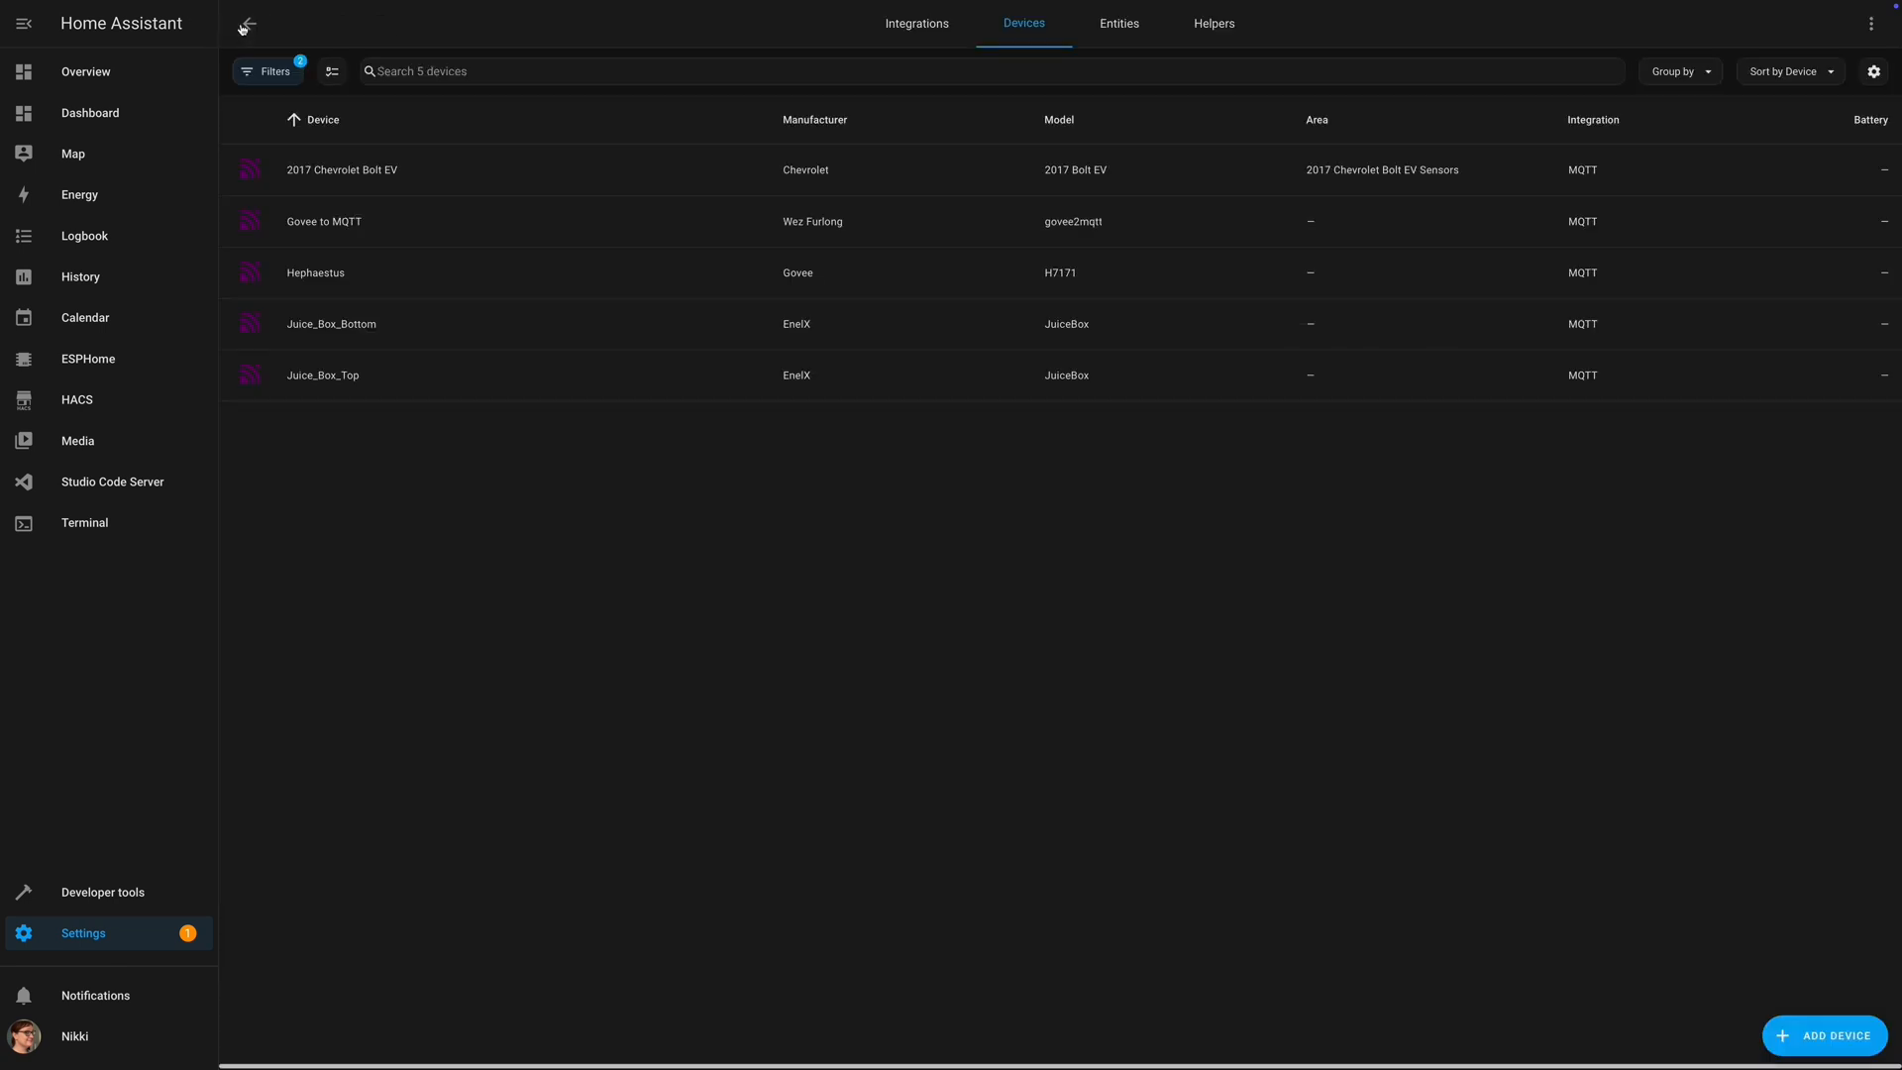
left_click(331, 323)
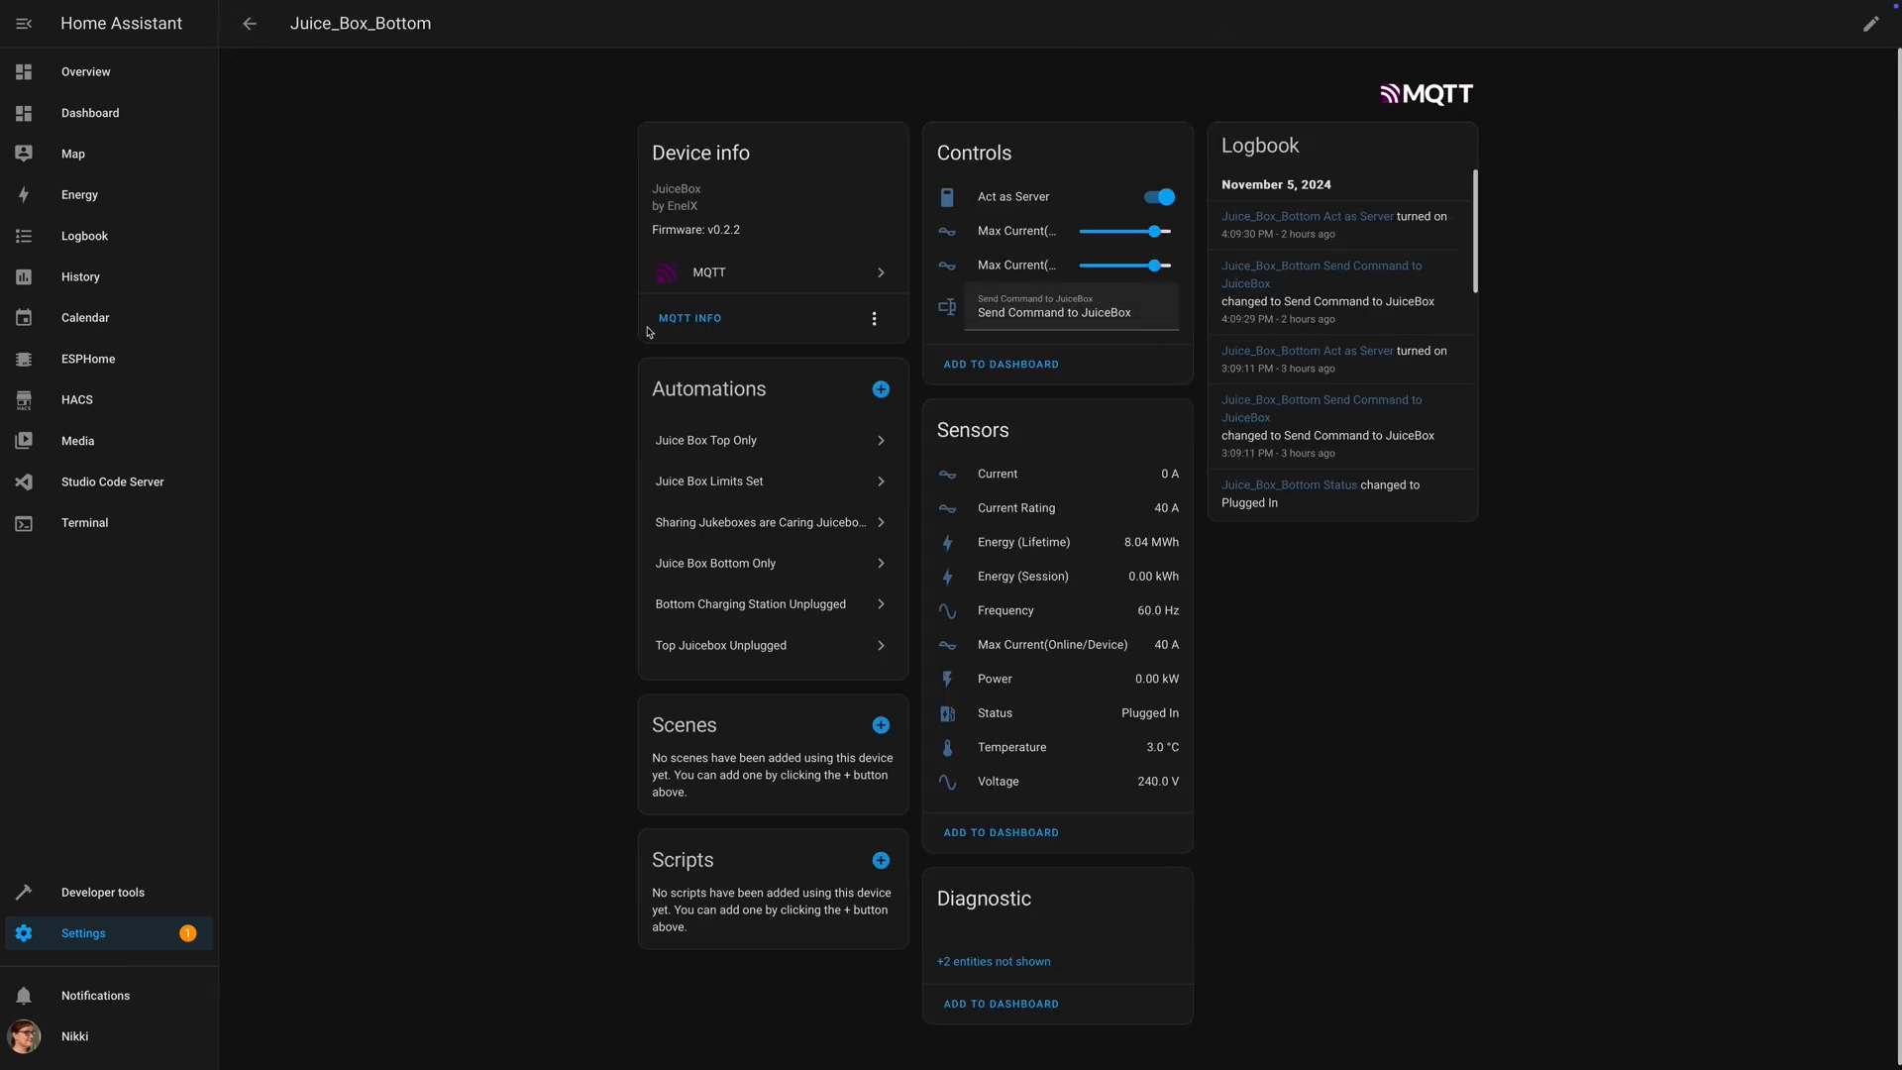
mouse_move(1599, 448)
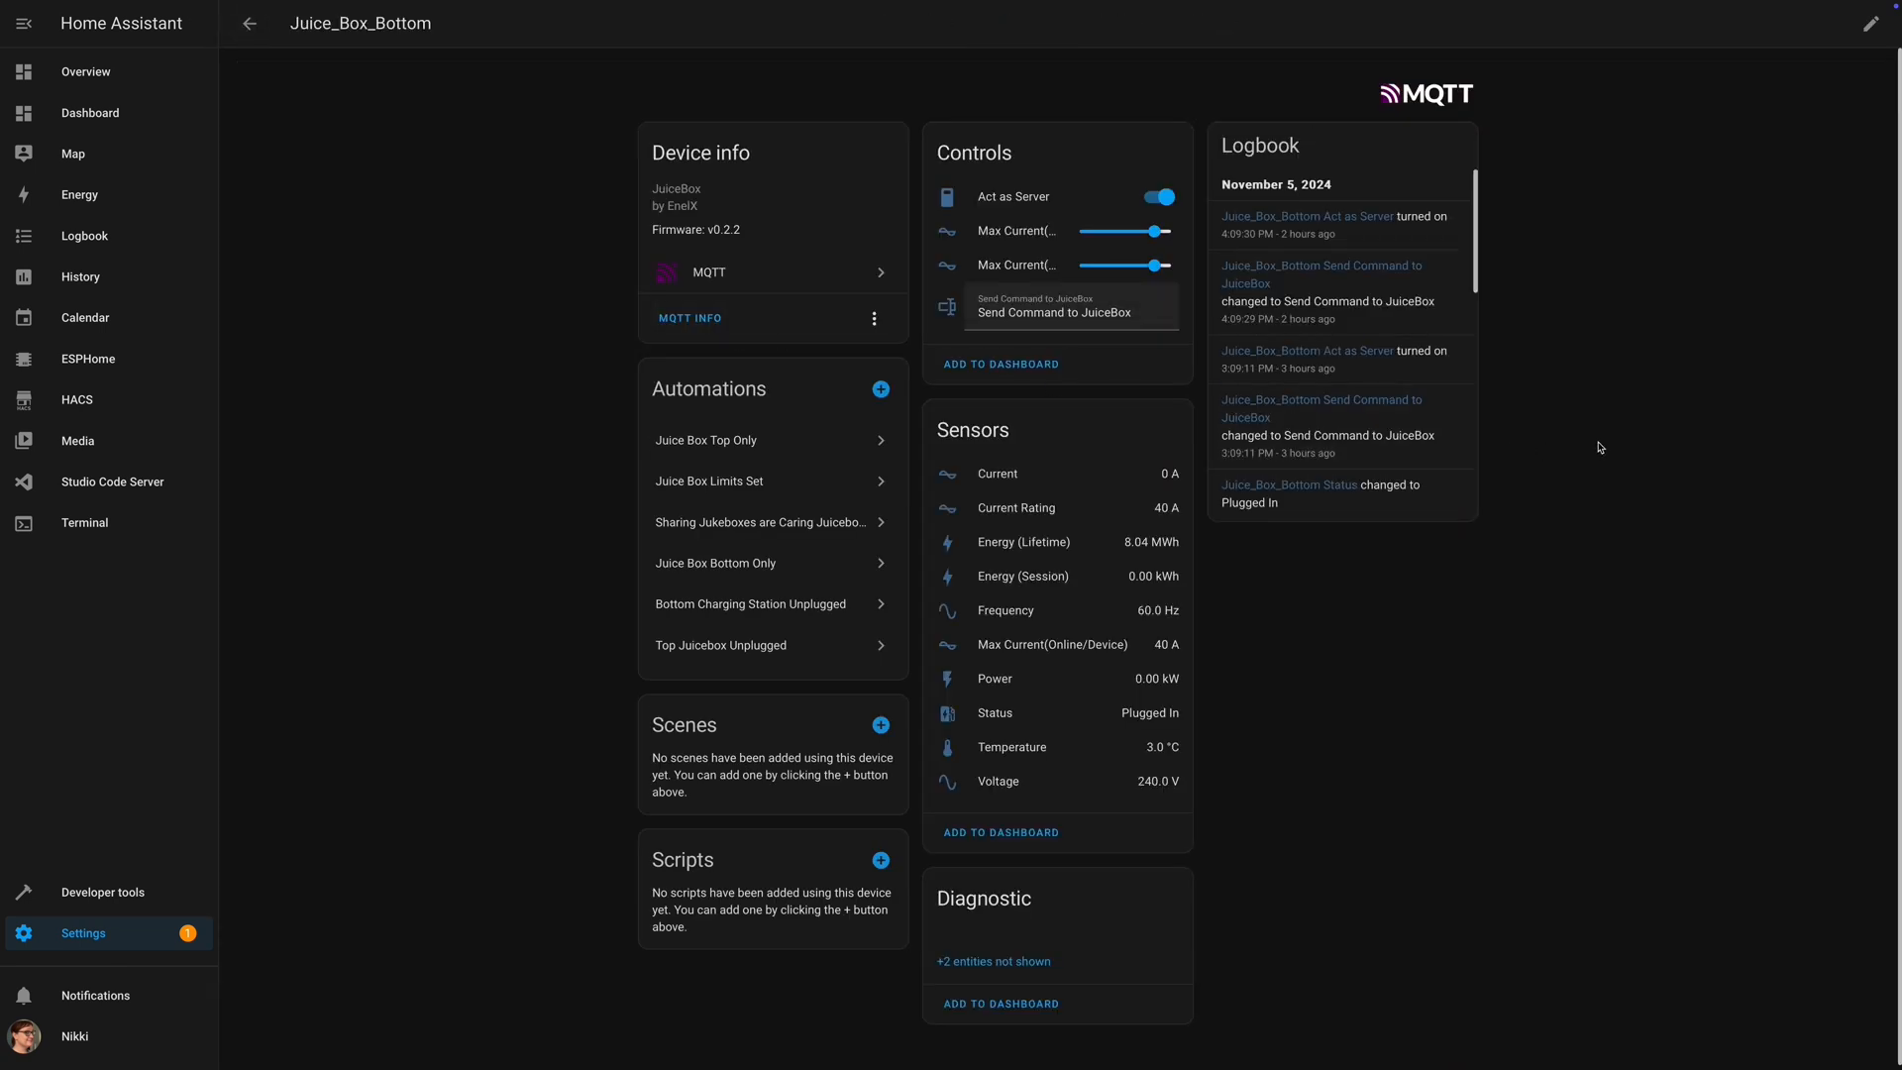
mouse_move(1722, 161)
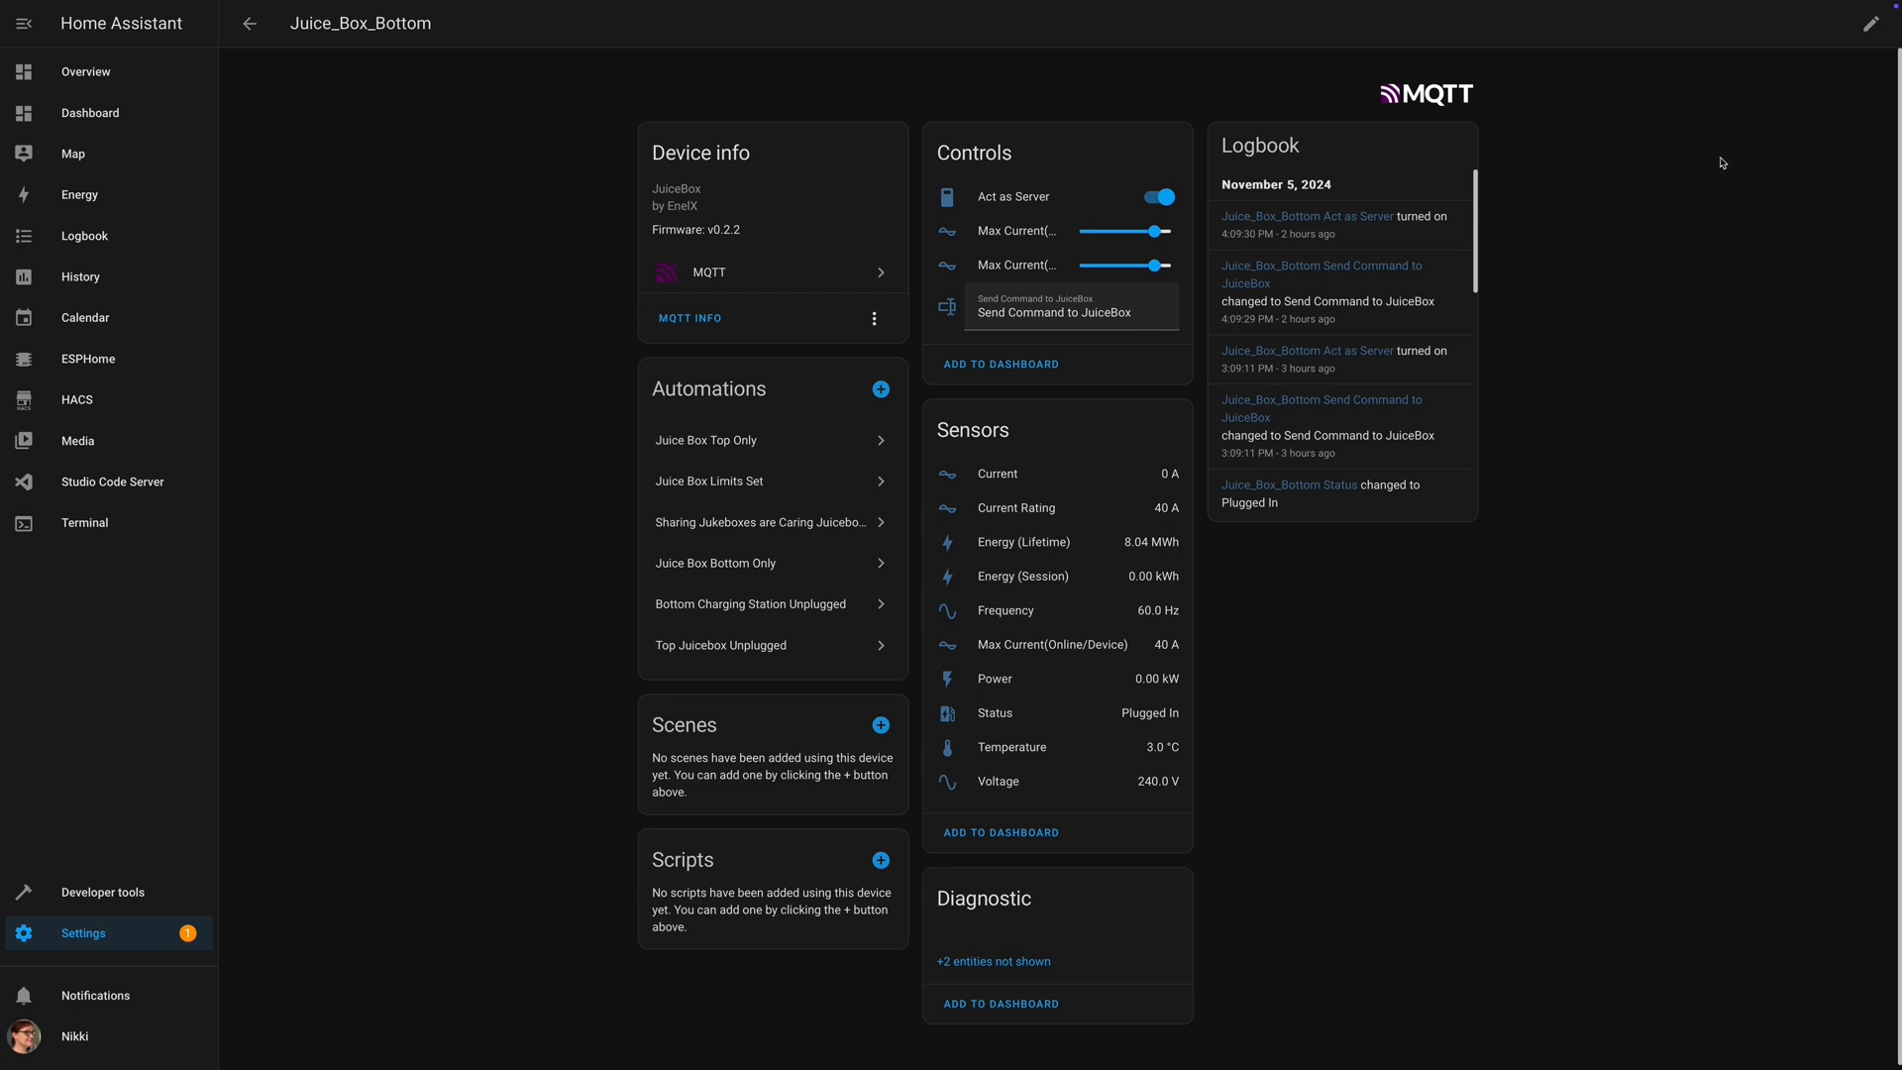
mouse_move(991, 924)
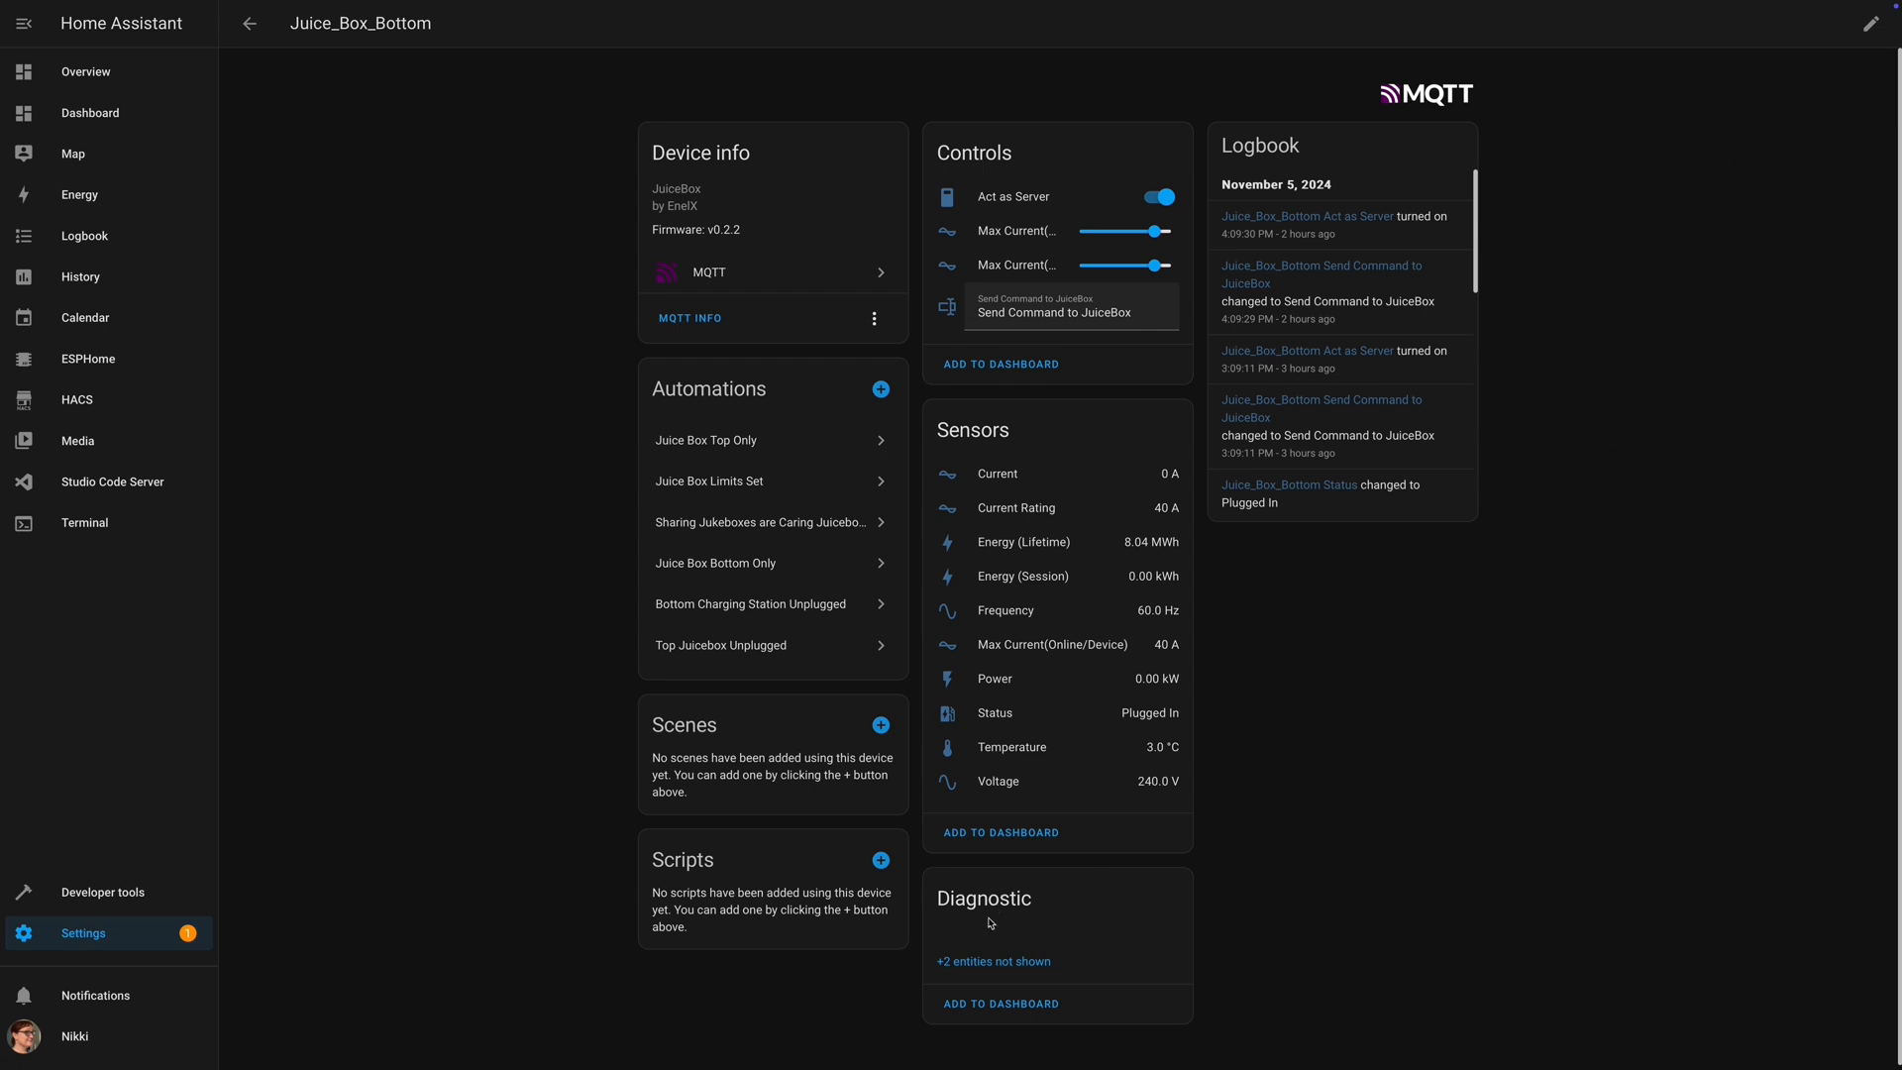
mouse_move(1051, 471)
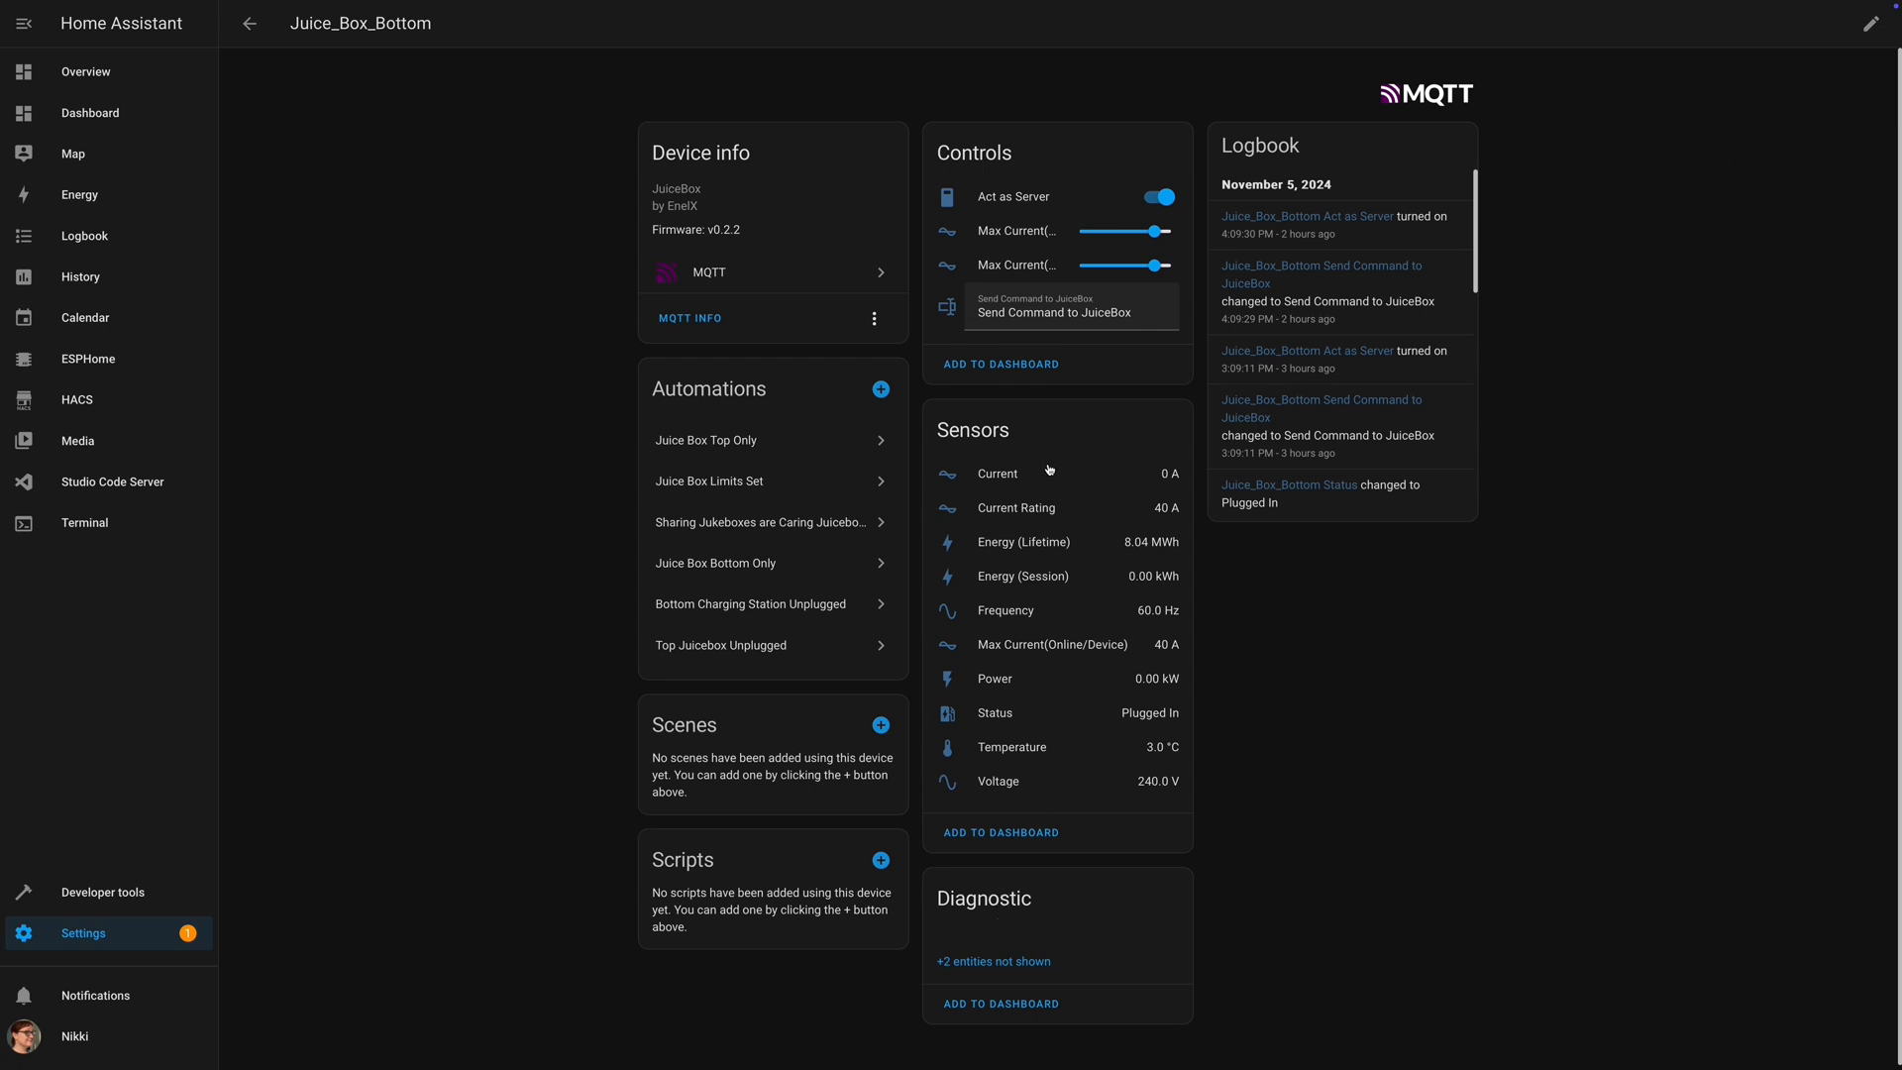
mouse_move(1225, 442)
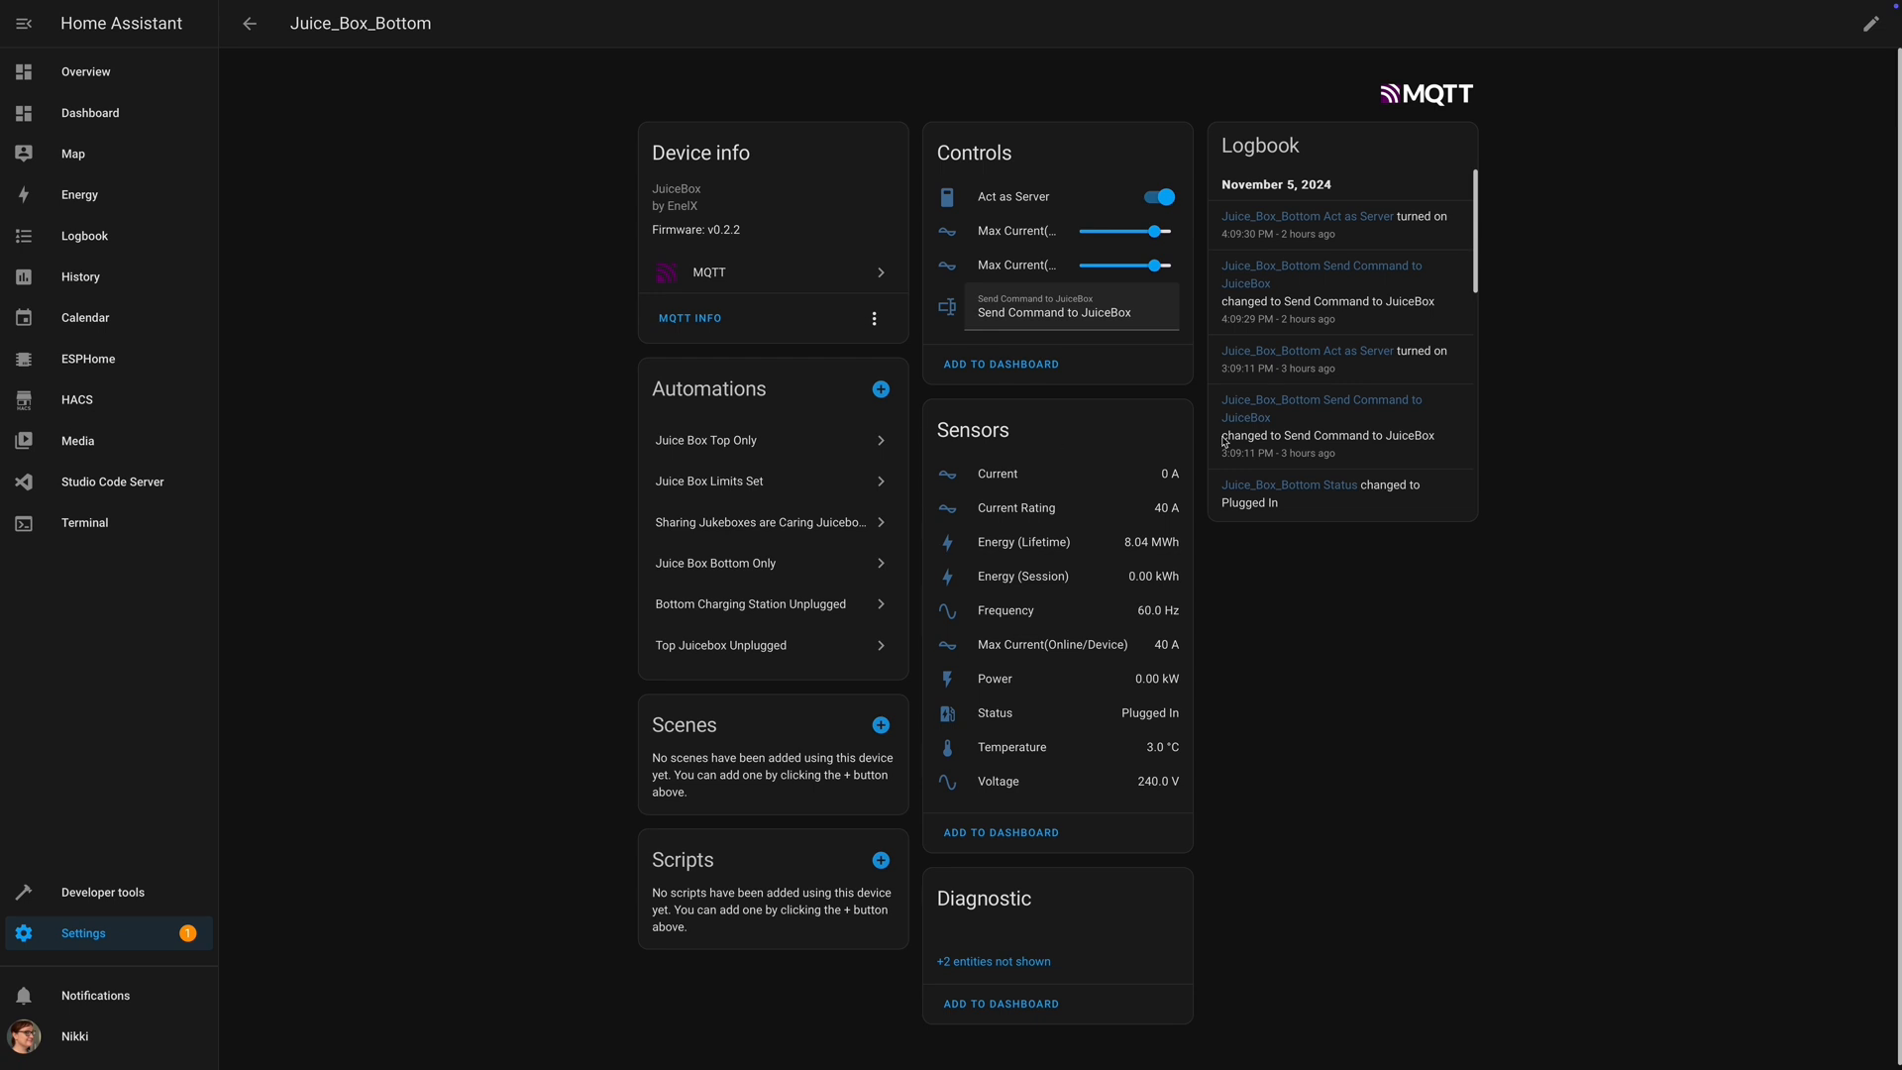
mouse_move(1868, 496)
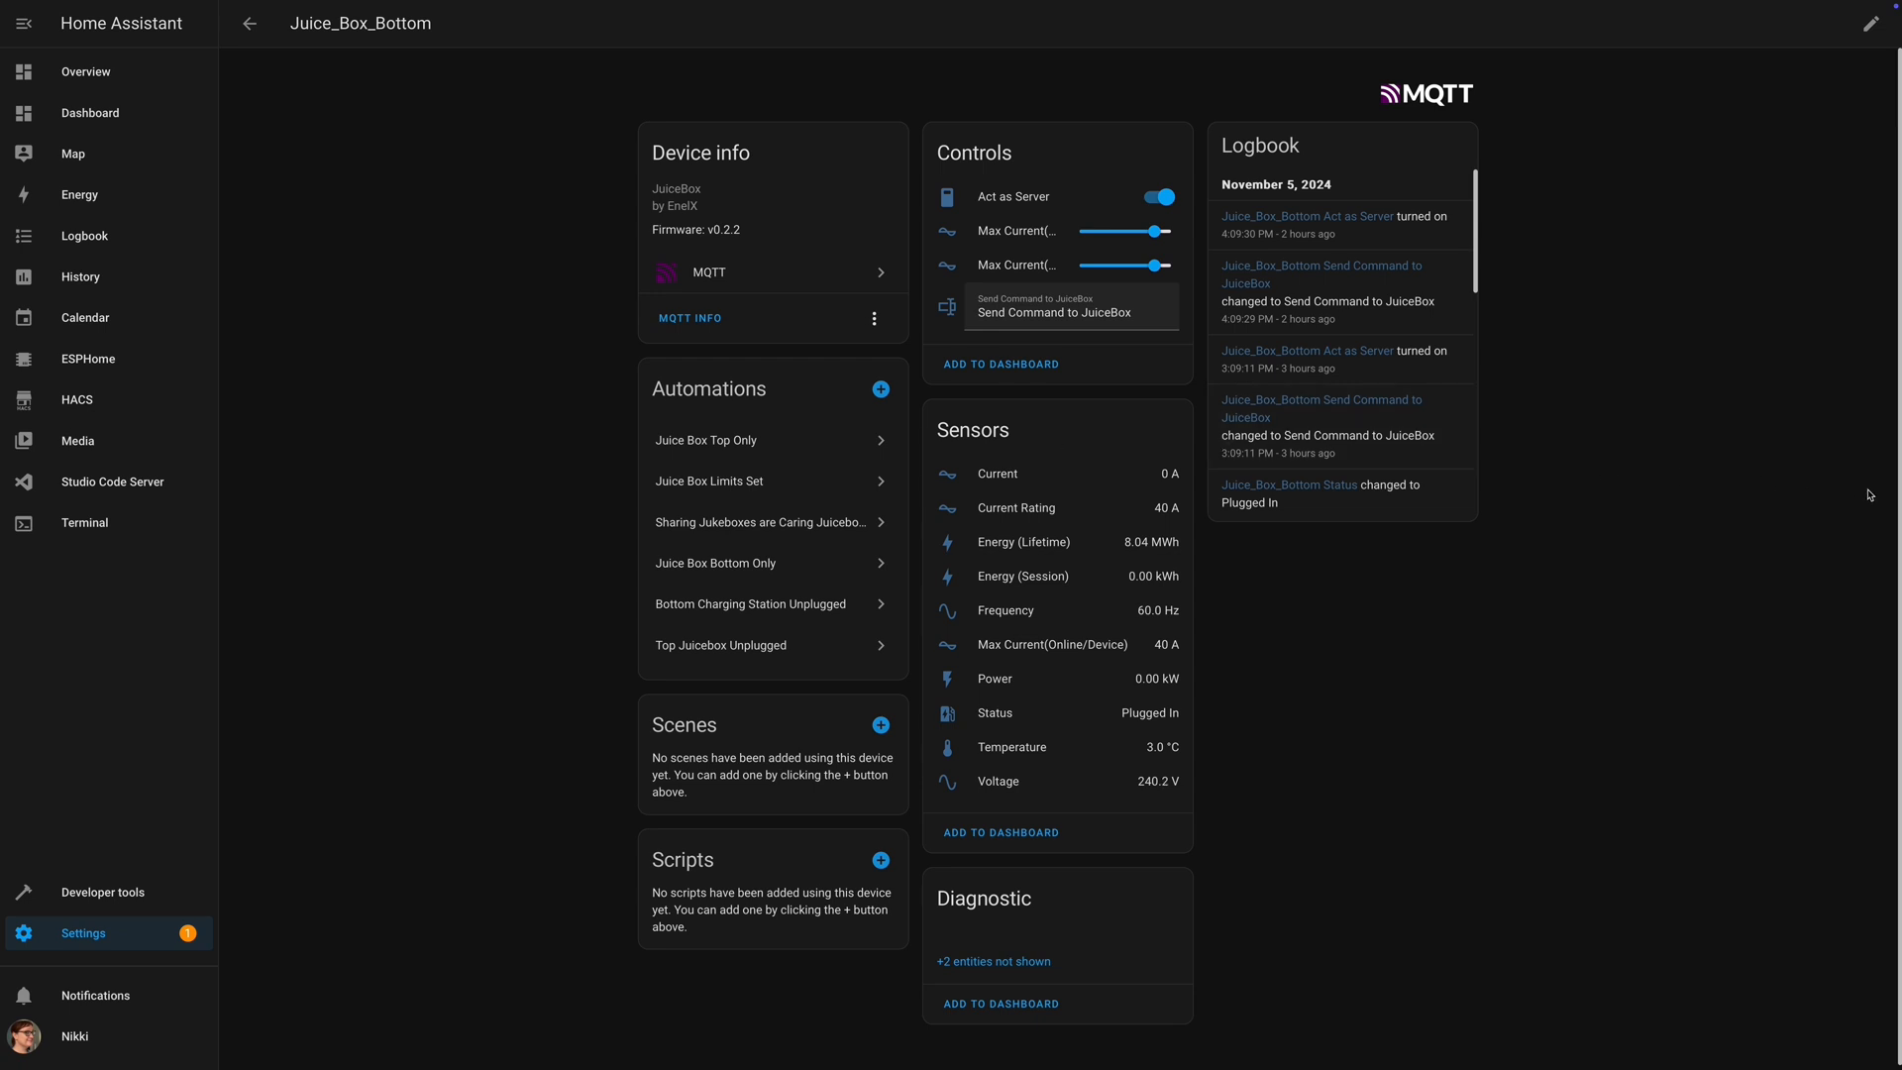
mouse_move(447, 46)
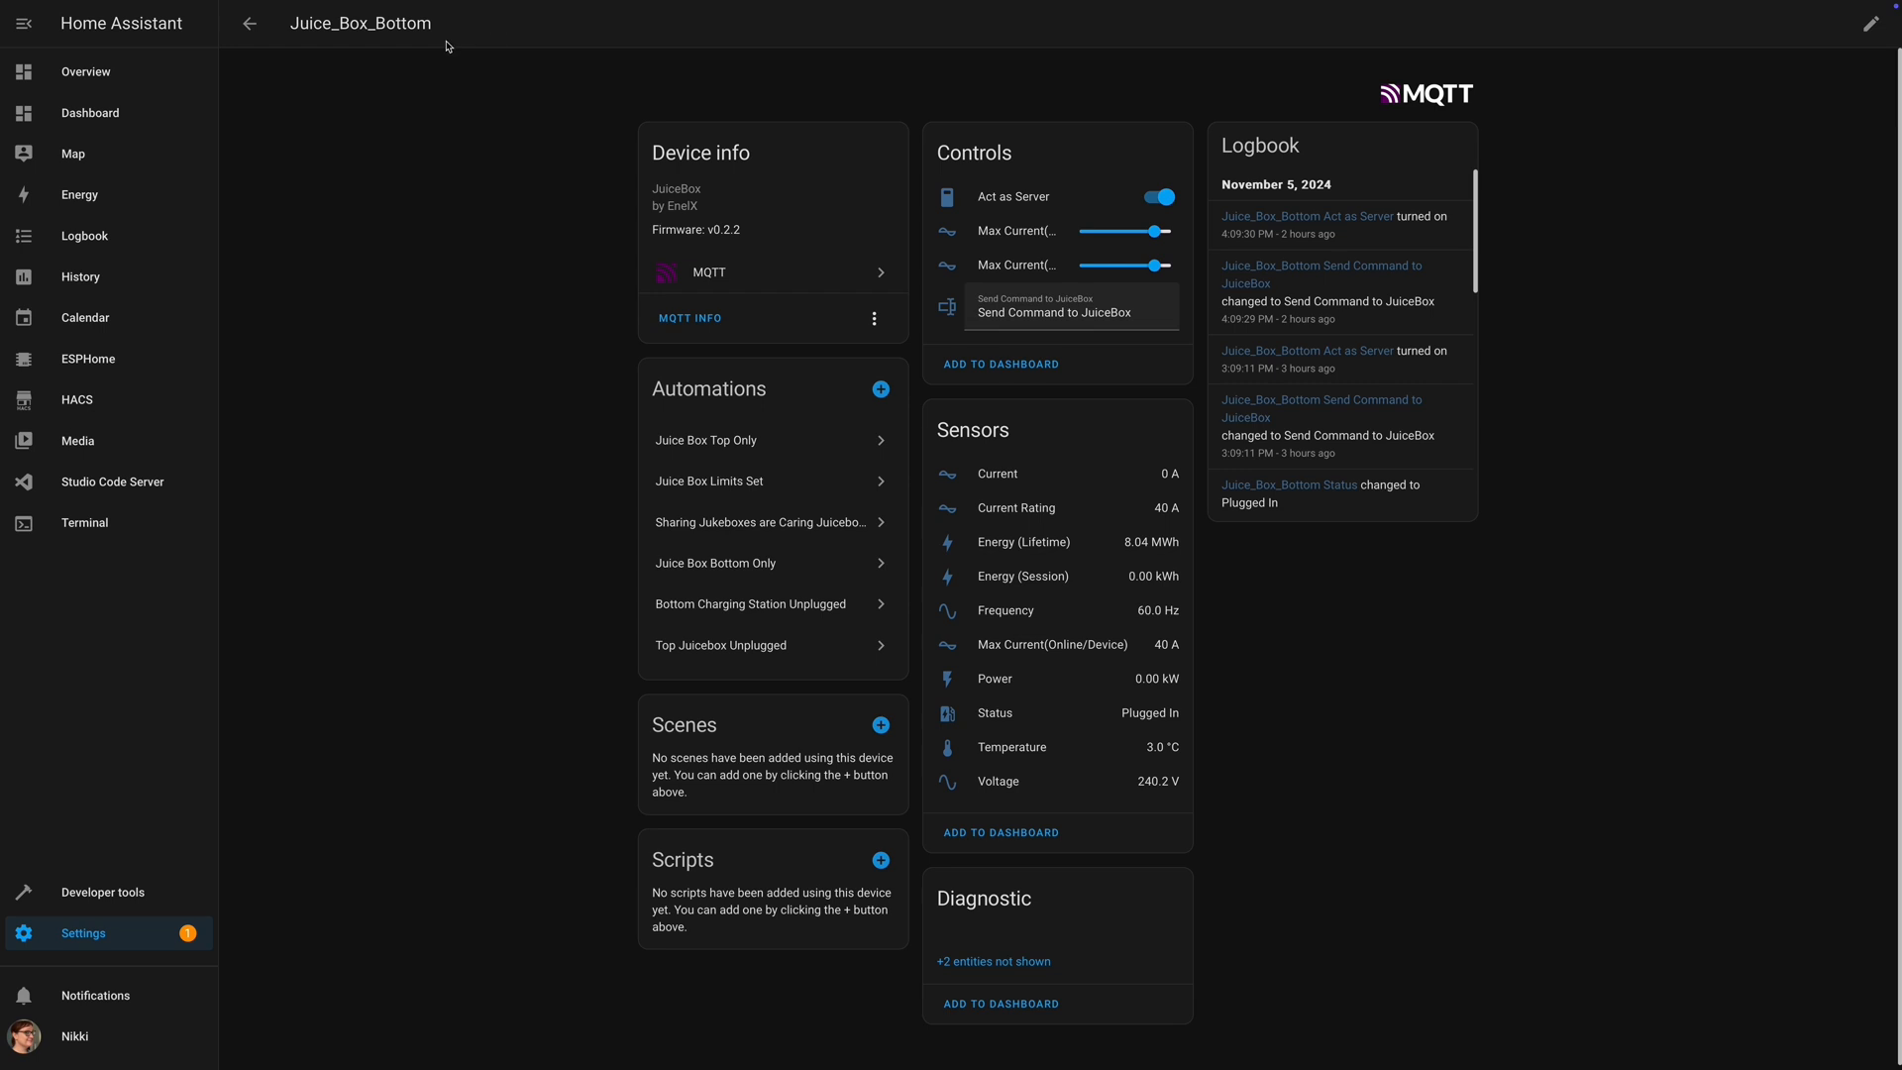
mouse_move(166, 132)
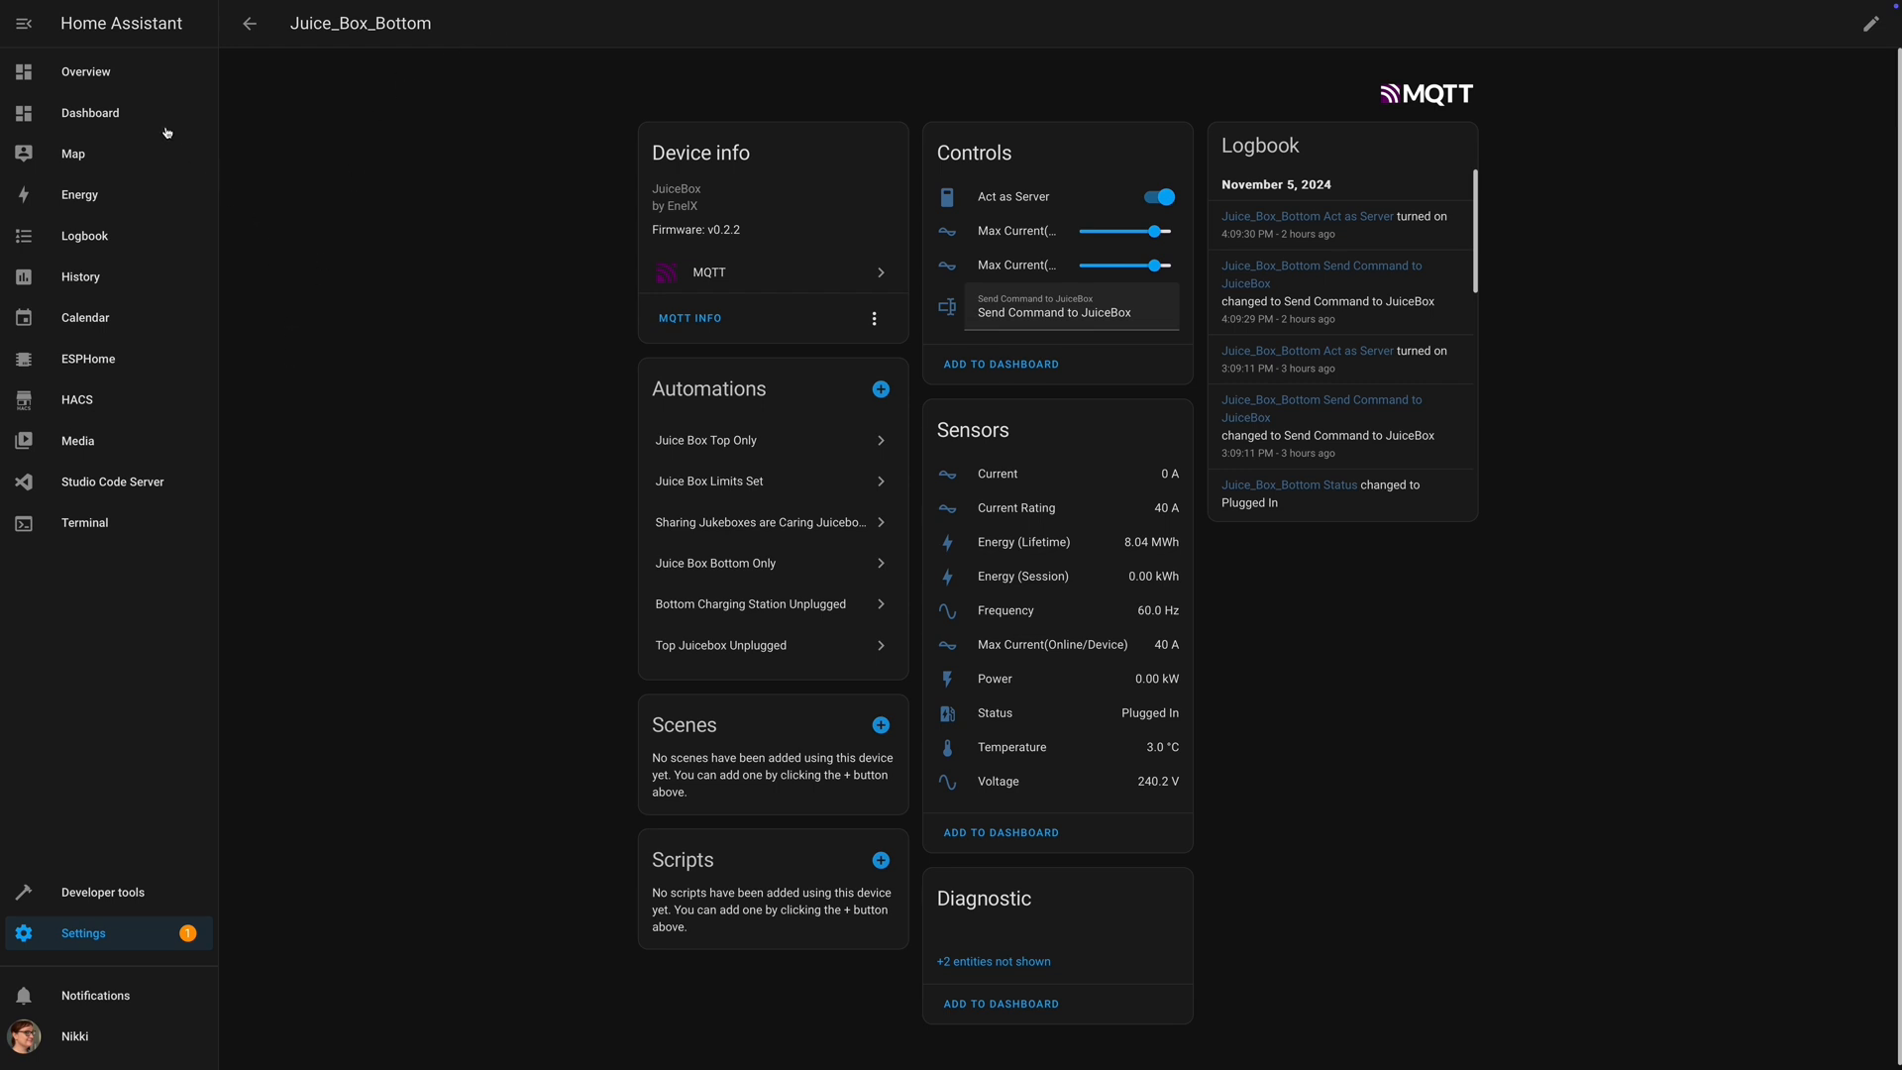
mouse_move(1107, 256)
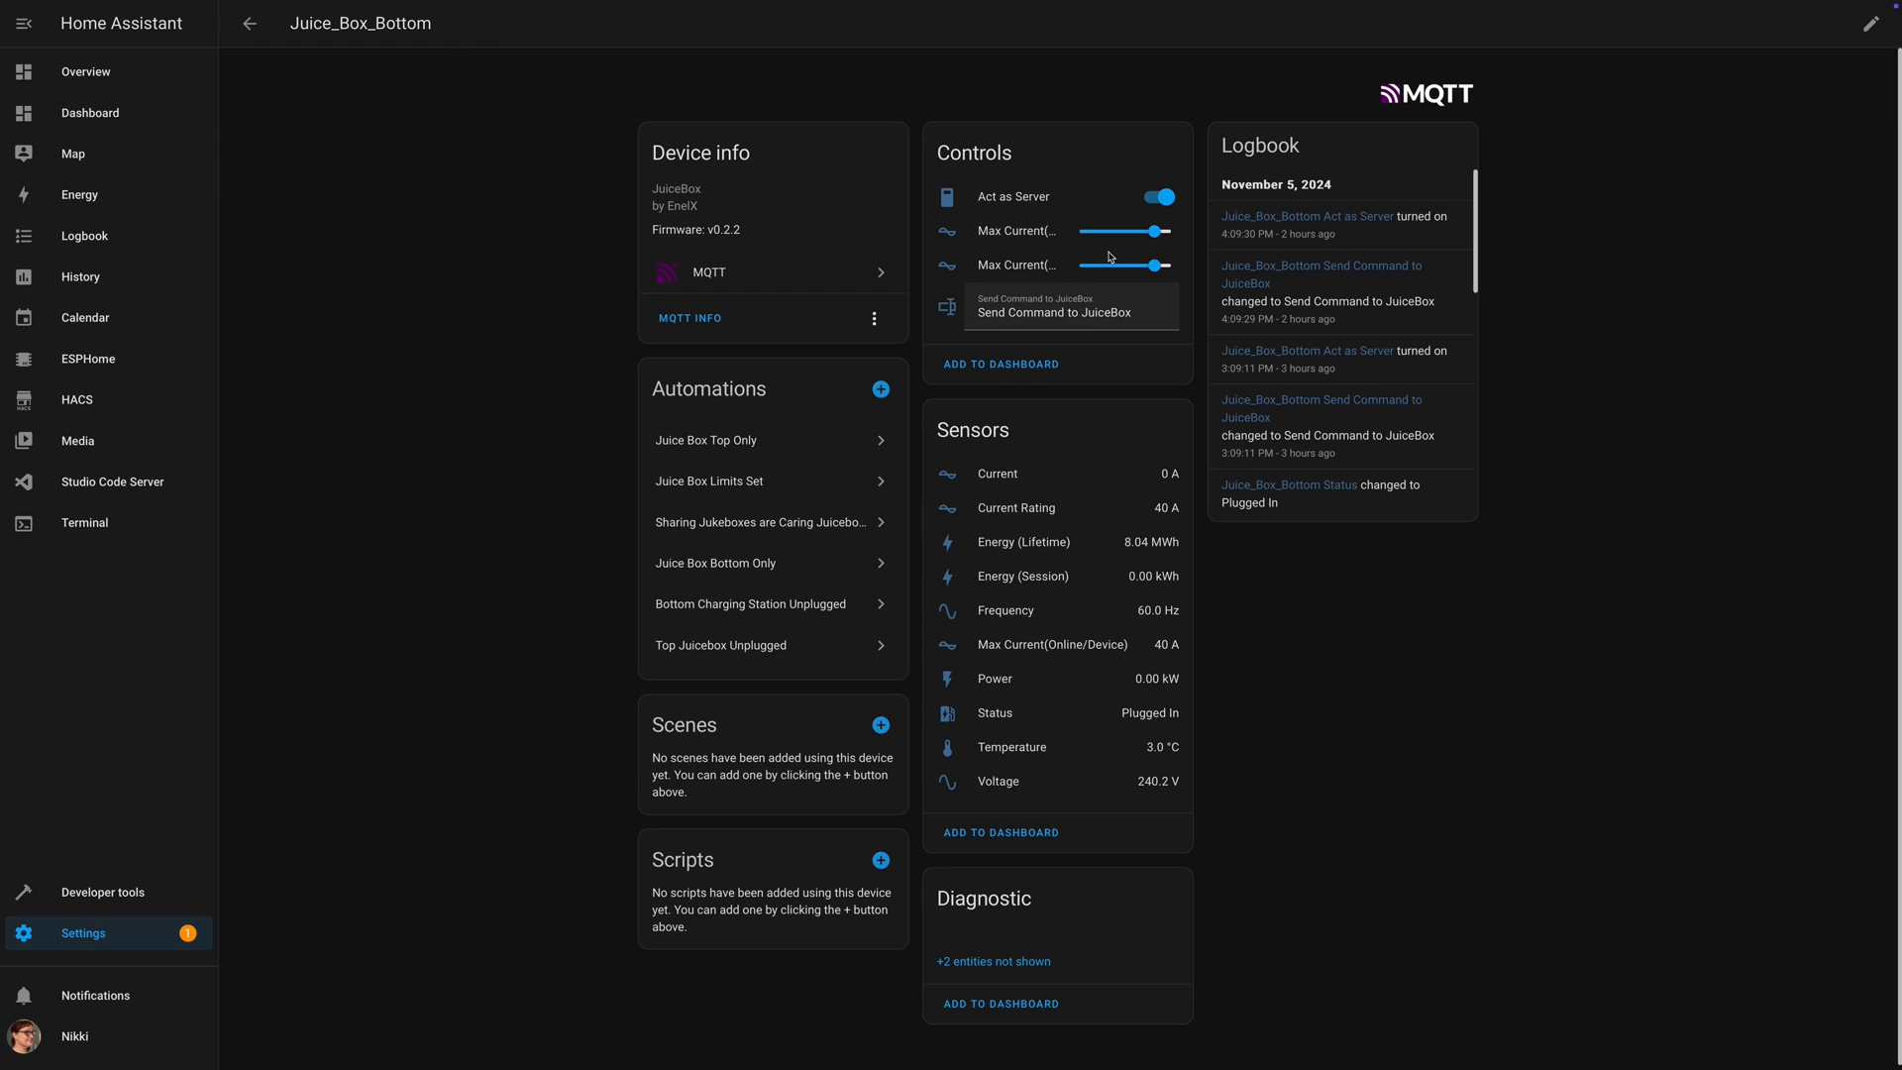
mouse_move(1121, 254)
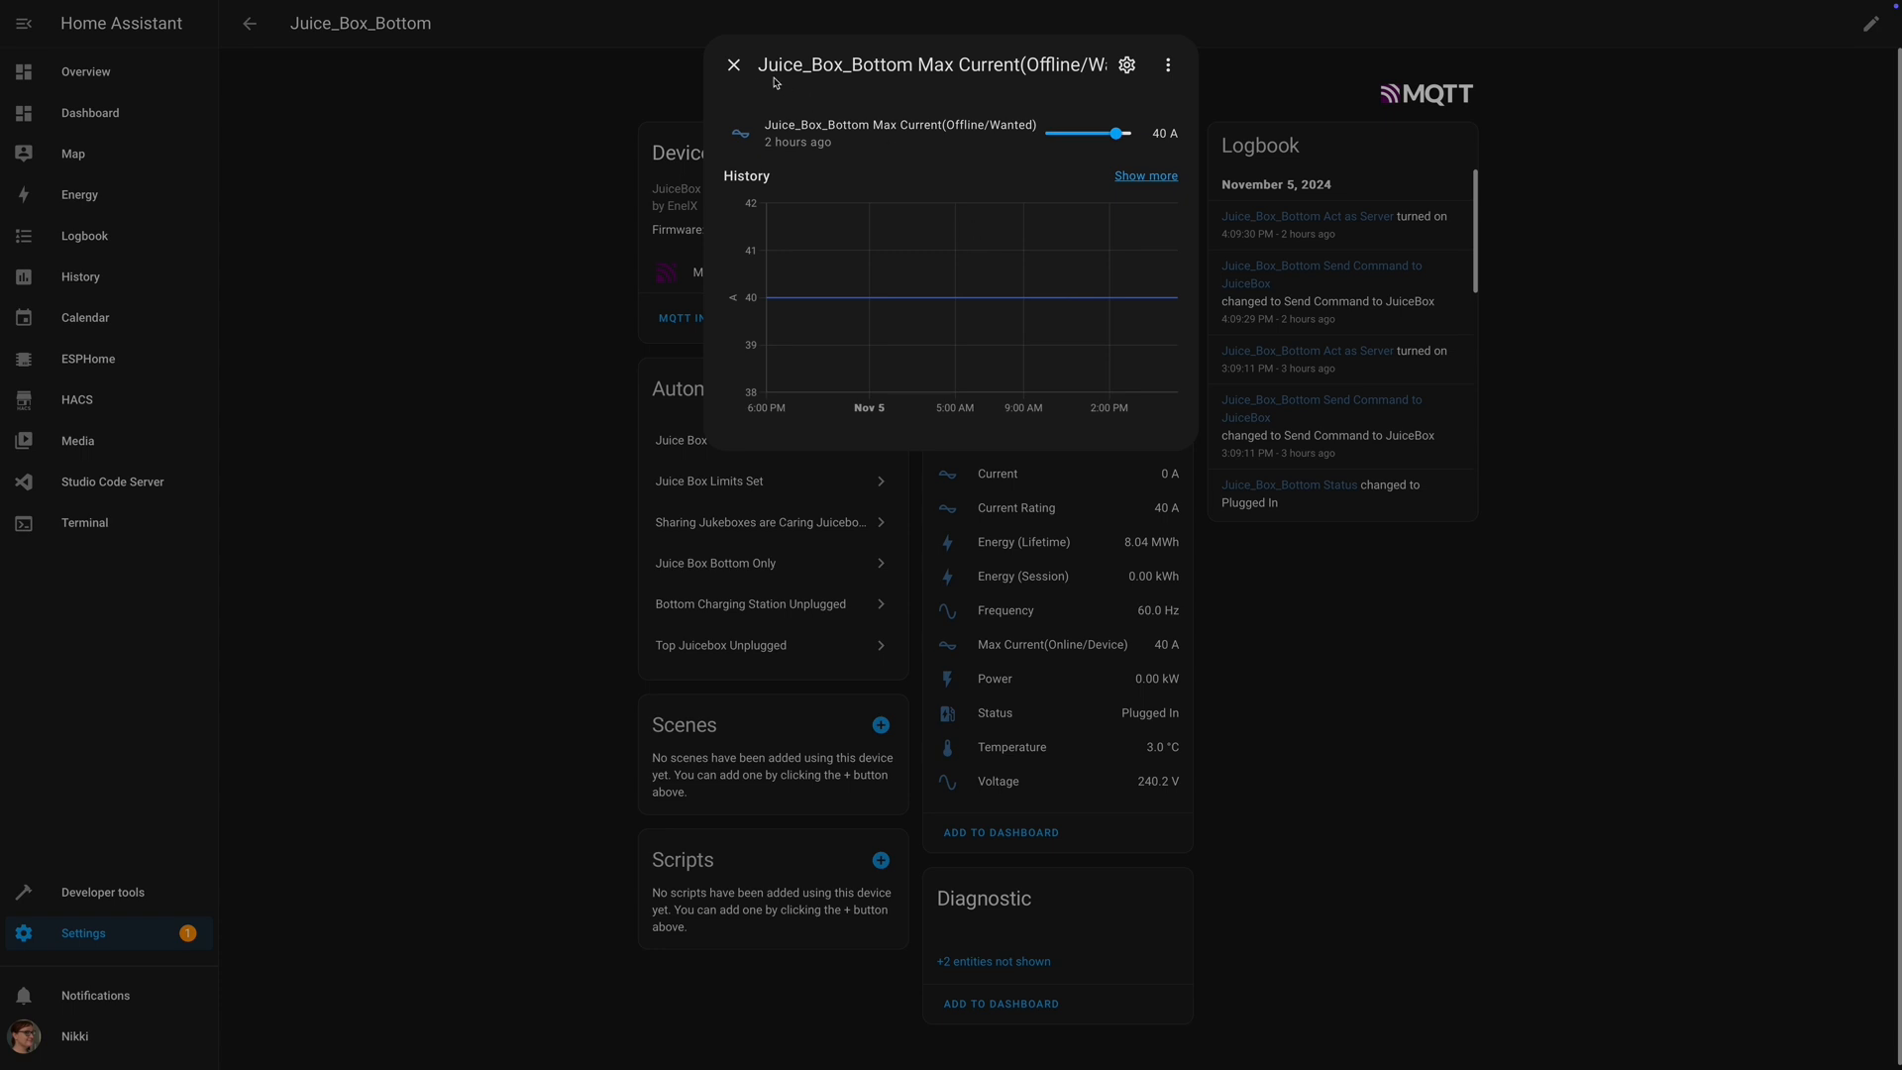
left_click(733, 64)
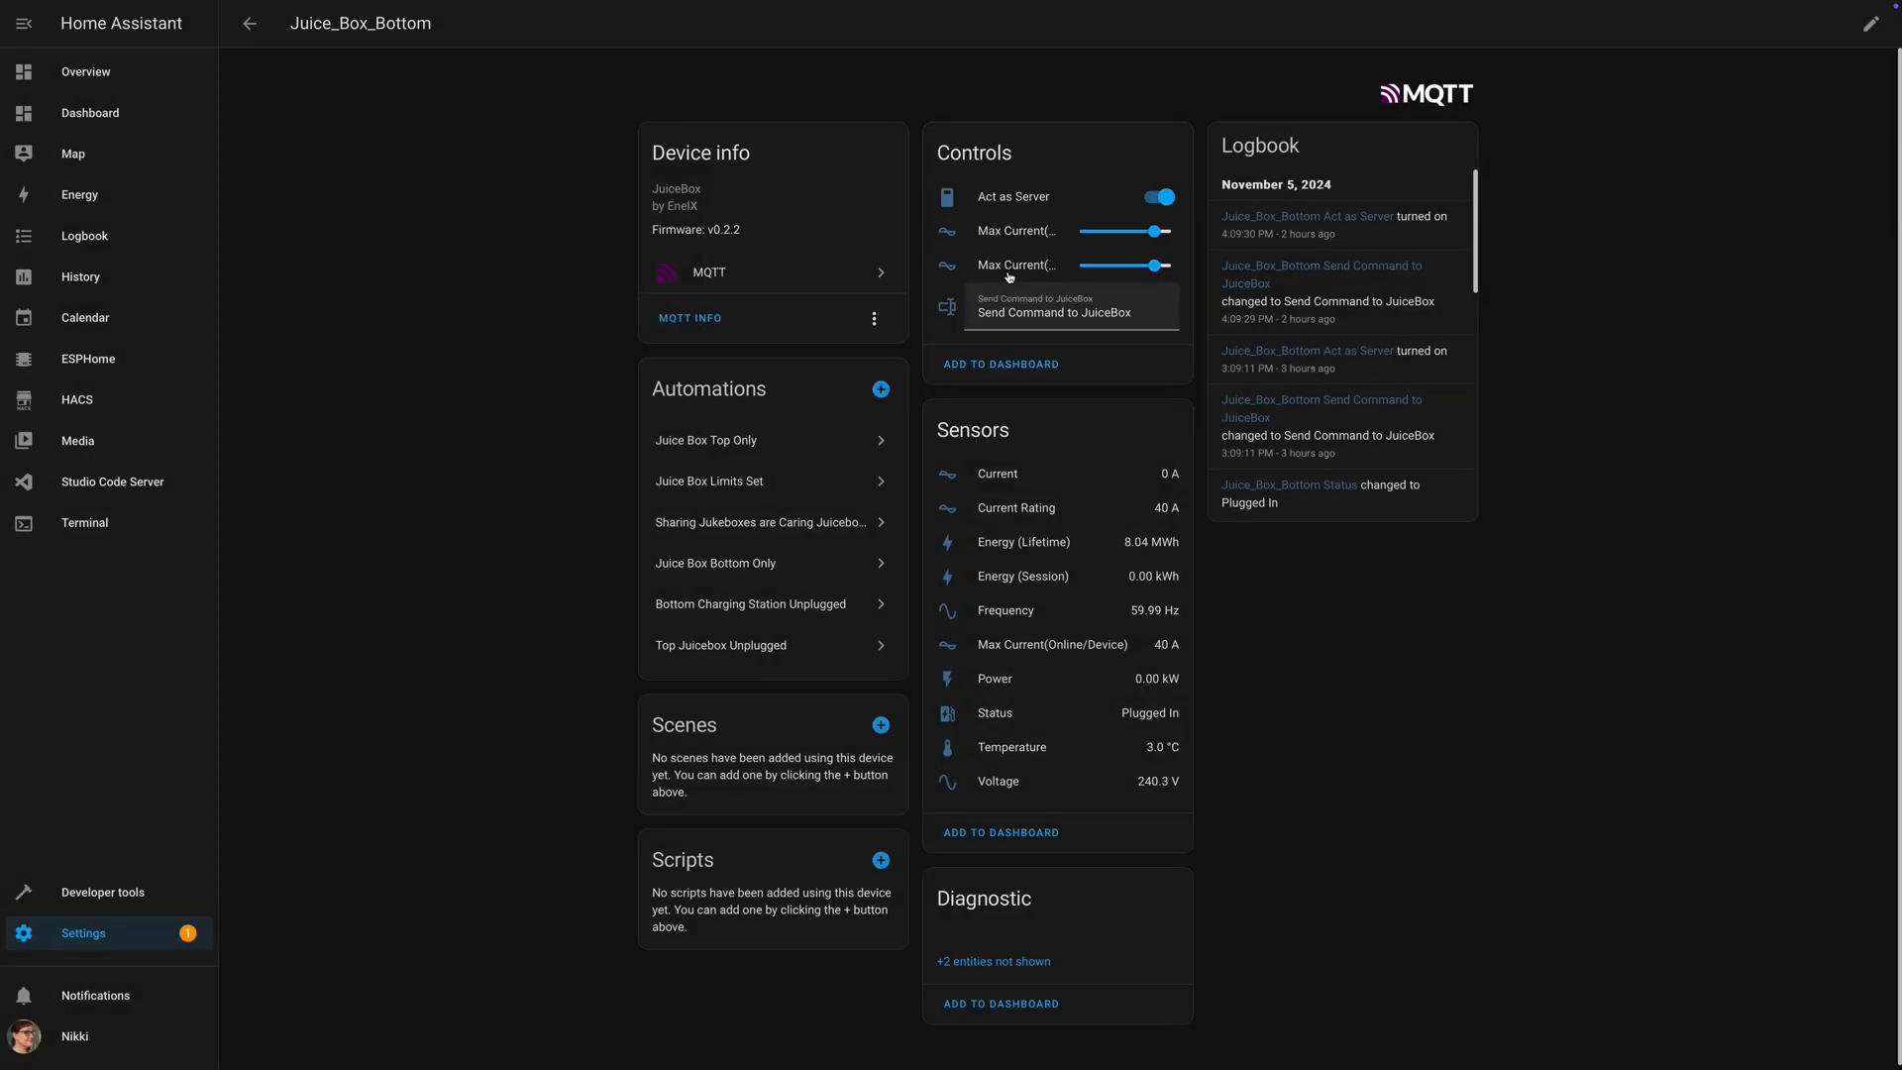
left_click(1018, 264)
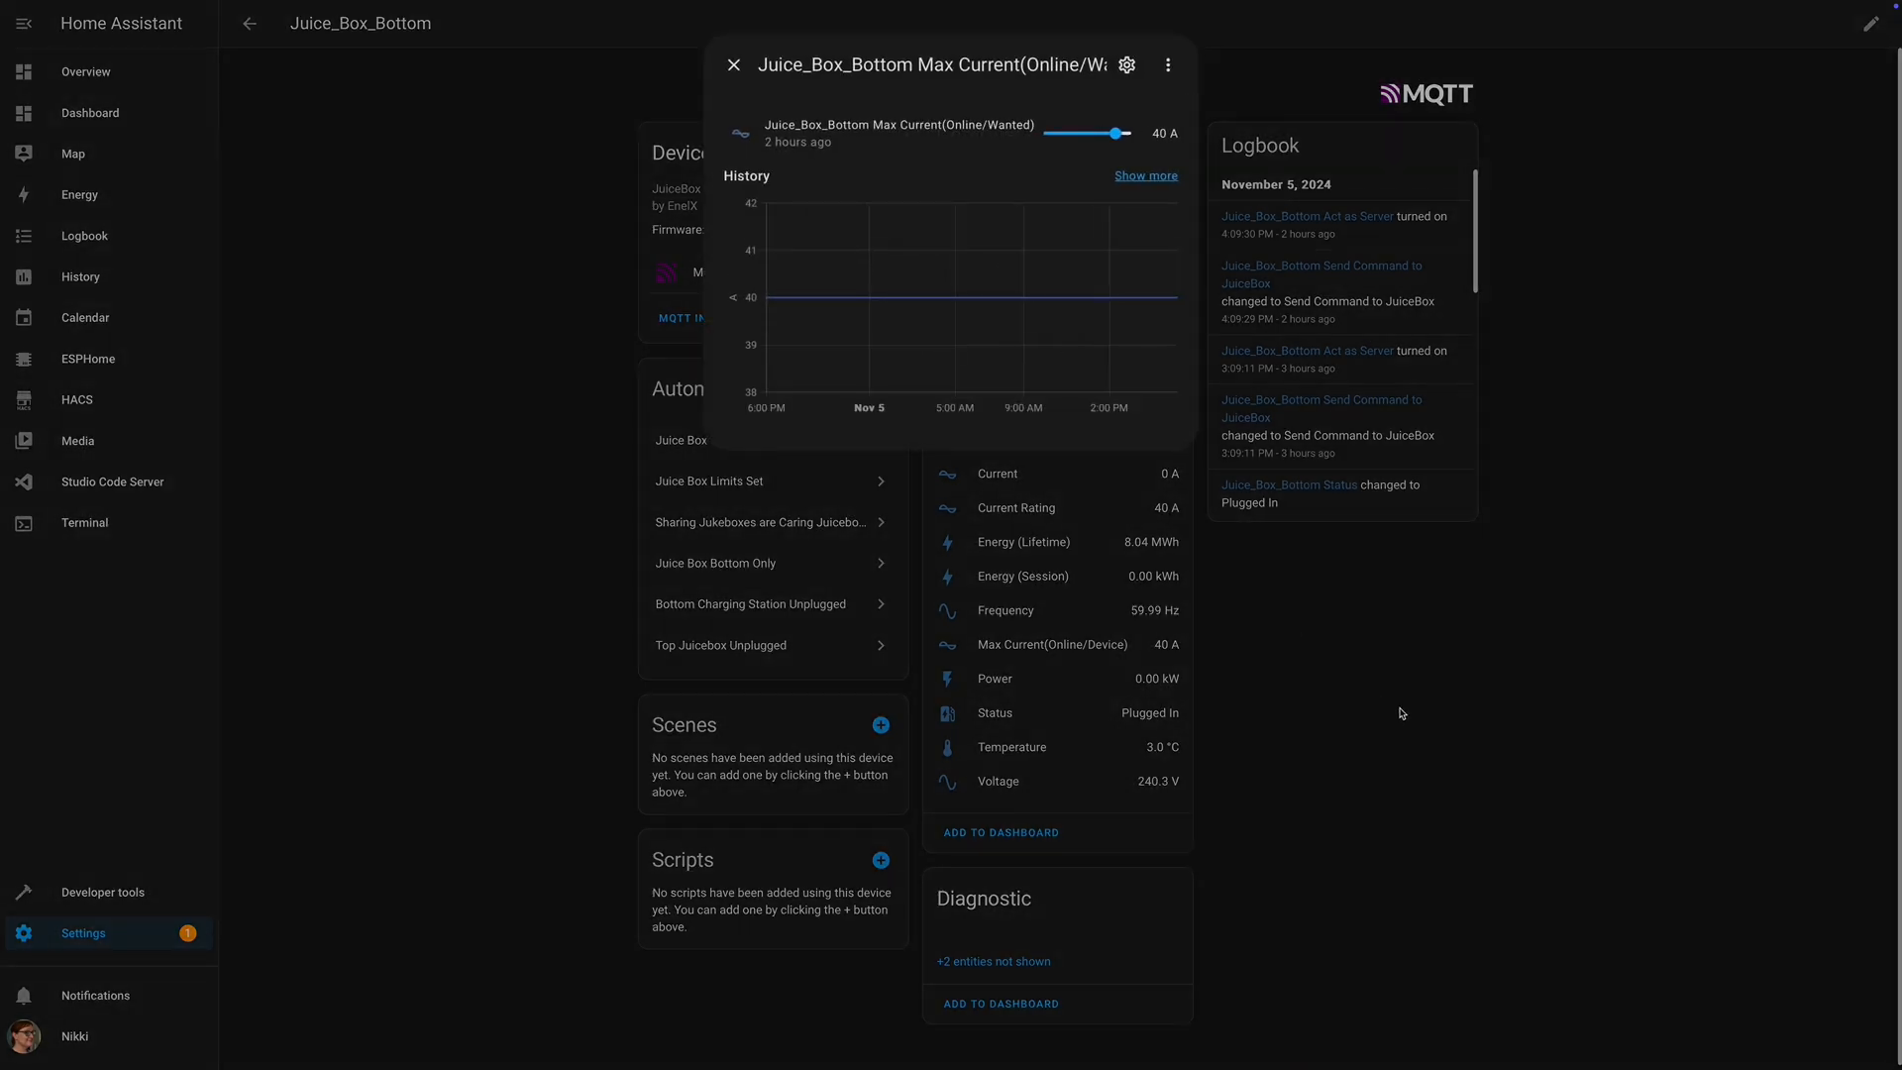
mouse_move(1328, 599)
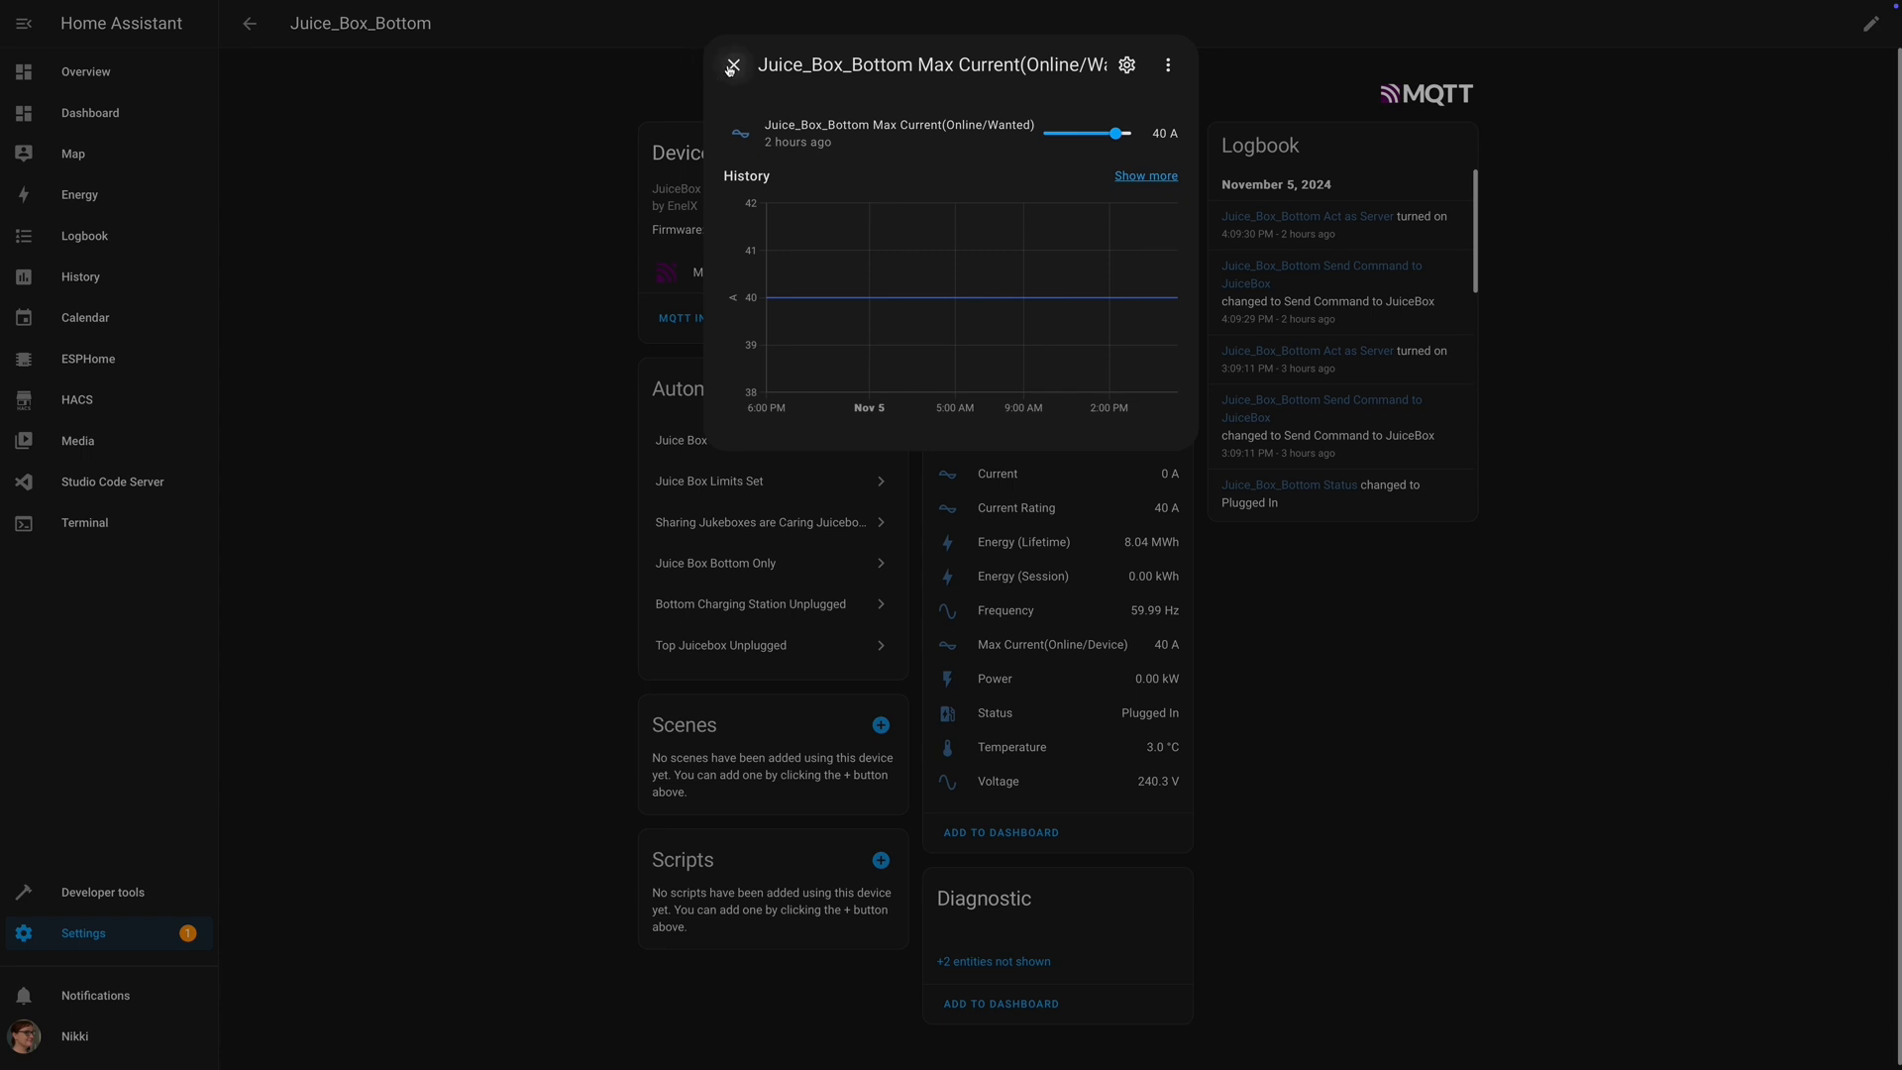
left_click(734, 63)
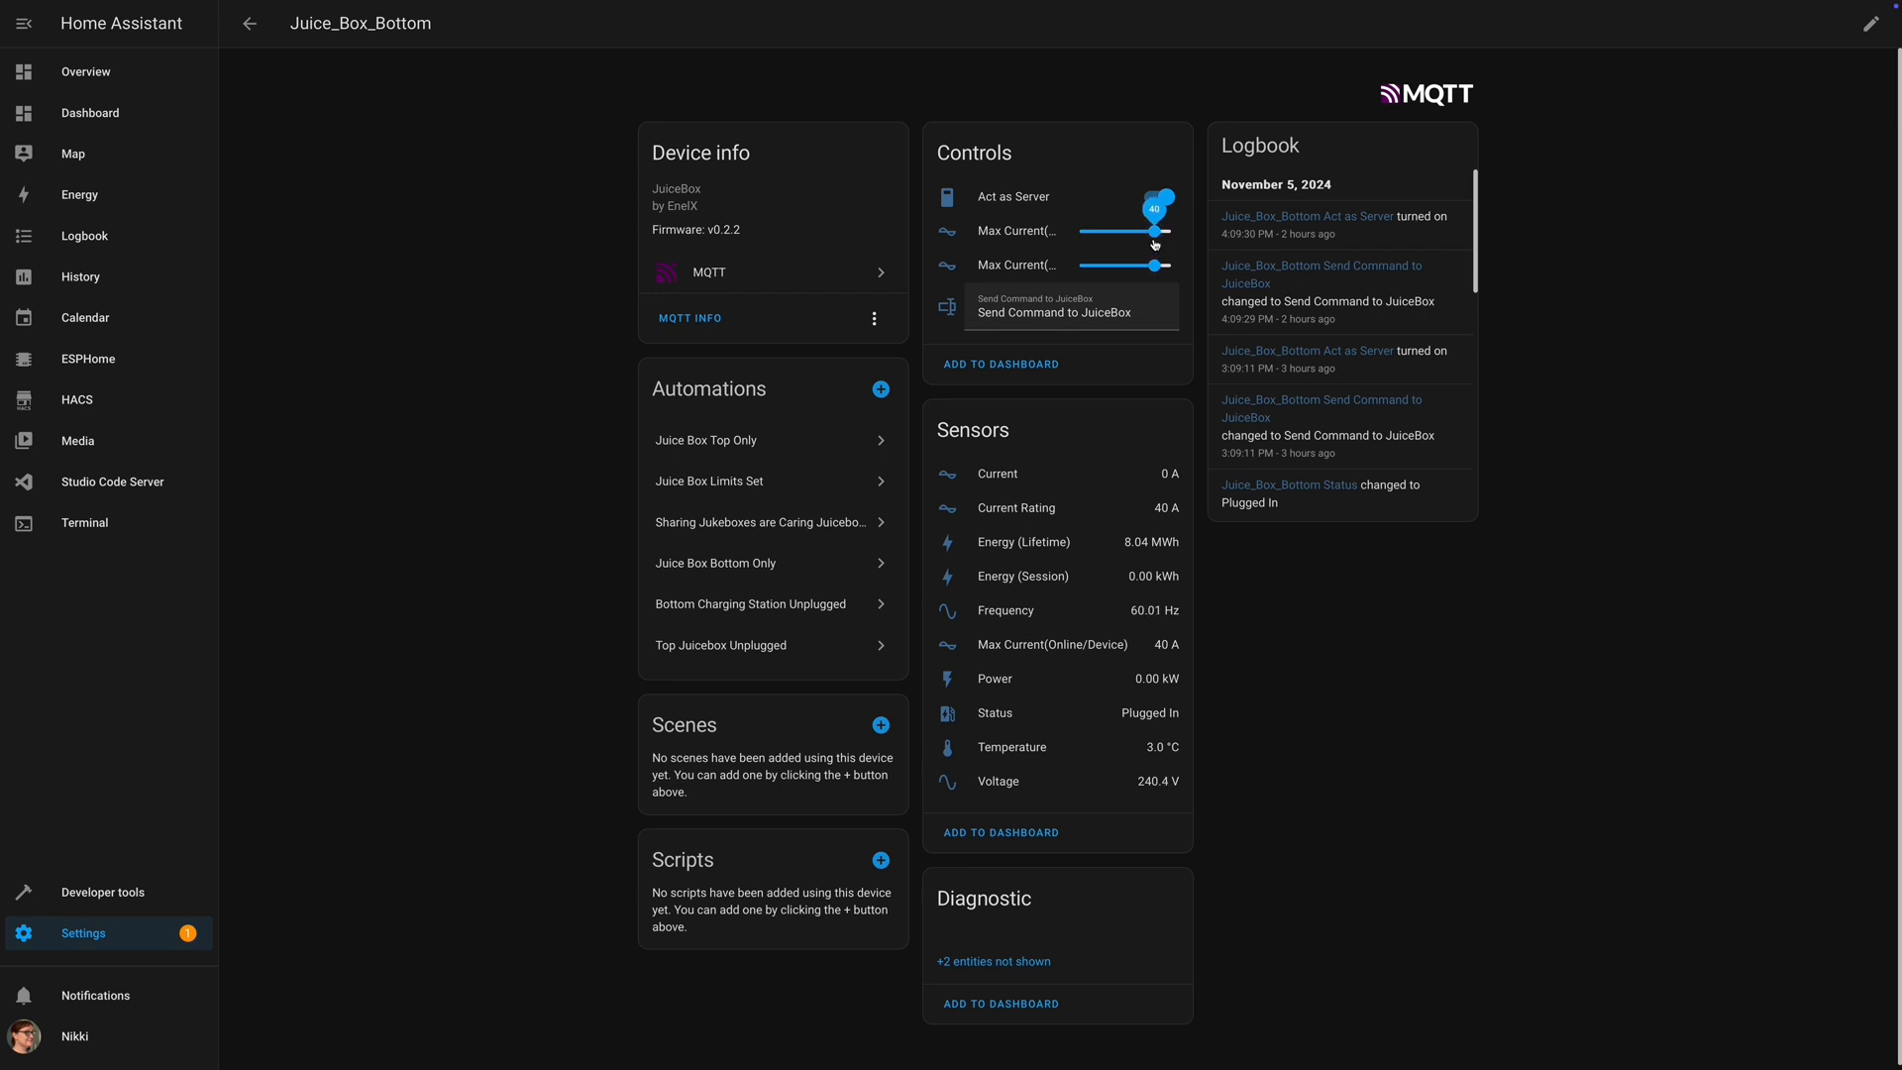
left_click(1153, 196)
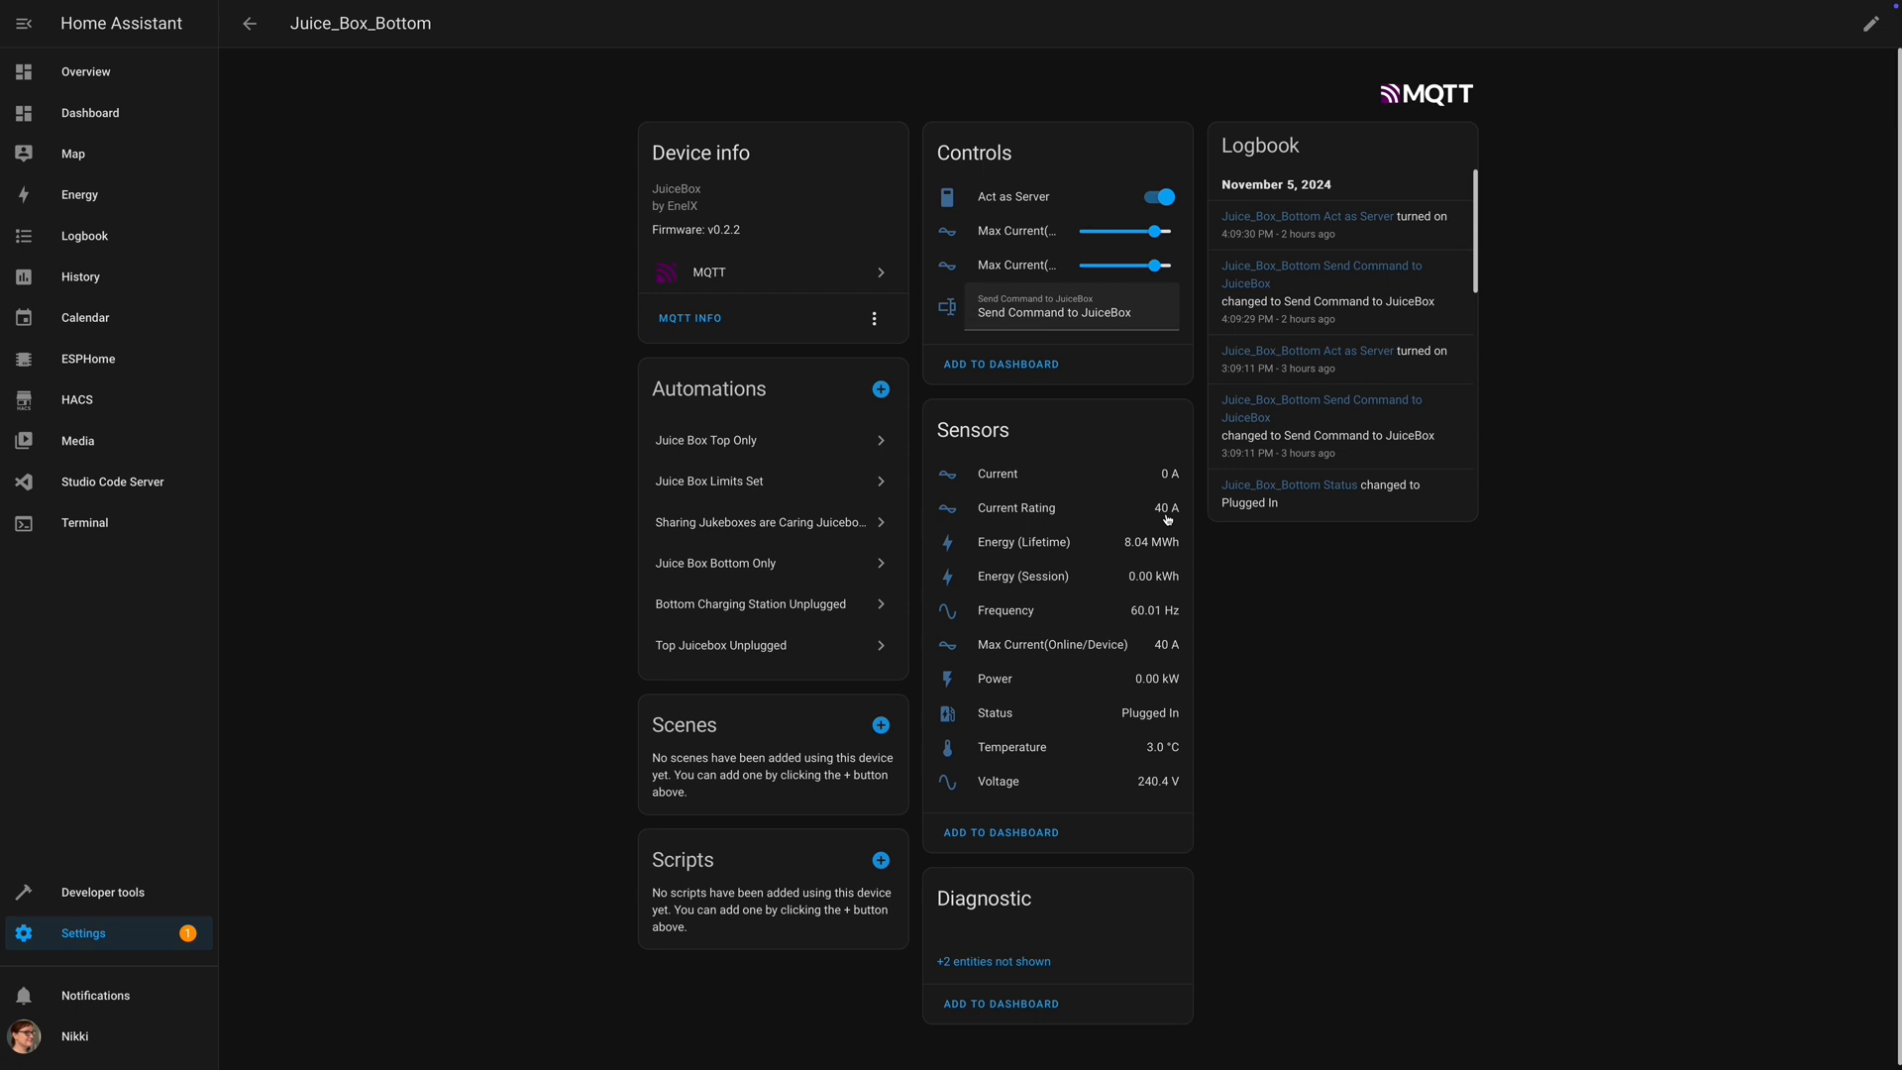
mouse_move(250, 24)
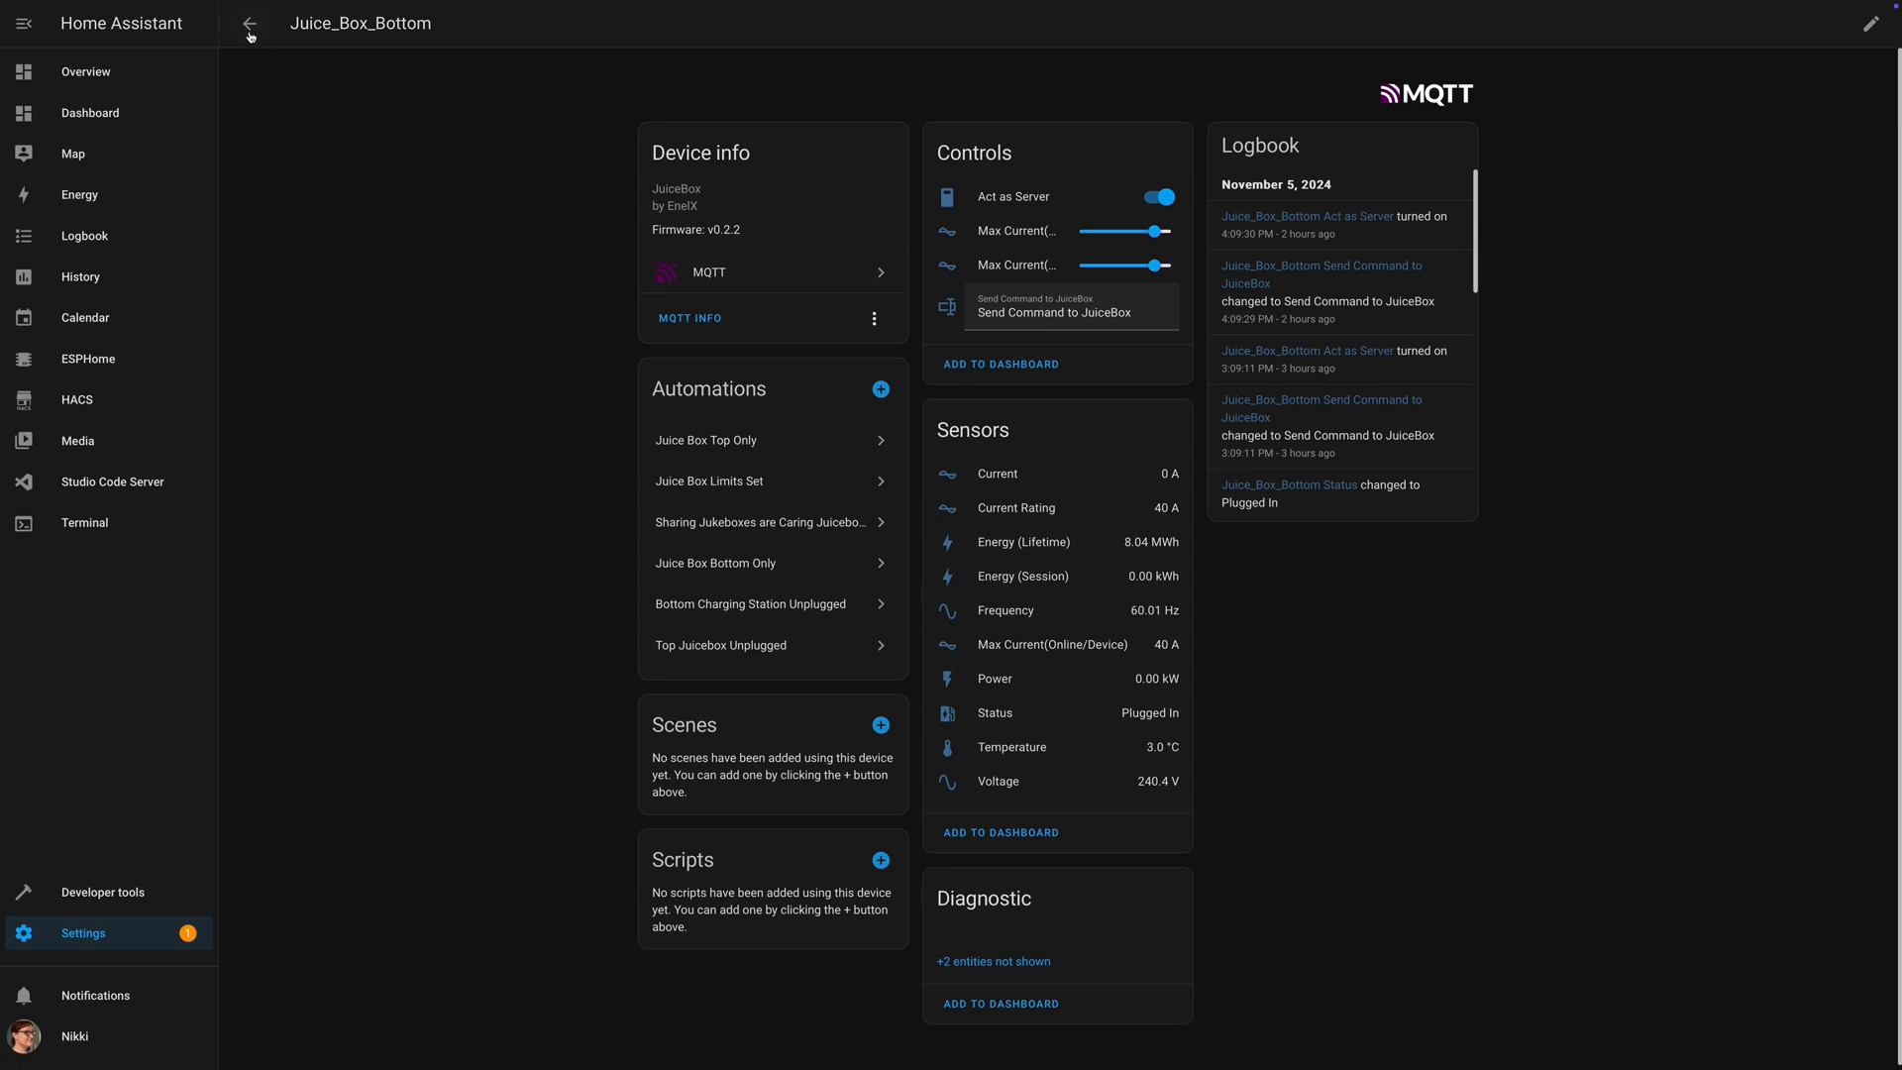
Step: Confirm Juice_Box_Bottom's max current at 40 A, then return to the MQTT devices list with both JuiceBoxes
left_click(249, 24)
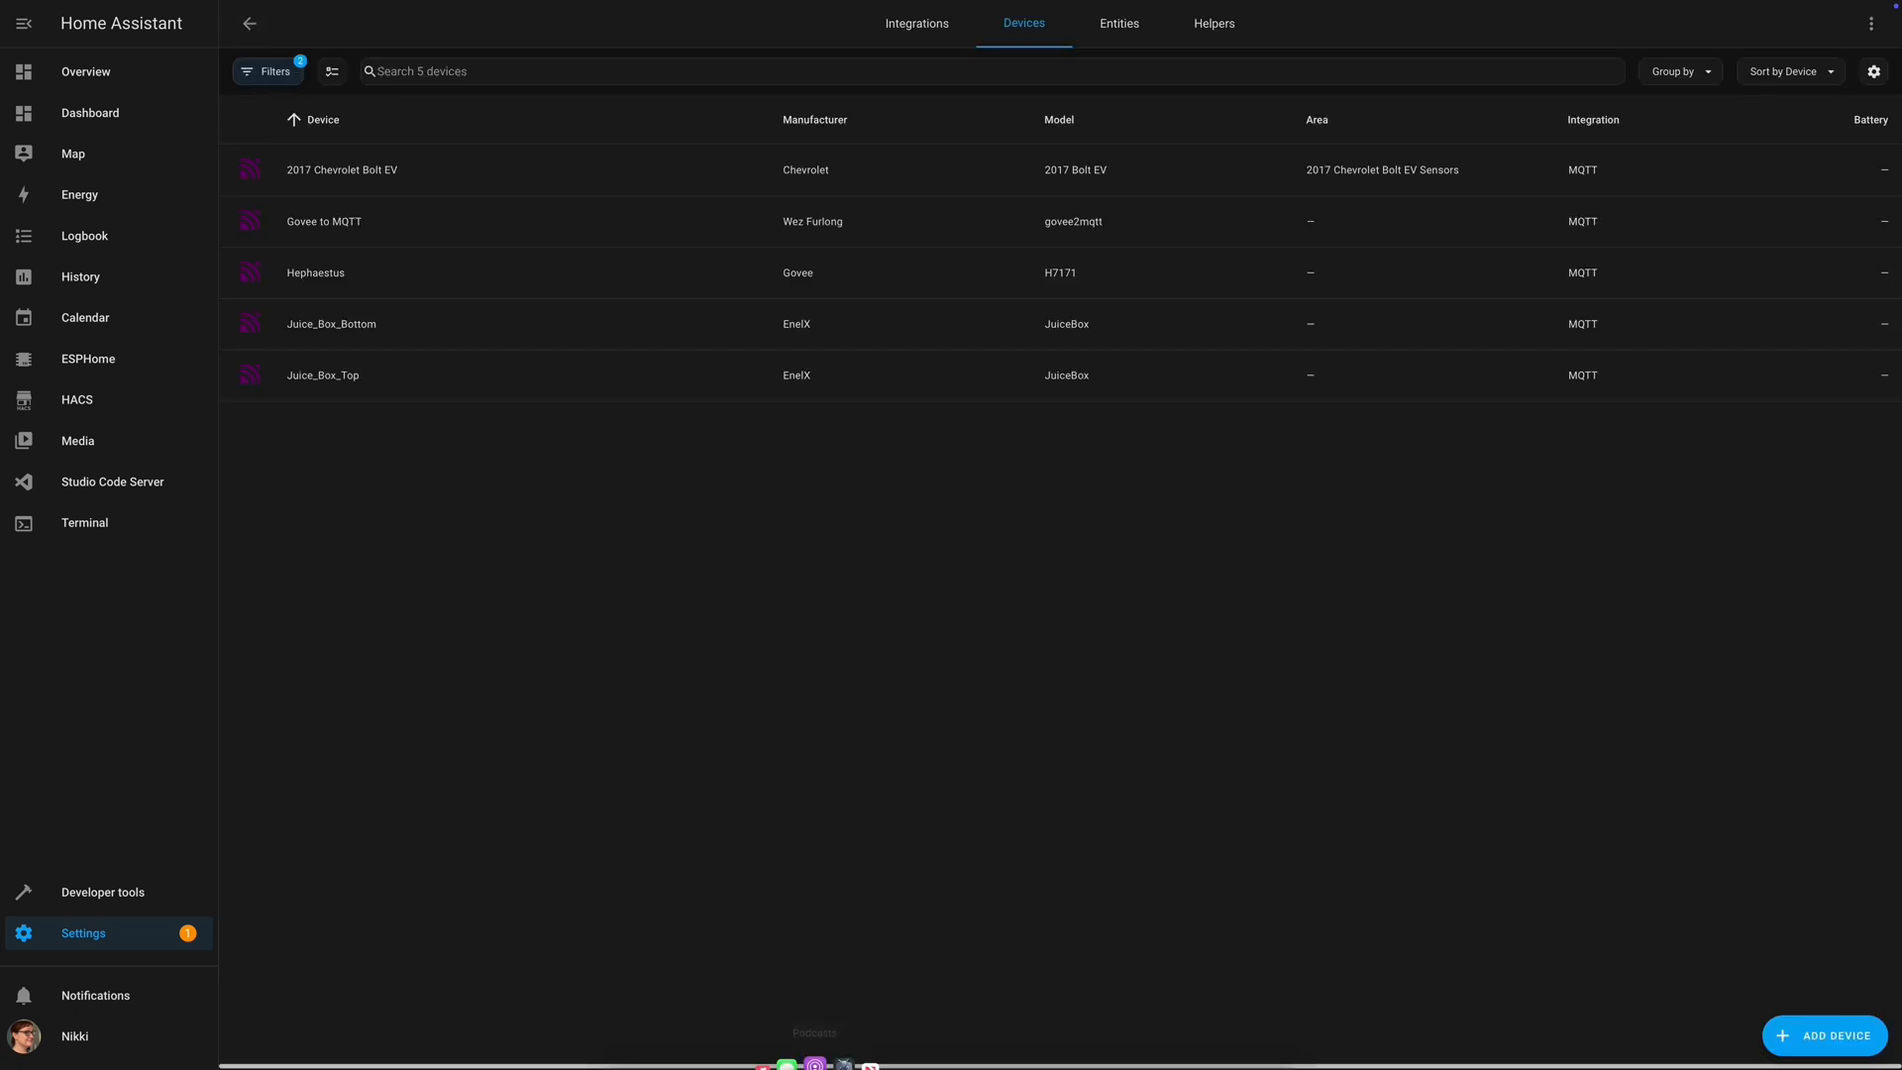
left_click(331, 323)
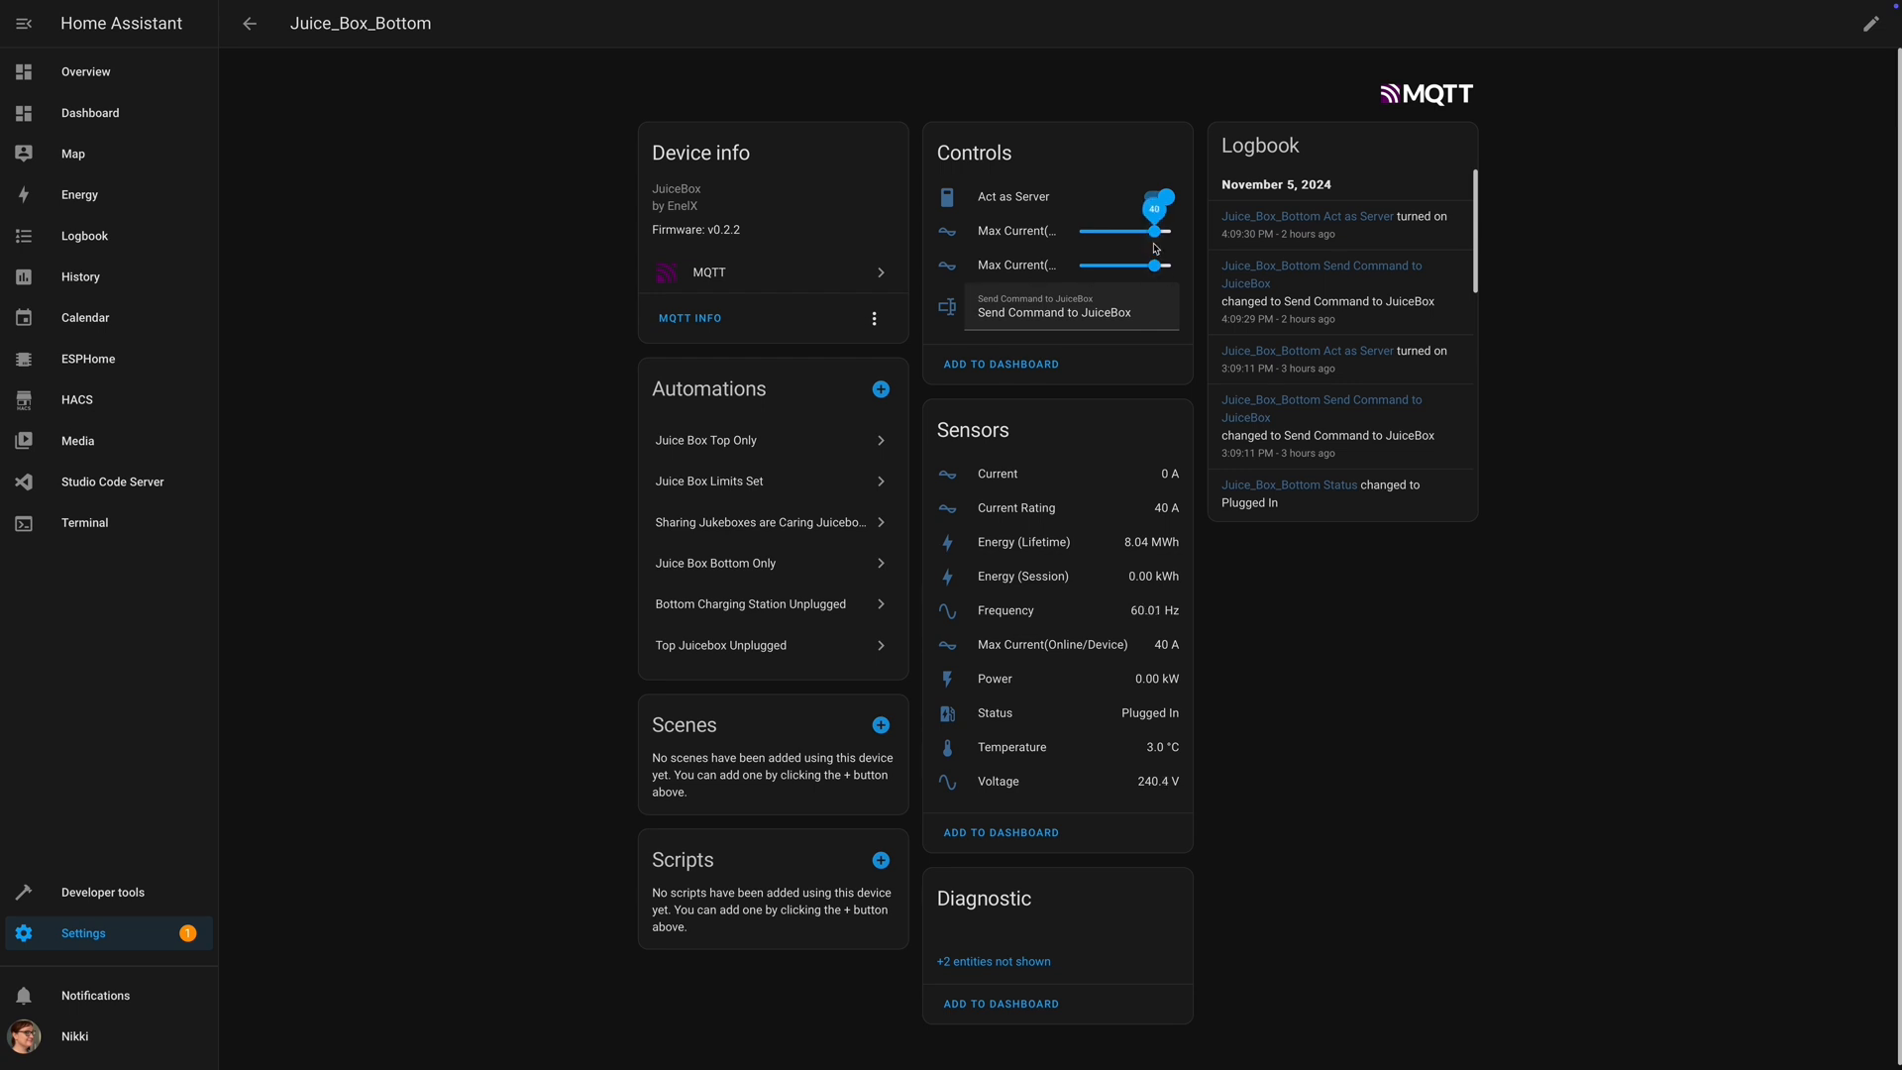
left_click(1159, 196)
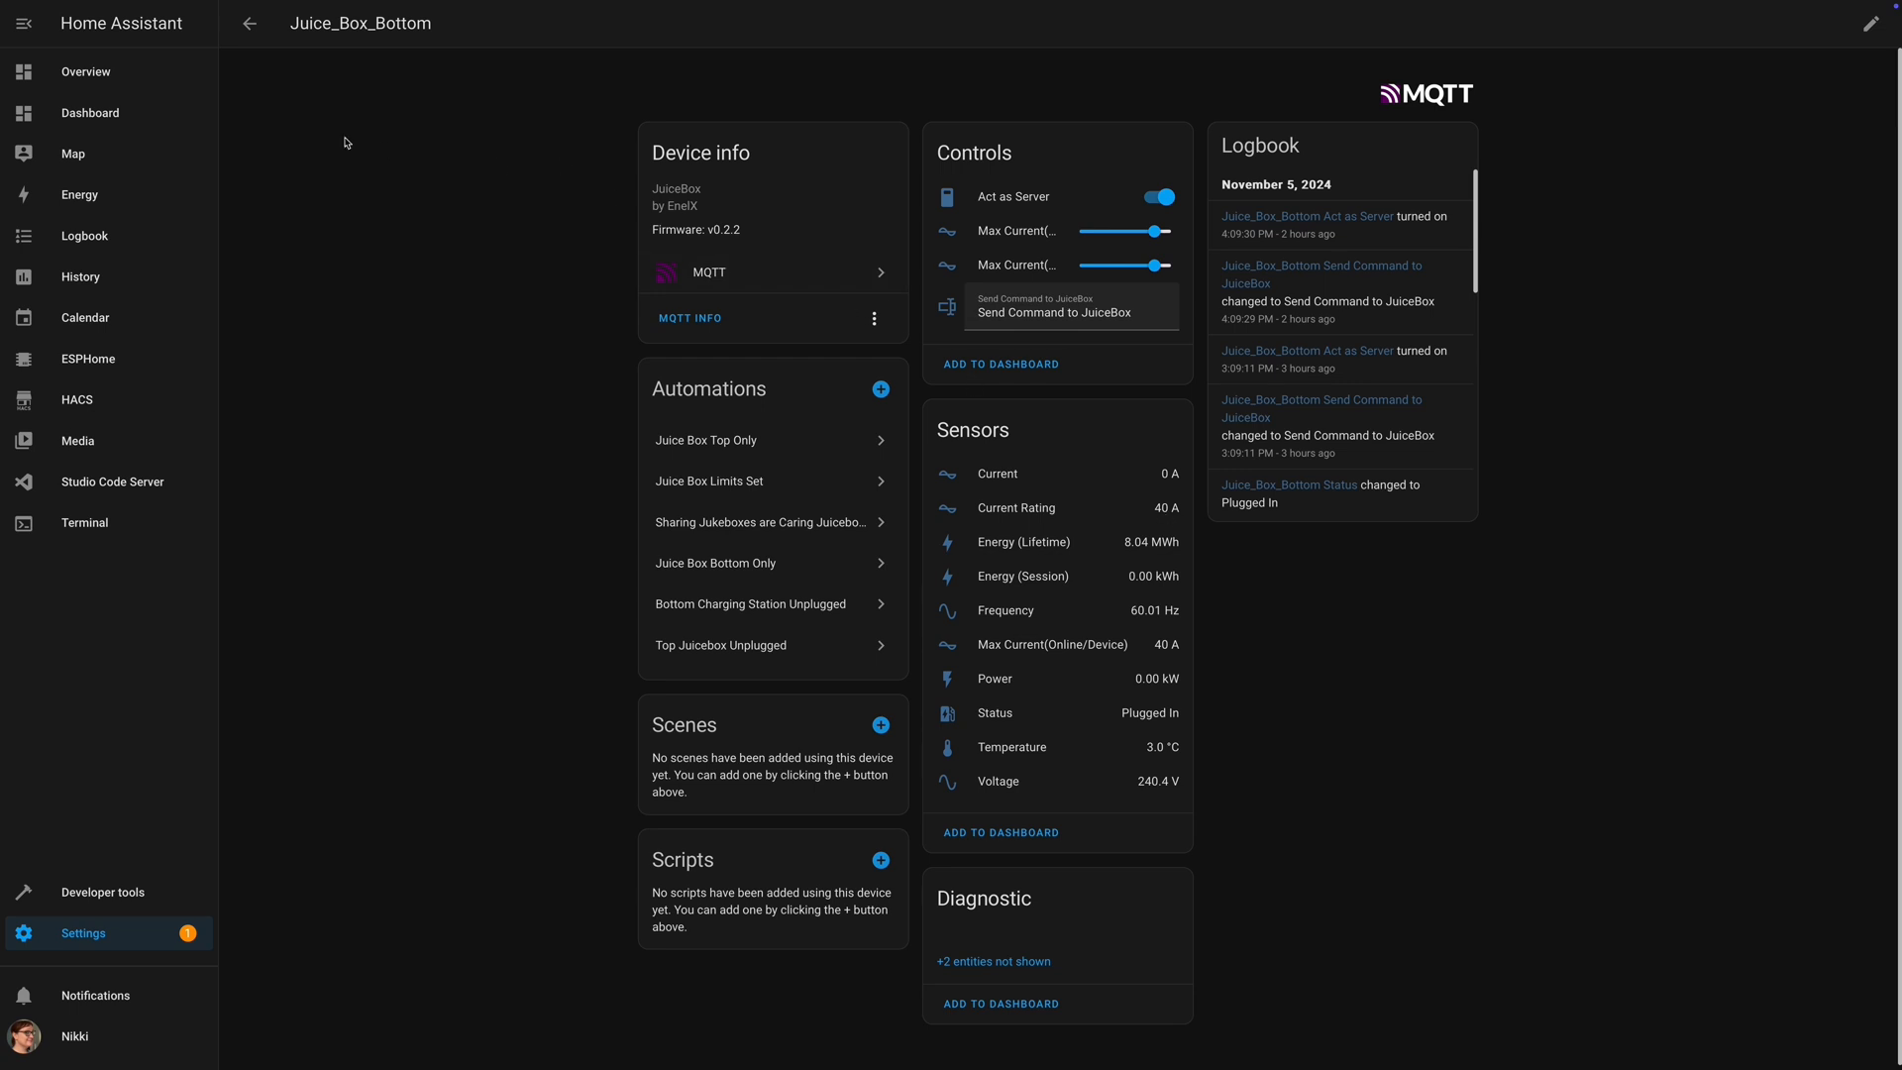
left_click(250, 23)
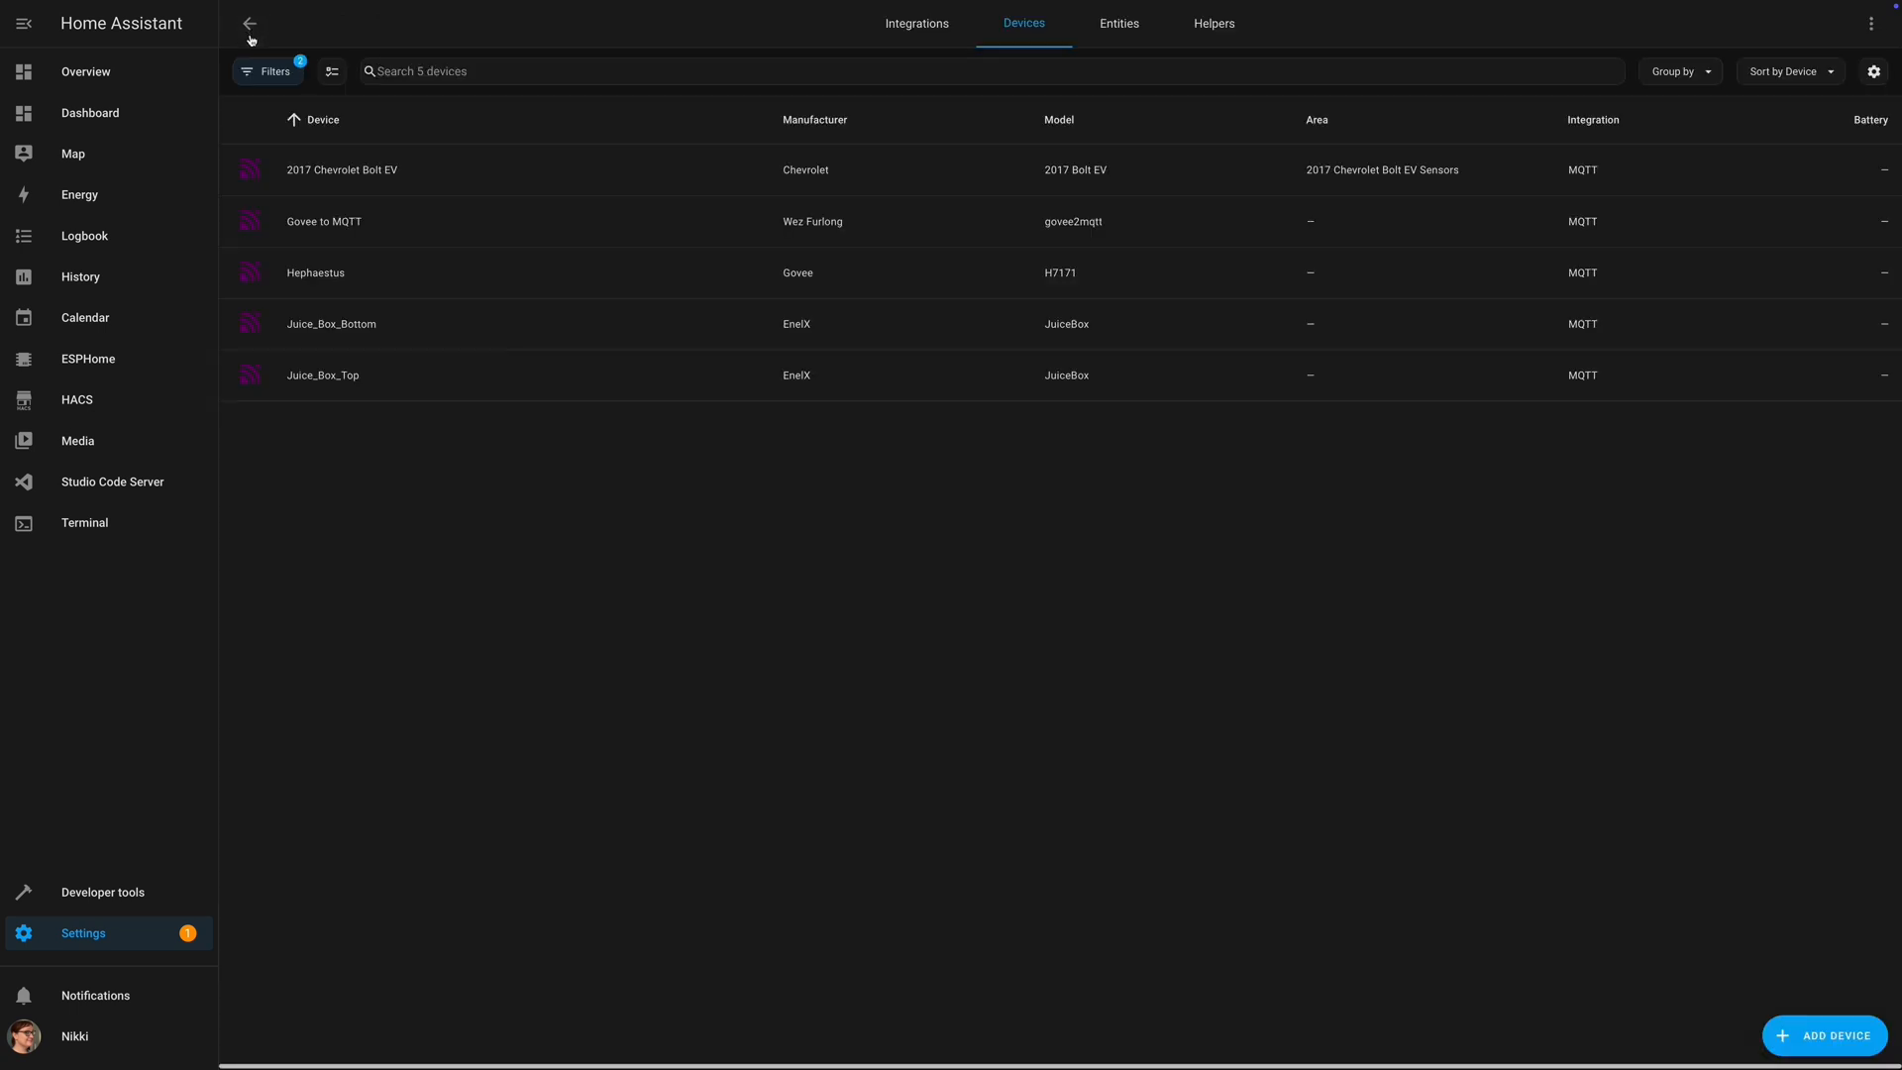
mouse_move(121, 123)
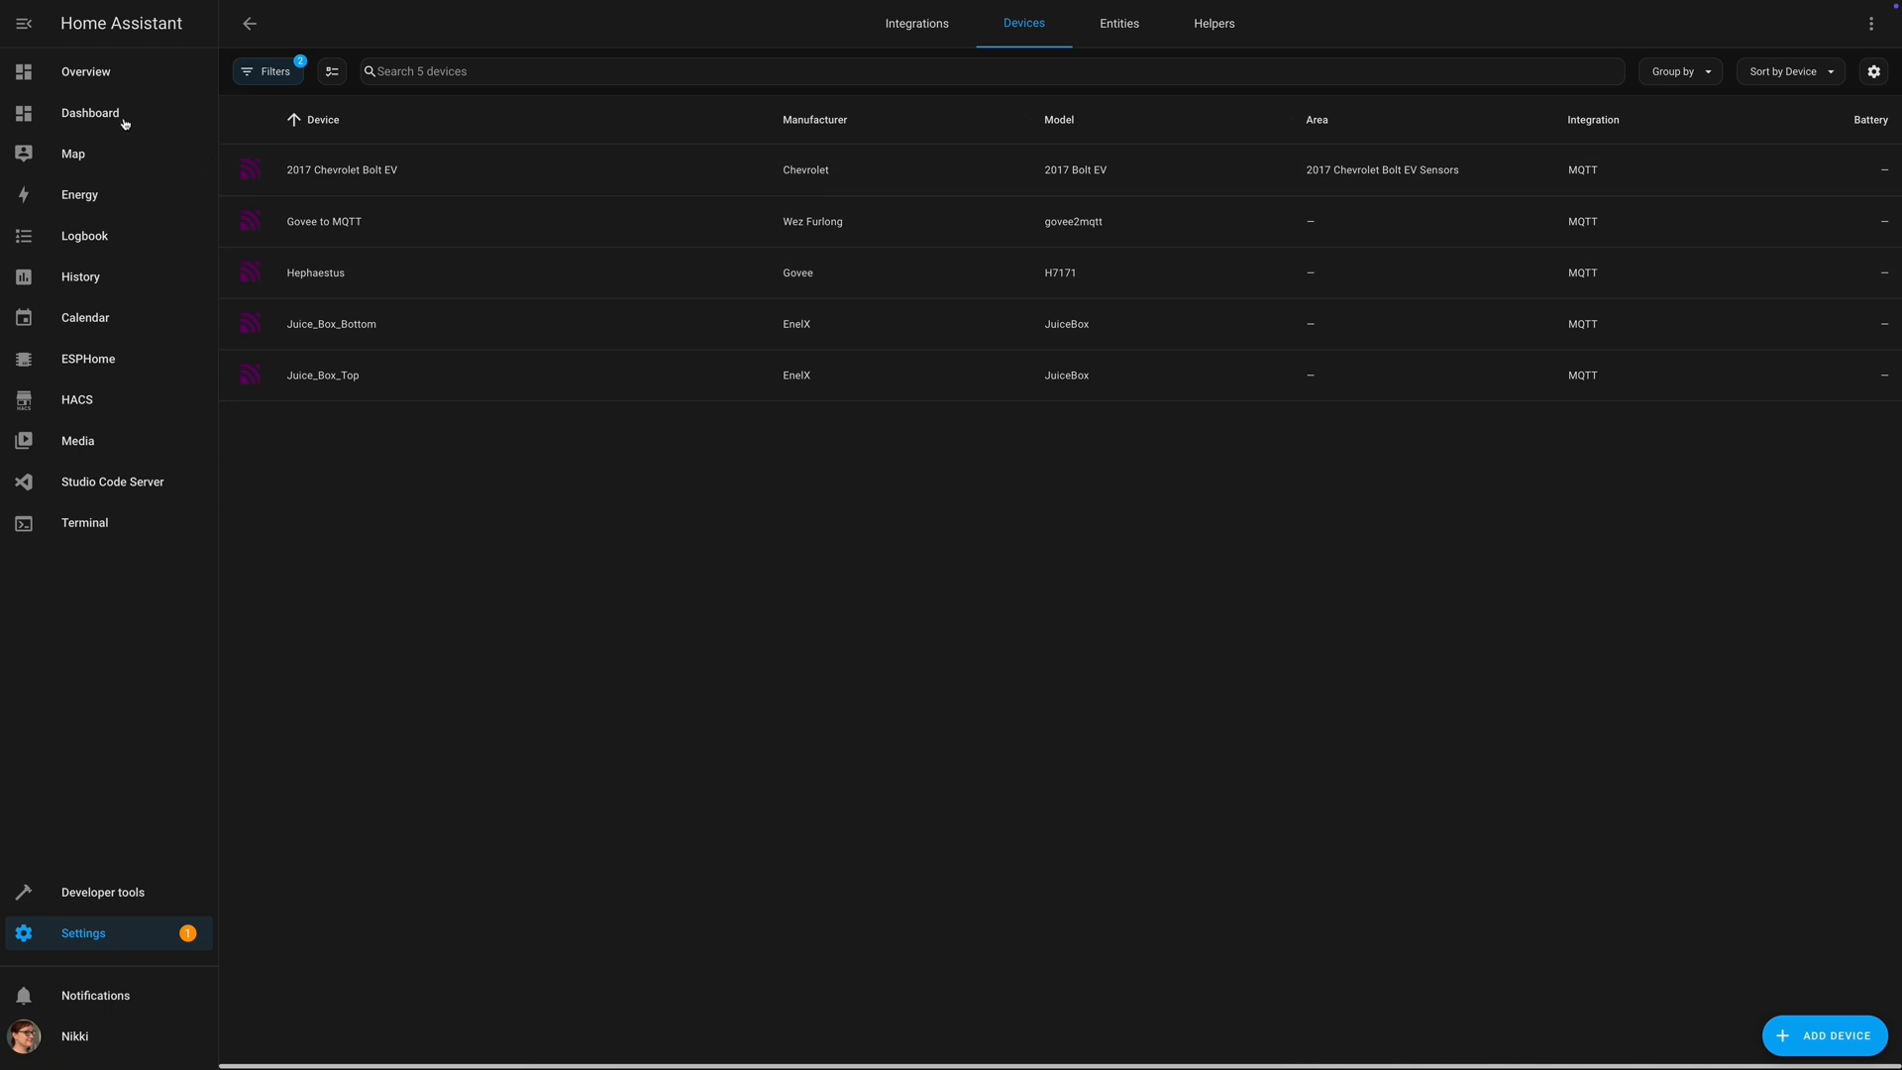
Step: Show the Load Sharing Juice Boxes dashboard: top available at 0 A limit, bottom plugged in at 40 A
left_click(89, 113)
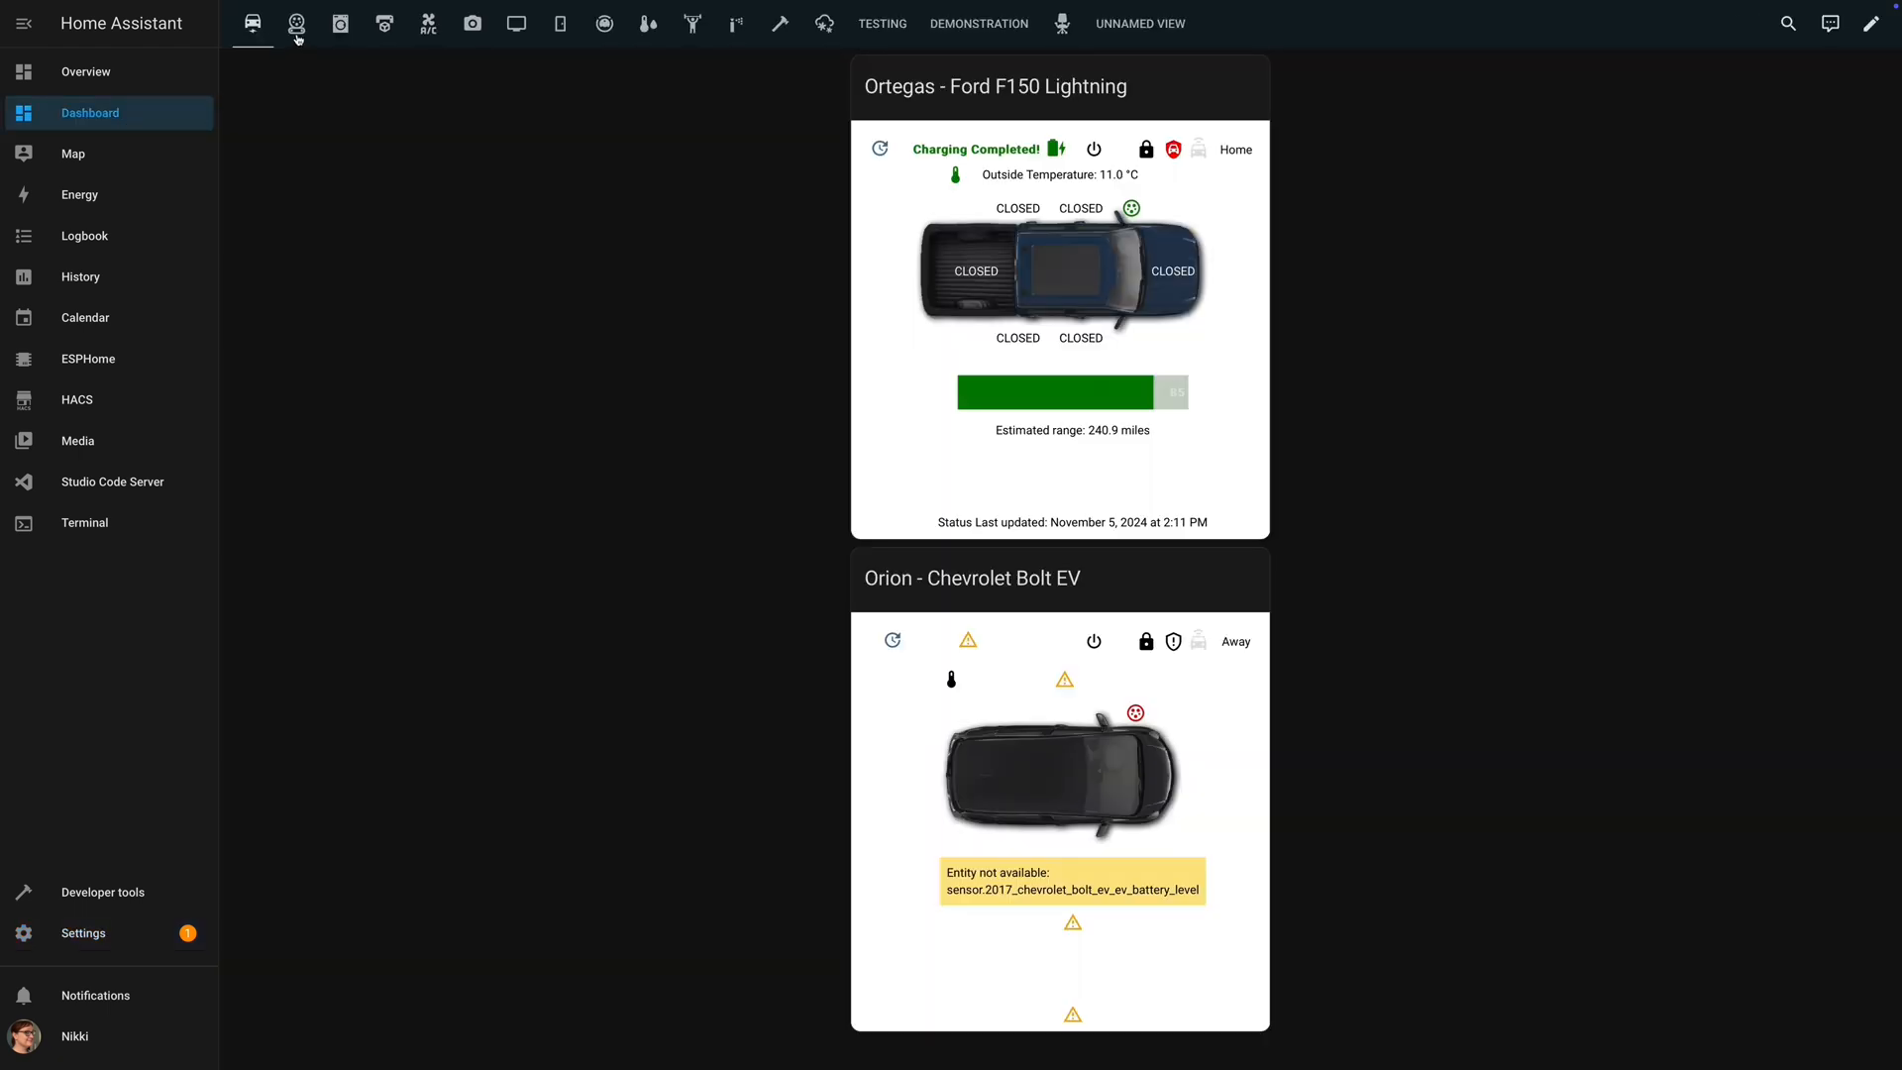
left_click(296, 24)
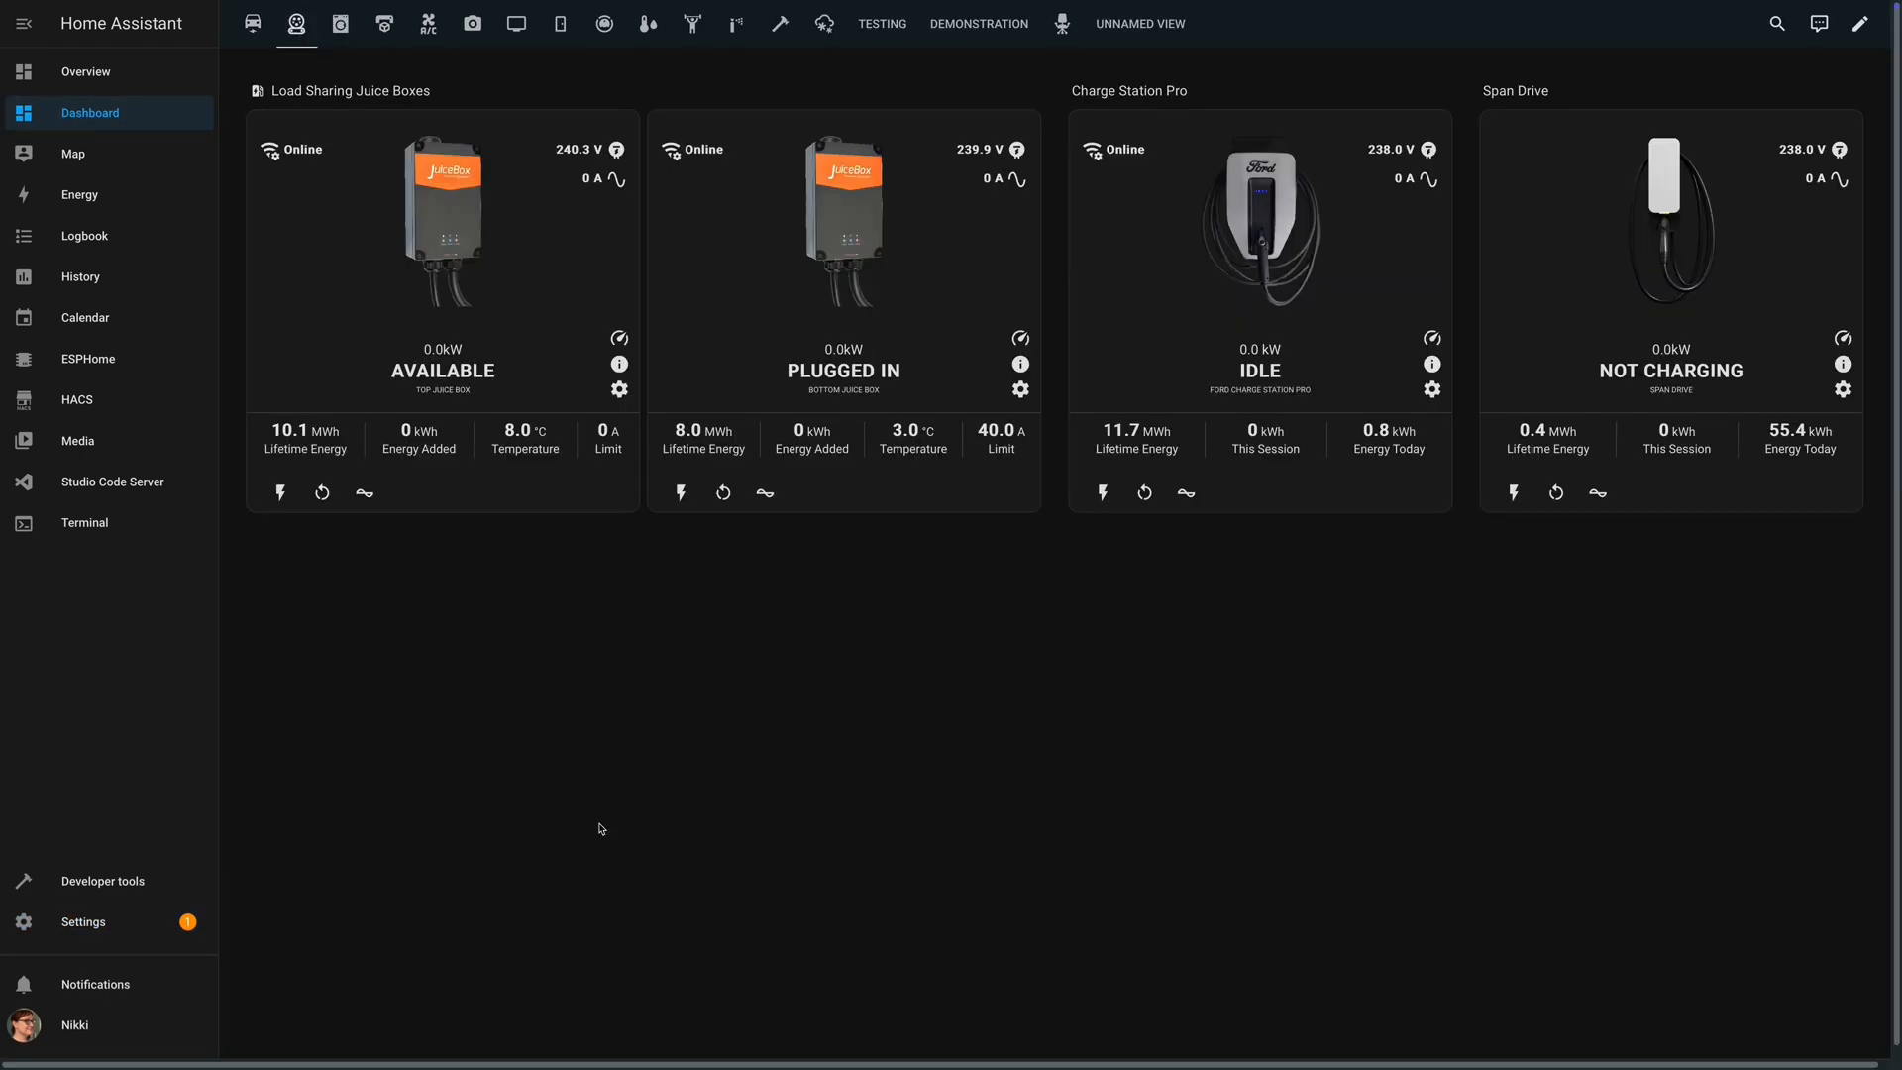
mouse_move(808, 718)
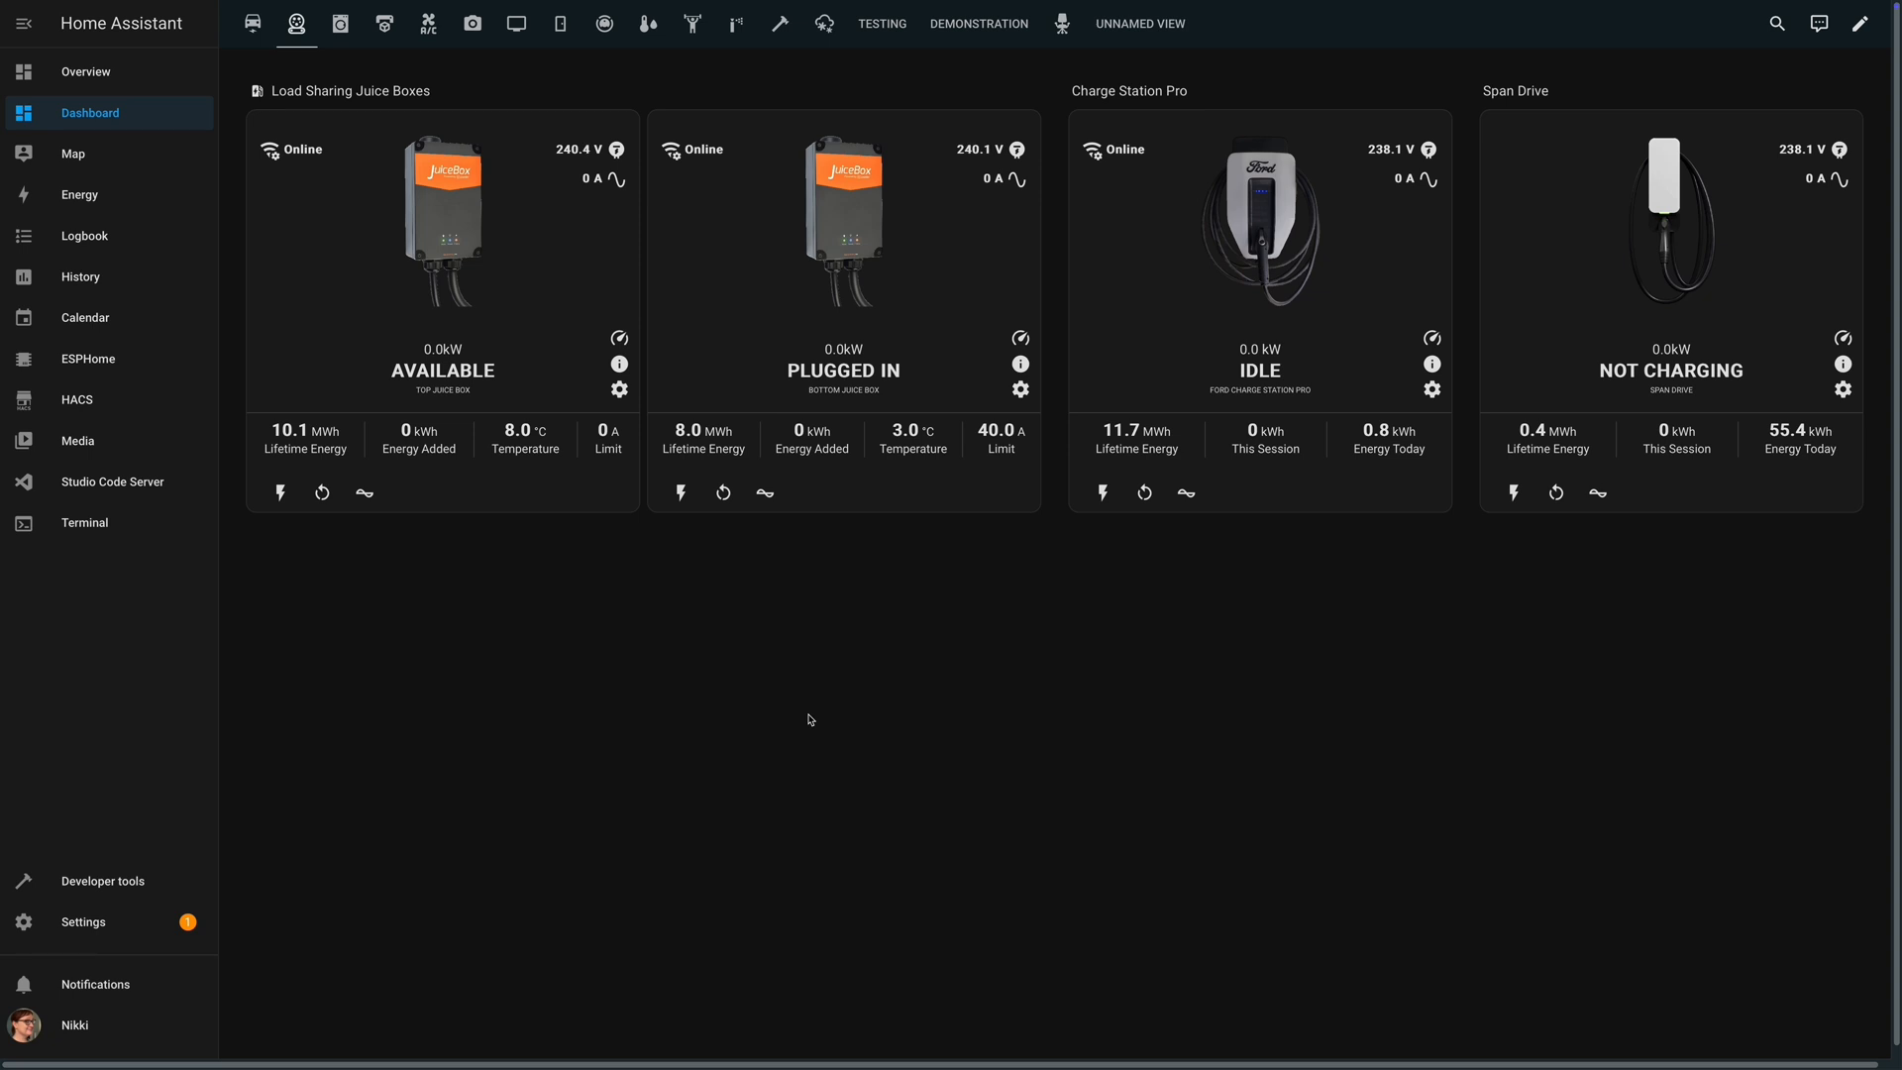
mouse_move(560, 295)
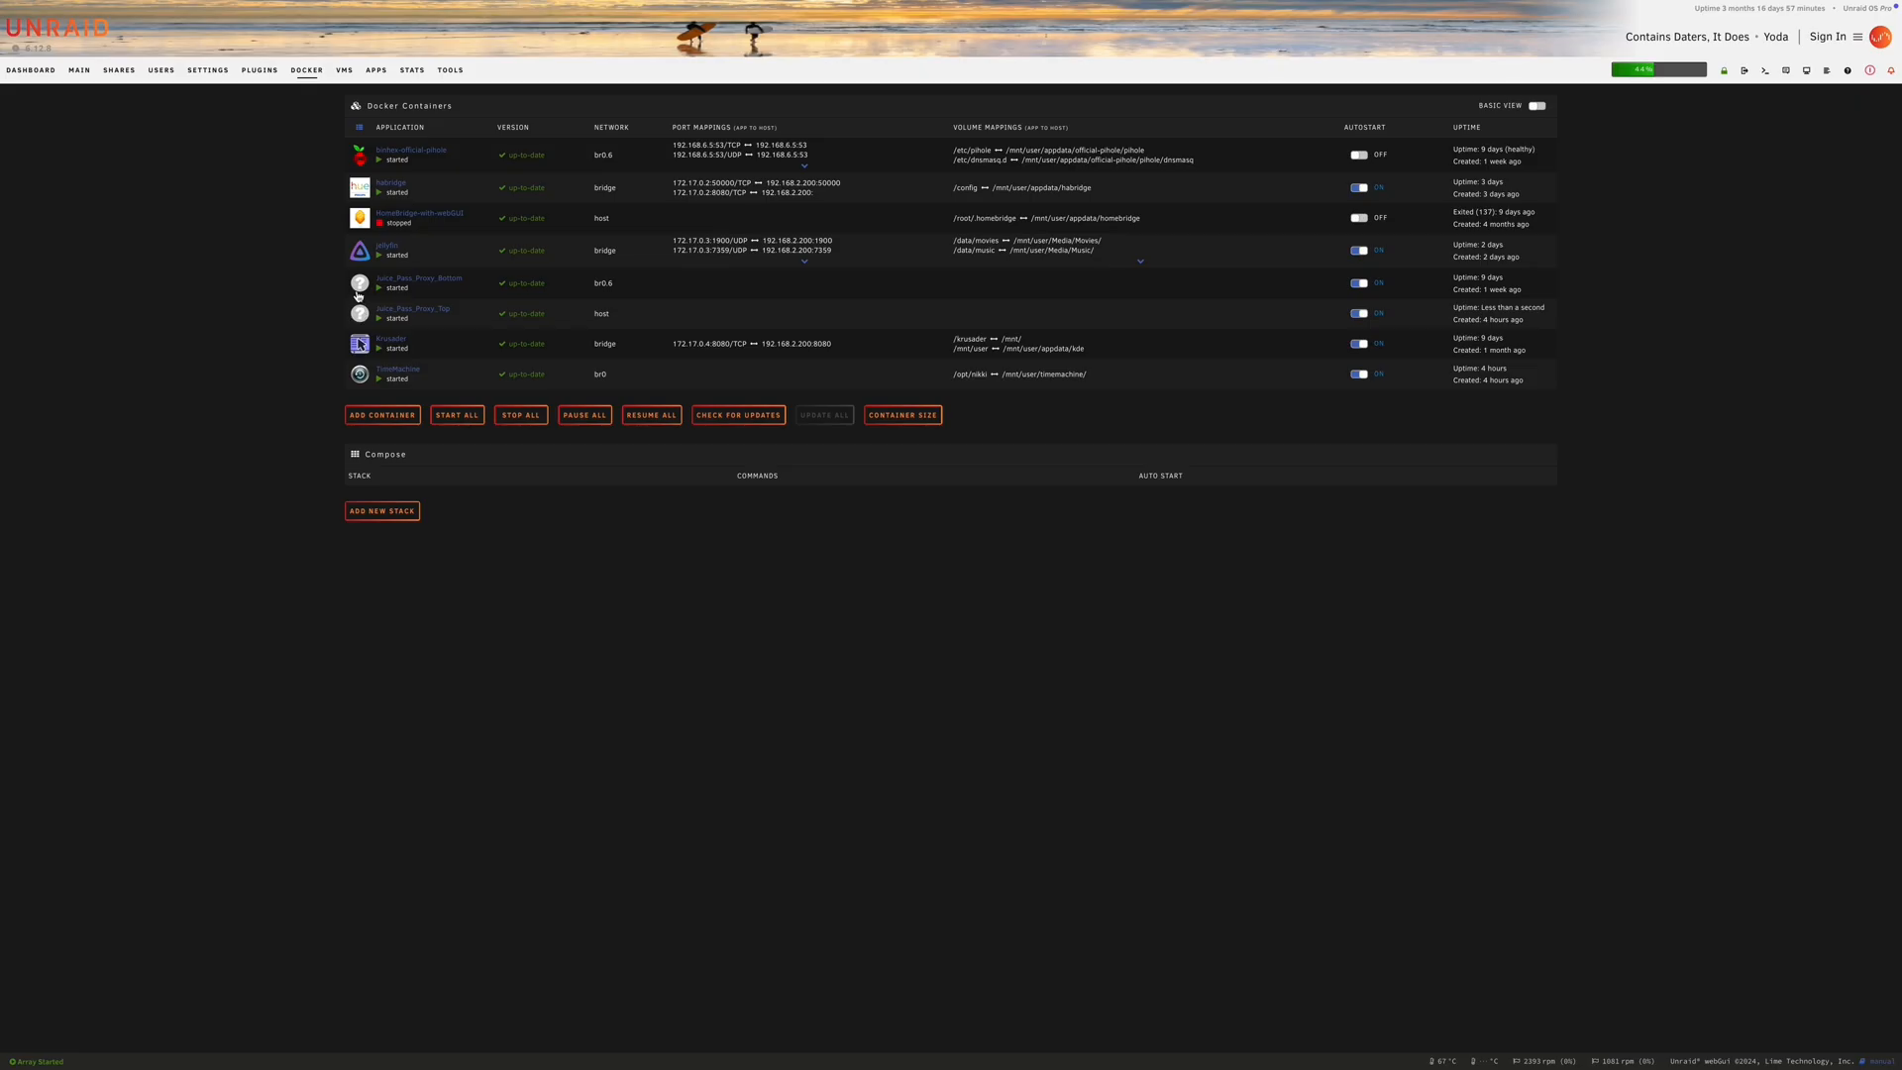
Step: View the bottom JuicePass proxy container's log streaming Juice_Box_Bottom sensor updates
left_click(360, 284)
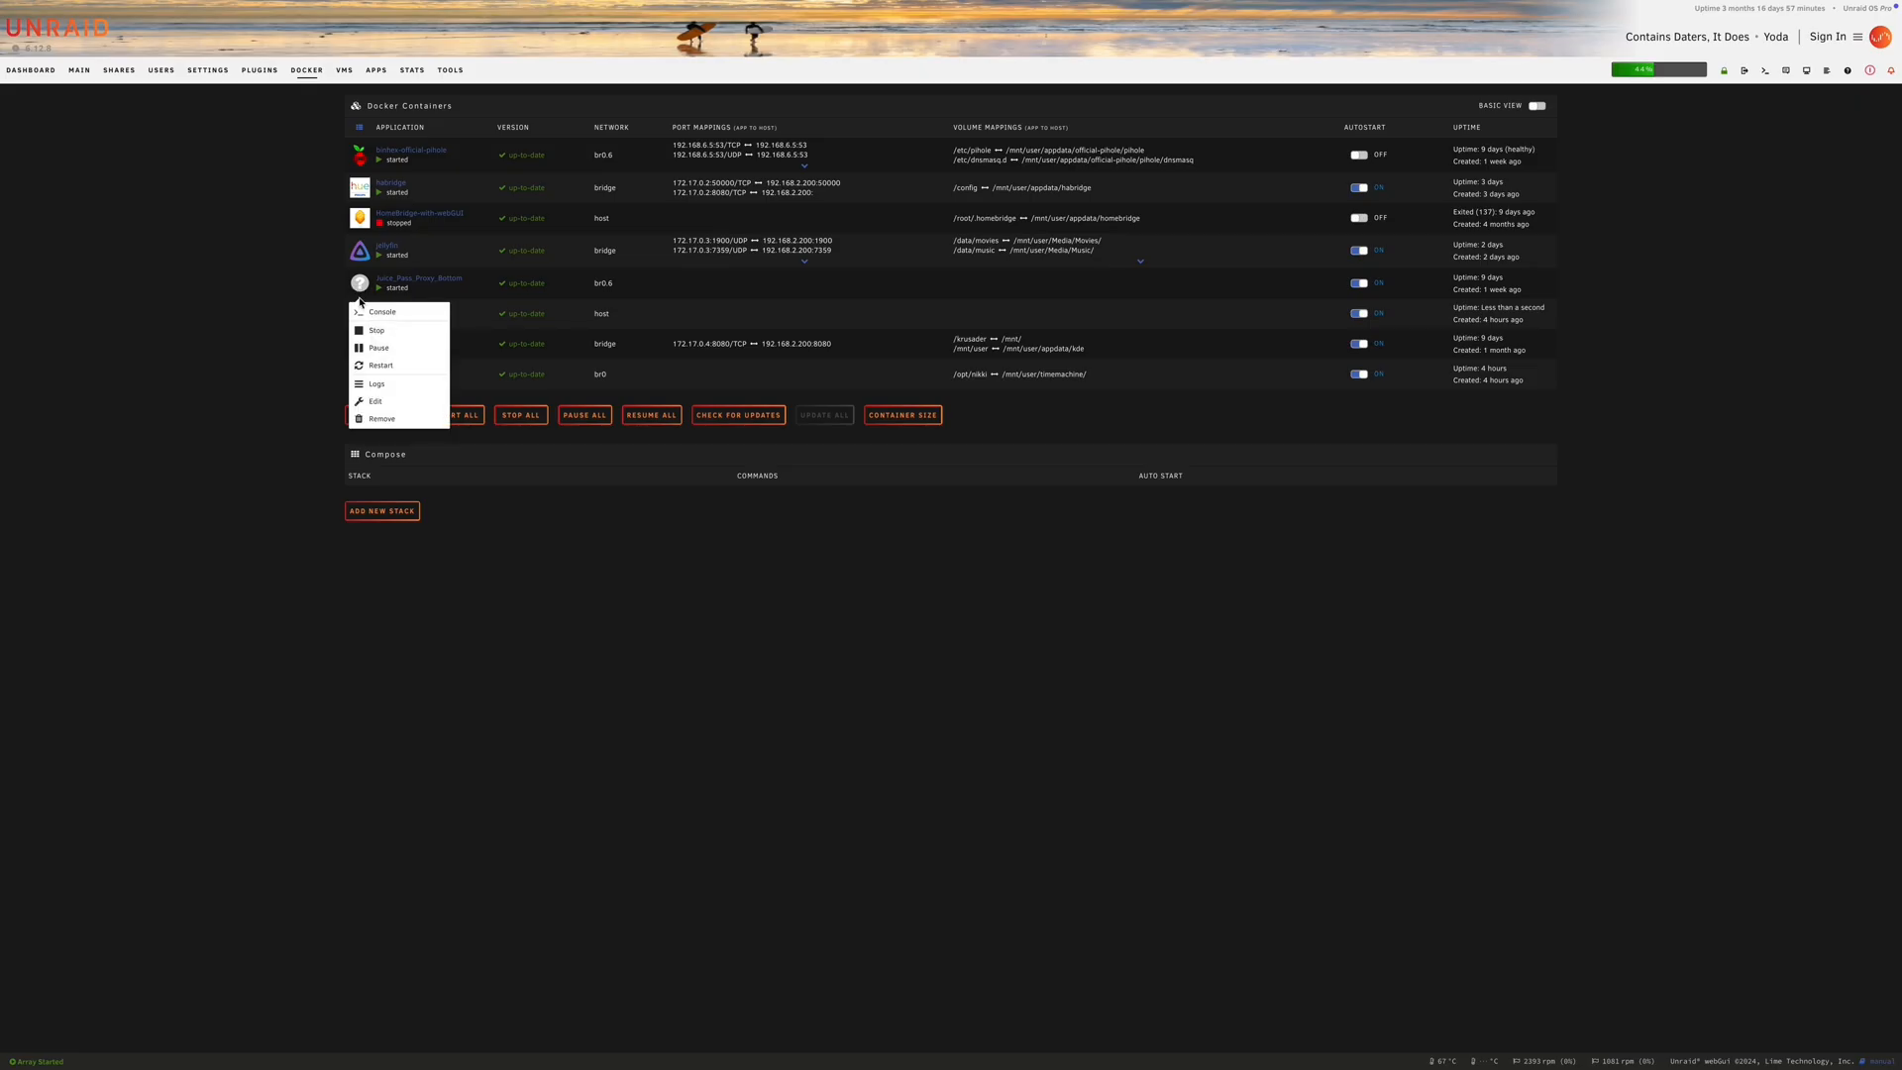
mouse_move(376, 385)
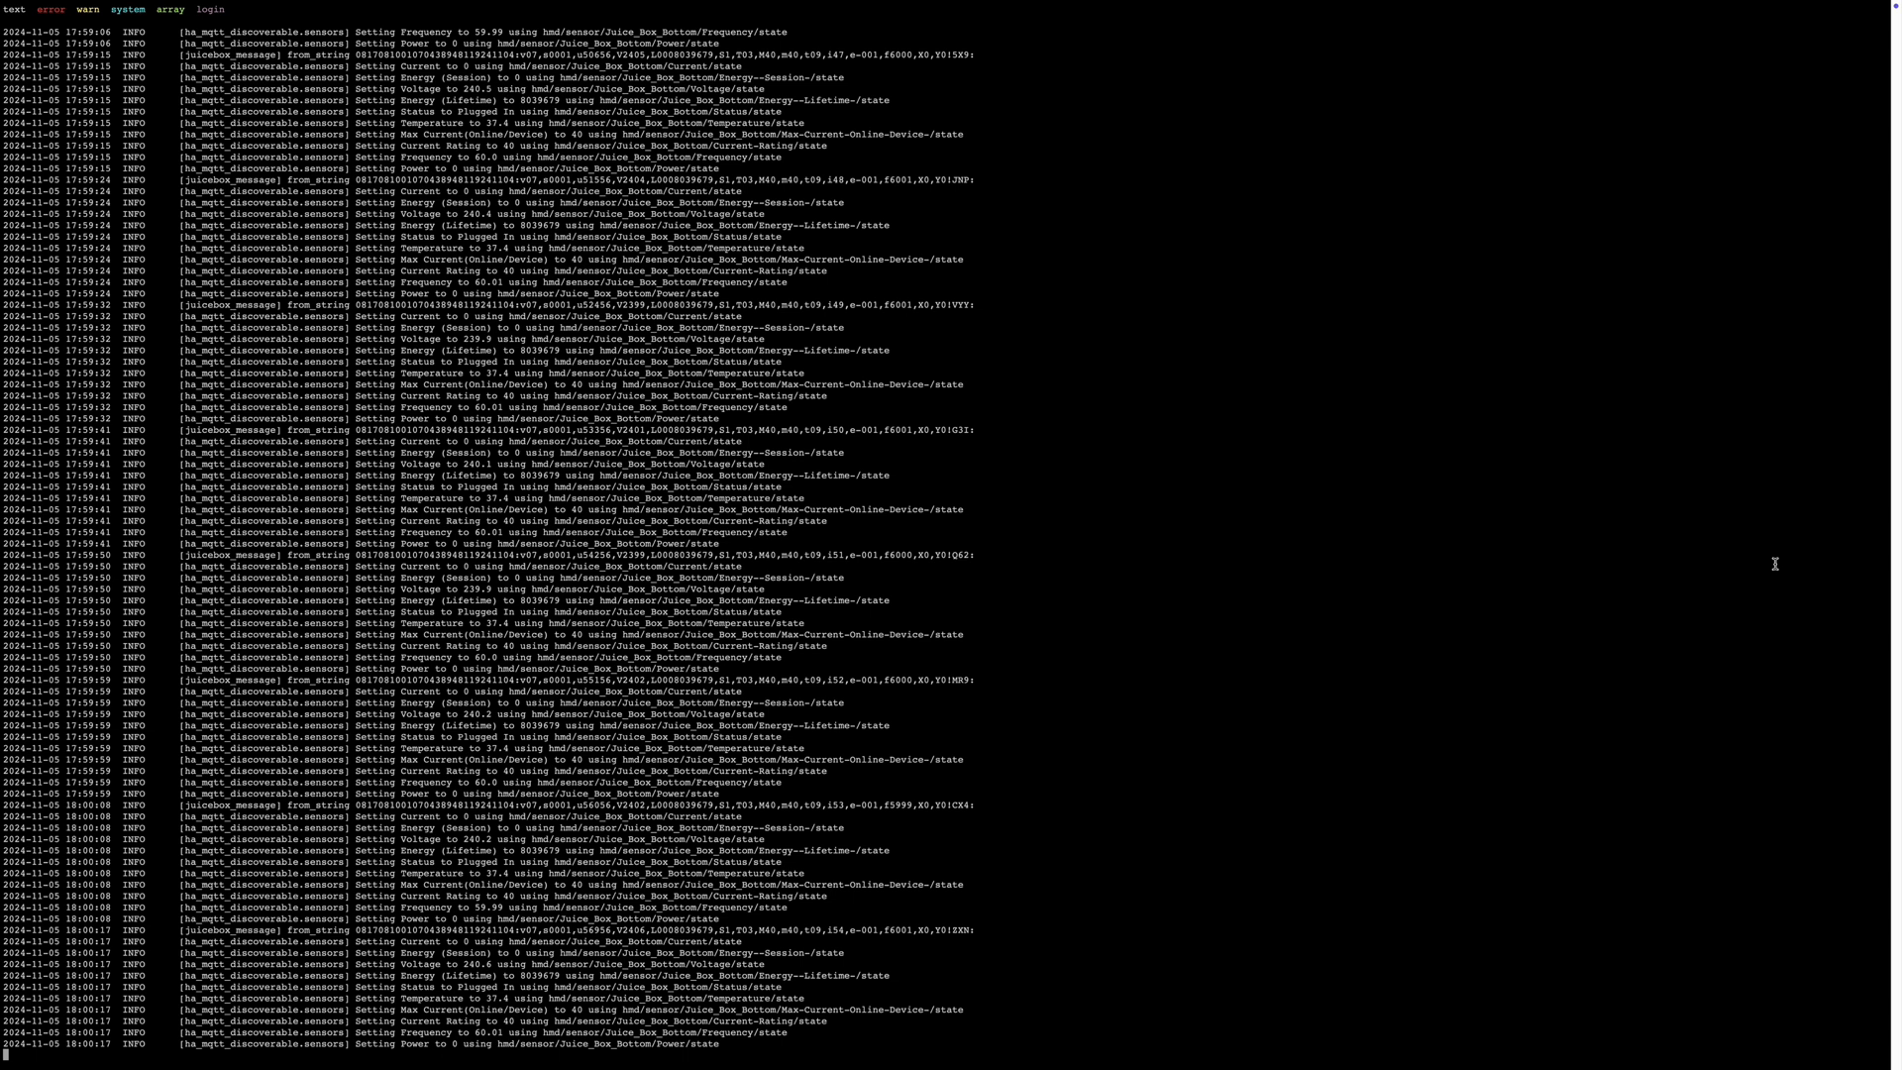
scroll("down", 3)
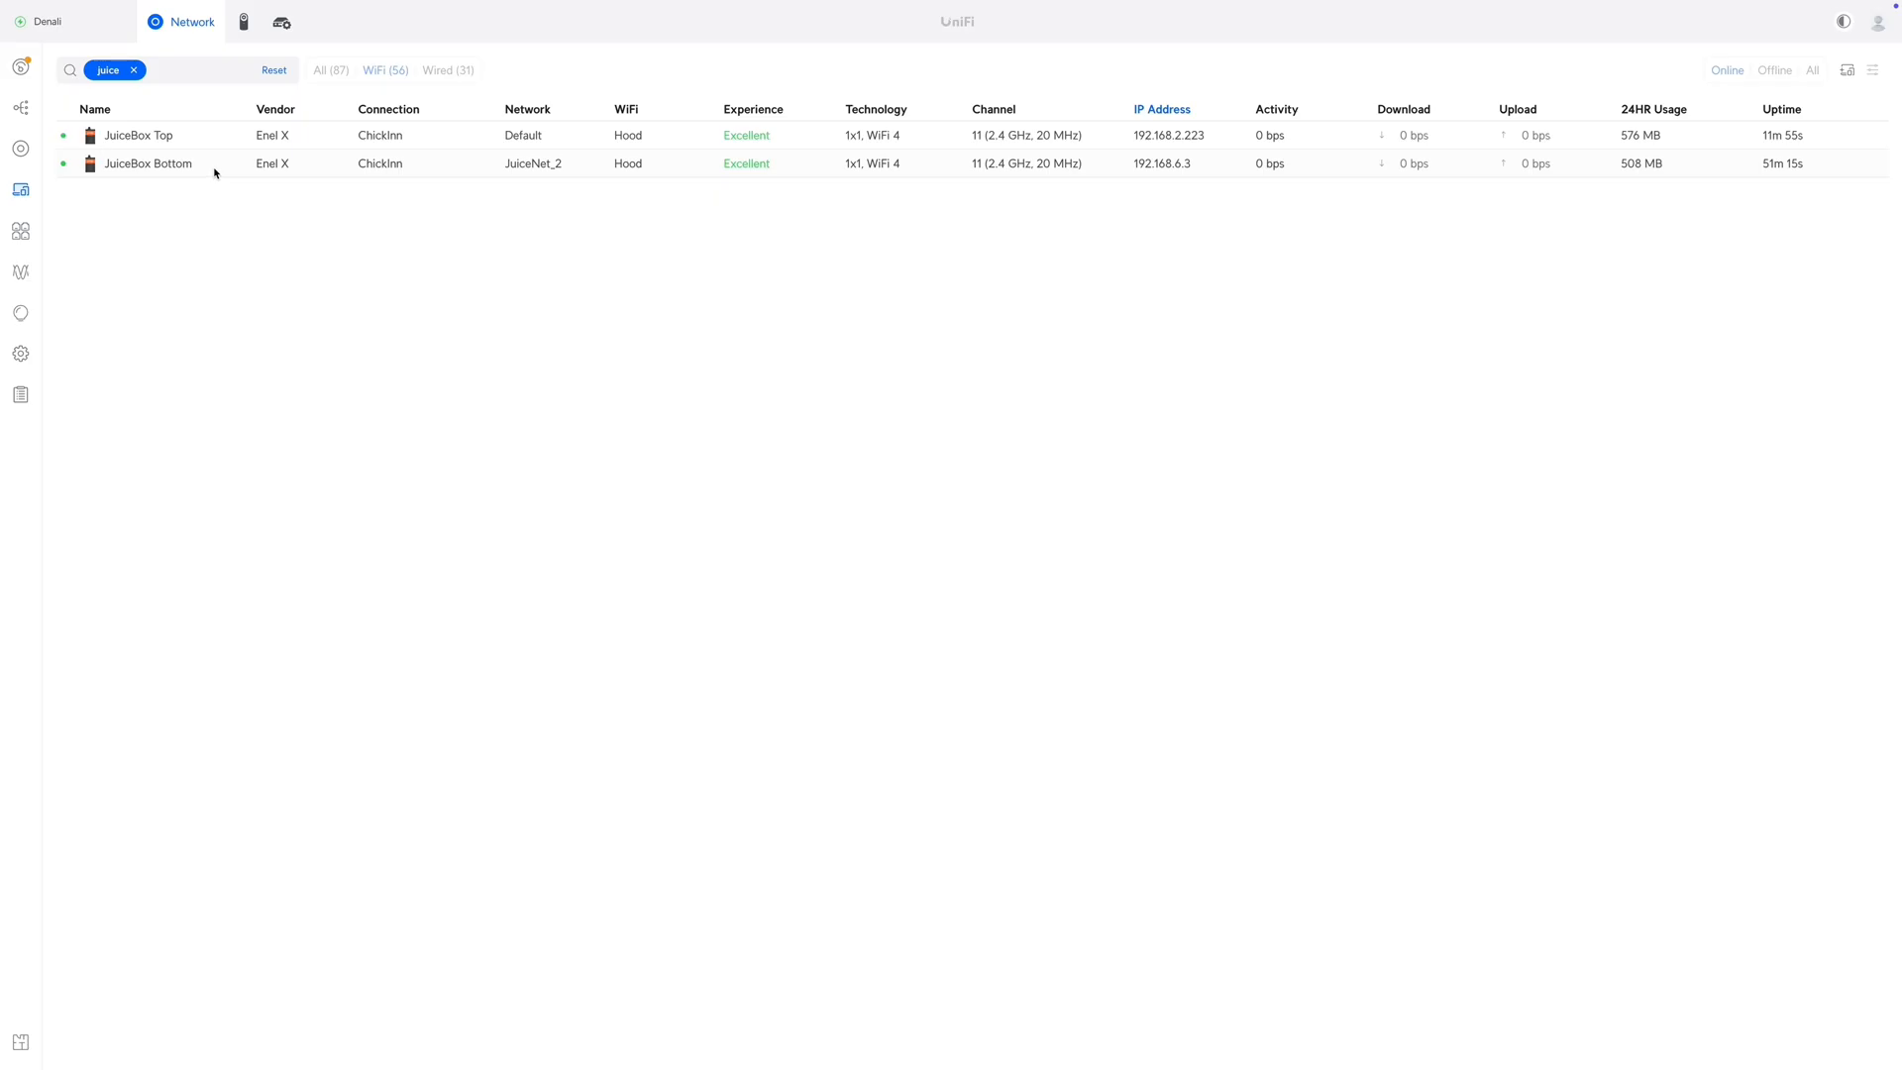
Step: View JuiceBox Bottom's client details: JuiceNet_2 network, VLAN 6, IP 192.168.6.3
left_click(149, 164)
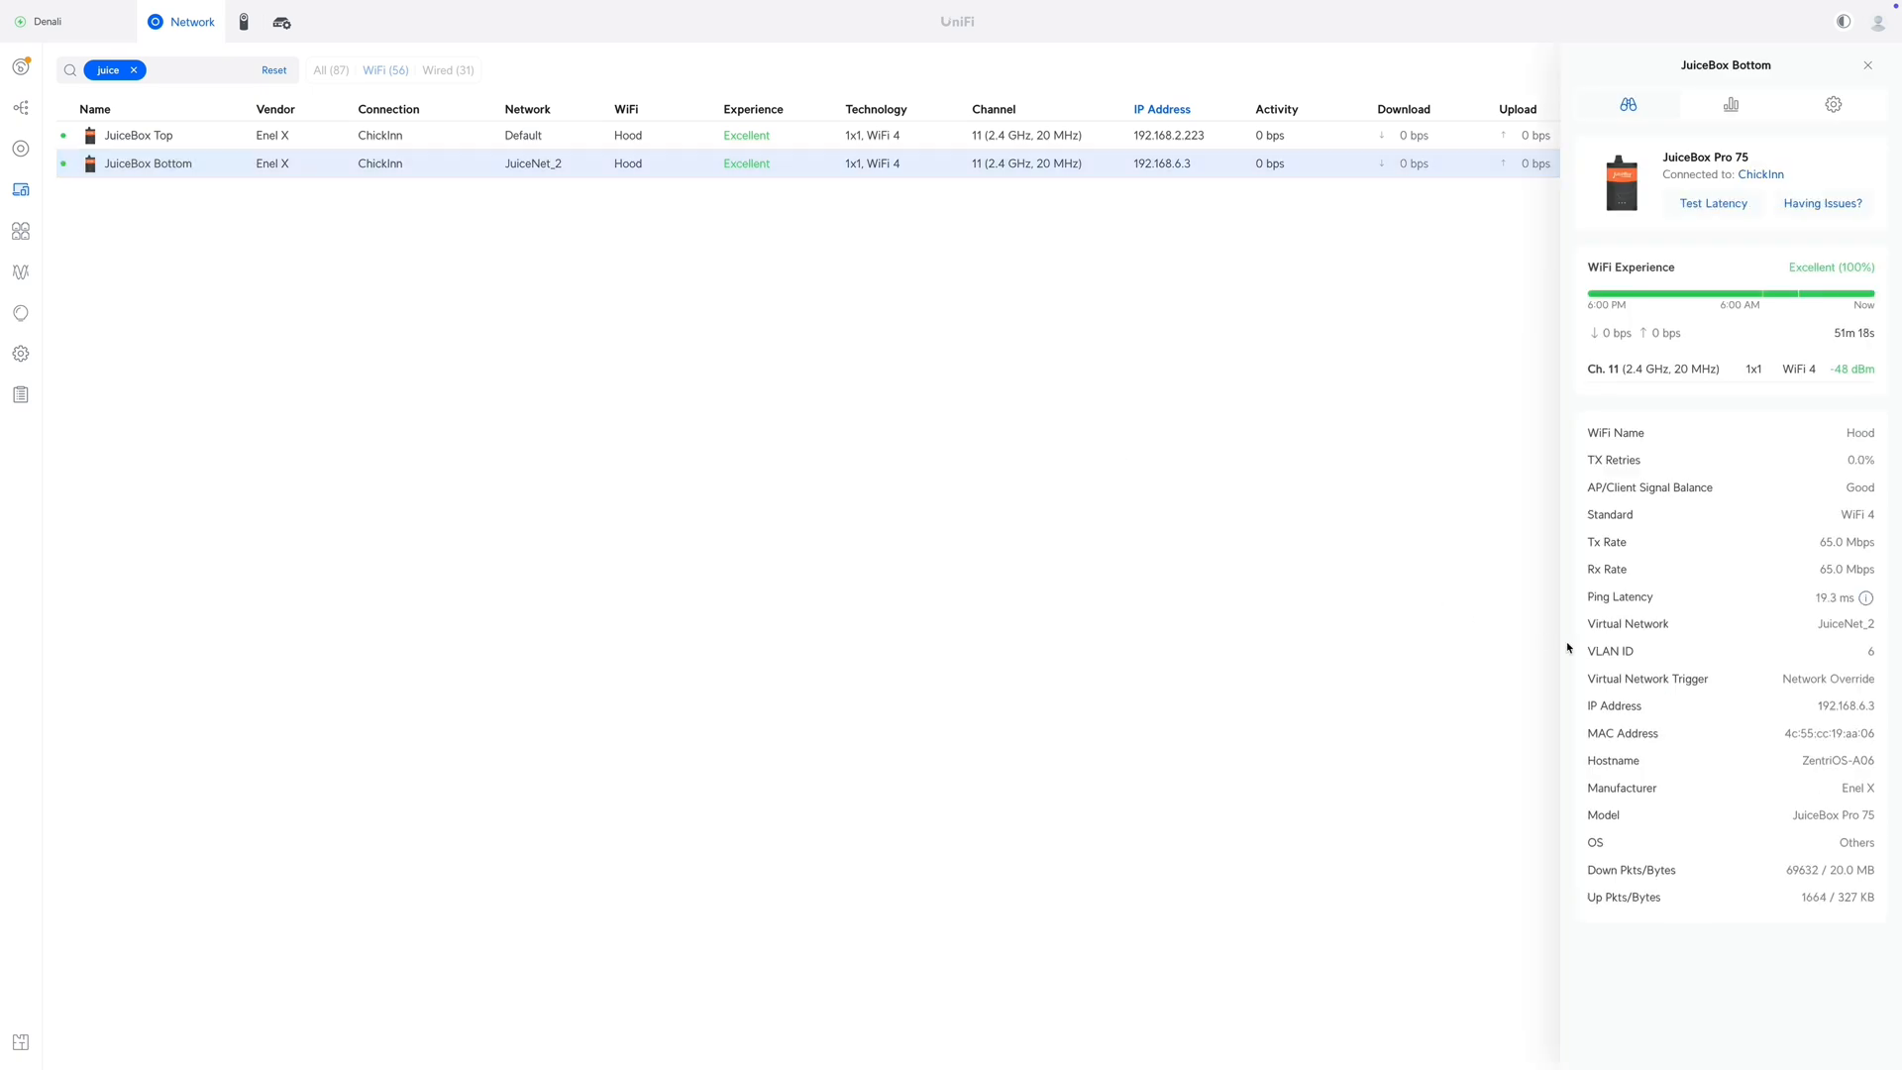
mouse_move(1807, 695)
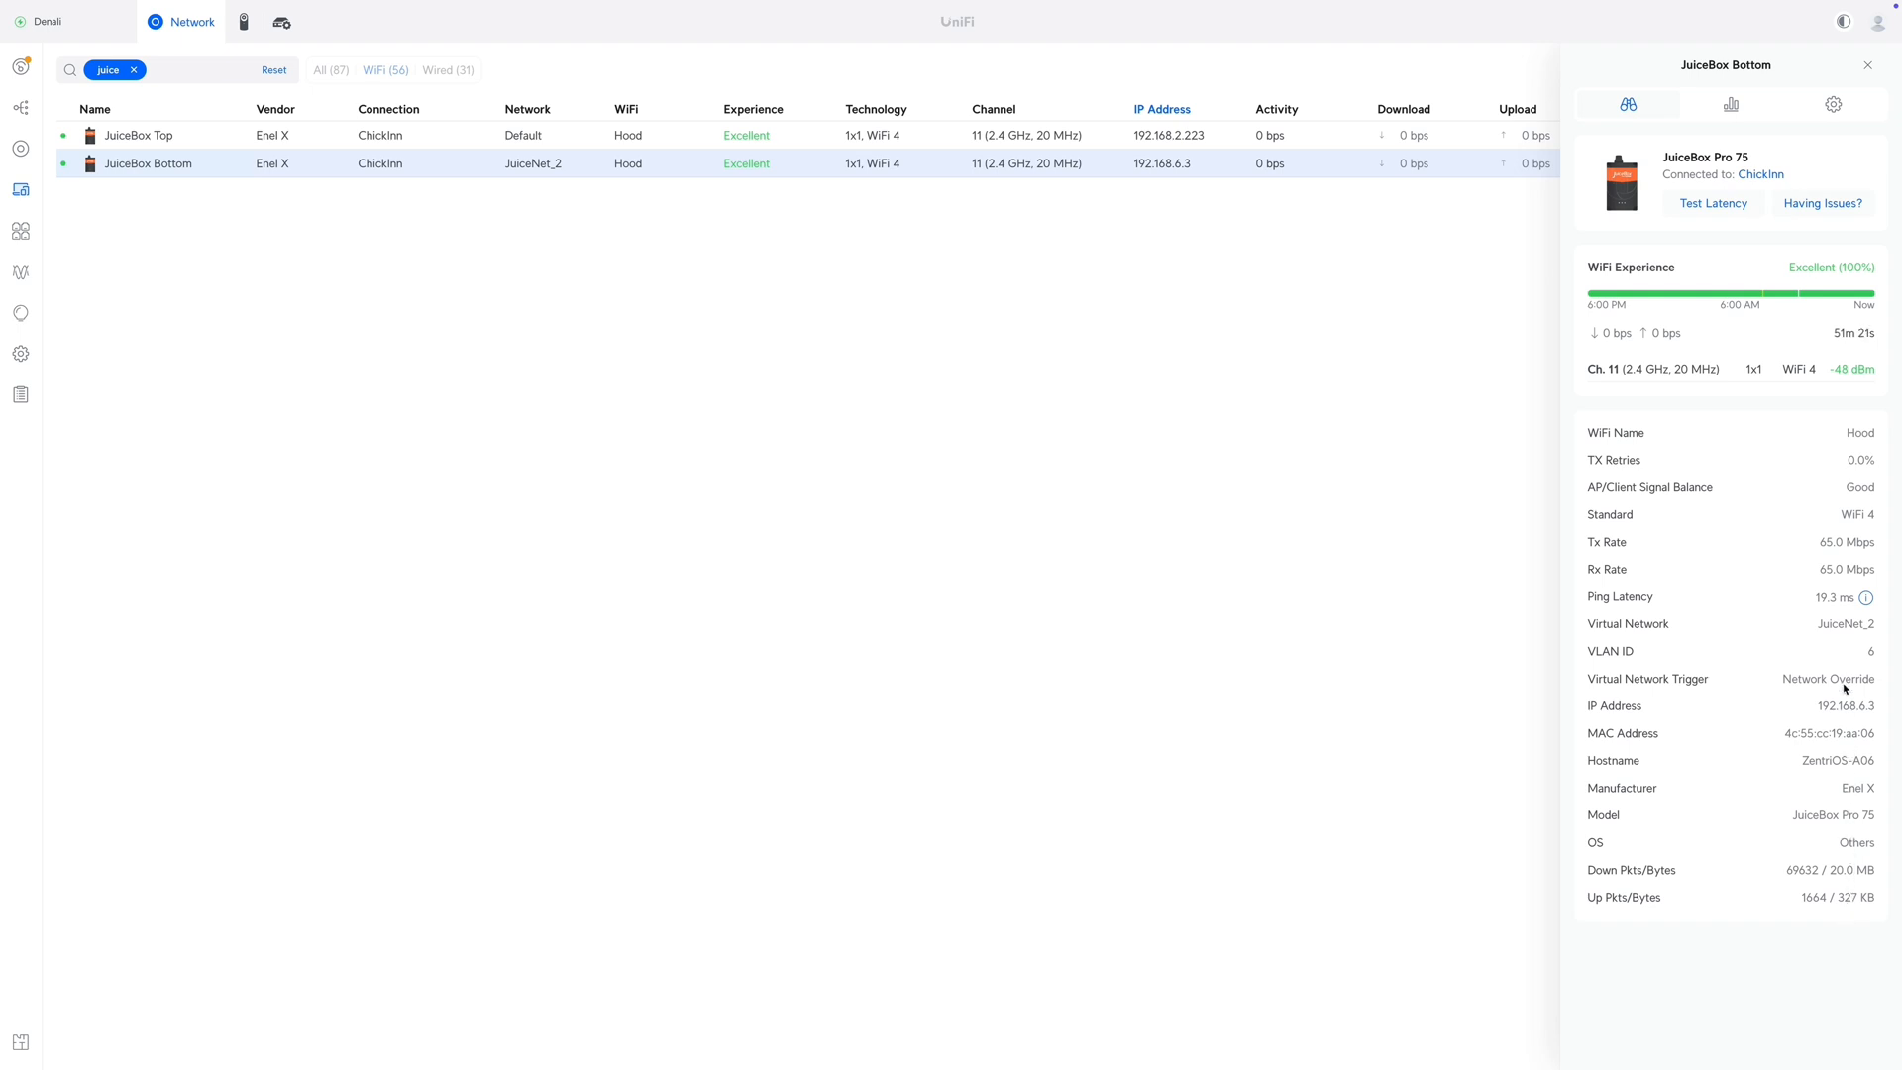
mouse_move(1813, 392)
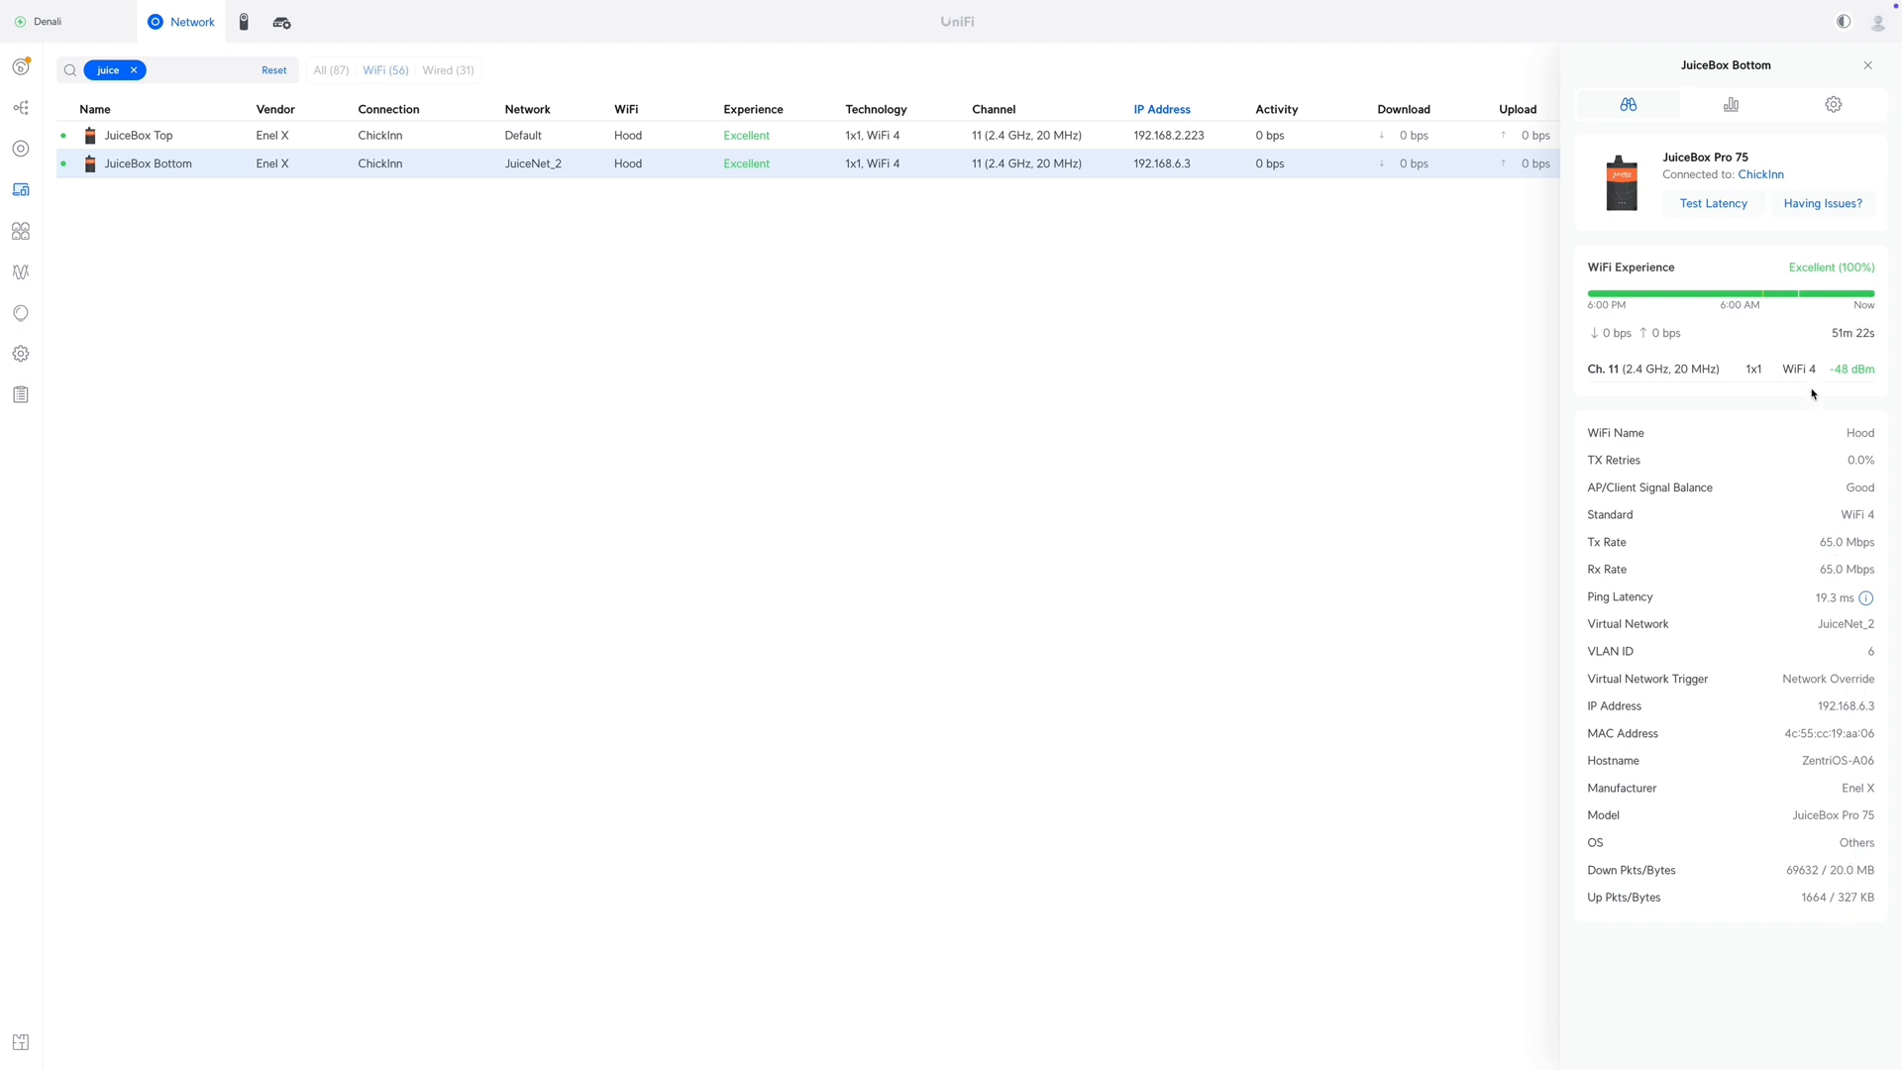
mouse_move(1819, 669)
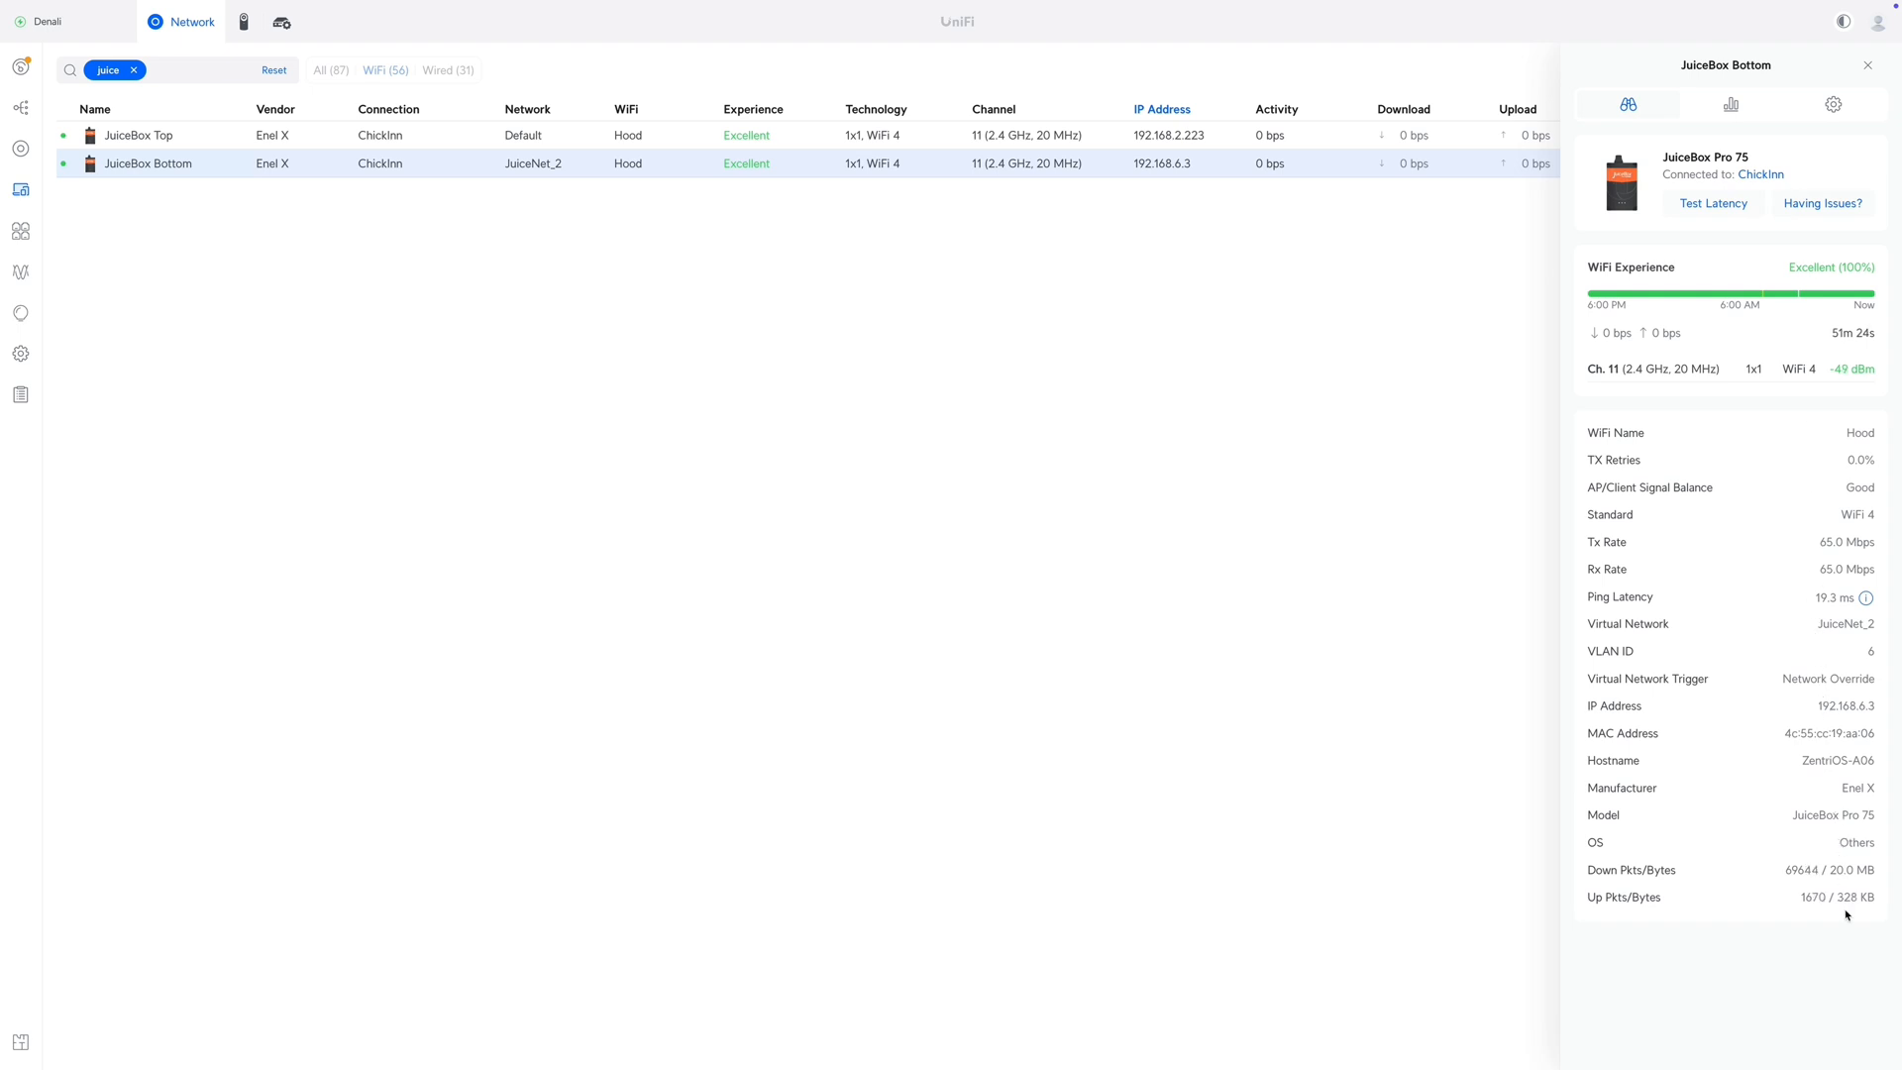
mouse_move(1711, 866)
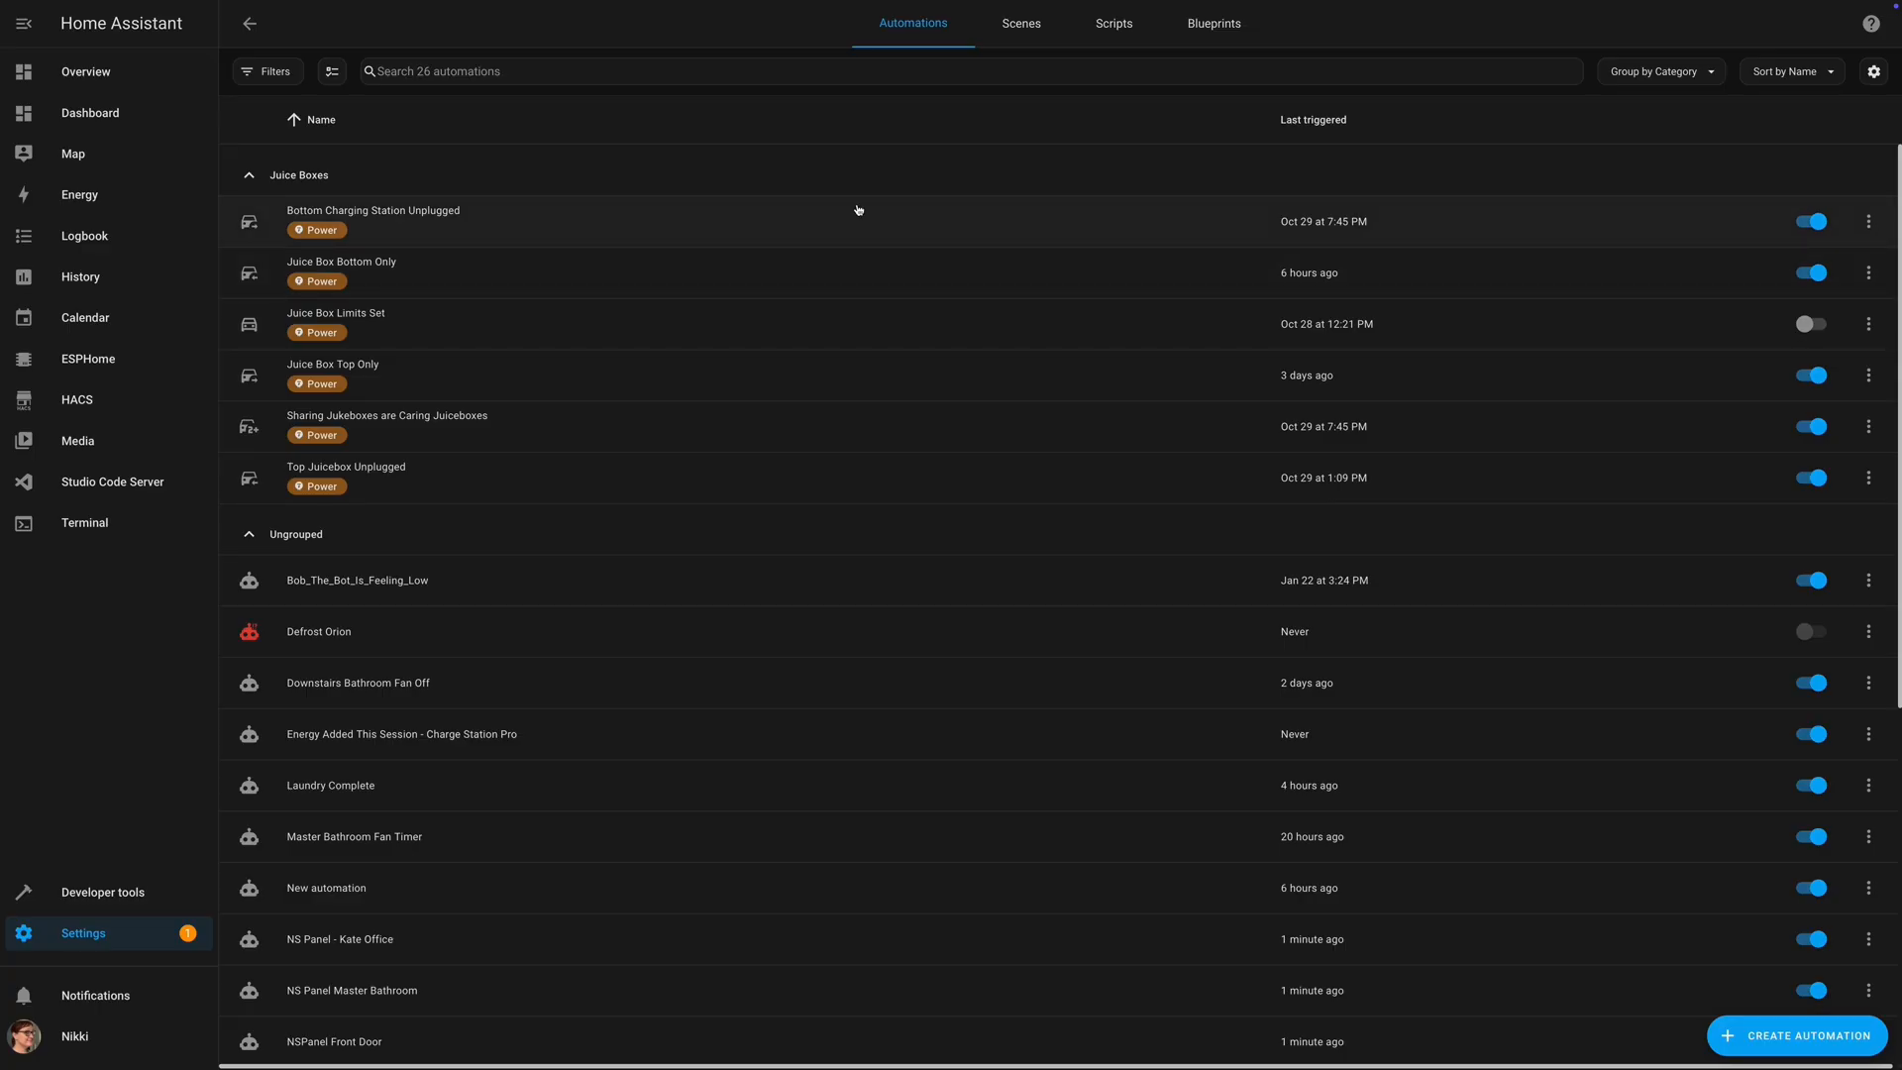
mouse_move(836, 266)
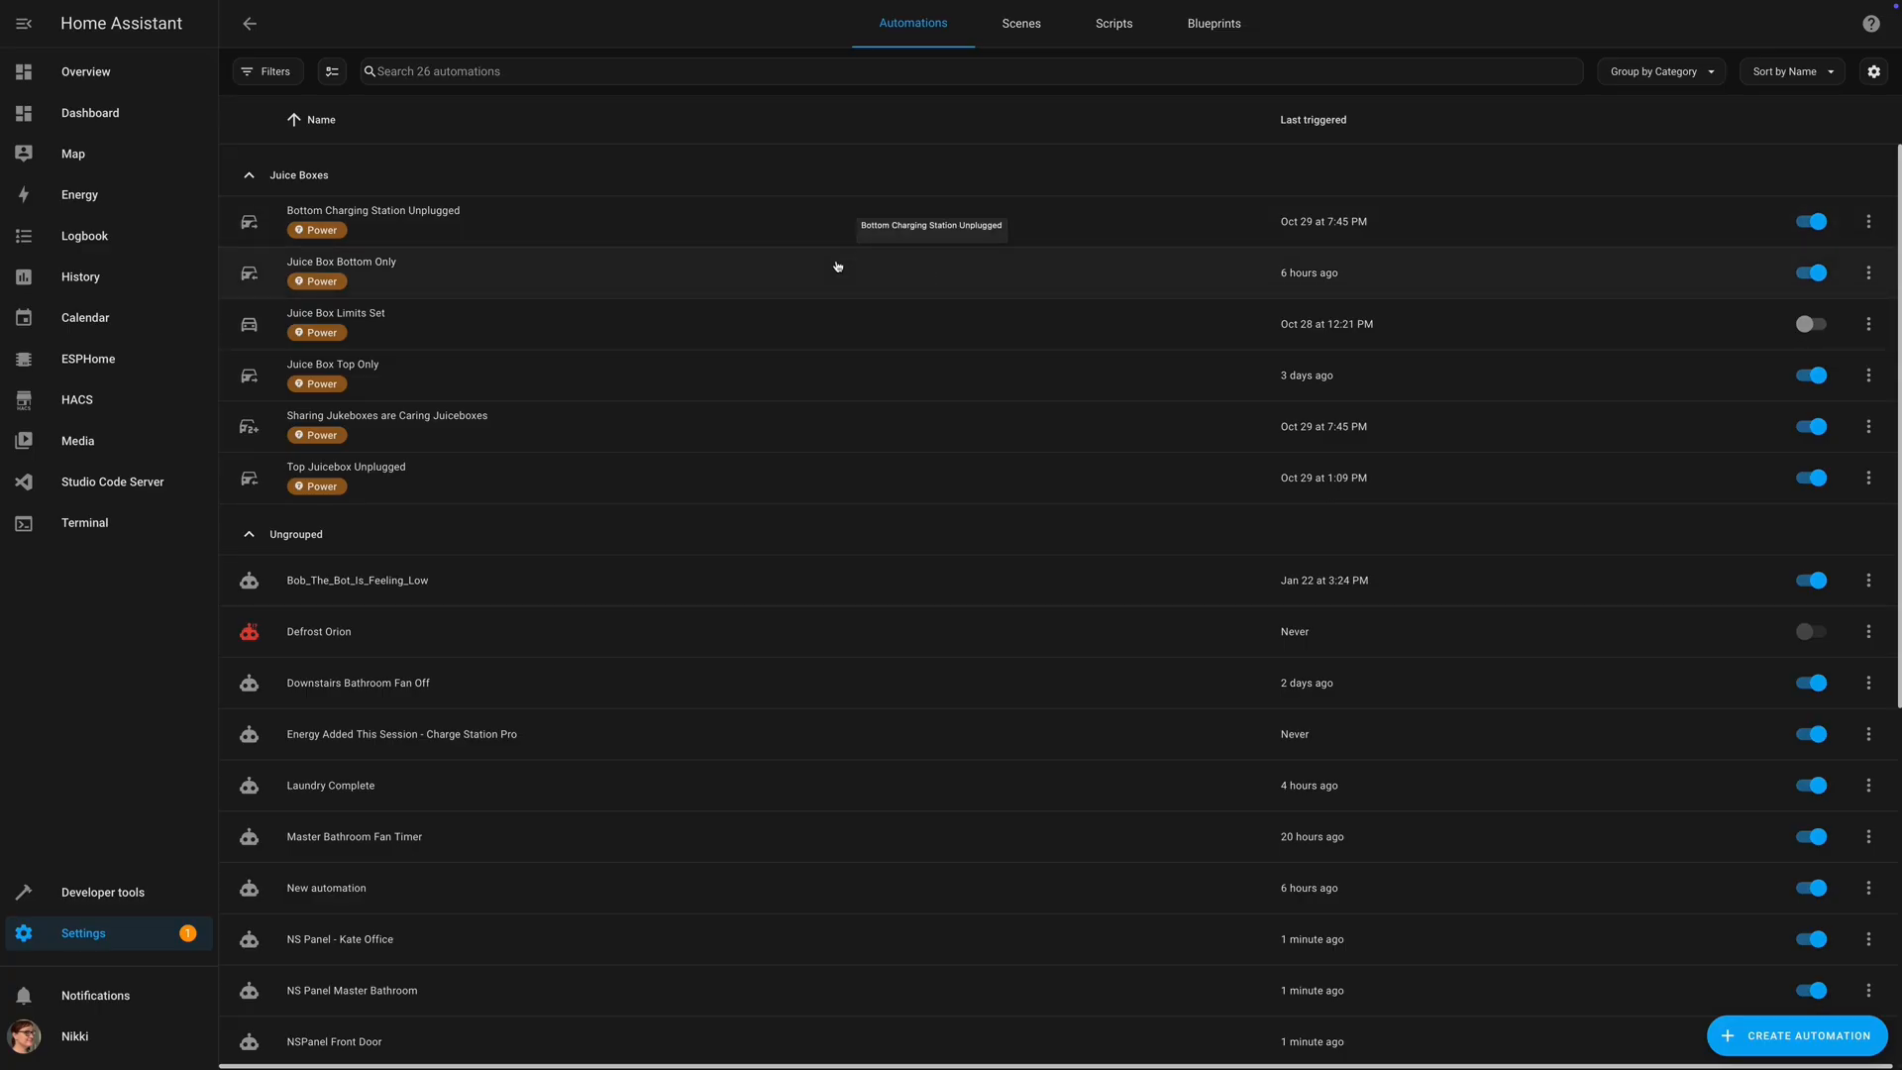
mouse_move(824, 369)
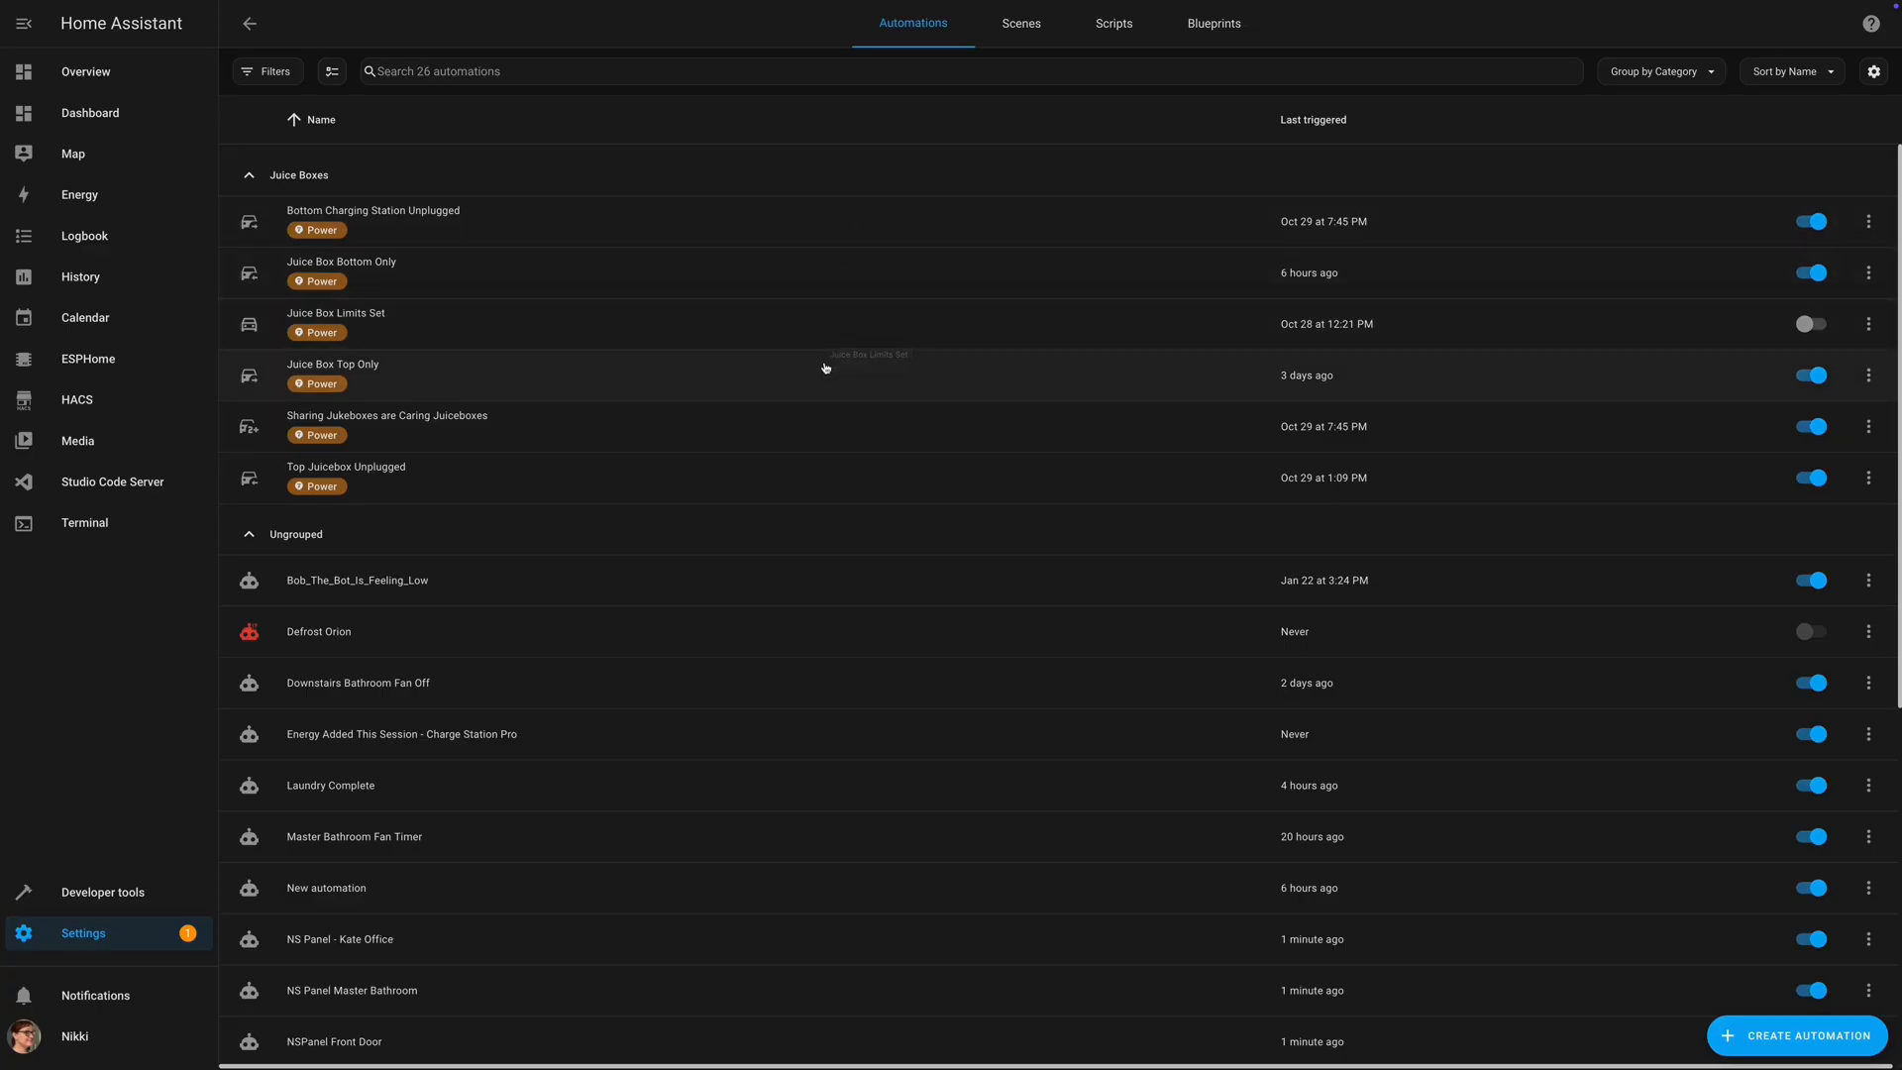
mouse_move(823, 487)
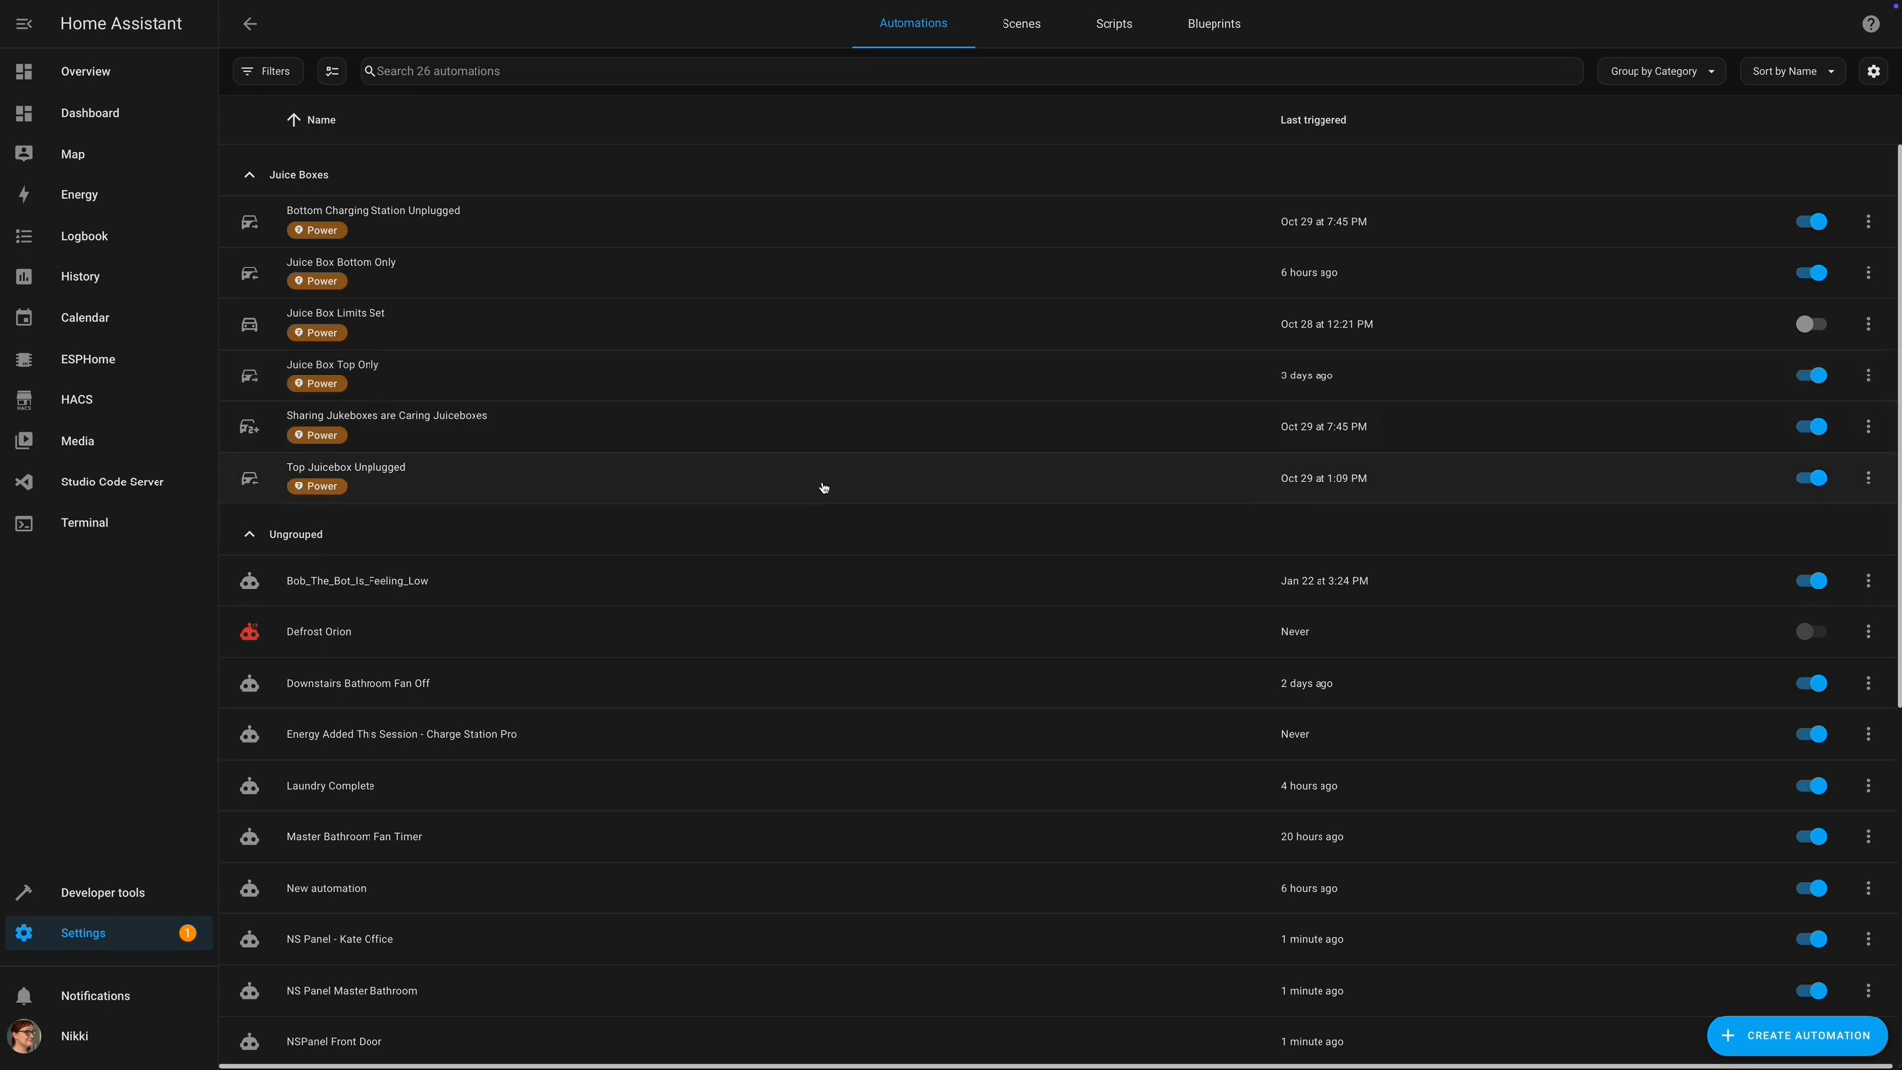
mouse_move(833, 382)
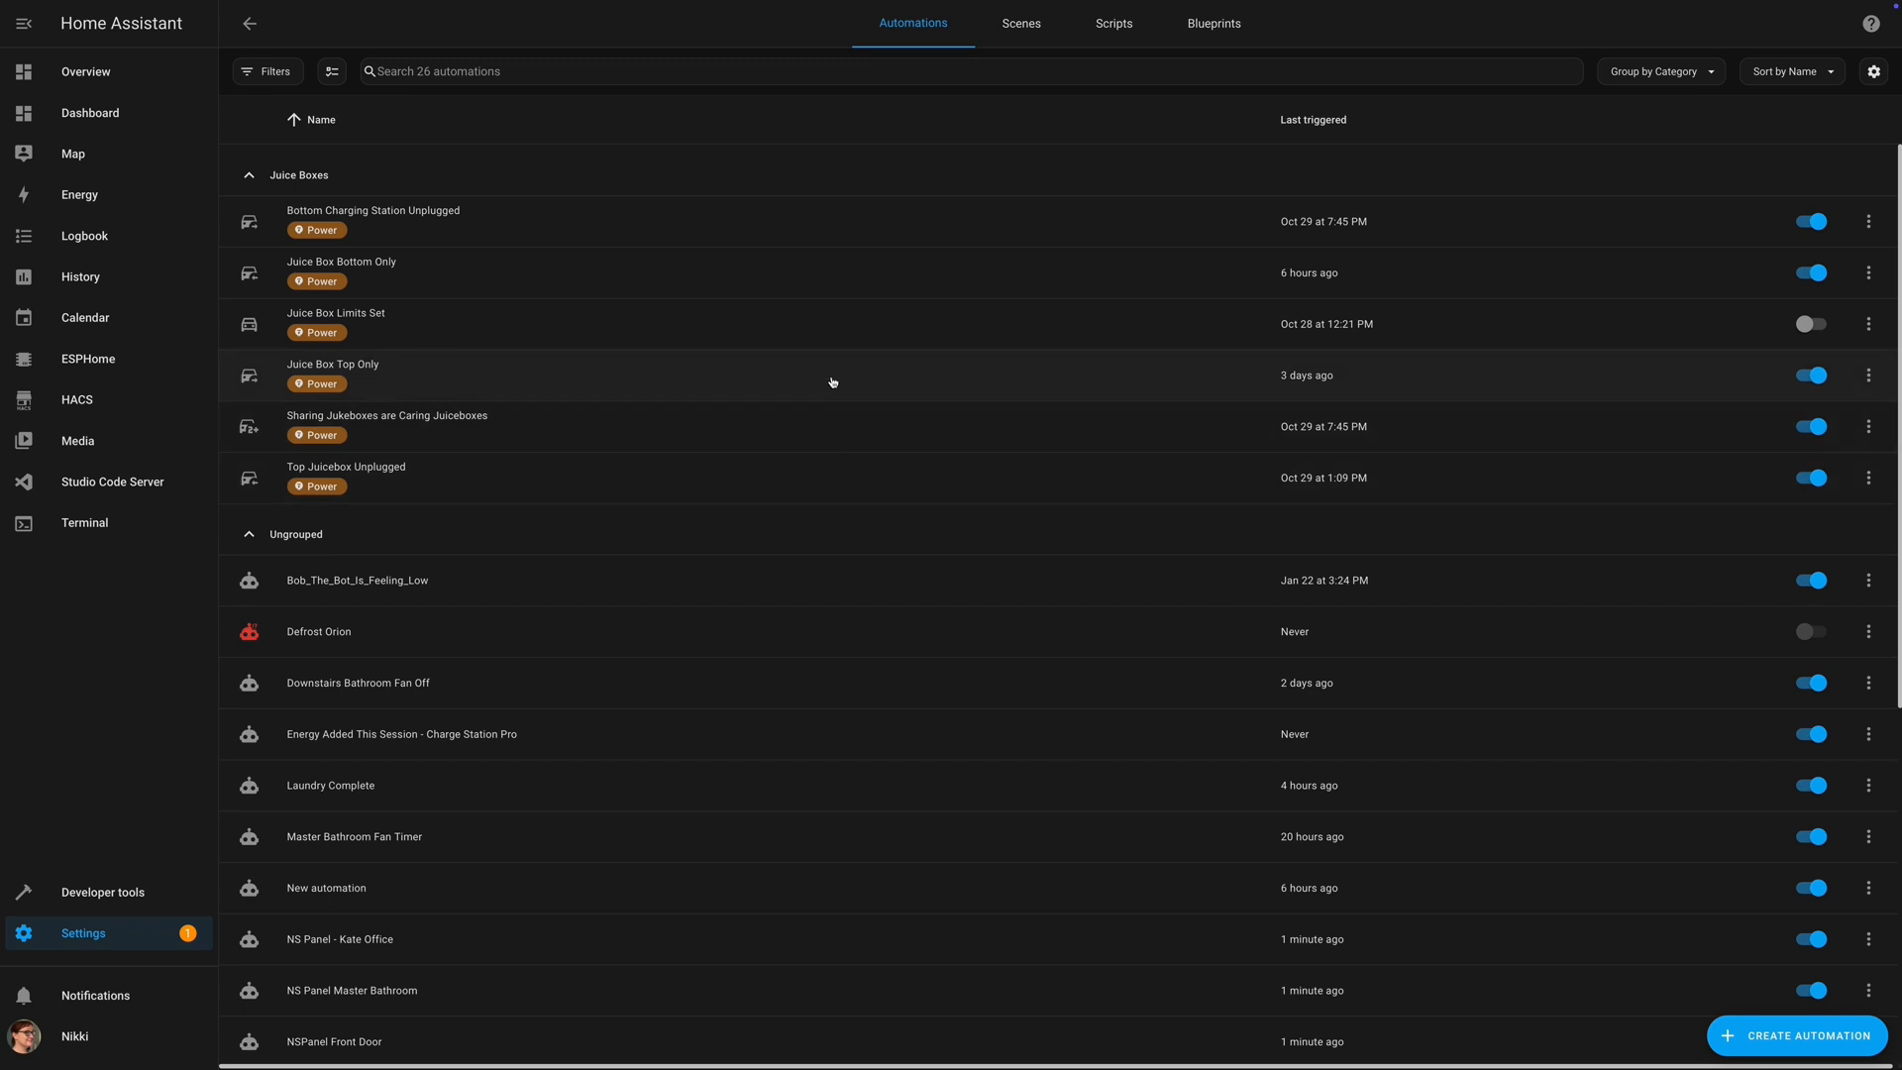
mouse_move(836, 283)
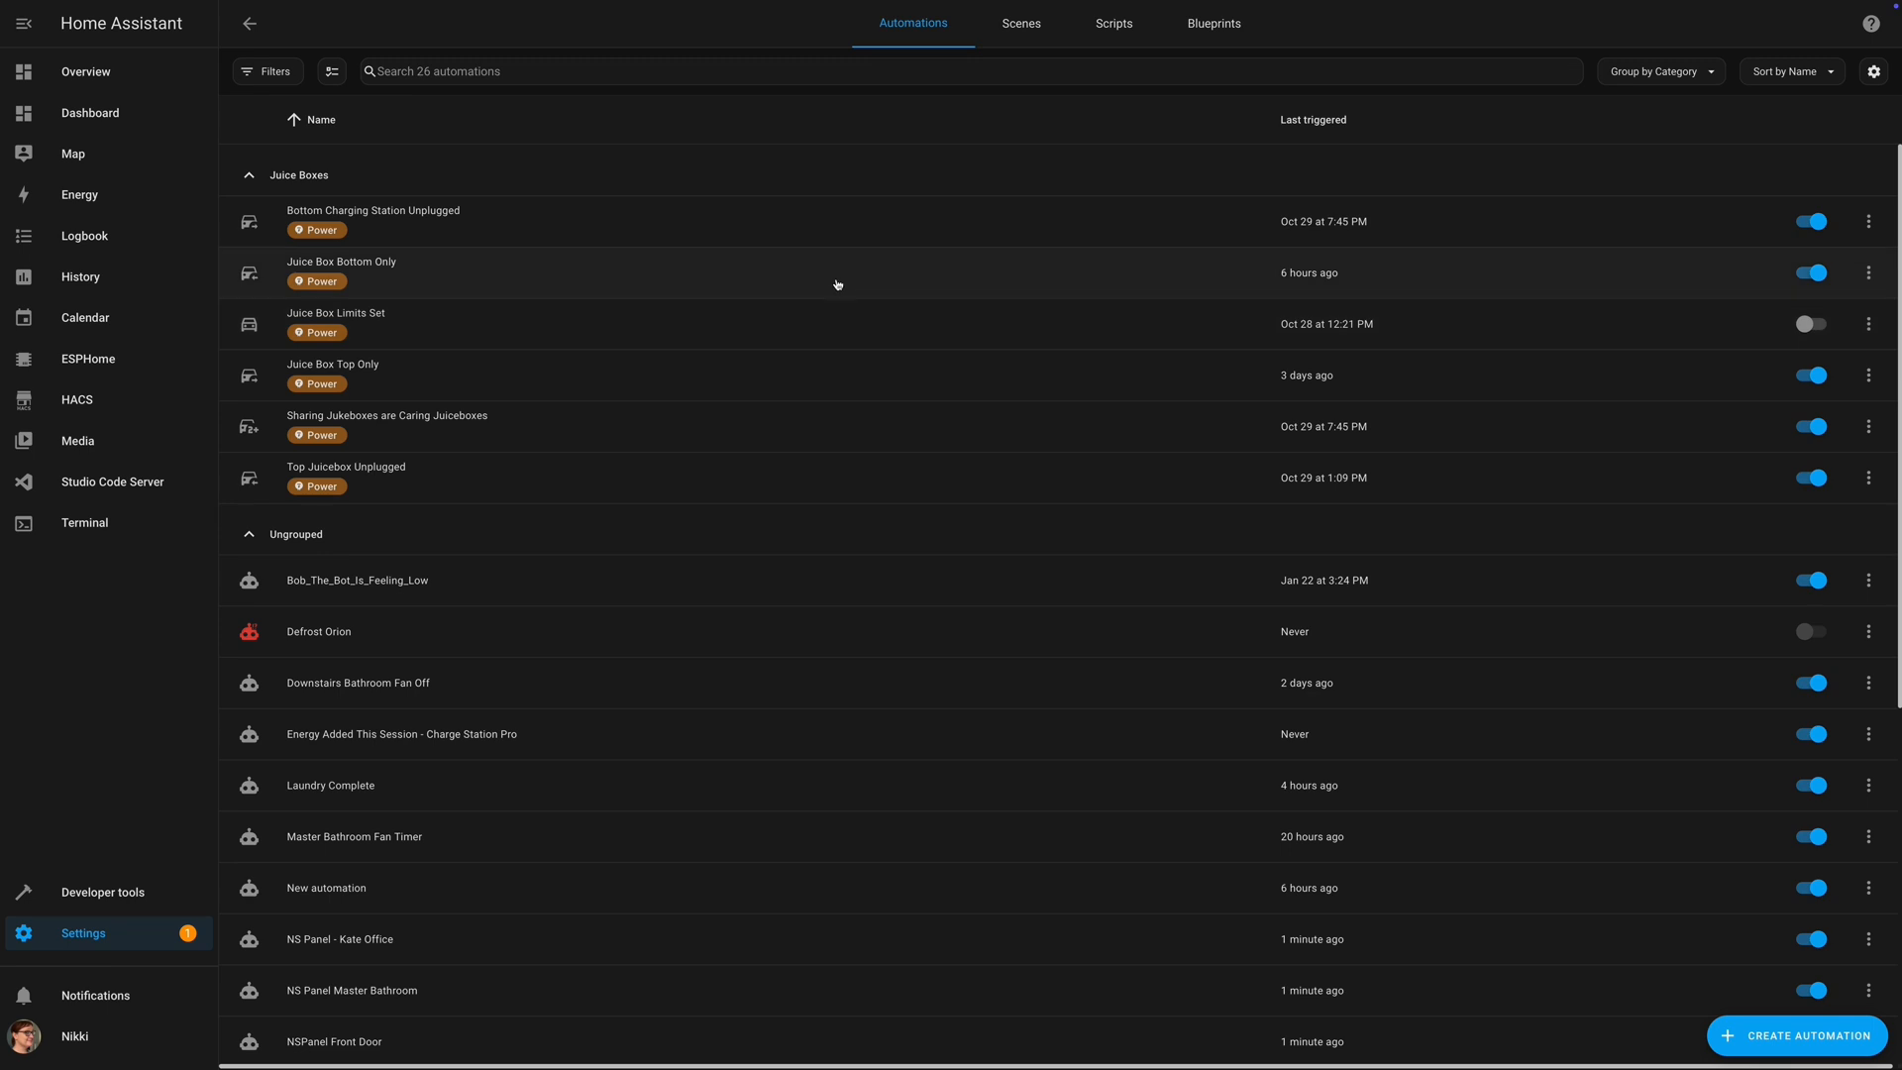
mouse_move(844, 215)
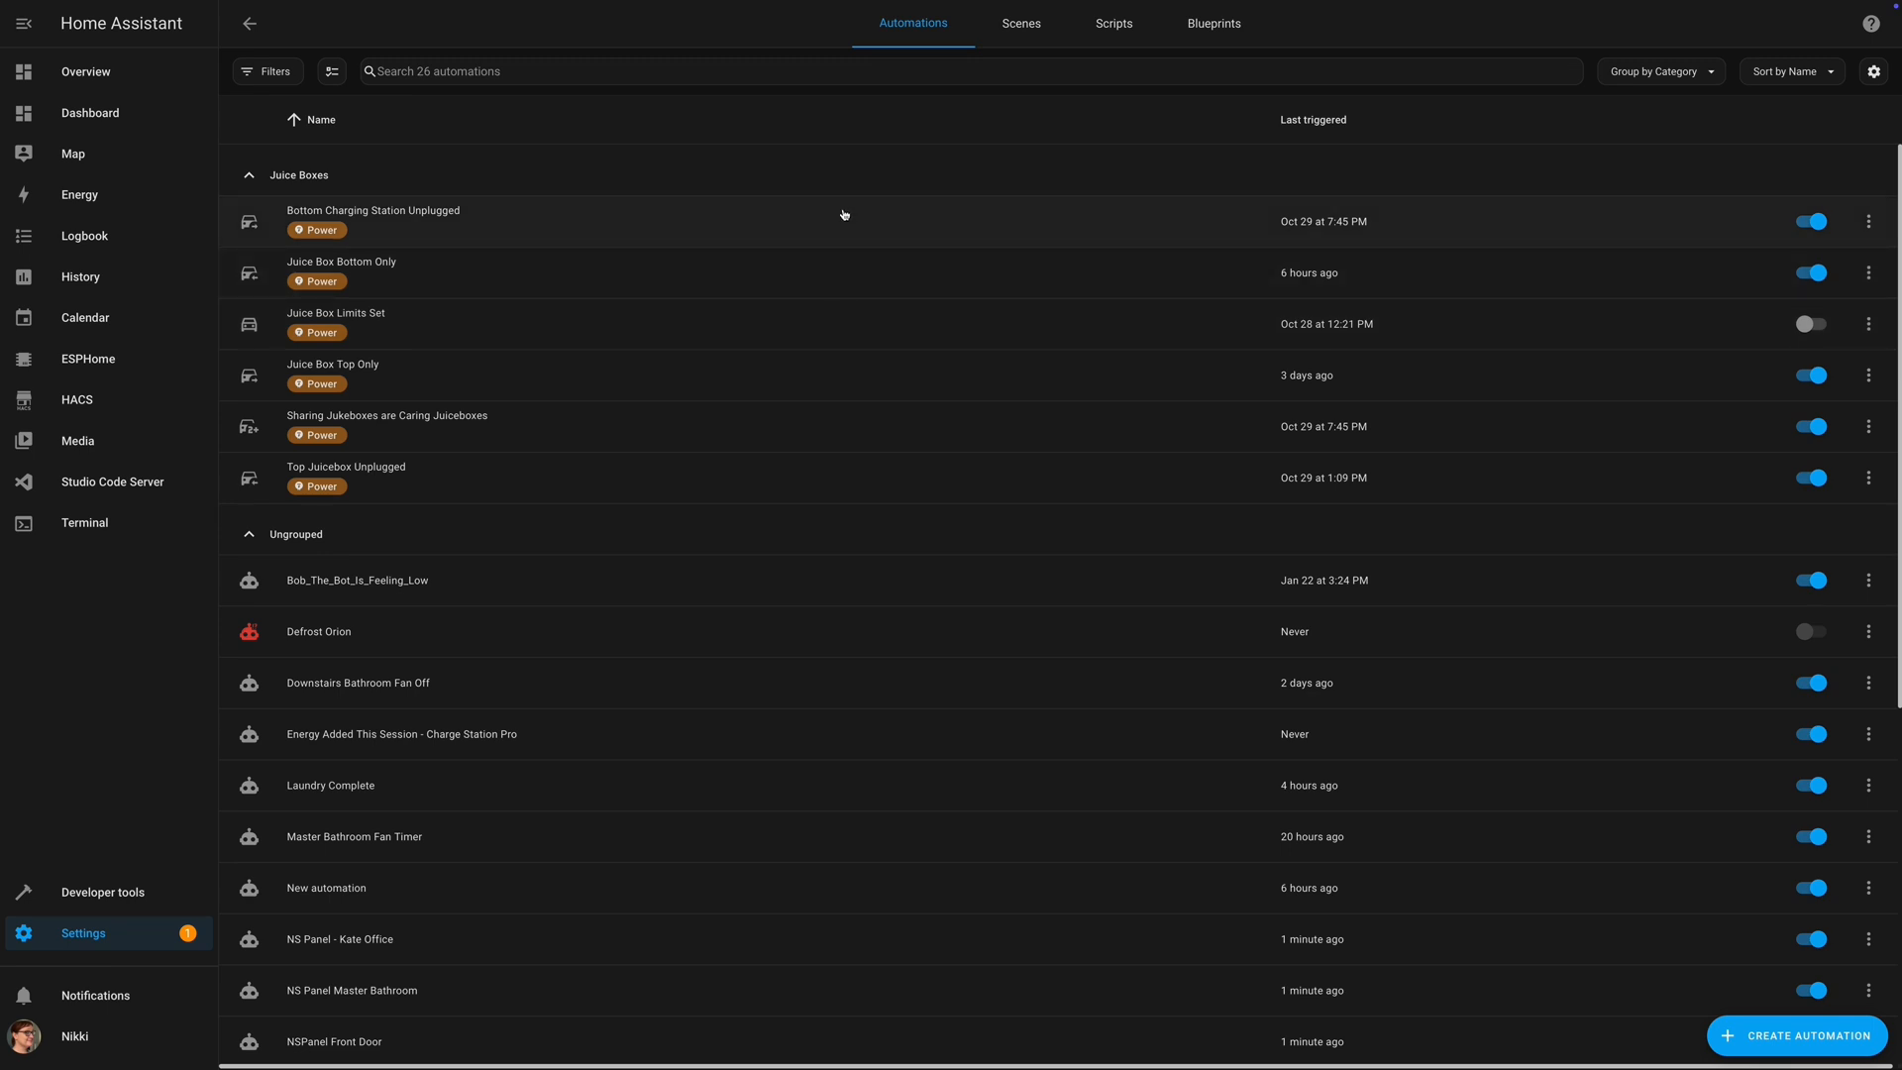
mouse_move(844, 214)
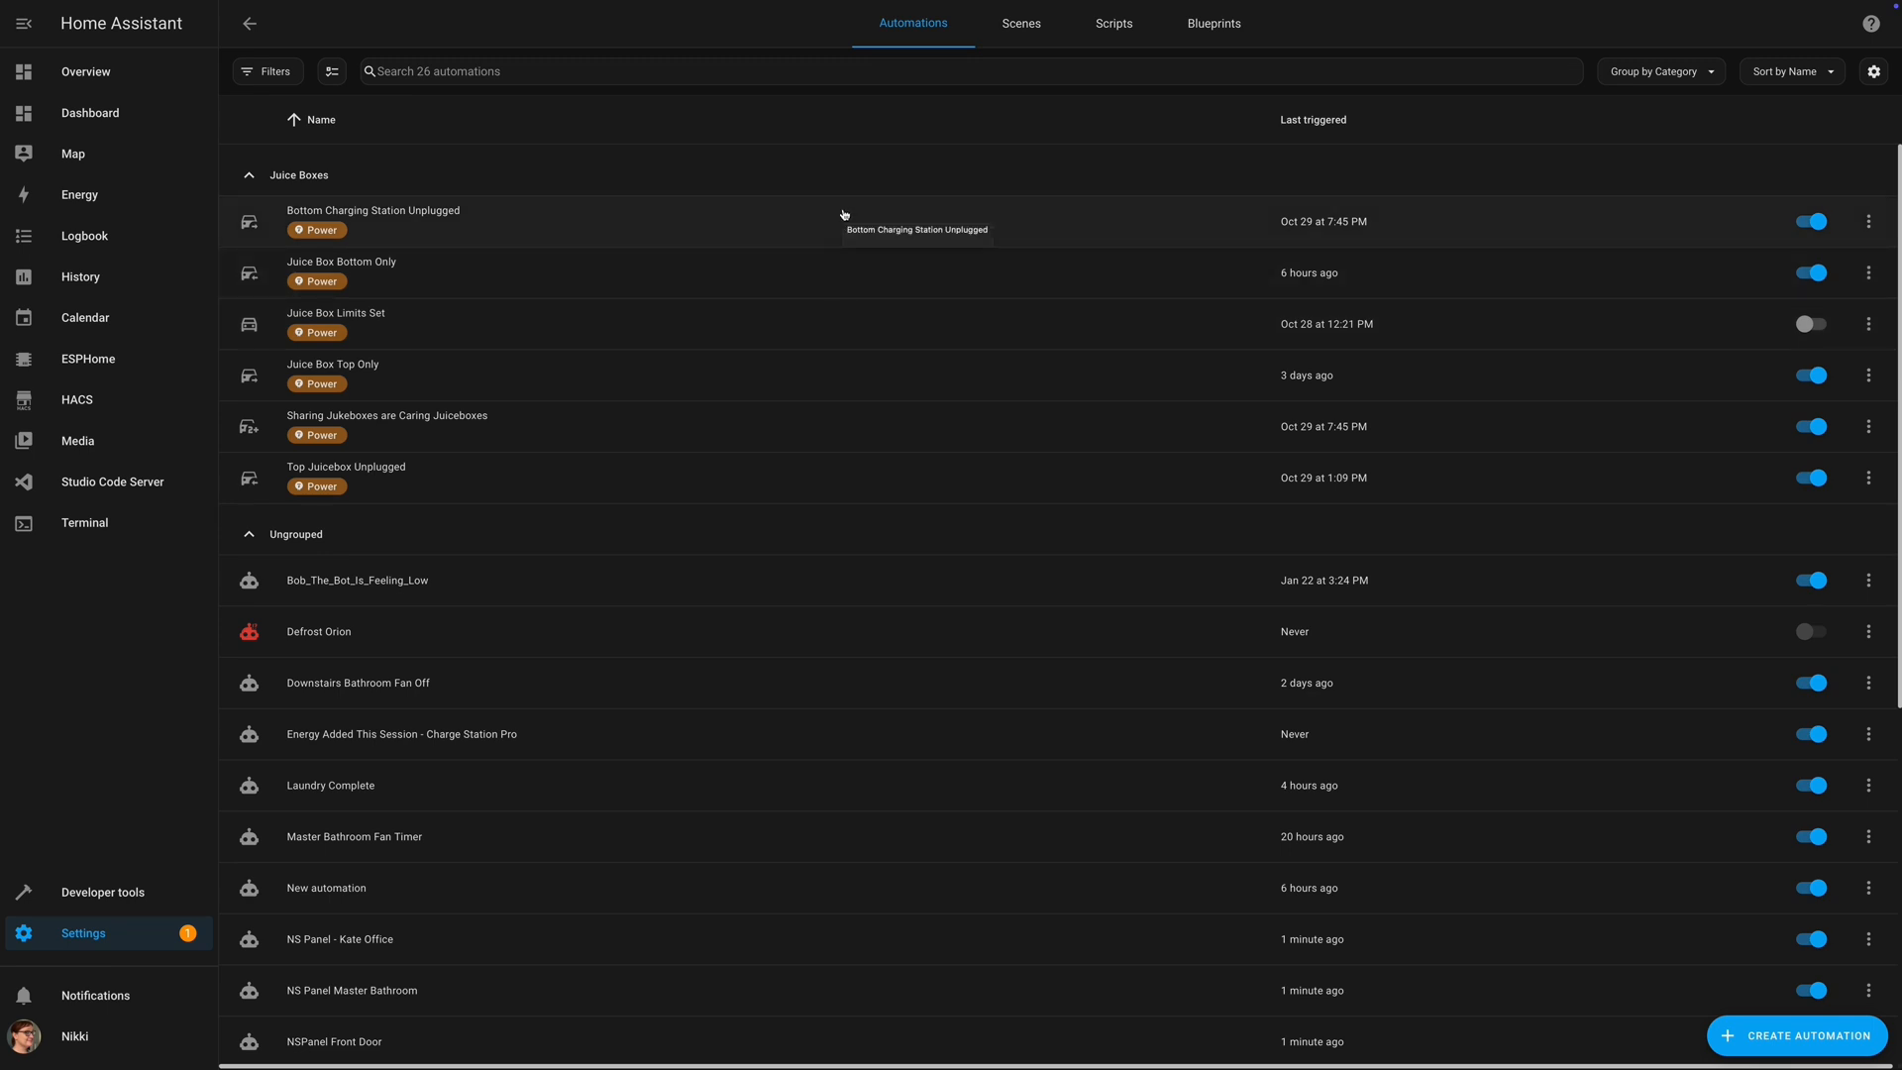
mouse_move(790, 434)
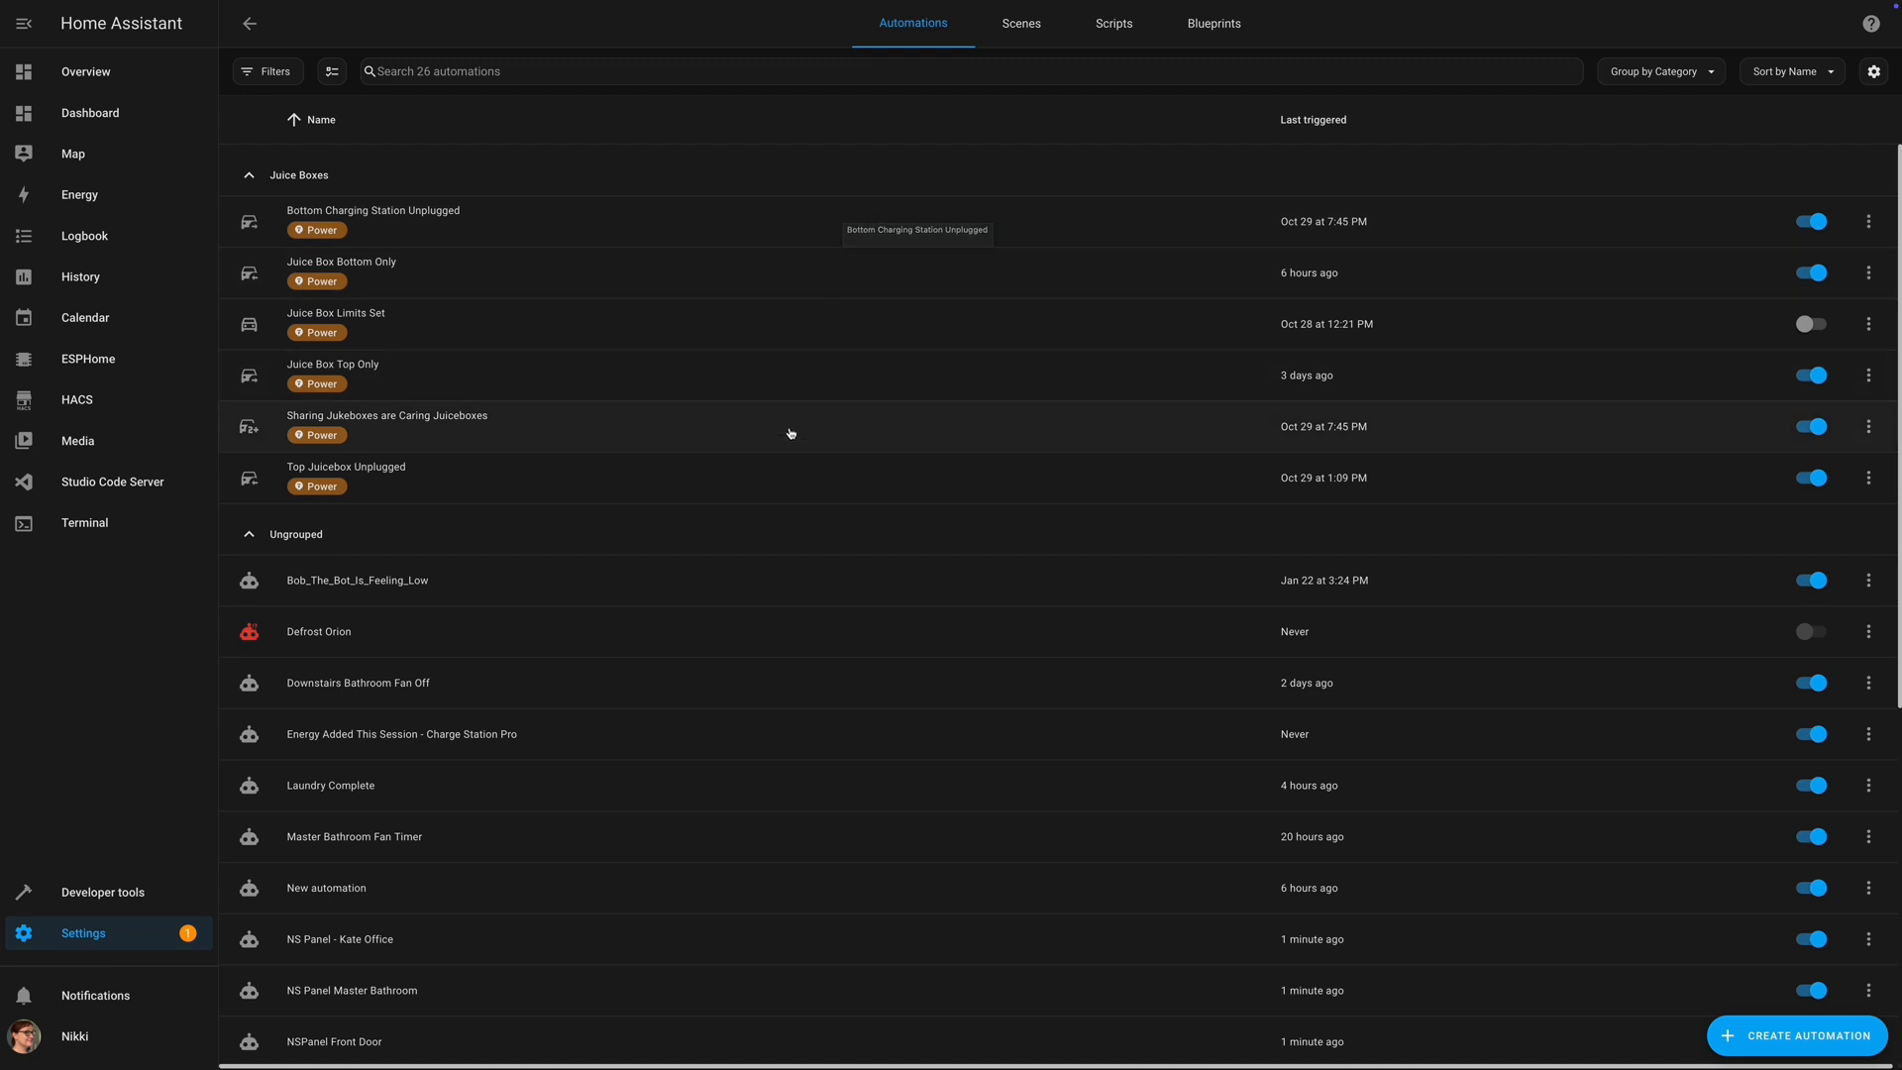
mouse_move(808, 398)
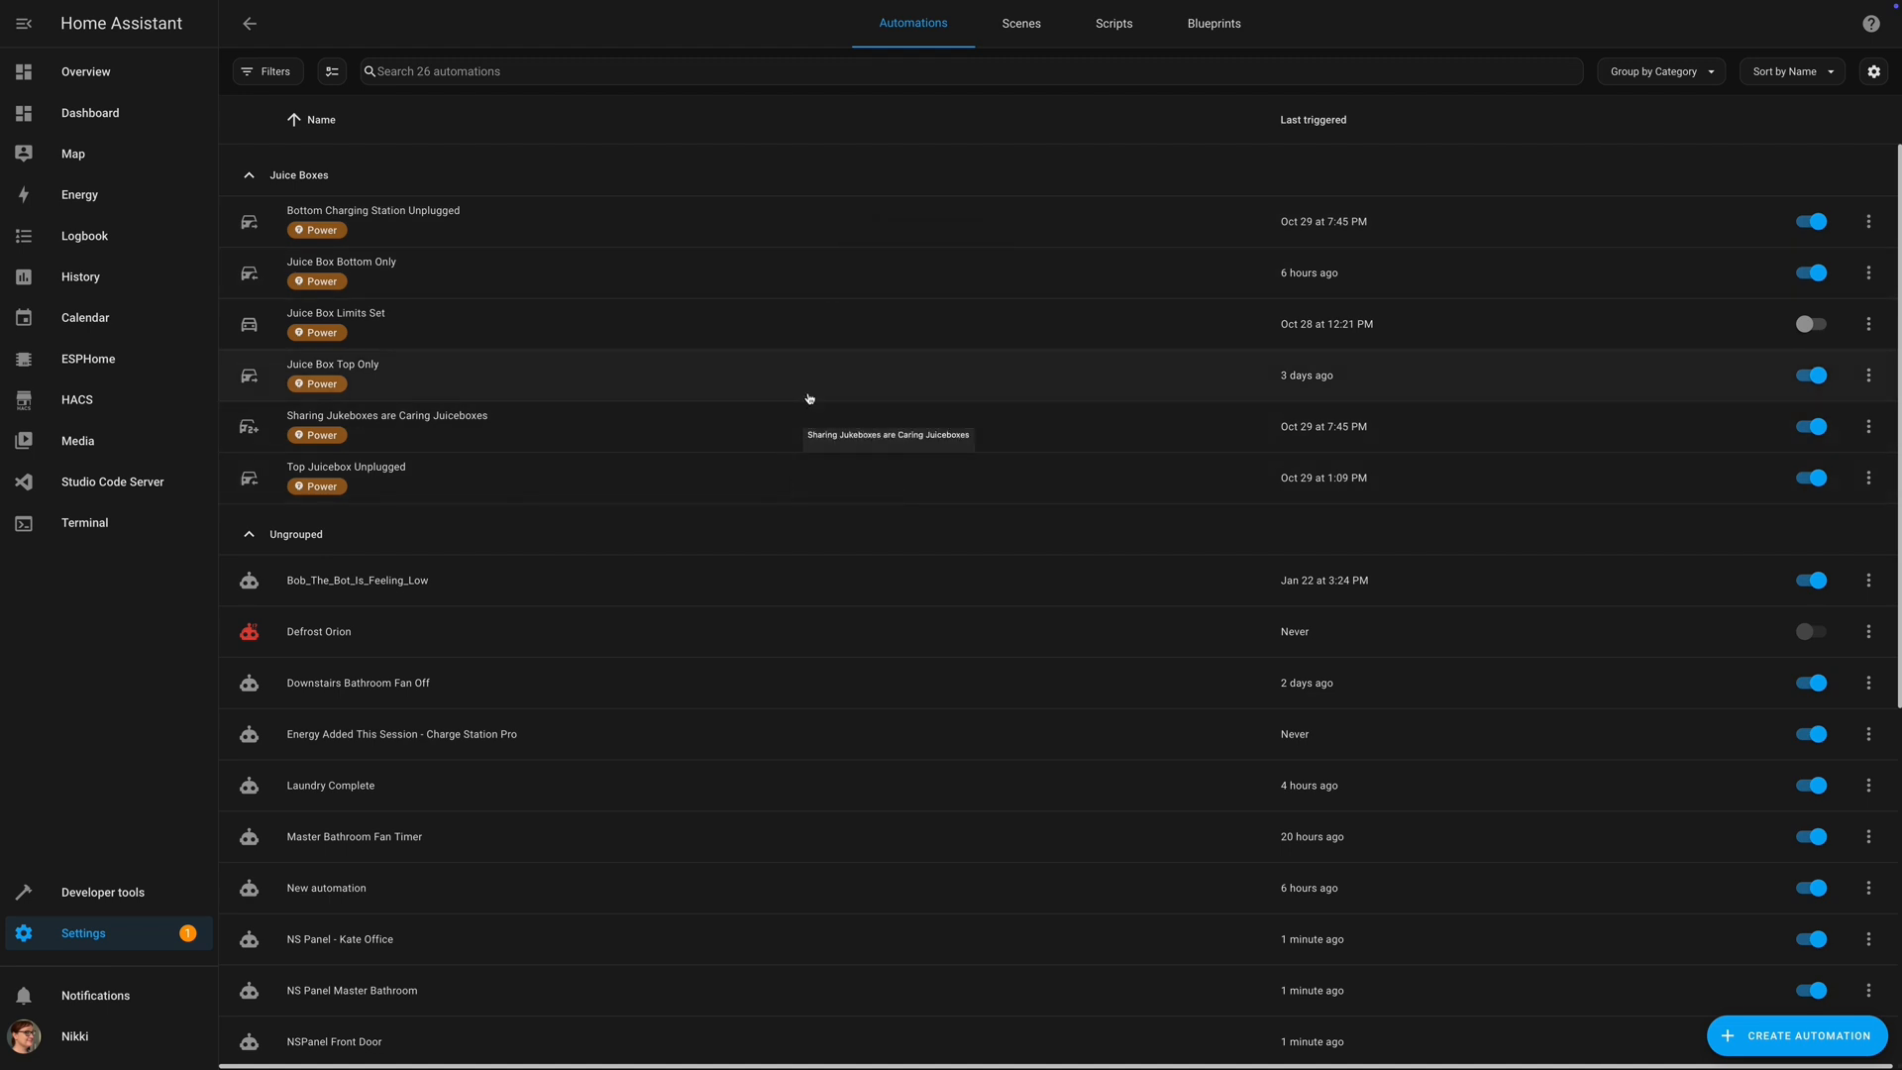
mouse_move(802, 440)
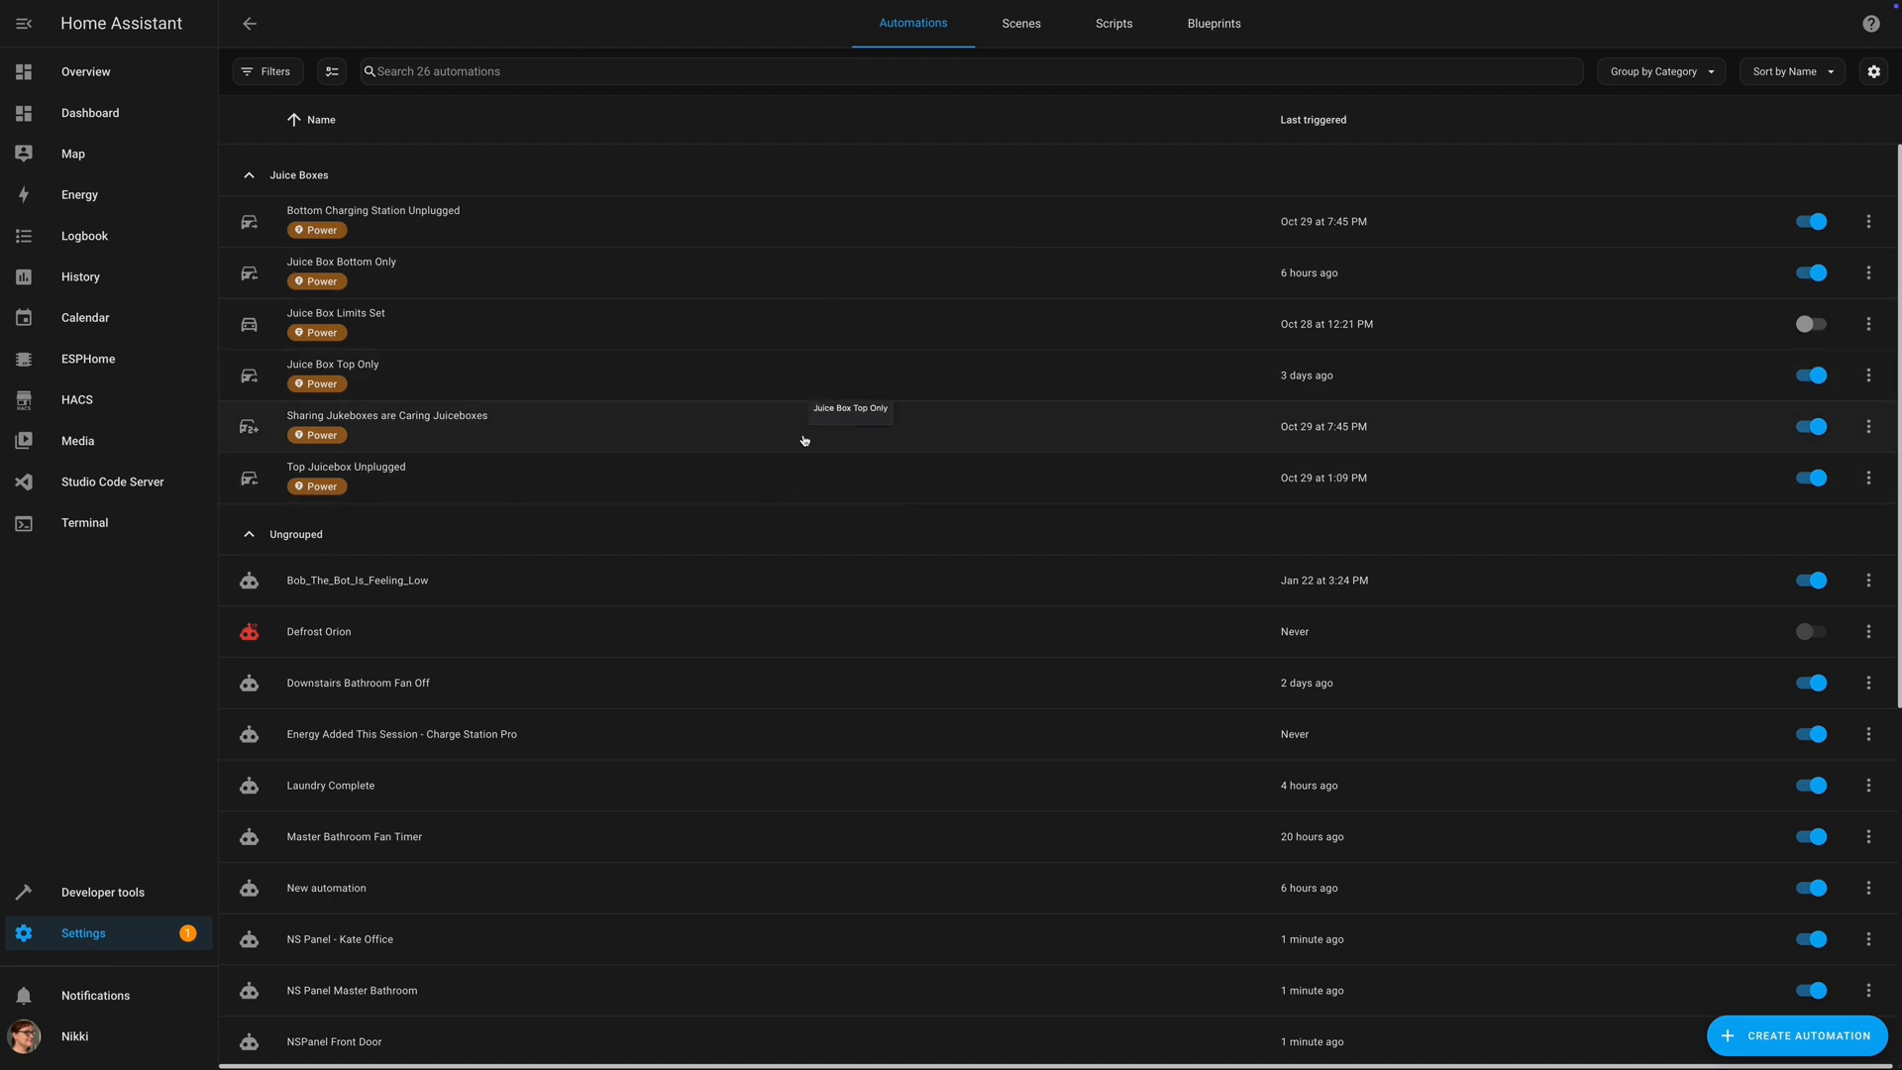
mouse_move(801, 462)
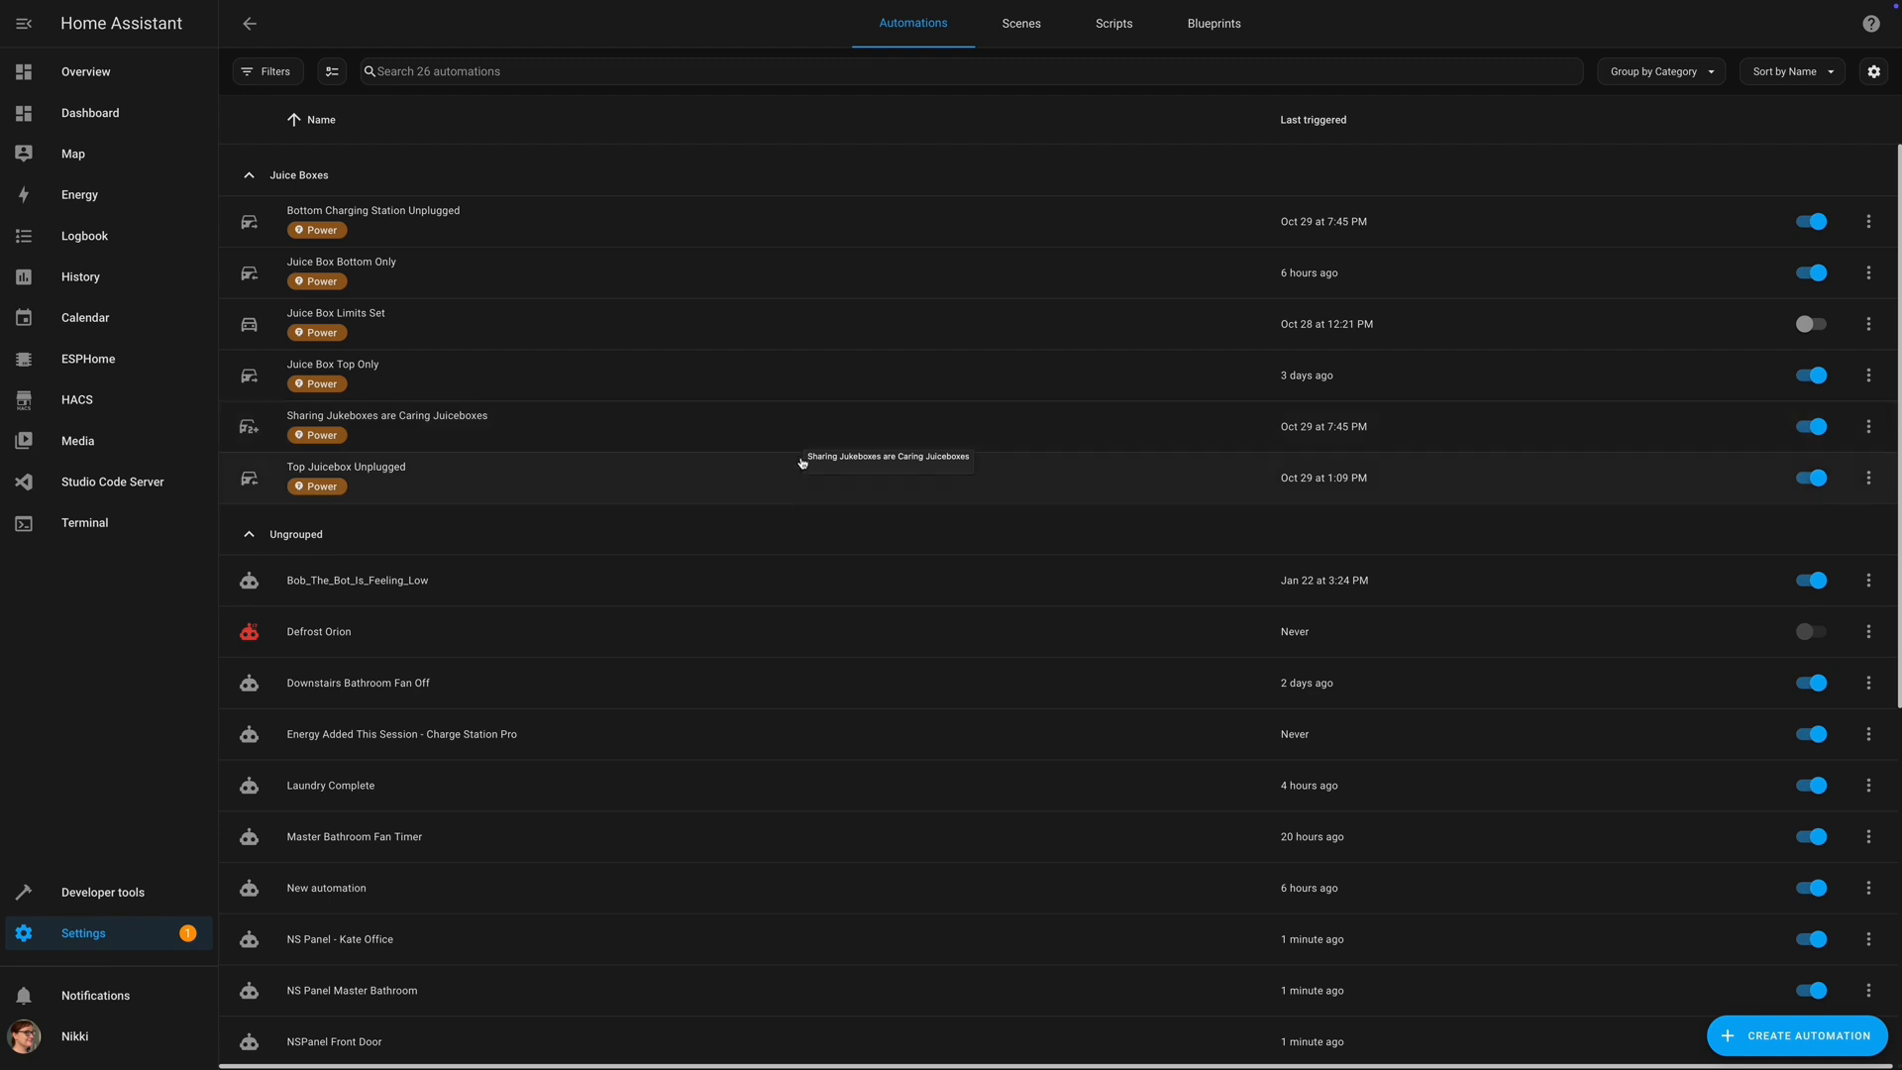
Step: Open the Top Juicebox Unplugged automation showing its unplug trigger, charging condition and four set-value actions
left_click(345, 467)
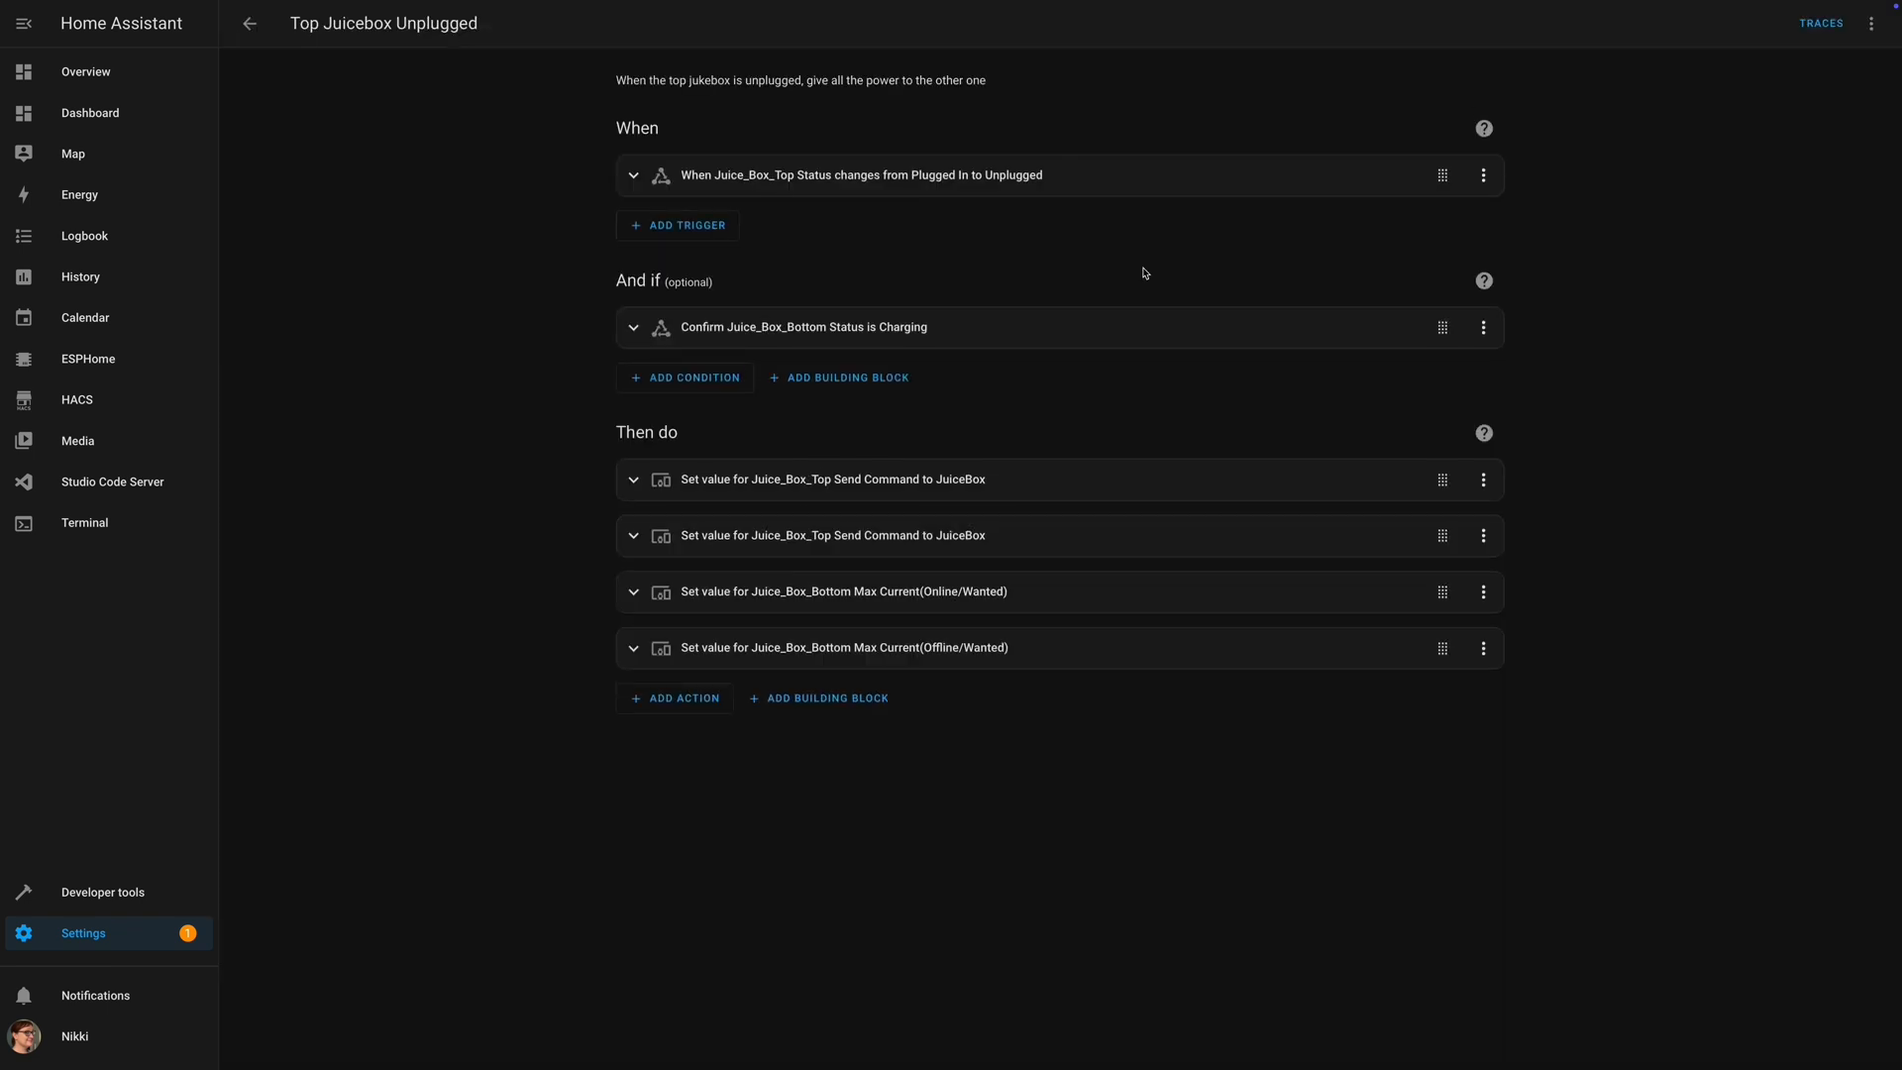